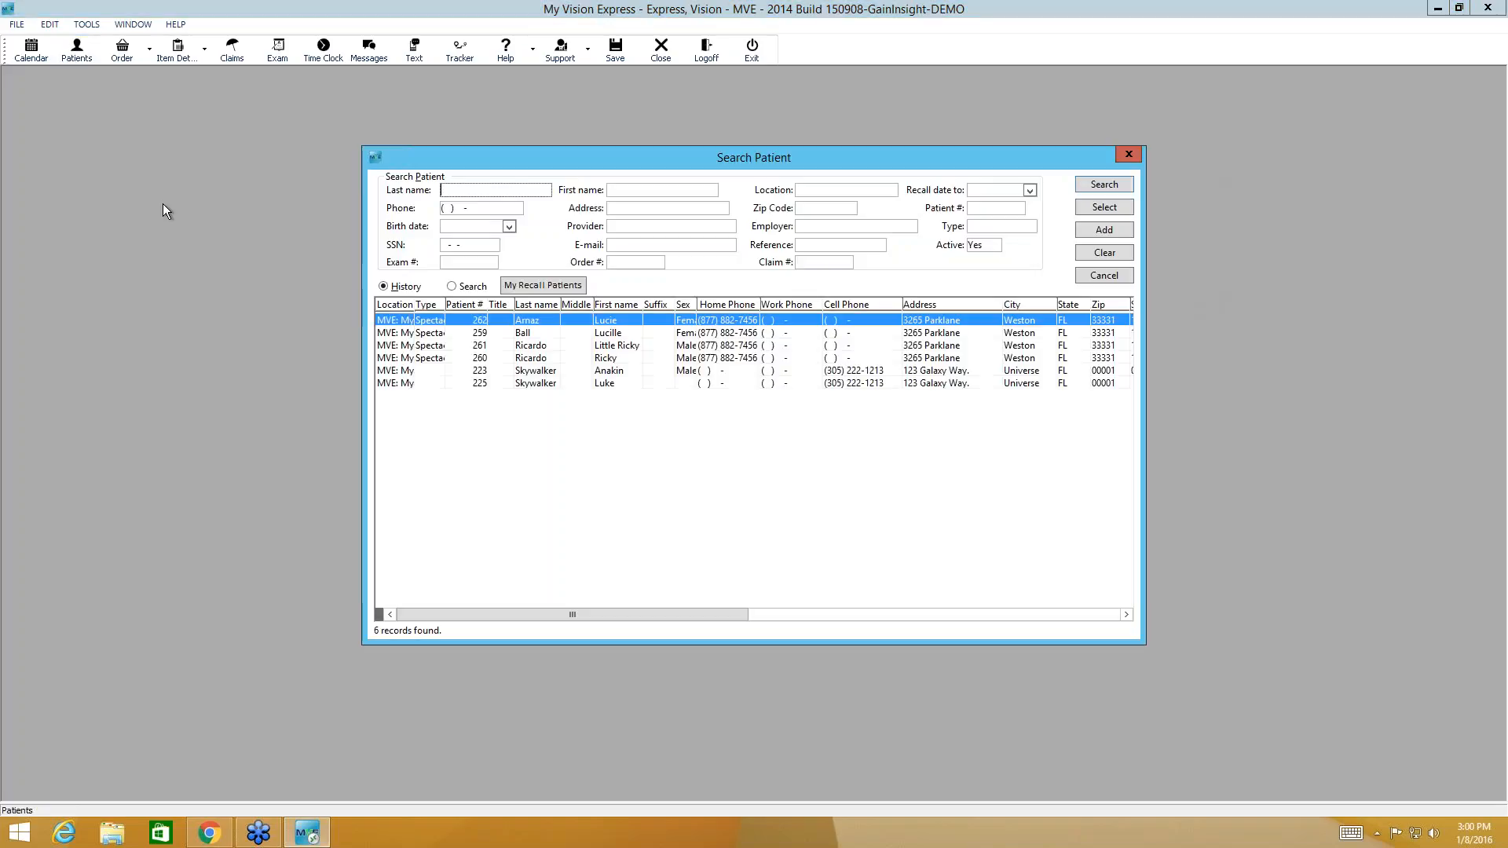
Step: Open patient 259's Vision Rx prescriptions and their soft contact lens order
left_click(528, 332)
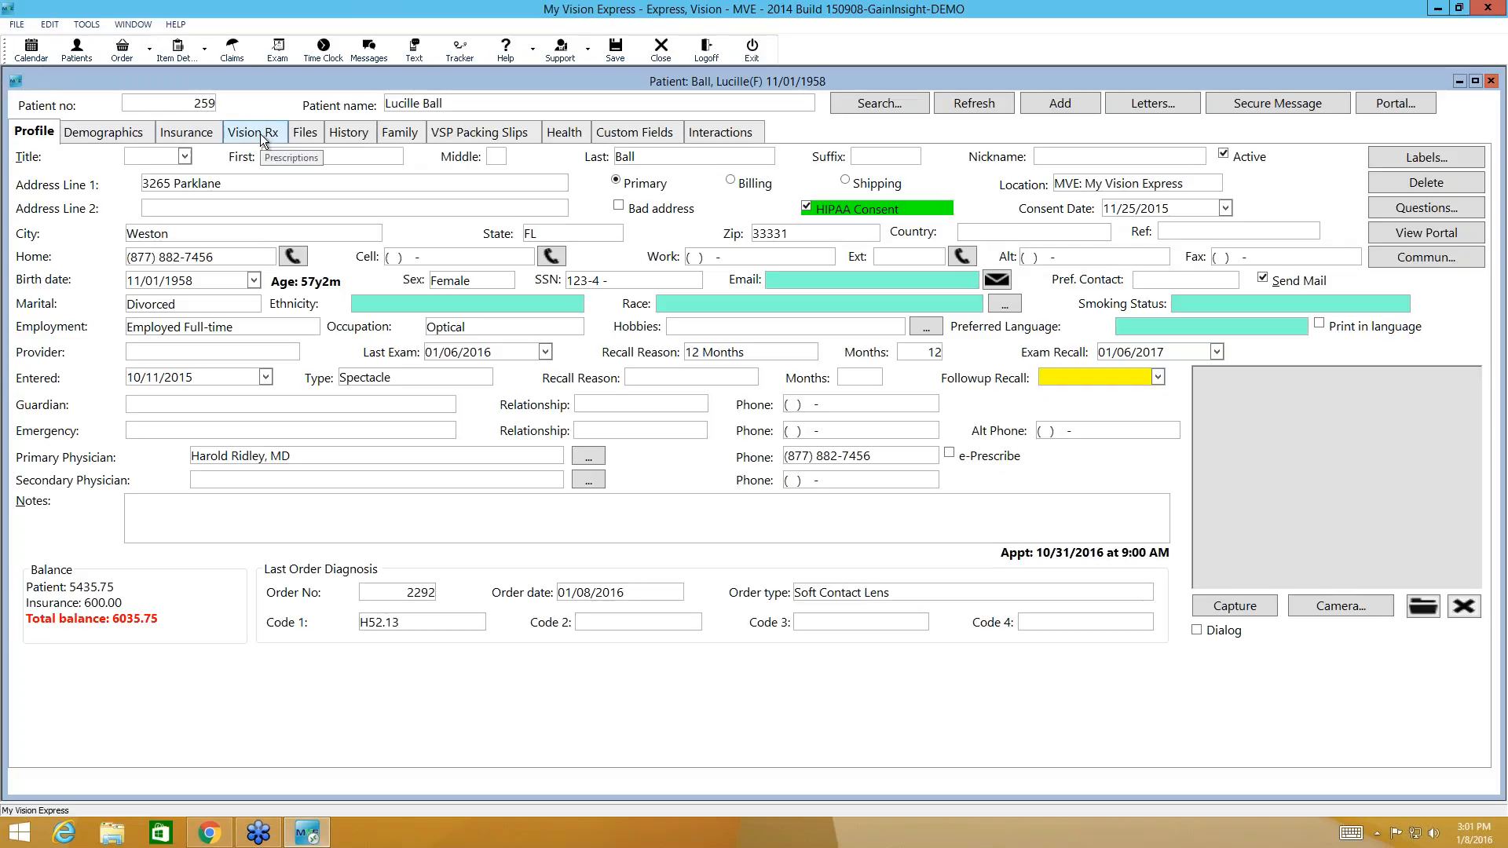
left_click(253, 132)
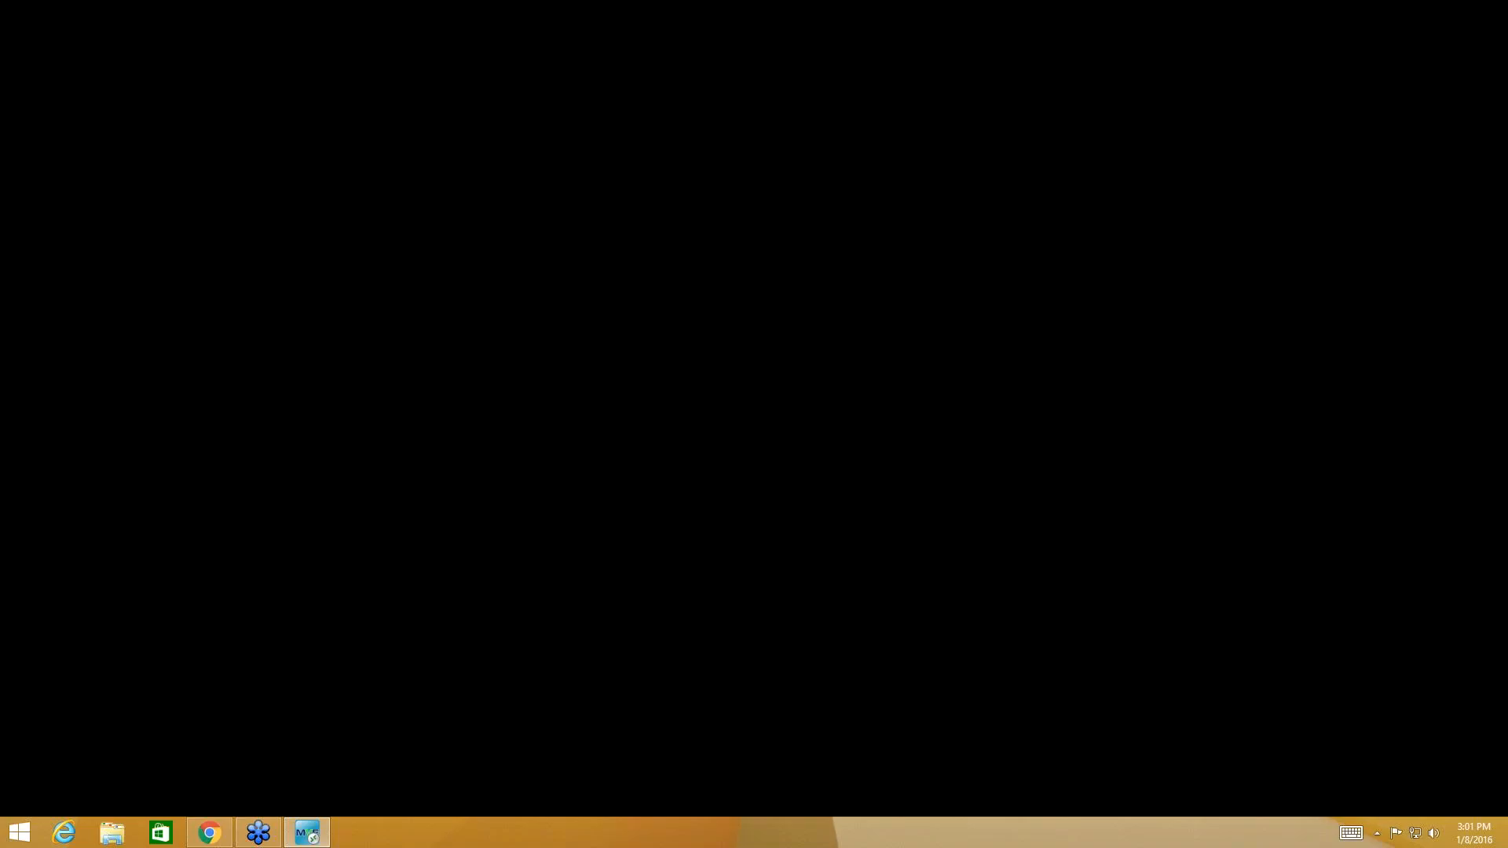
left_click(305, 831)
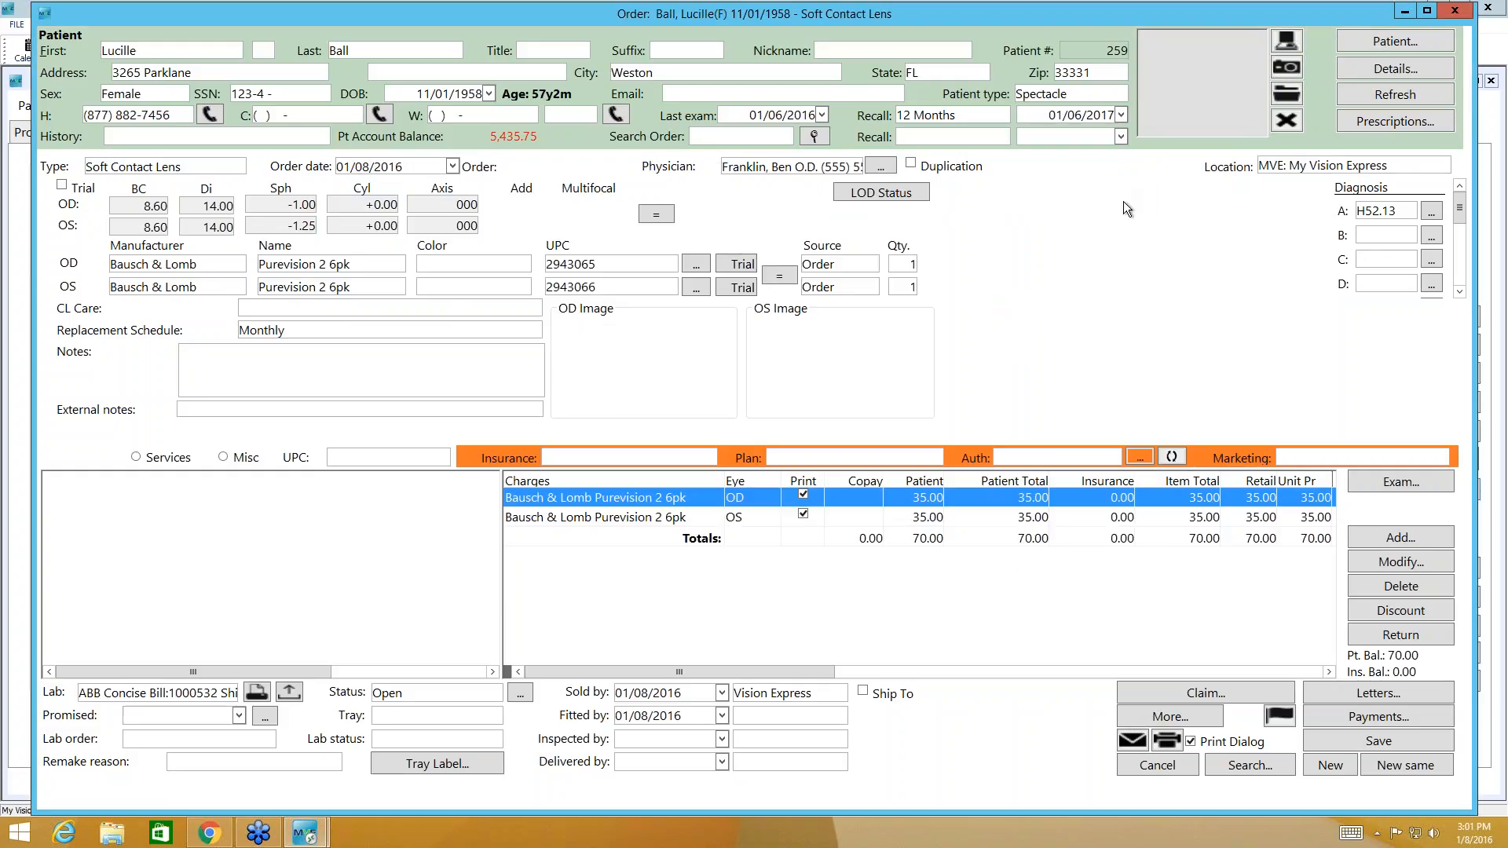
mouse_move(595, 295)
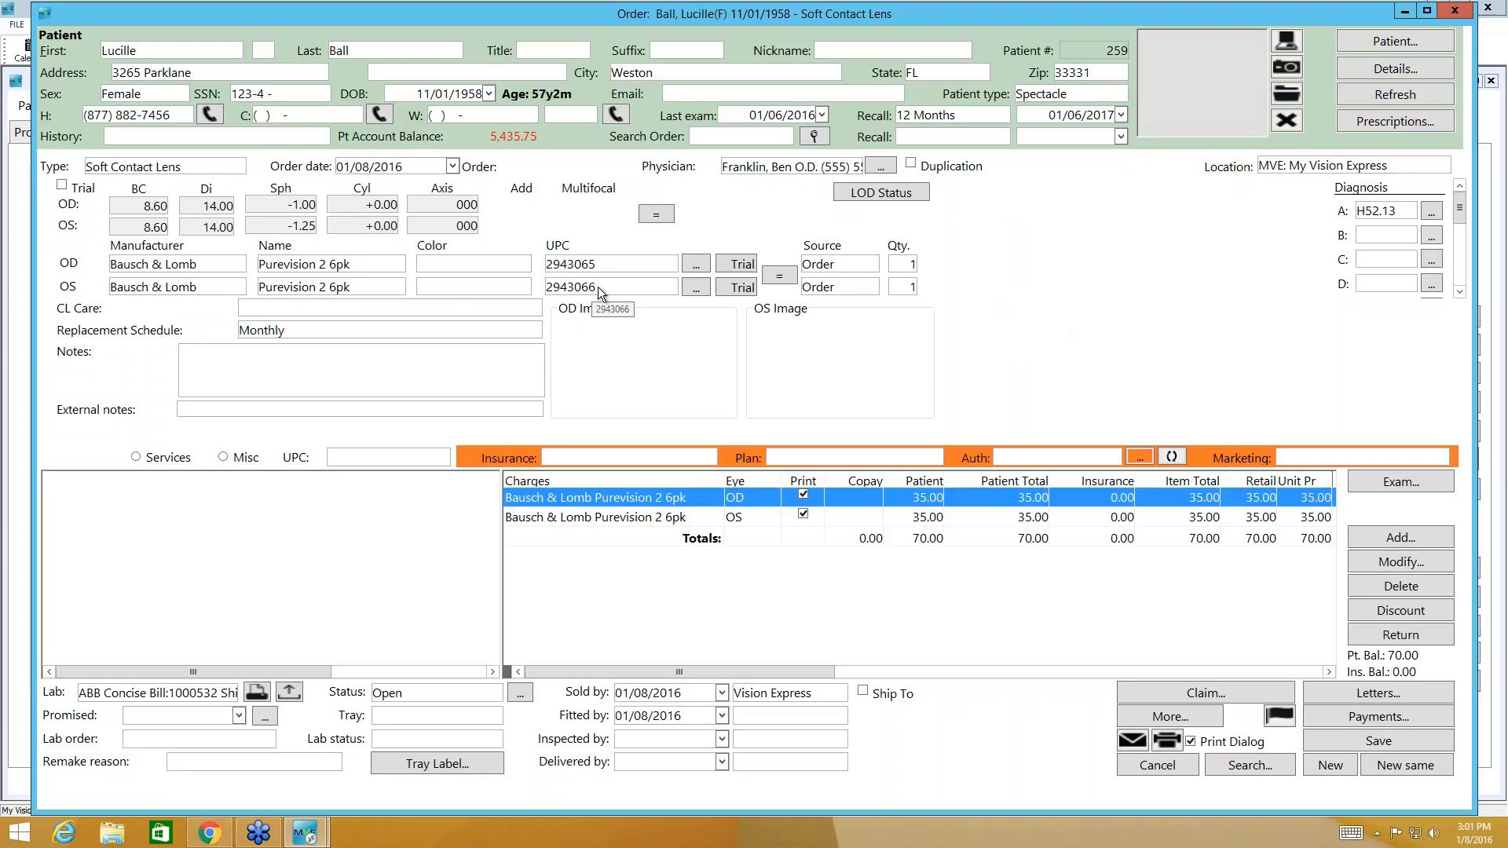
mouse_move(841, 262)
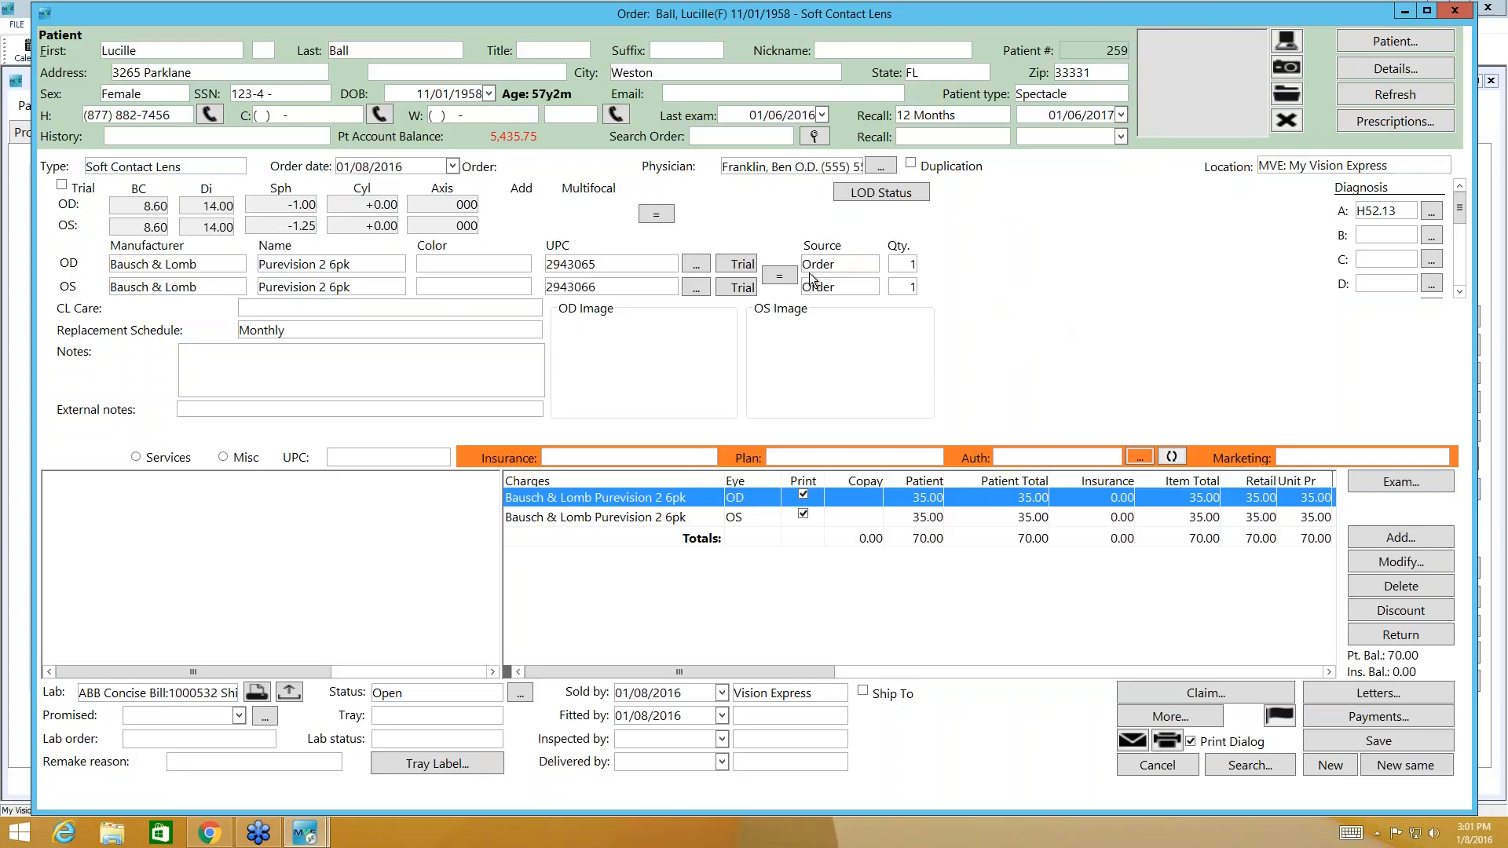
Step: Check the right-eye lens Source stays on Order, then close the order
left_click(868, 264)
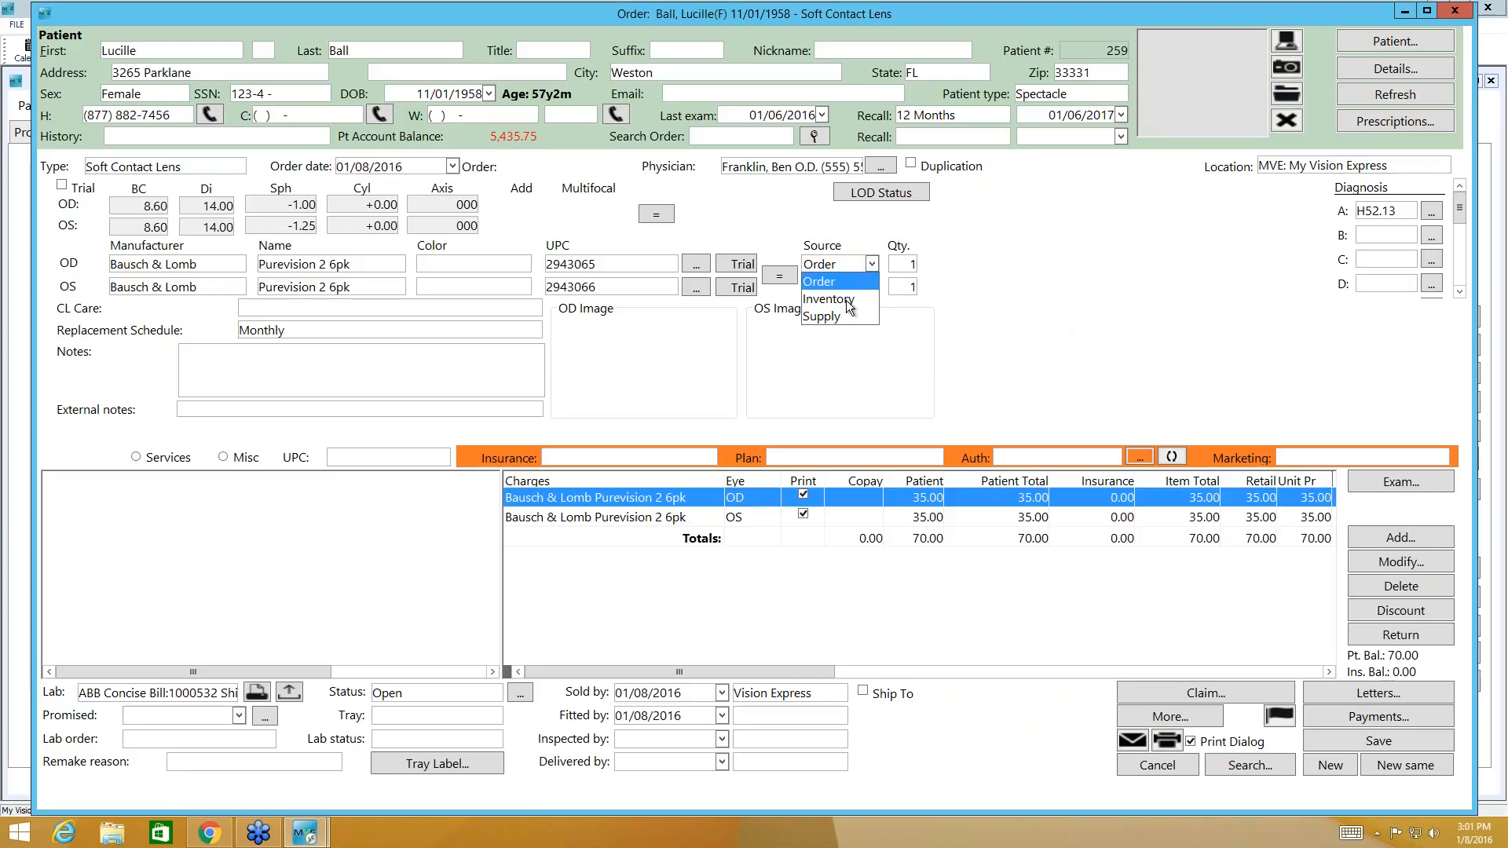
left_click(818, 281)
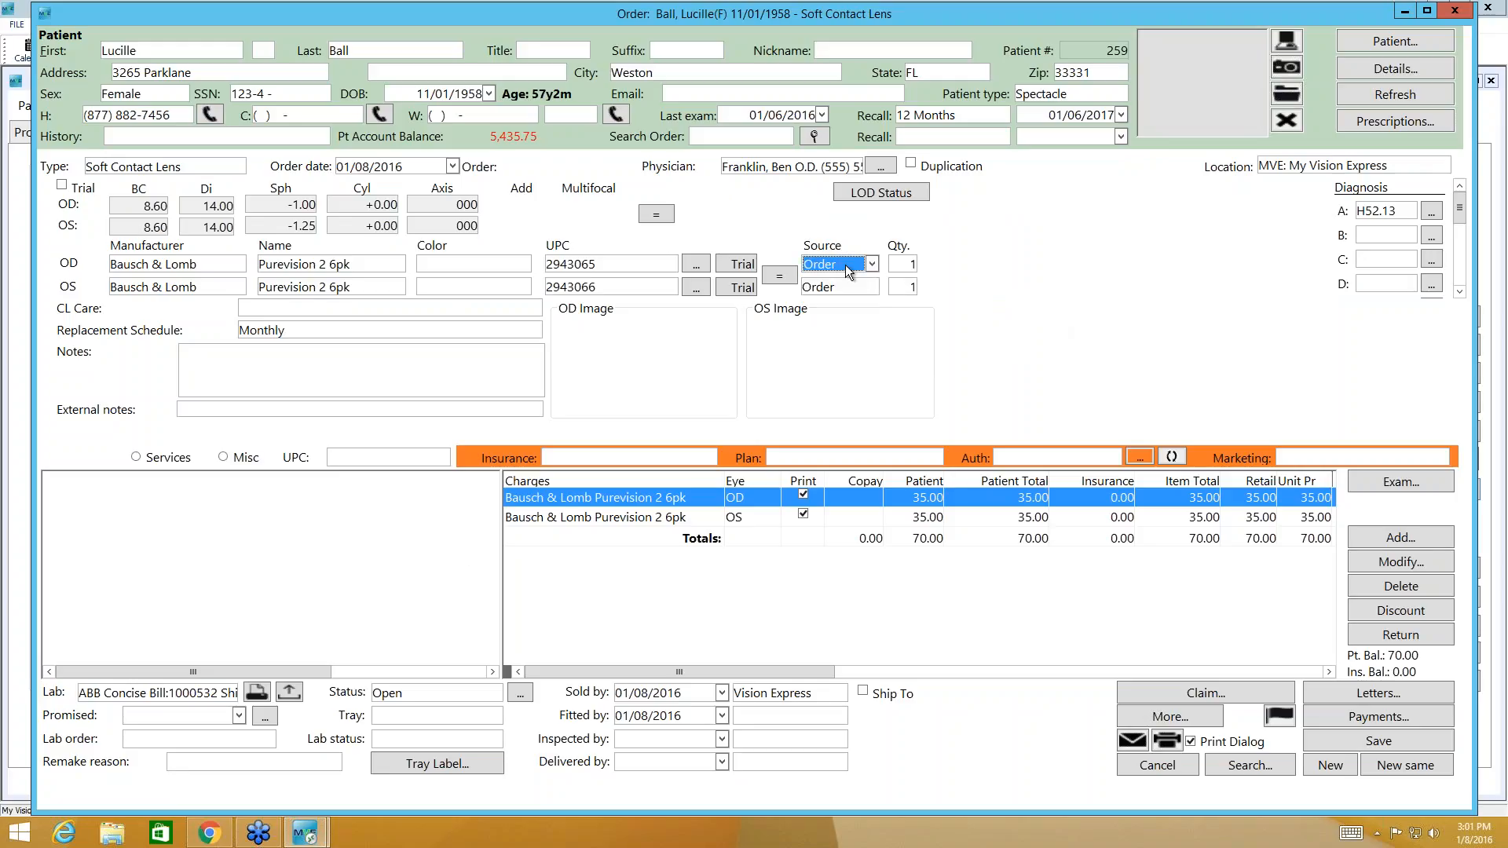
mouse_move(239, 710)
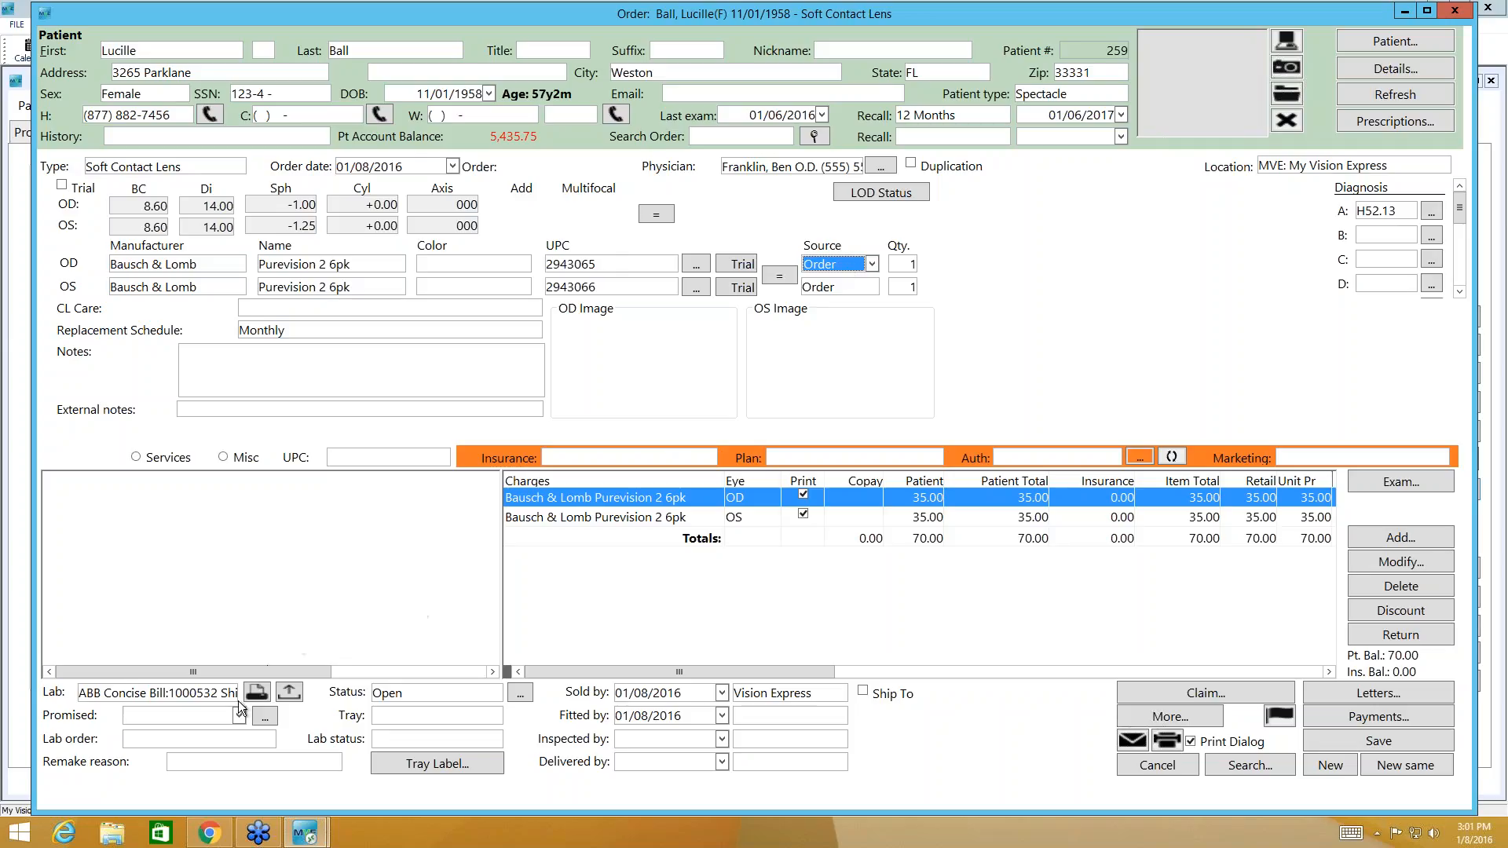
mouse_move(221, 698)
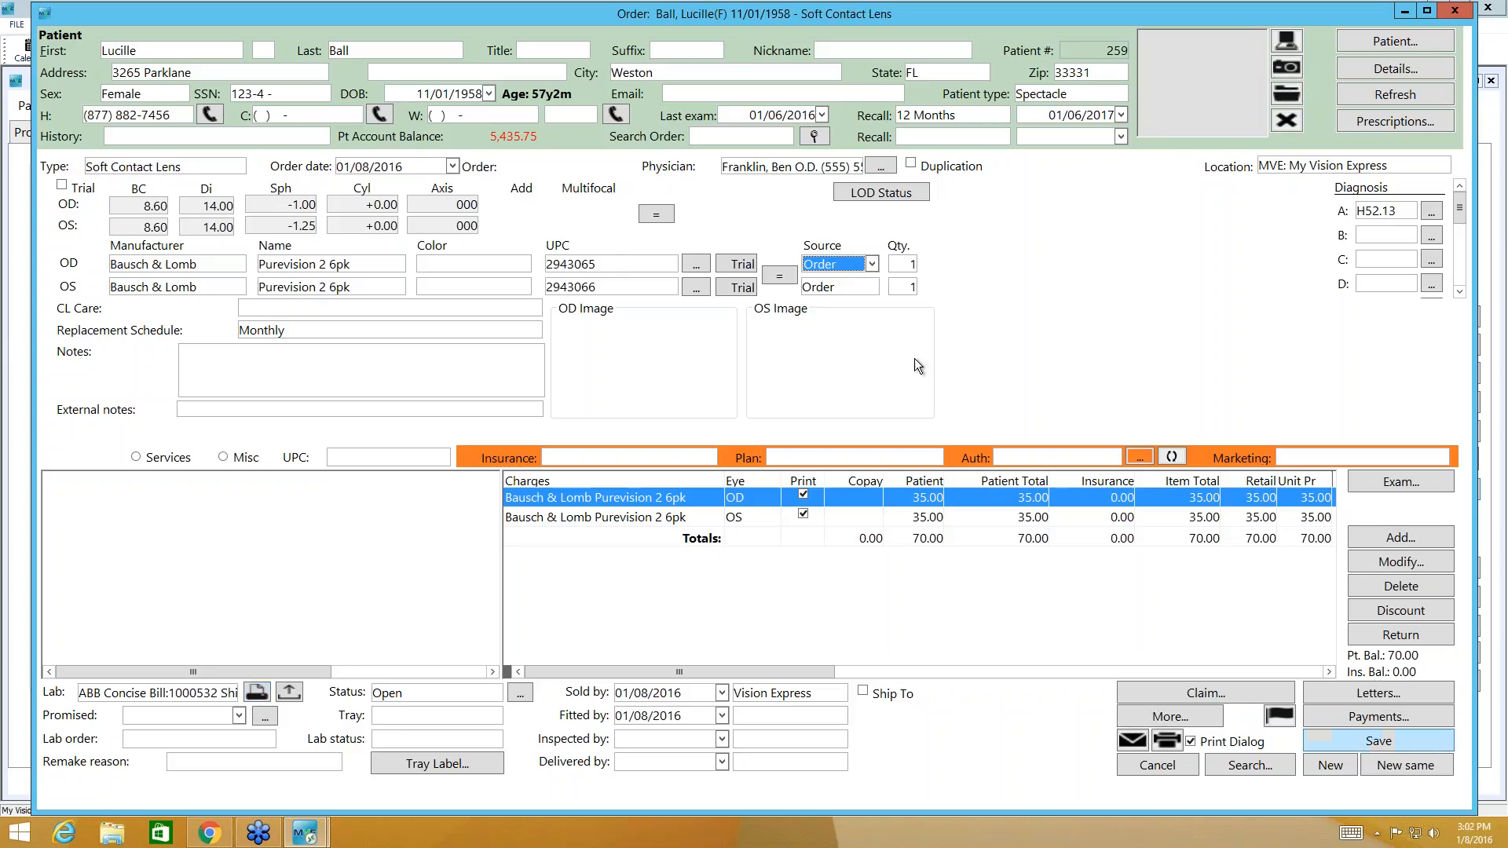
mouse_move(223, 703)
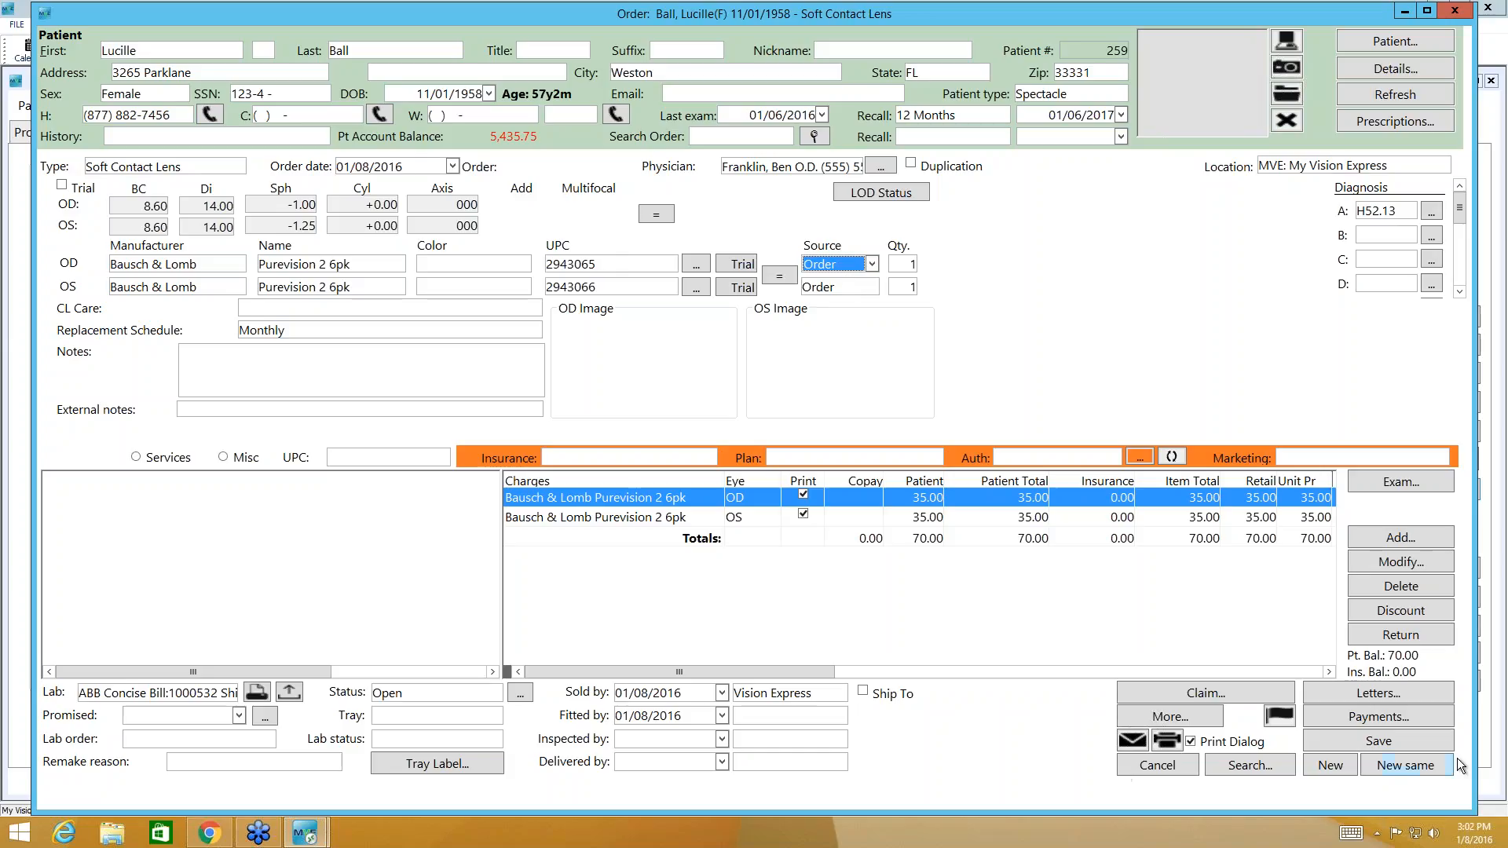
left_click(1378, 739)
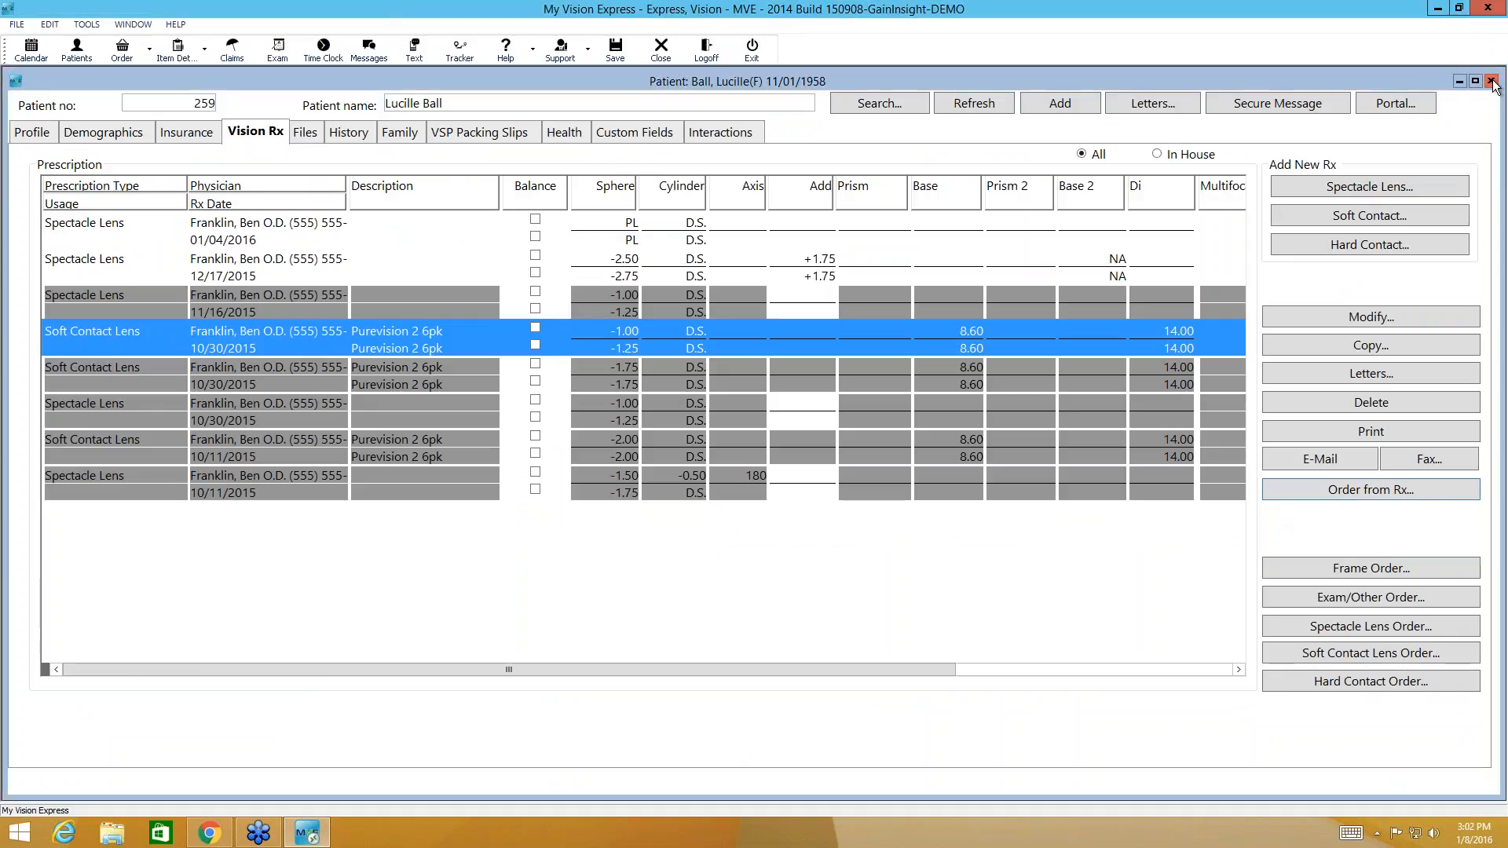
Step: Close the patient record and open Inventory > Purchase Orders
left_click(16, 24)
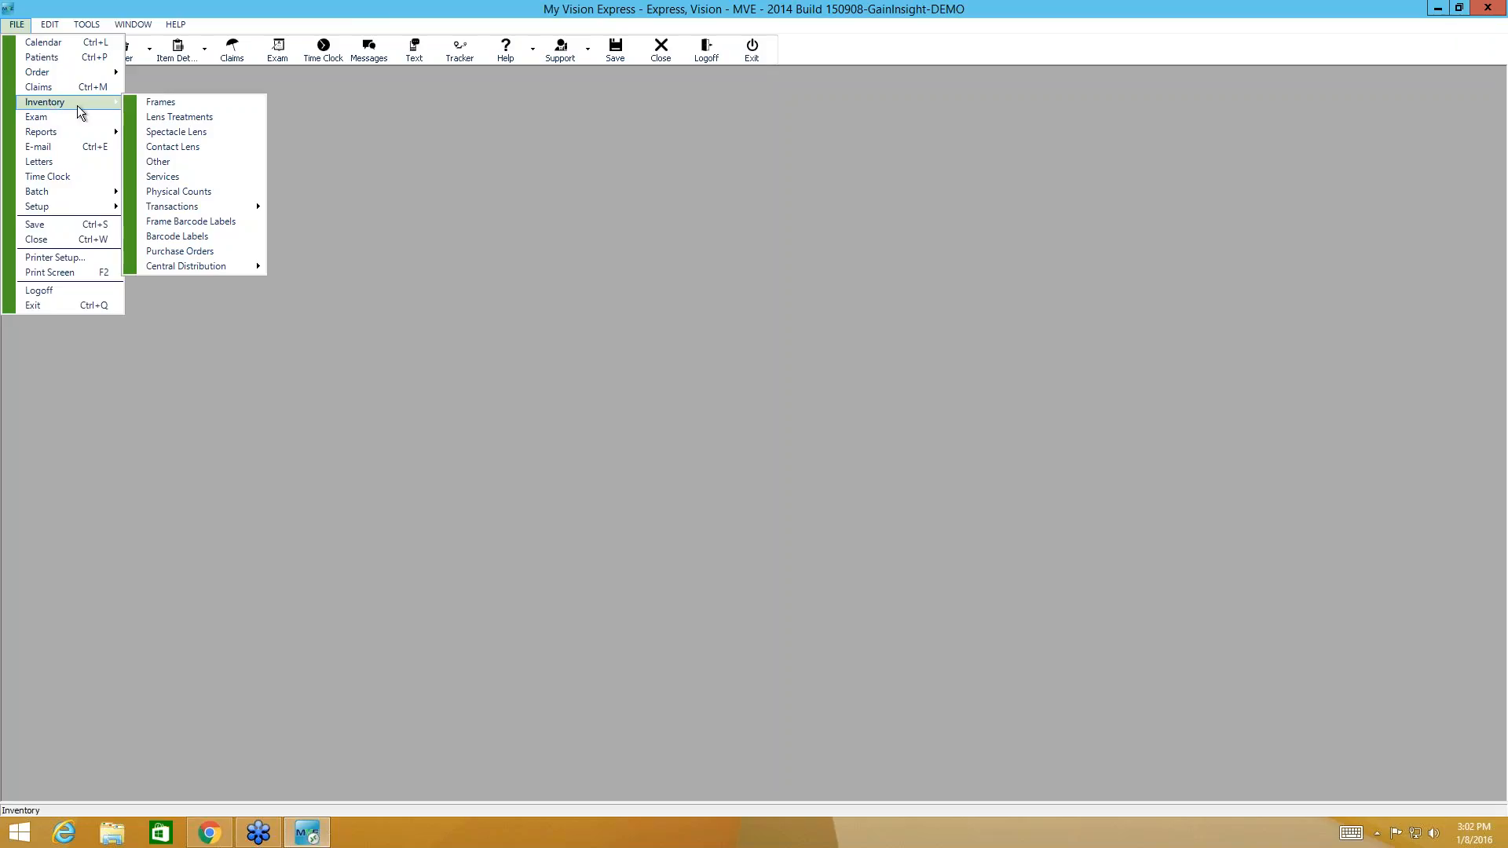
mouse_move(177, 236)
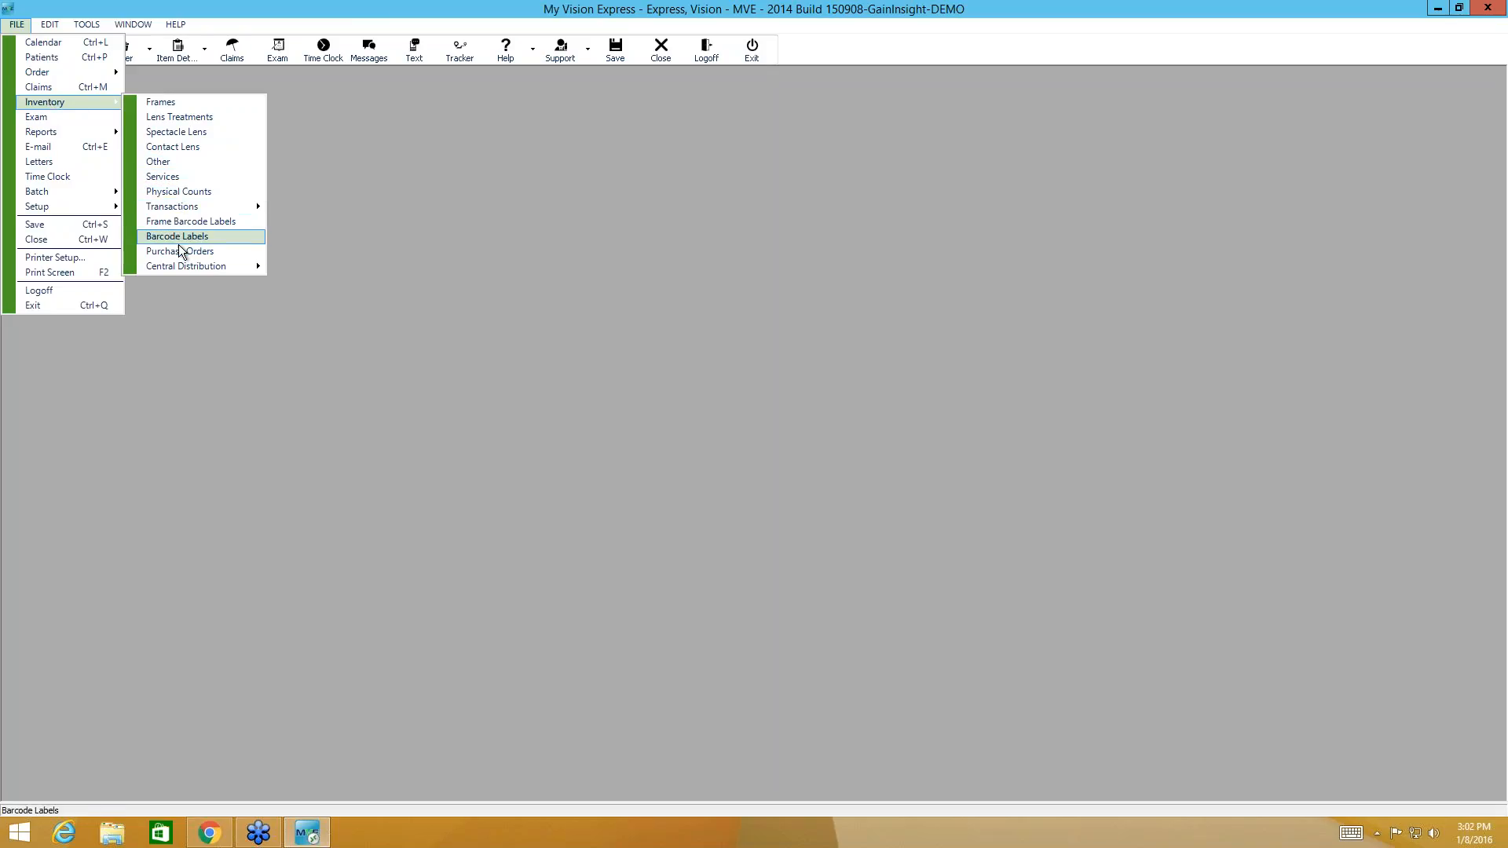
left_click(178, 251)
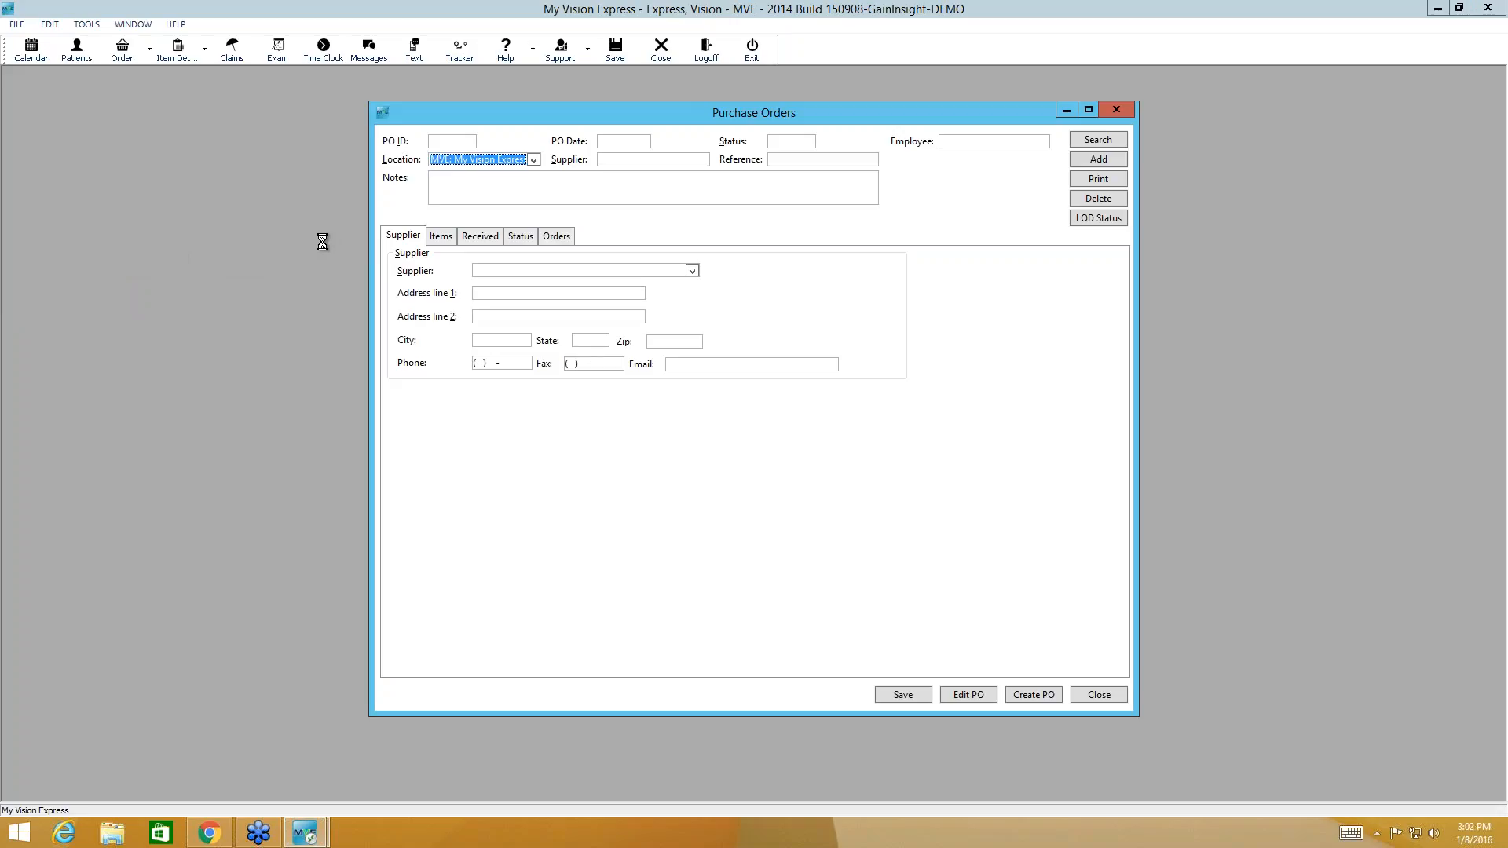
mouse_move(678, 211)
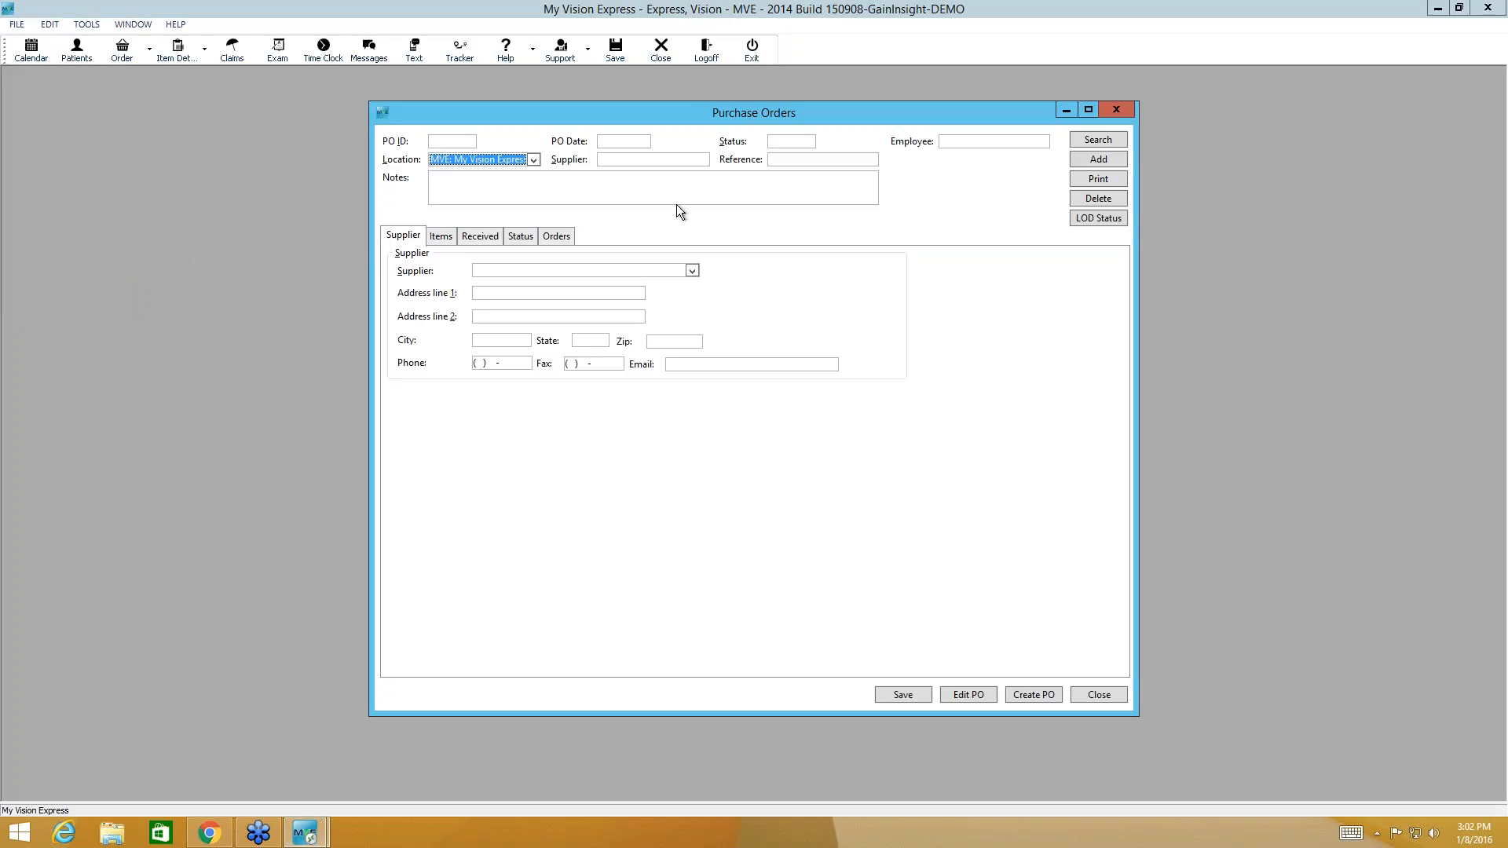
mouse_move(478, 149)
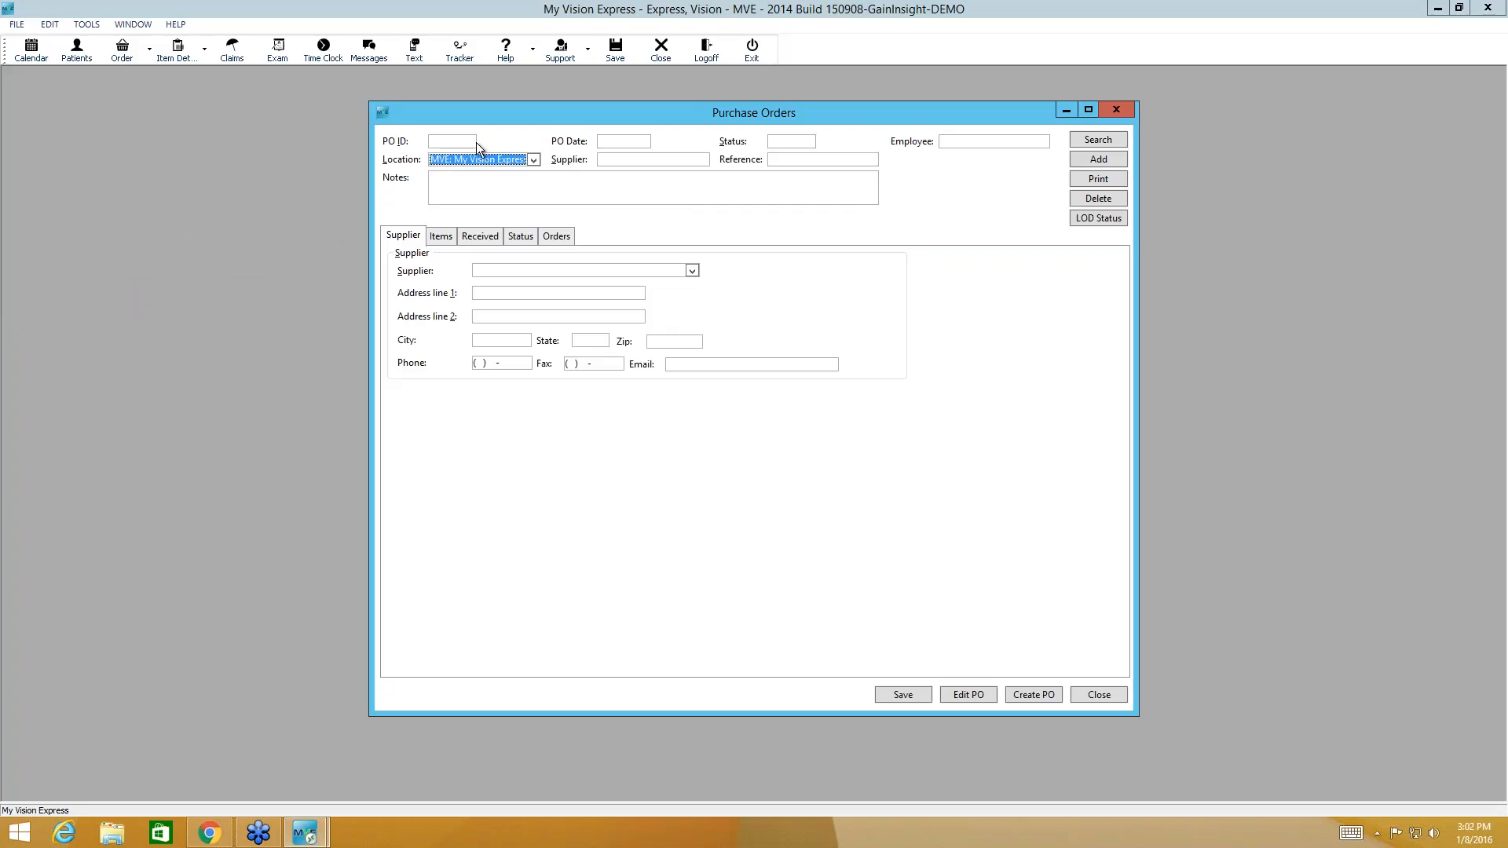
mouse_move(468, 147)
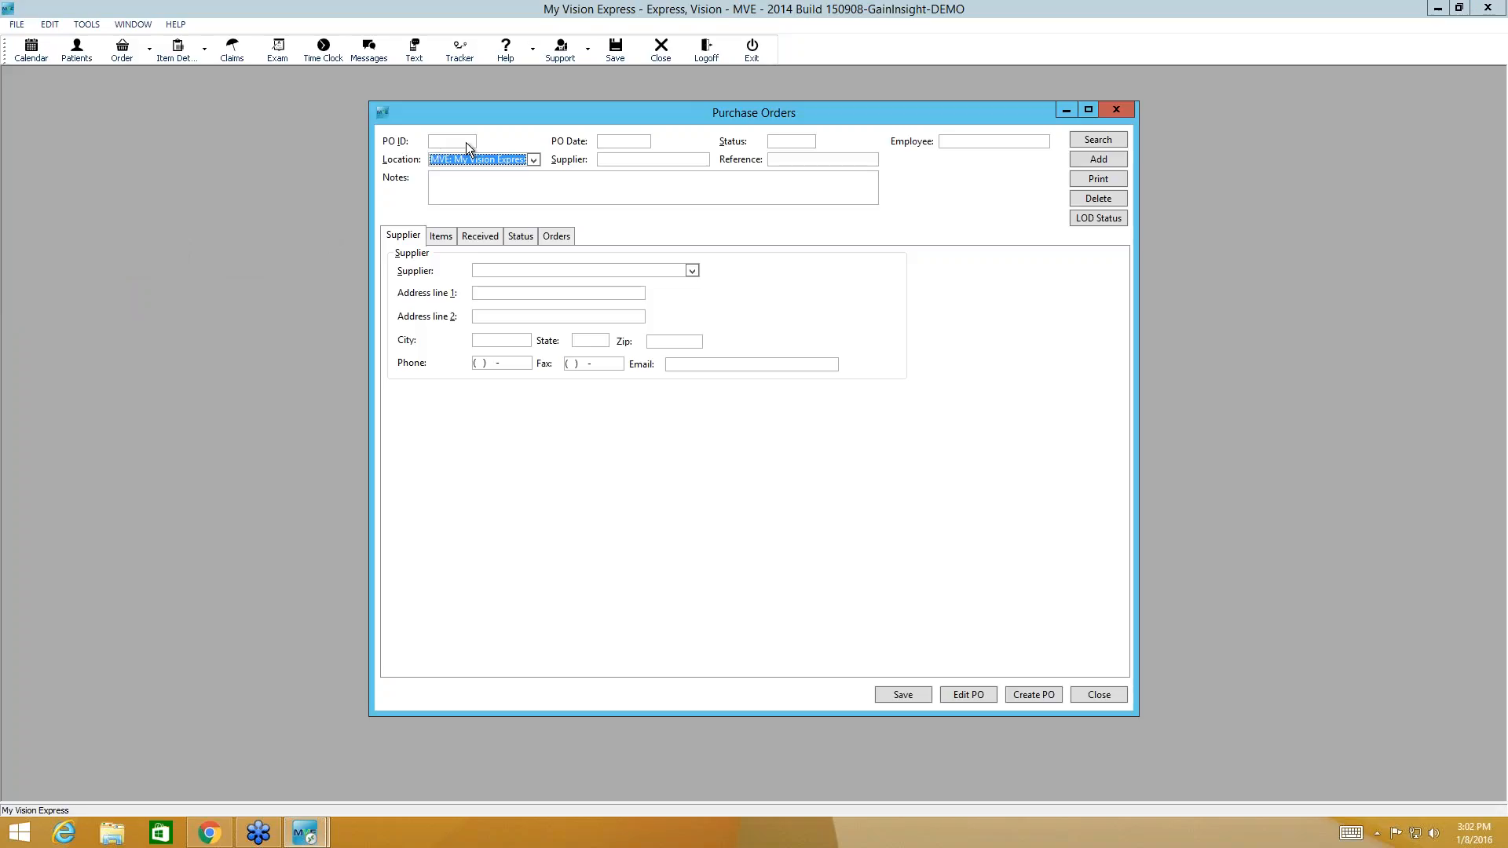
mouse_move(622, 146)
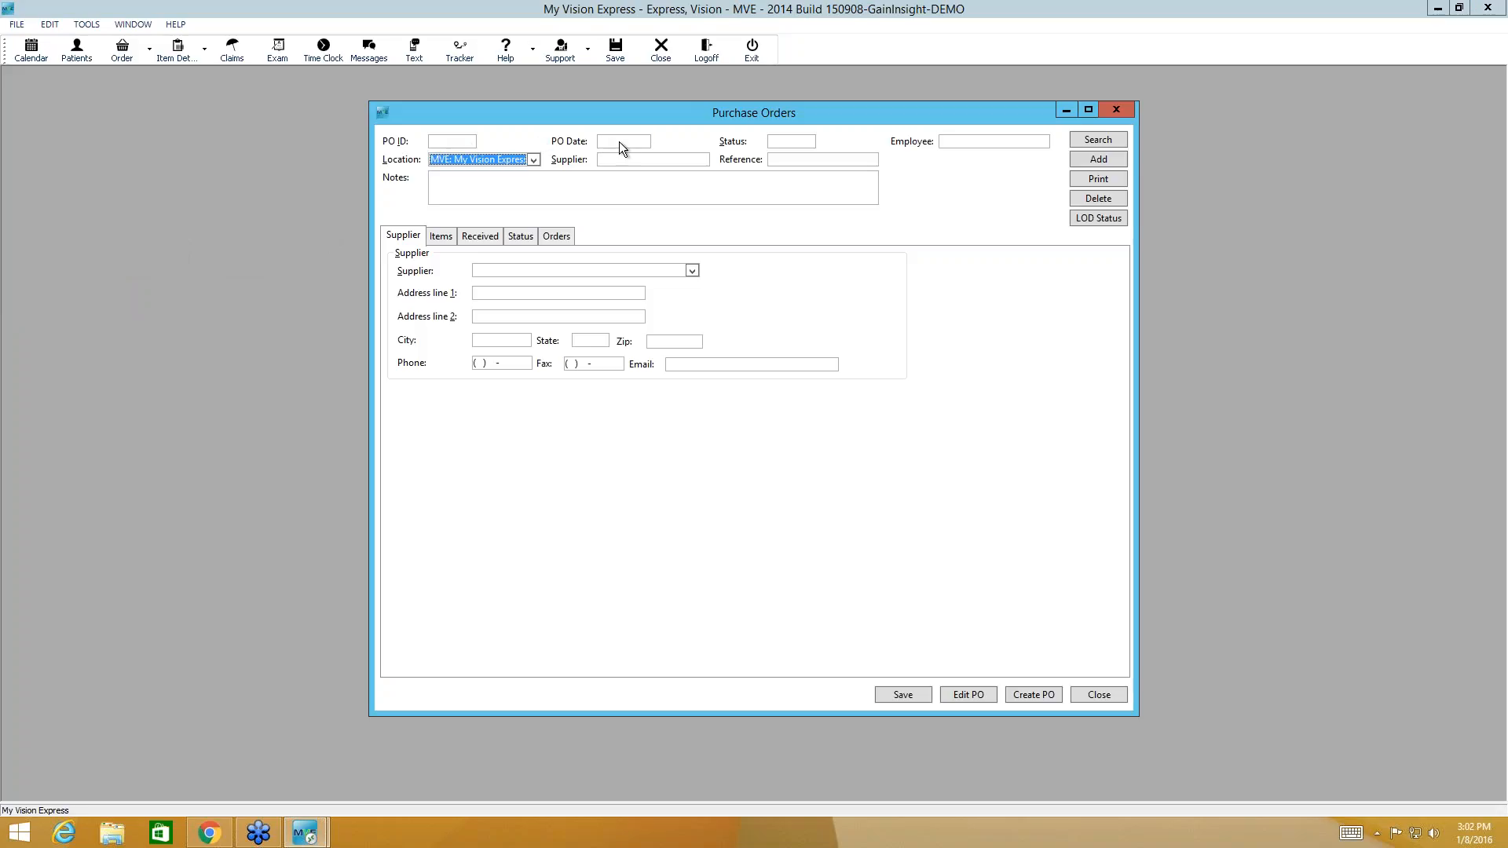
mouse_move(619, 181)
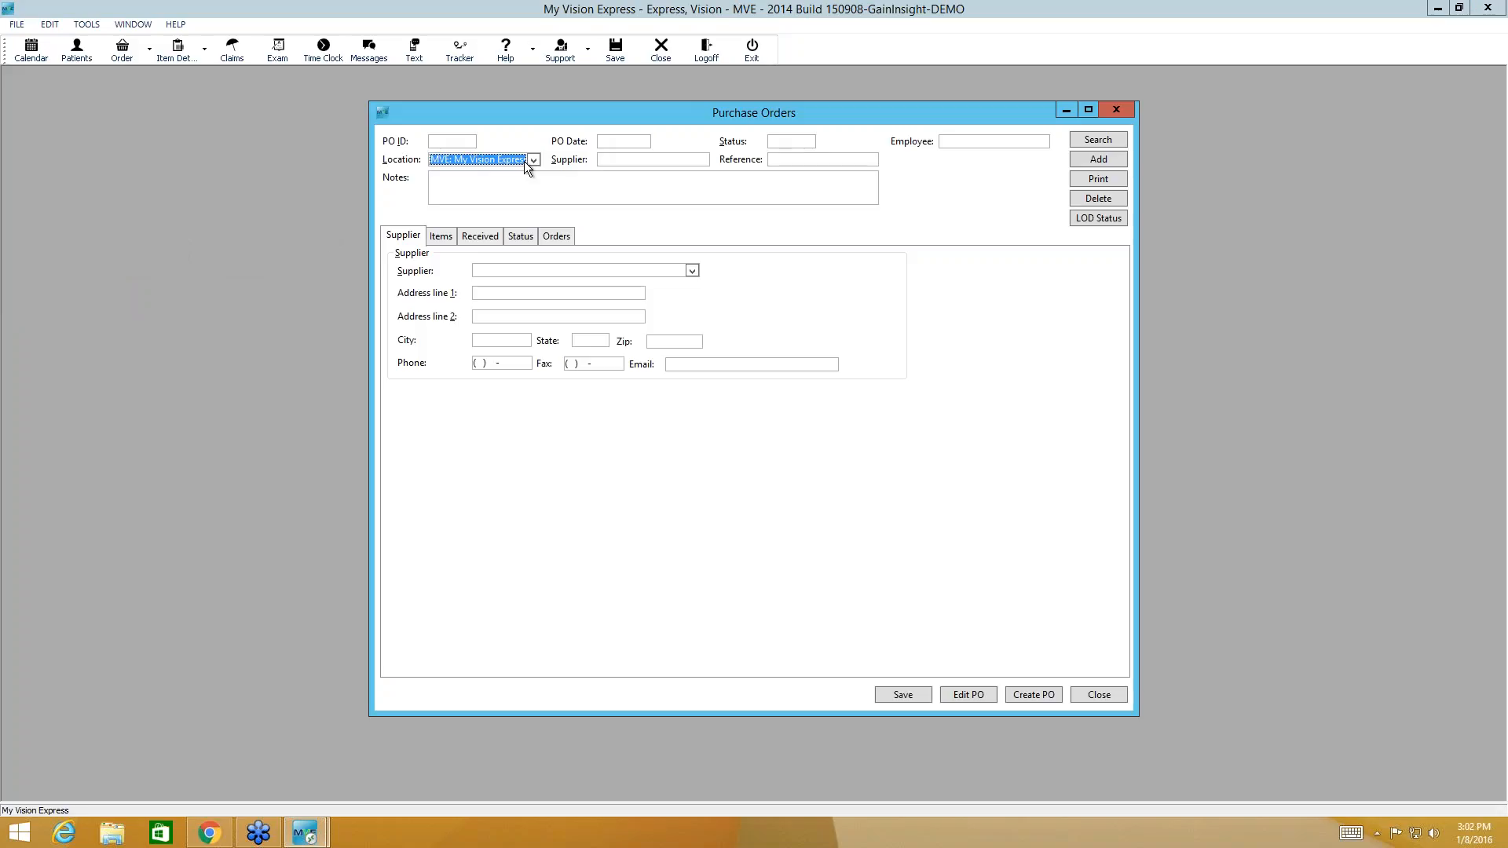
mouse_move(604, 174)
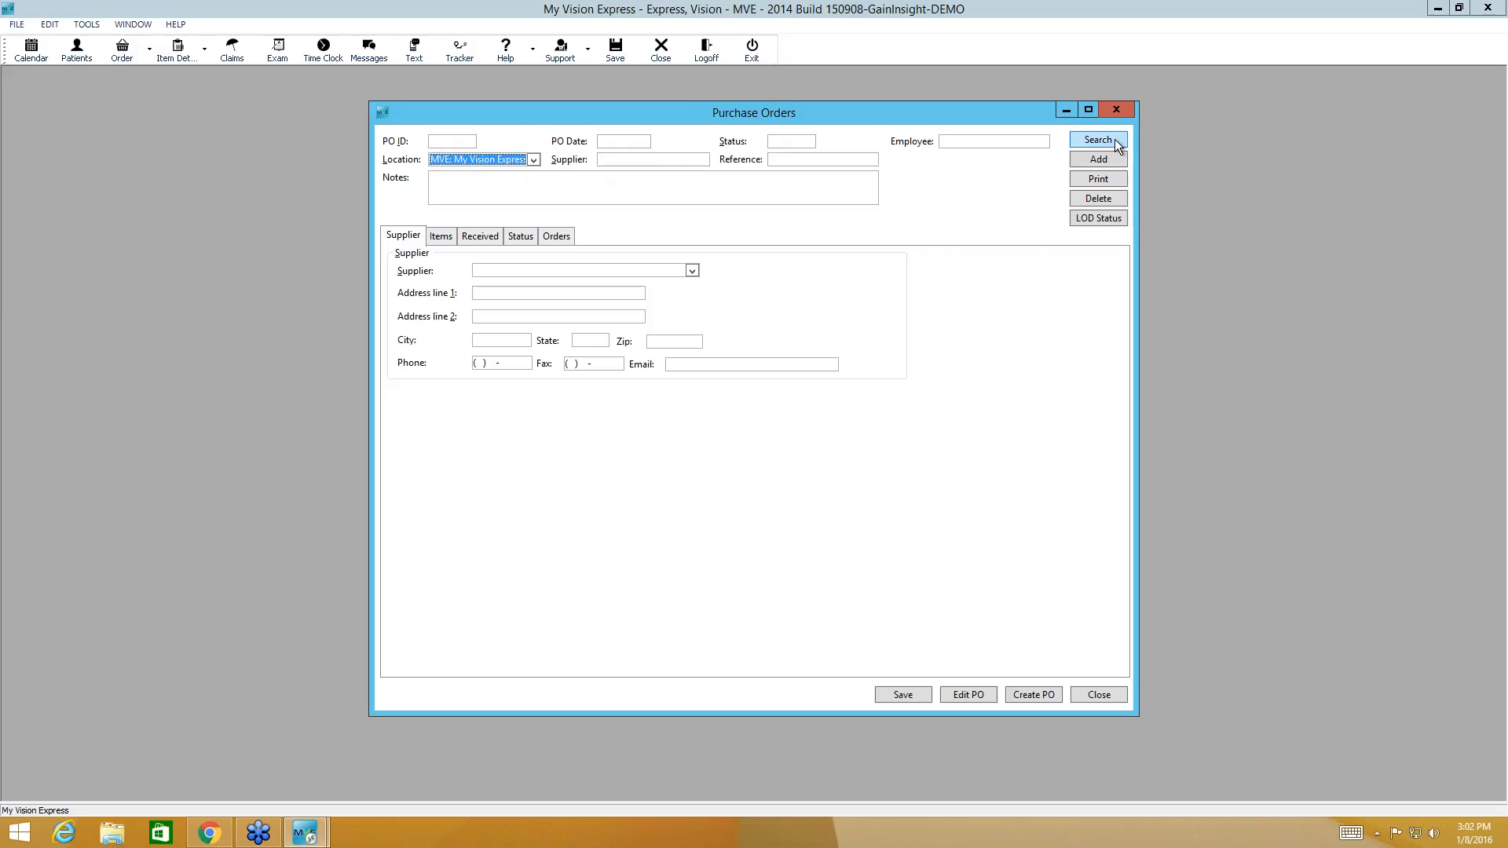
mouse_move(1098, 159)
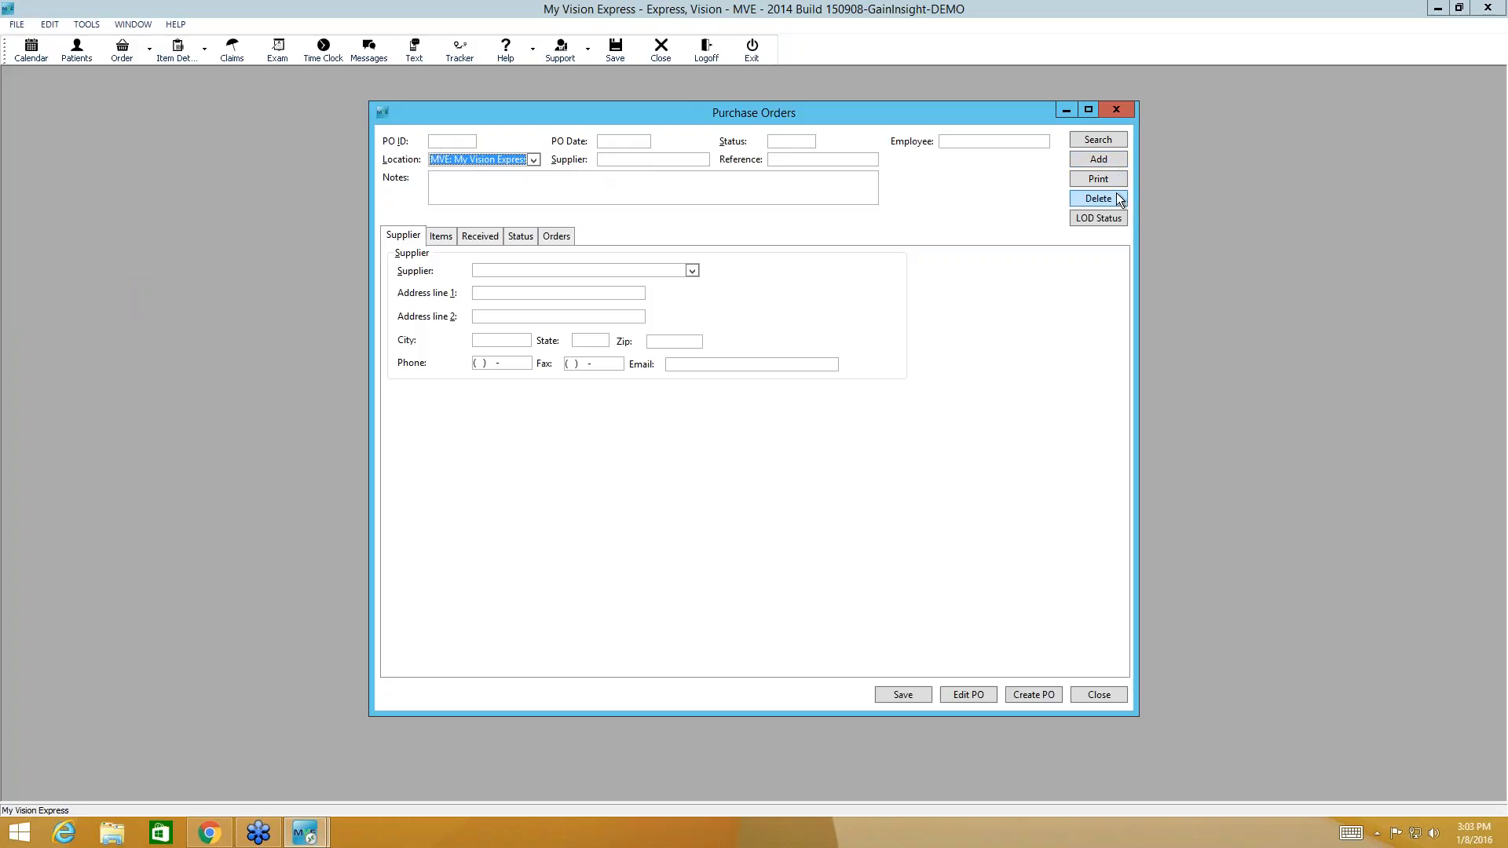
mouse_move(1097, 218)
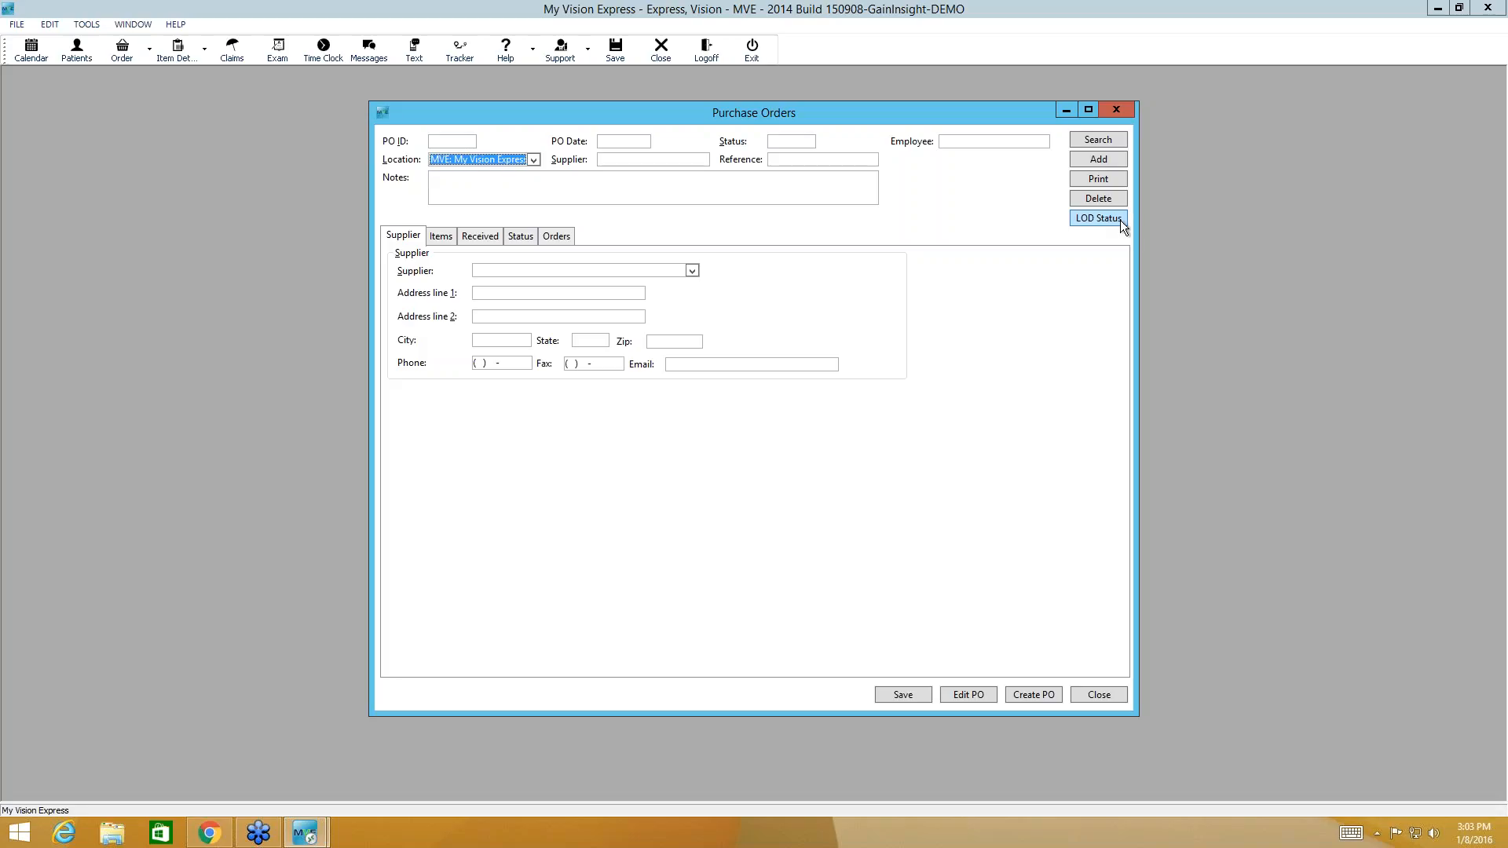
mouse_move(497, 281)
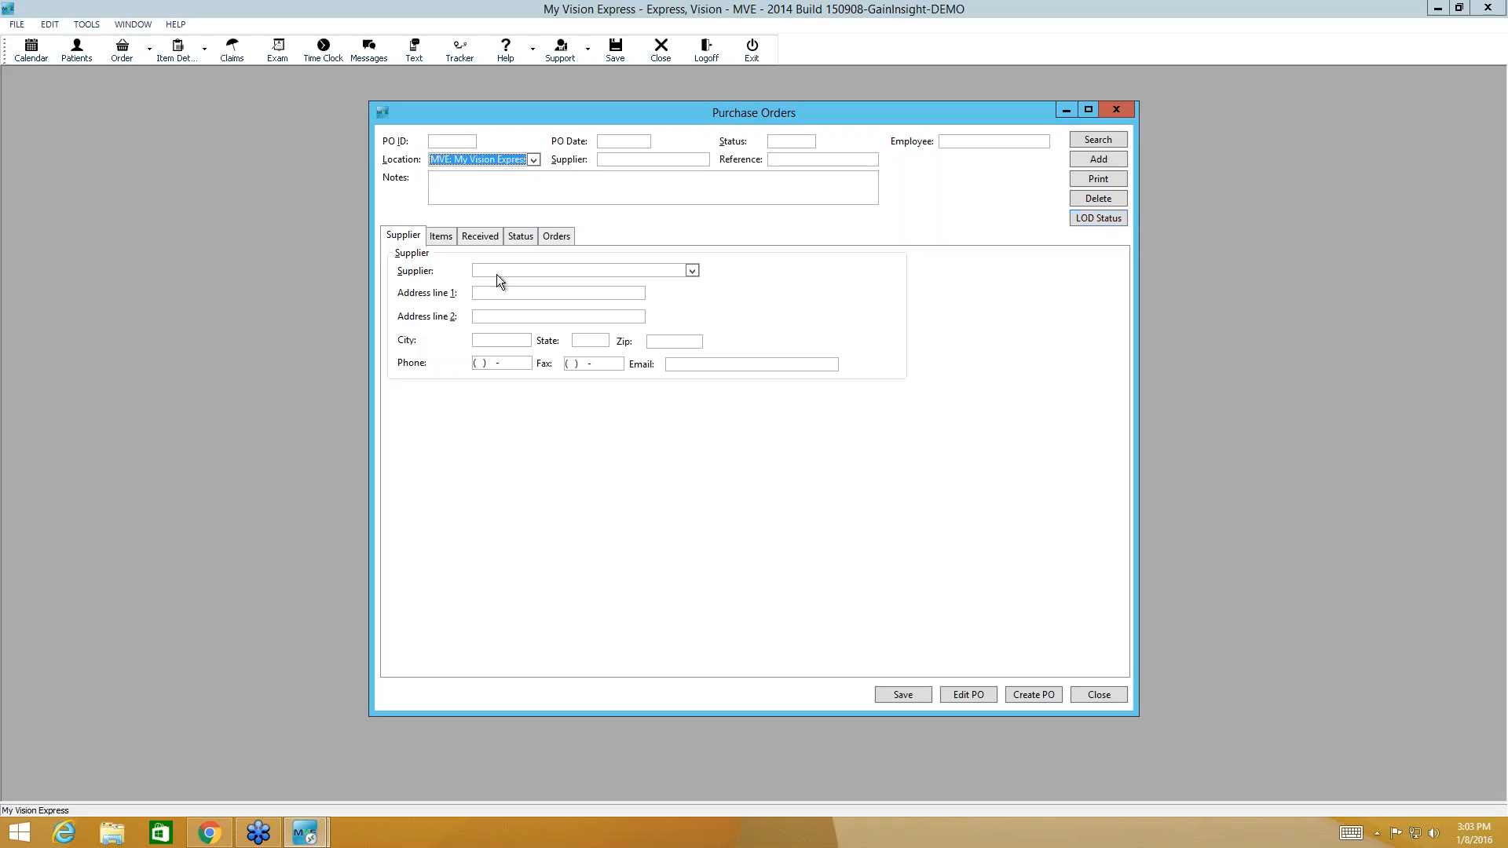
mouse_move(399, 248)
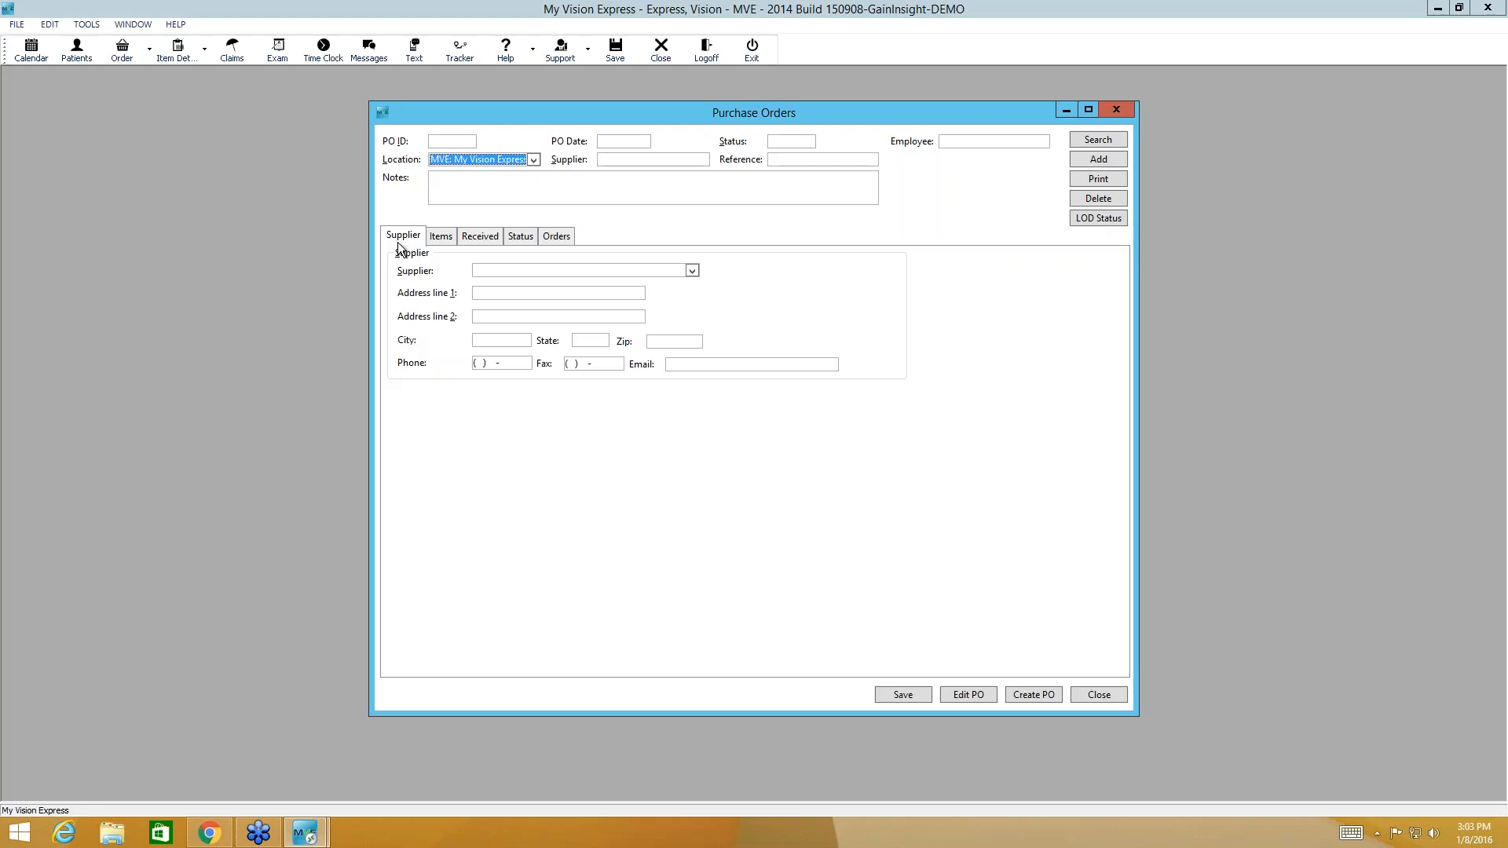
Step: Choose ABB Concise as supplier and view the empty Items list
left_click(691, 271)
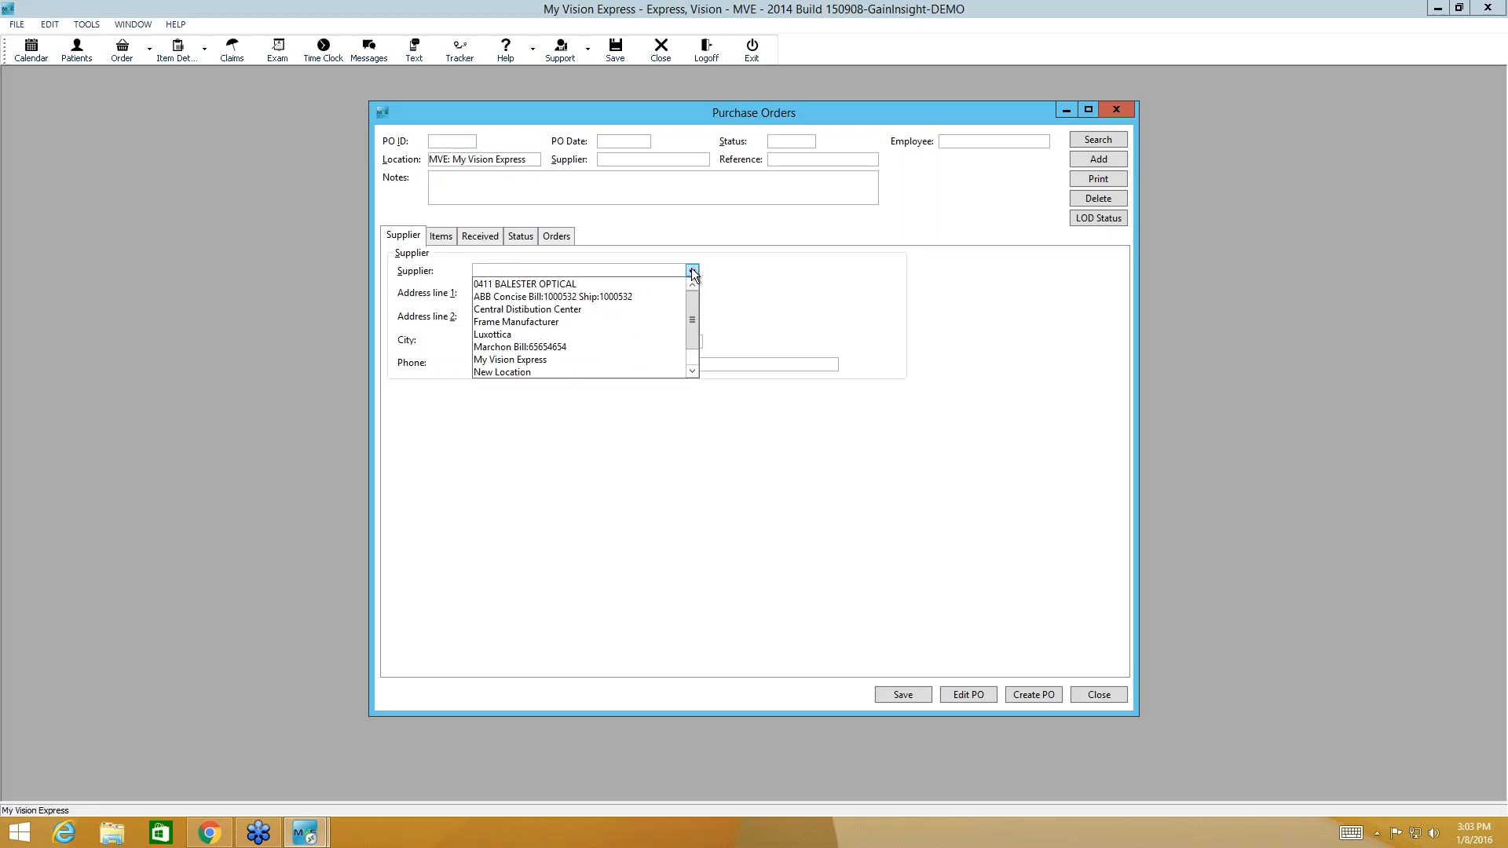
mouse_move(619, 304)
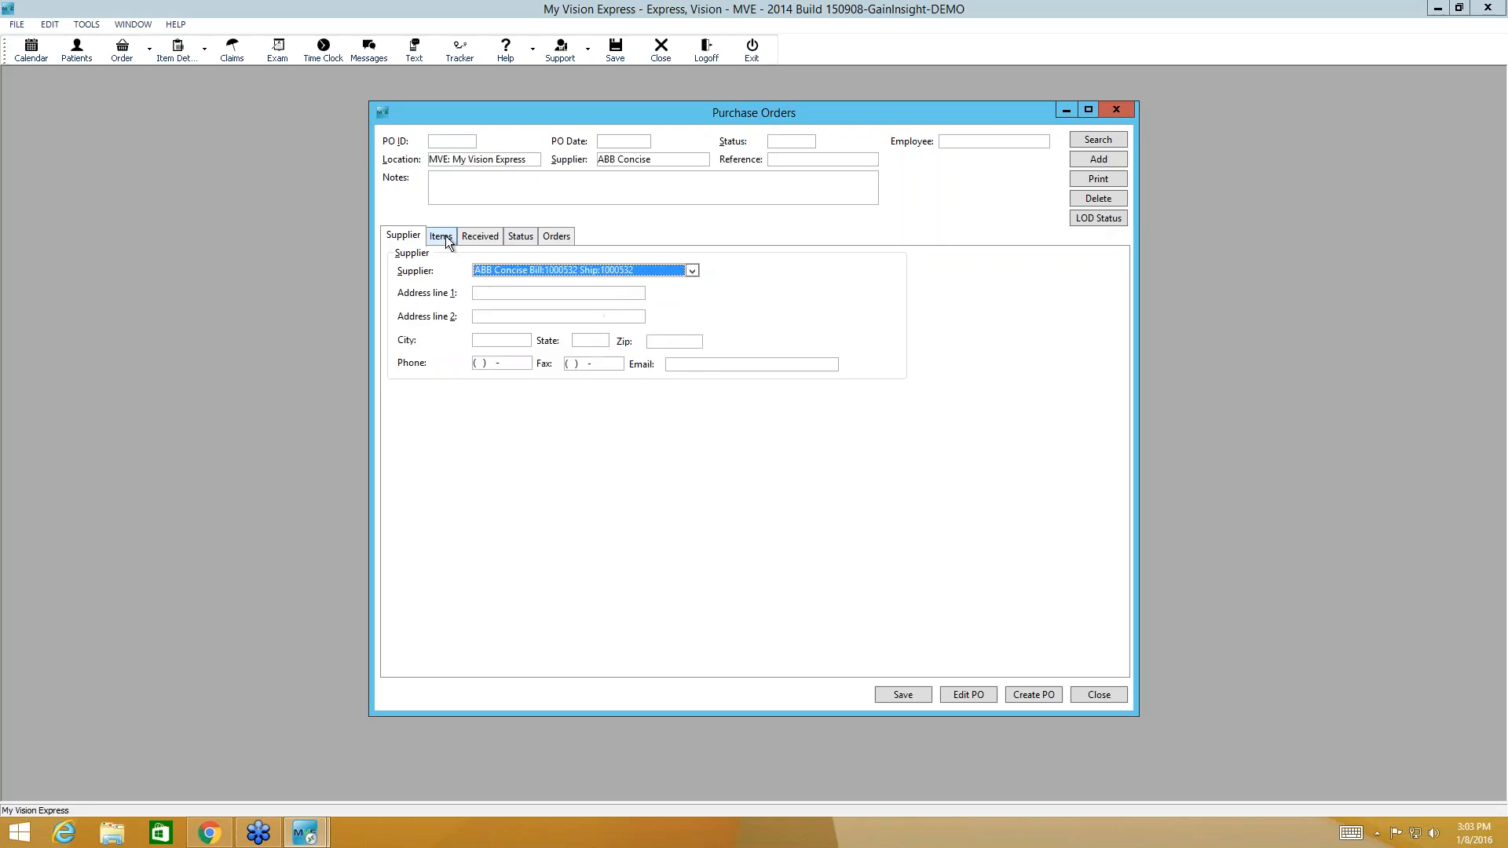
left_click(440, 236)
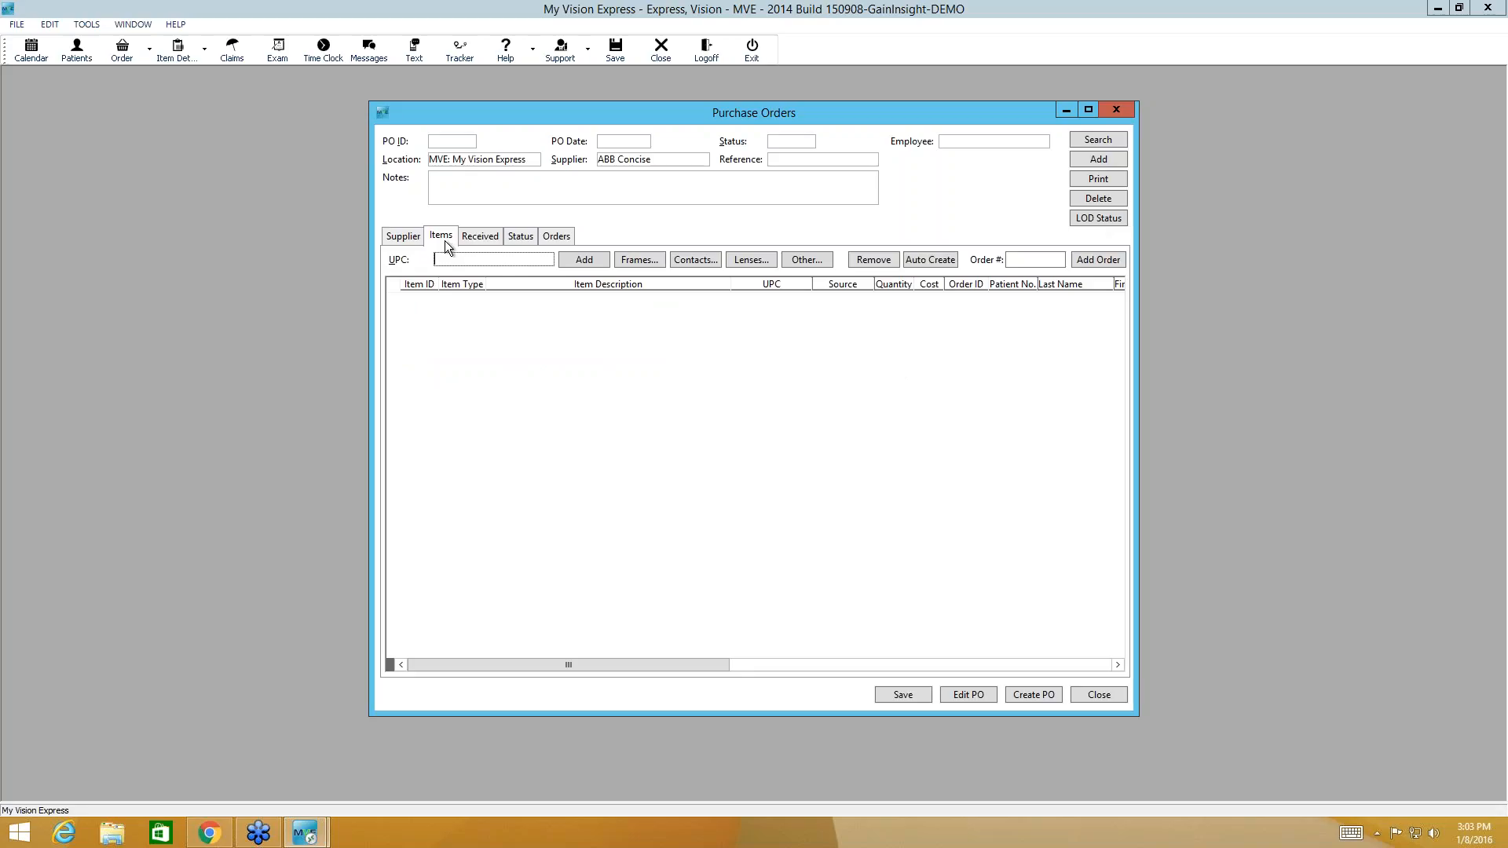
mouse_move(929, 260)
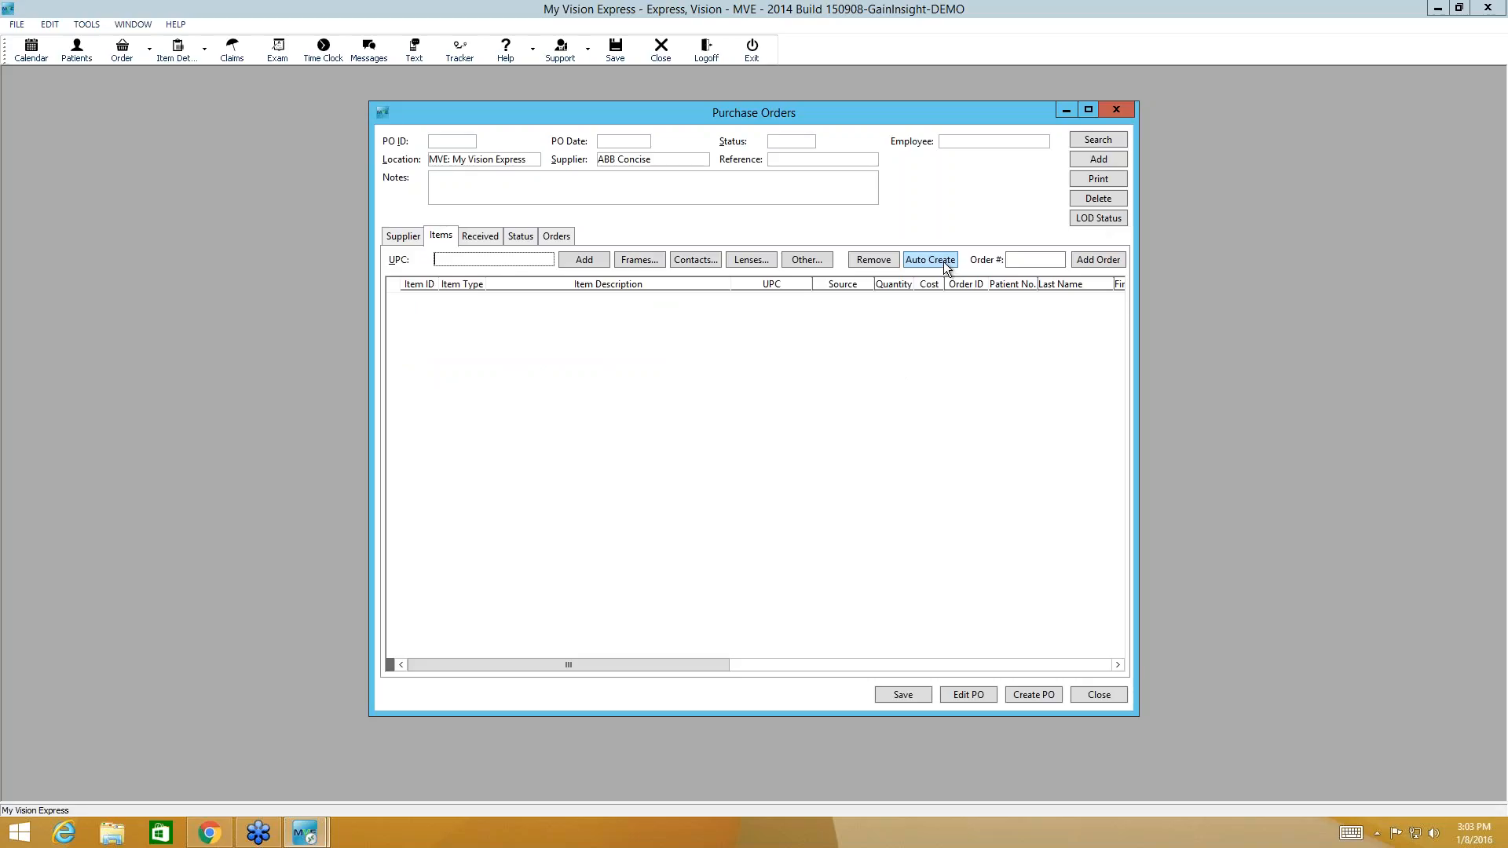
Step: Auto-create contact lens items from orders dated 01/08/2016 to 01/08/2016
left_click(929, 260)
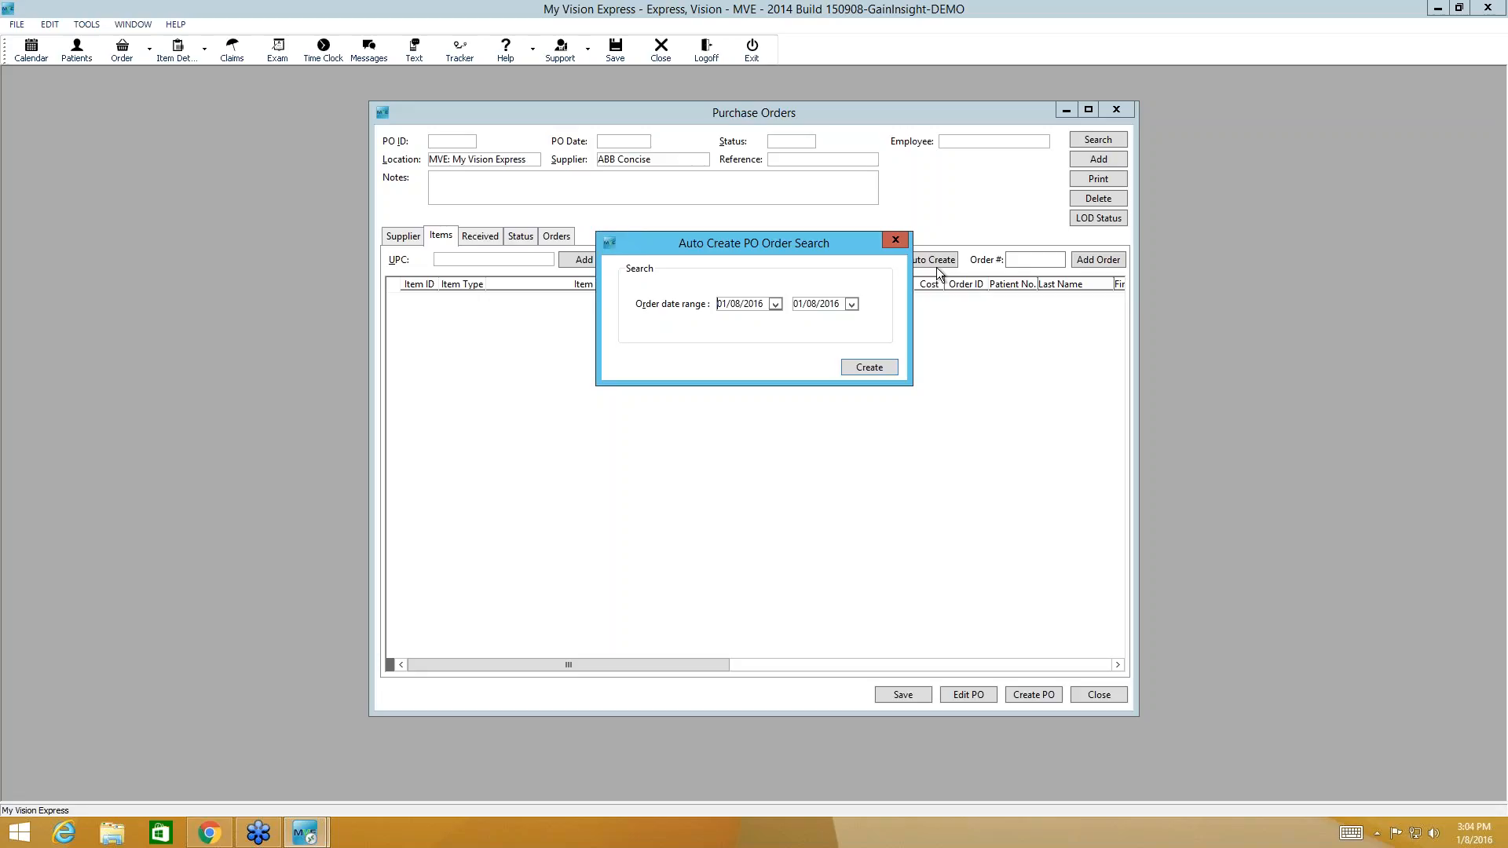
mouse_move(929, 370)
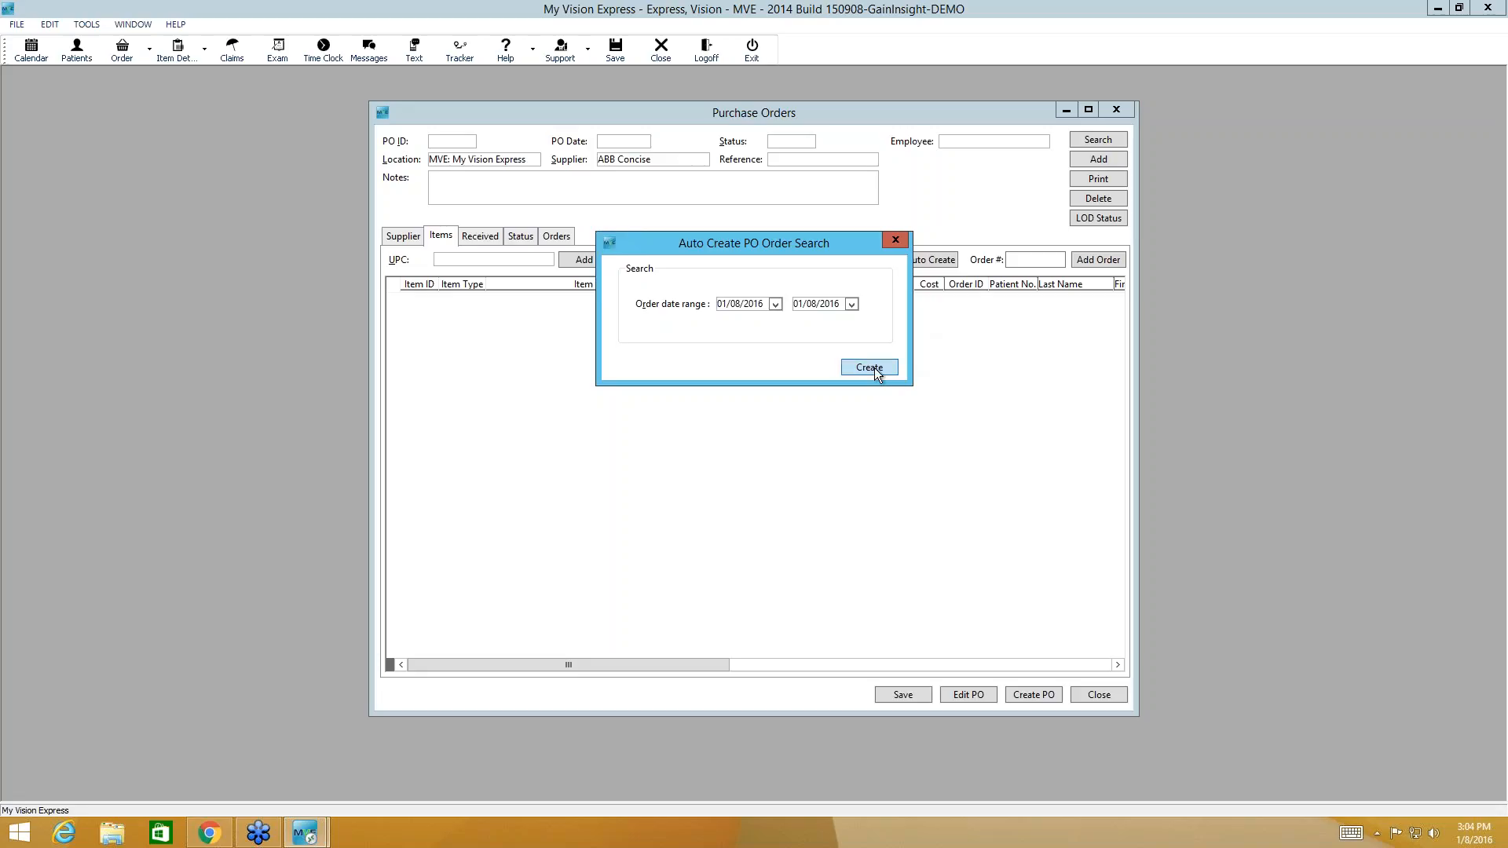
left_click(867, 367)
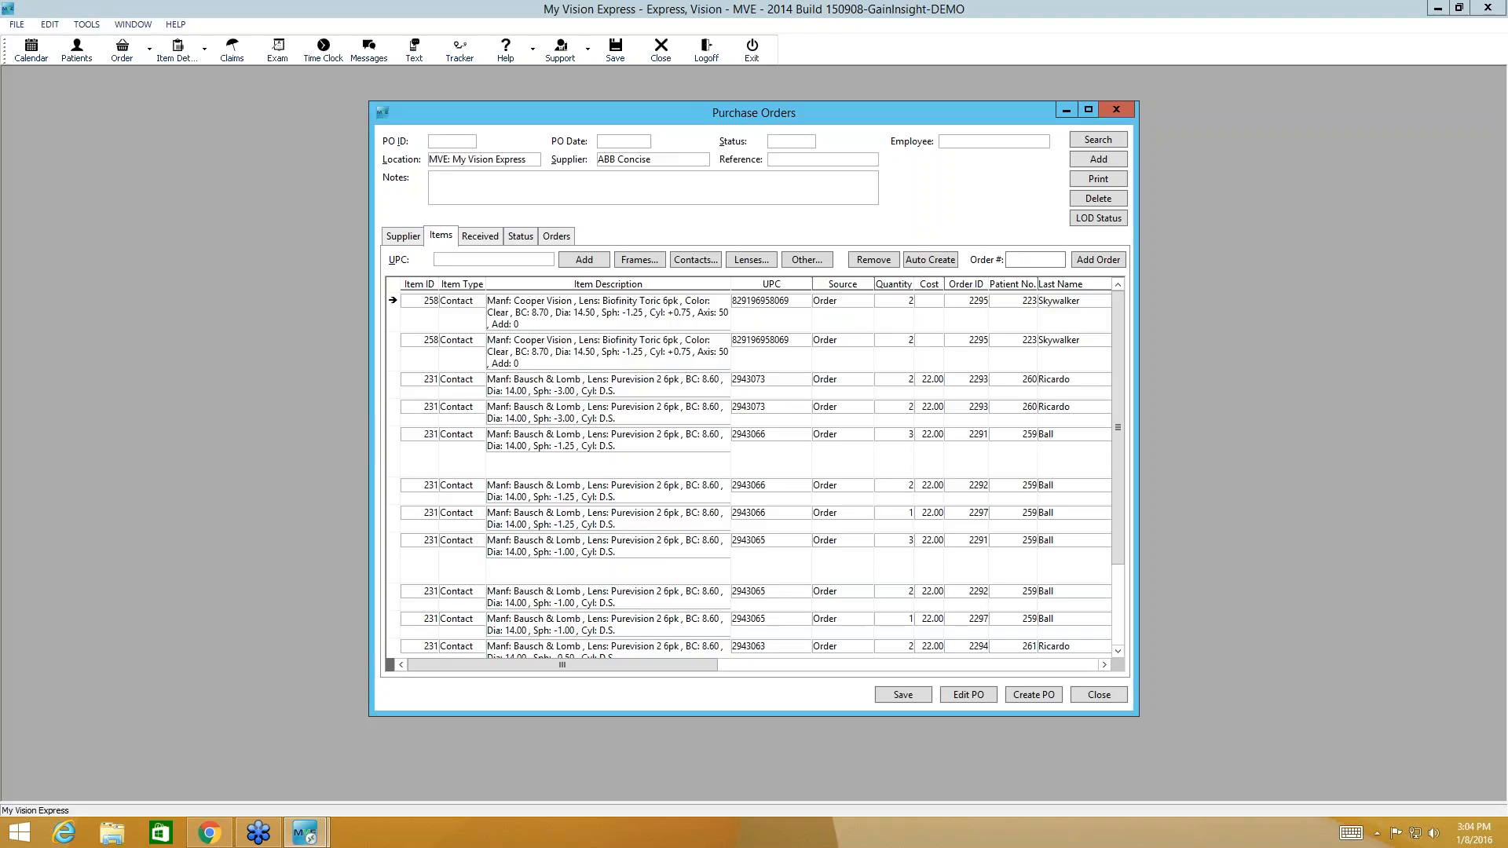
mouse_move(498, 352)
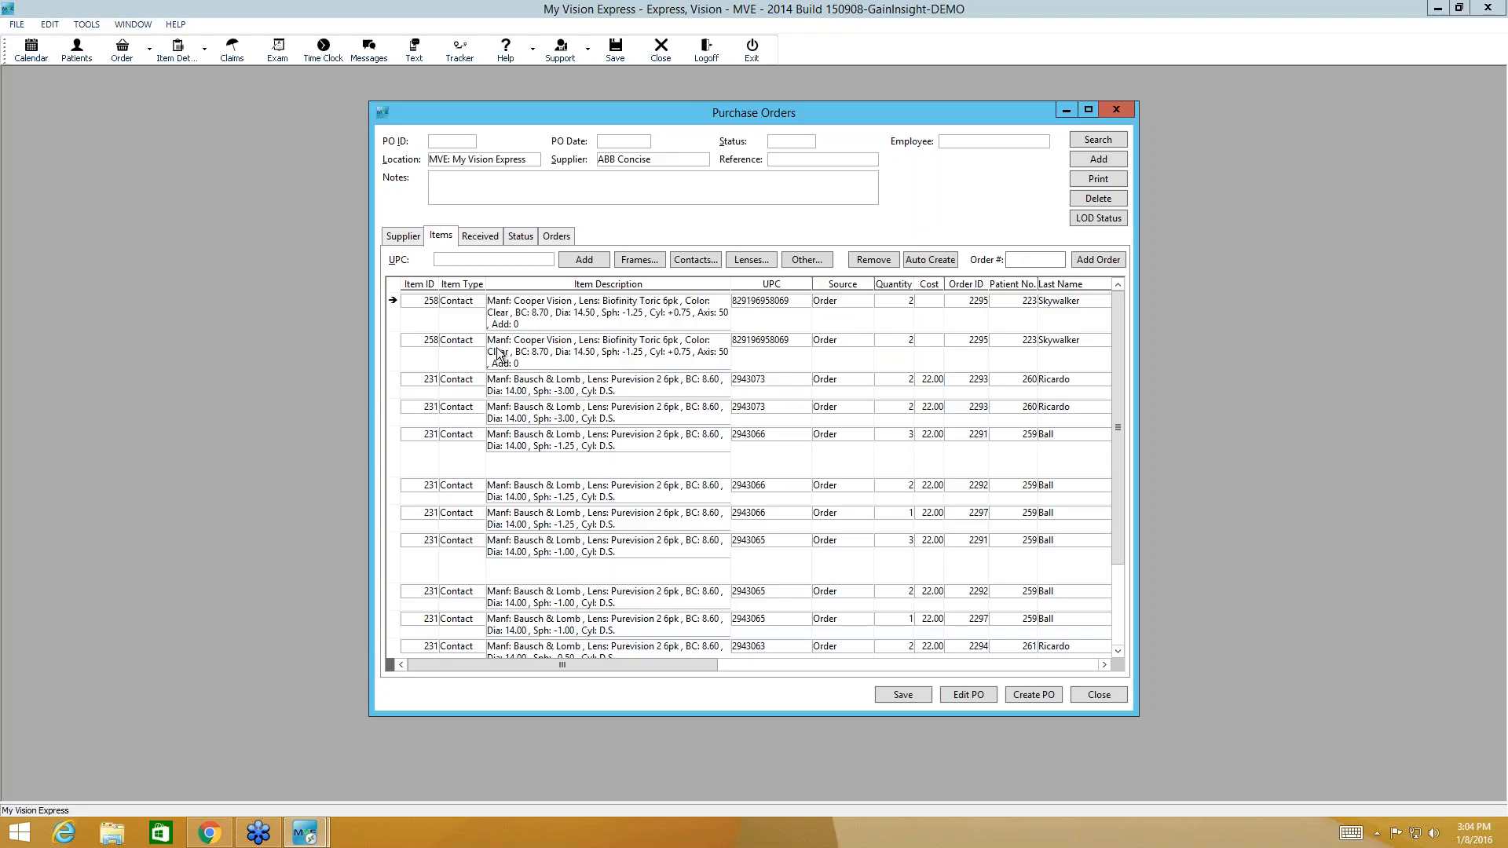
mouse_move(485, 315)
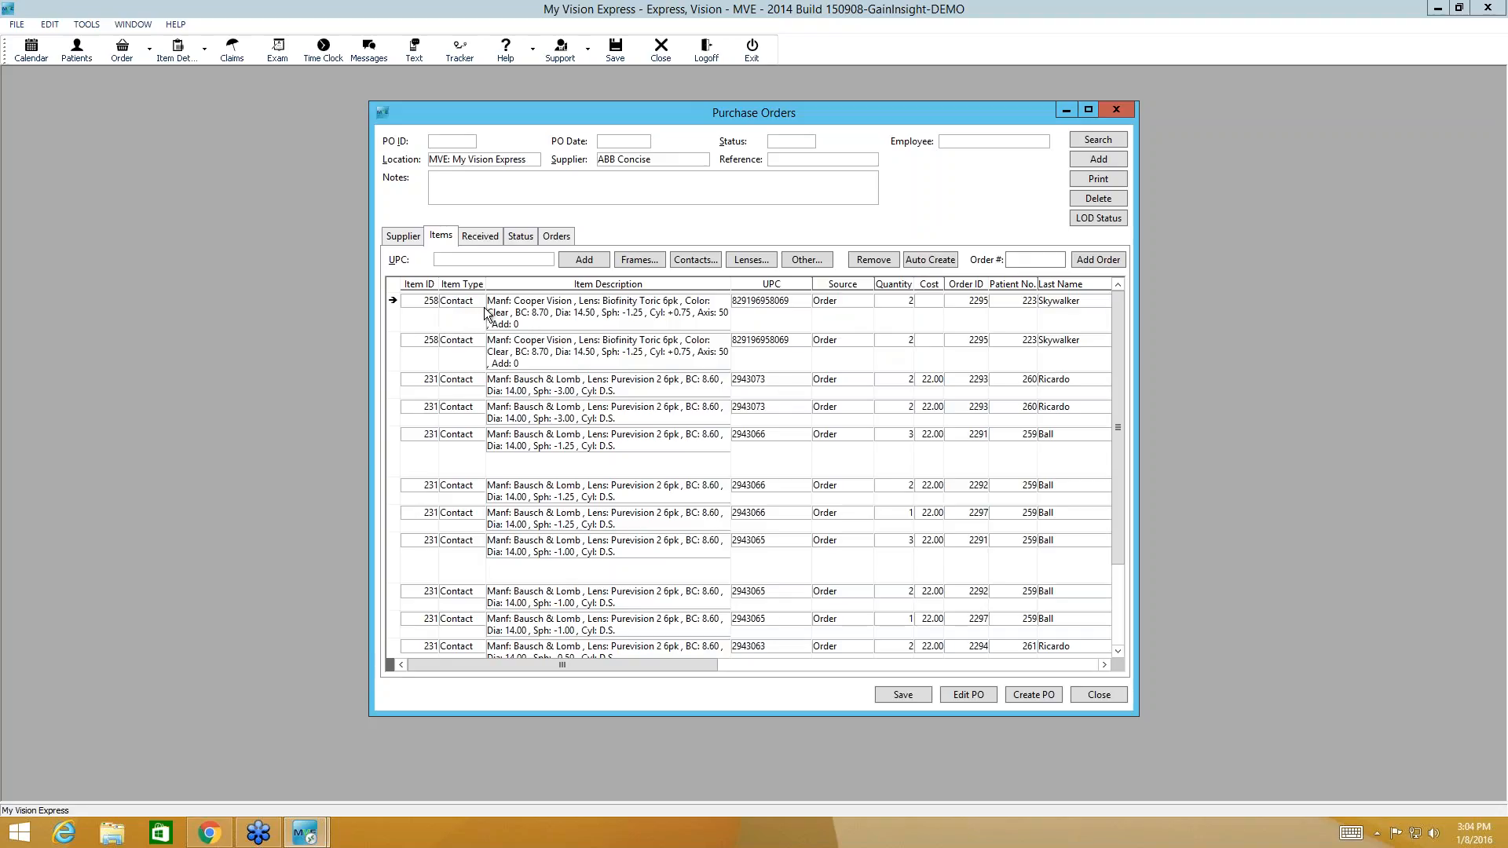
mouse_move(601, 327)
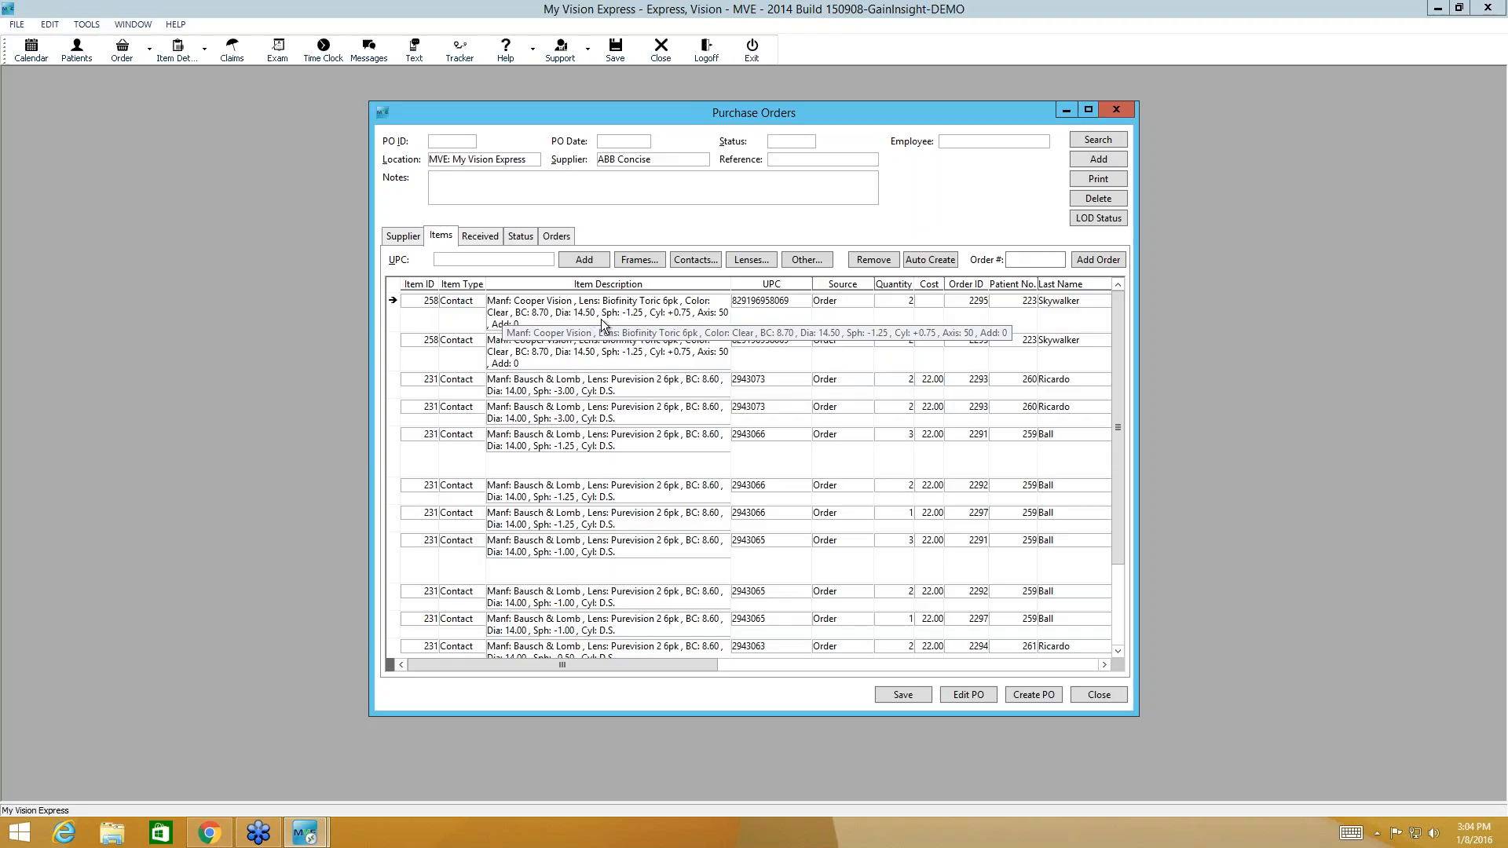
mouse_move(782, 316)
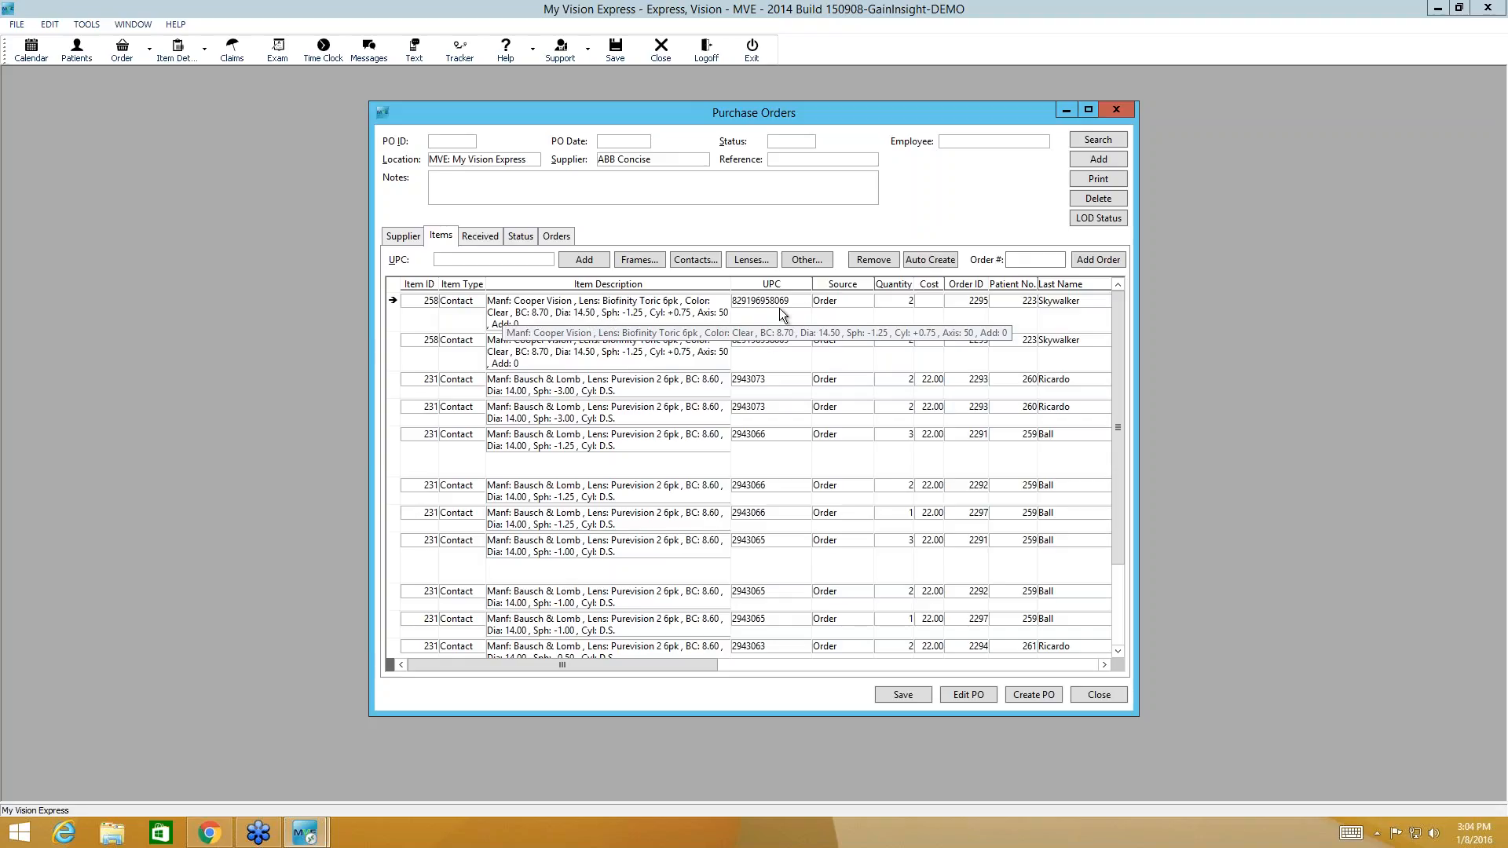
mouse_move(861, 317)
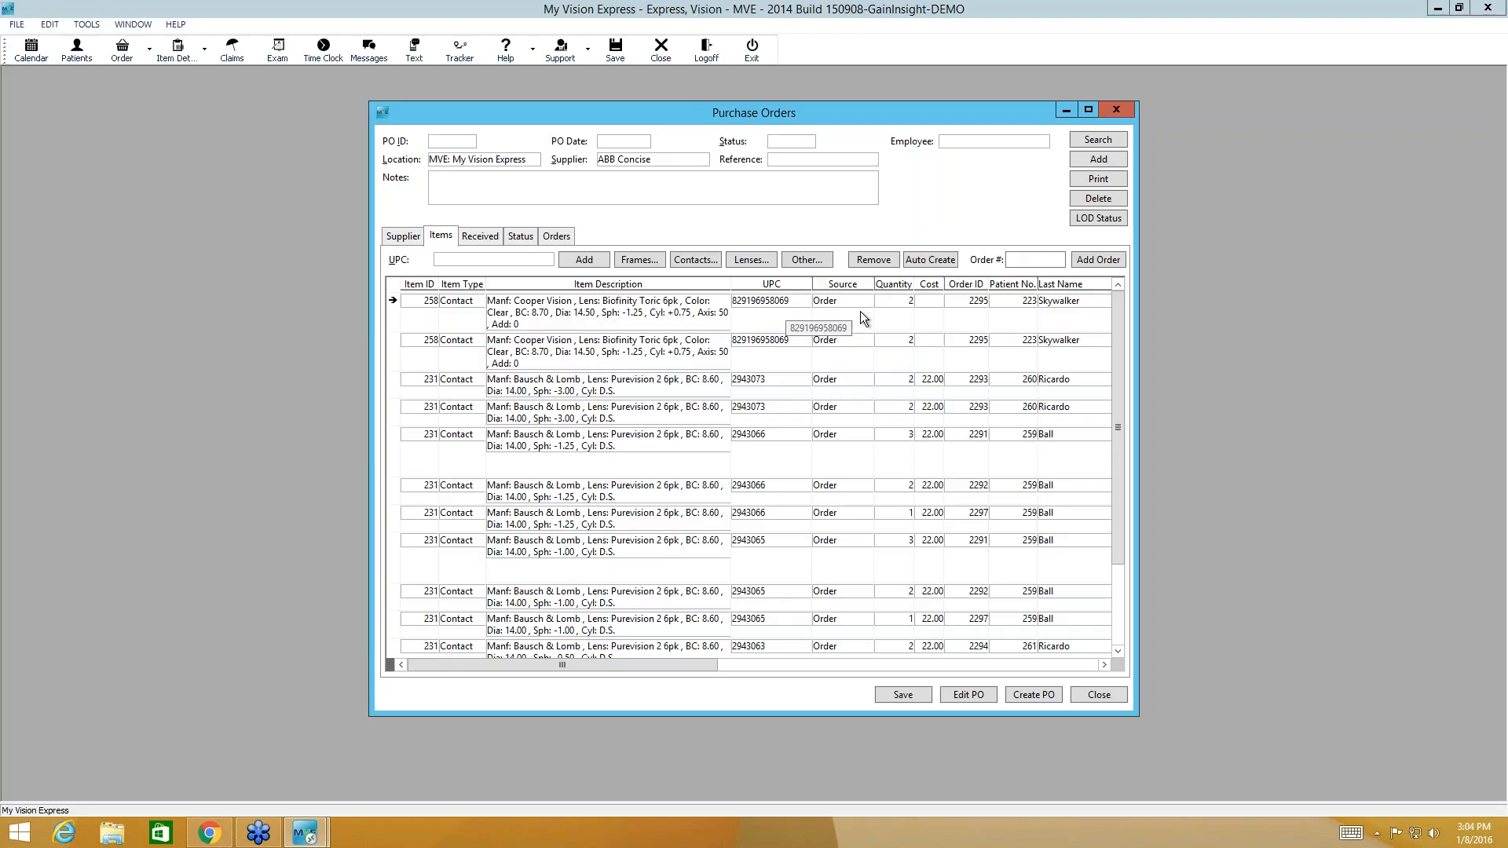
mouse_move(857, 301)
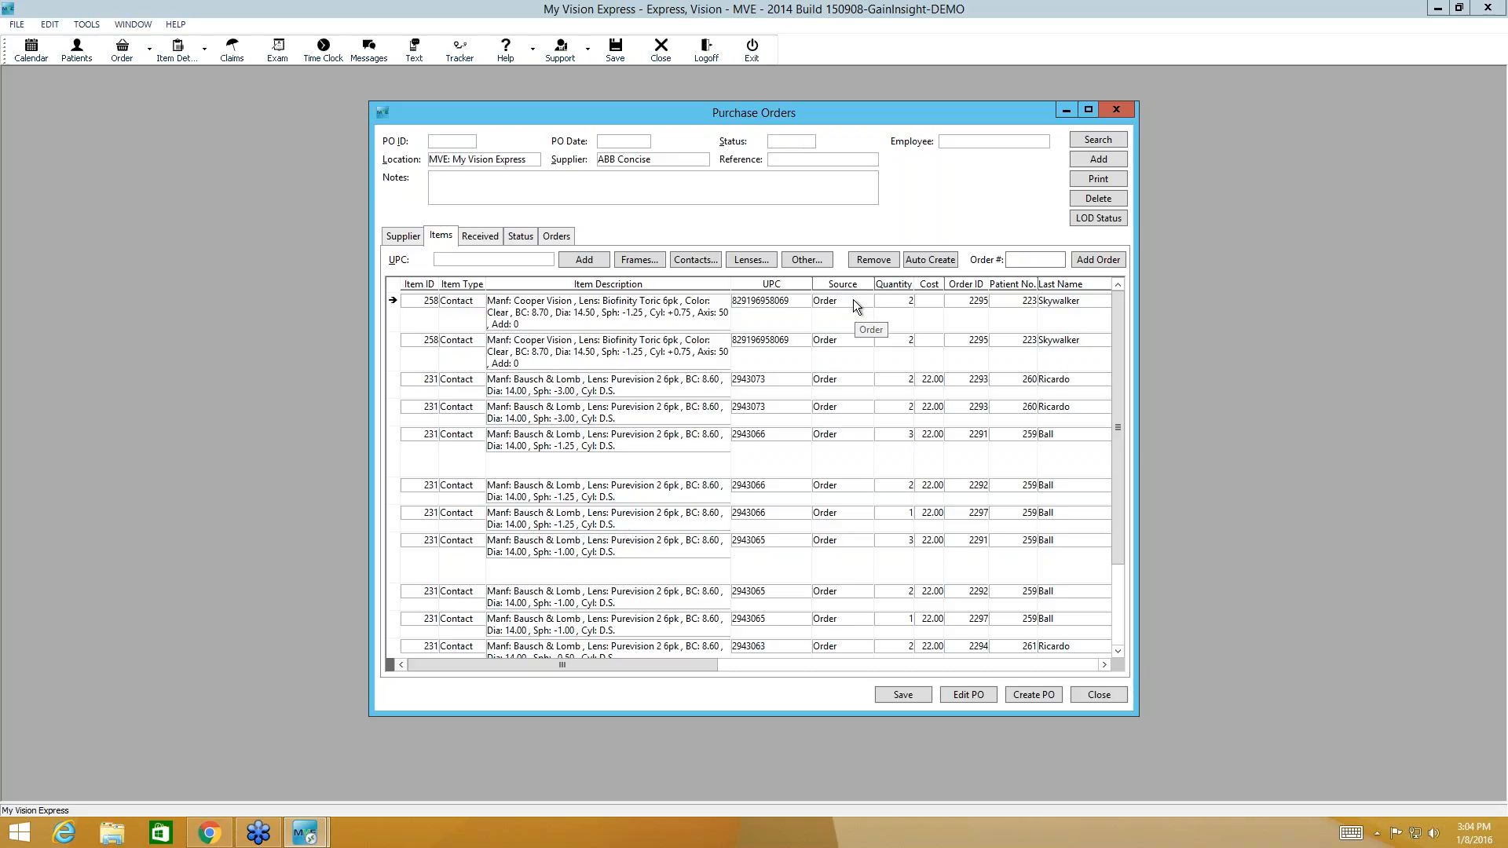
mouse_move(904, 310)
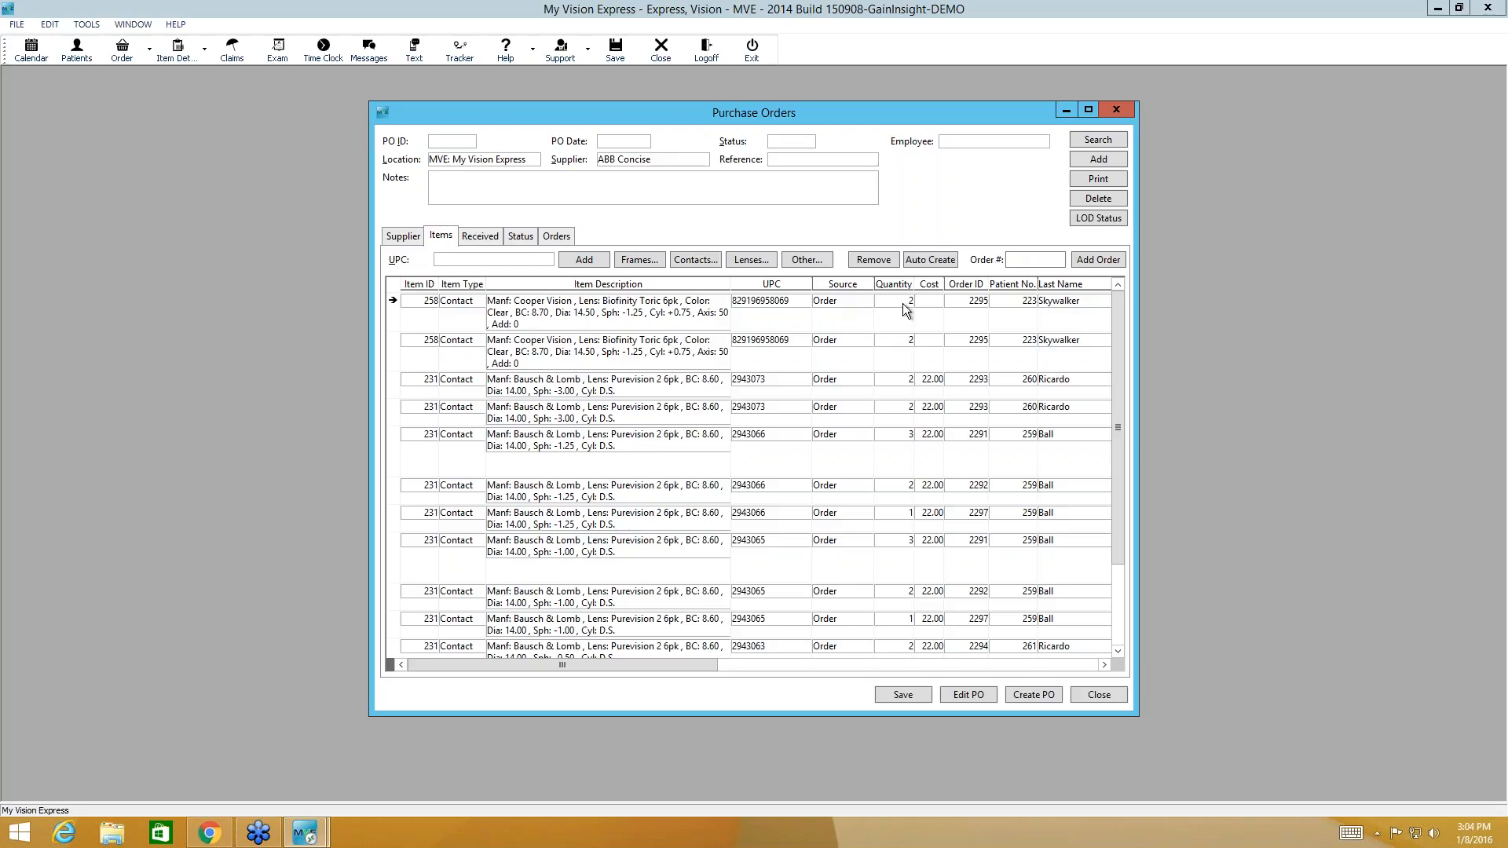
mouse_move(943, 325)
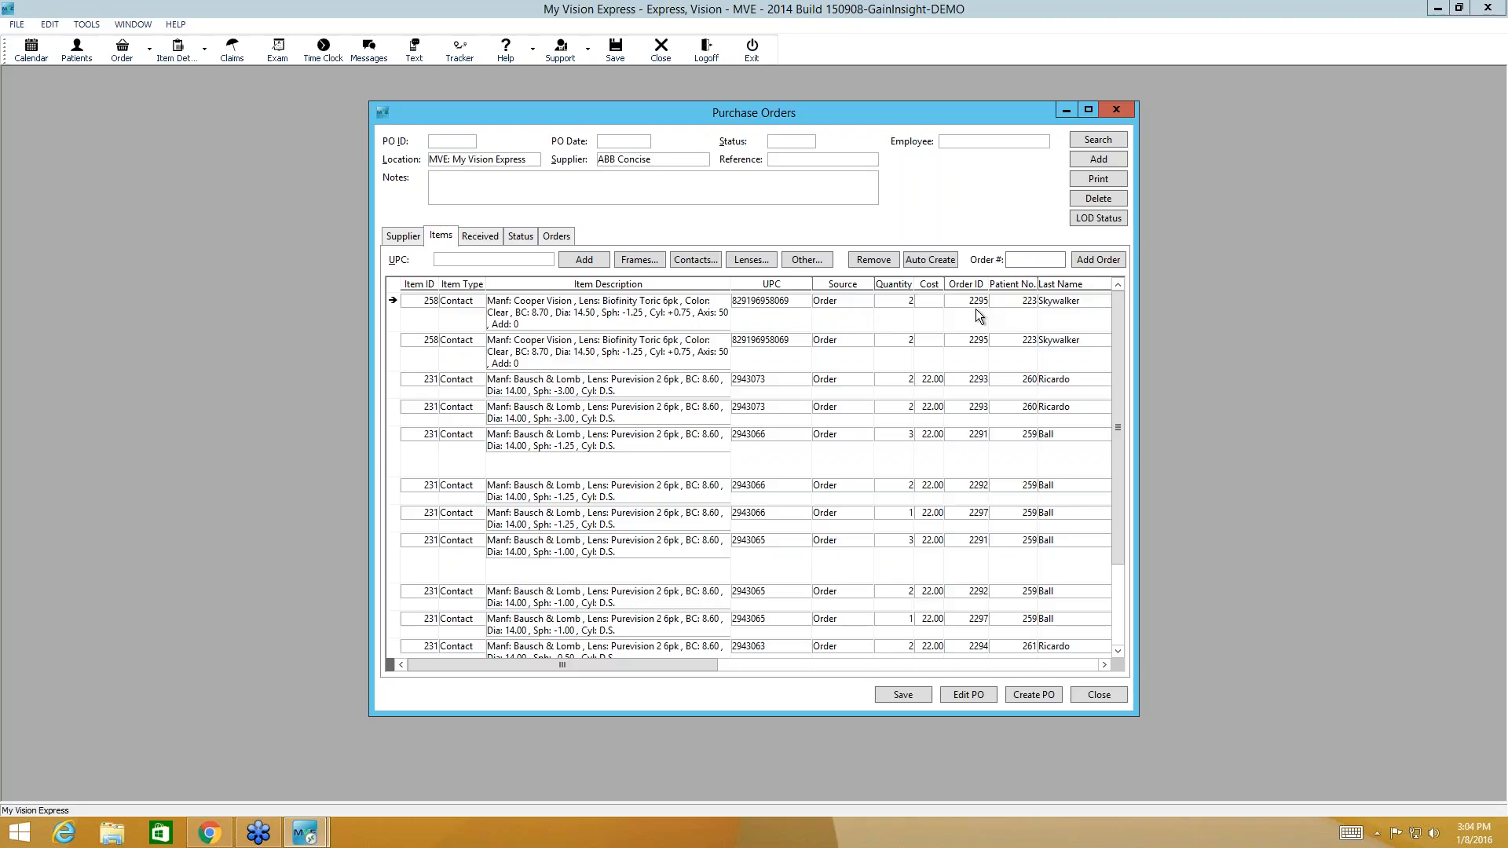
mouse_move(1007, 314)
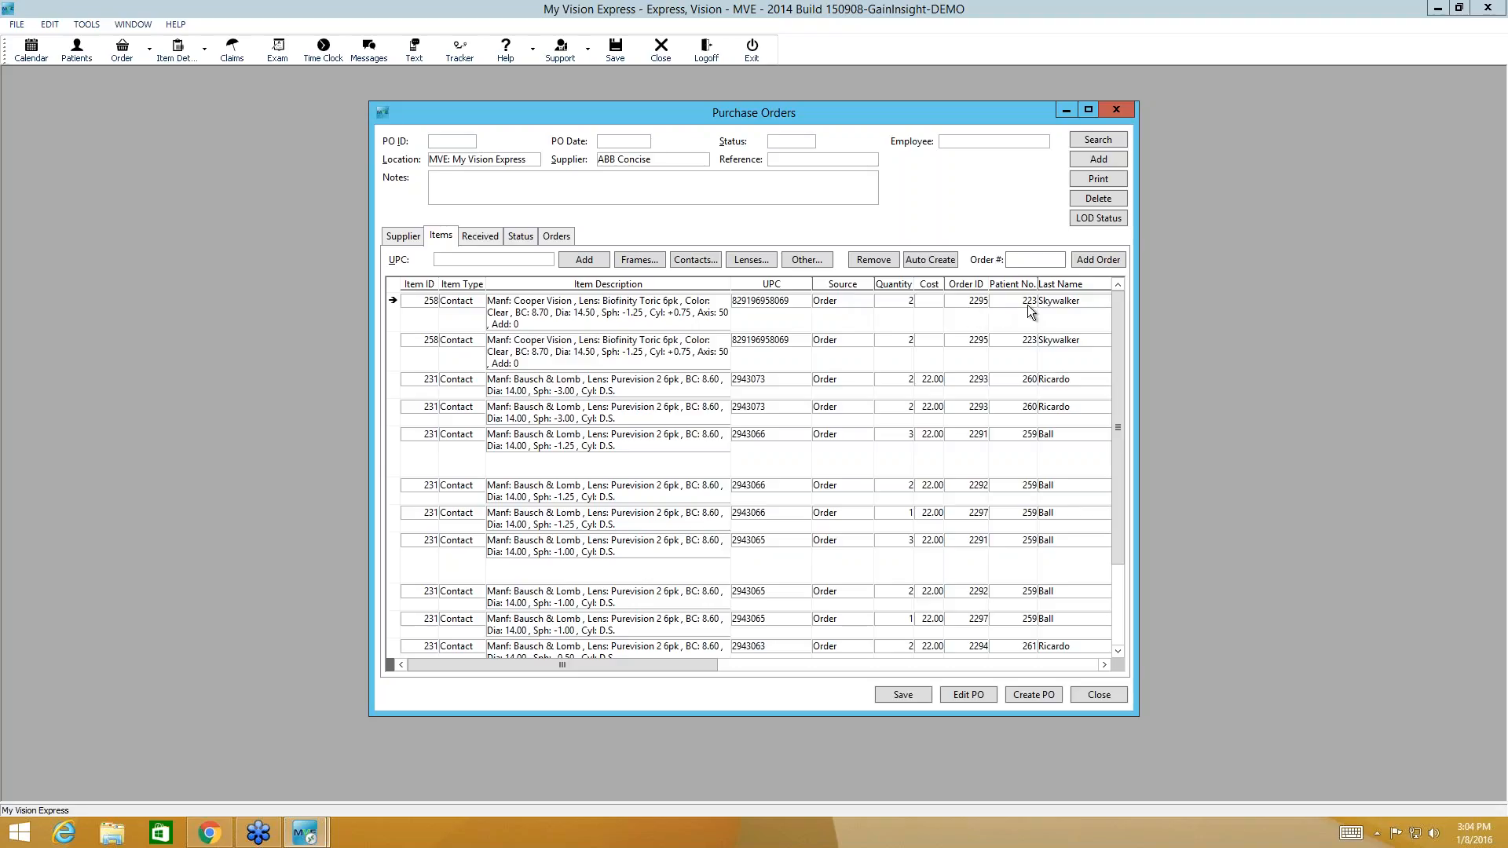
mouse_move(1105, 676)
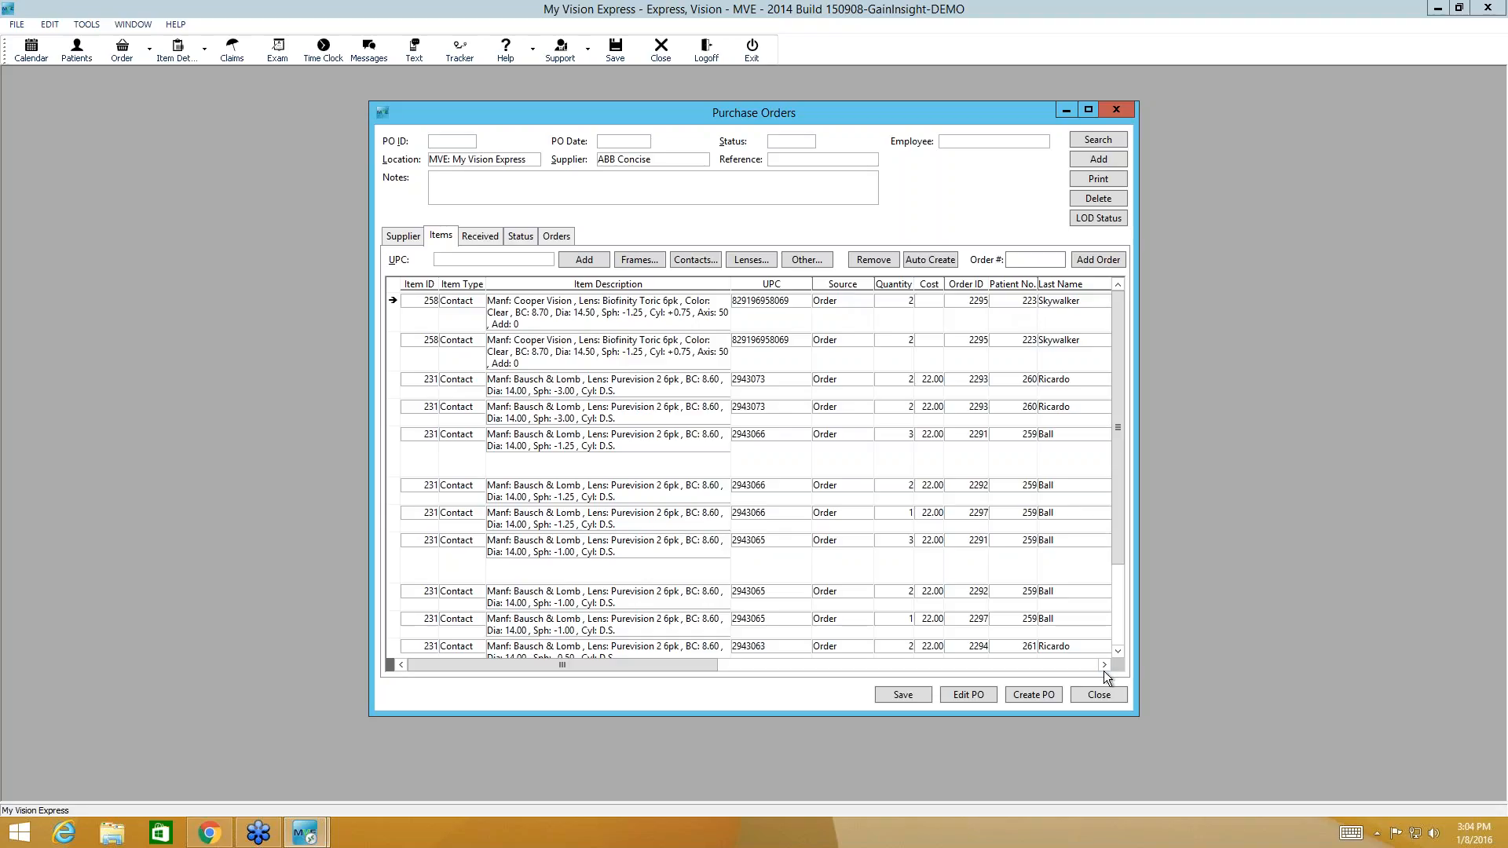
left_click(1103, 664)
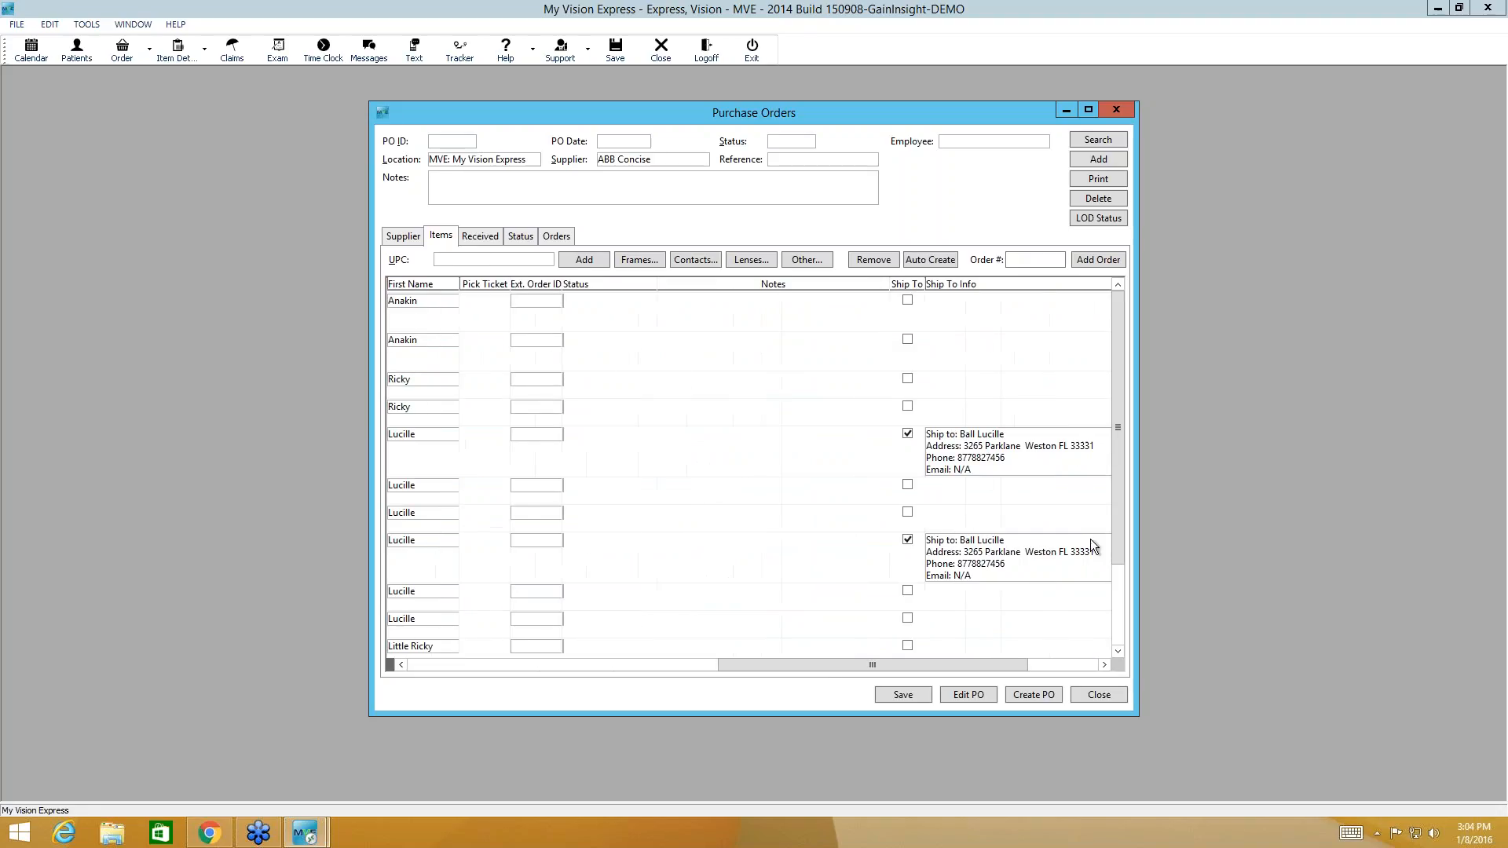
mouse_move(1064, 584)
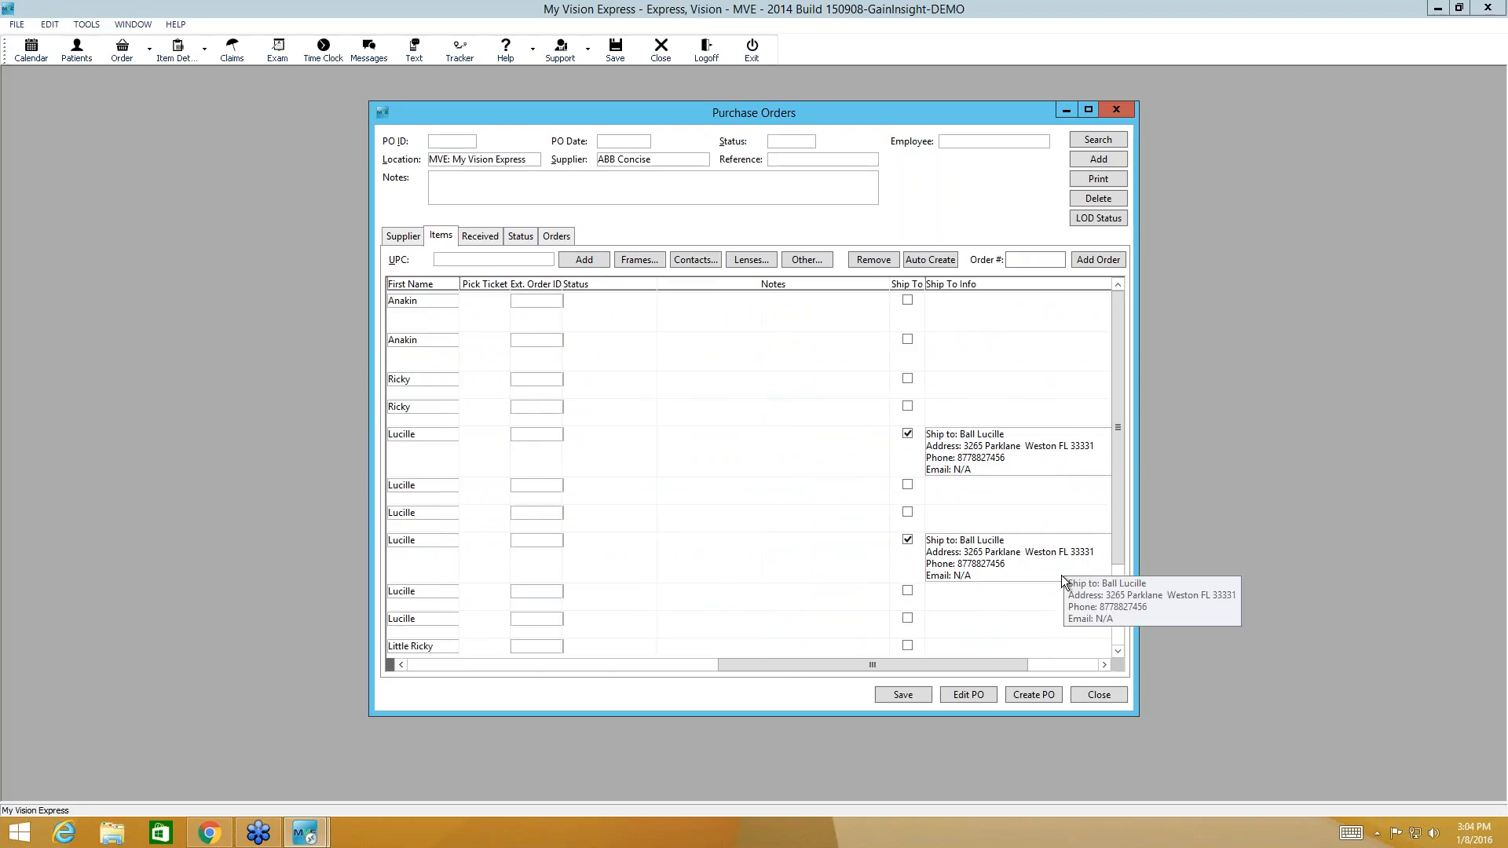
mouse_move(1054, 576)
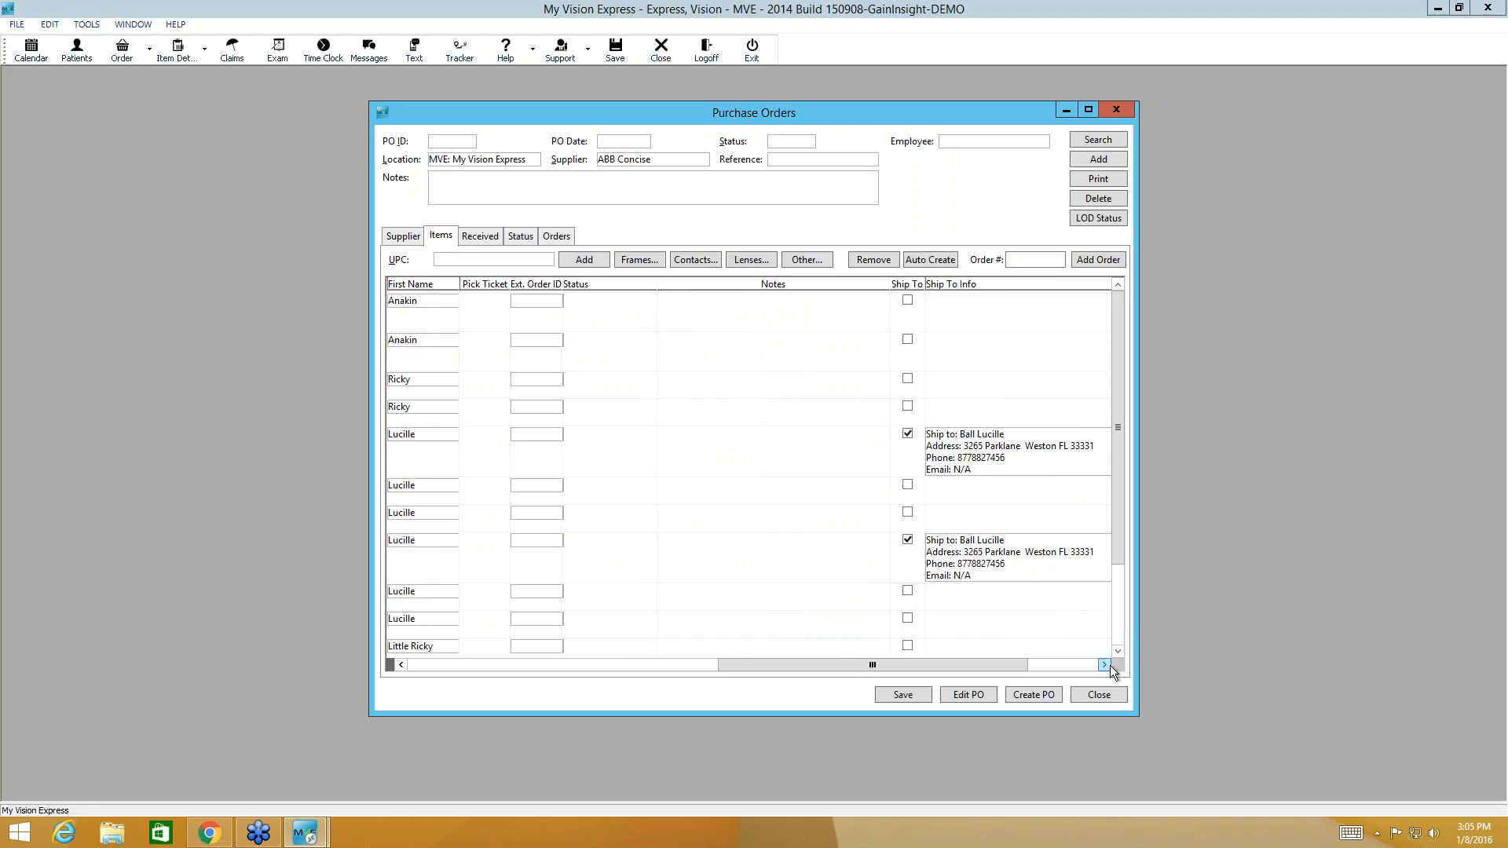
left_click(1104, 665)
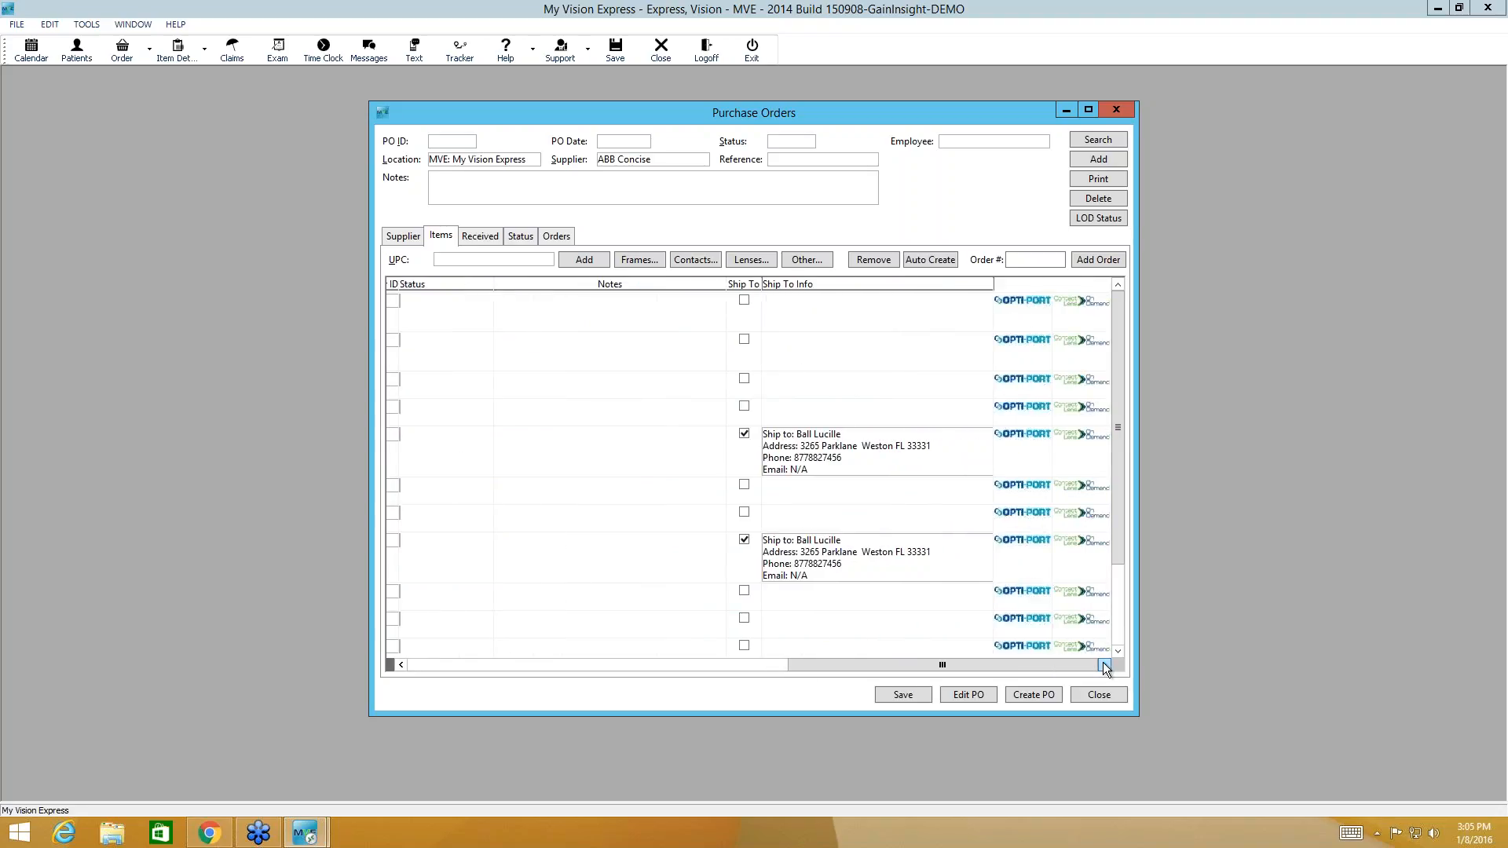
mouse_move(994, 640)
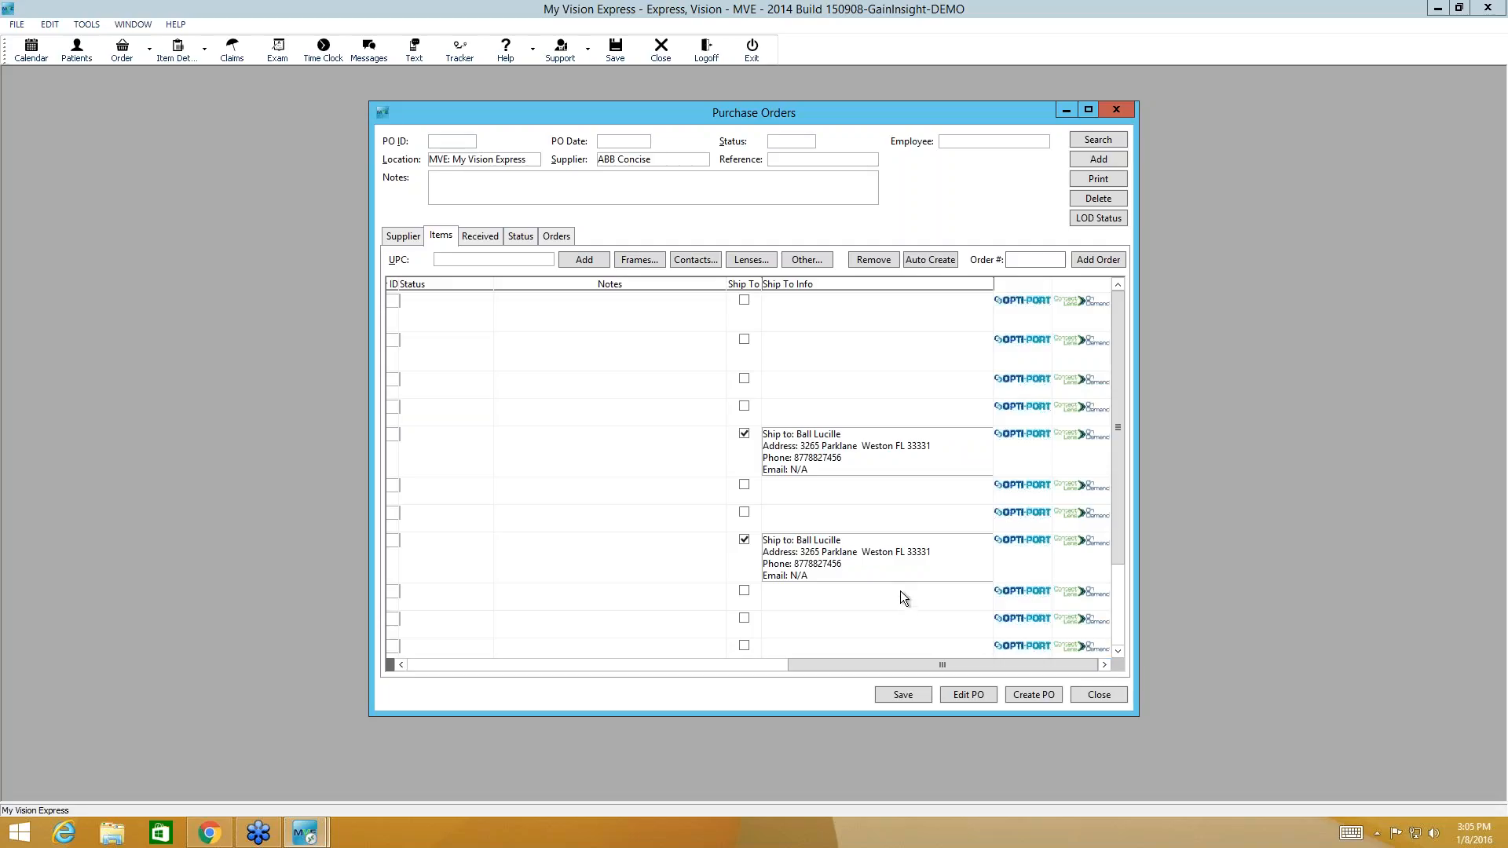
mouse_move(1091, 441)
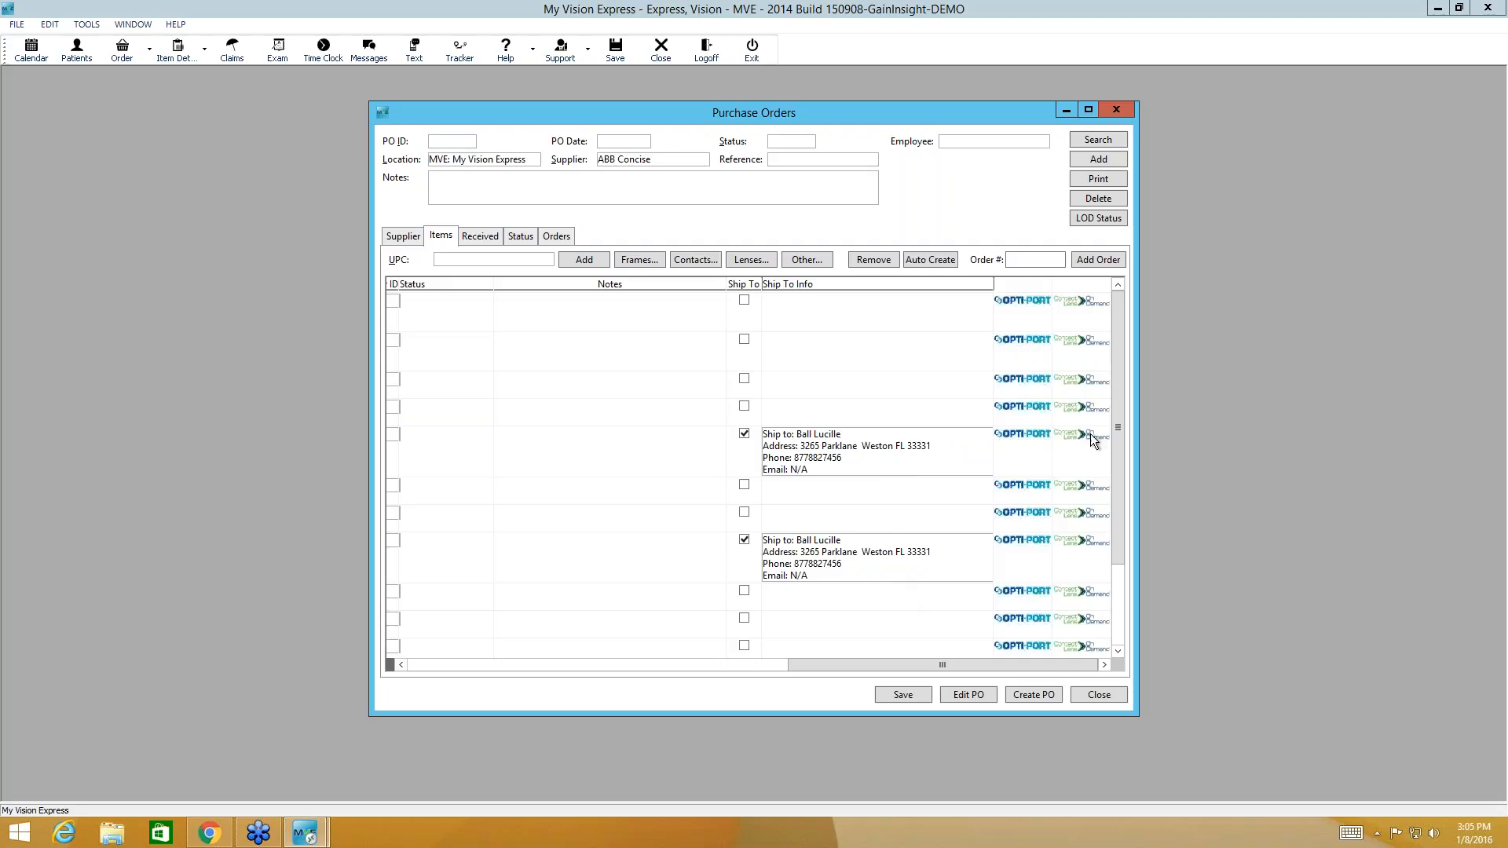
mouse_move(1079, 443)
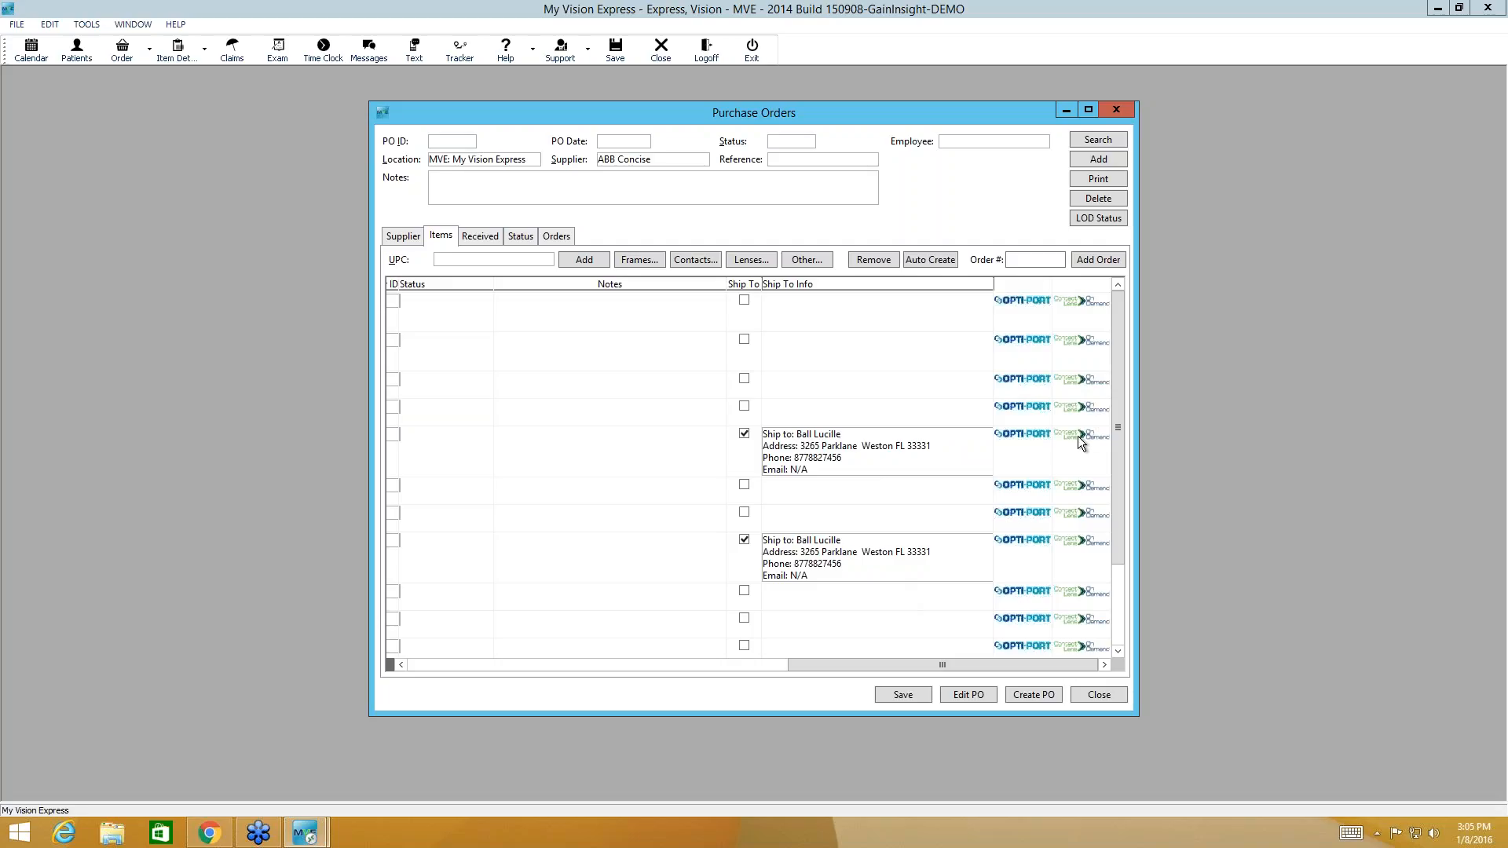
mouse_move(1088, 441)
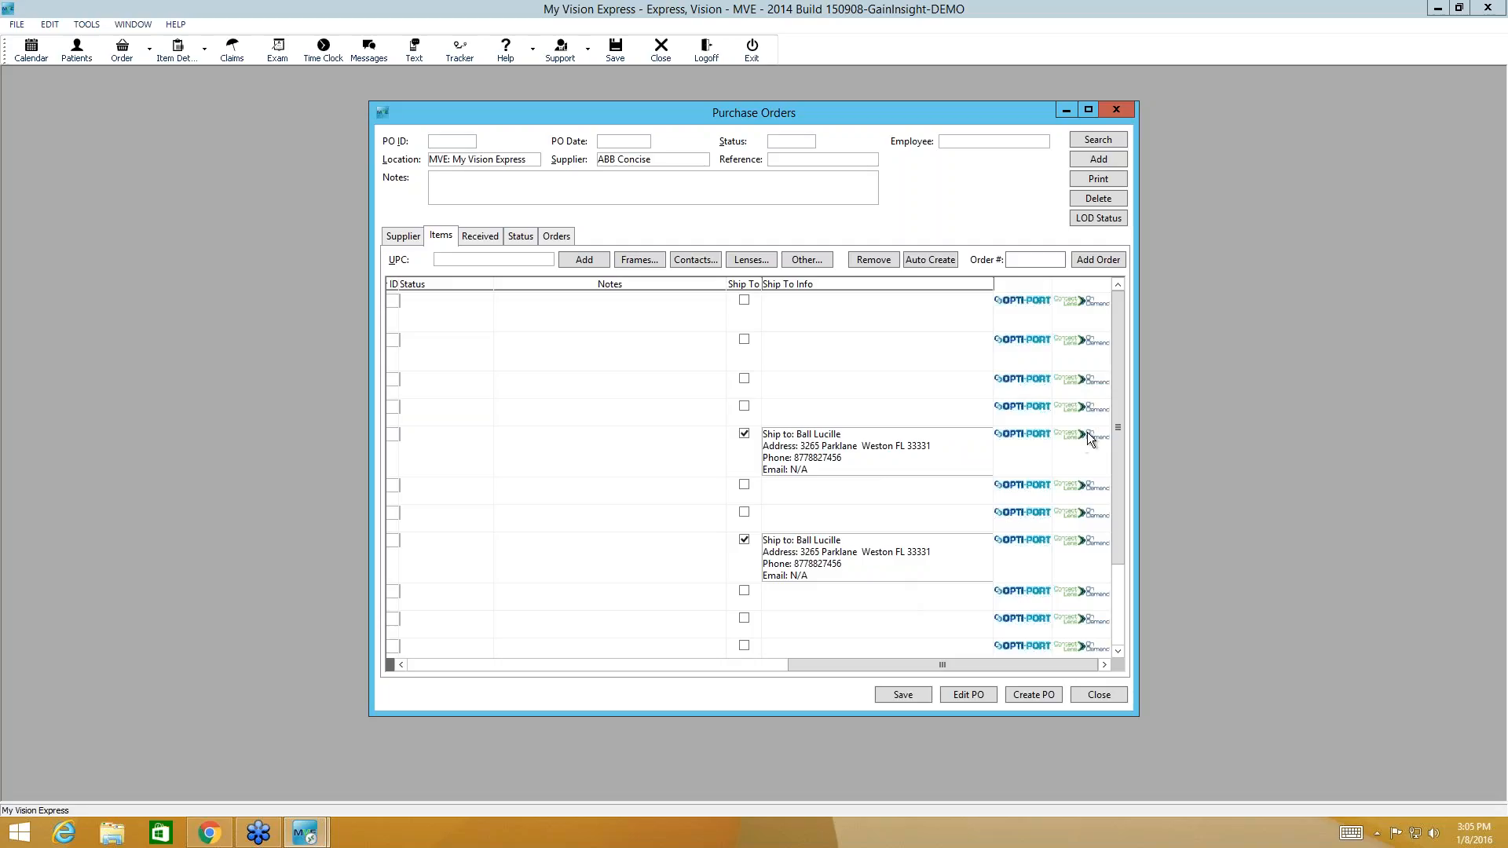
mouse_move(1098, 218)
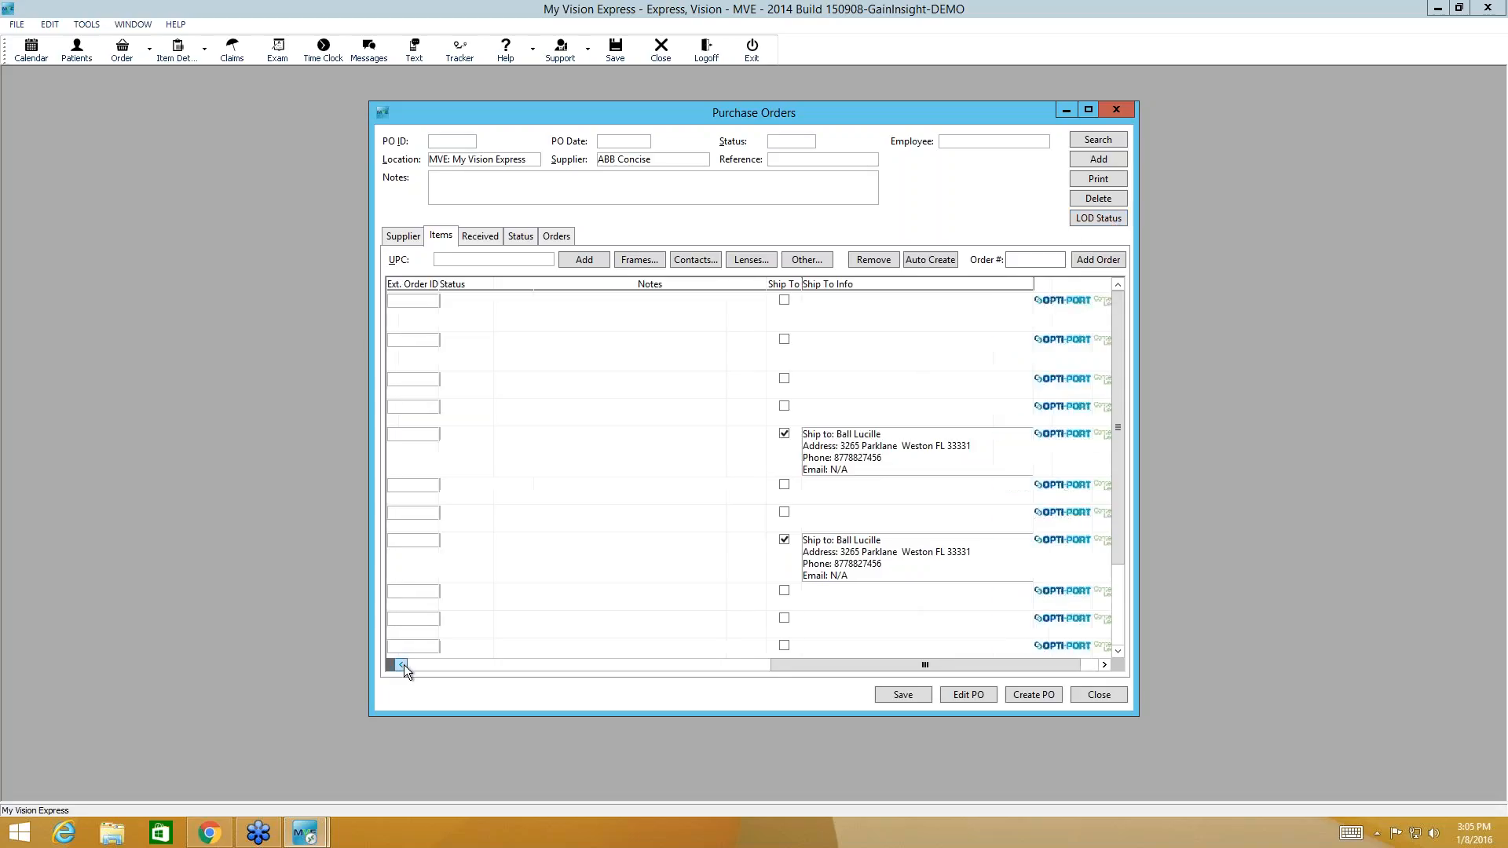
left_click(401, 665)
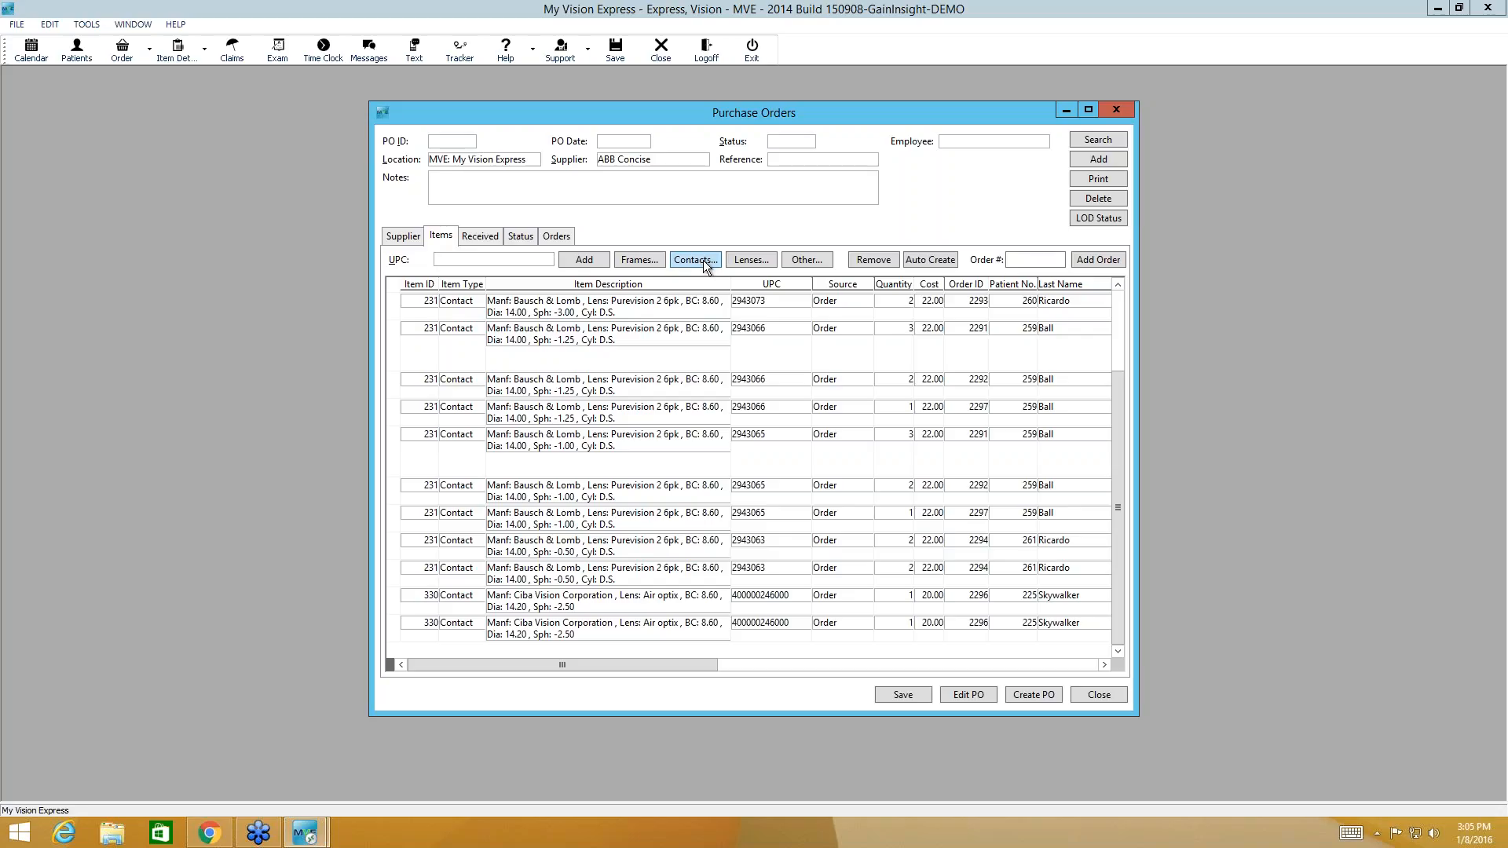
Step: Add the Bausch & Lomb Purevision 2 Diagnostic lens to the order items
left_click(694, 260)
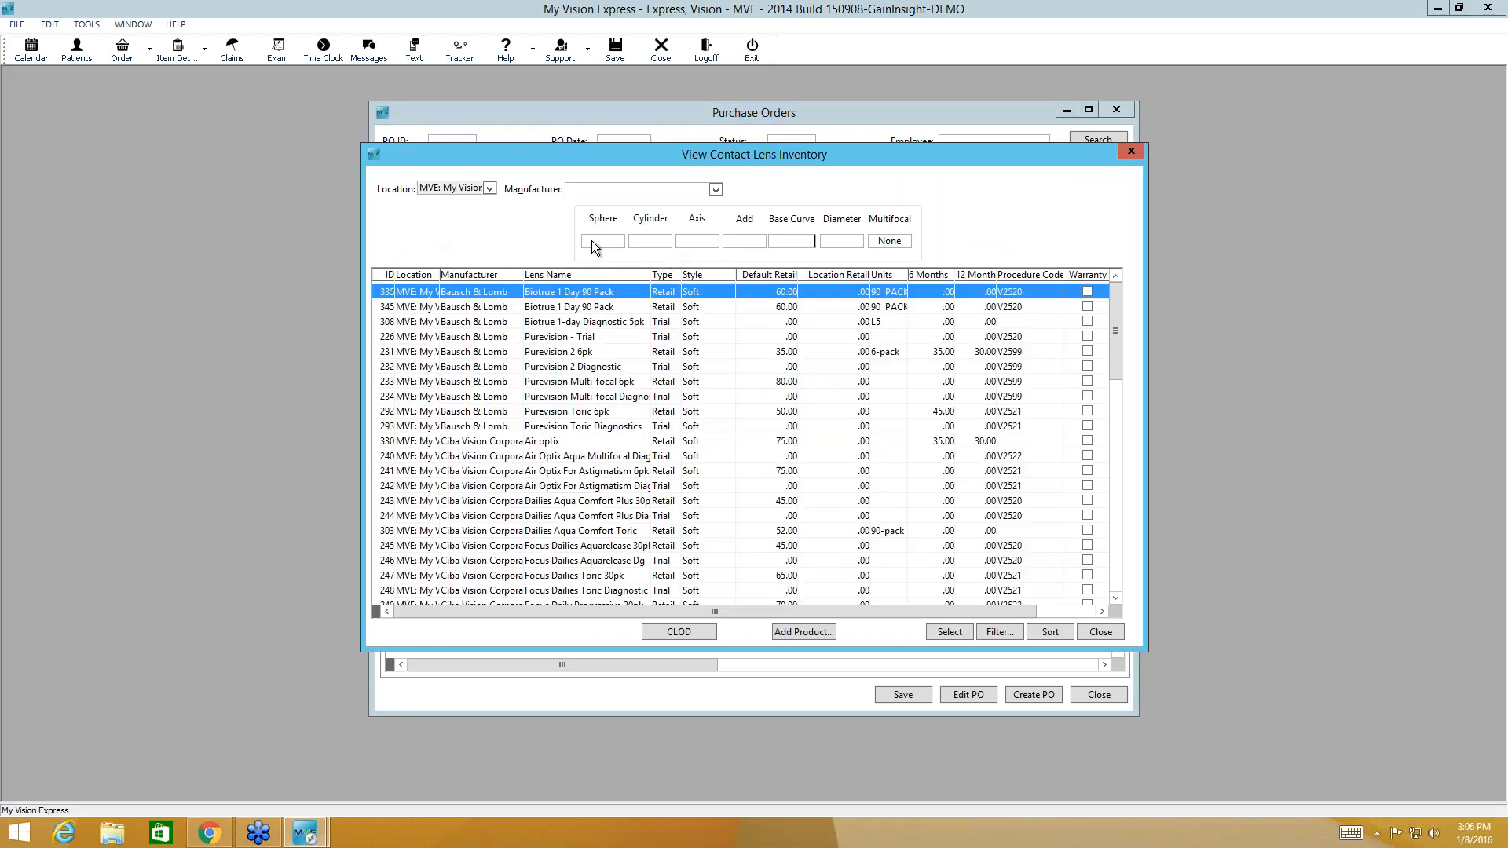
left_click(716, 188)
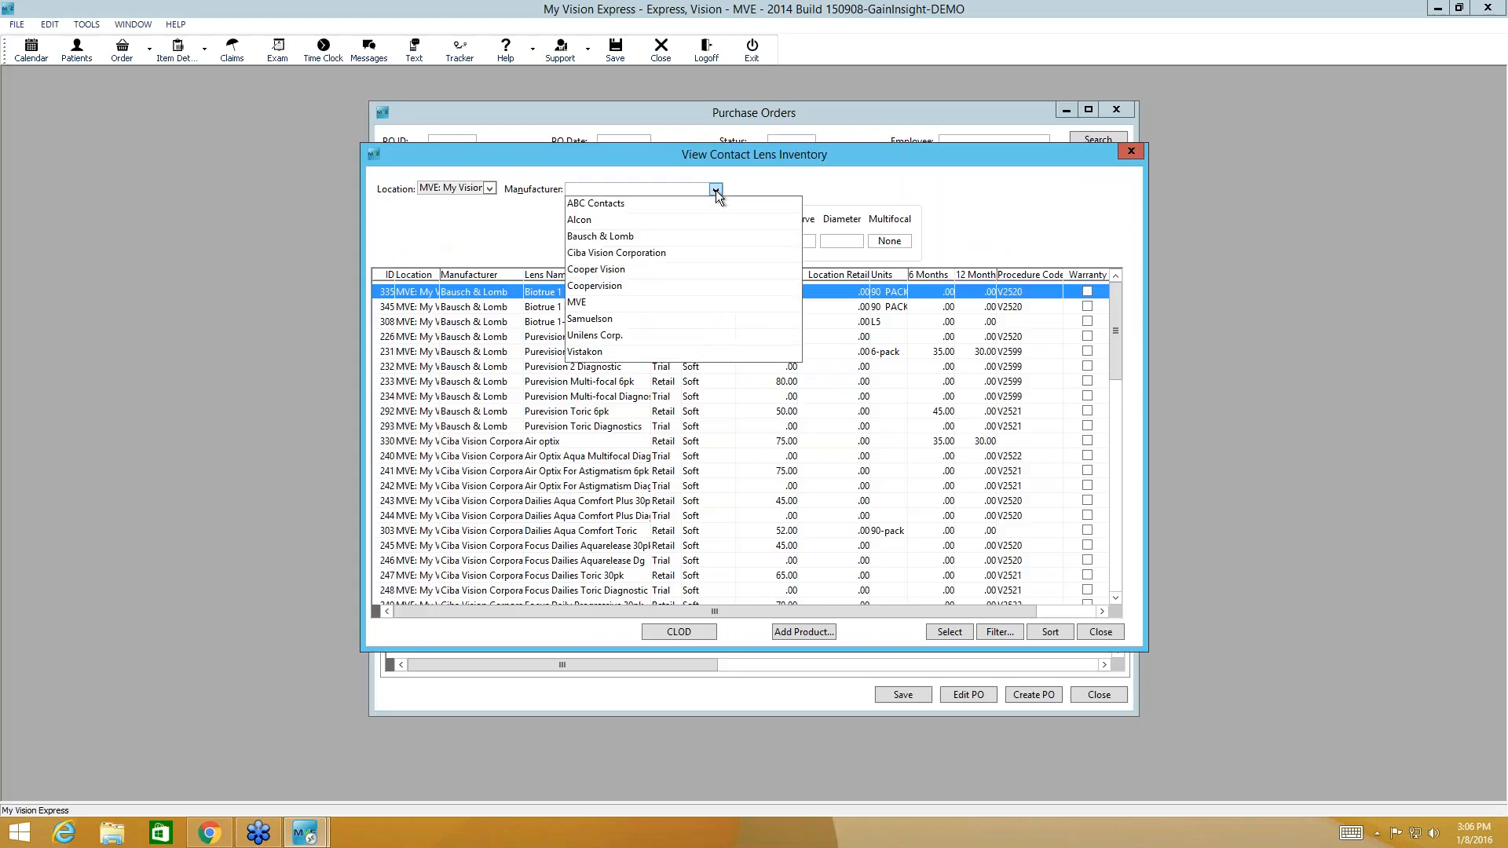
left_click(599, 235)
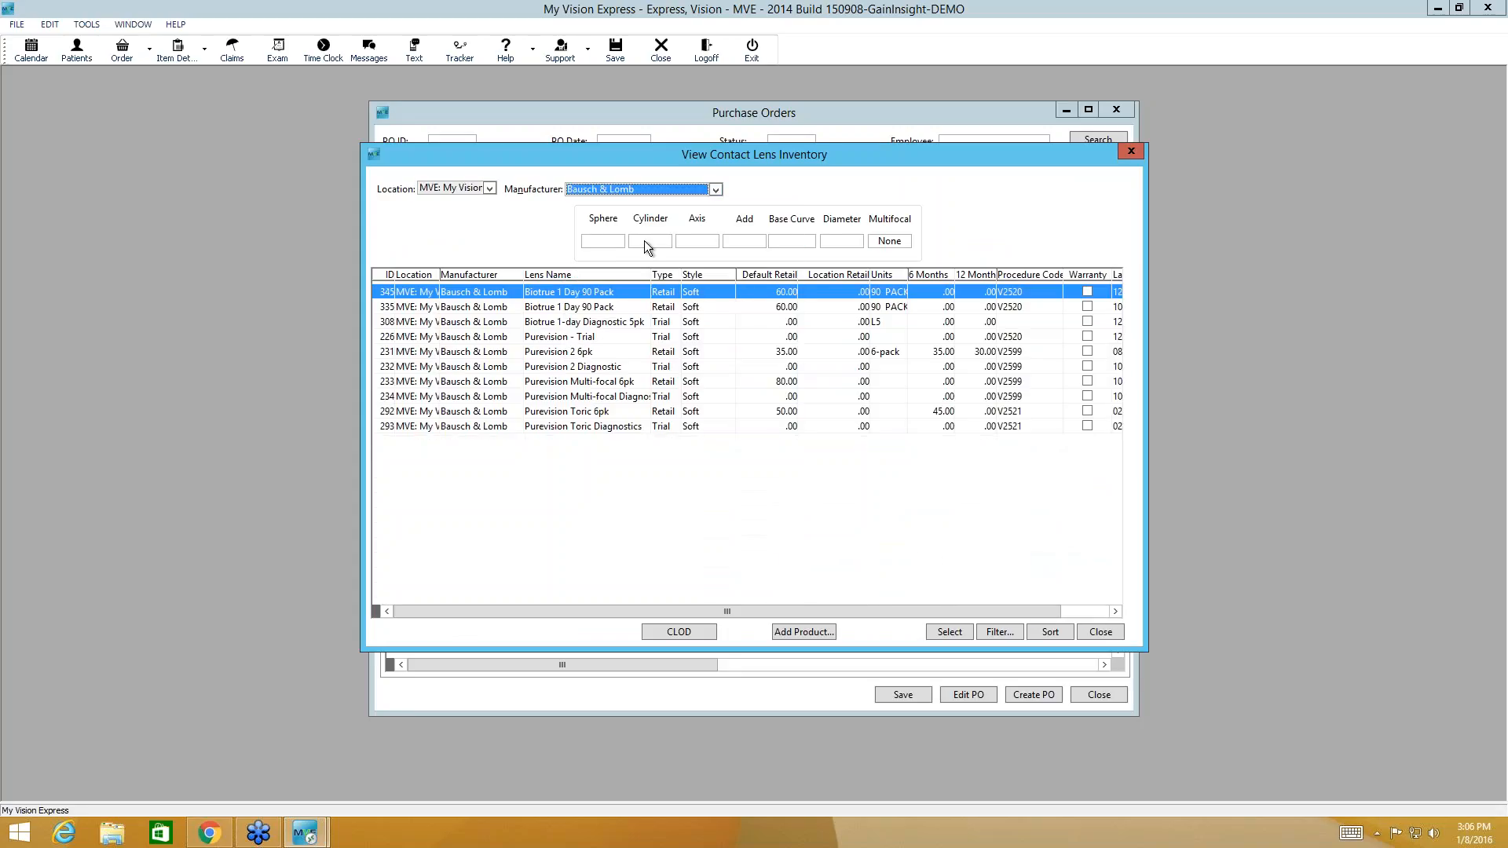
mouse_move(626, 375)
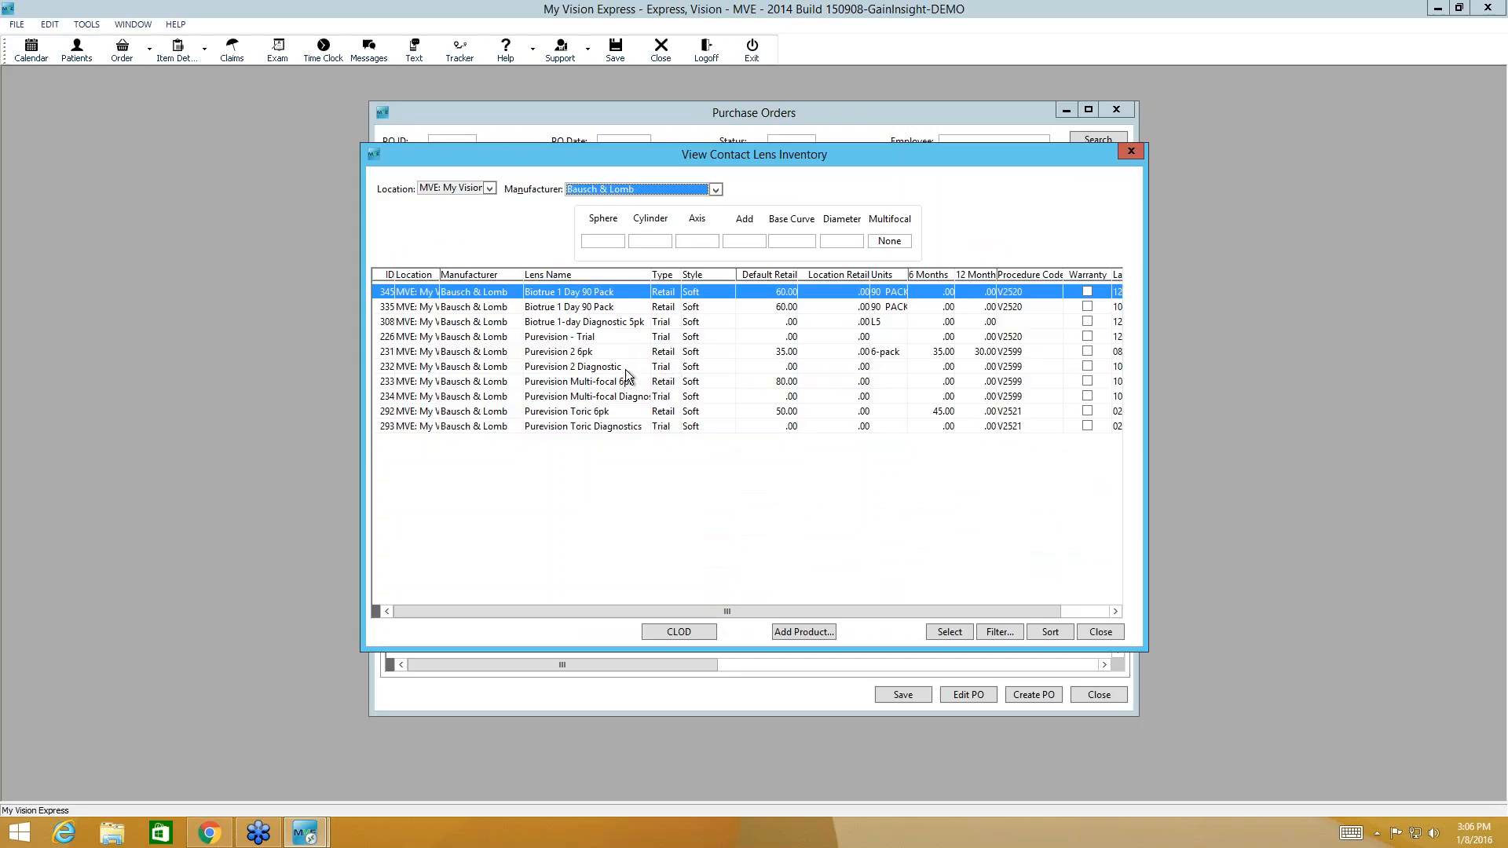
left_click(573, 367)
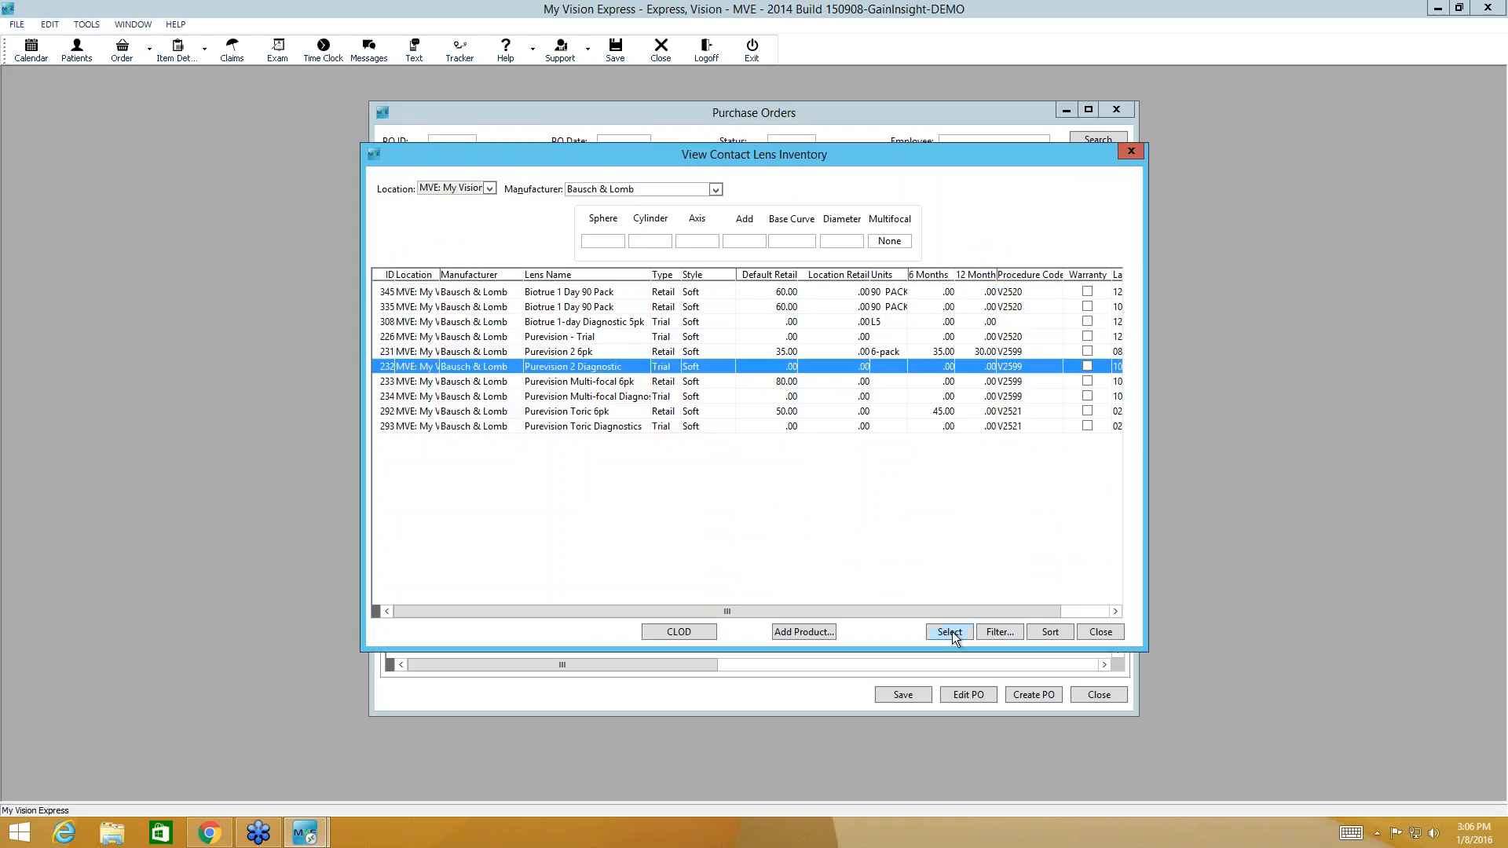
left_click(947, 631)
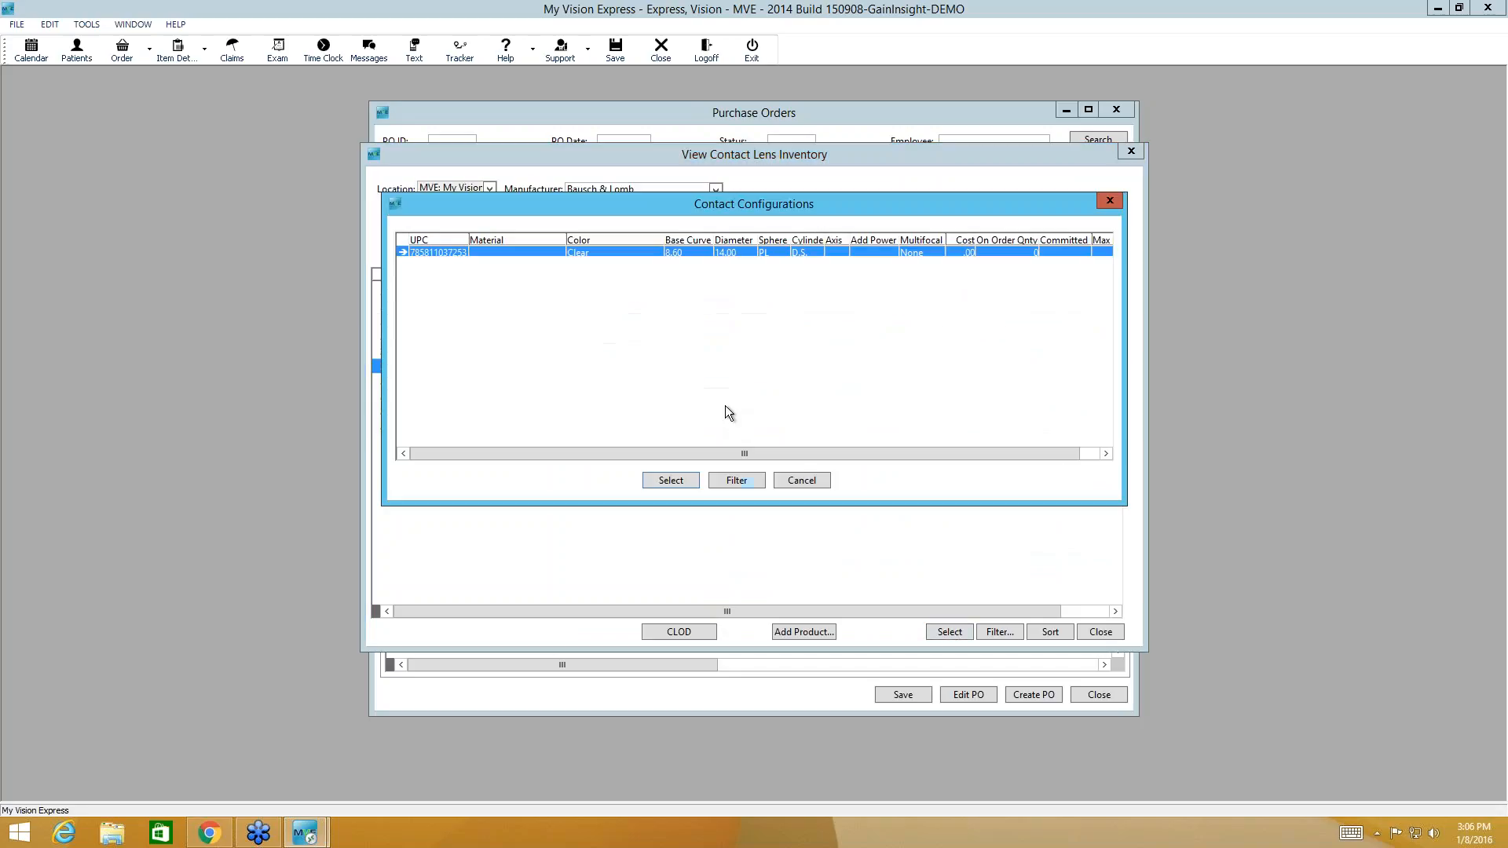
left_click(801, 479)
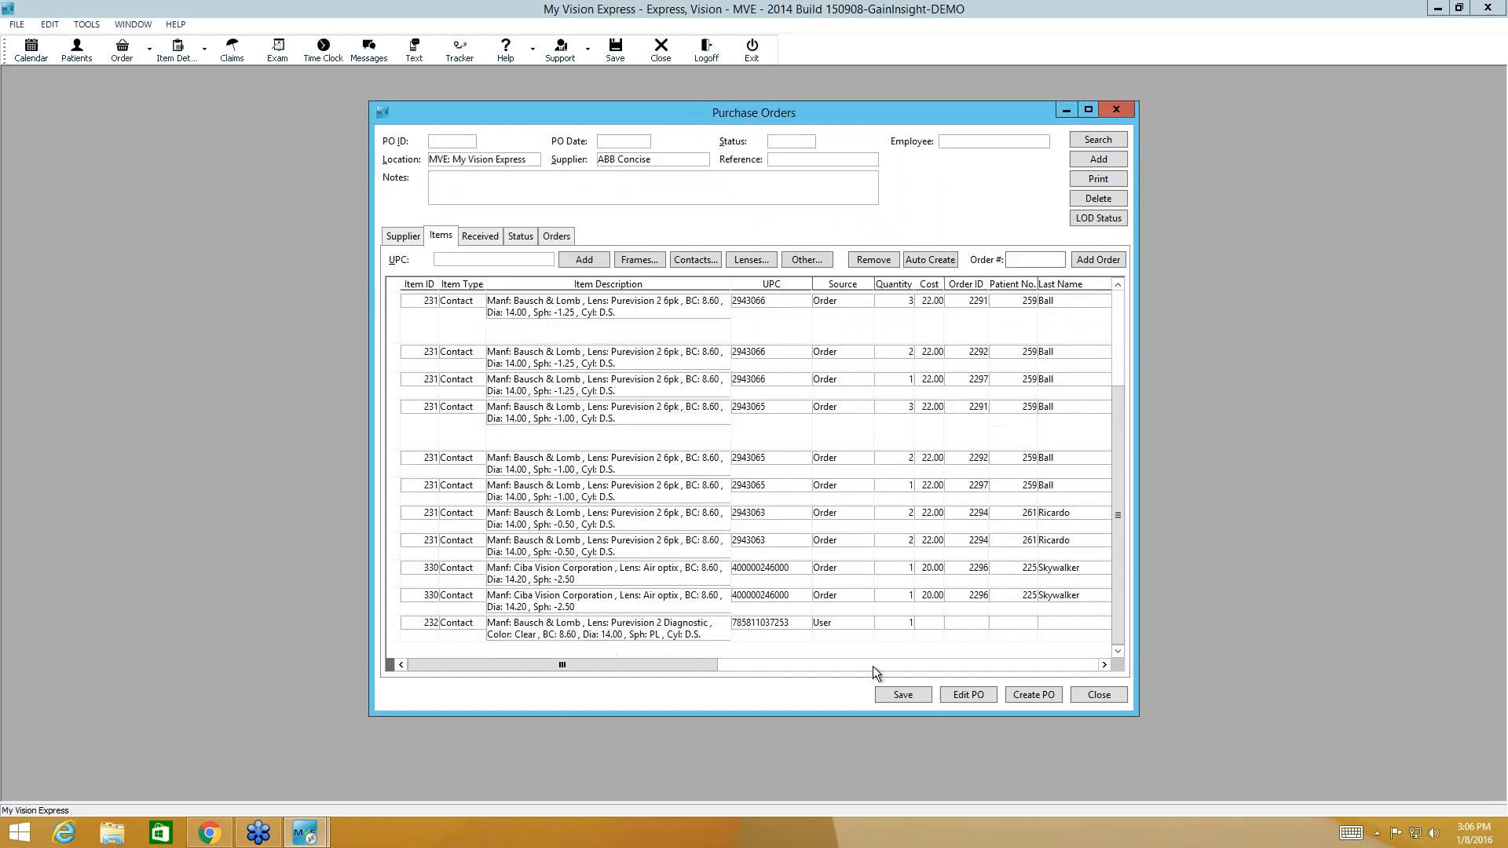
mouse_move(865, 656)
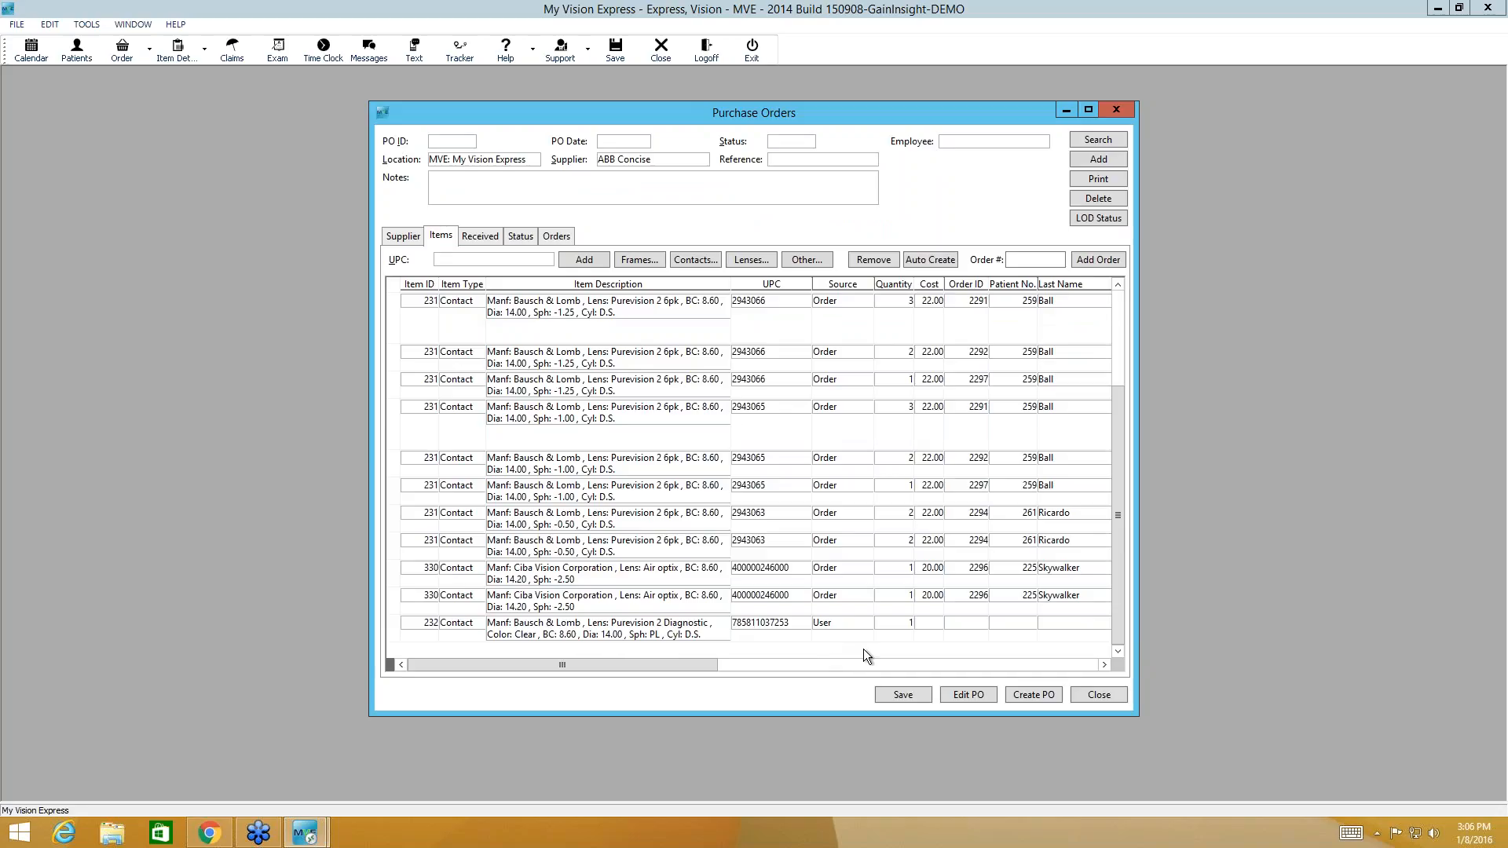
mouse_move(843, 642)
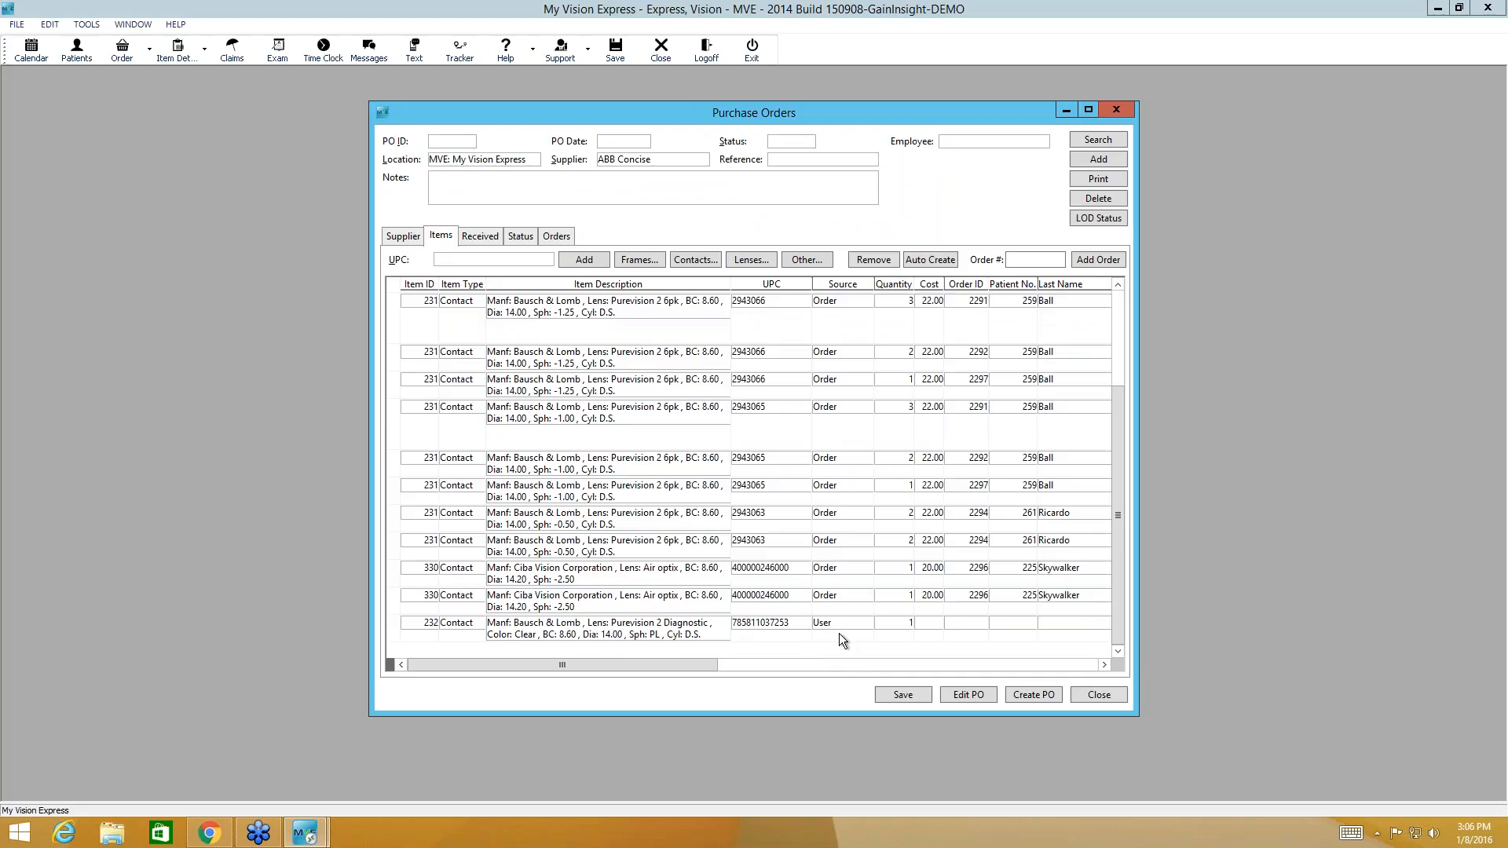
mouse_move(829, 642)
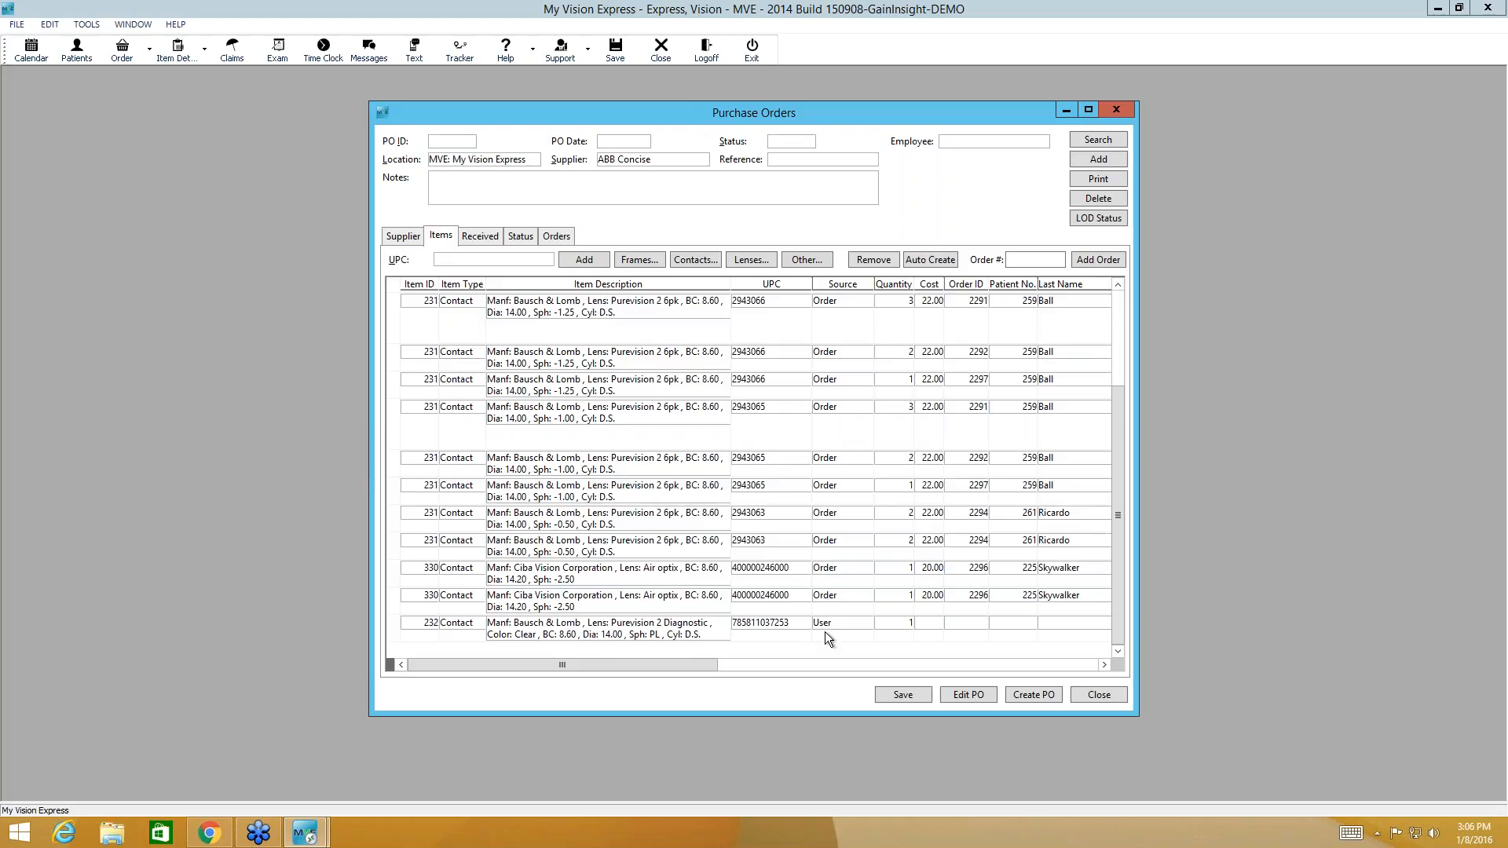
Step: Set the Purevision 2 Diagnostic line's quantity to 2
left_click(908, 622)
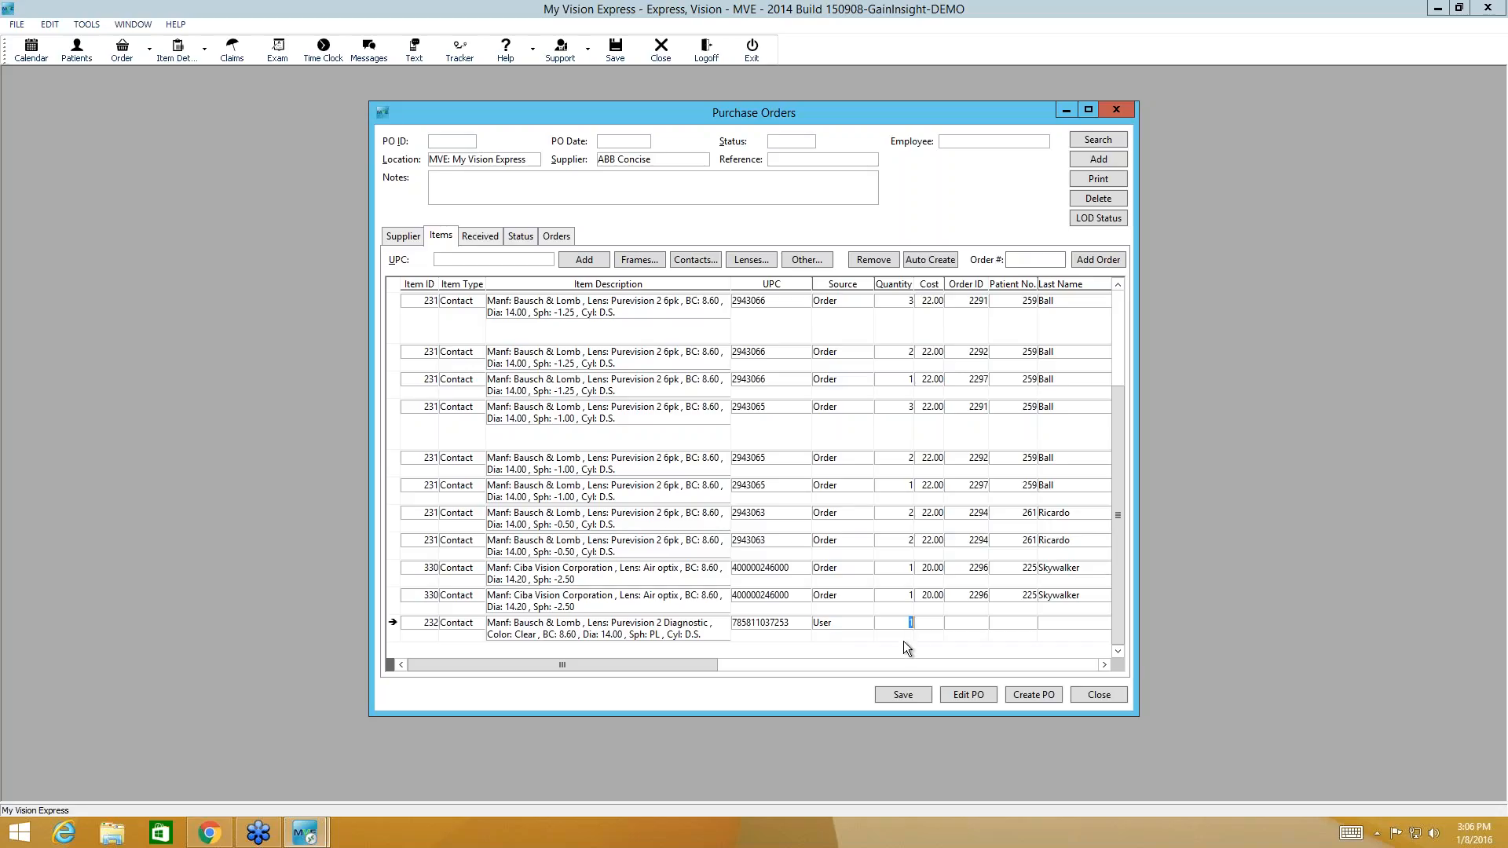
type("2")
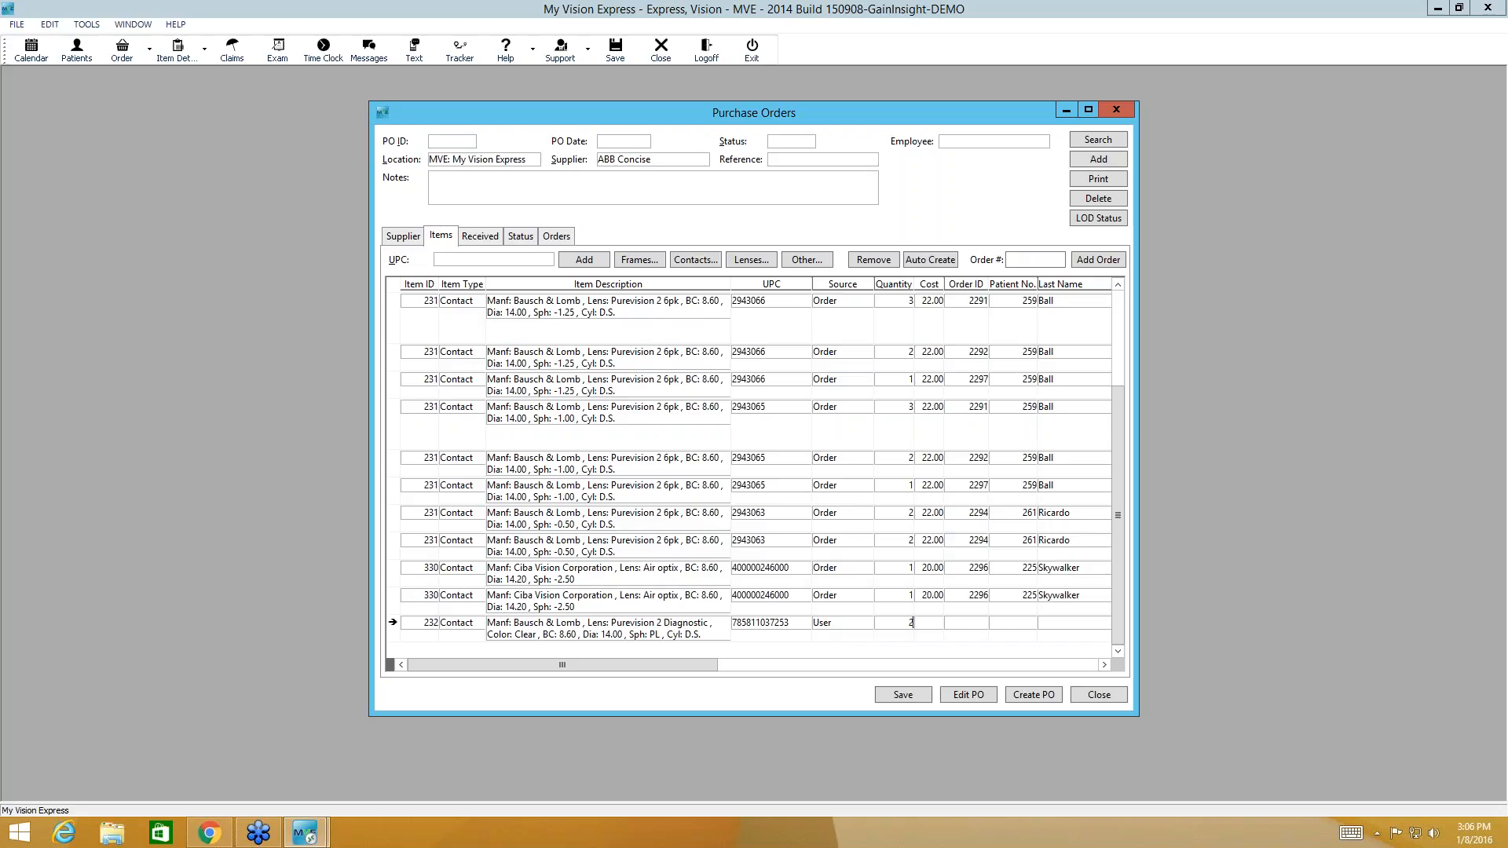
mouse_move(922, 639)
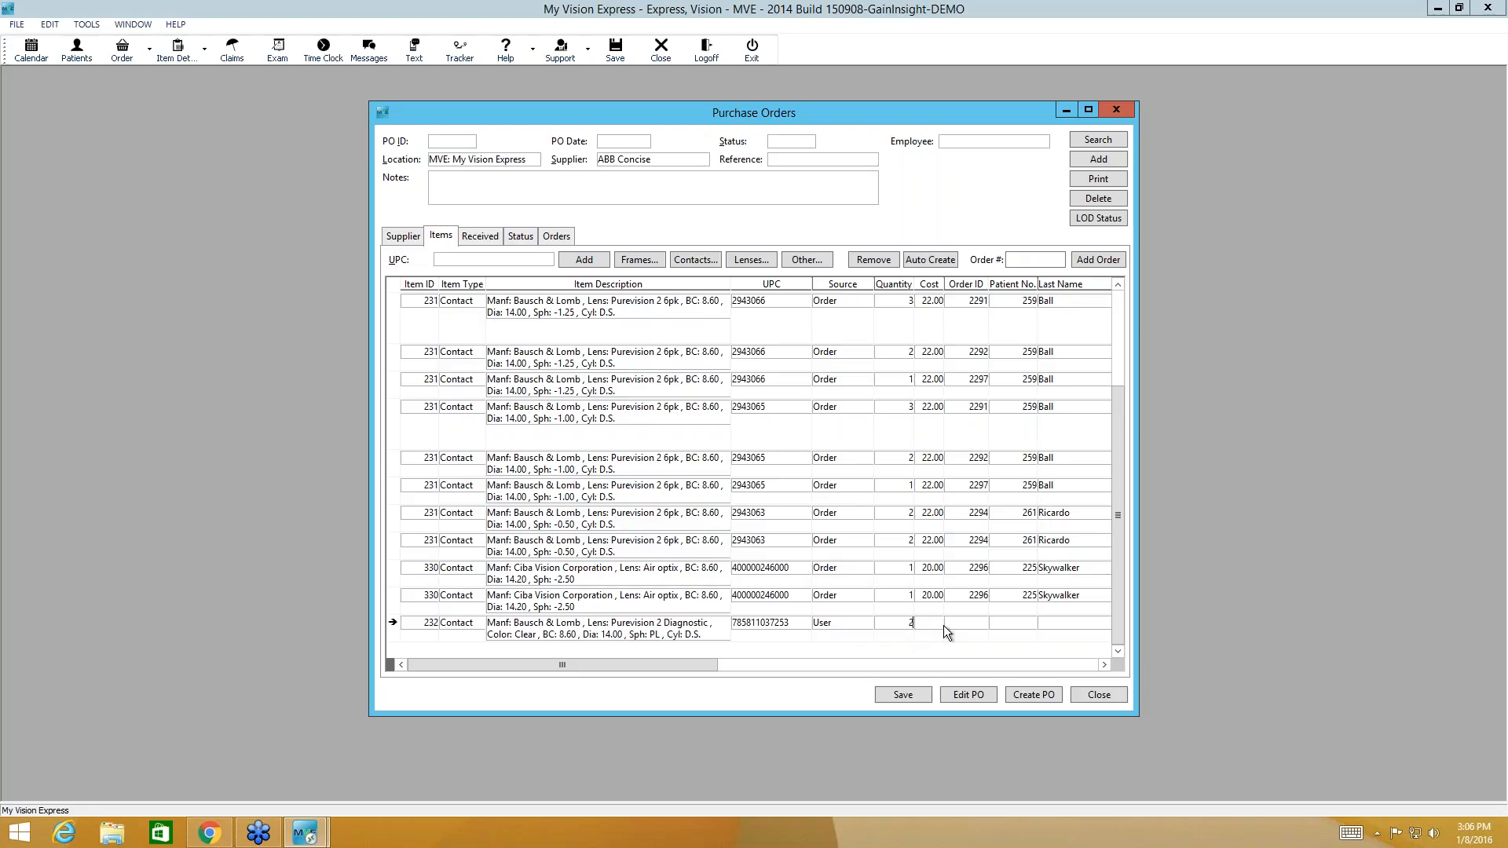
mouse_move(915, 716)
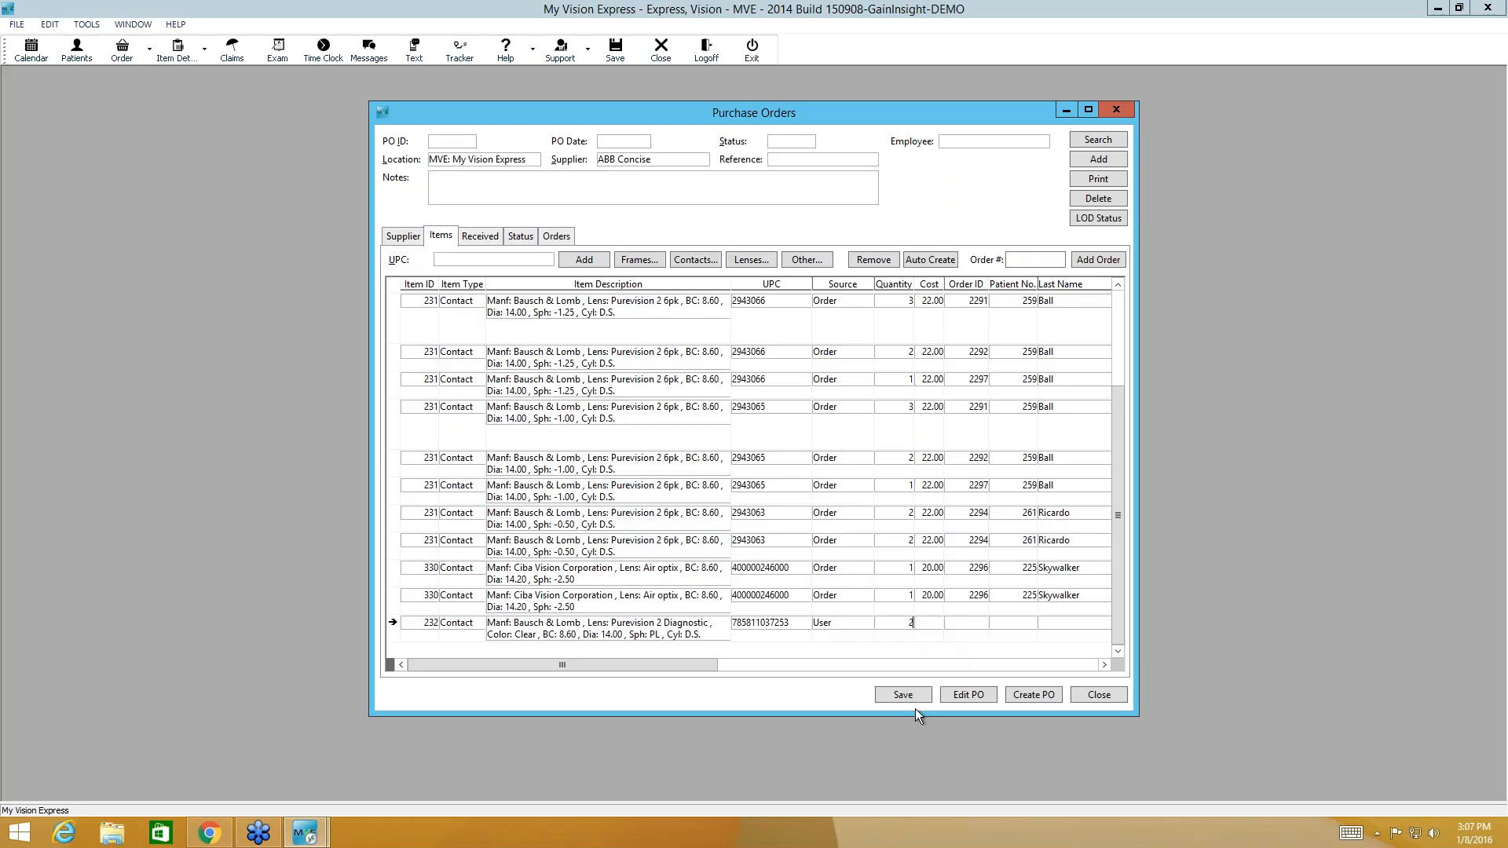
mouse_move(967, 694)
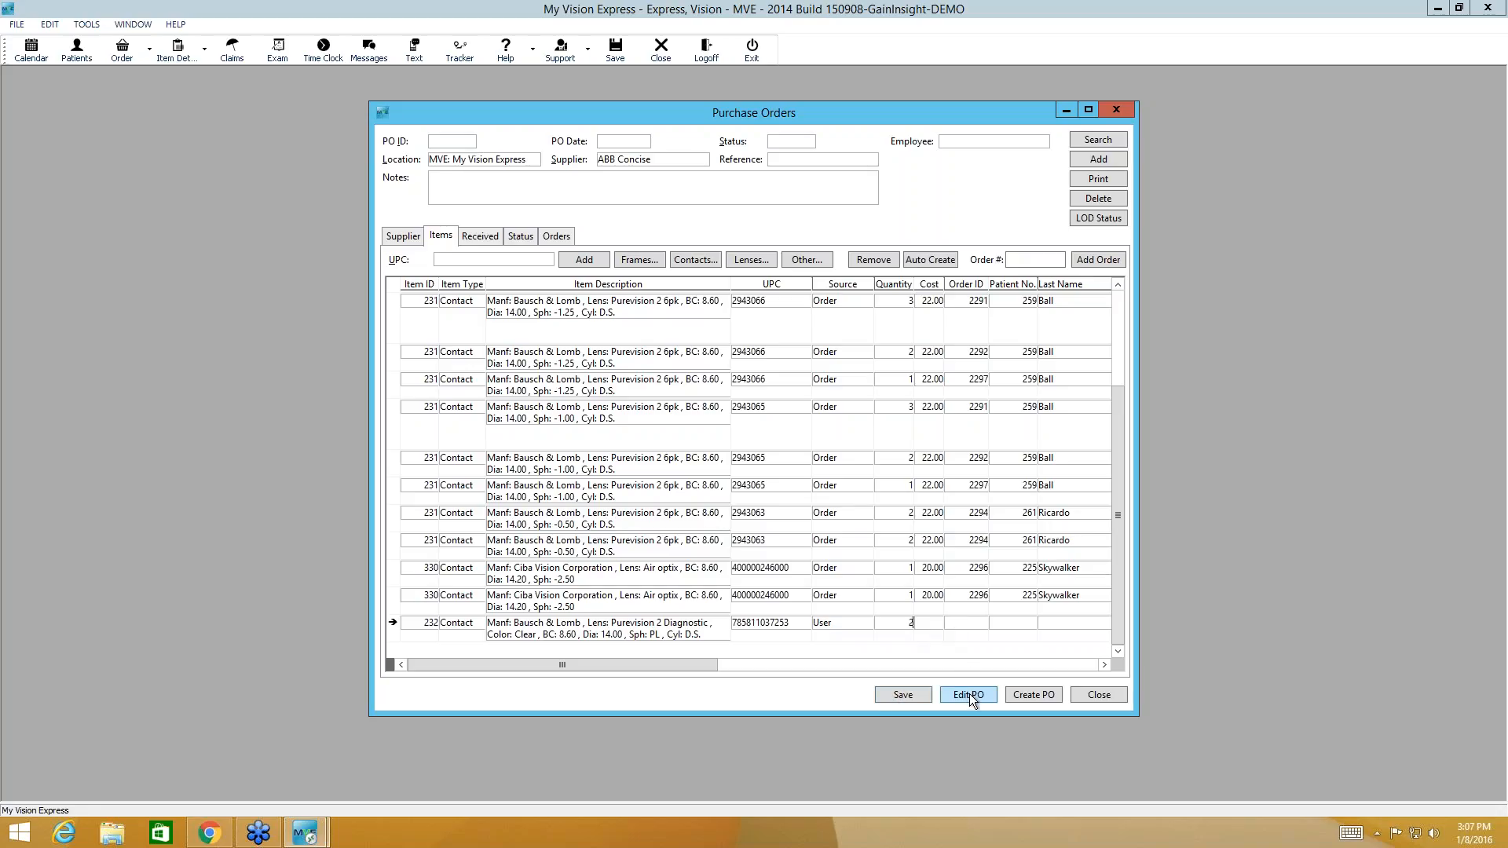
mouse_move(900, 694)
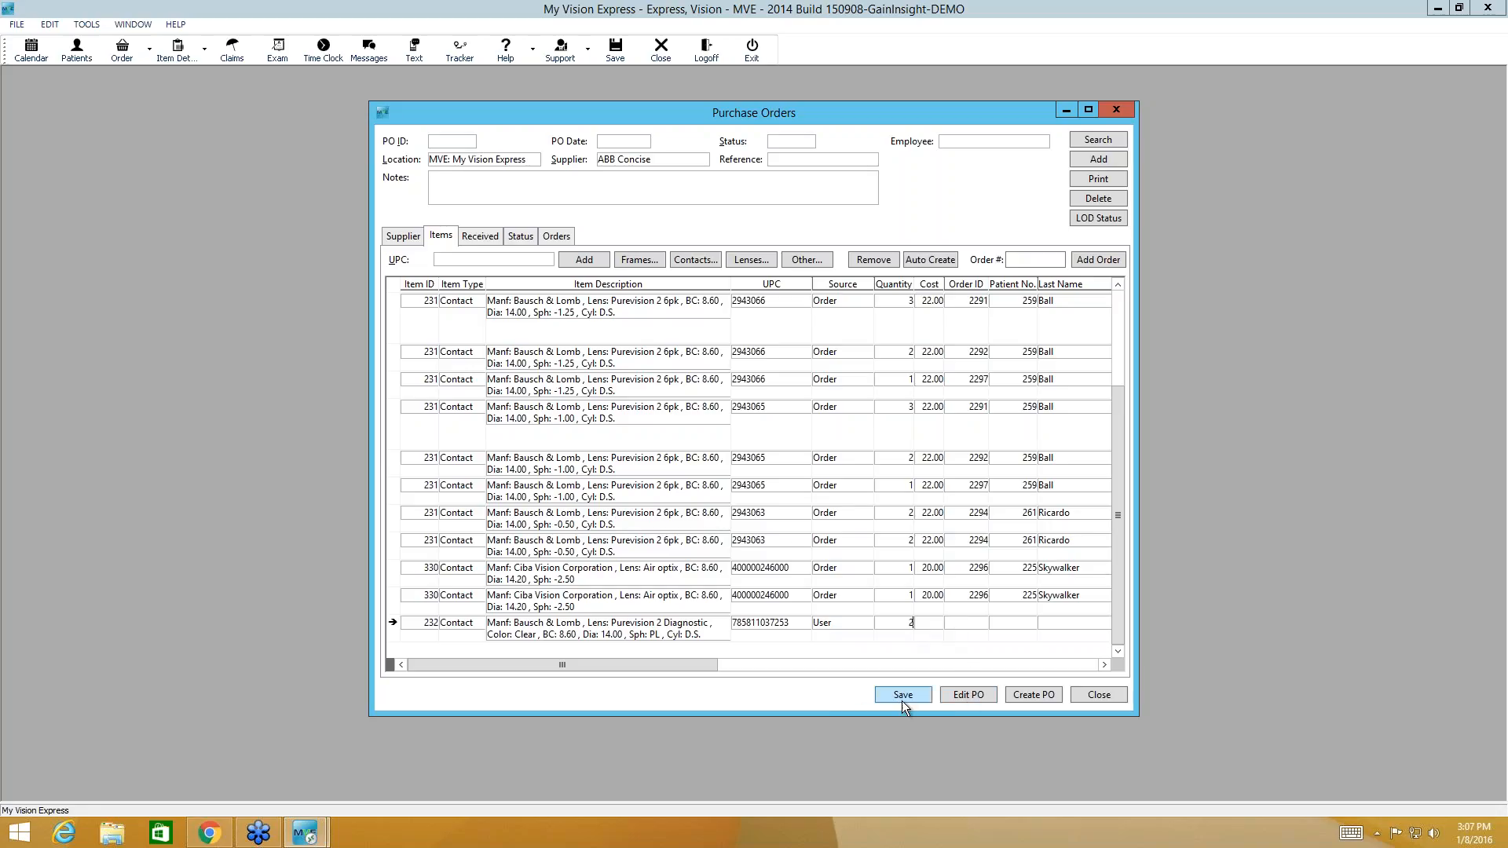
Step: Save and confirm the purchase order, creating PO 147 on Hold
left_click(901, 695)
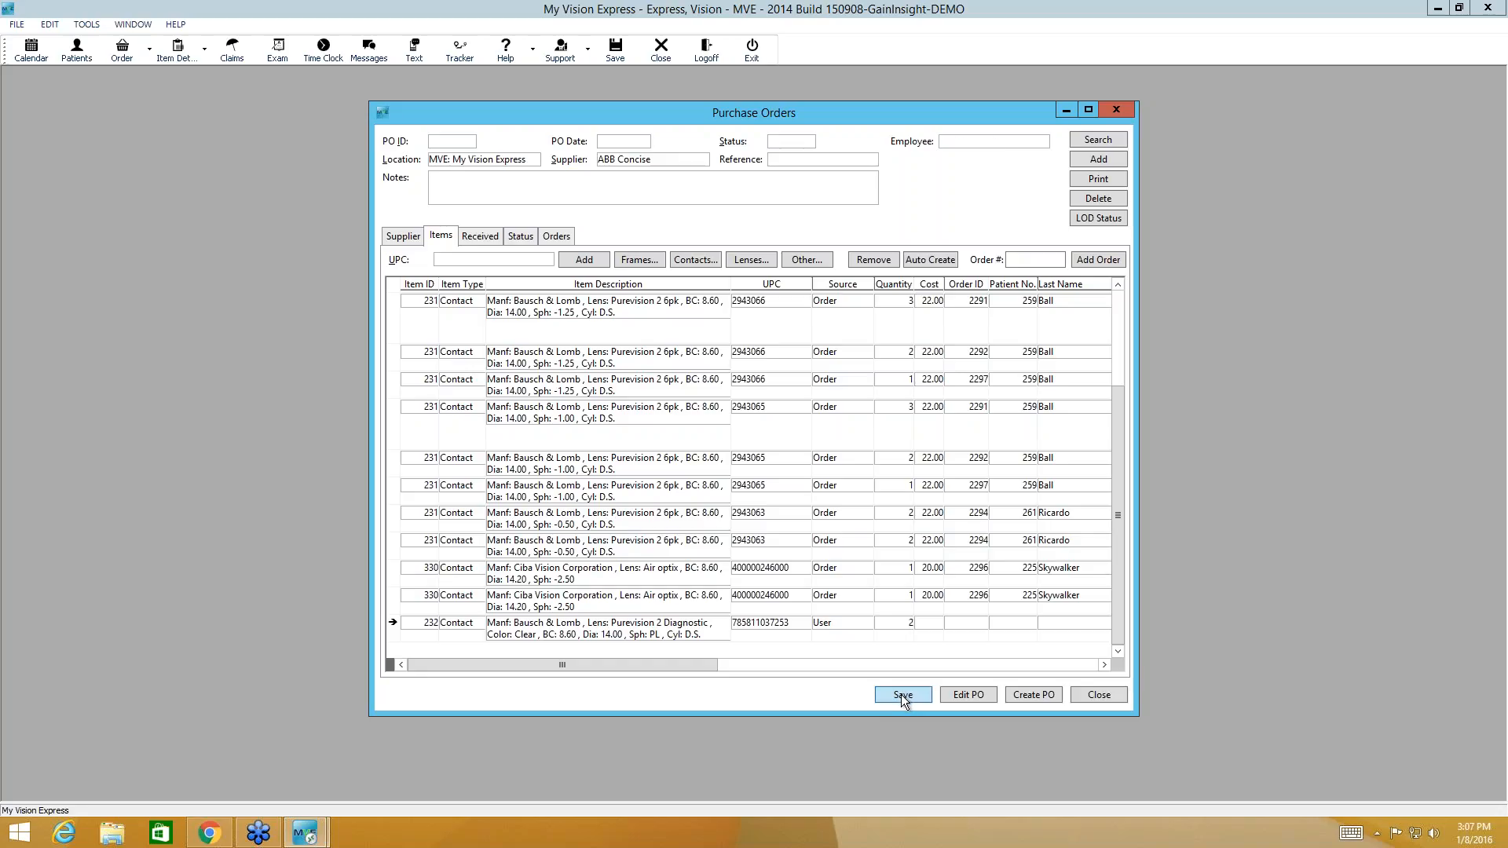
left_click(901, 695)
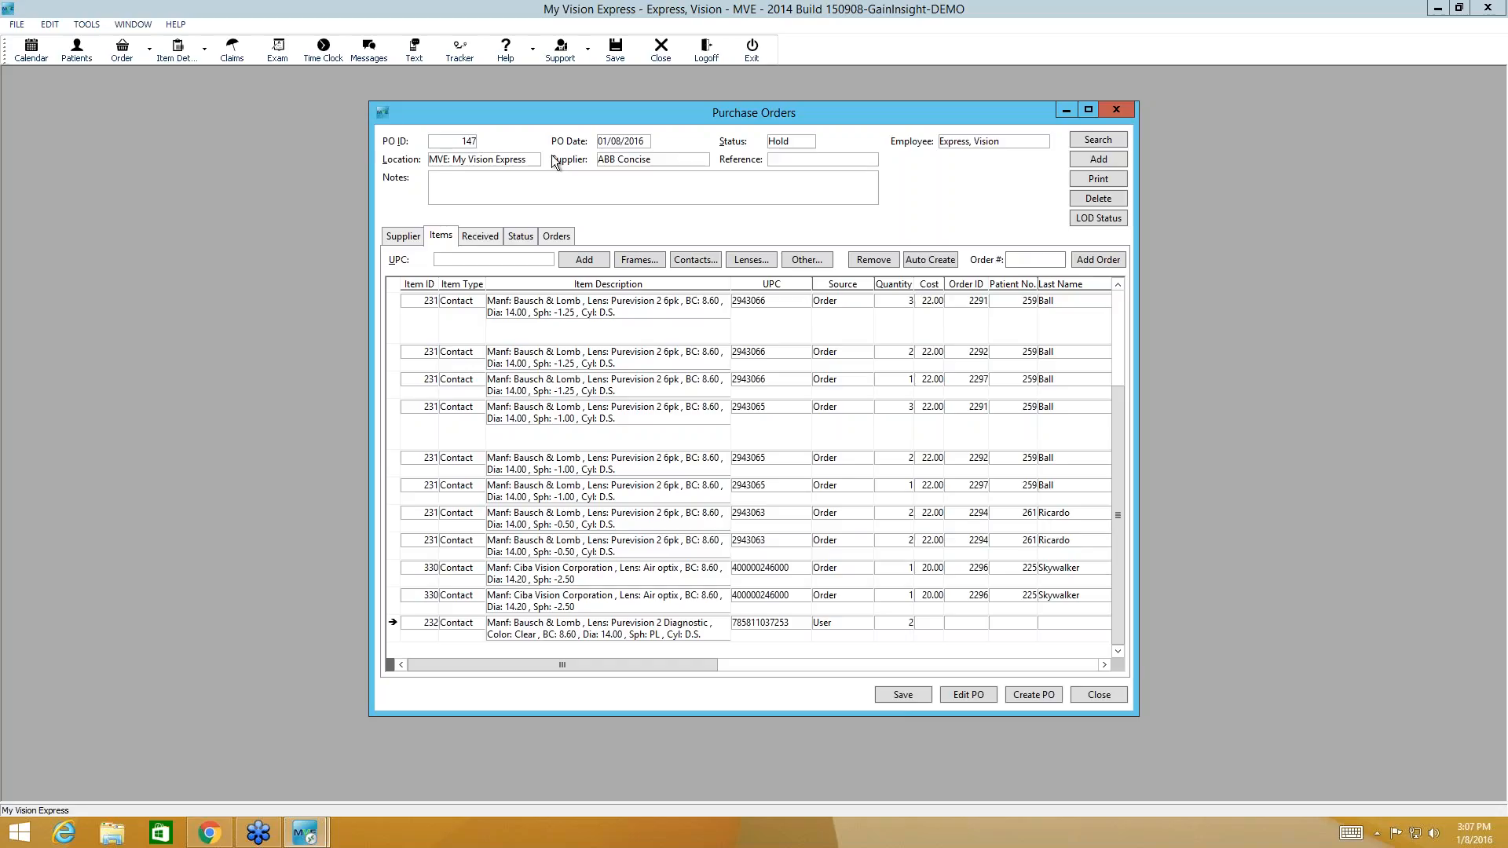
mouse_move(471, 155)
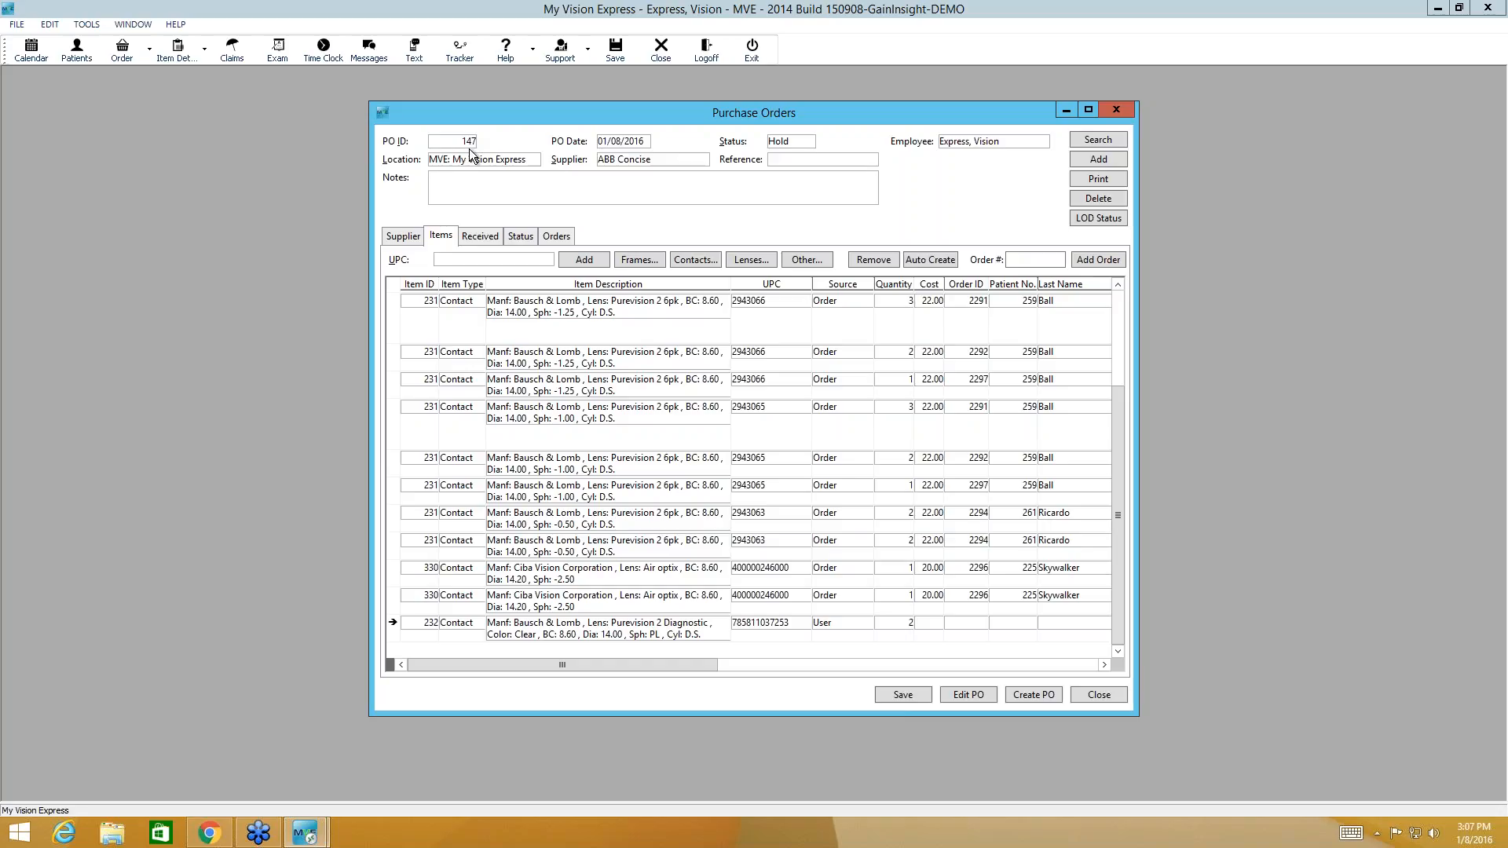
mouse_move(682, 174)
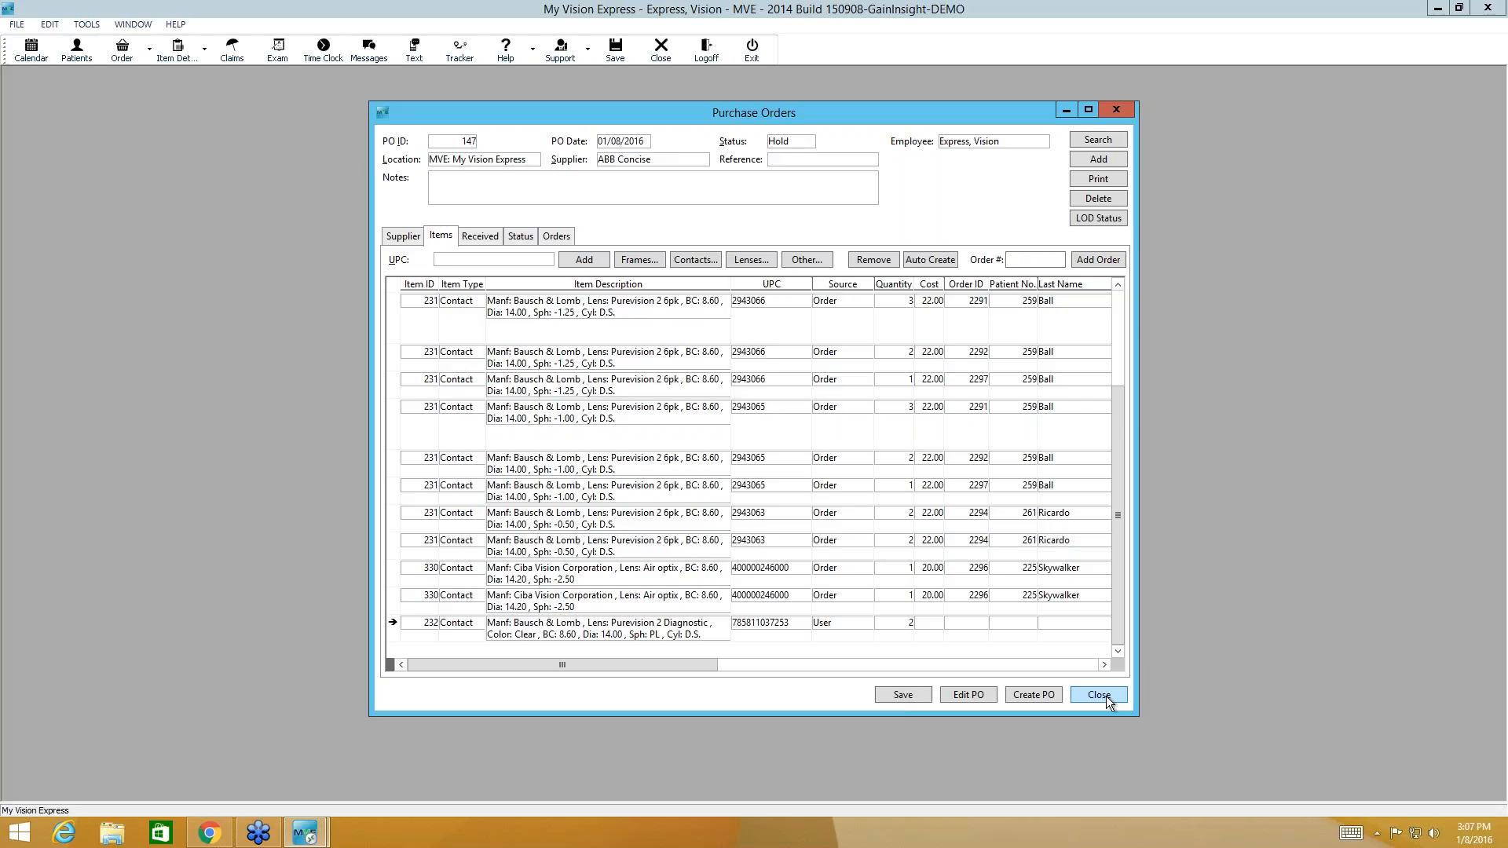
mouse_move(1033, 695)
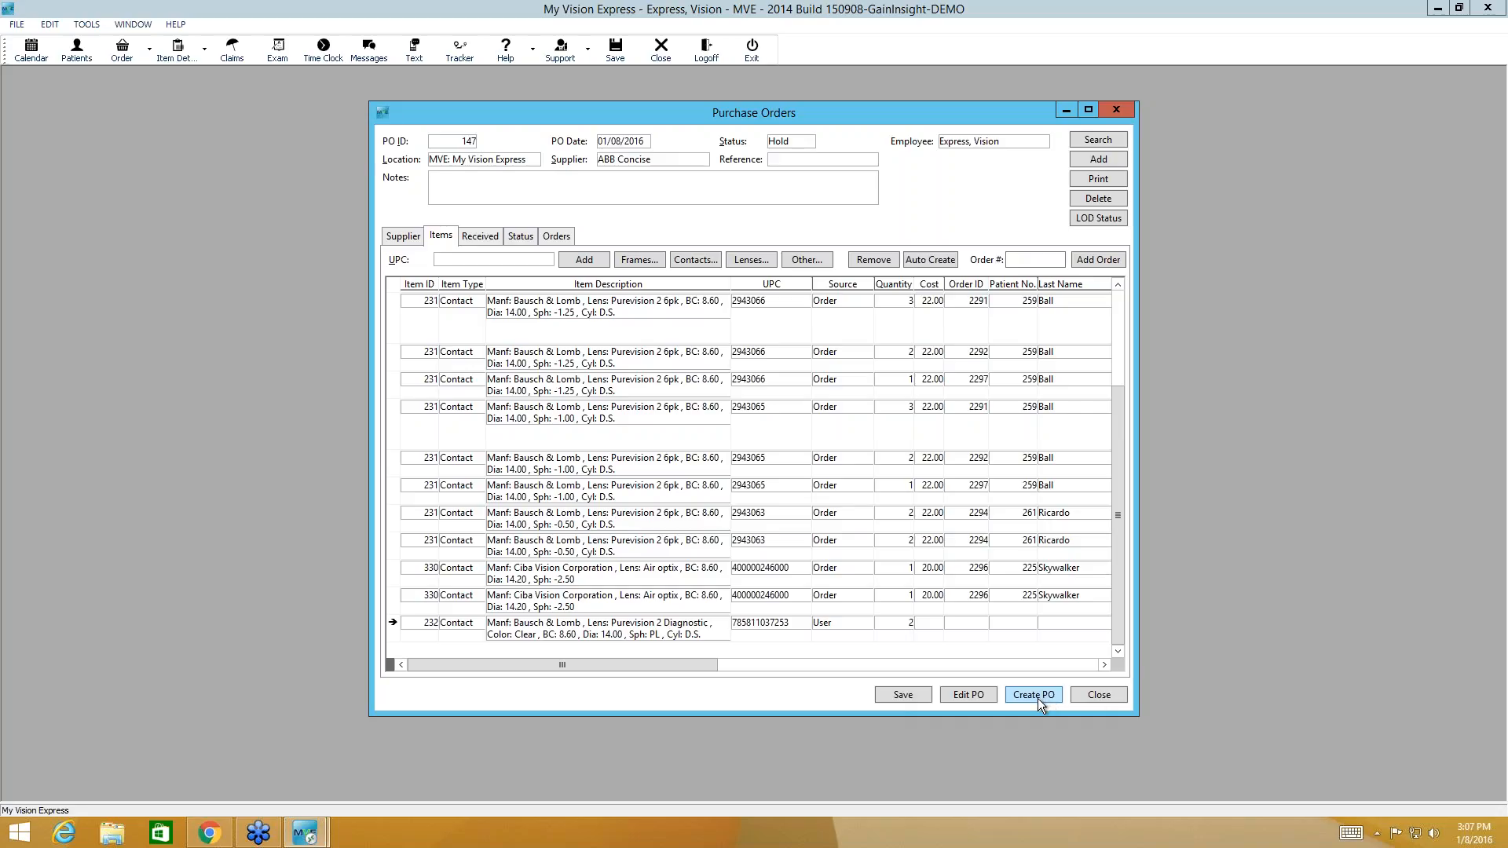
mouse_move(1085, 382)
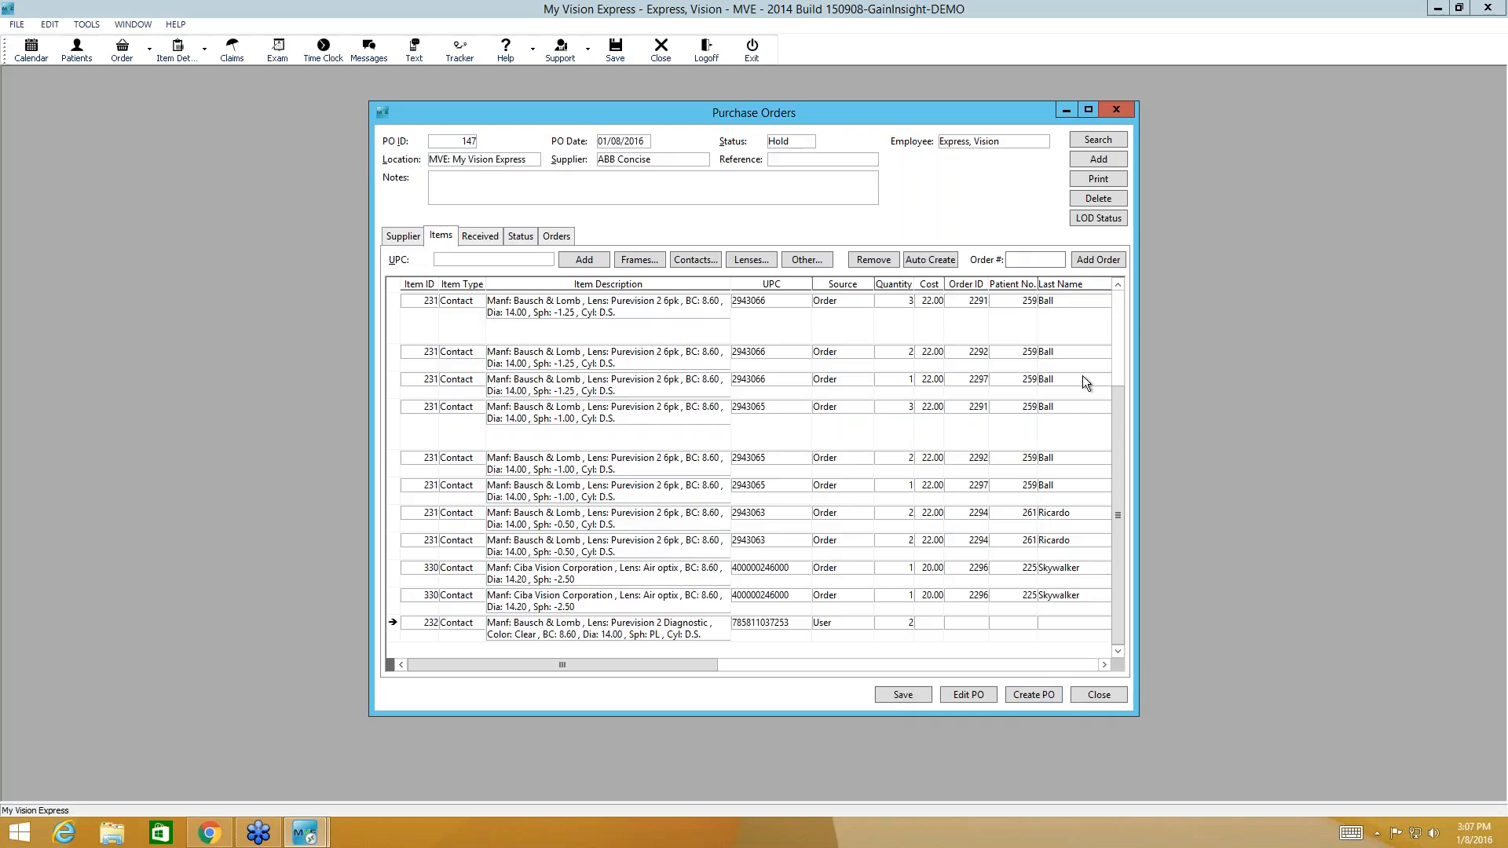
mouse_move(1083, 132)
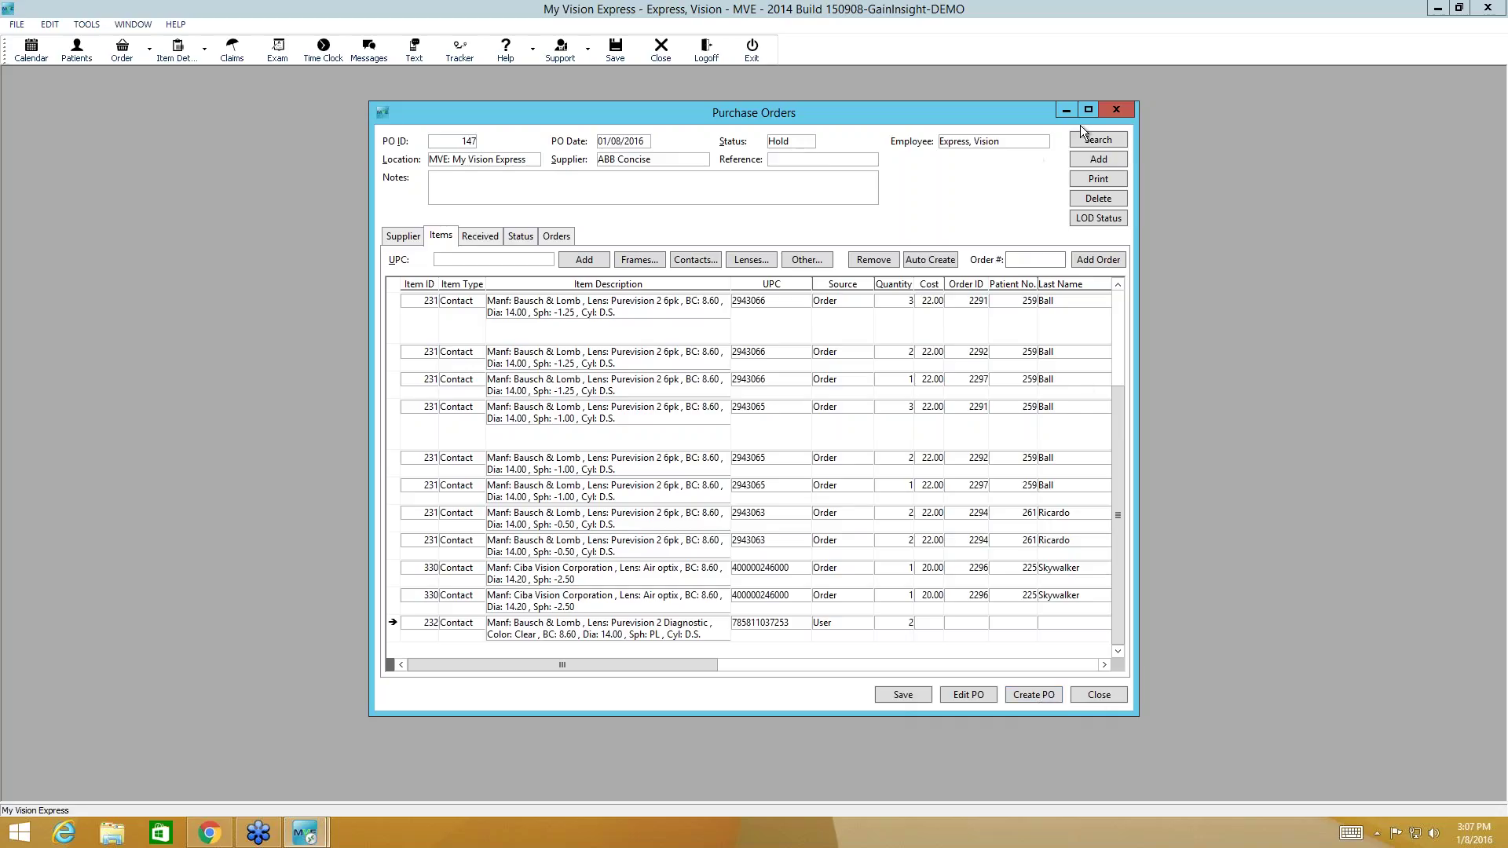
Step: Minimize Purchase Orders and open patient 223's History tab
left_click(76, 50)
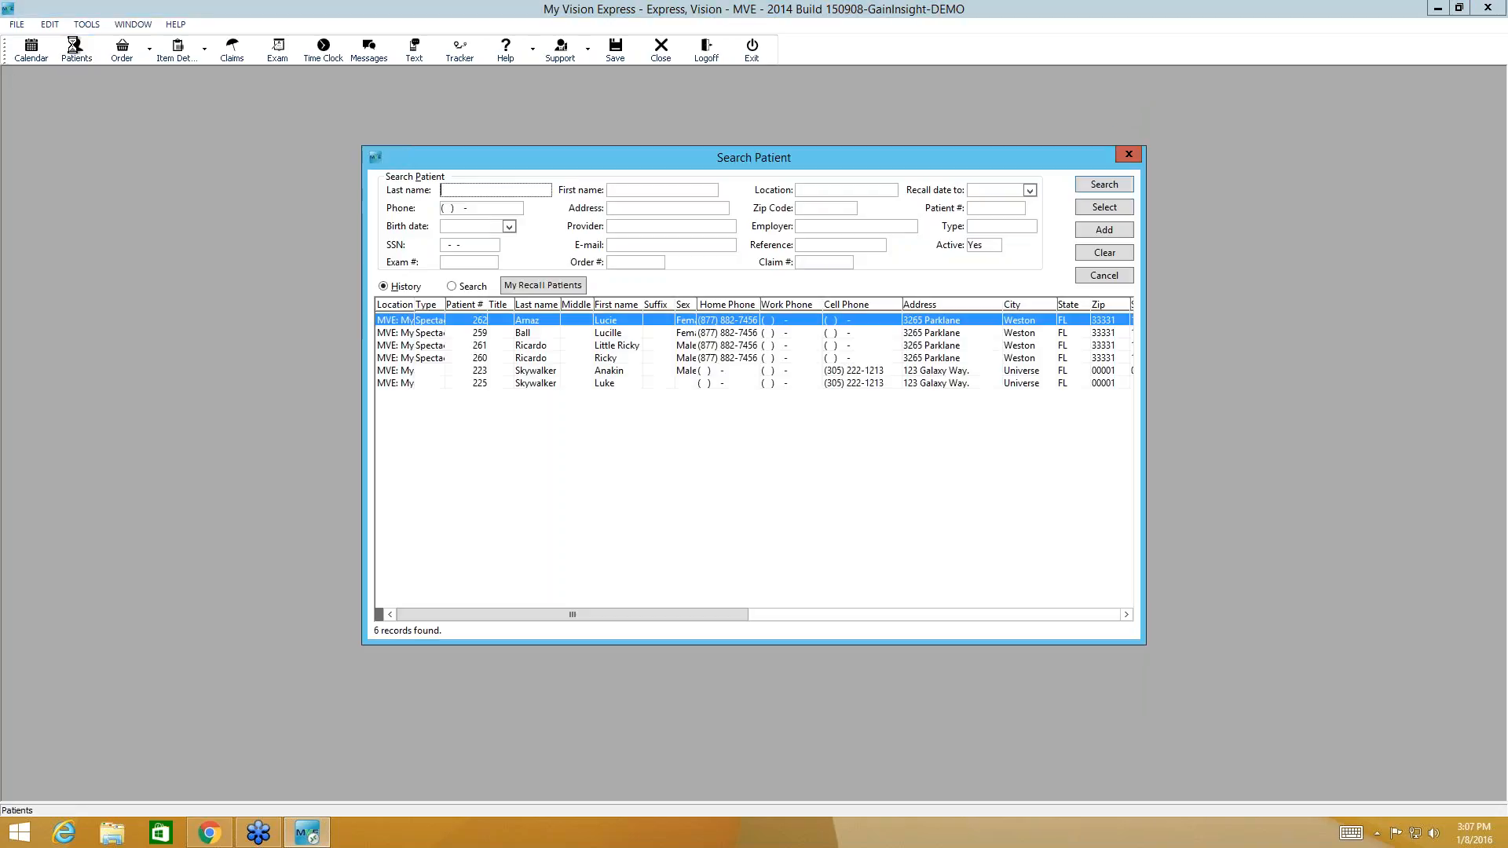
left_click(606, 382)
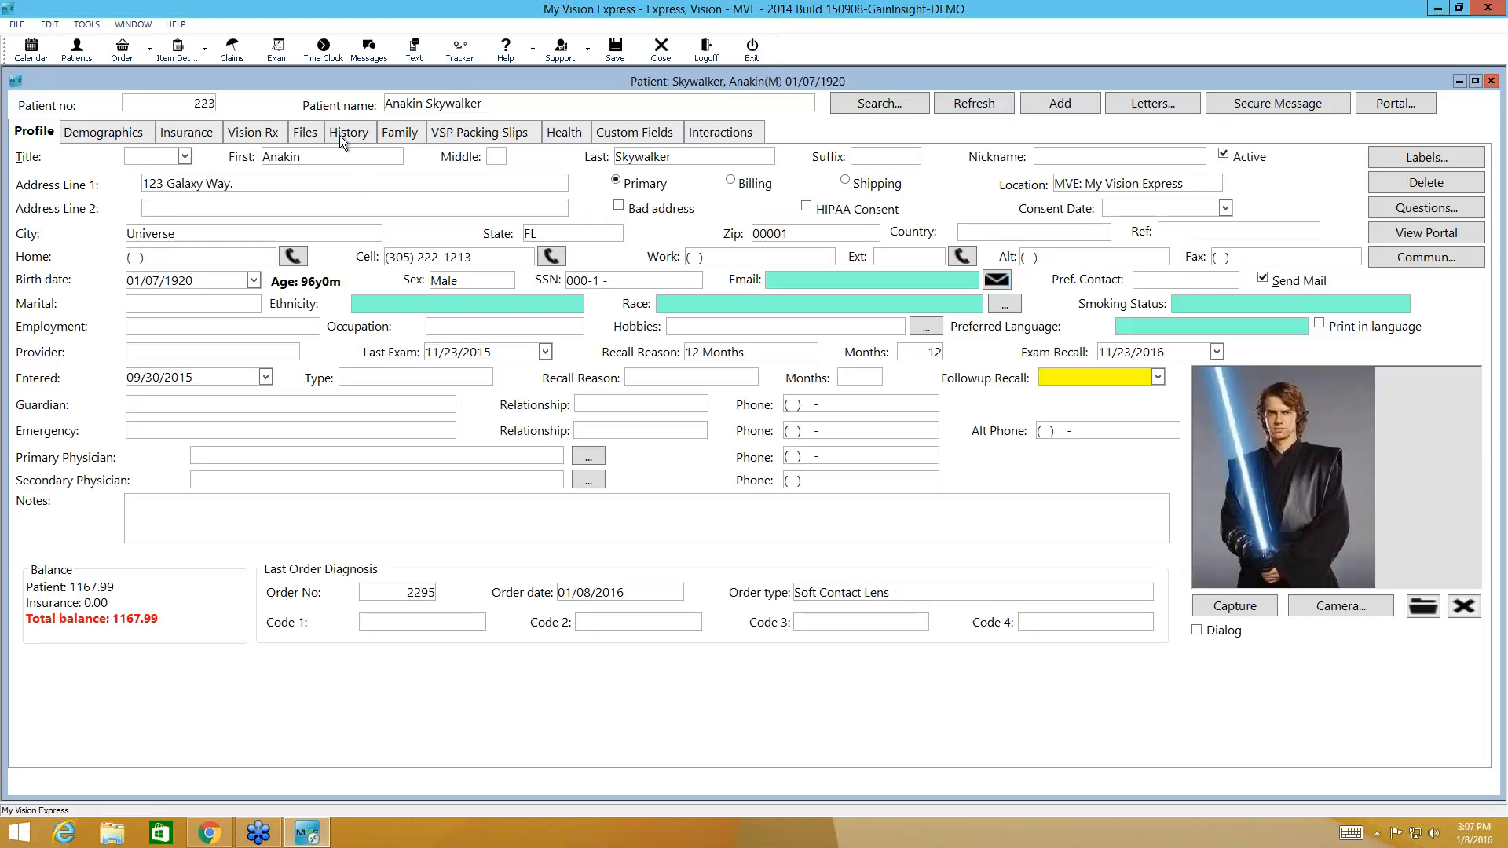
left_click(348, 132)
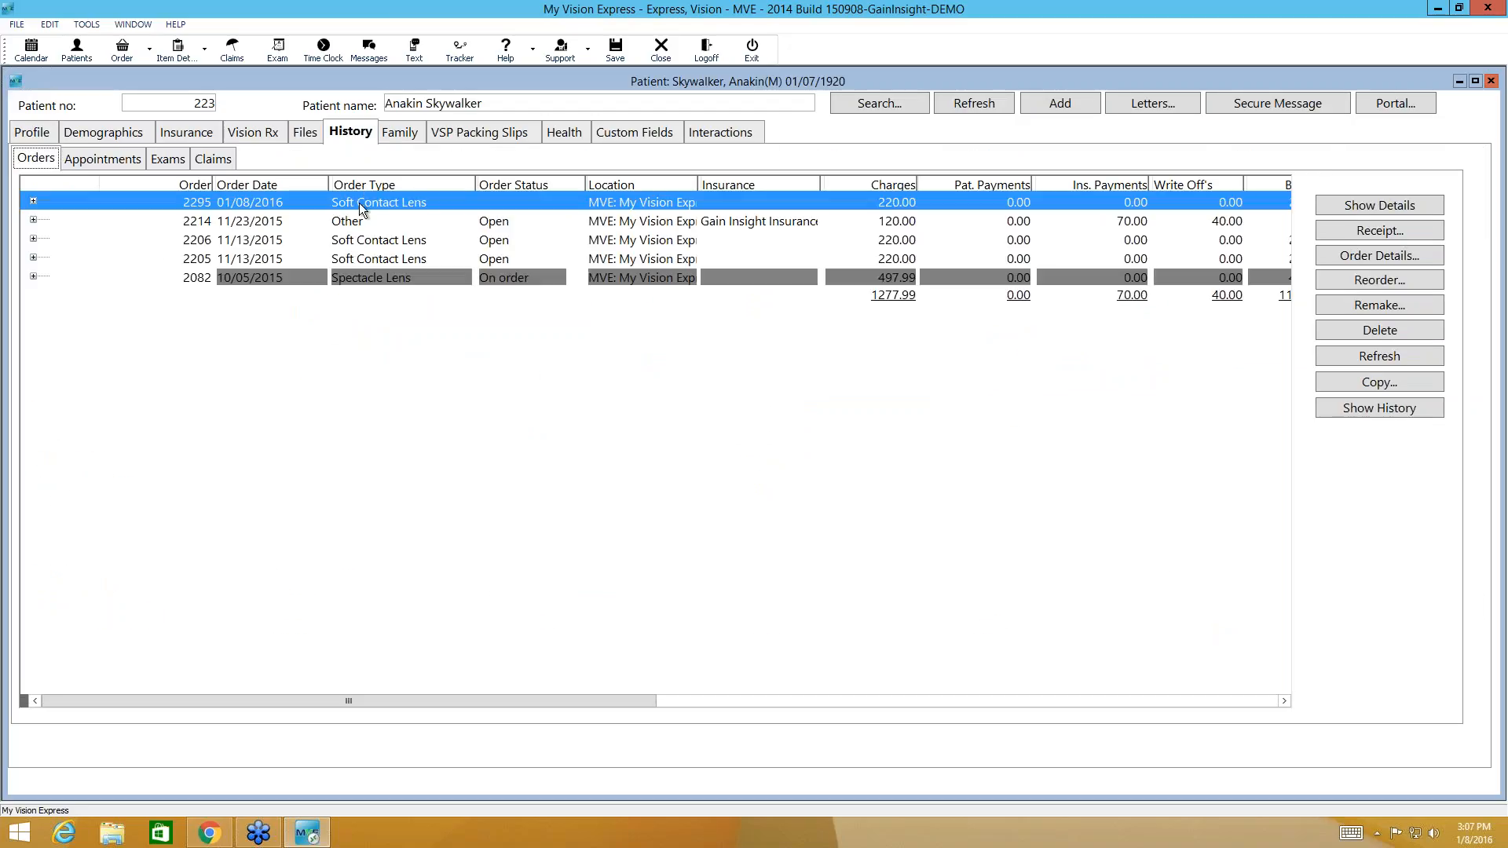
mouse_move(977, 245)
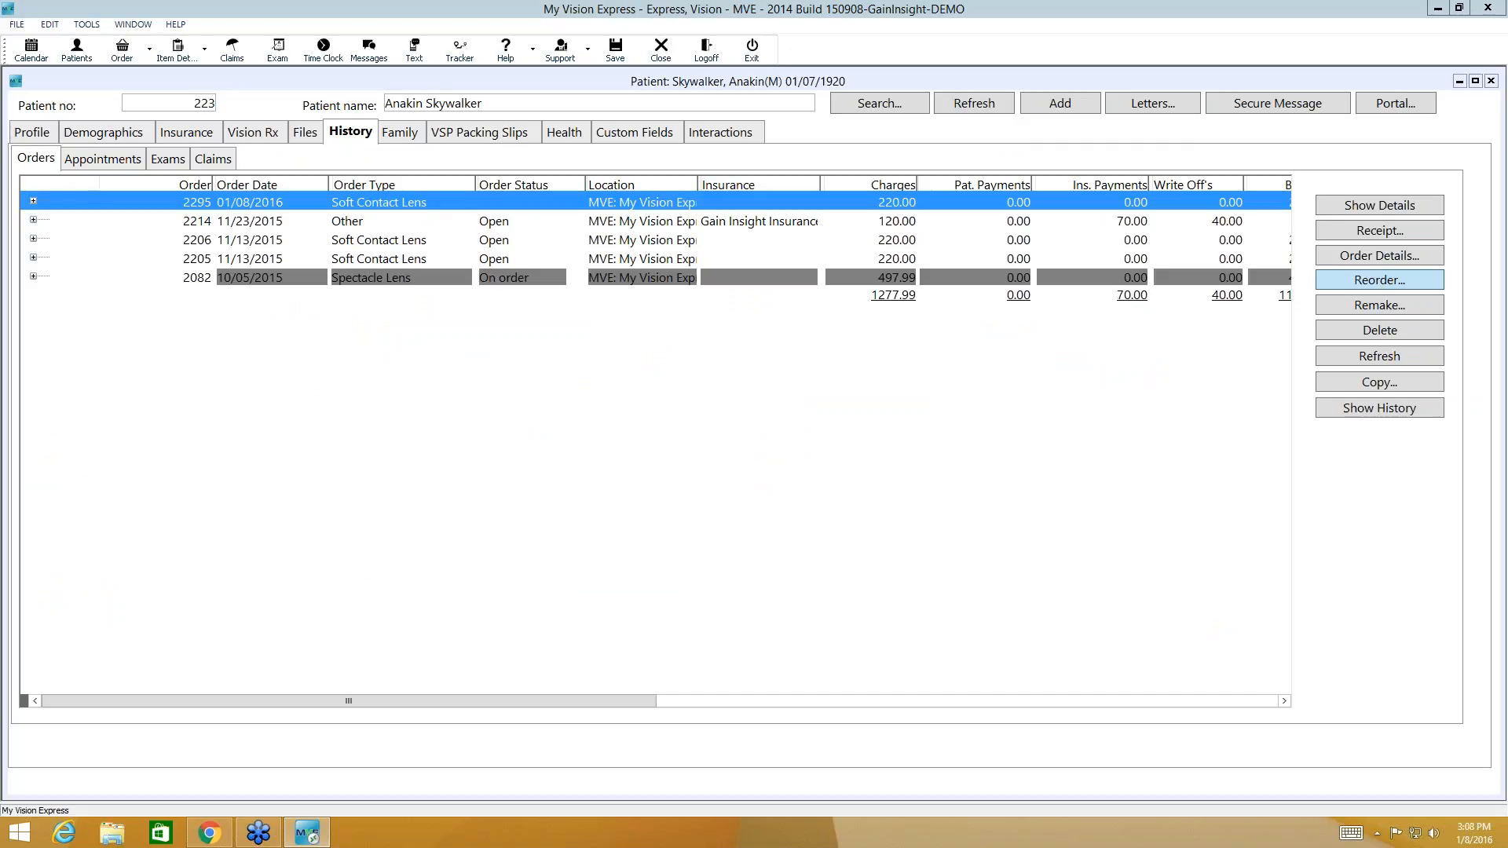
mouse_move(1379, 280)
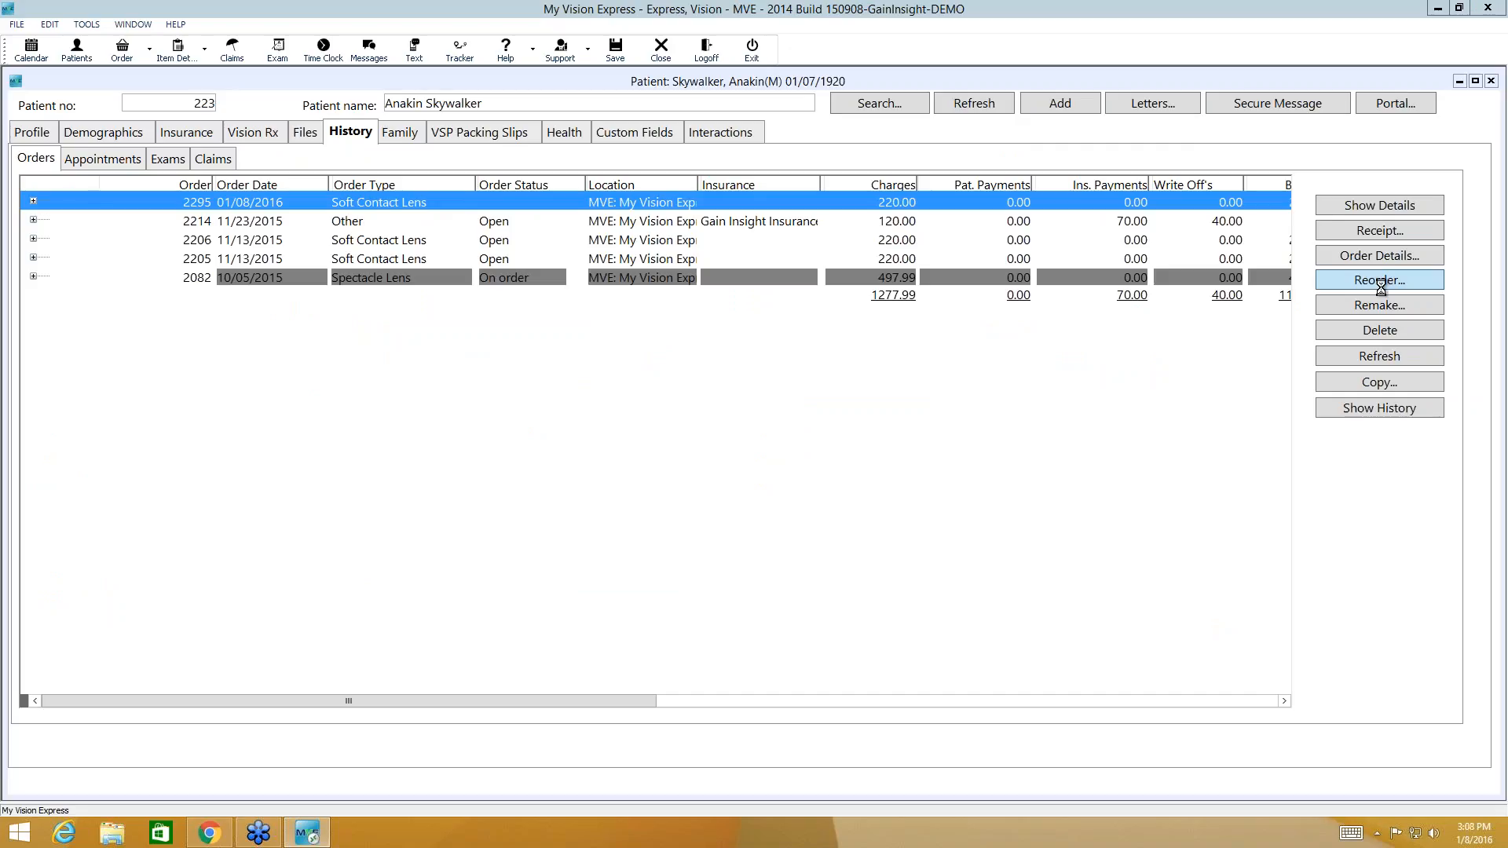
Step: Open soft contact lens order 2295, promised 01/15/2016, with status At Lab
left_click(1376, 280)
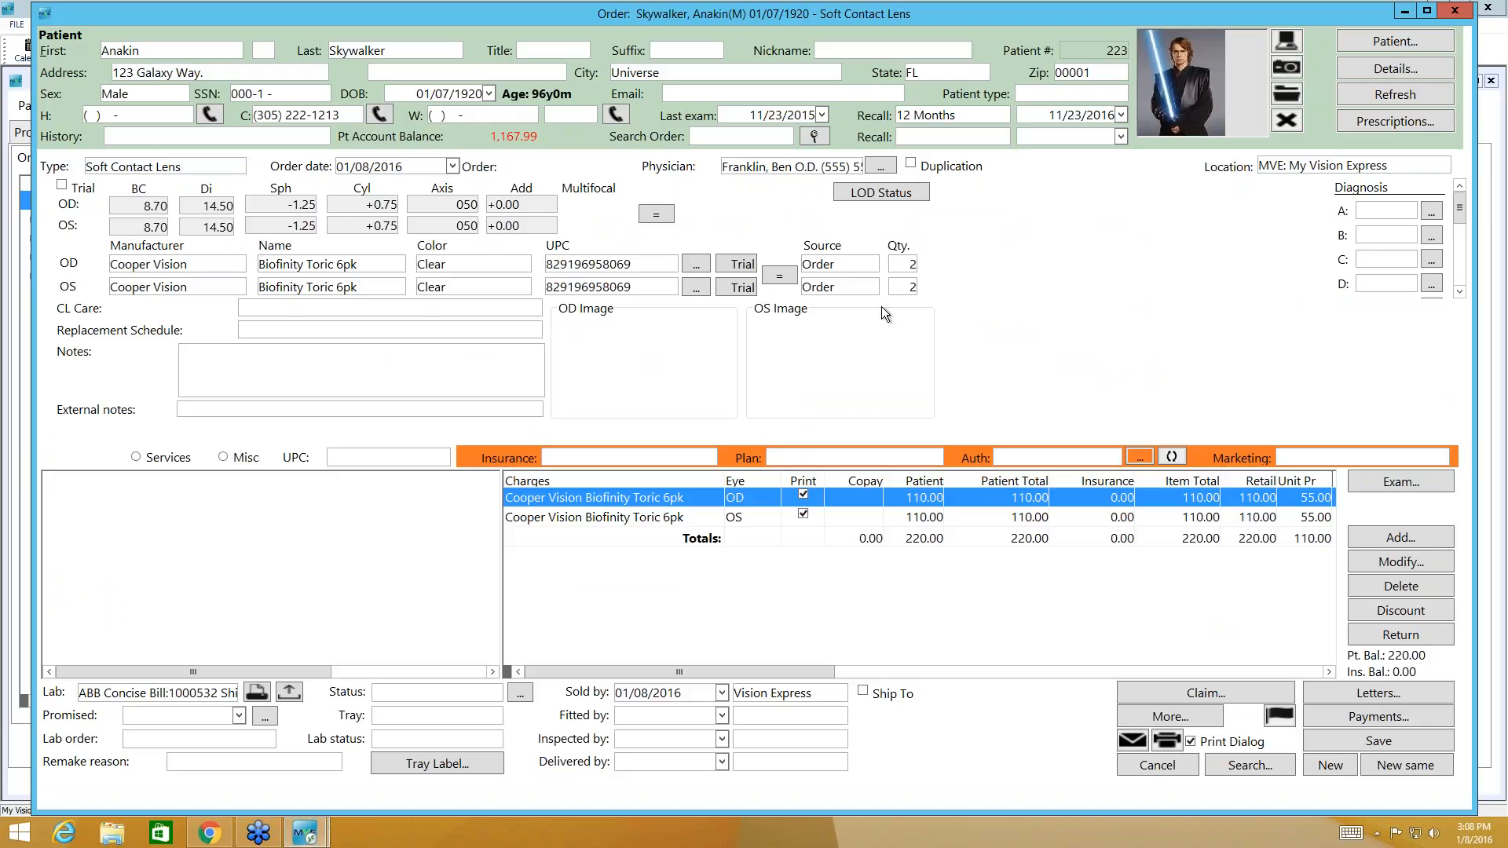
mouse_move(754, 390)
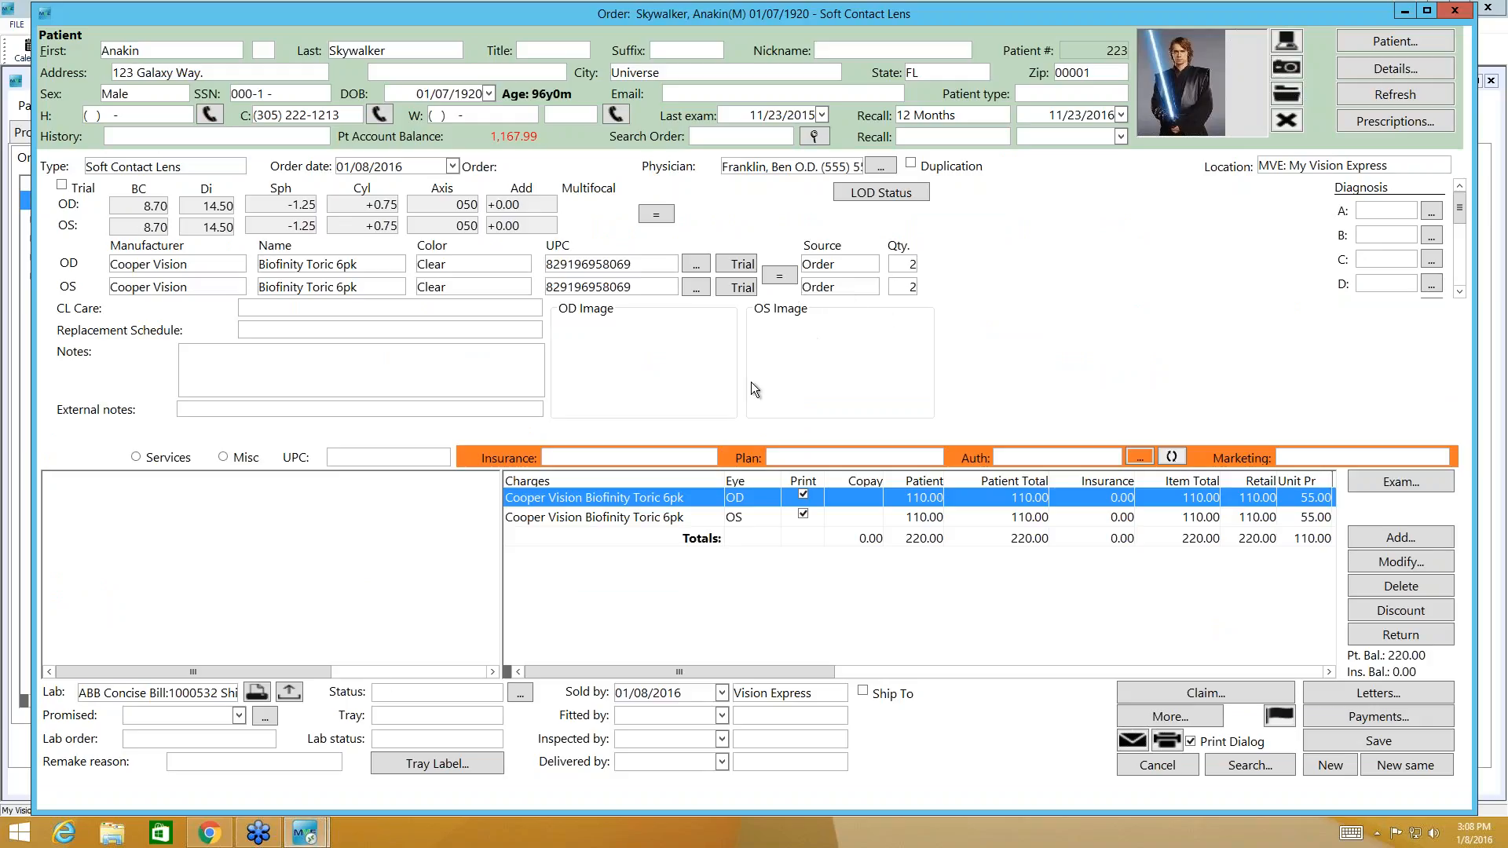
mouse_move(179, 697)
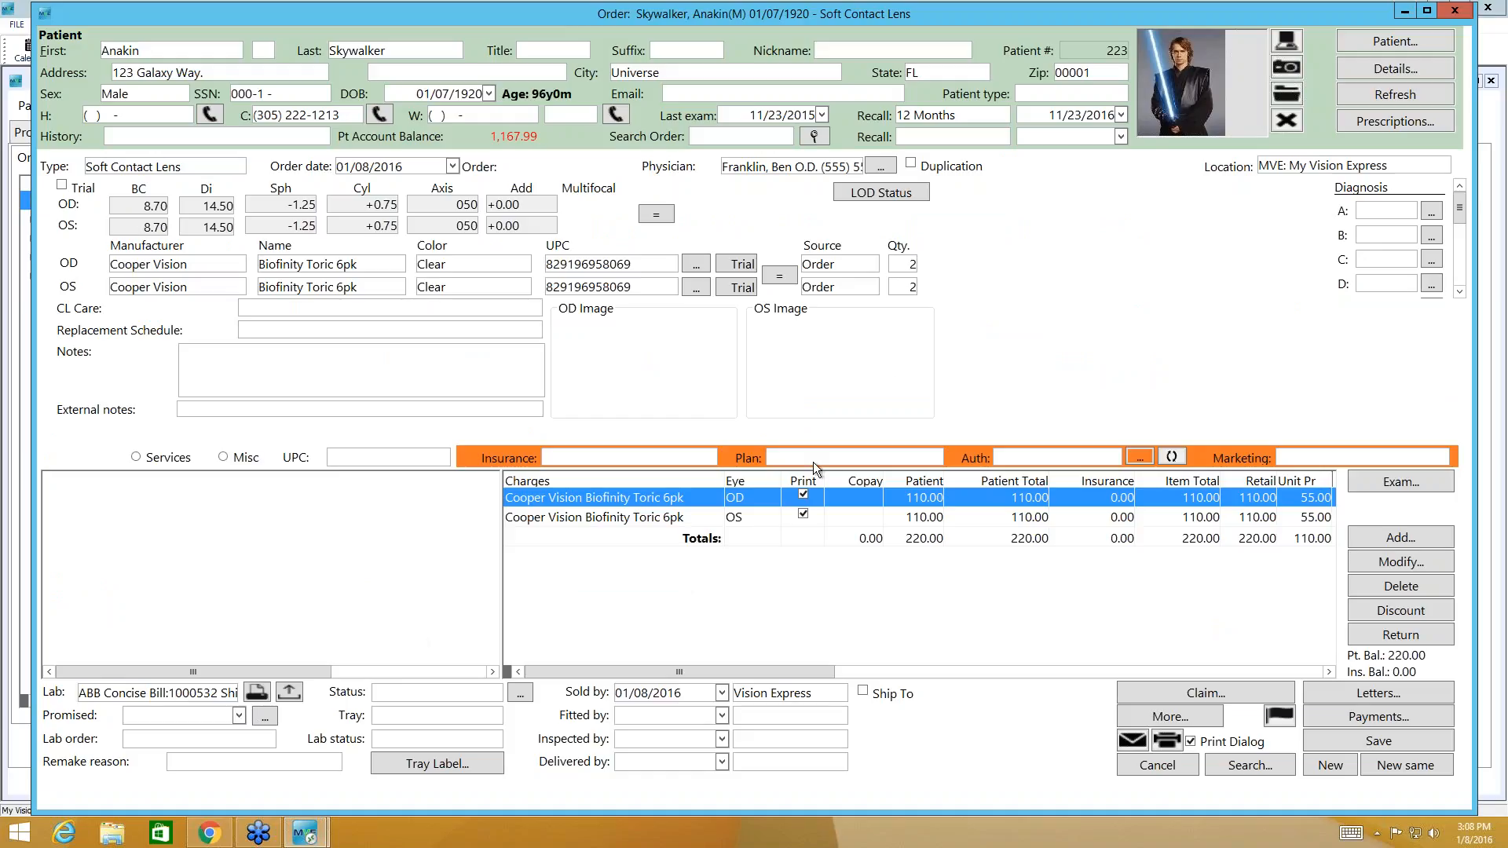
mouse_move(923, 296)
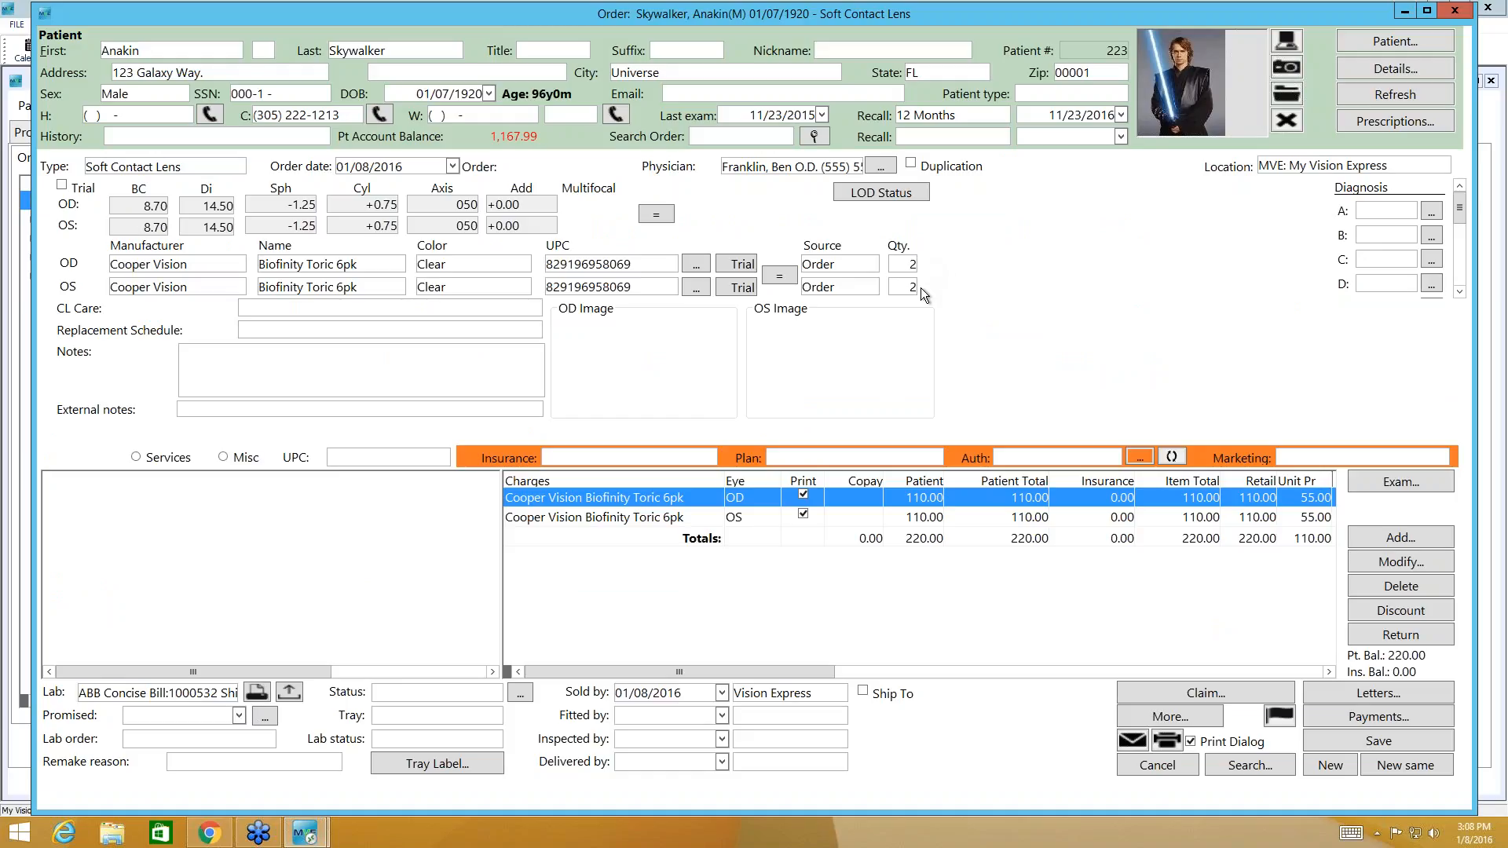
mouse_move(209, 731)
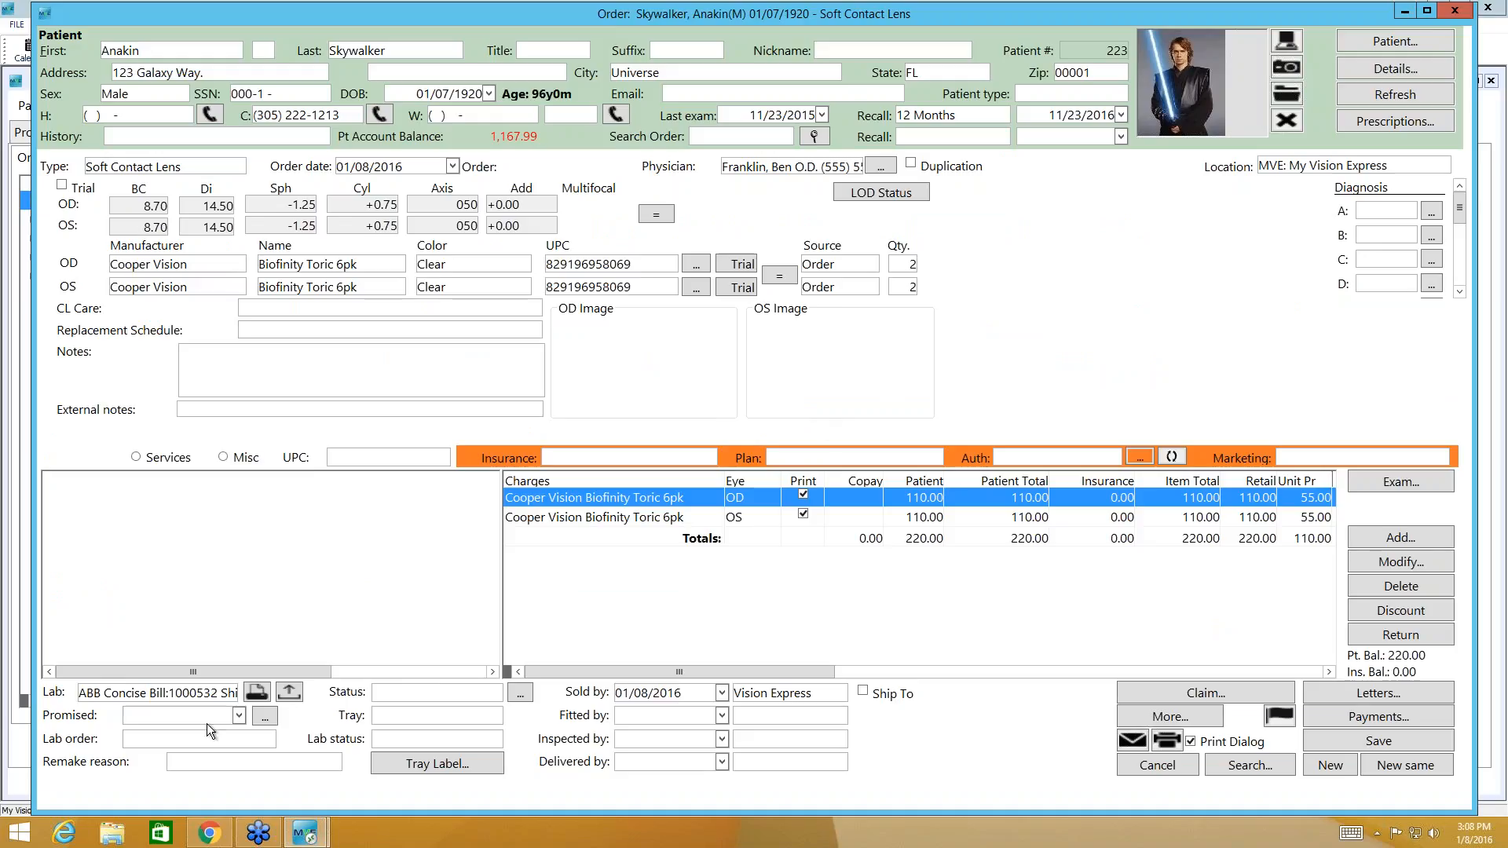
left_click(238, 714)
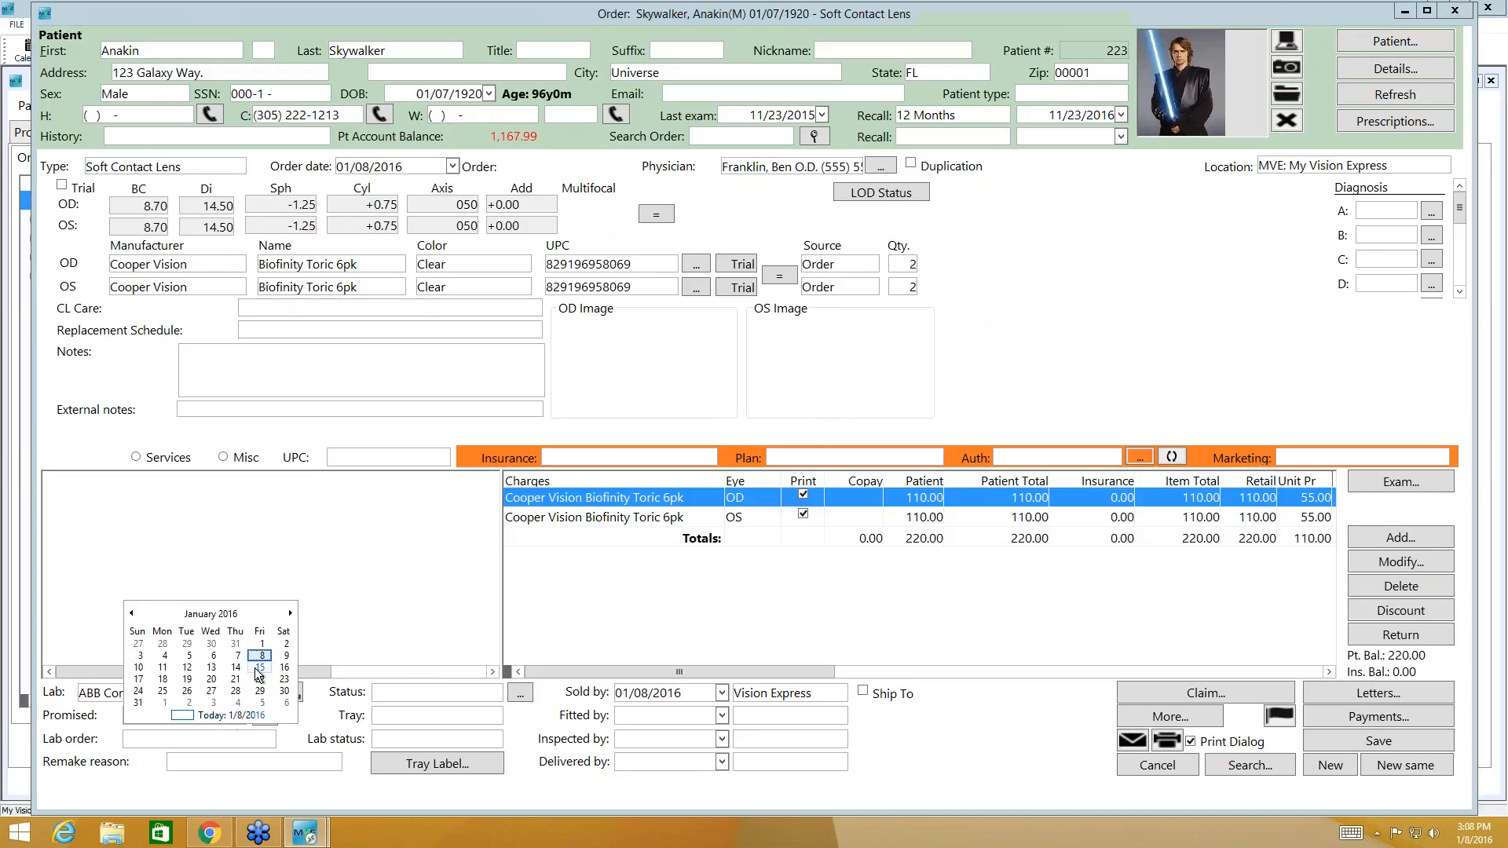
left_click(496, 693)
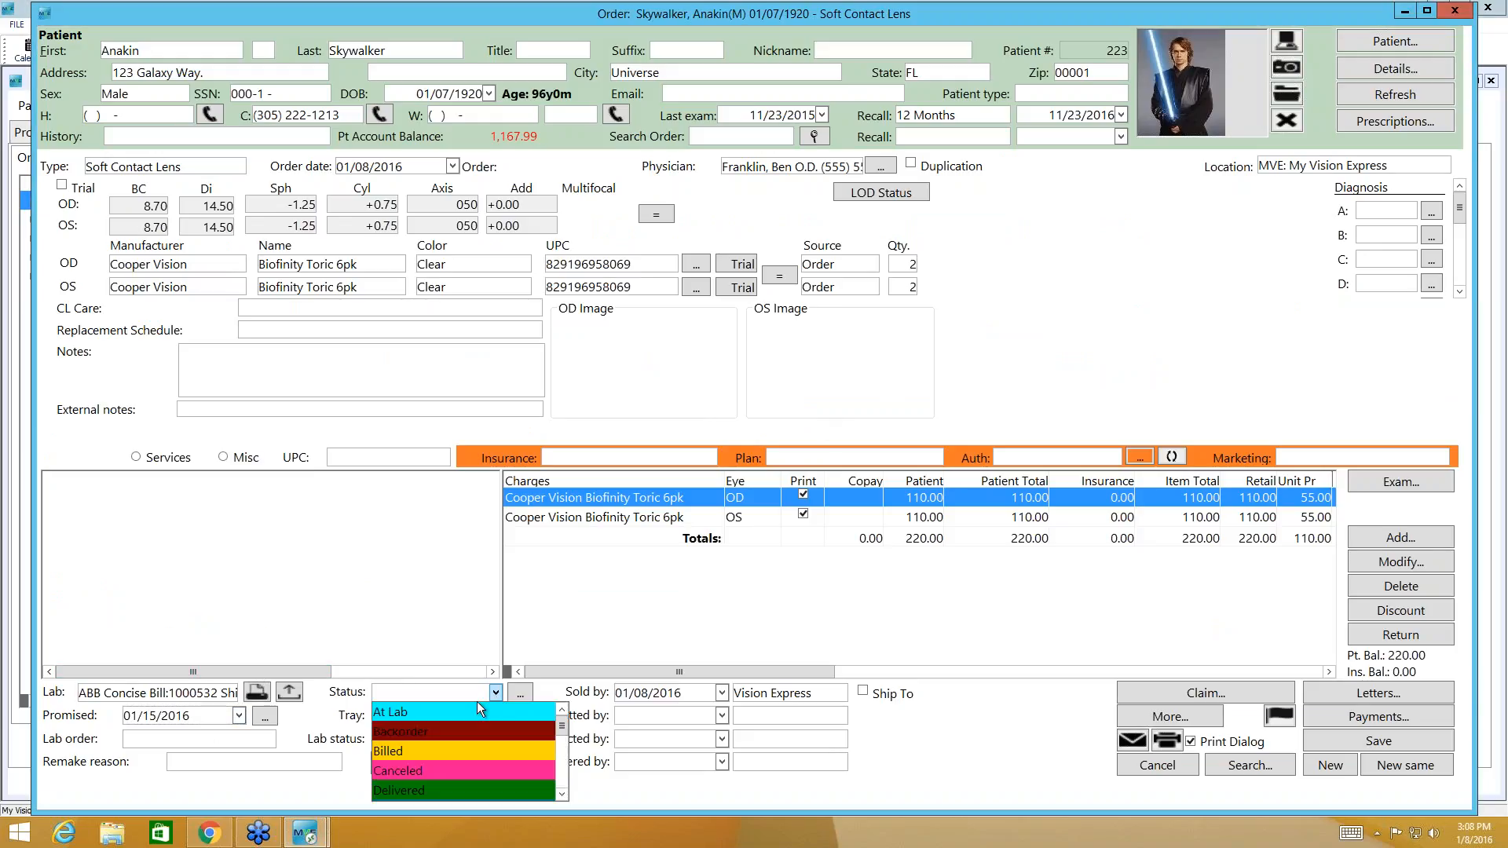
left_click(389, 711)
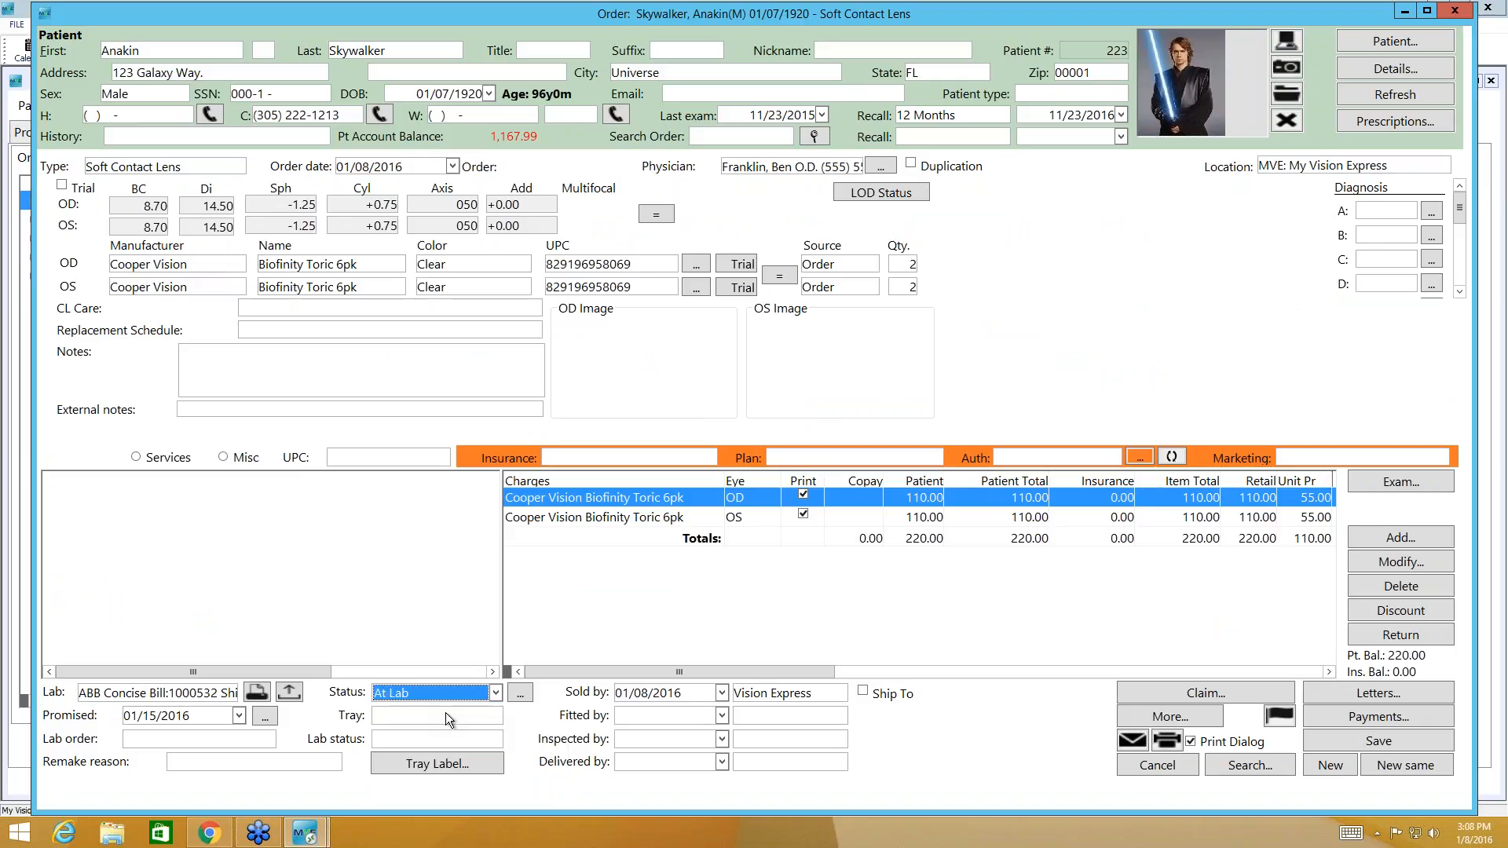
mouse_move(797, 762)
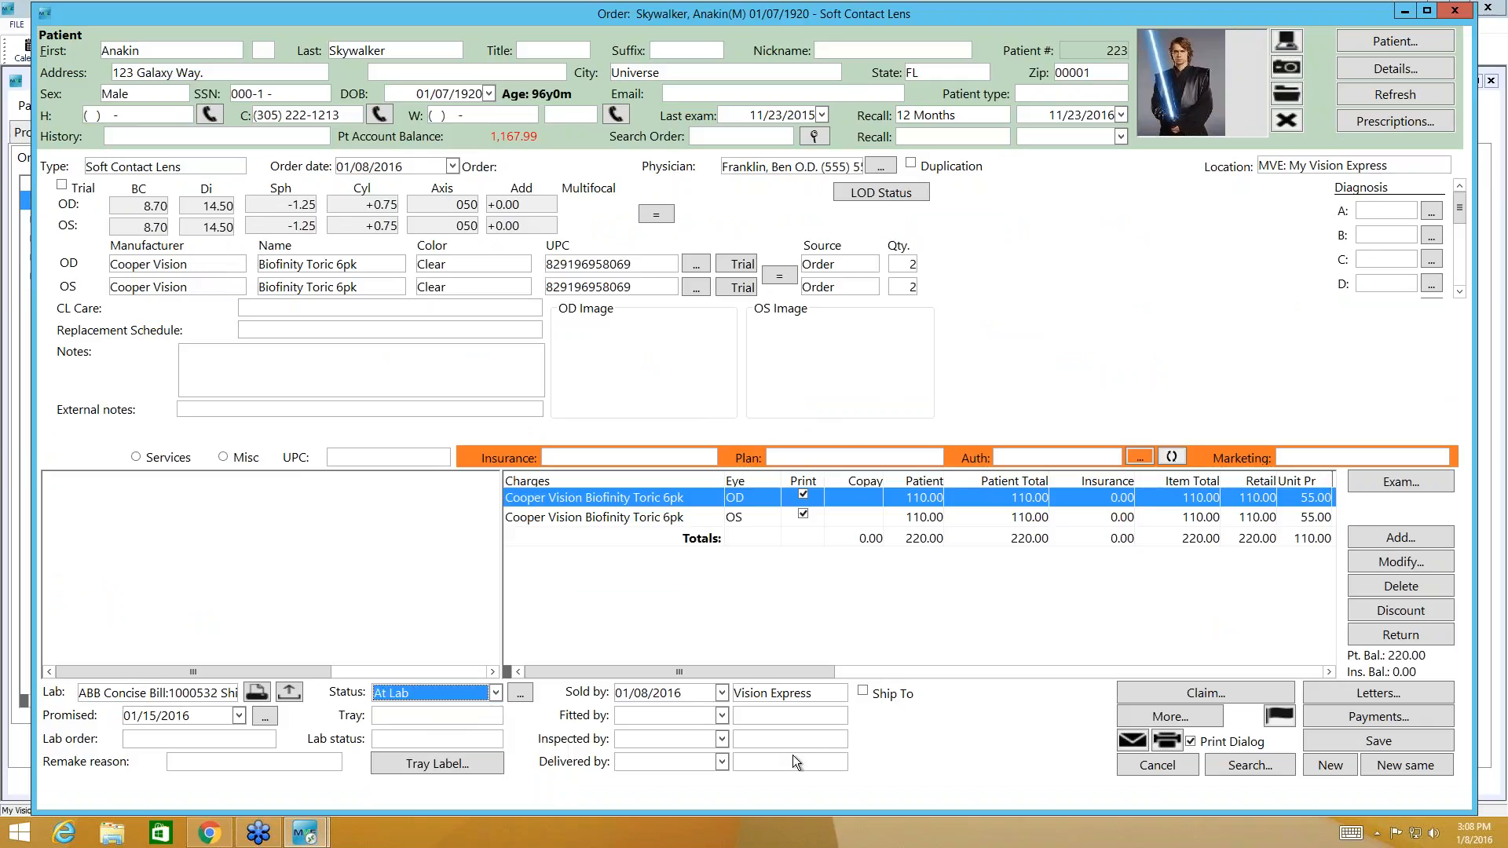
mouse_move(659, 753)
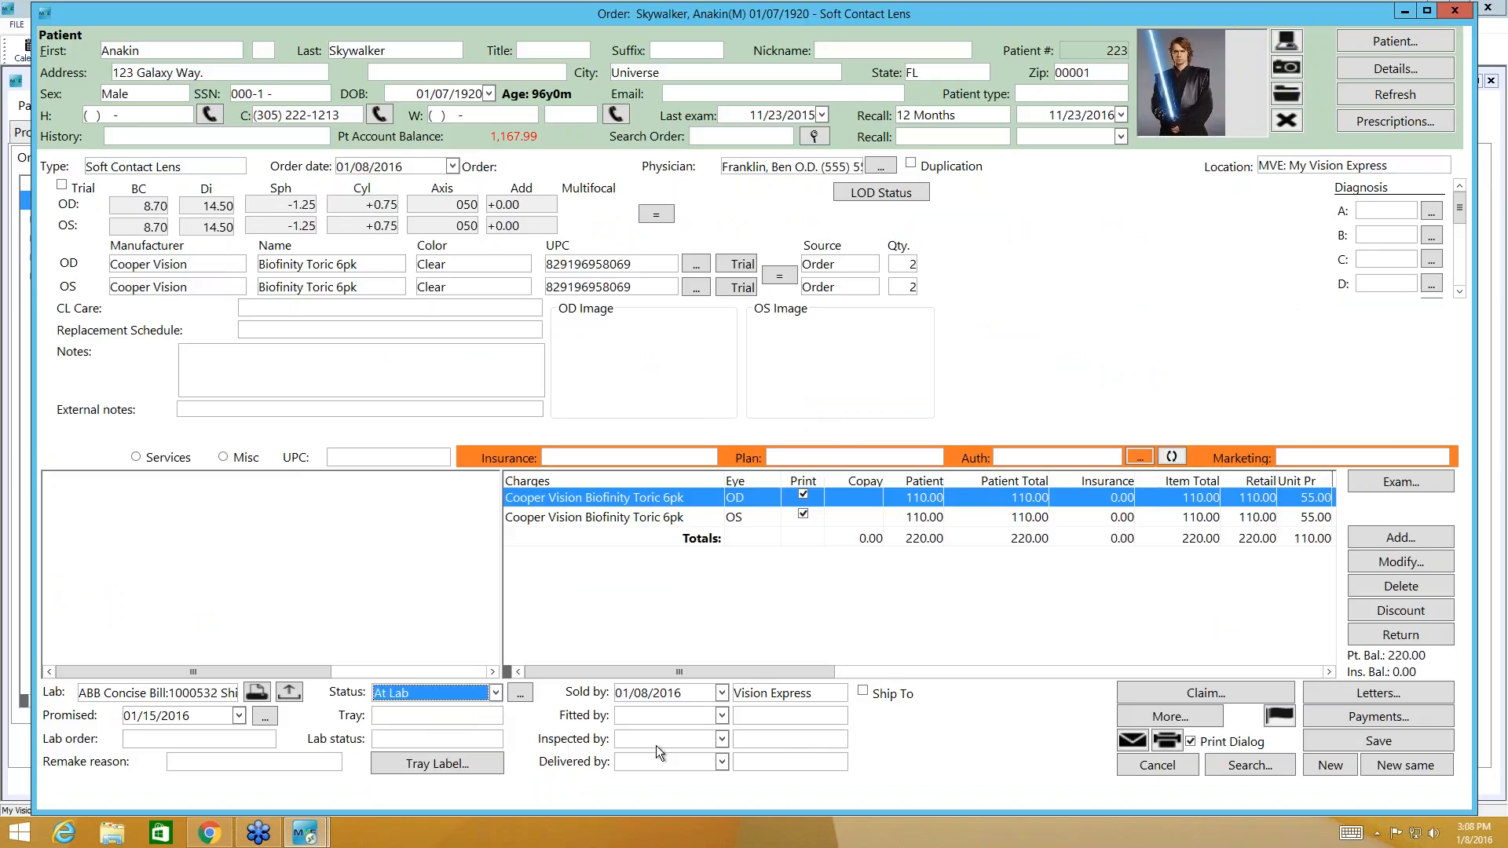
mouse_move(290, 692)
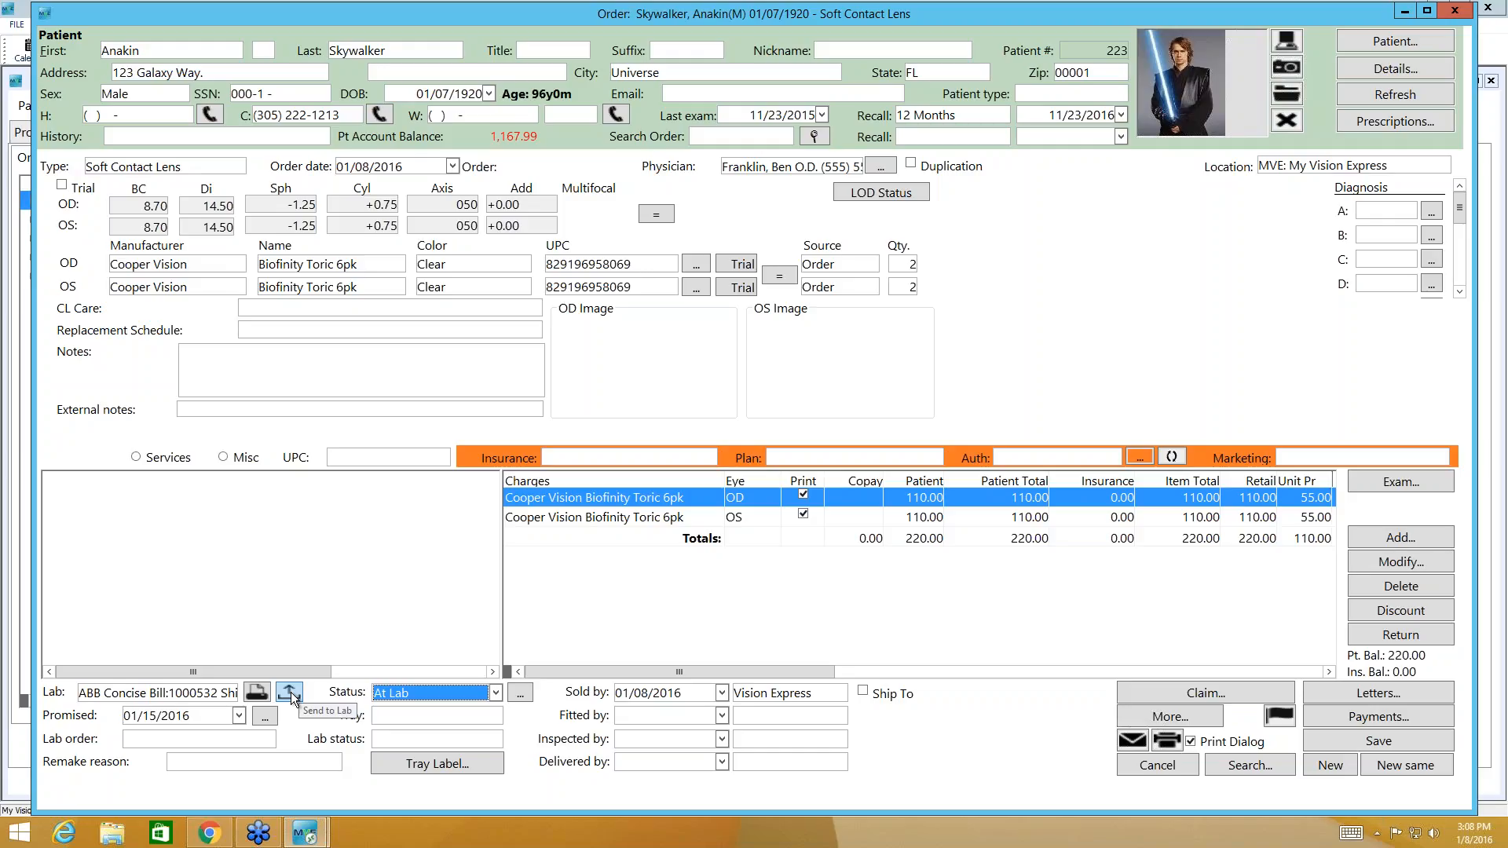
mouse_move(290, 691)
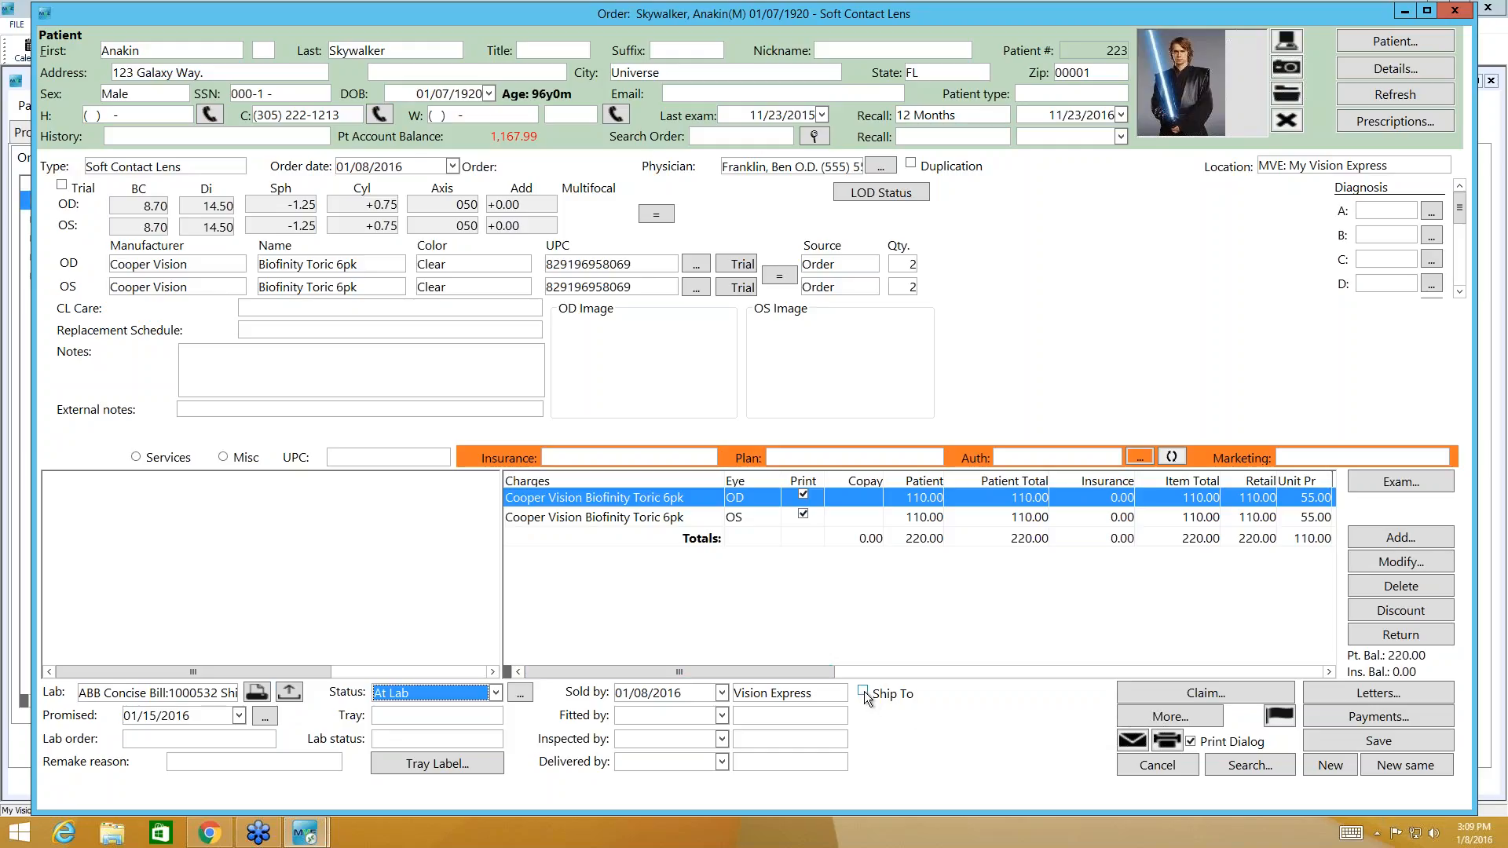
Step: Ship the order to the patient's primary address via UPS Overnight, adding a $45 charge
left_click(862, 691)
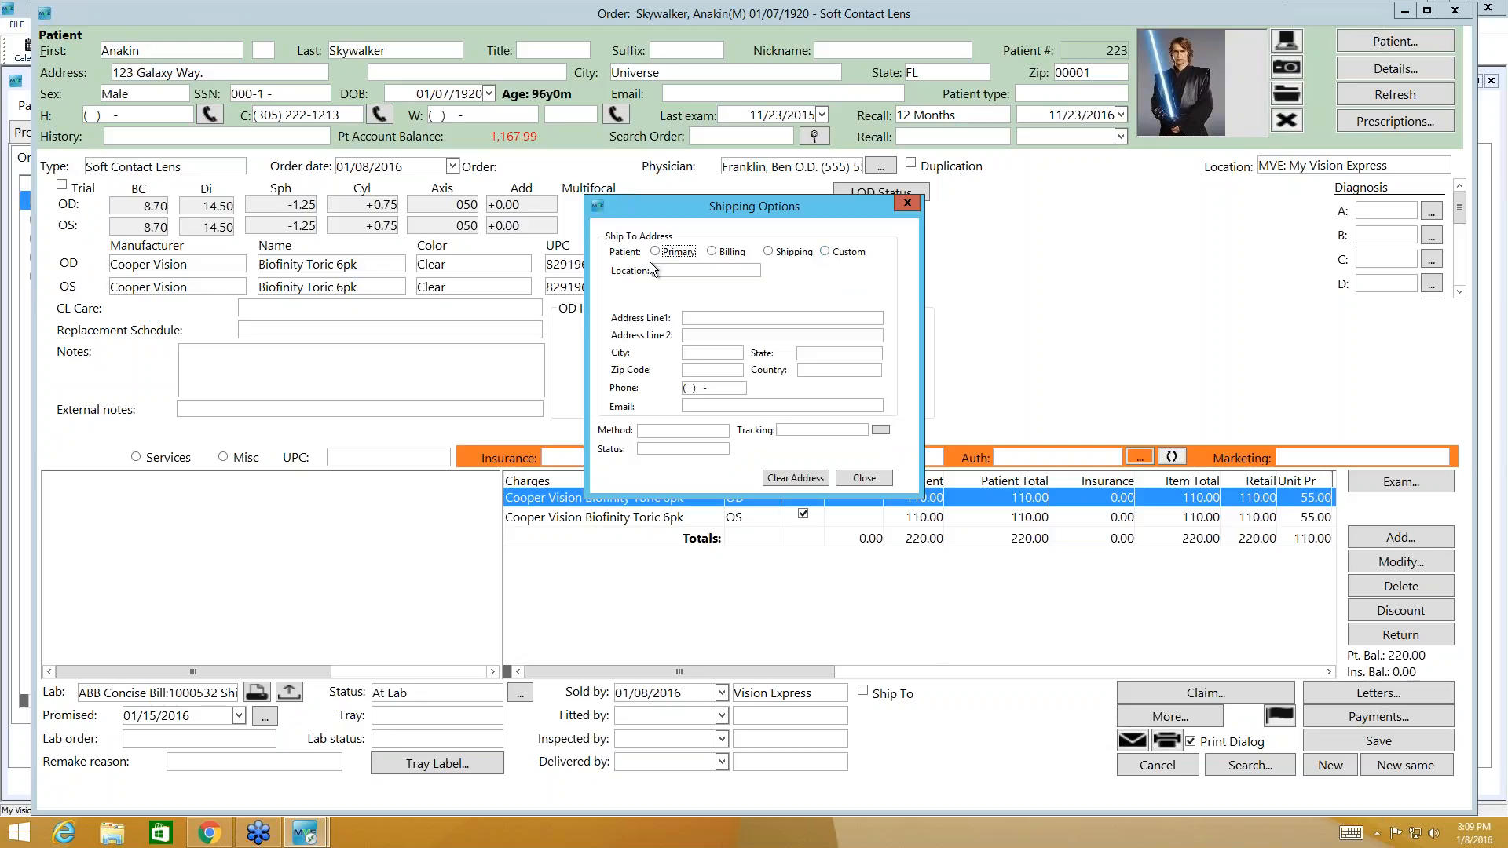
left_click(655, 251)
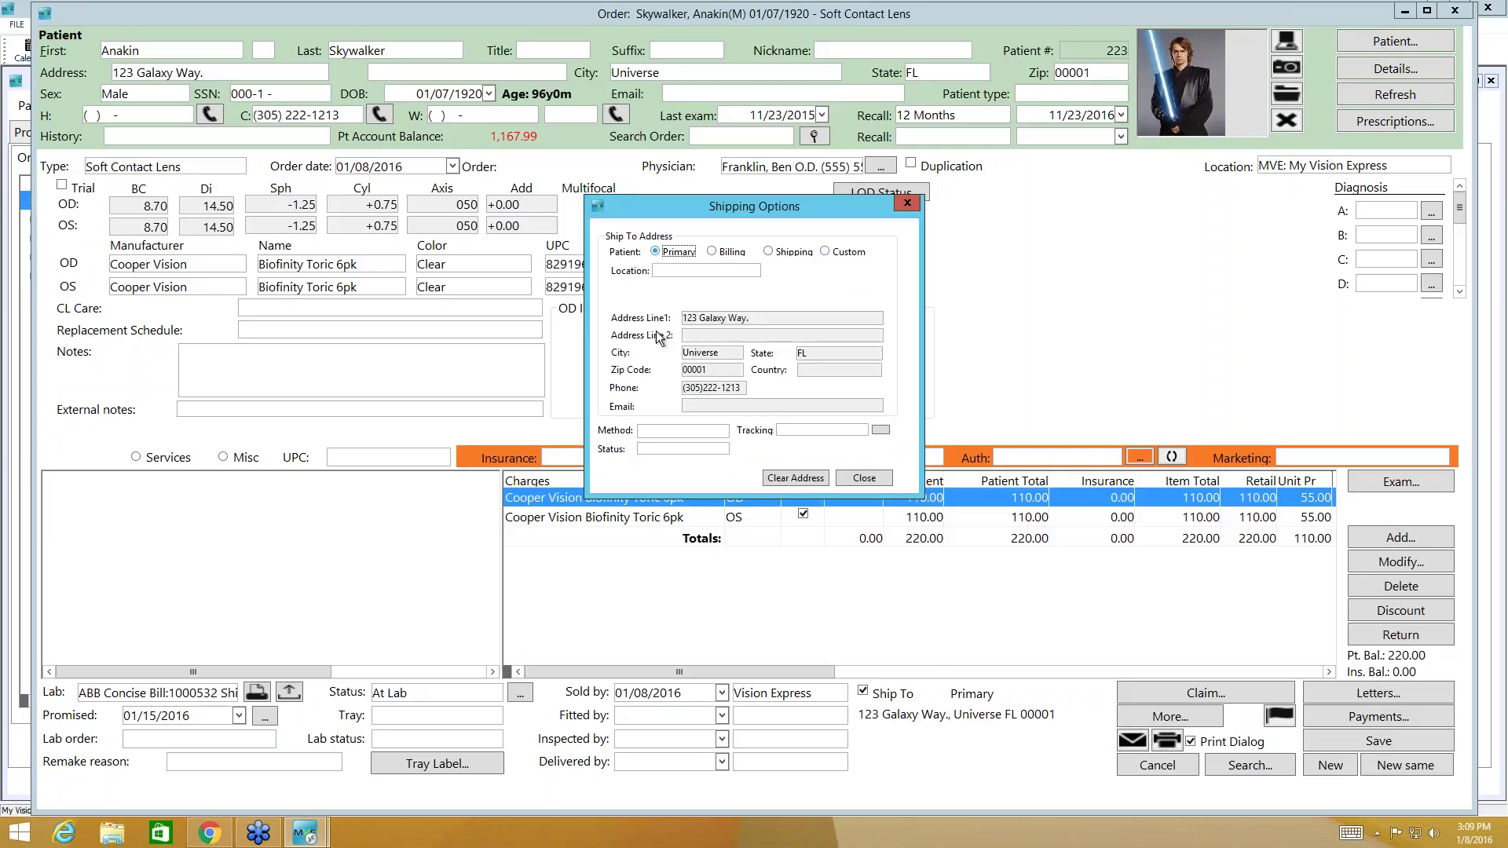
left_click(720, 429)
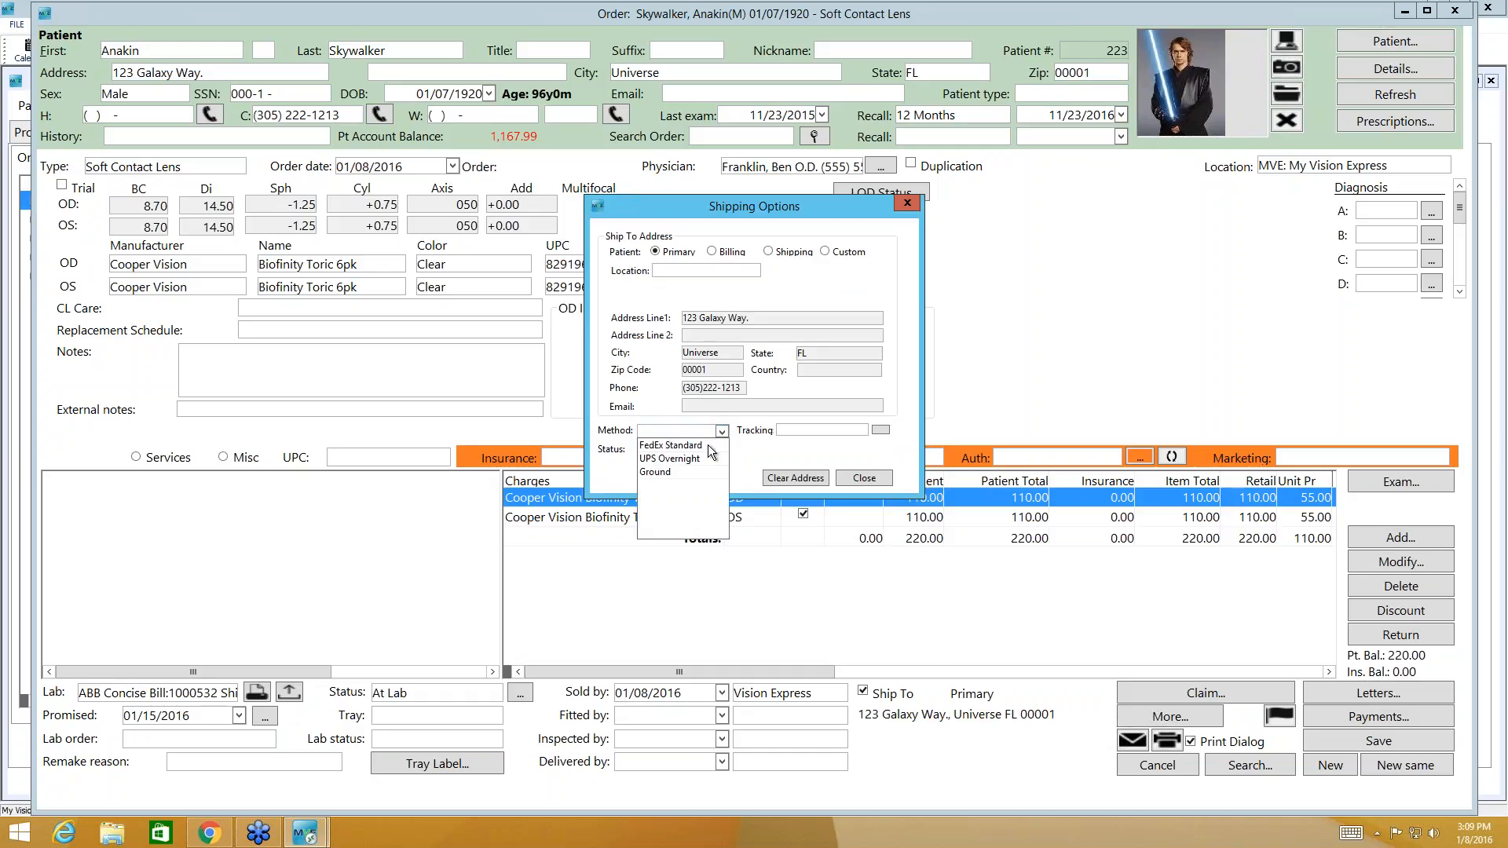
left_click(668, 457)
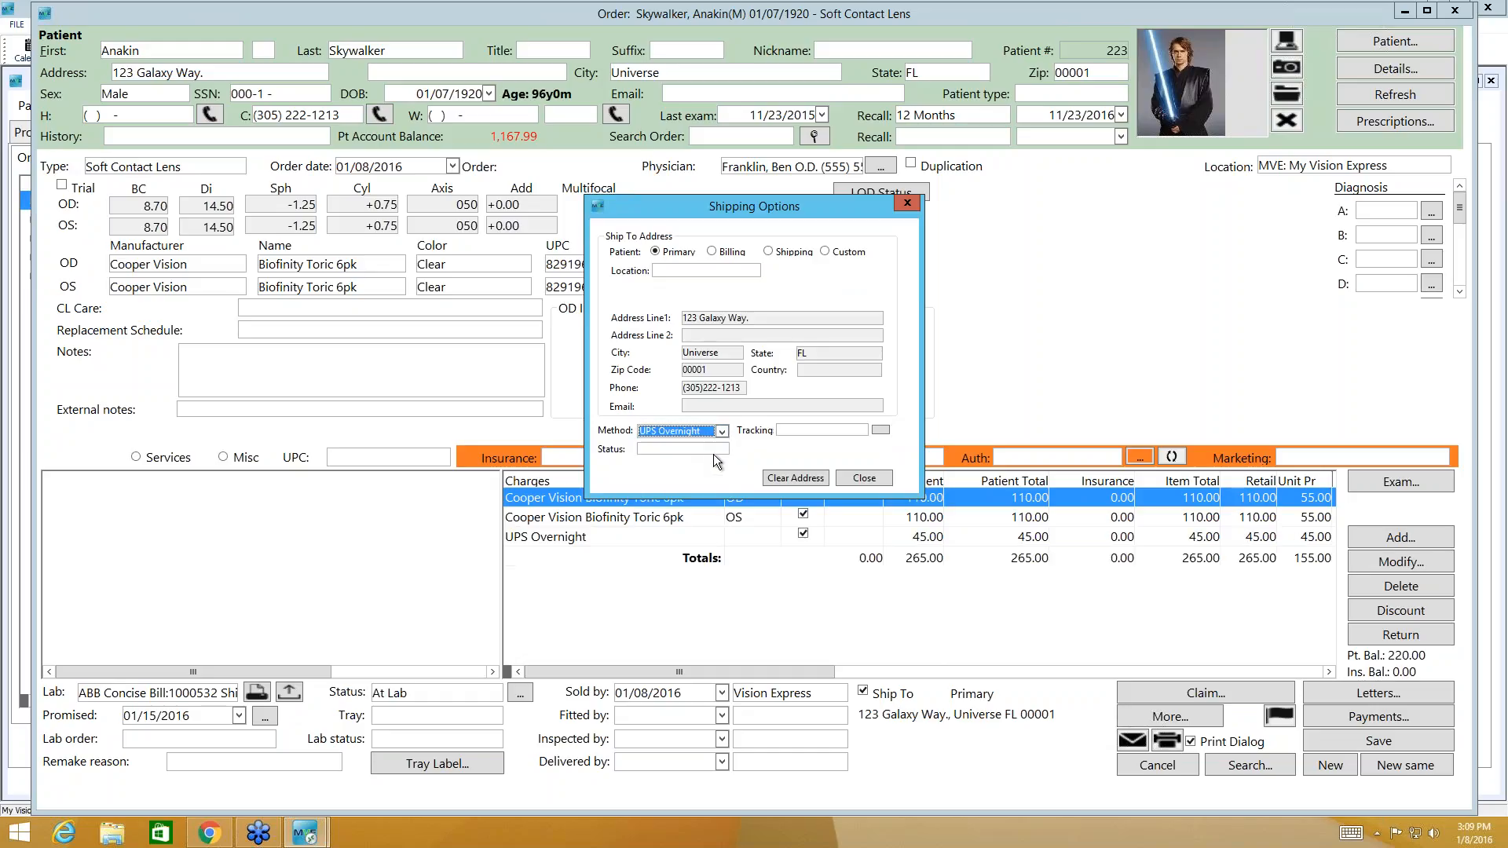
left_click(861, 478)
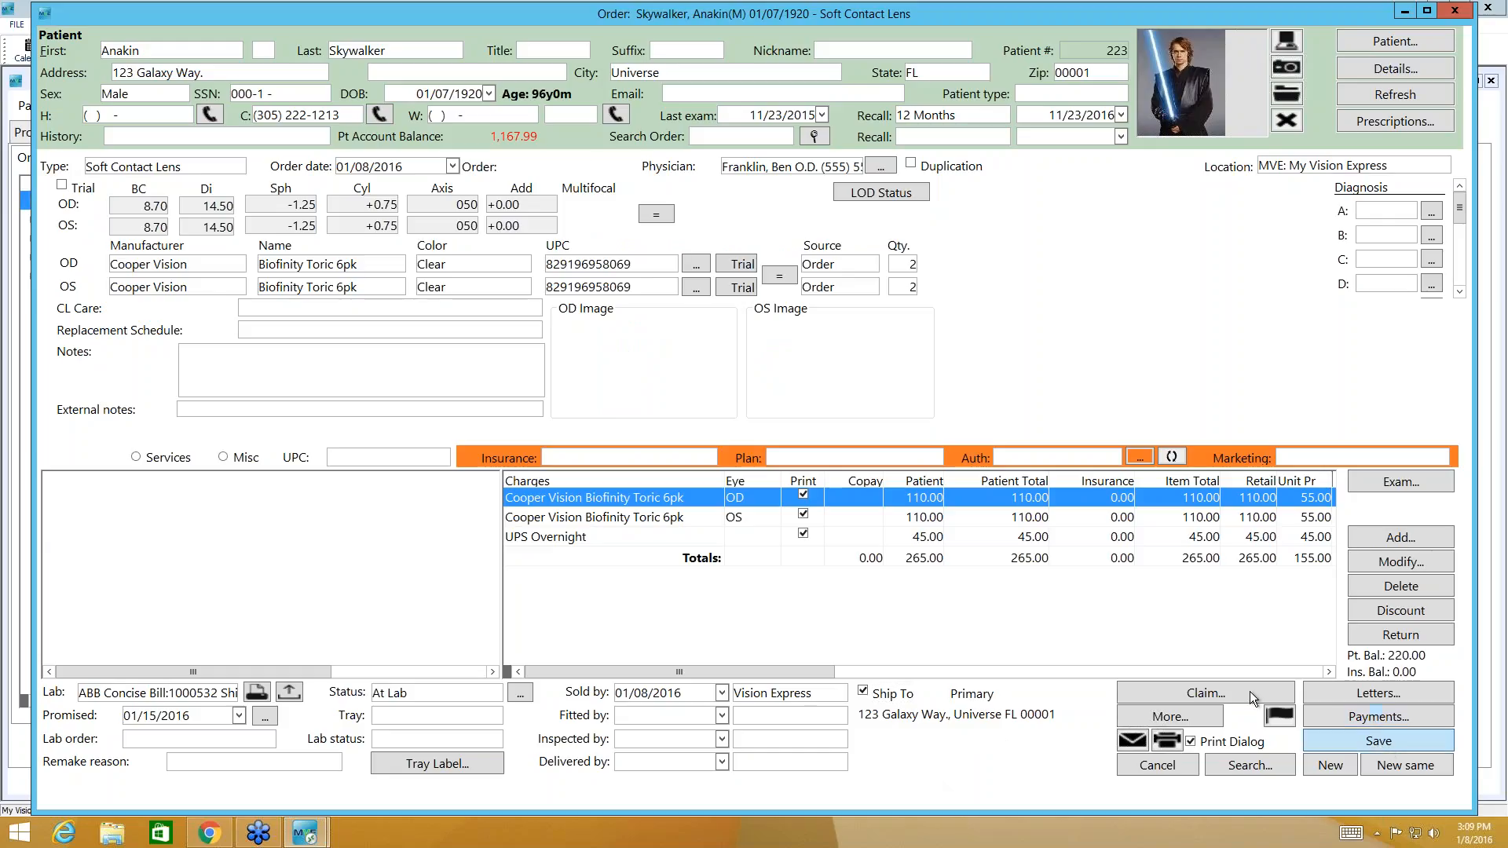
Step: Save order 2298, then open Anakin Skywalker's record and view his order history
left_click(1377, 740)
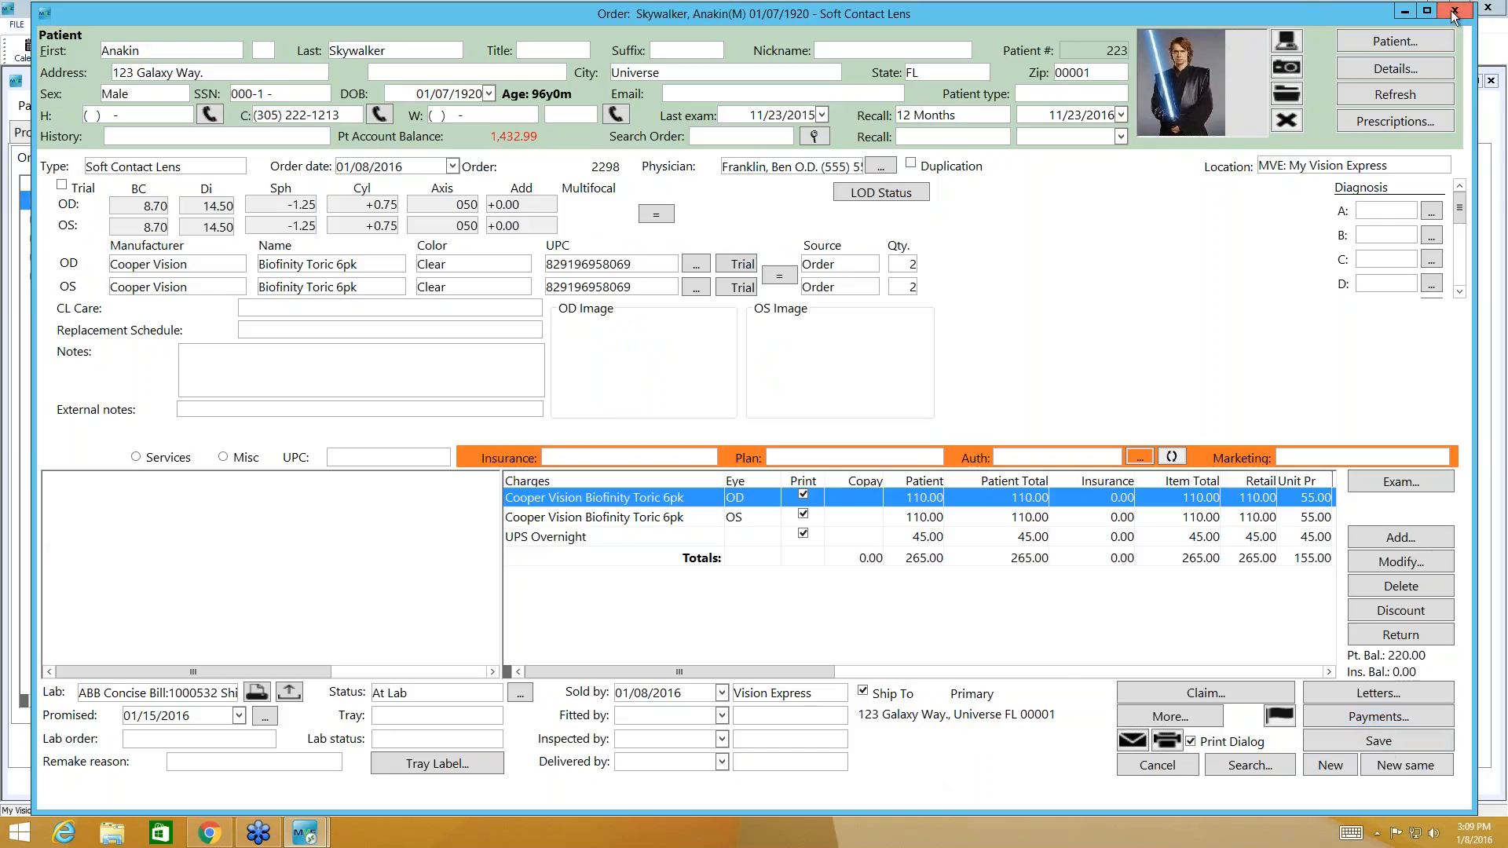
left_click(1453, 12)
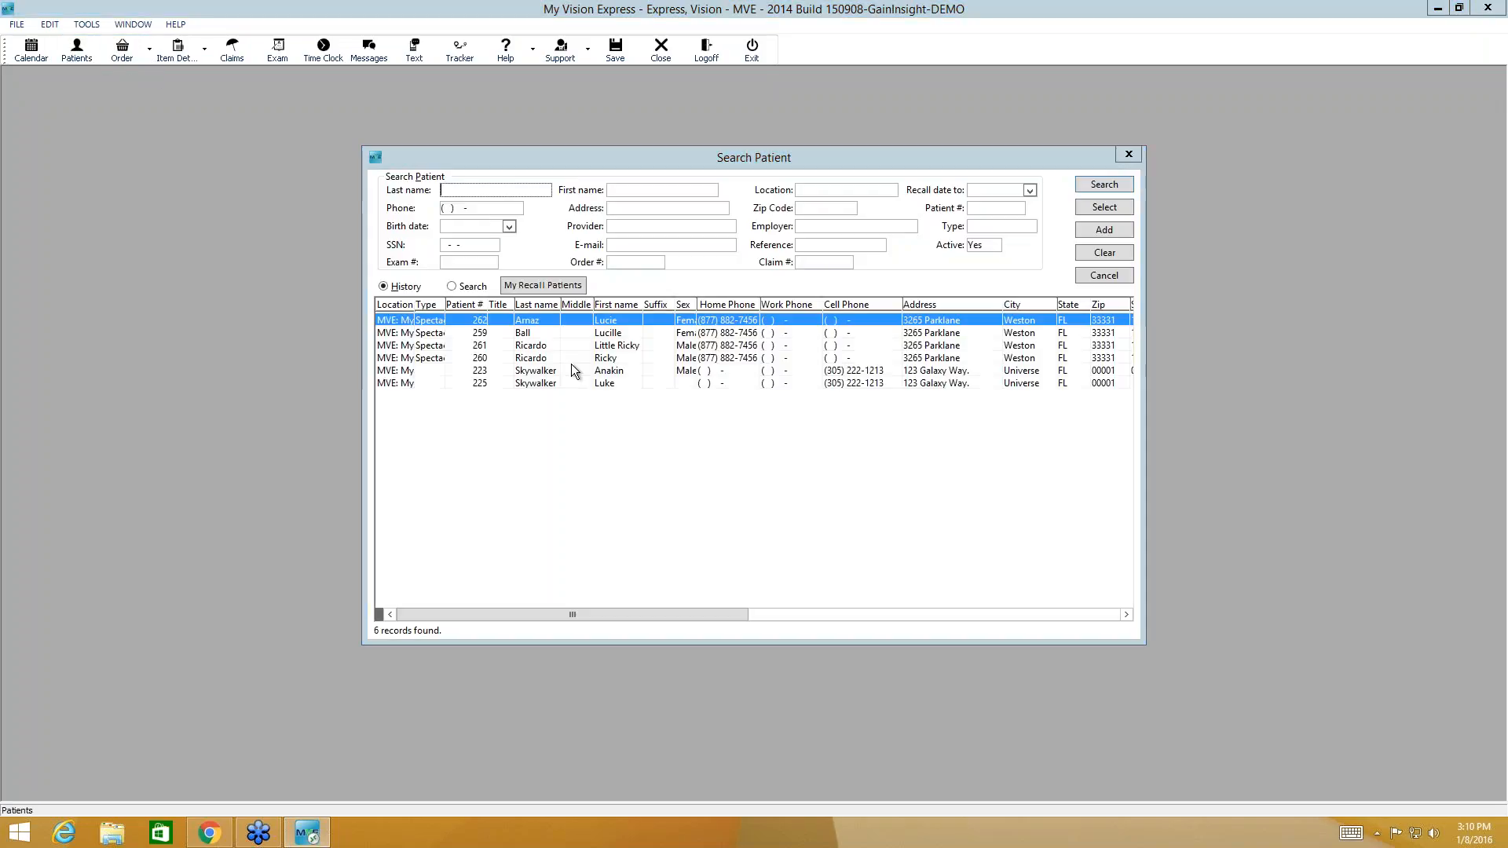
left_click(605, 370)
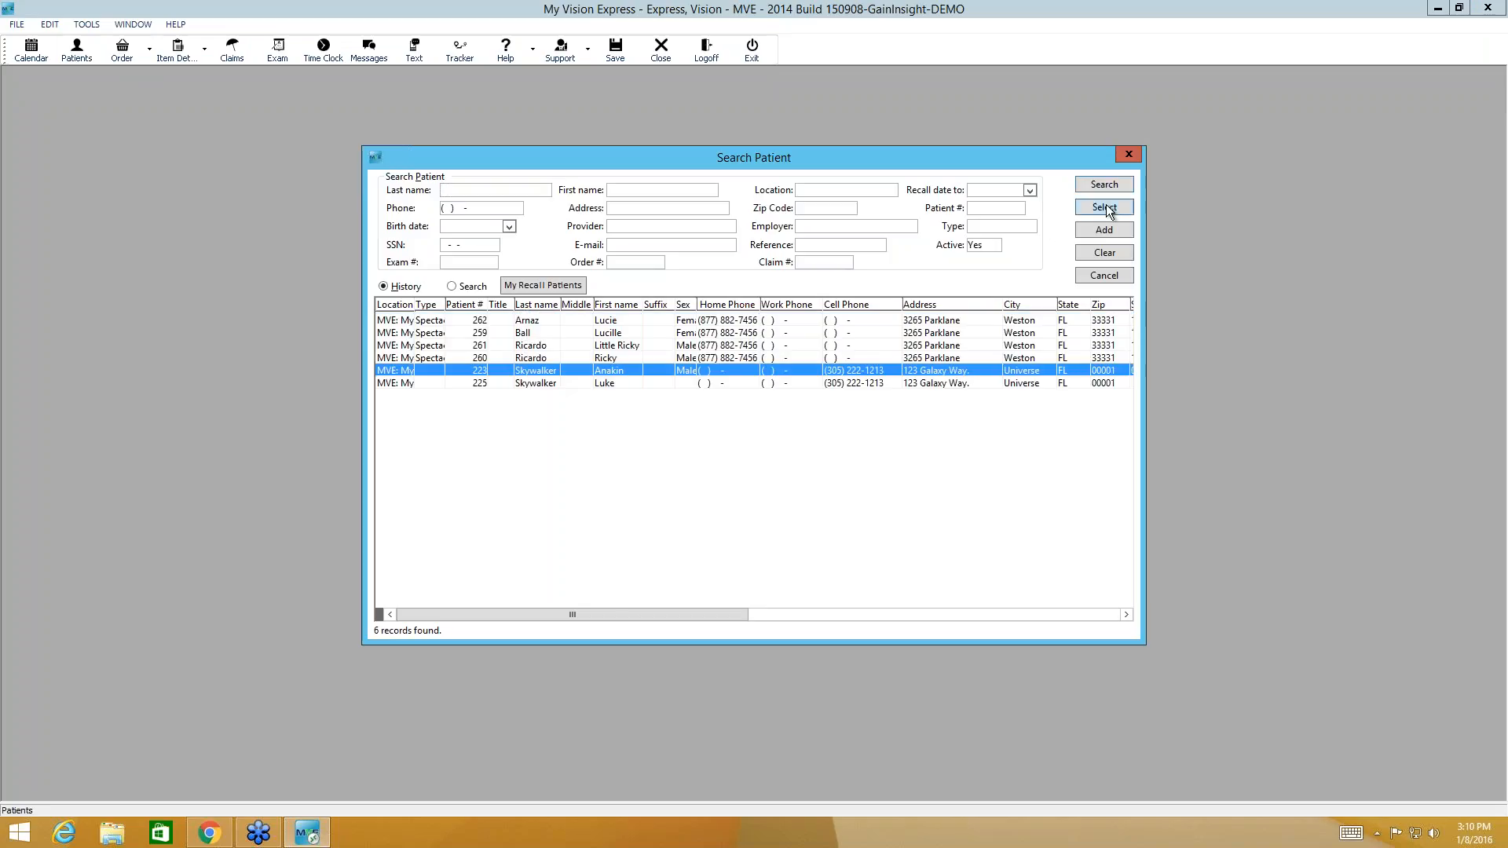
left_click(1102, 207)
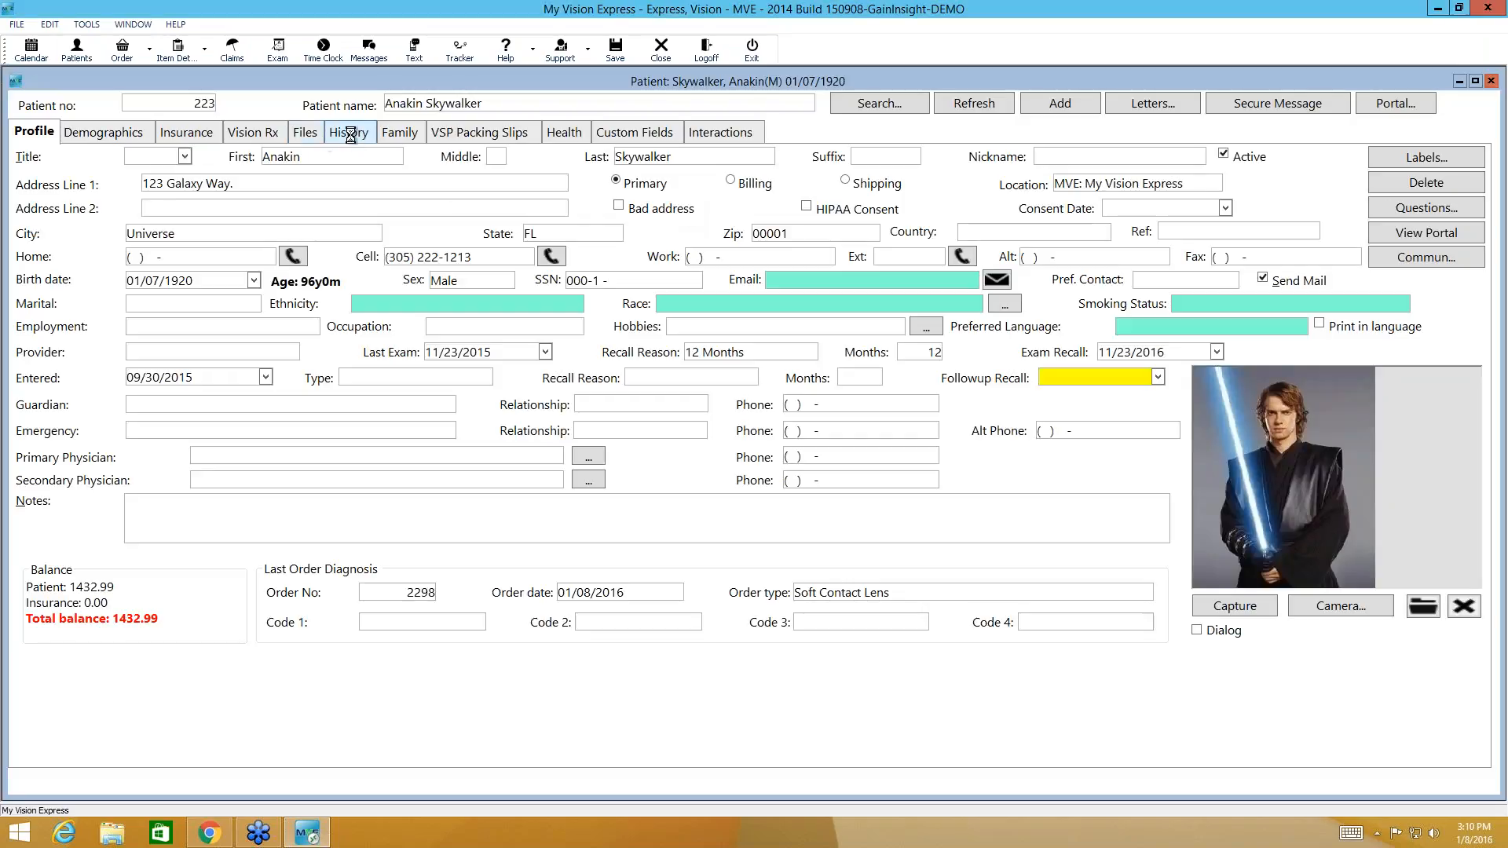
left_click(350, 132)
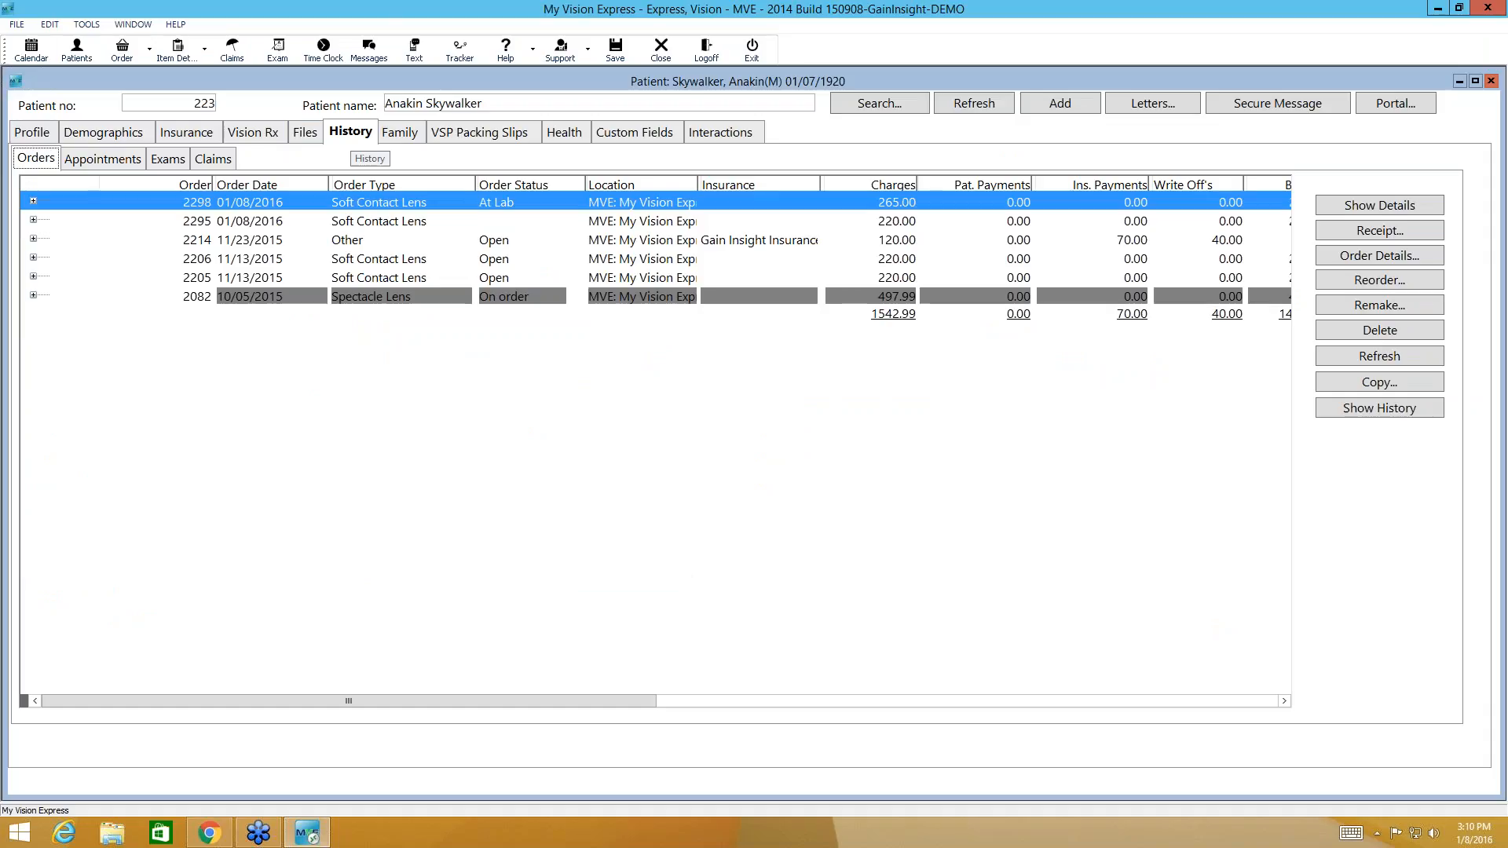
mouse_move(76, 199)
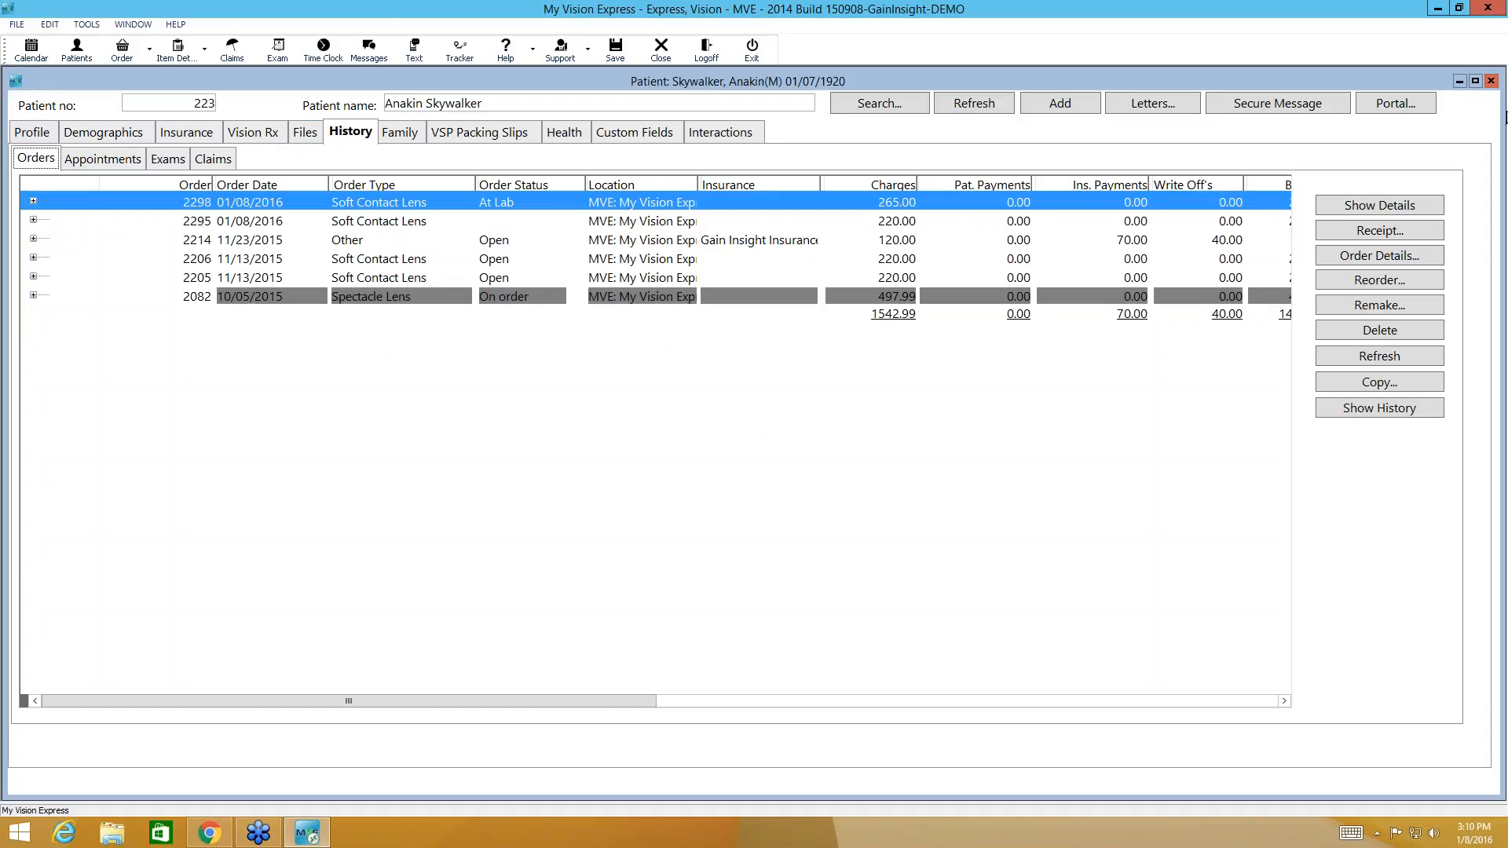
left_click(16, 24)
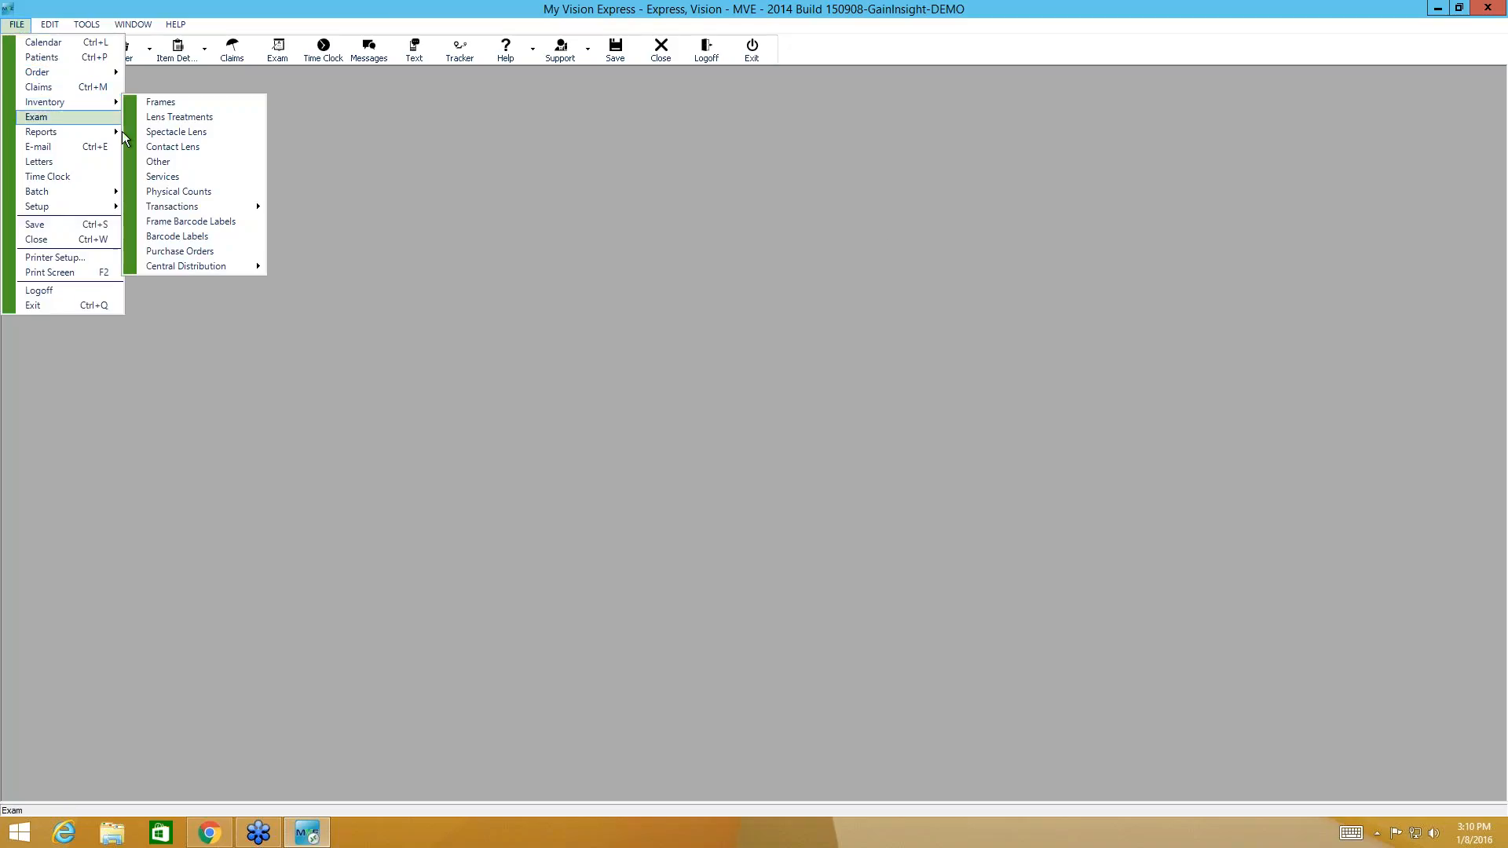
Step: Open Purchase Orders, search existing orders, and pick pending PO 128
left_click(180, 251)
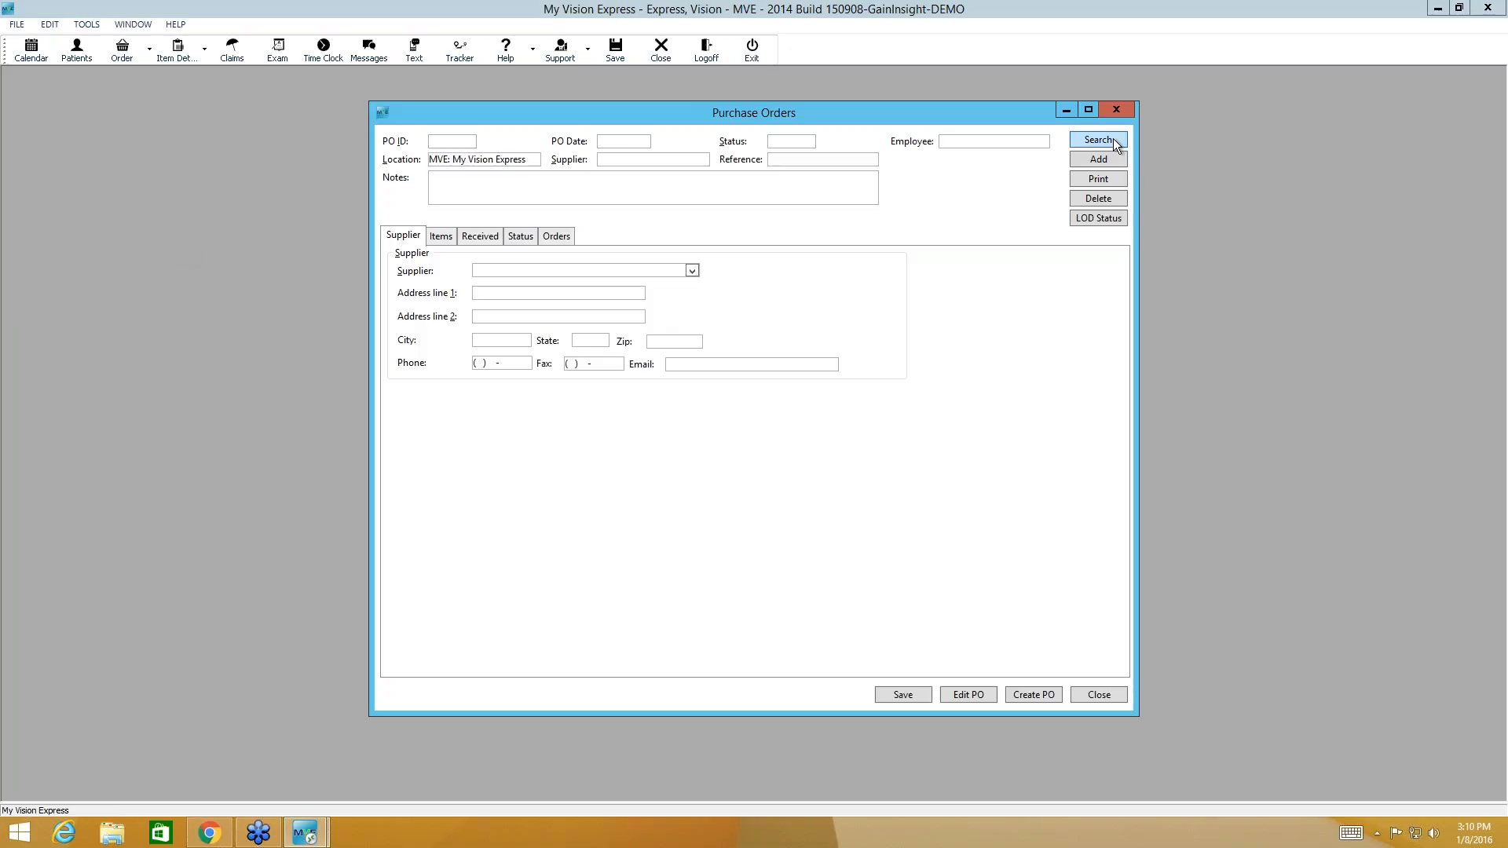
left_click(1098, 141)
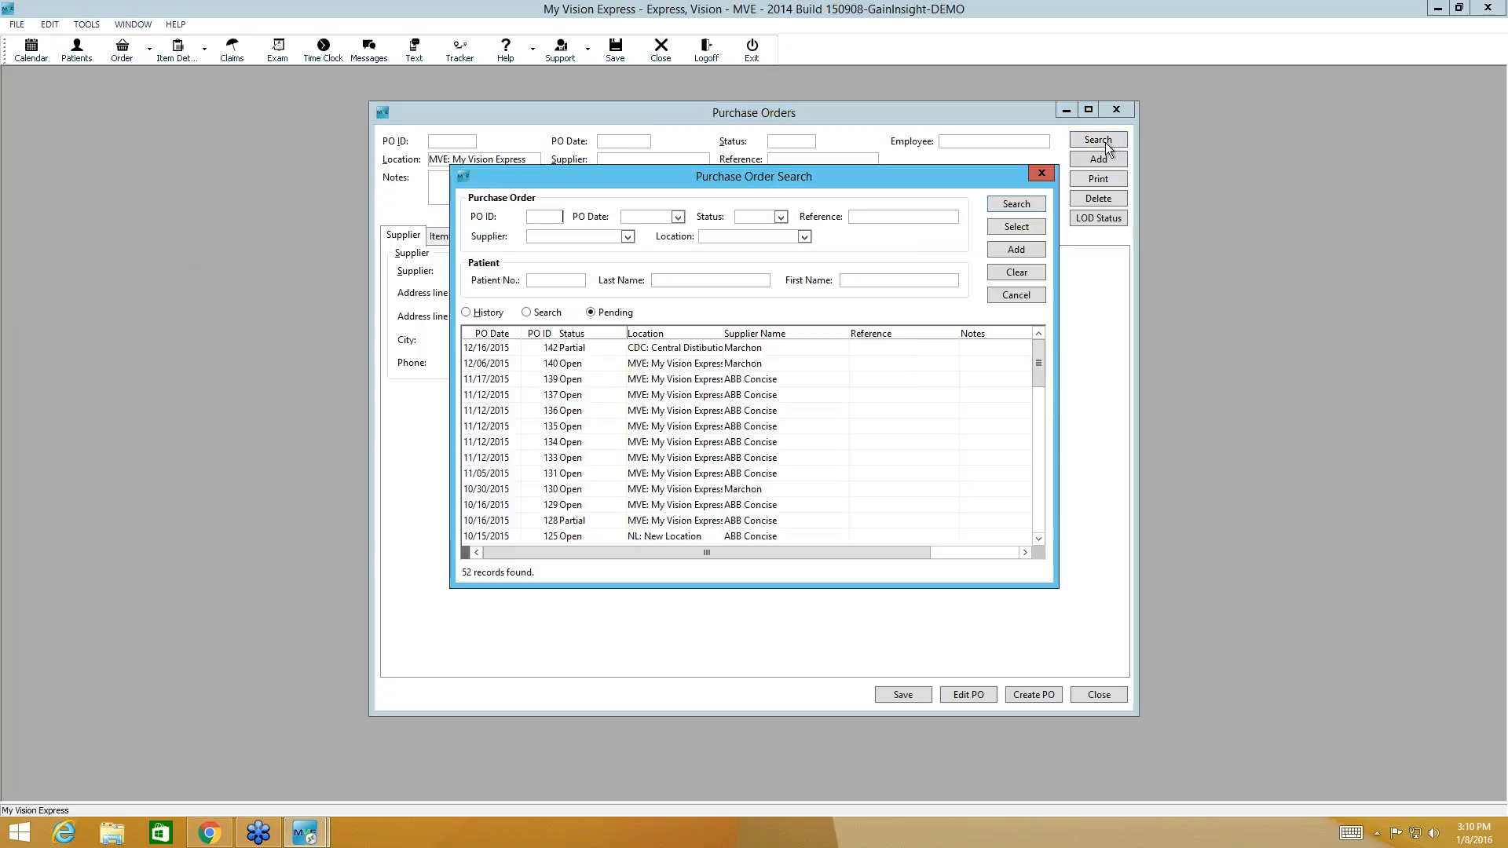
mouse_move(848, 523)
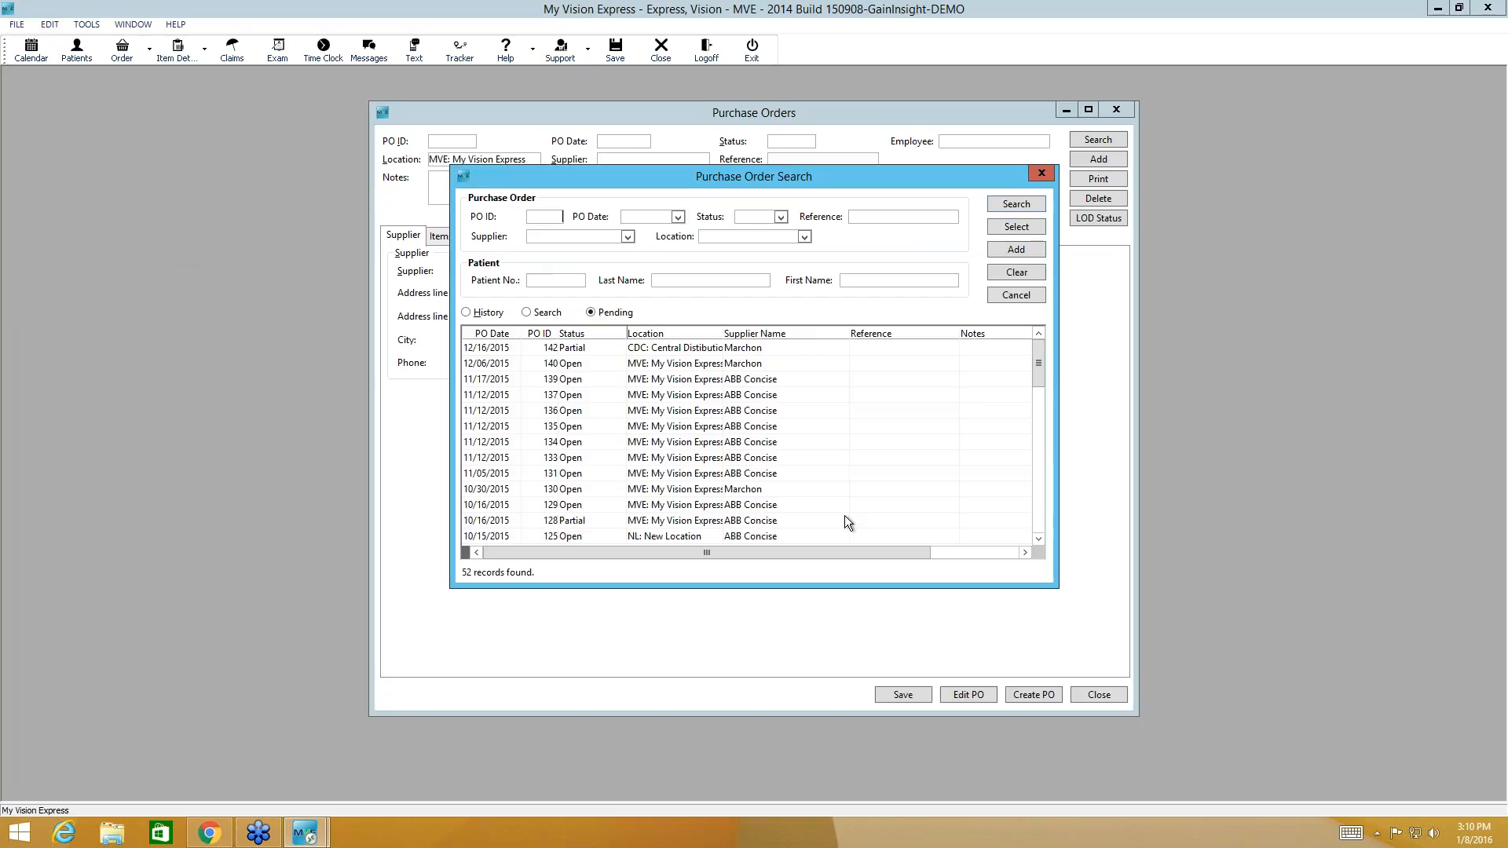
mouse_move(852, 511)
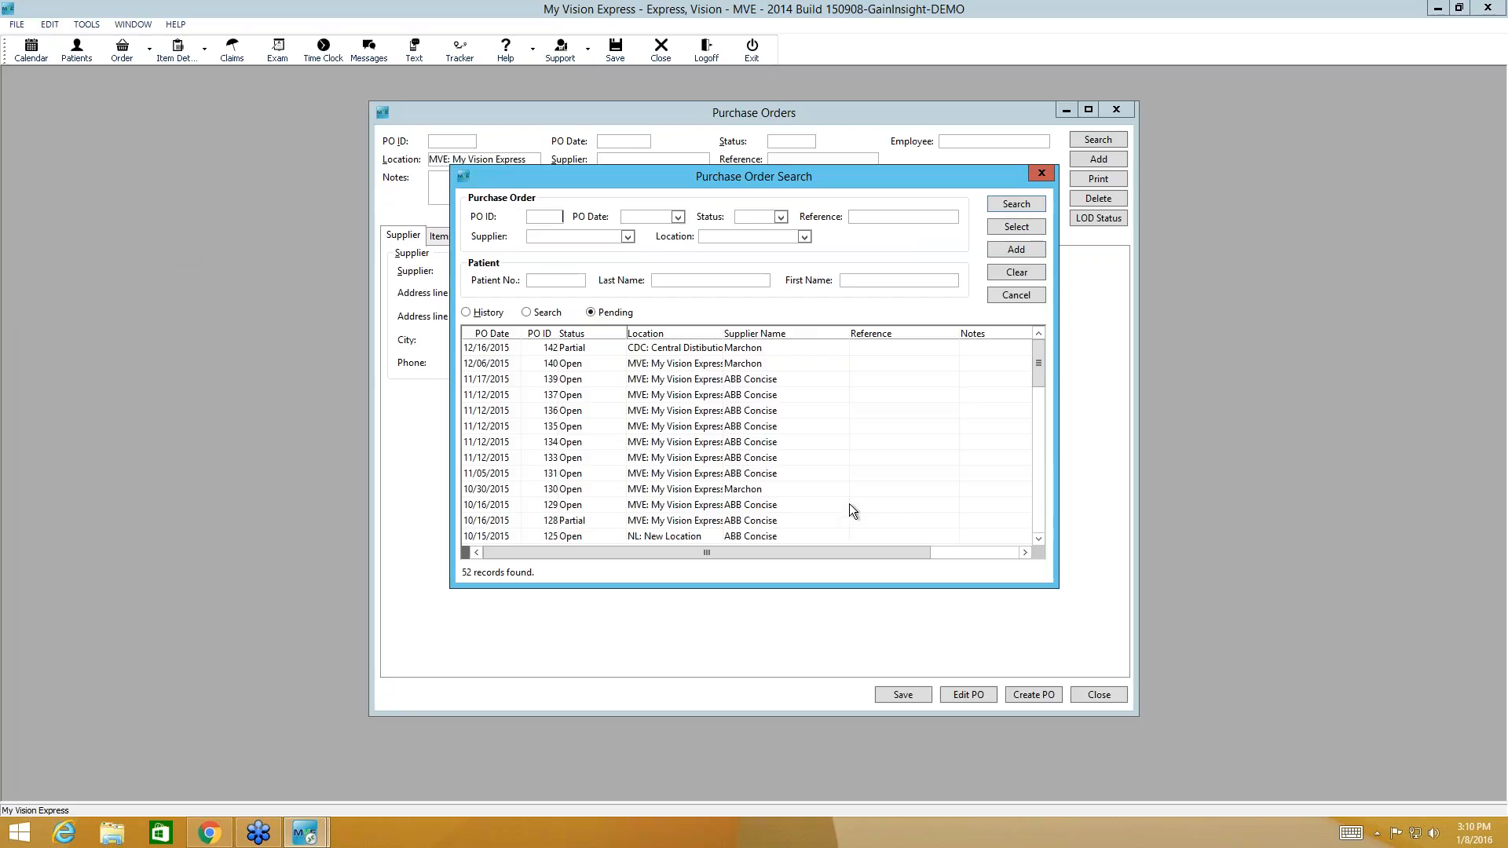
mouse_move(688, 529)
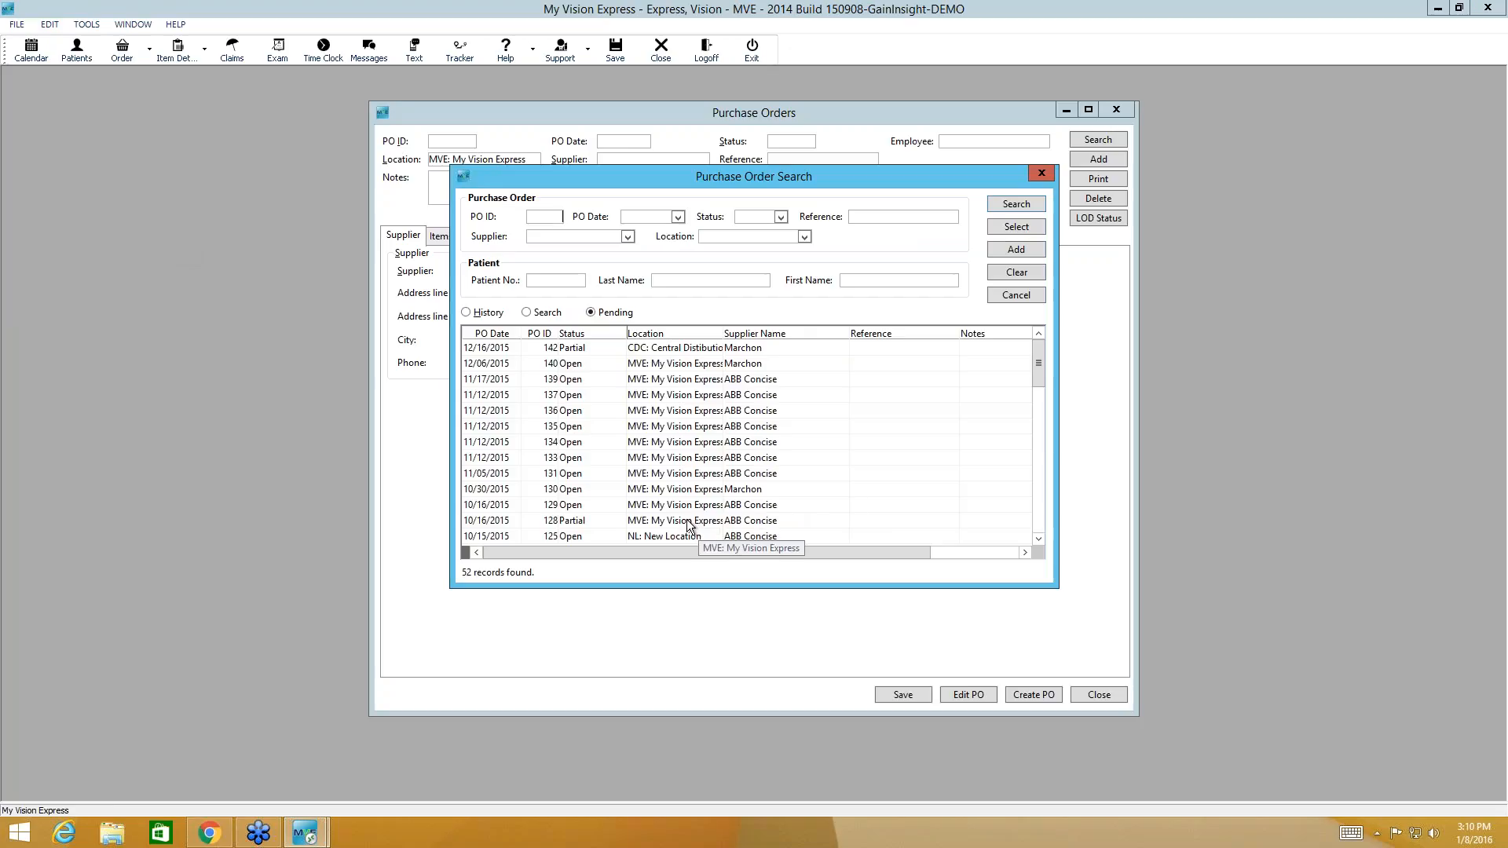
left_click(688, 520)
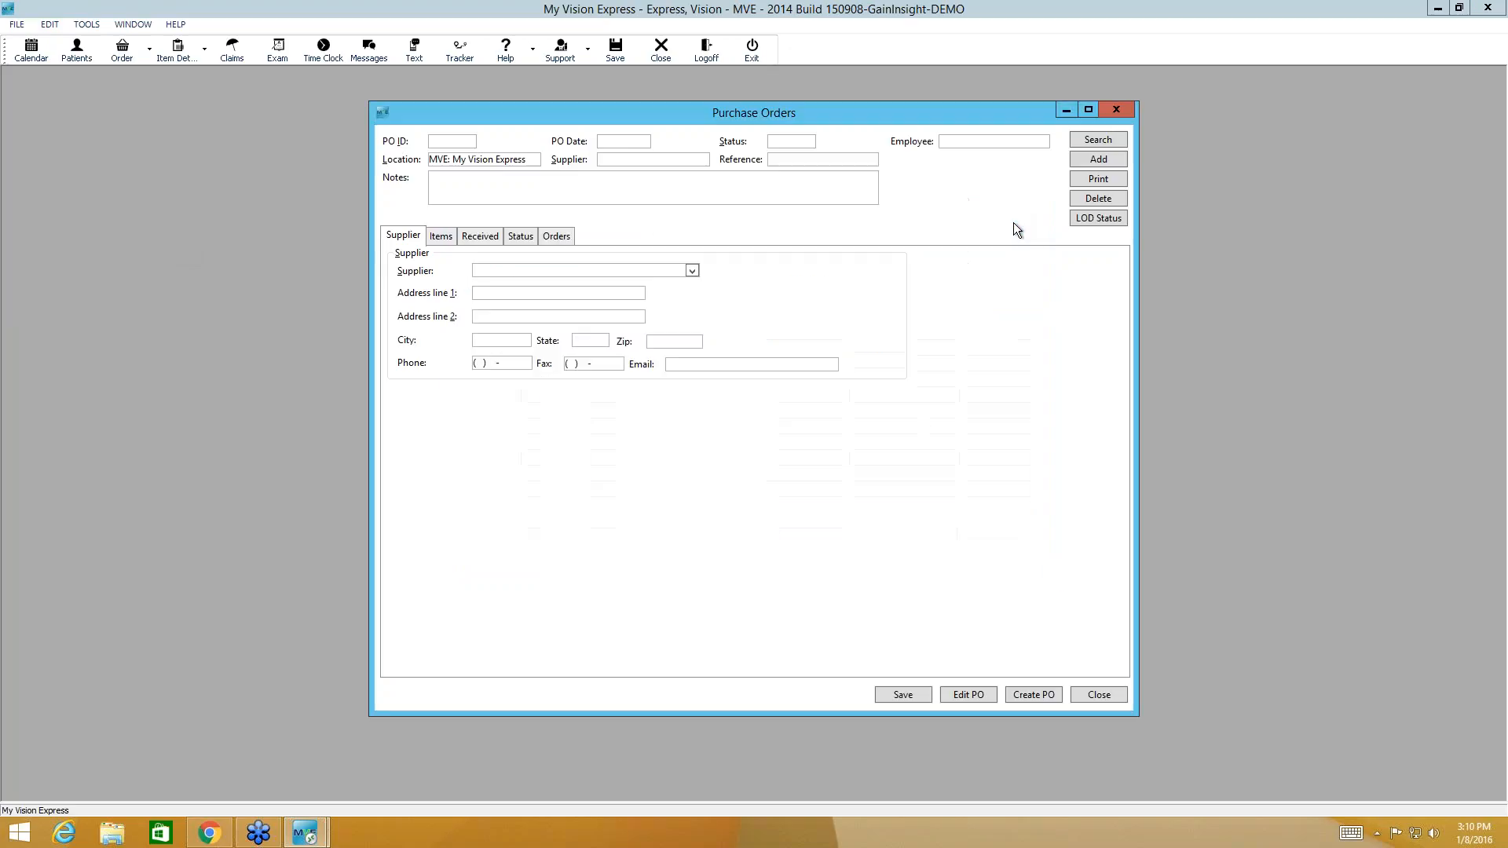
Step: Load PO 128 and review its items, linked orders and received quantities
left_click(1097, 140)
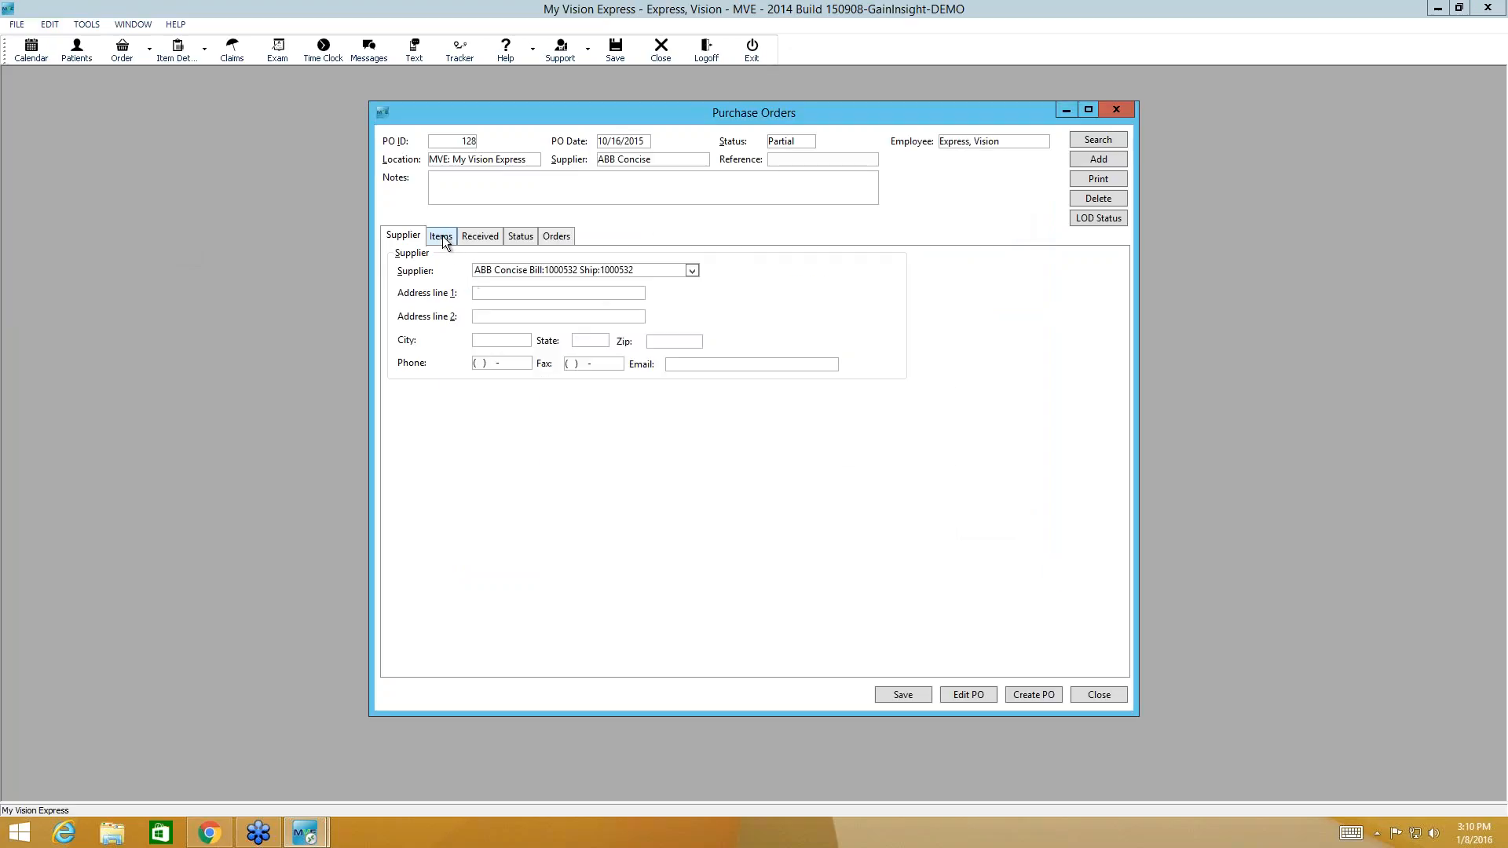
left_click(441, 235)
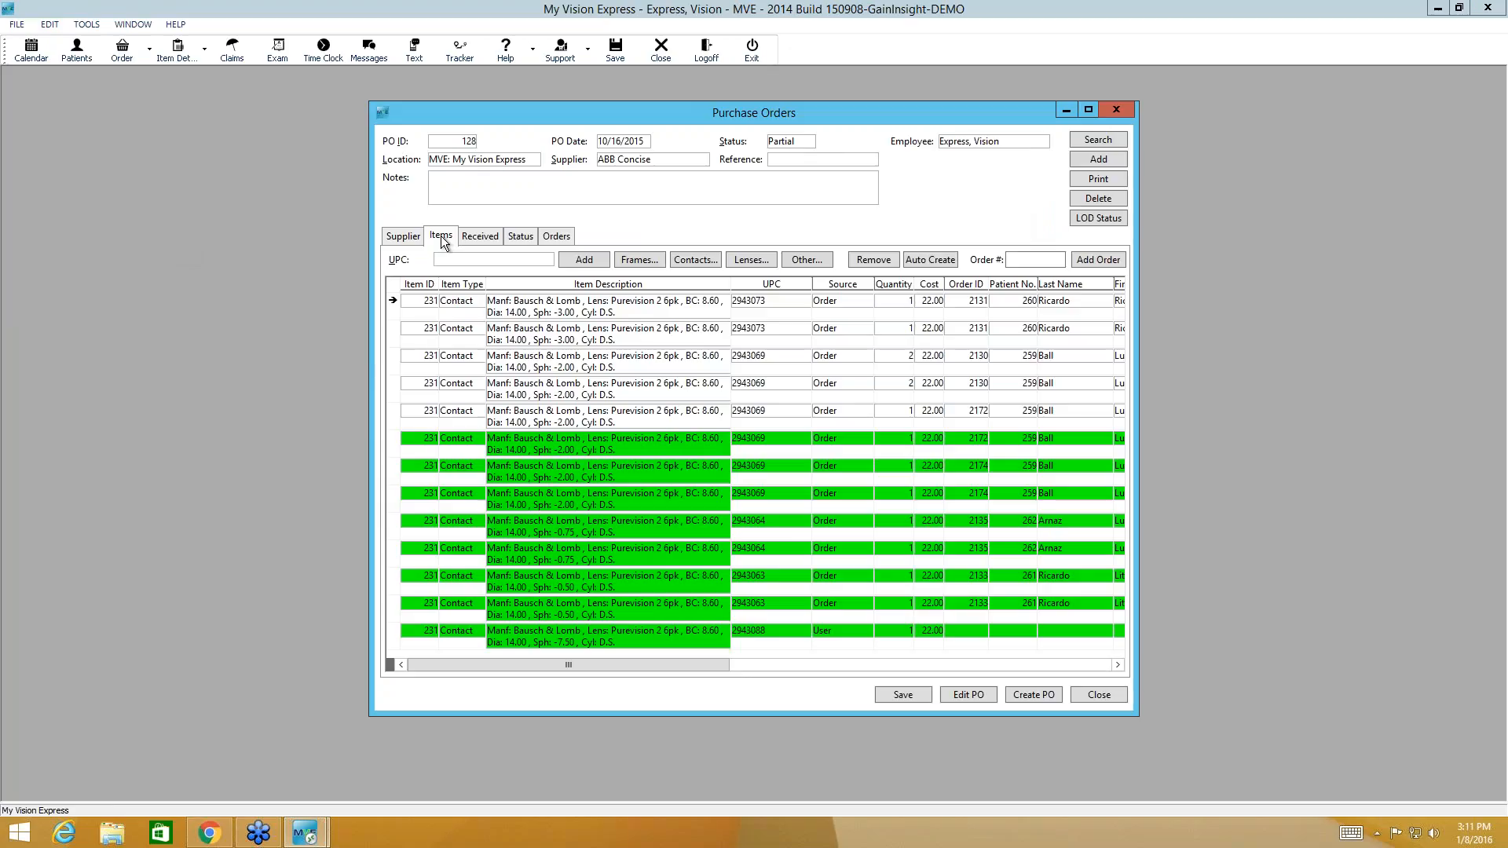
mouse_move(544, 428)
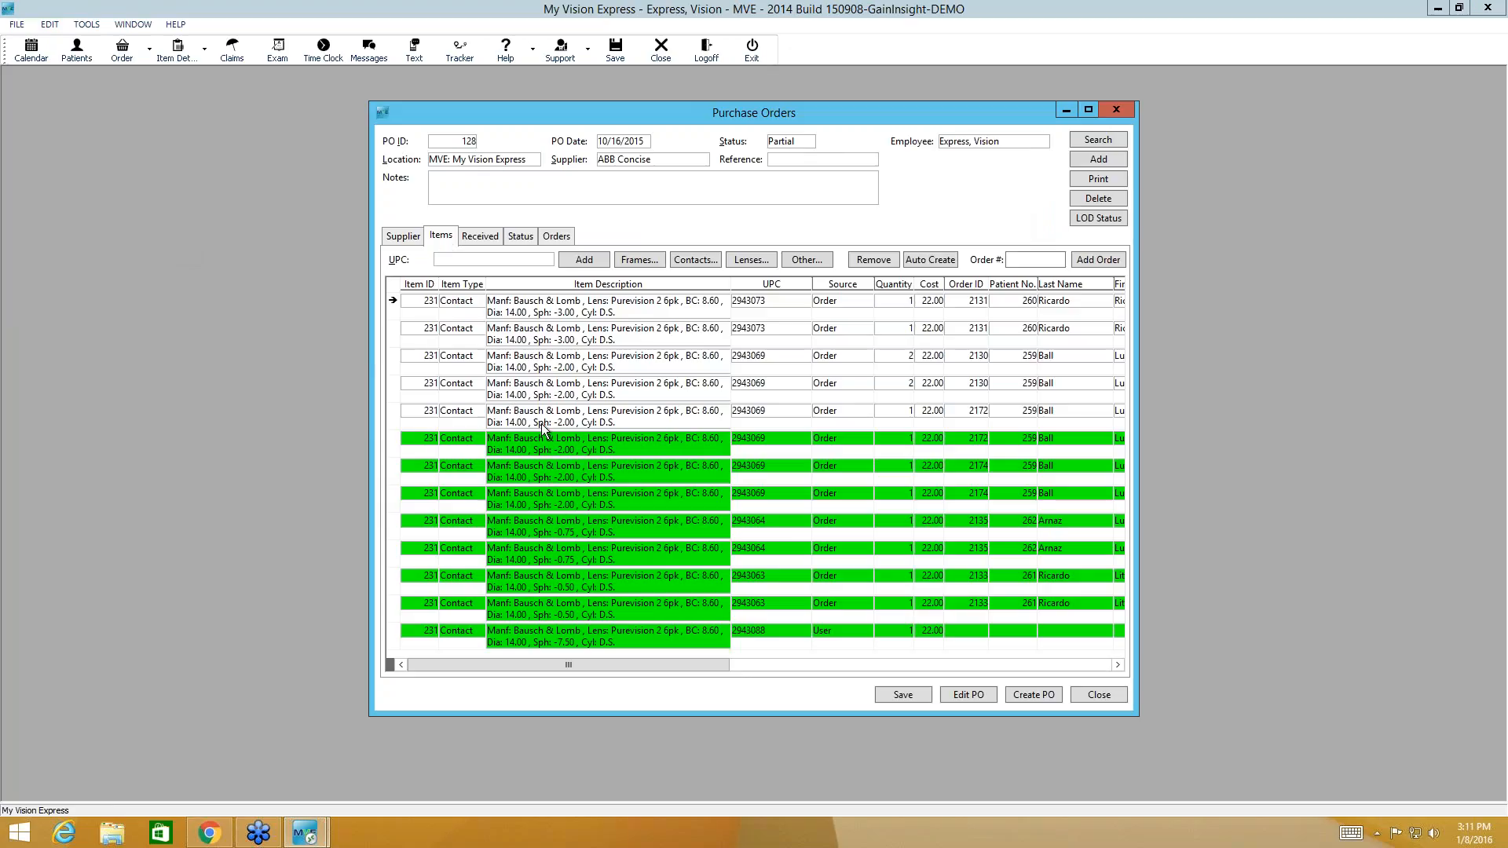
mouse_move(567, 616)
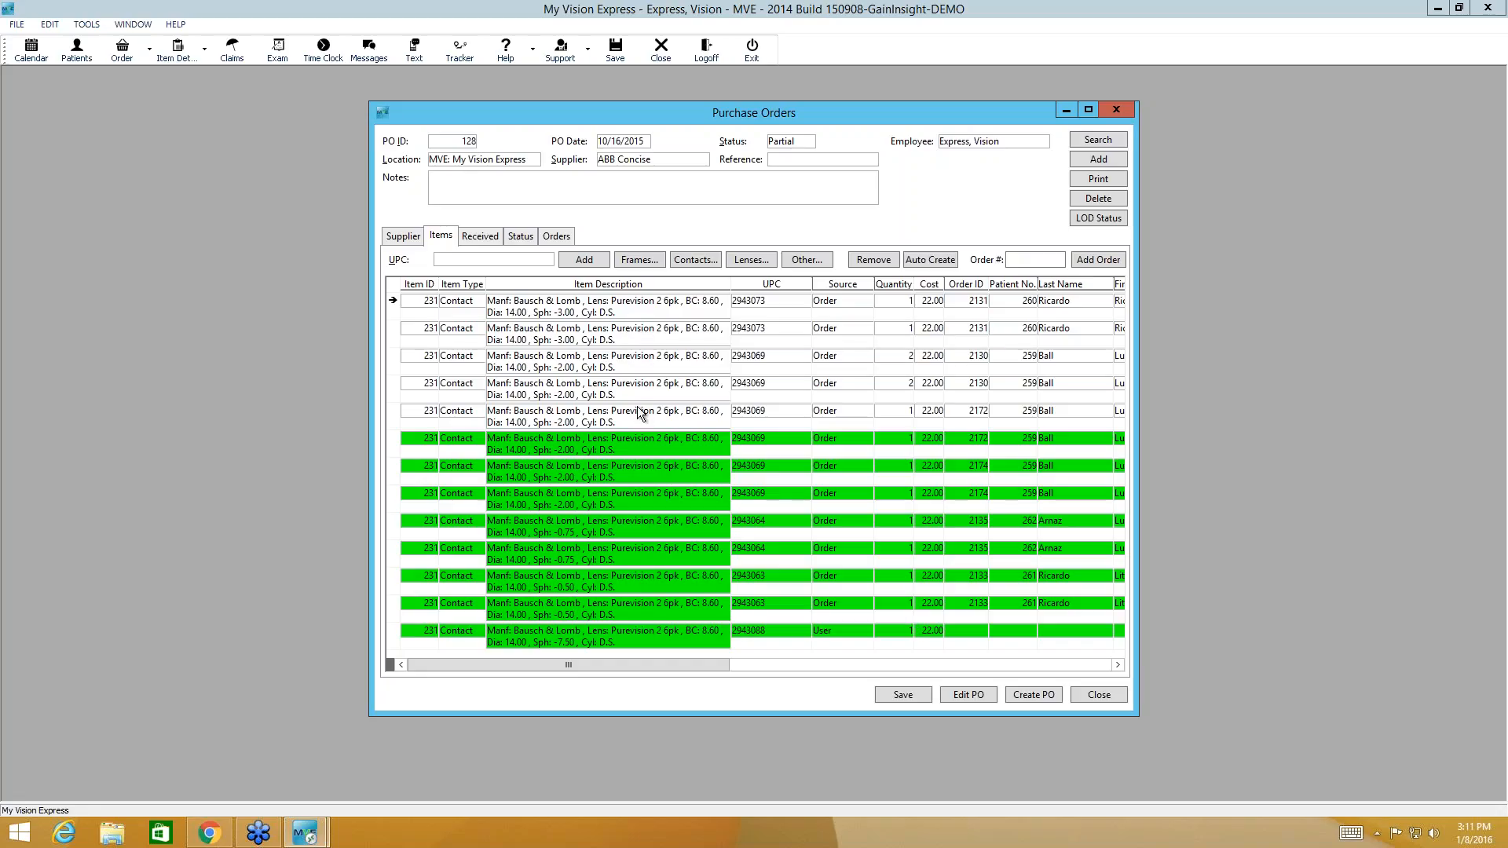
mouse_move(1092, 616)
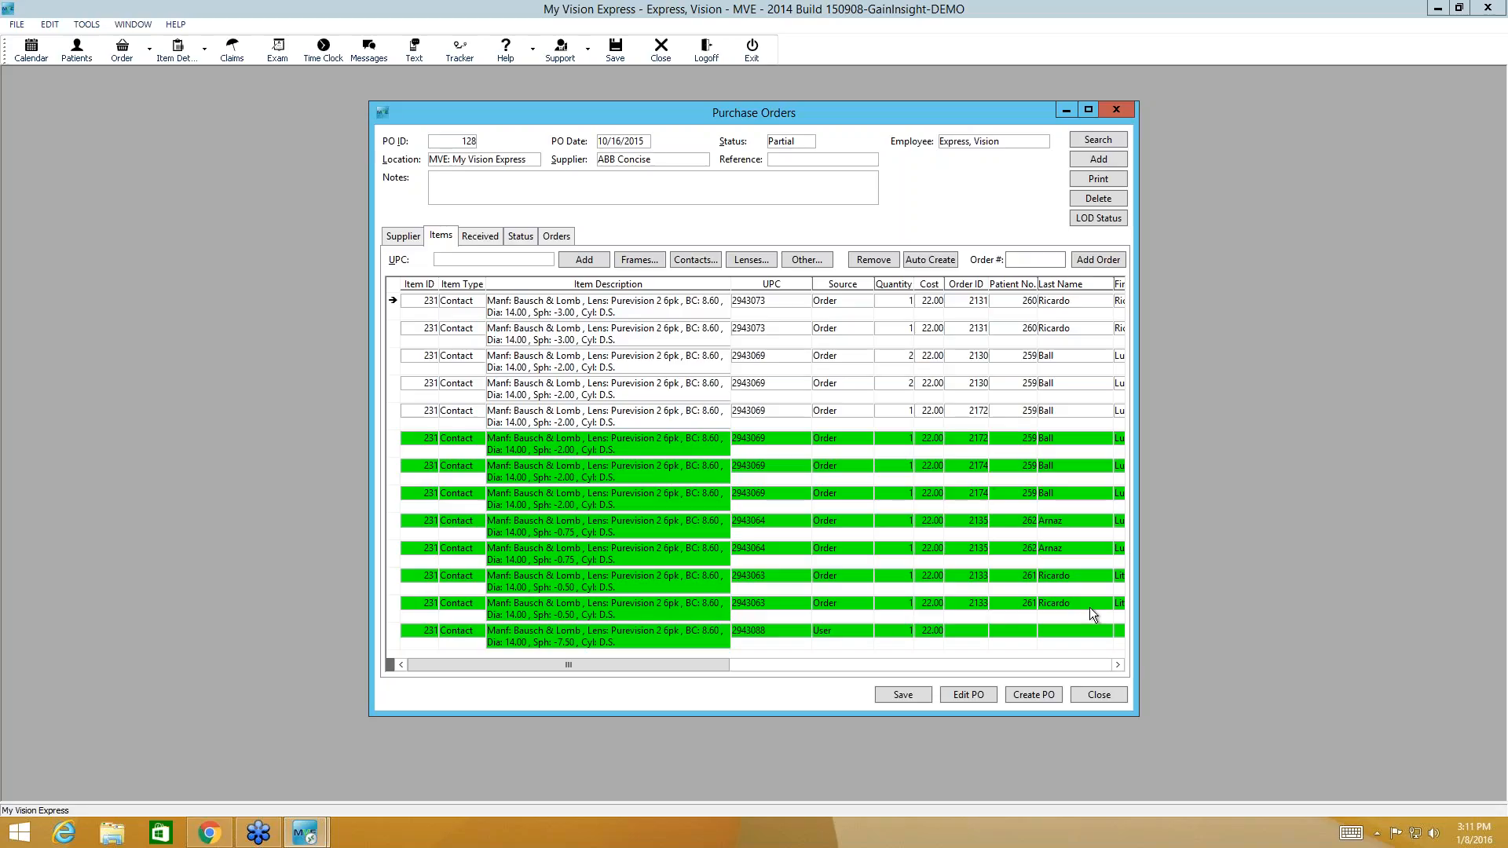
mouse_move(486, 248)
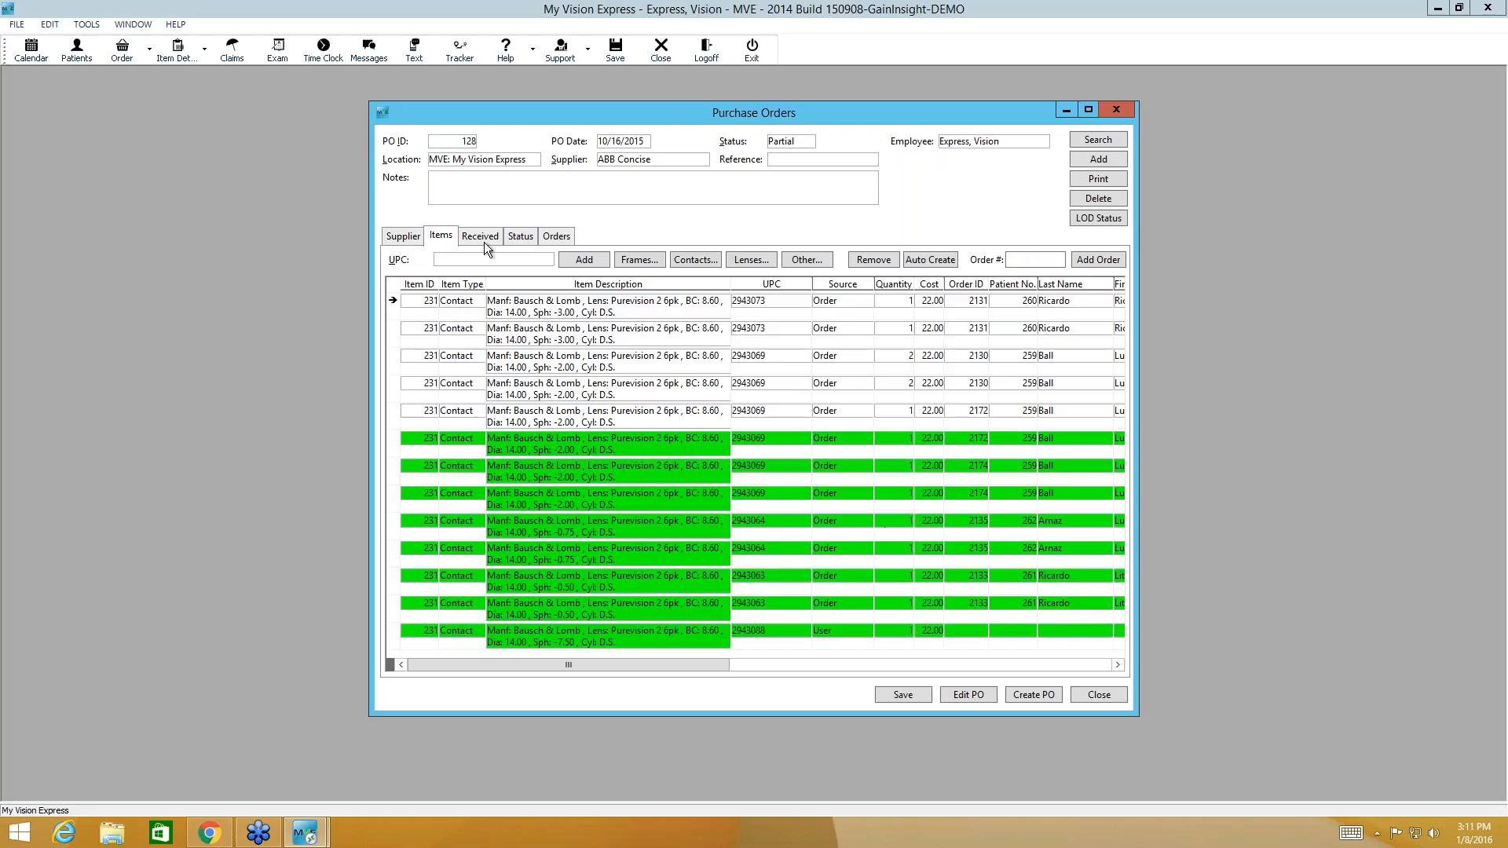
left_click(556, 235)
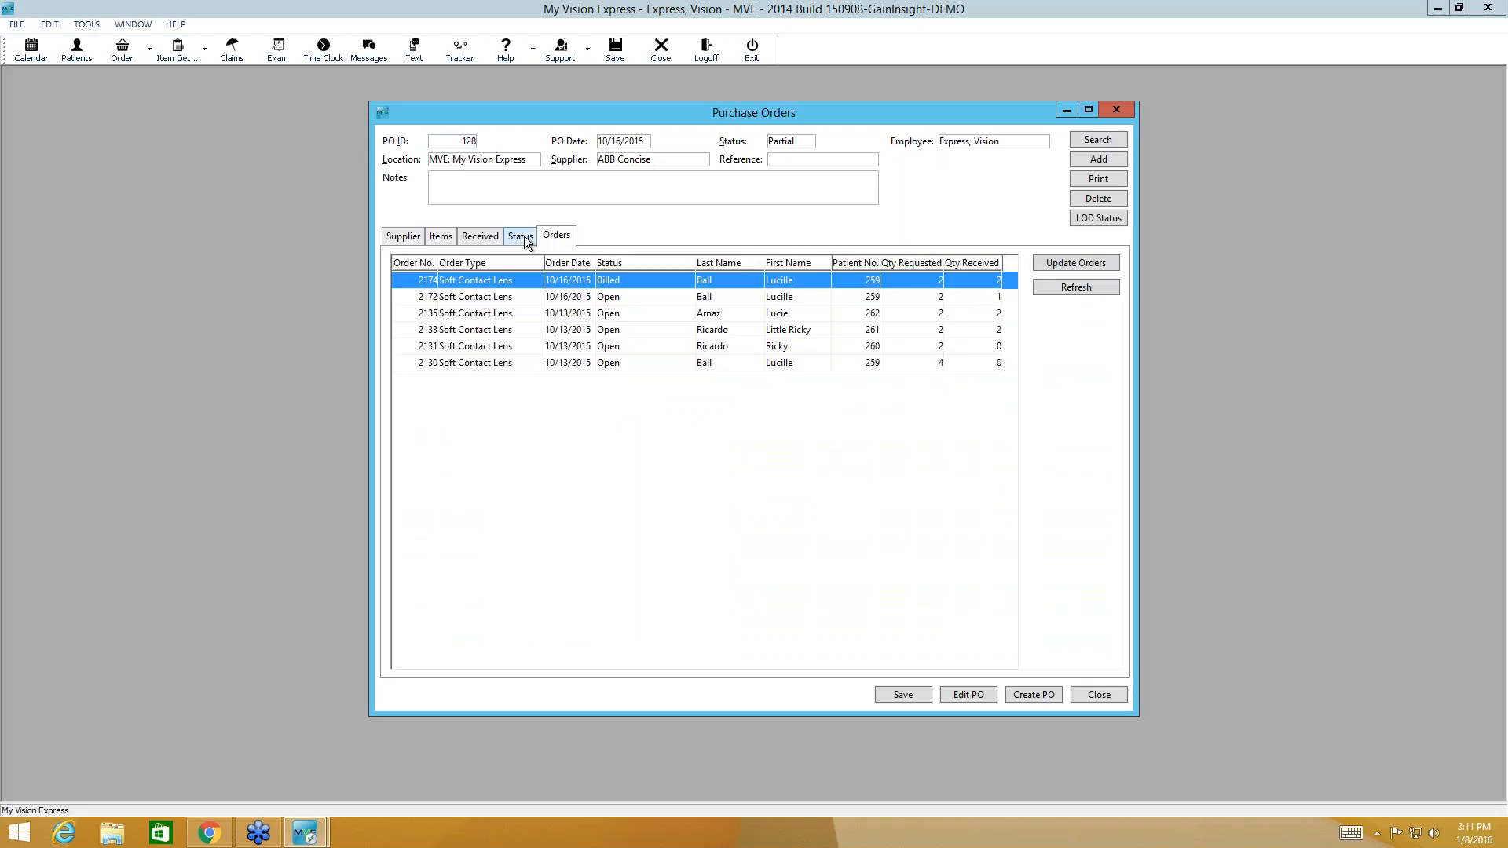
left_click(479, 236)
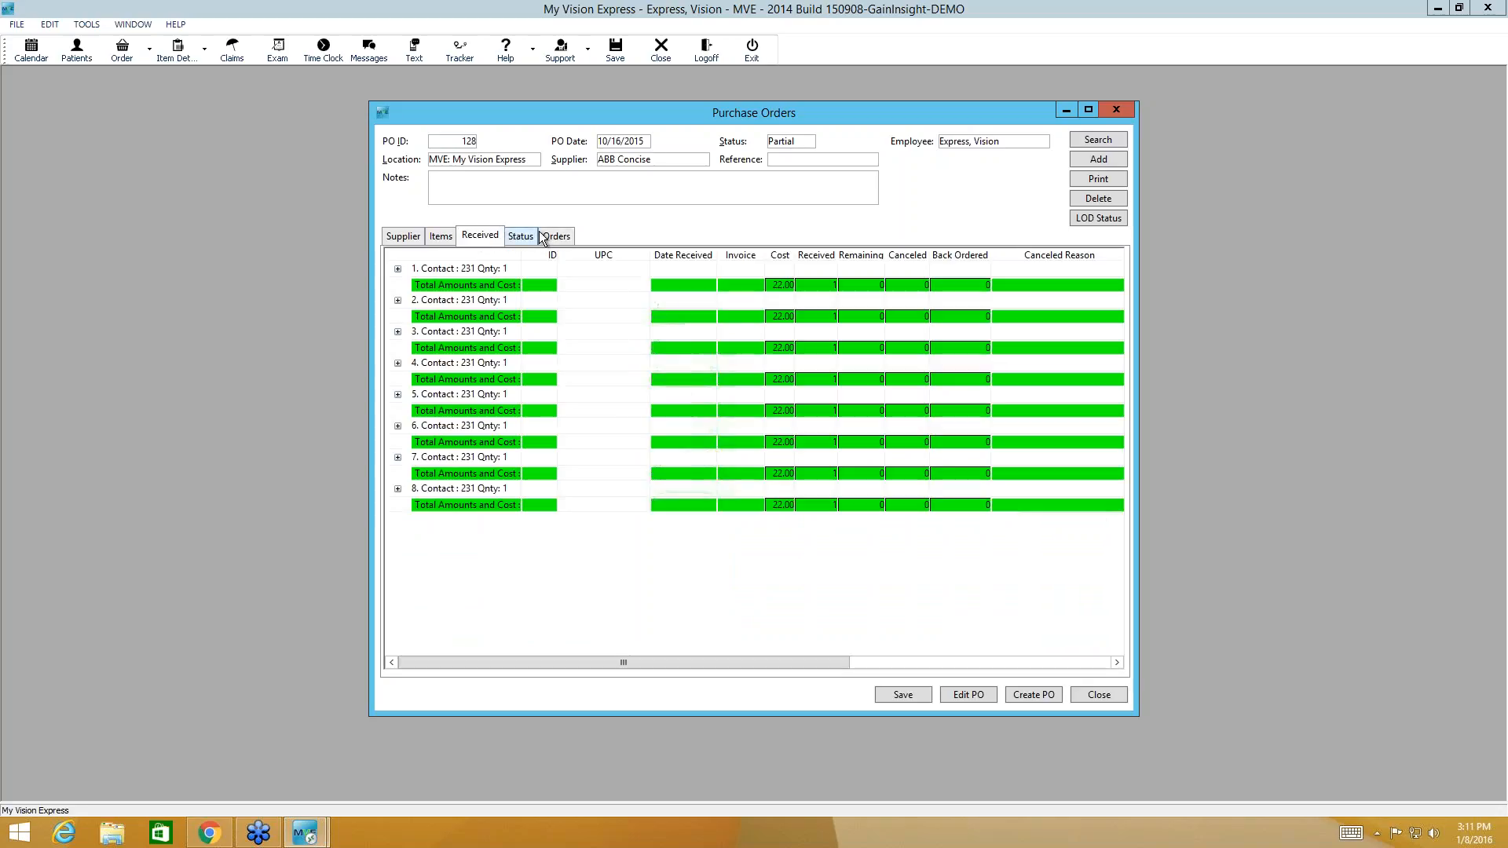
Step: Check order 2174's status options, expand a received contact item, and return to Supplier details
left_click(556, 235)
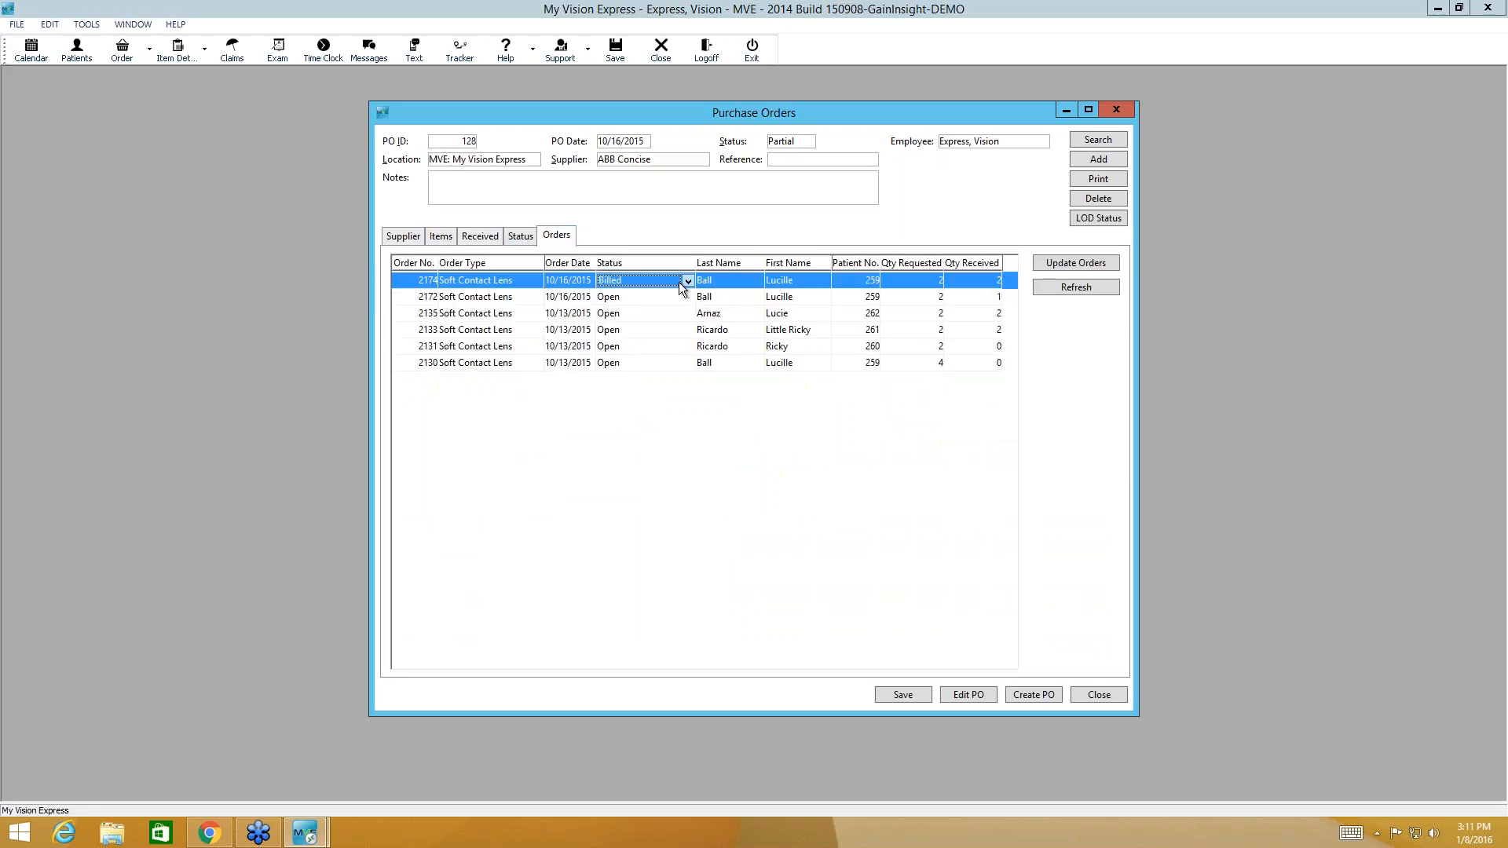
left_click(687, 279)
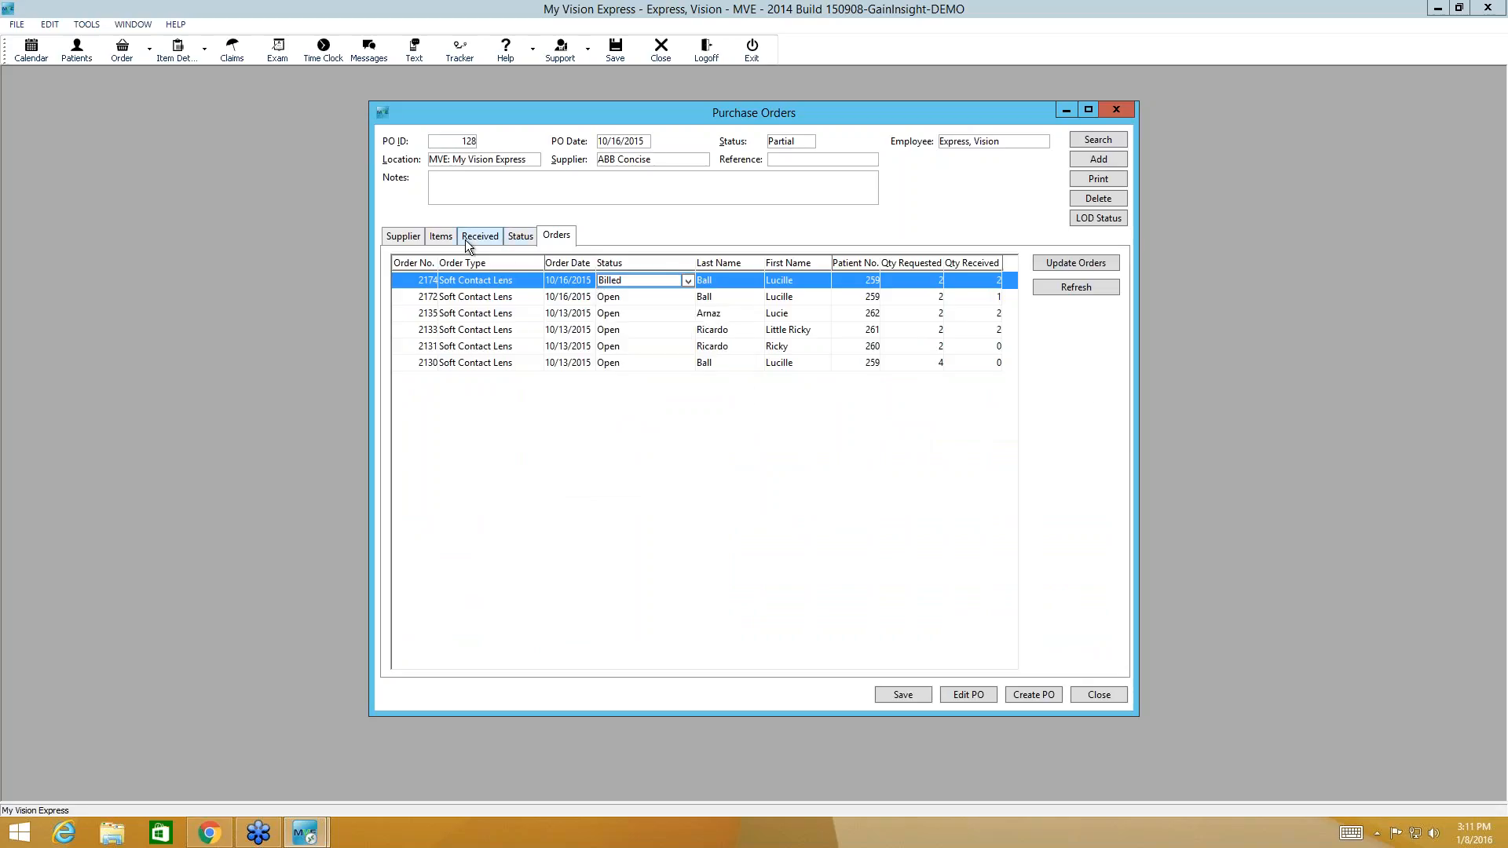
left_click(479, 235)
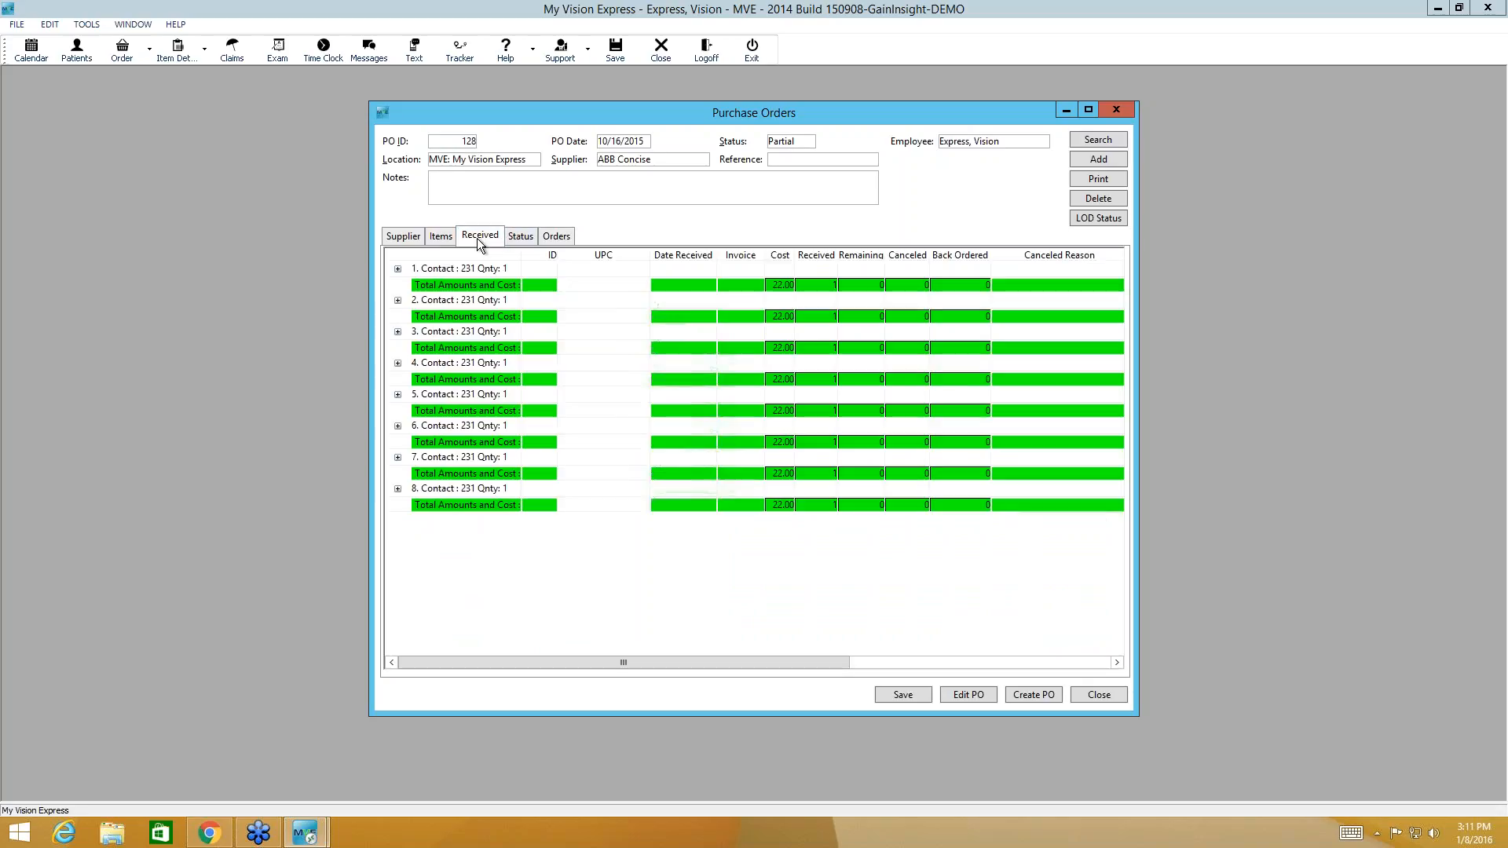
left_click(397, 270)
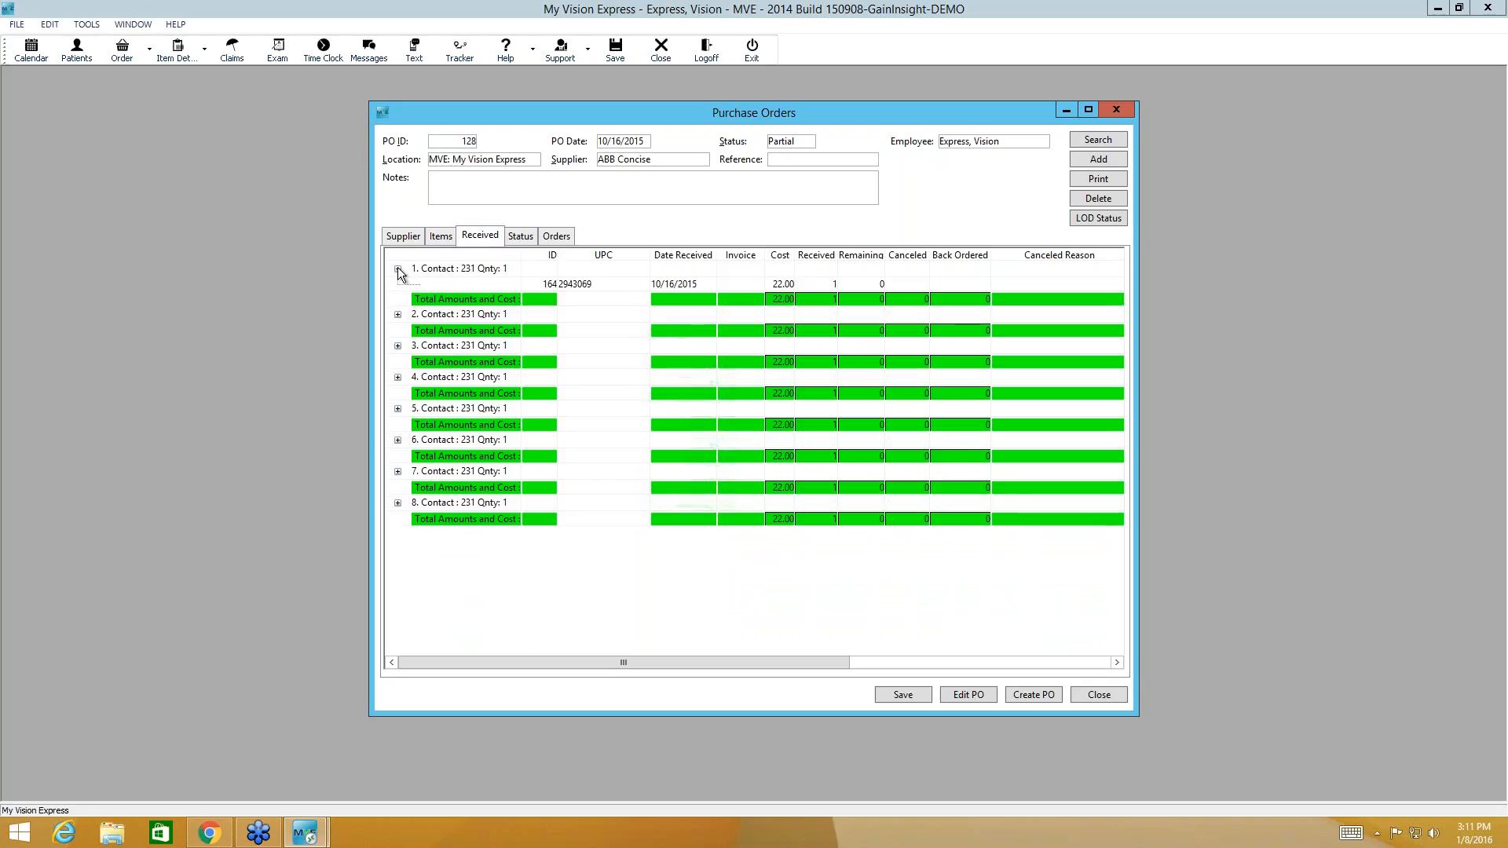
left_click(397, 272)
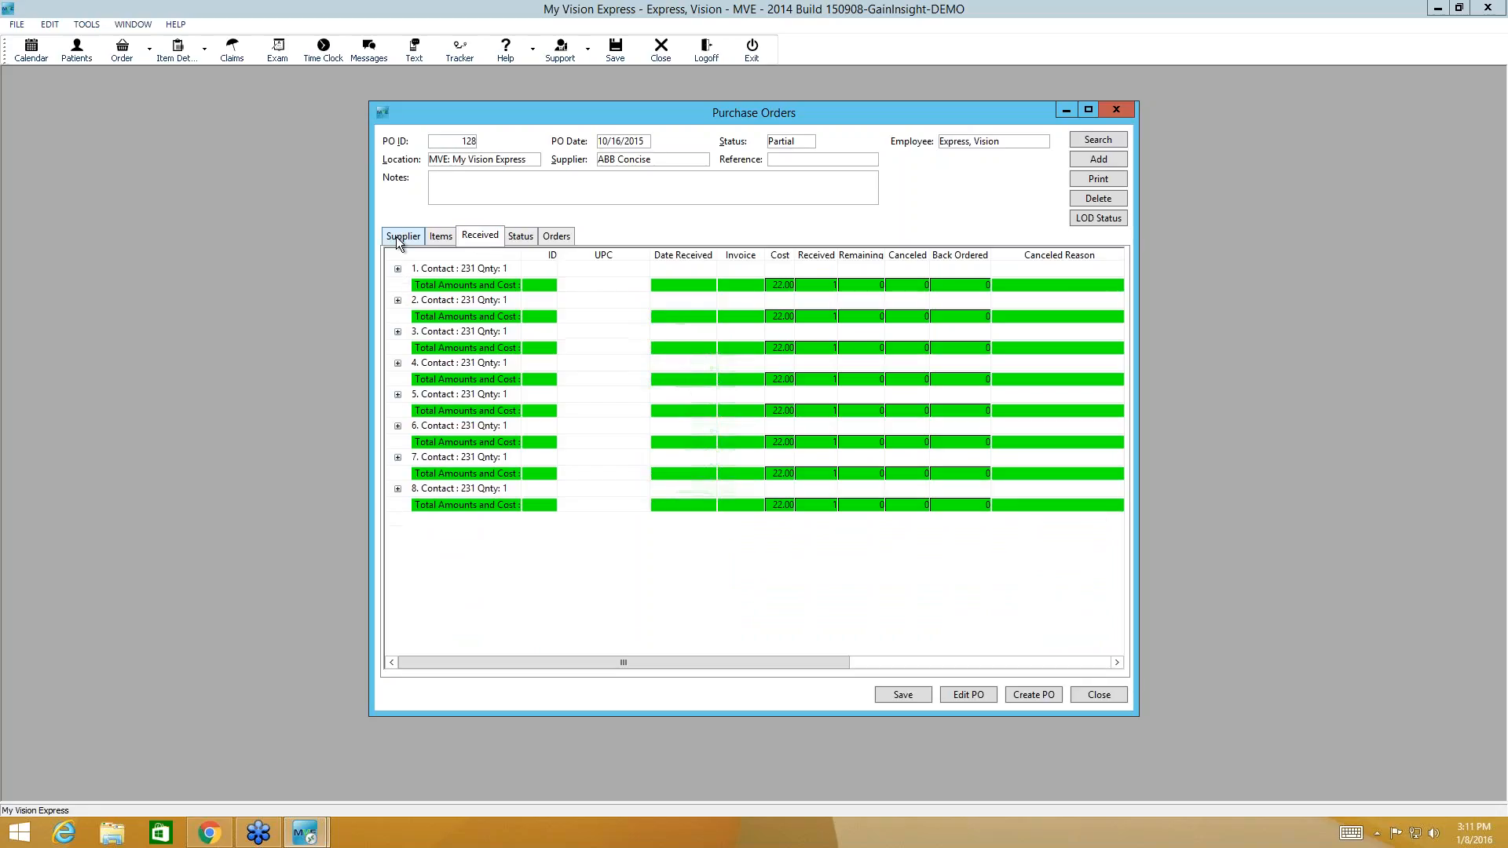
left_click(402, 235)
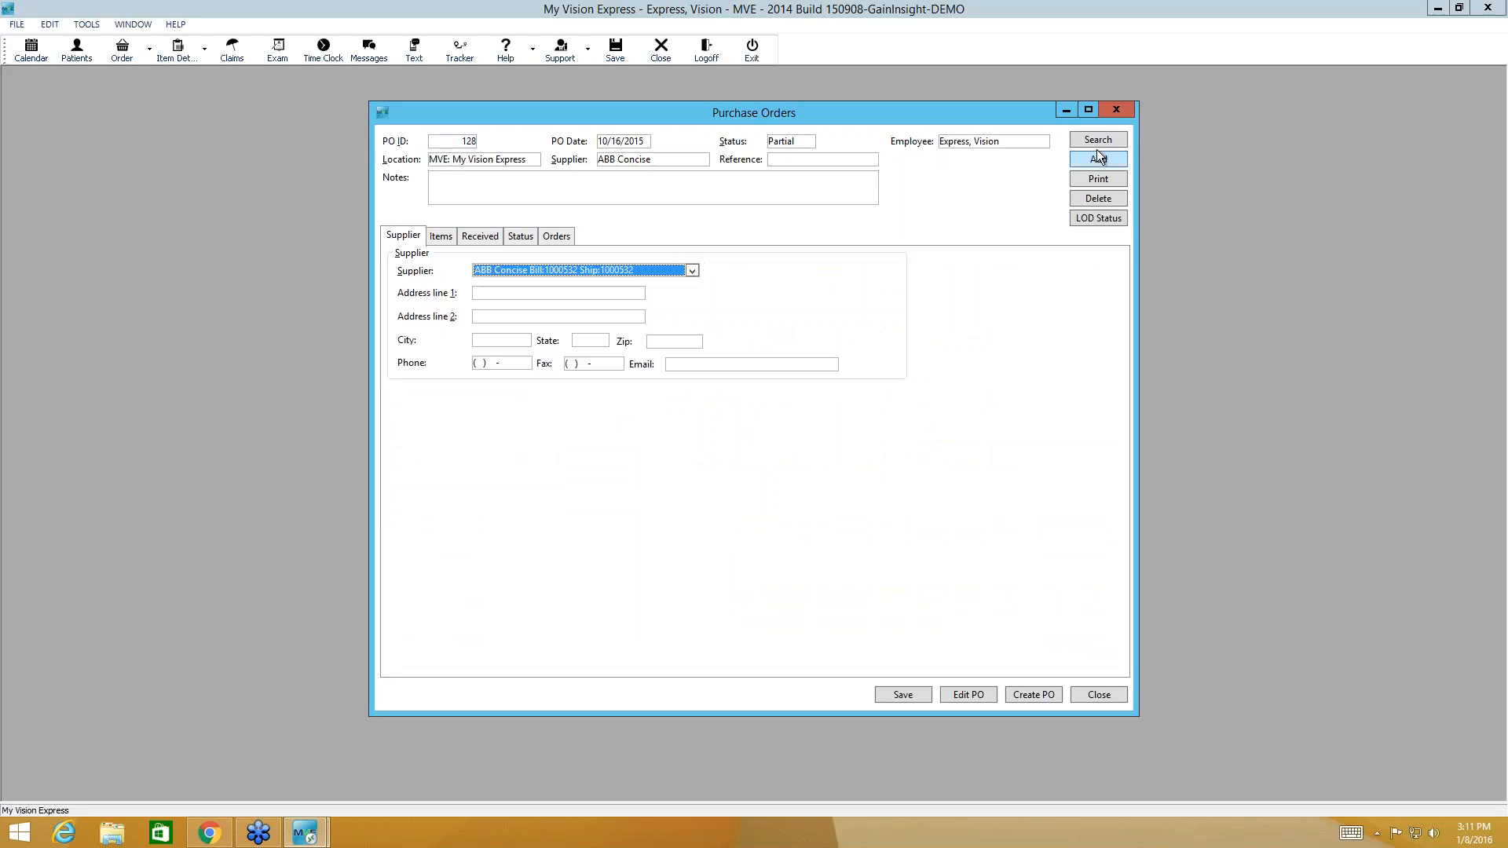
mouse_move(1470, 311)
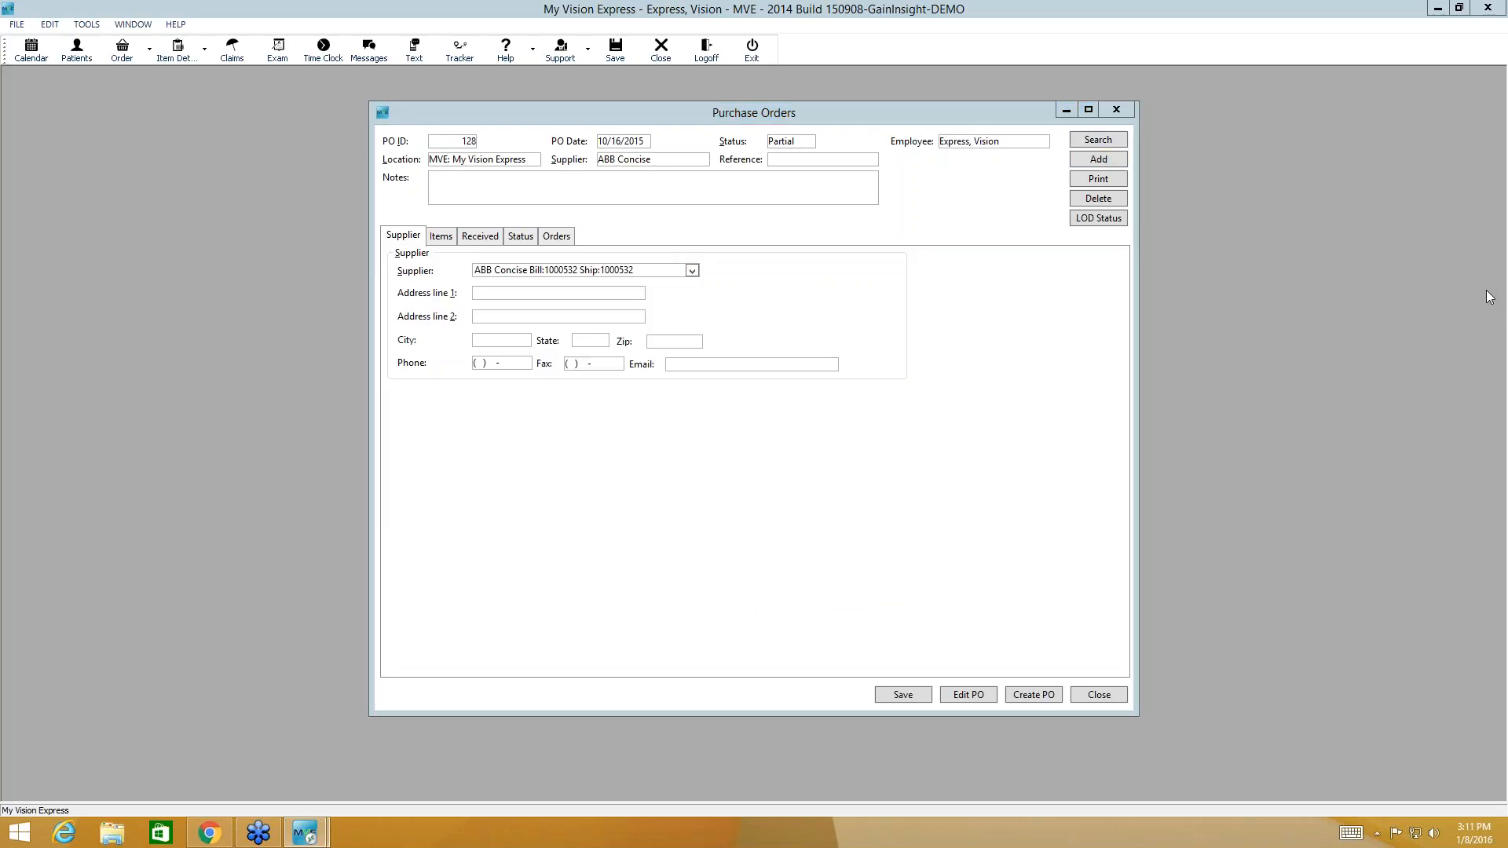
mouse_move(1305, 586)
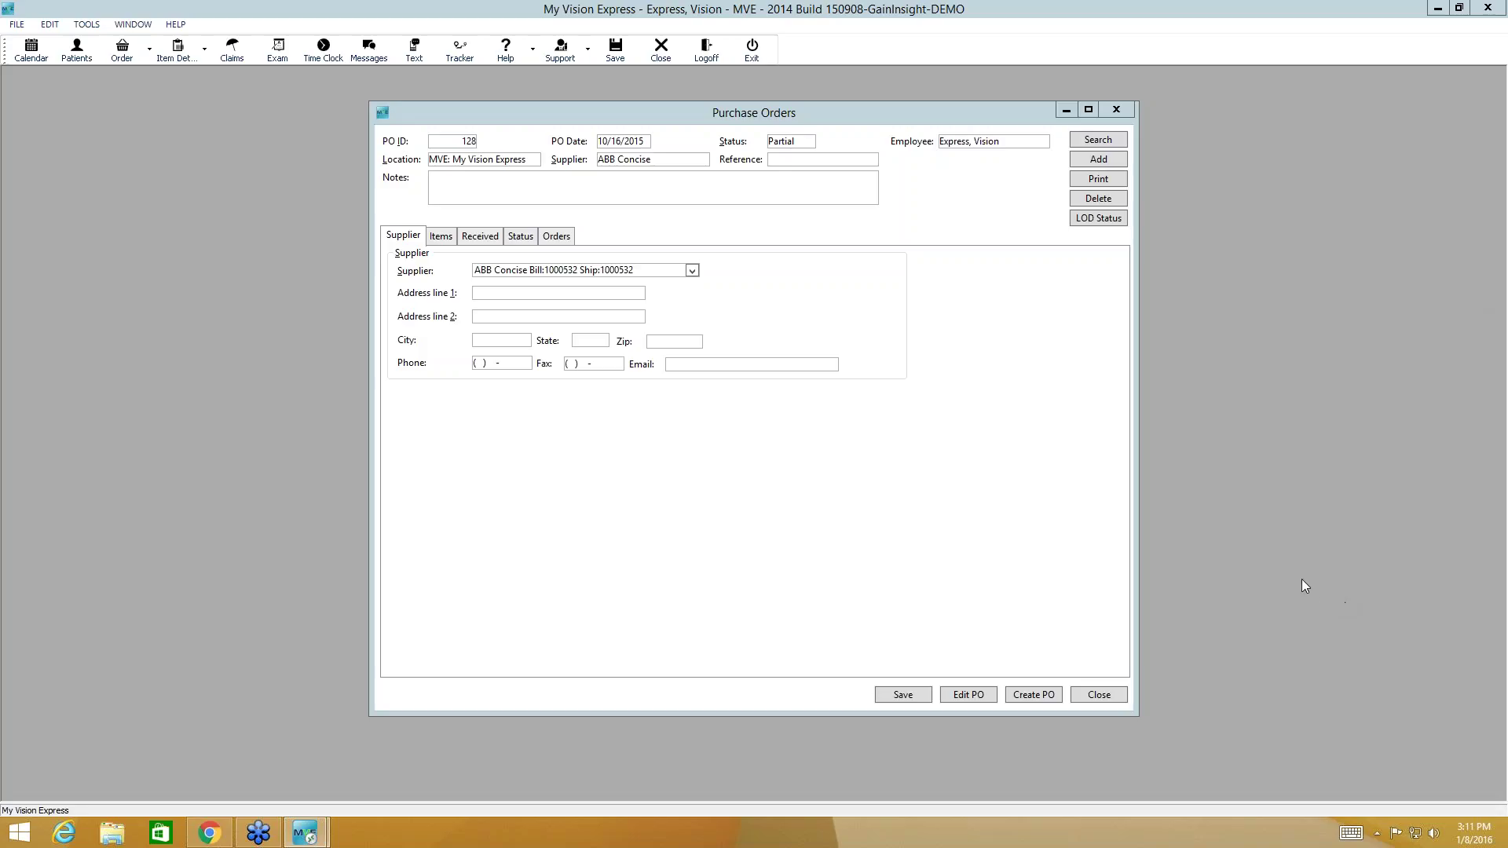
mouse_move(1500, 420)
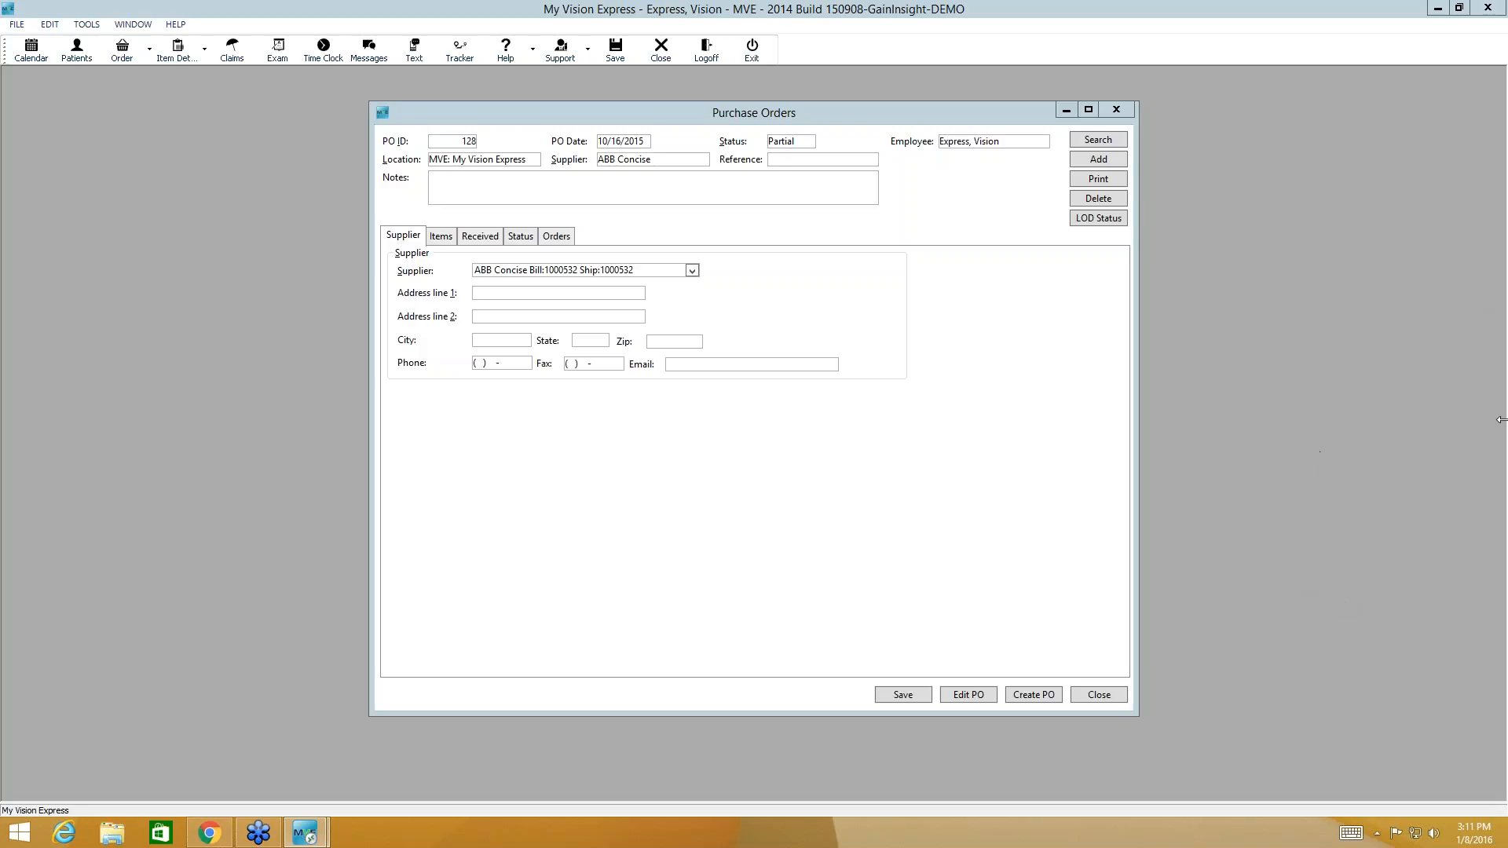
mouse_move(1335, 392)
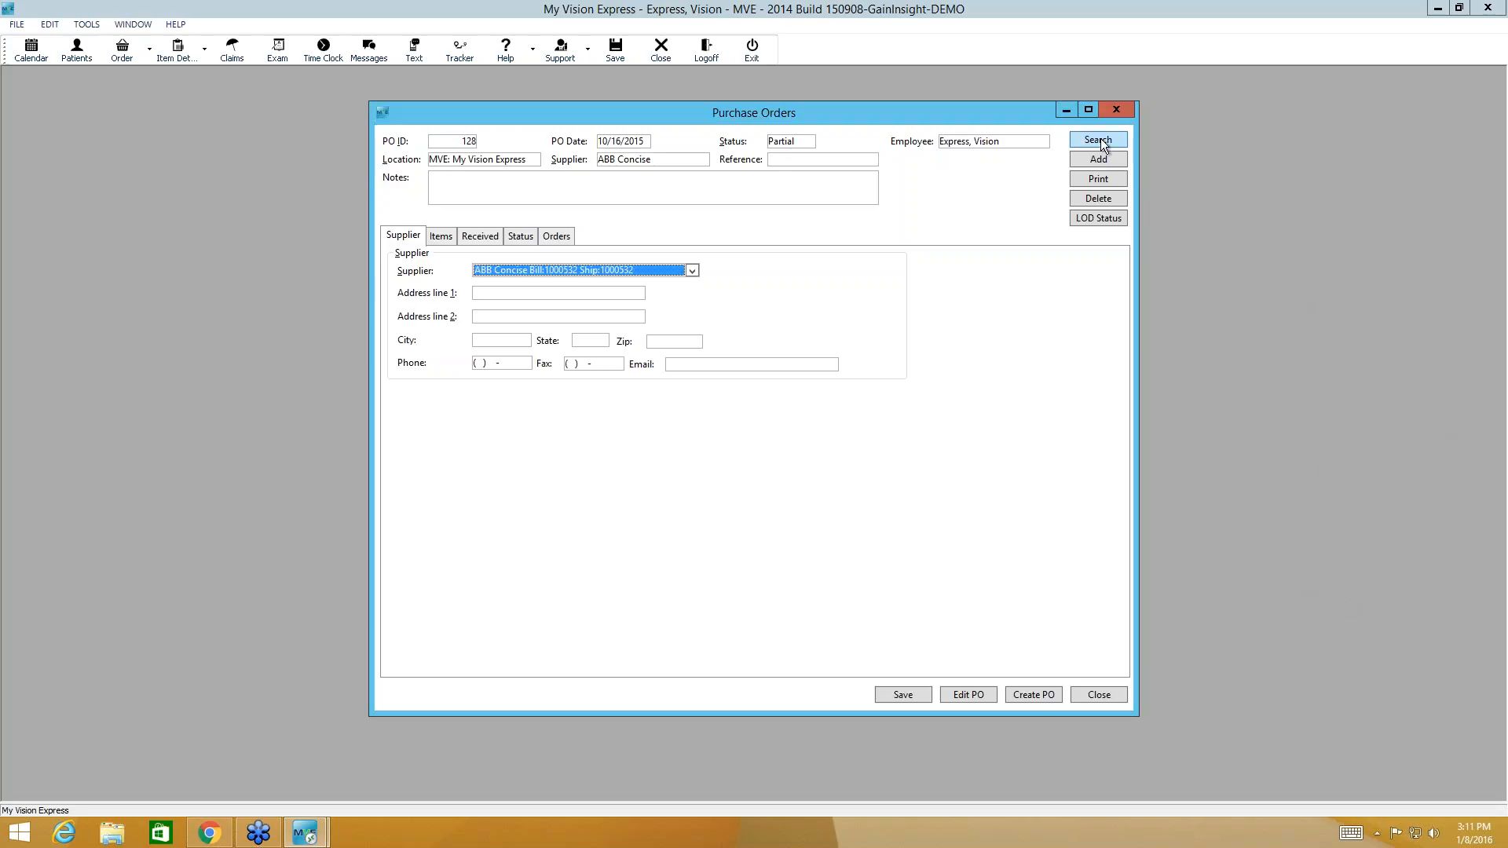
Step: Search purchase orders filtered to Hold status, listing 11 records including PO 147
left_click(1097, 140)
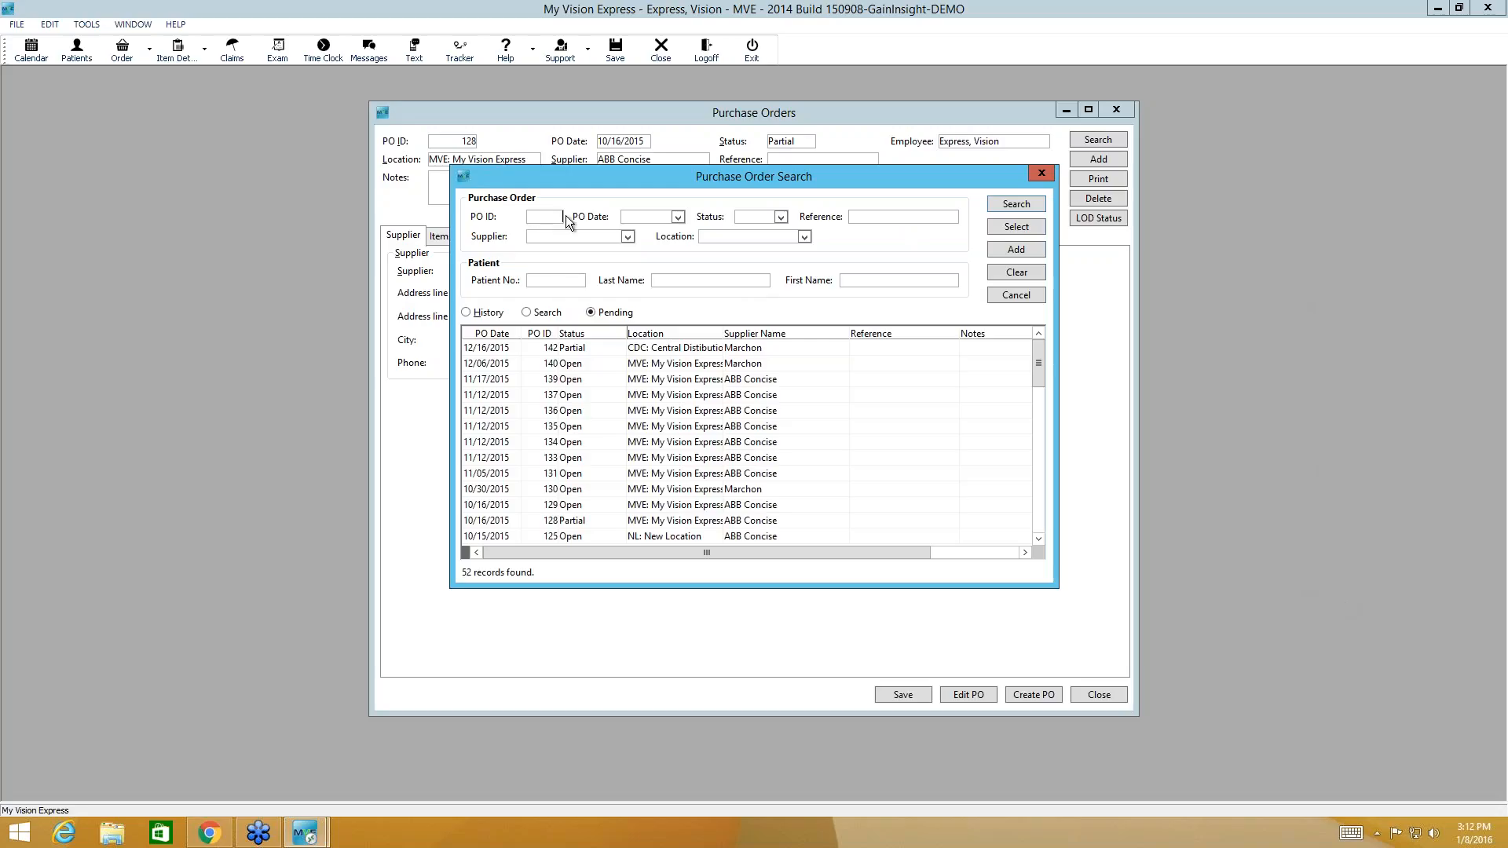
mouse_move(585, 220)
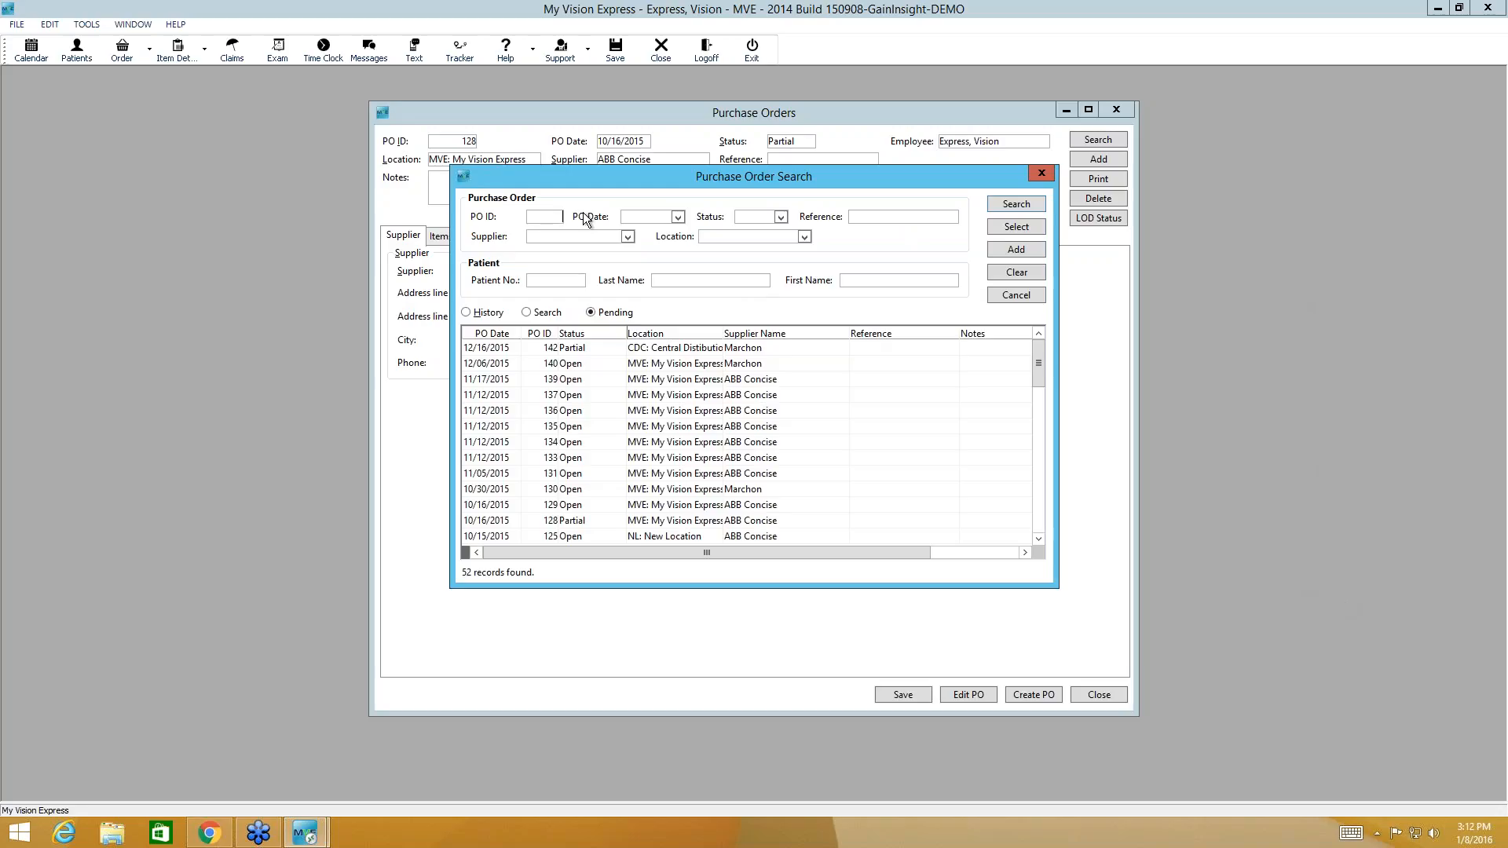
left_click(678, 215)
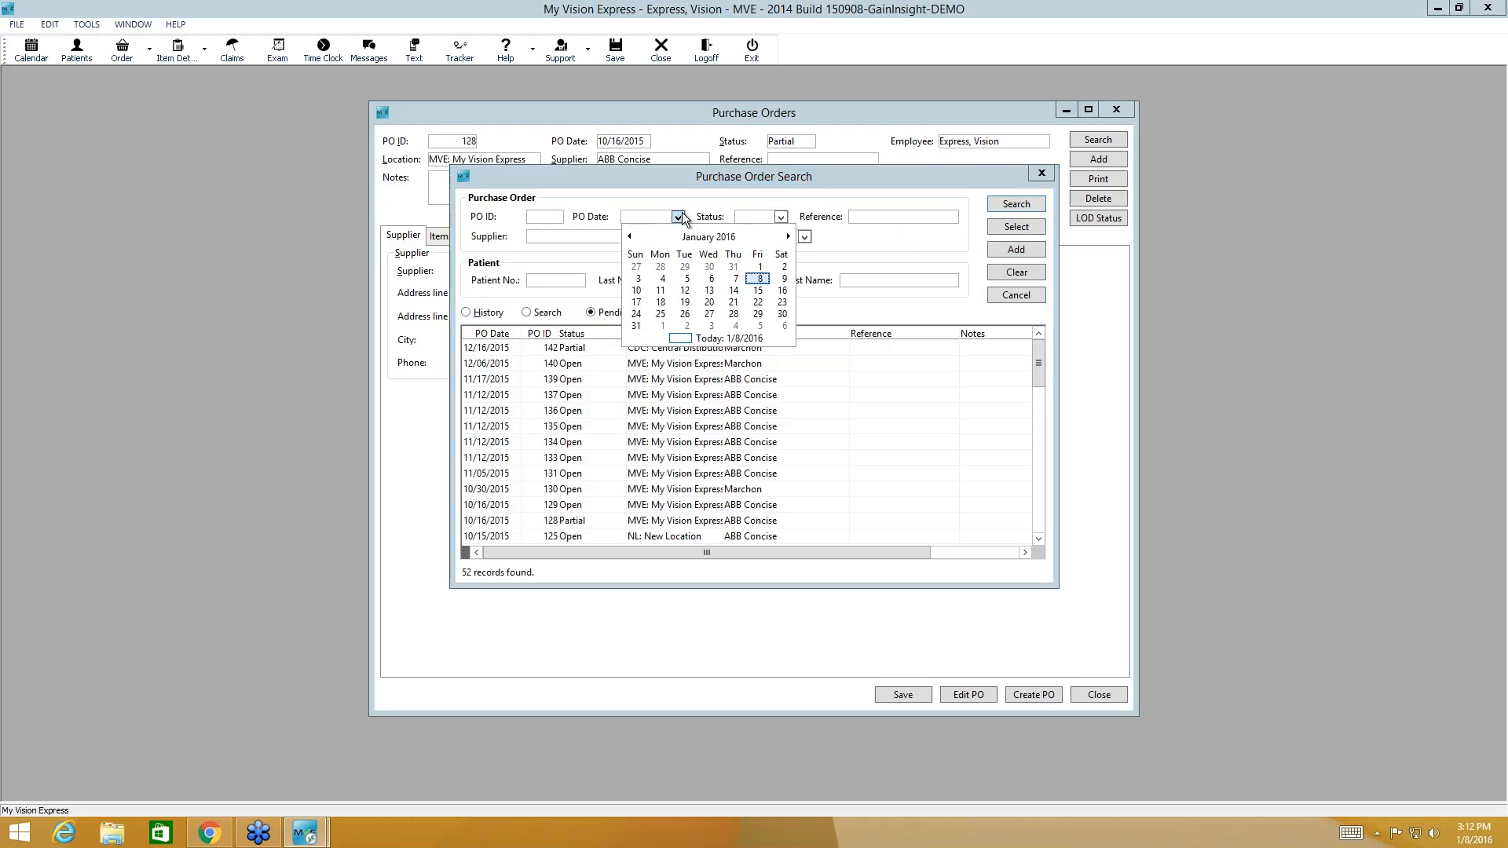
left_click(677, 217)
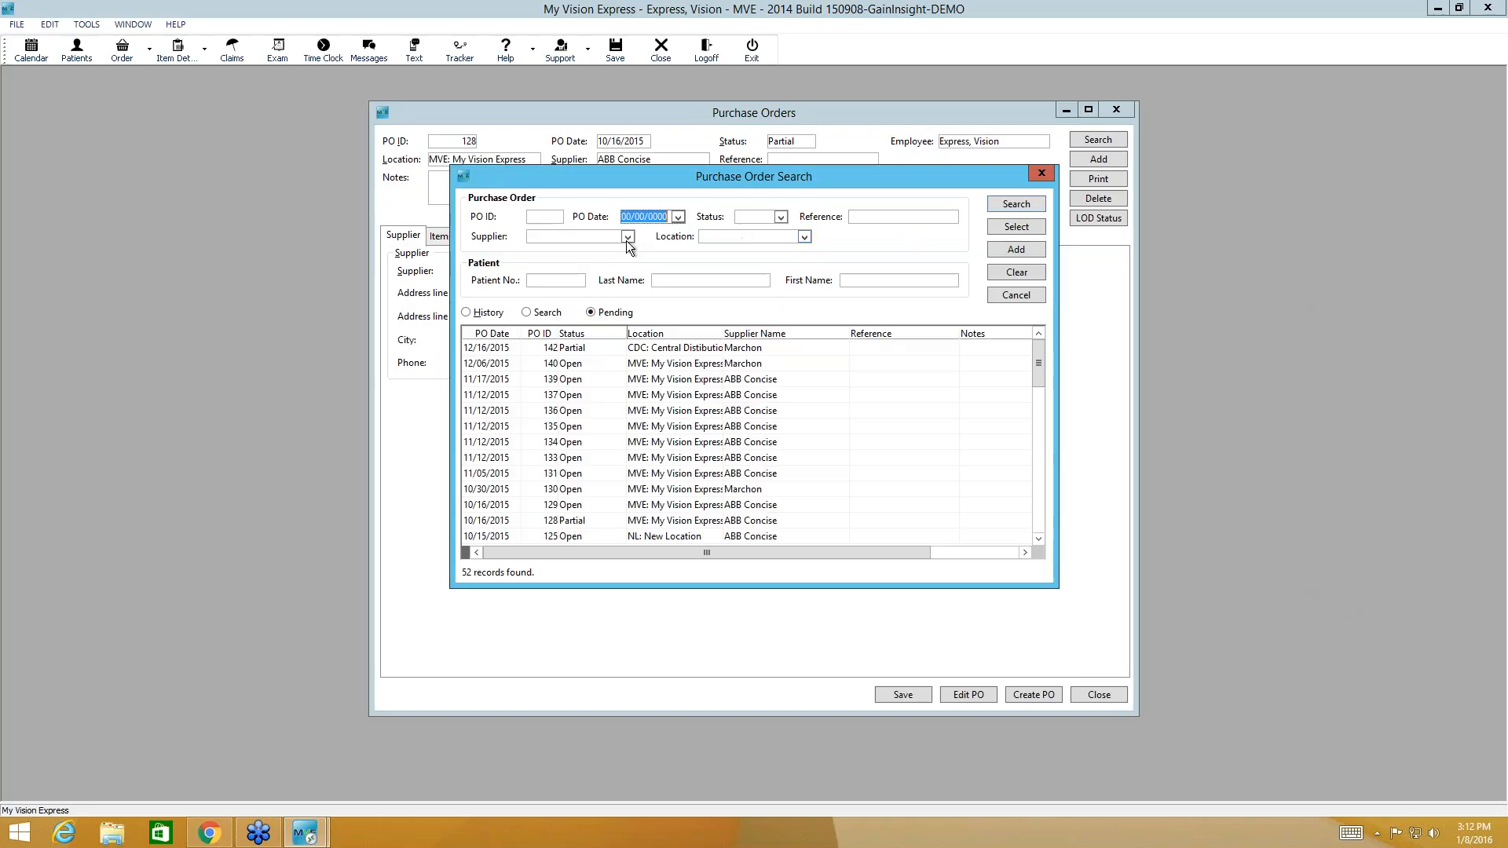
left_click(628, 235)
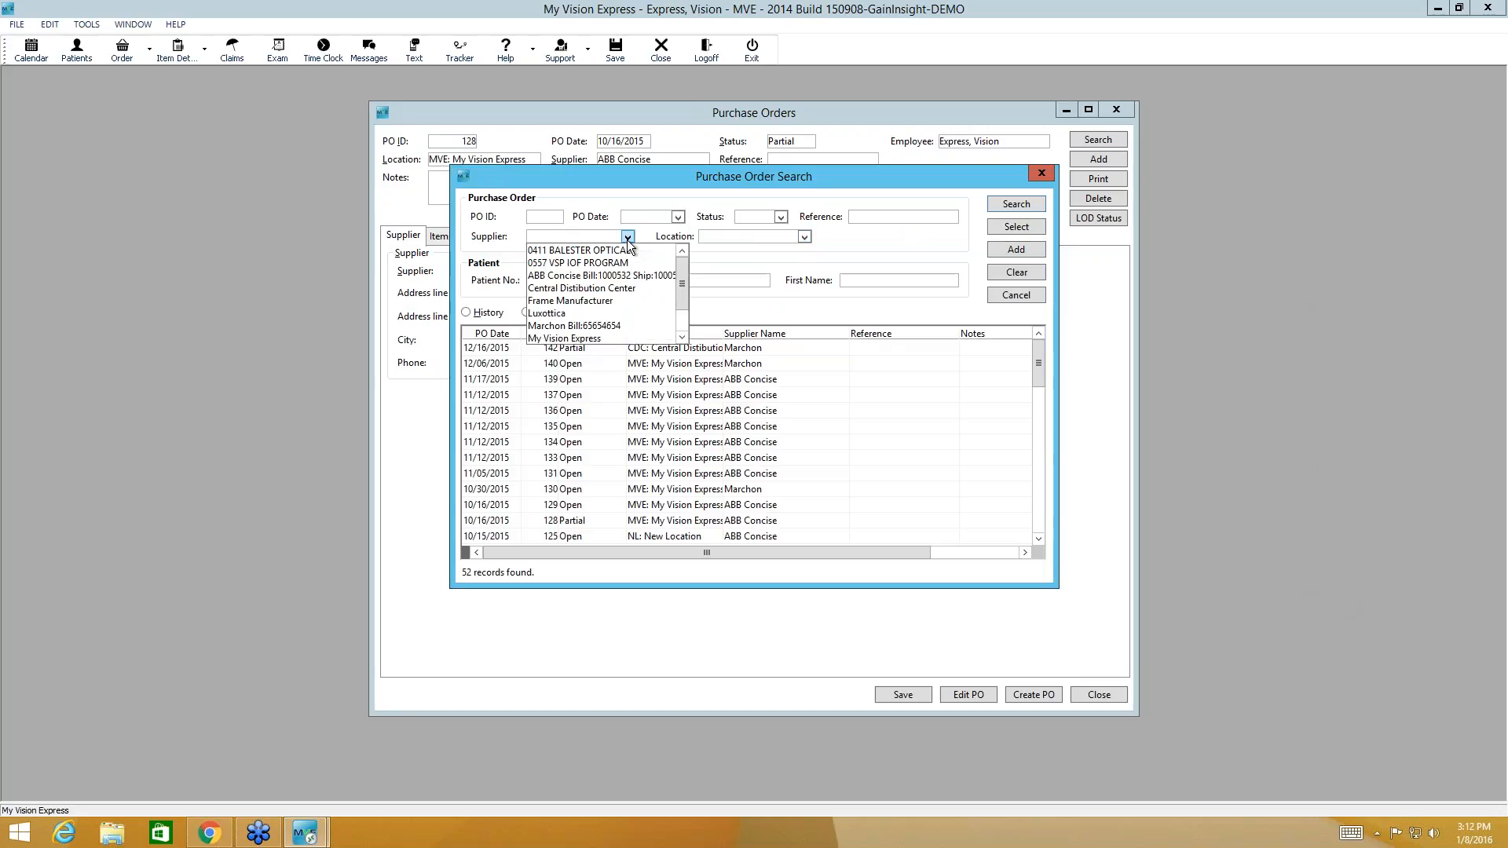
mouse_move(647, 247)
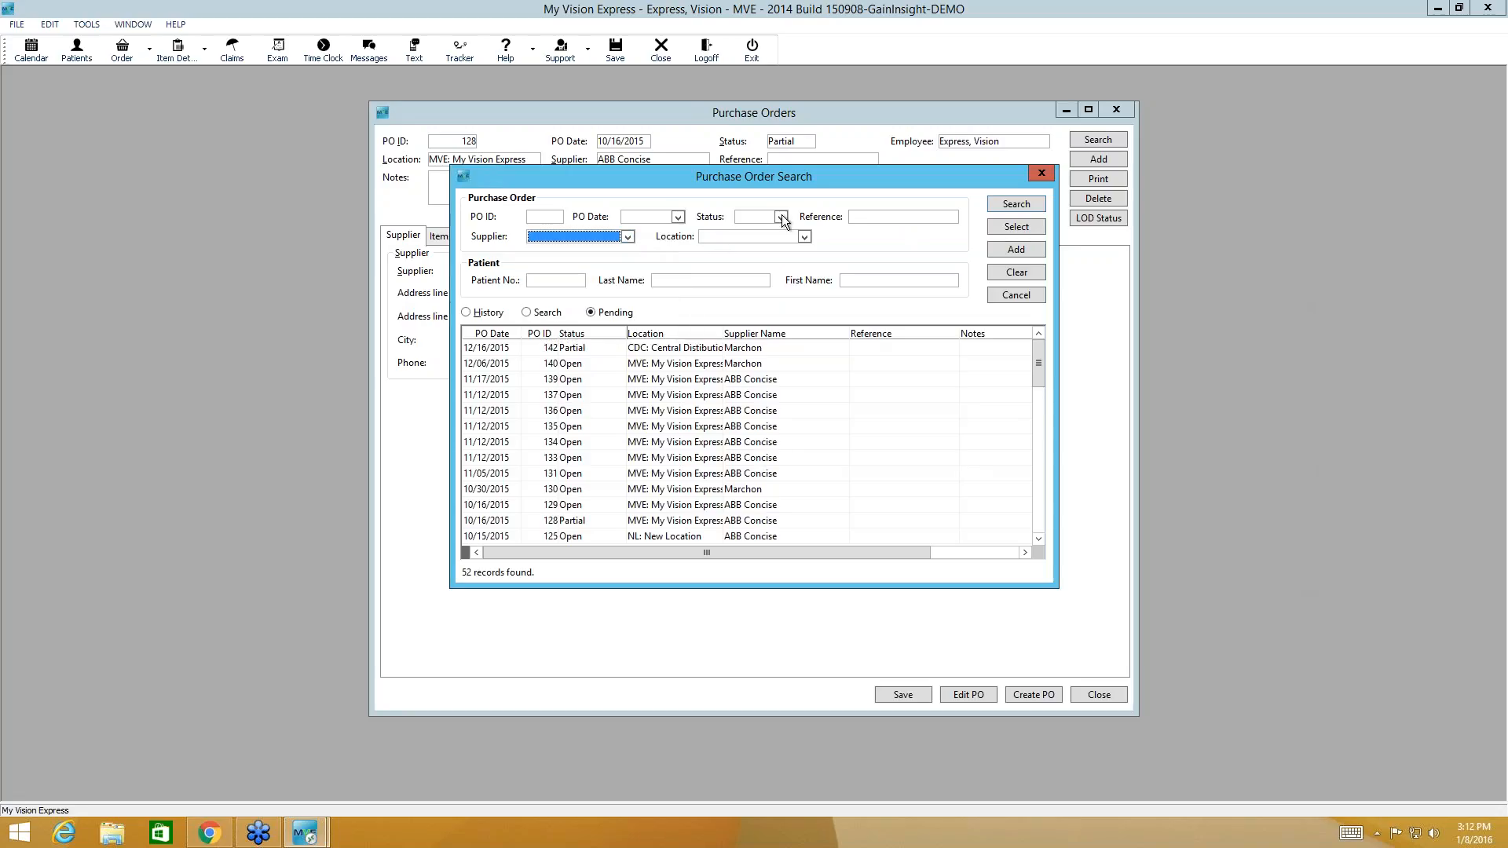
left_click(780, 217)
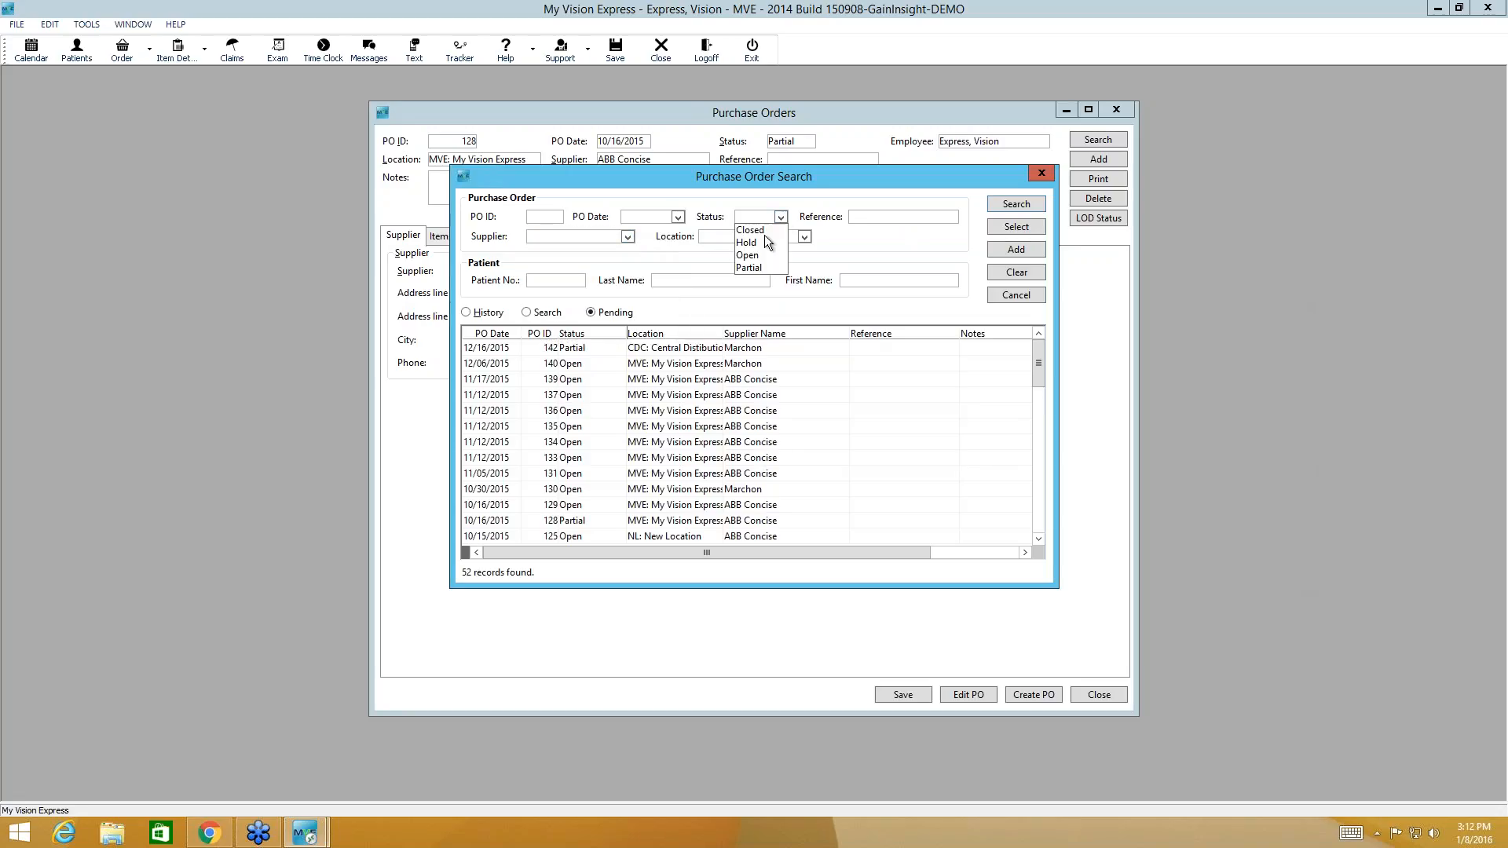
left_click(746, 241)
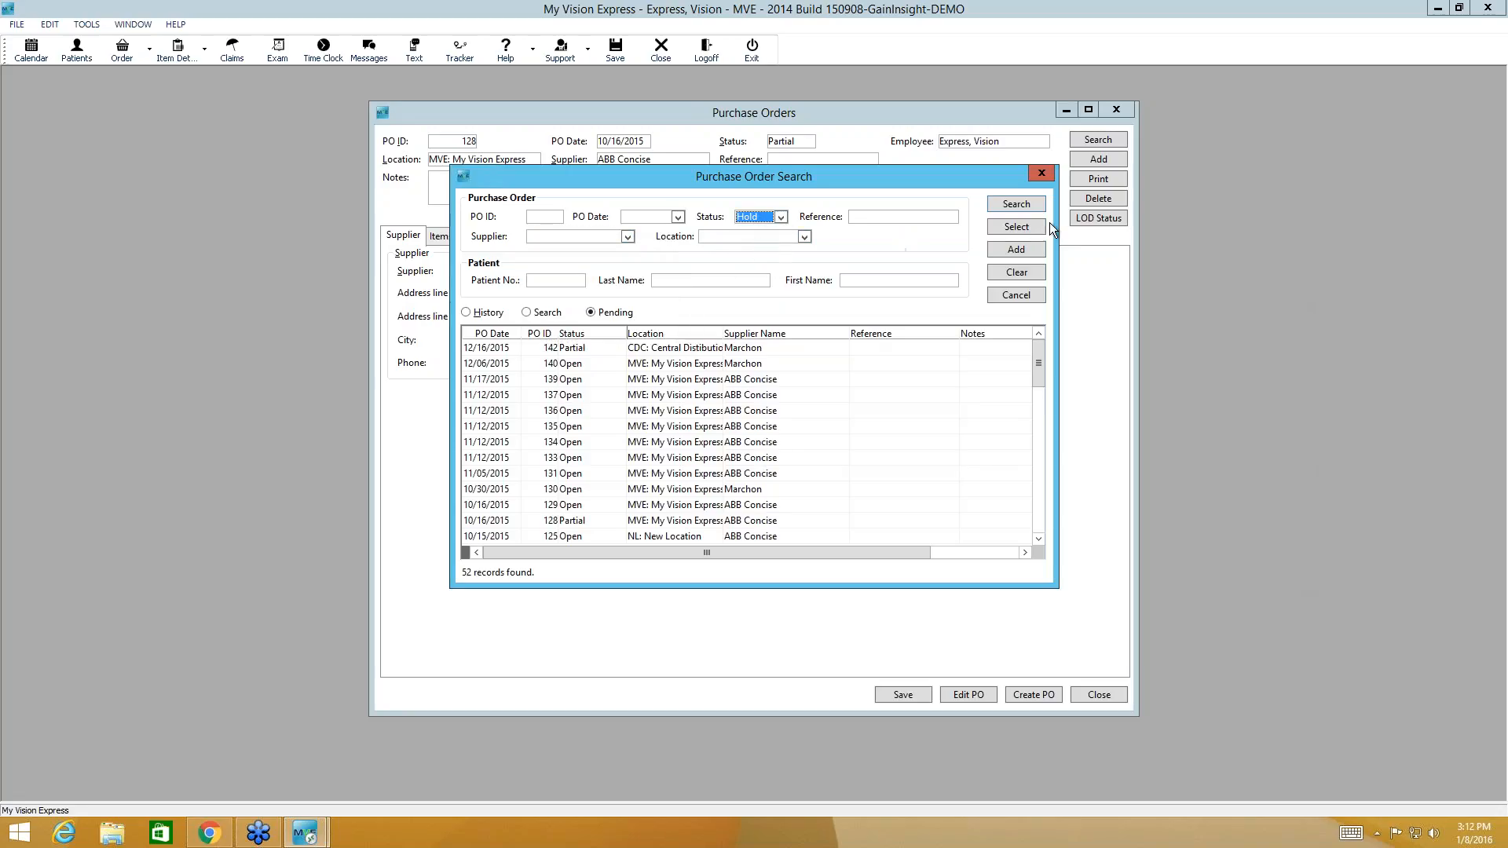
left_click(1015, 202)
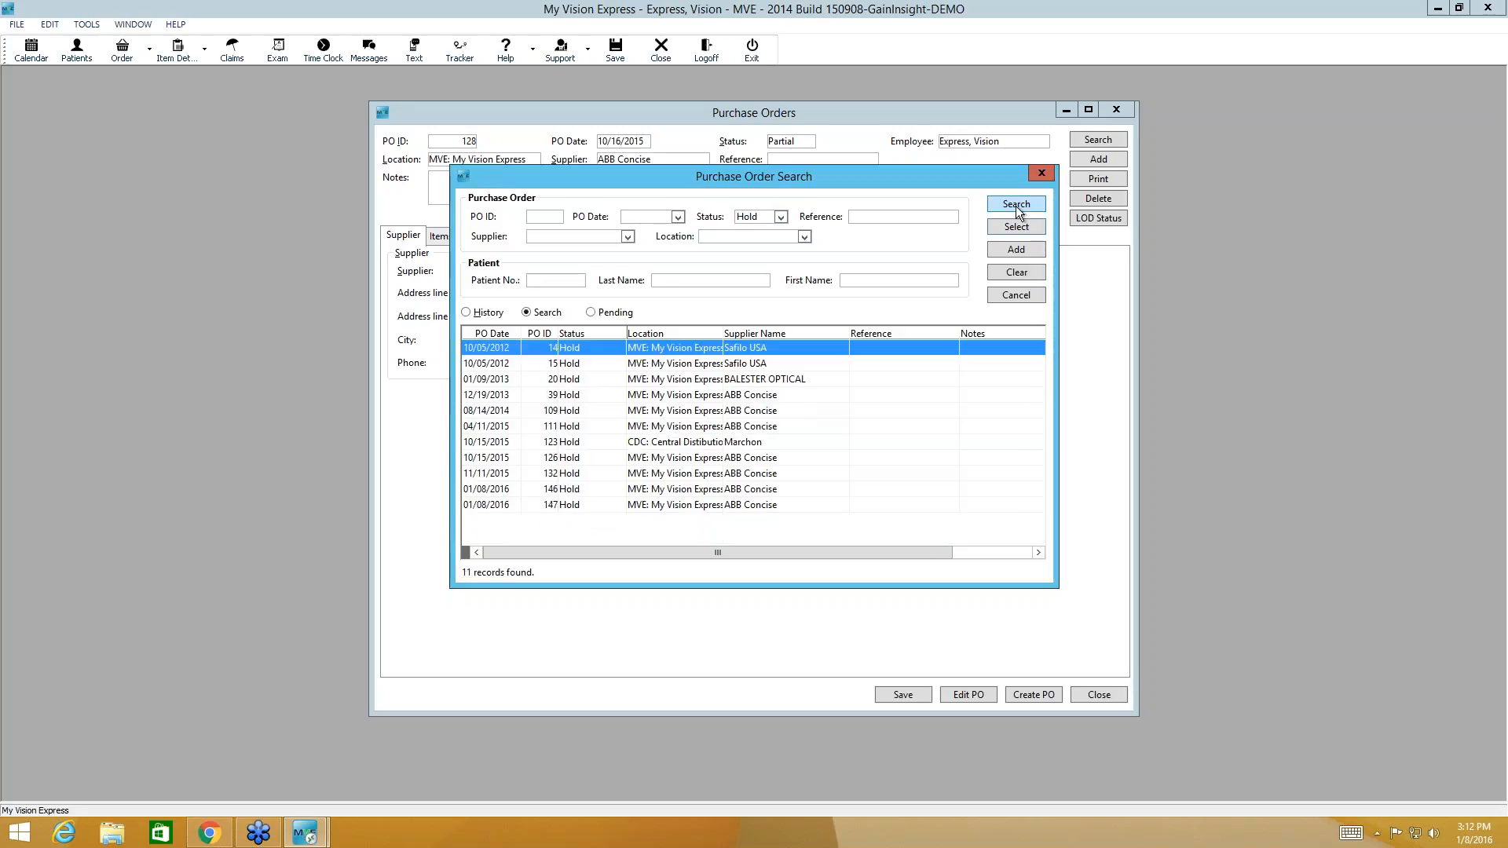
mouse_move(578, 509)
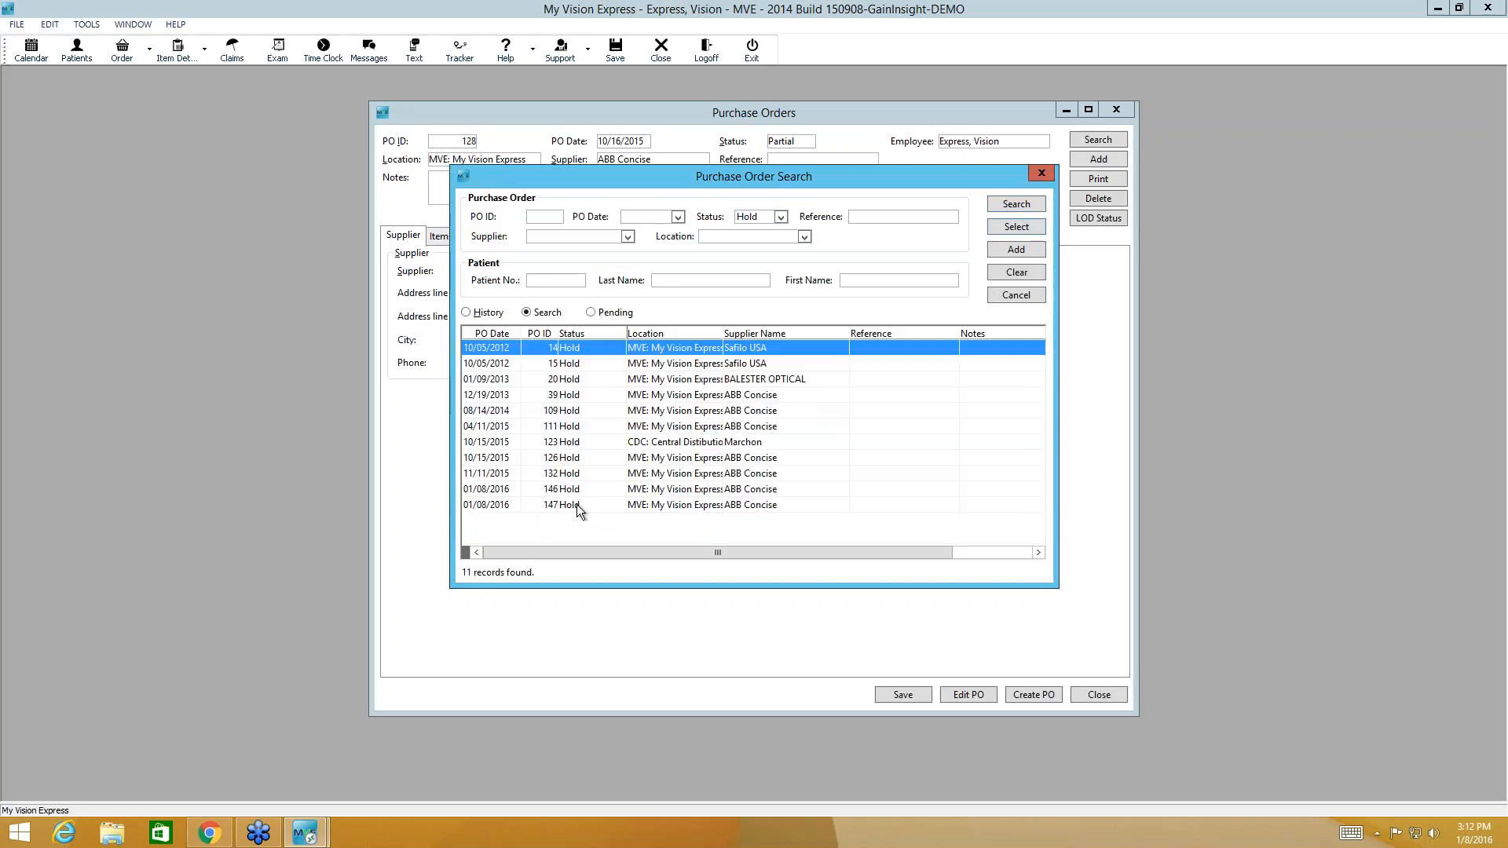
mouse_move(589, 513)
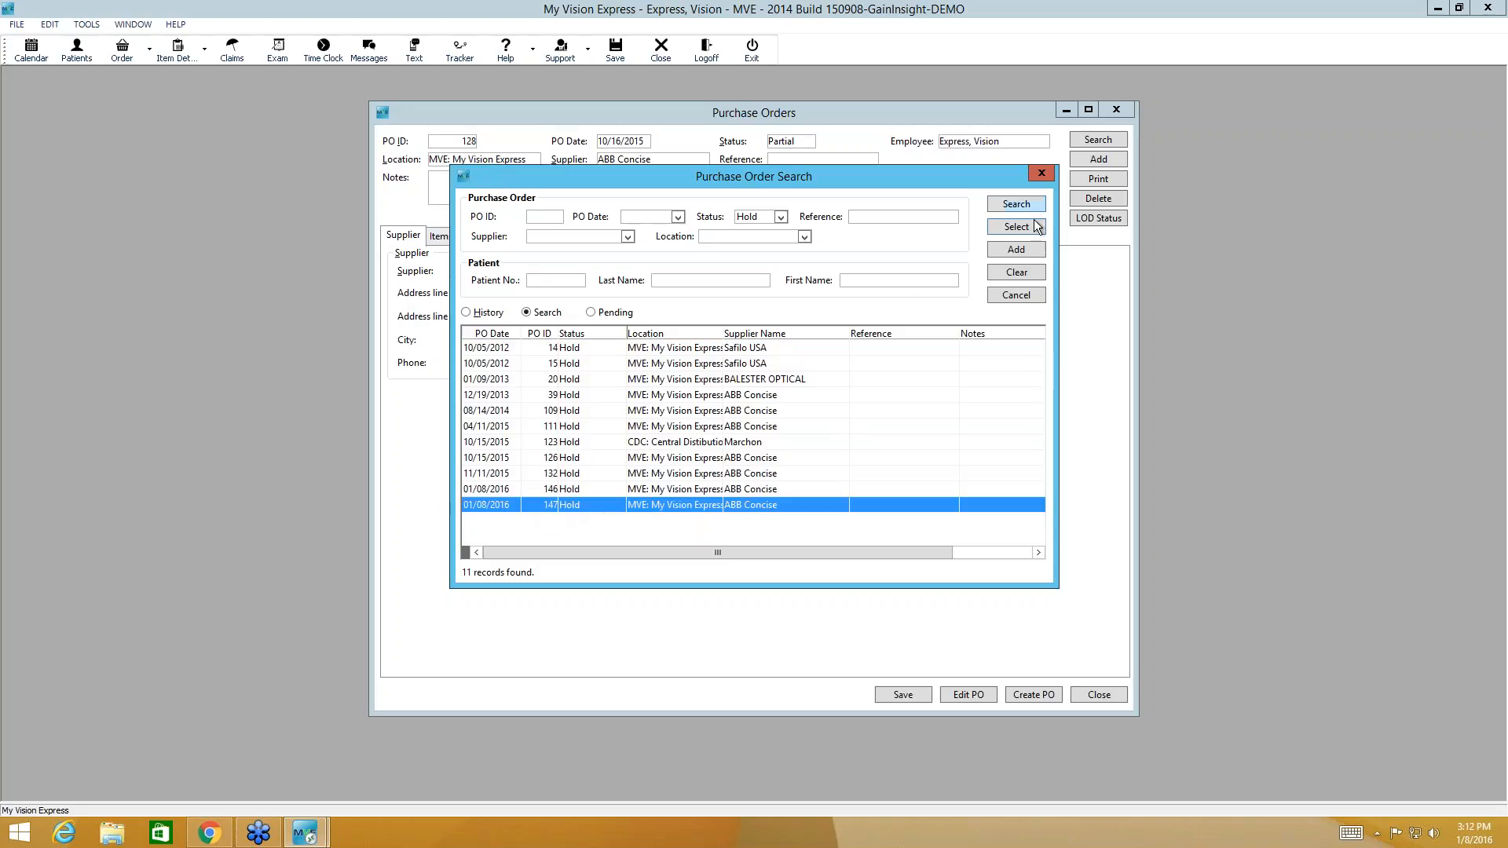
Step: Open PO 147 and add patient order 2298 to its item list
left_click(1015, 226)
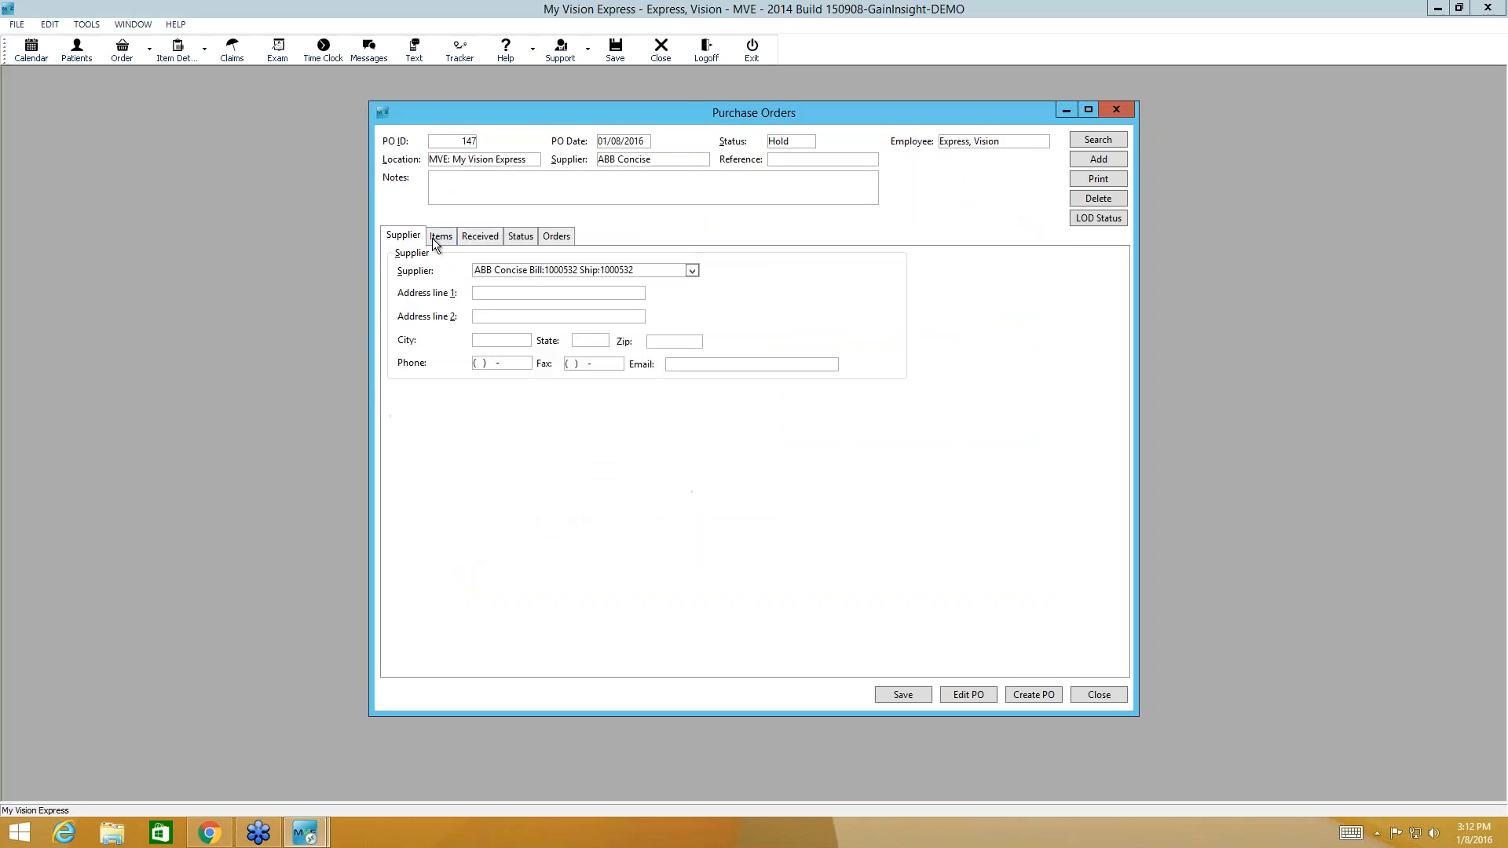
left_click(441, 236)
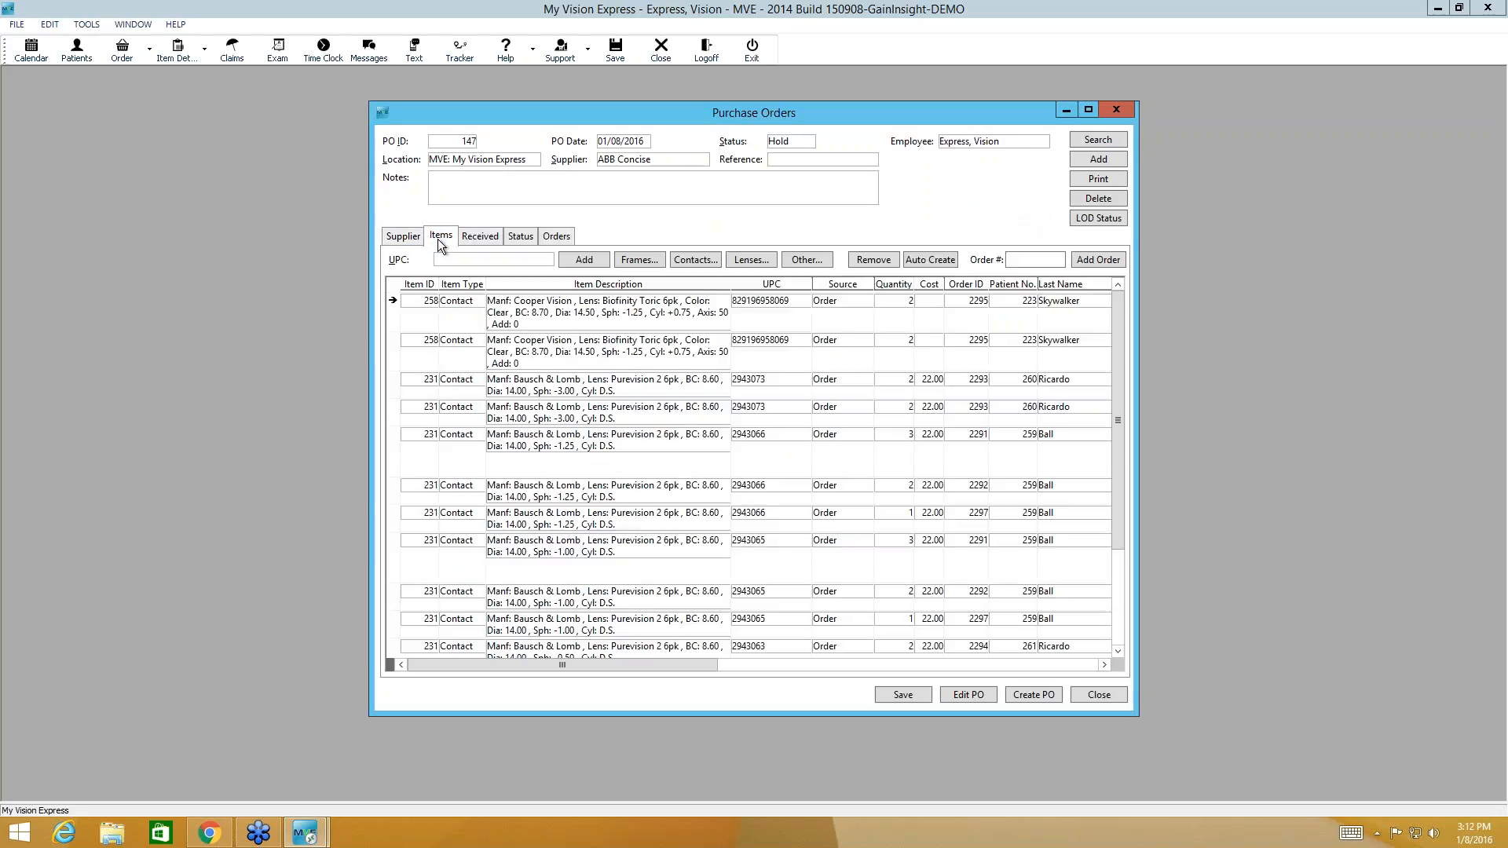
mouse_move(716, 318)
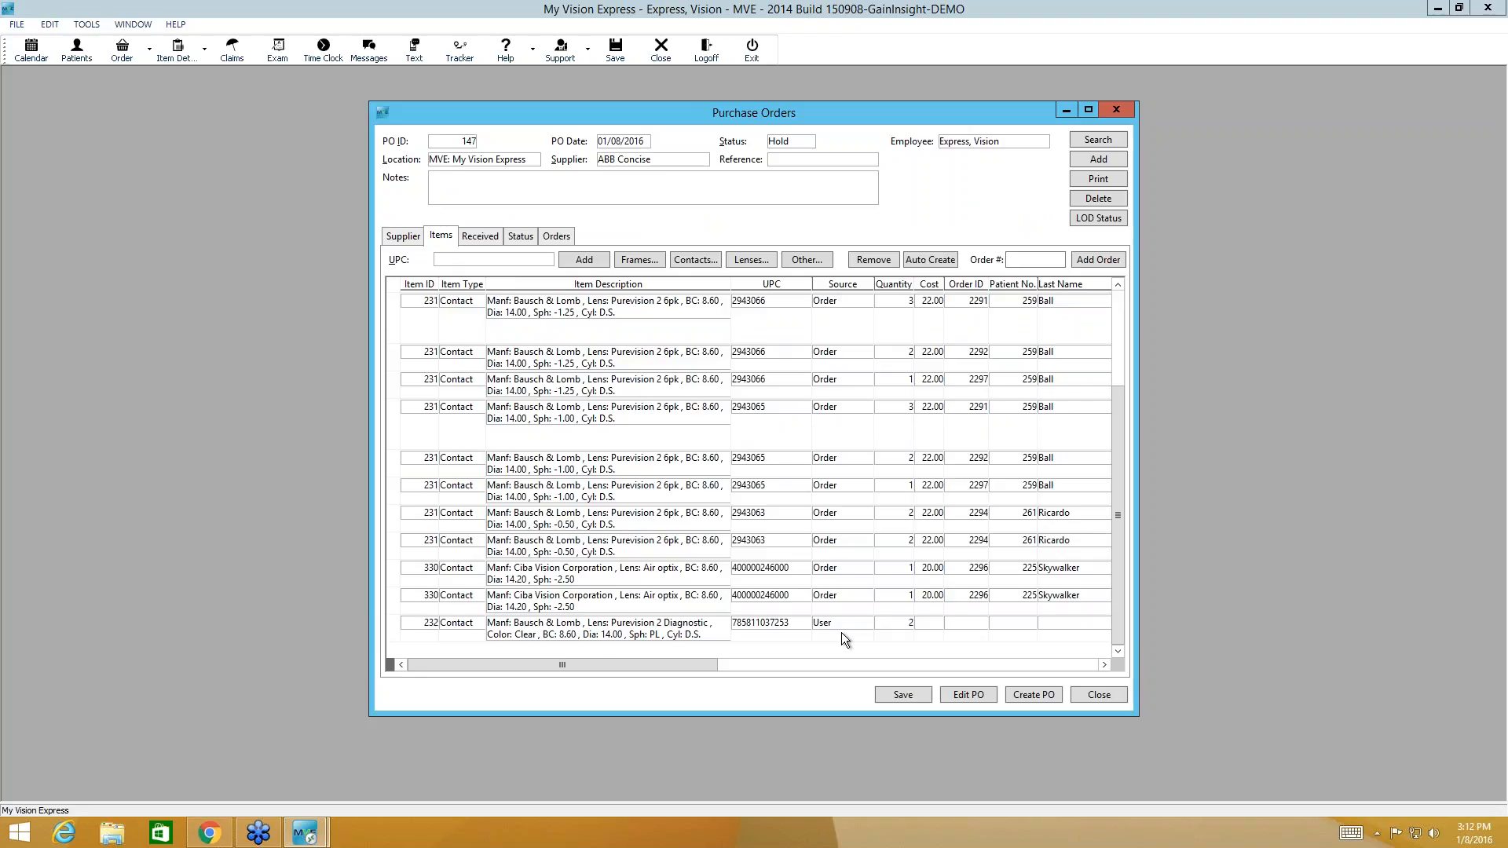
mouse_move(1017, 278)
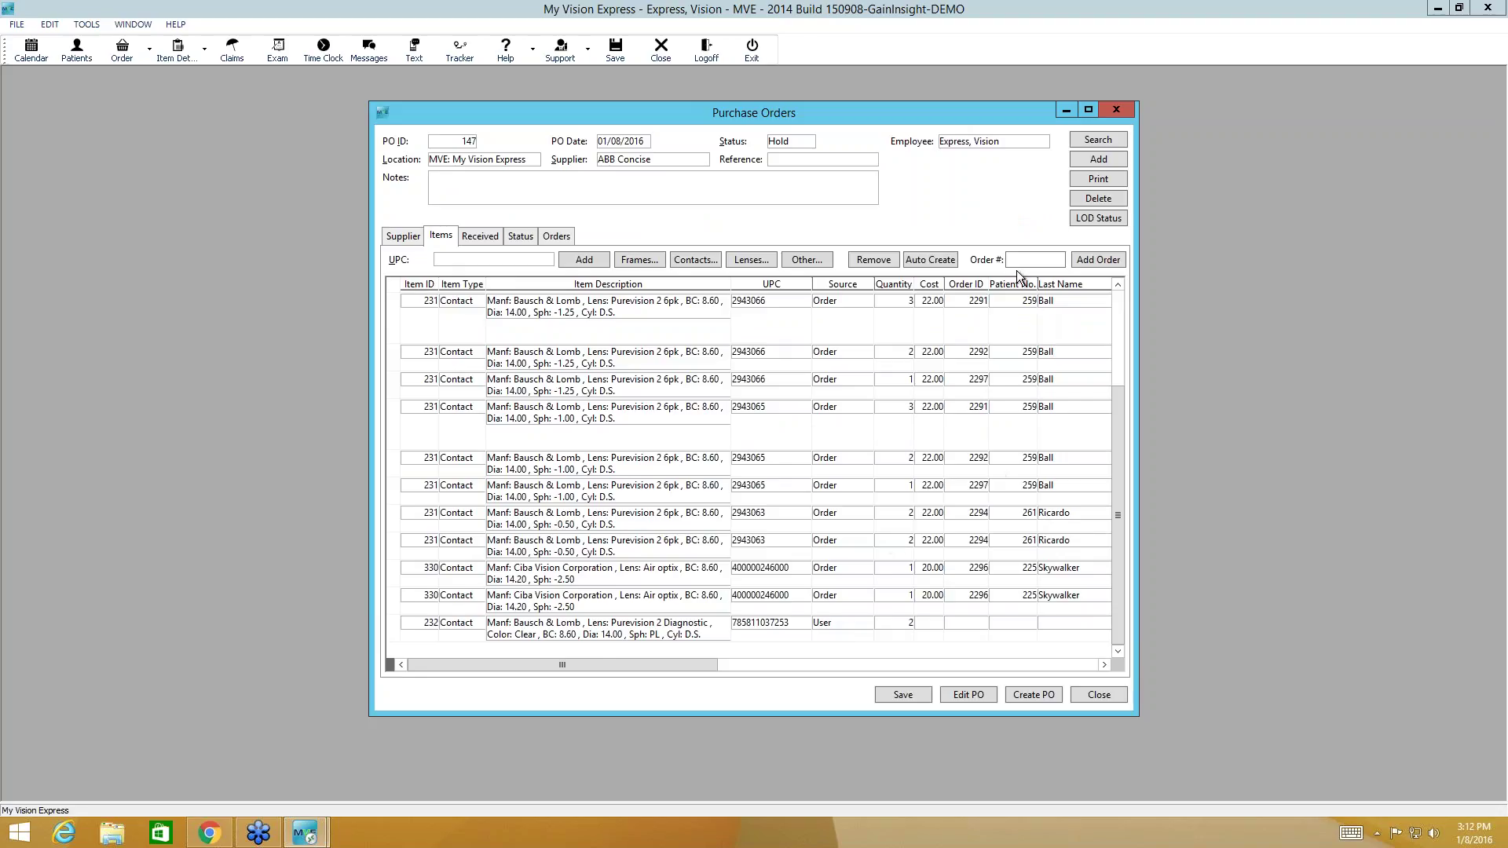
left_click(1035, 260)
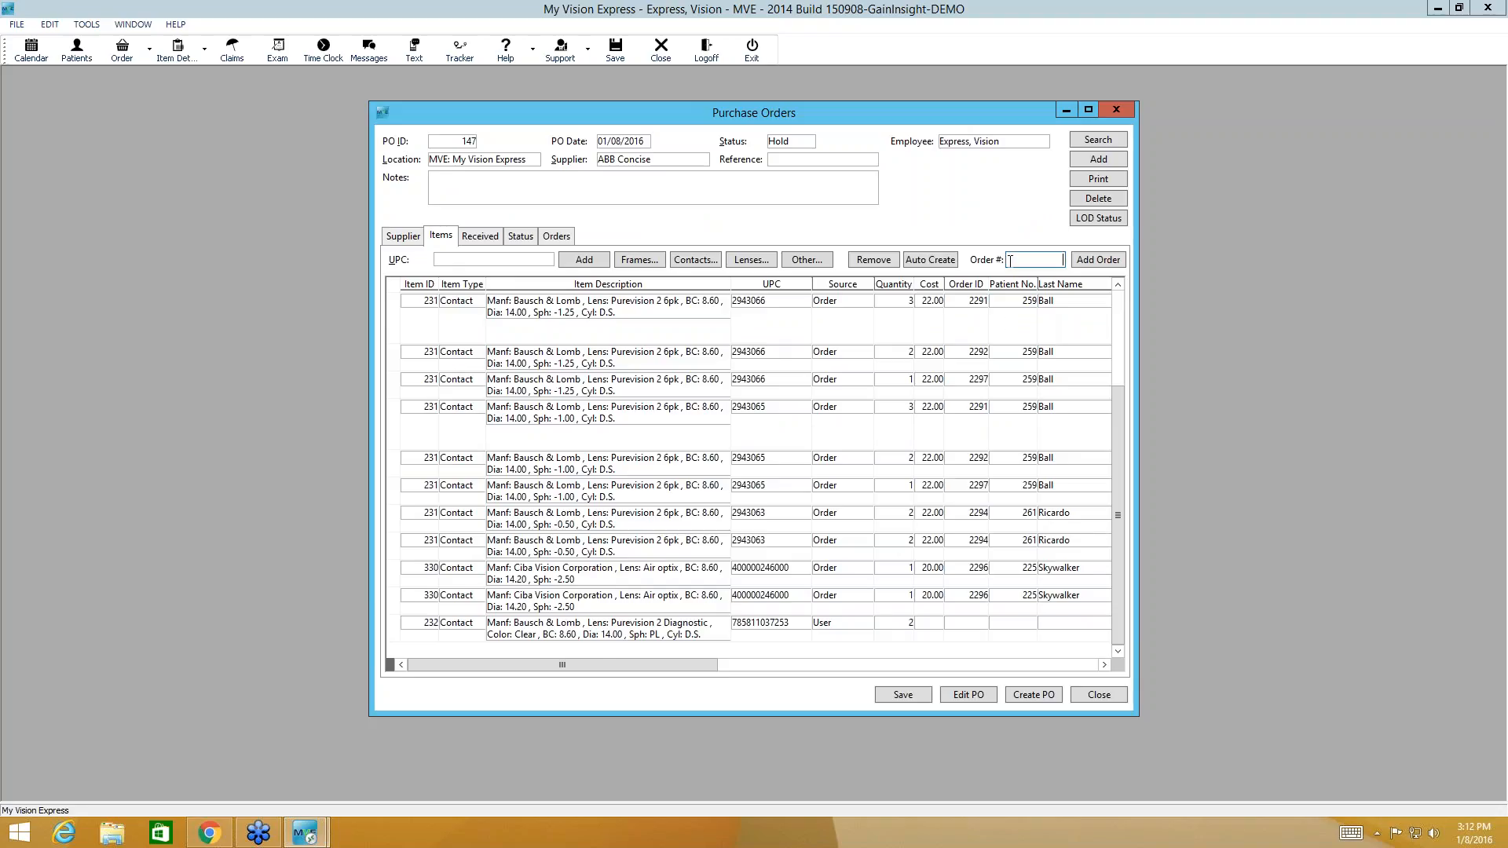
mouse_move(1010, 343)
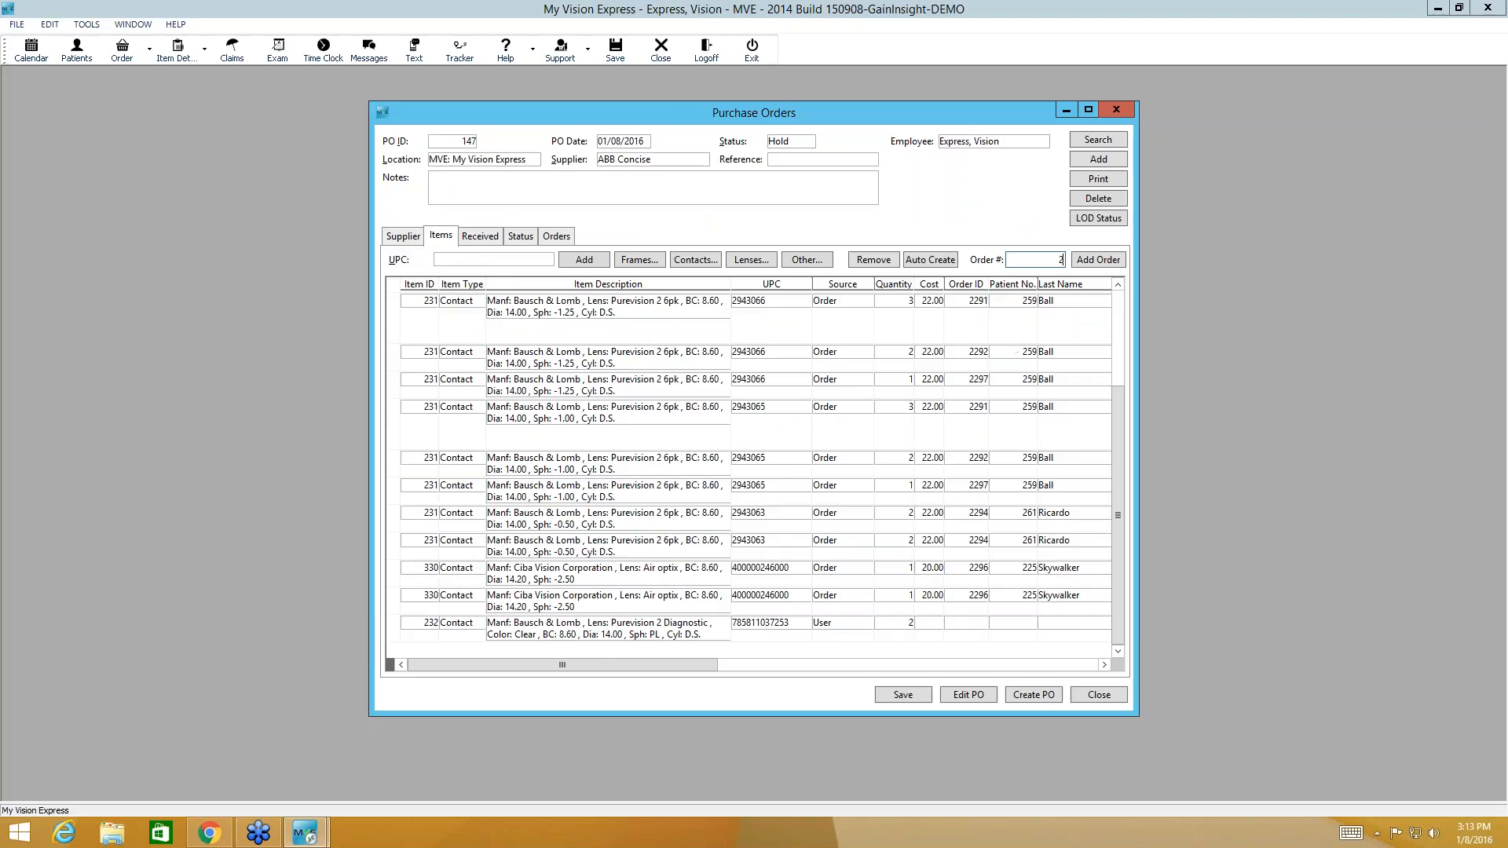
type("2298")
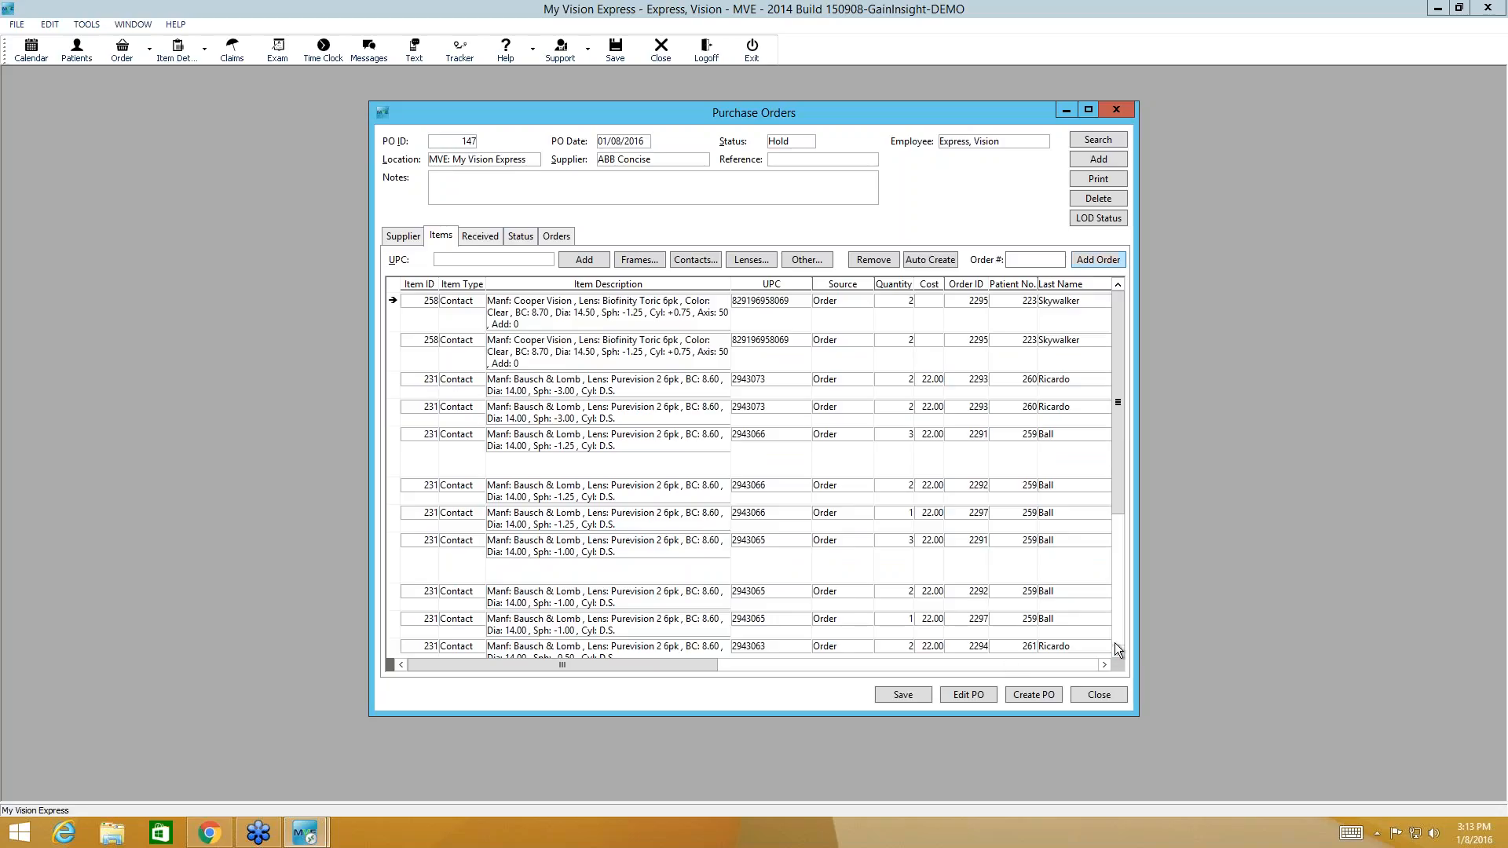
scroll("down", 3)
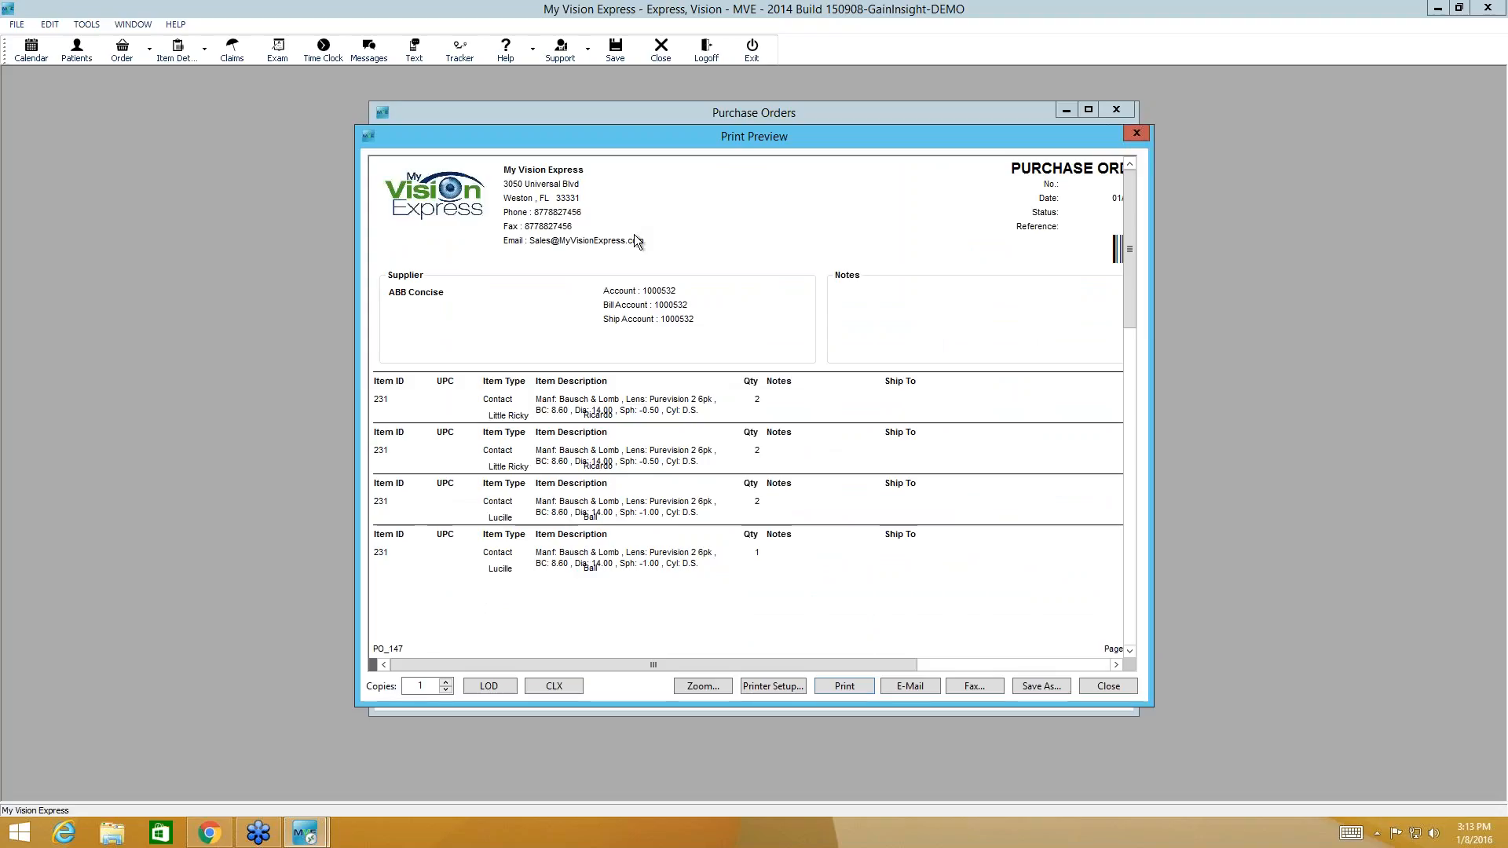
mouse_move(564, 321)
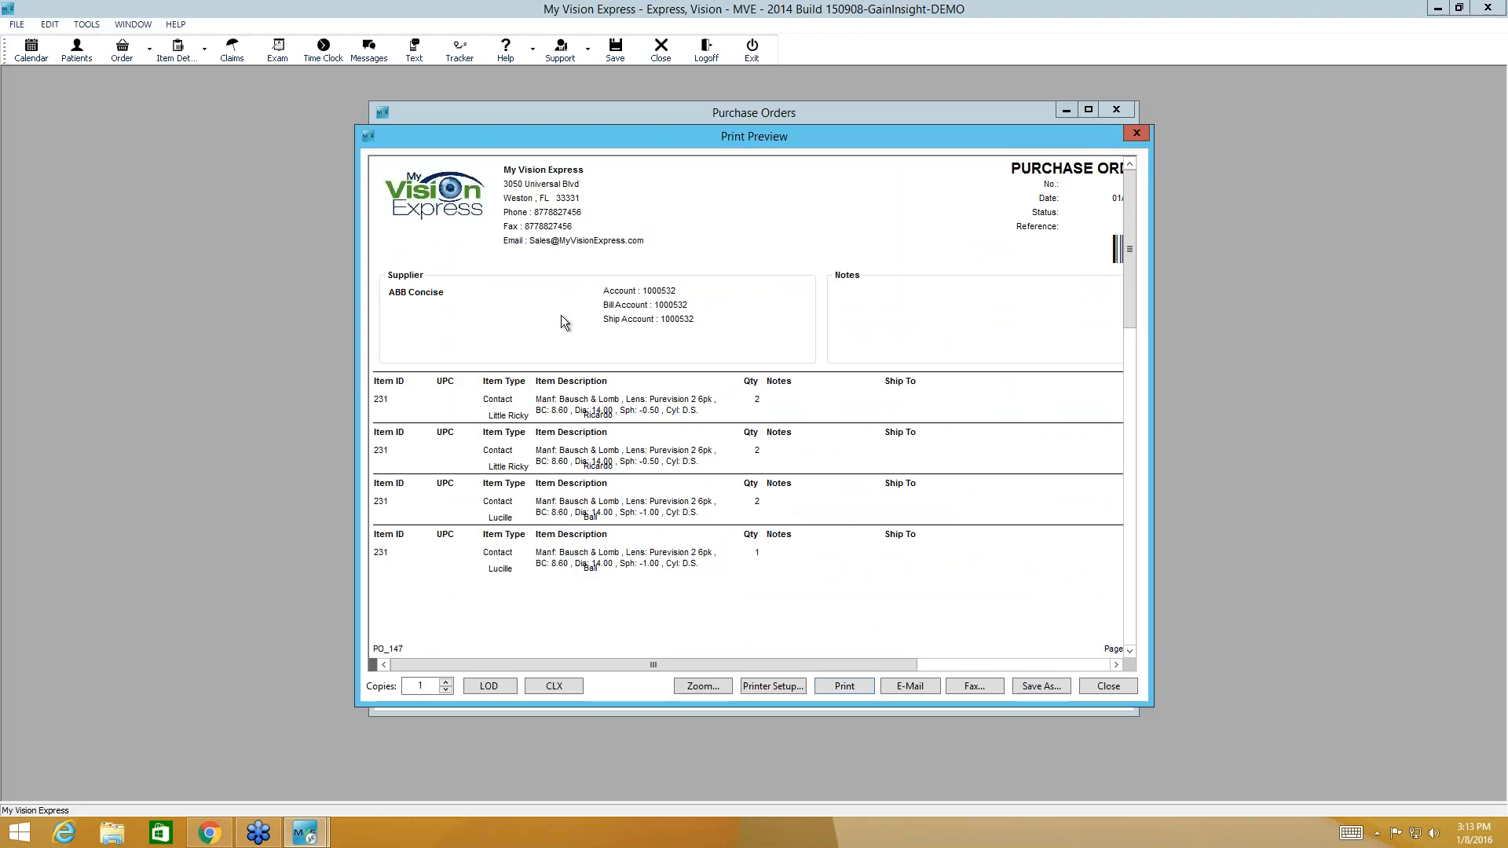
mouse_move(570, 308)
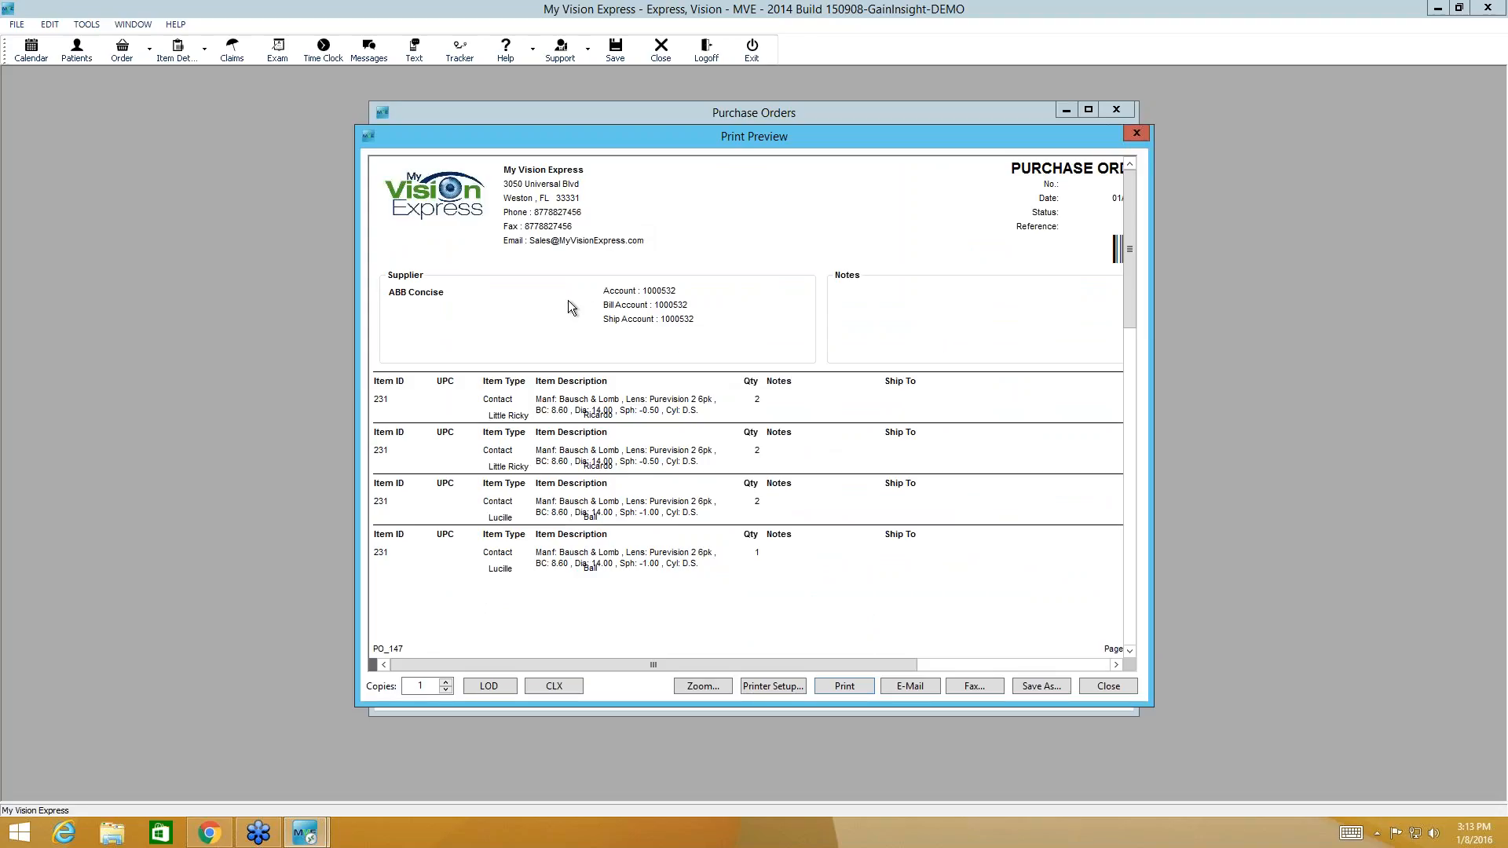
mouse_move(934, 318)
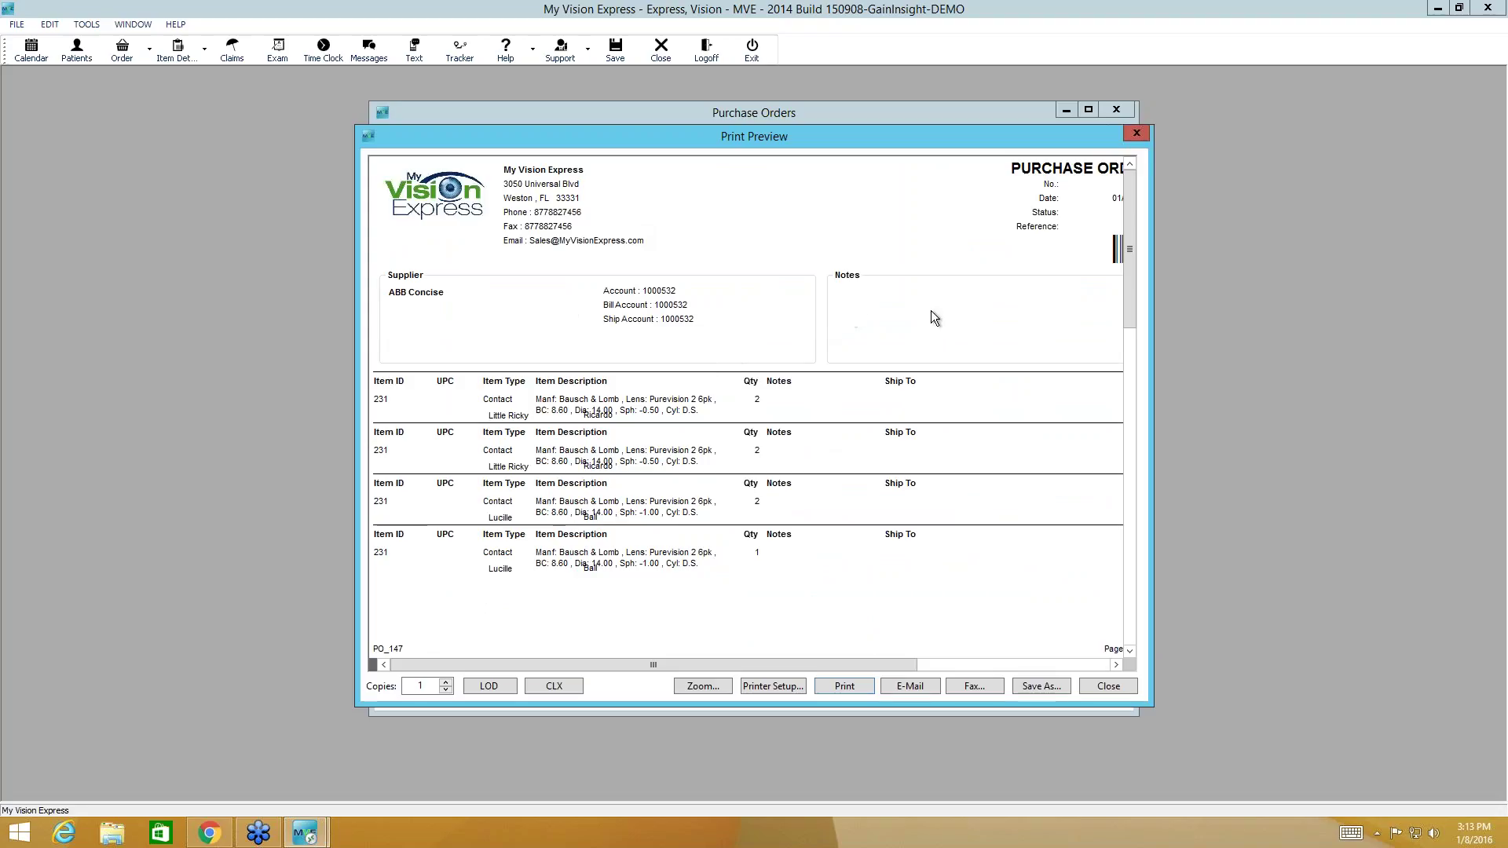
mouse_move(1127, 656)
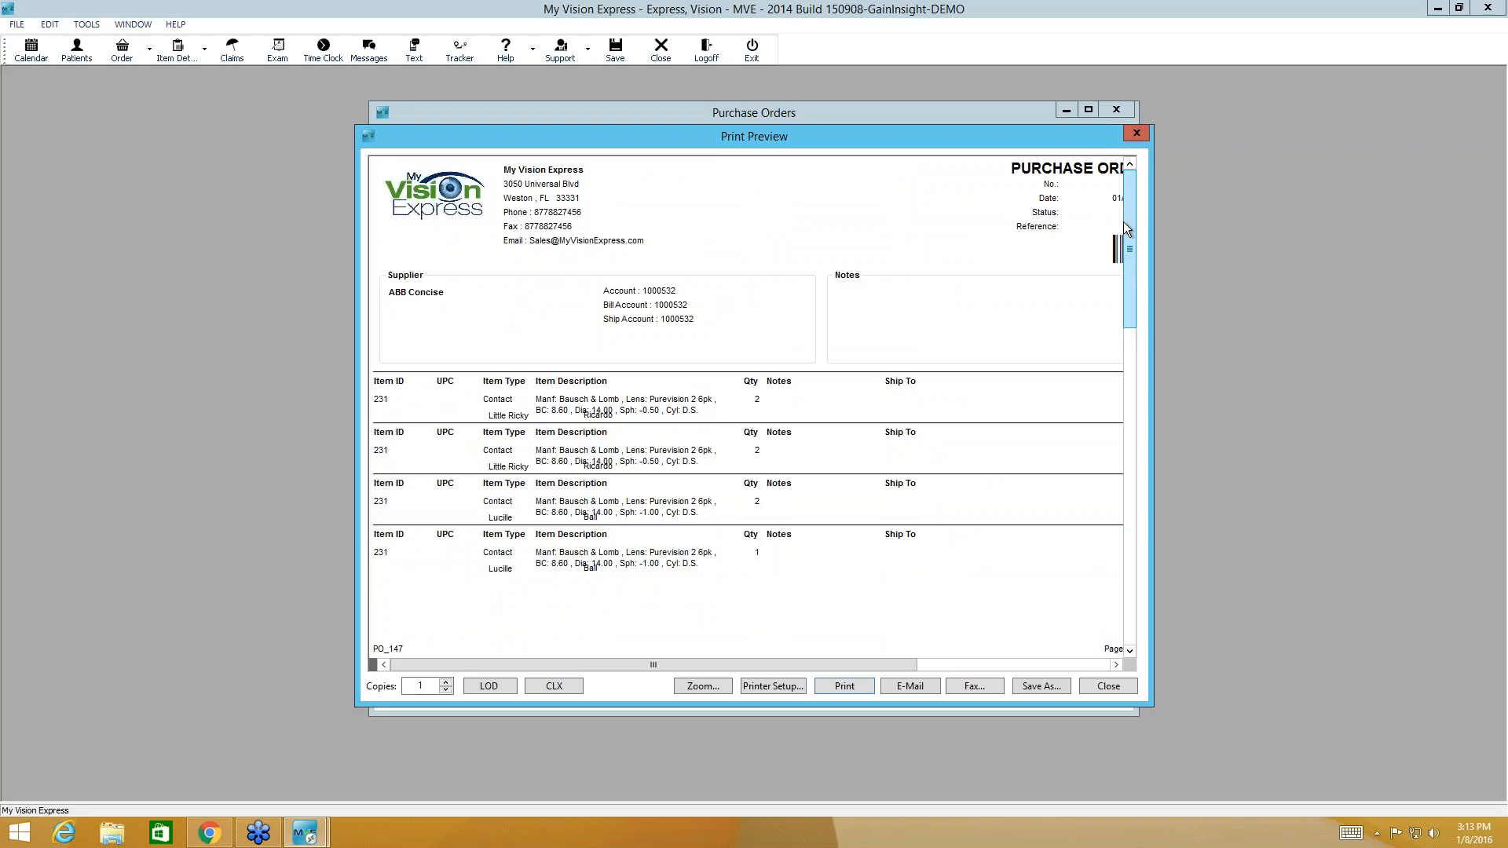
Step: Generate the print preview of PO 147's purchase order document
left_click(844, 686)
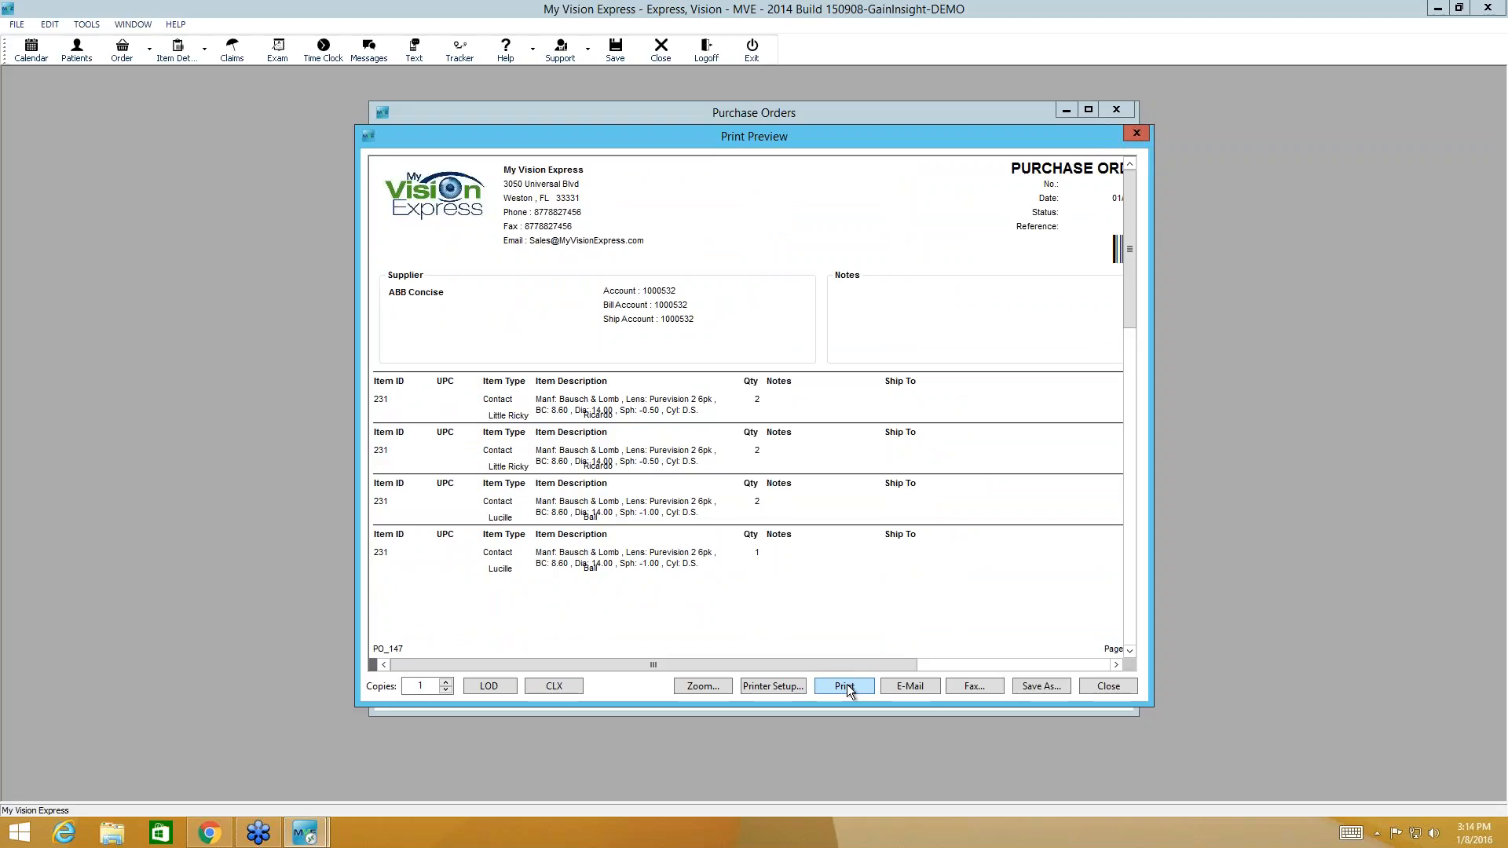
mouse_move(489, 686)
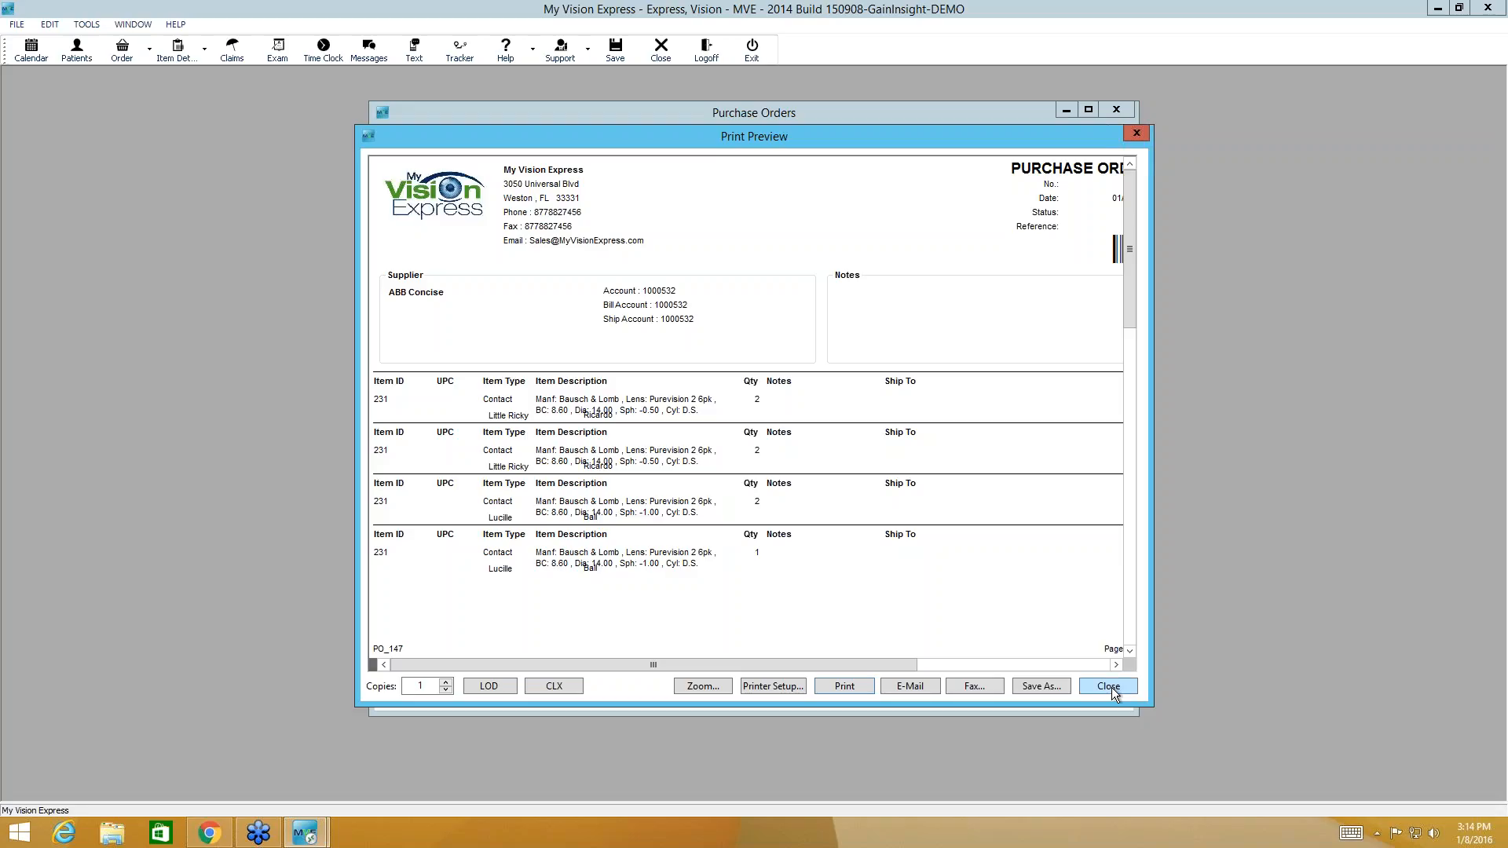
Step: Close the print preview and the Purchase Orders window, returning to the main screen
left_click(1106, 685)
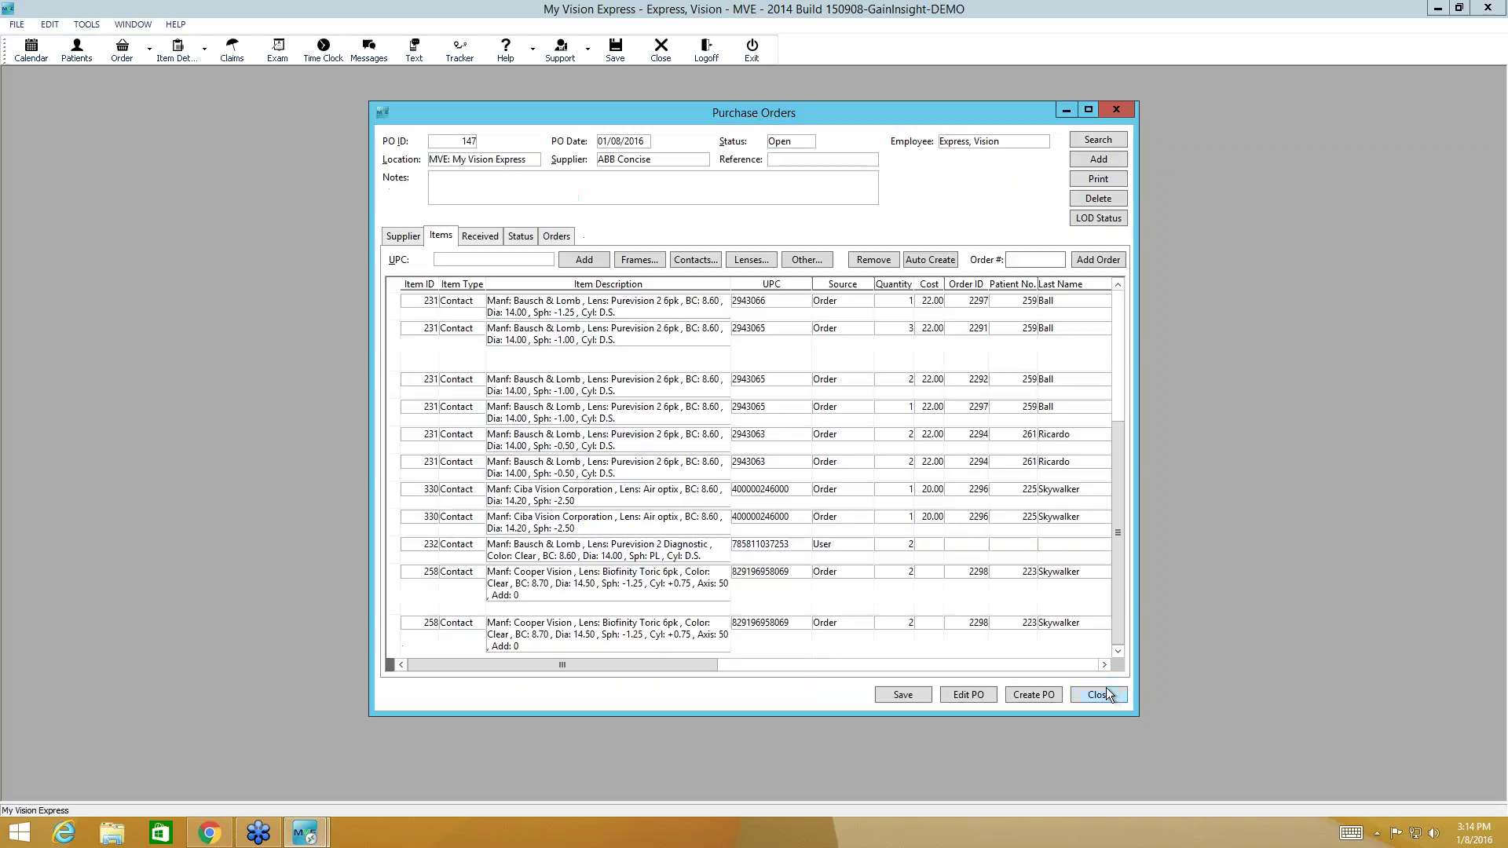
mouse_move(1101, 664)
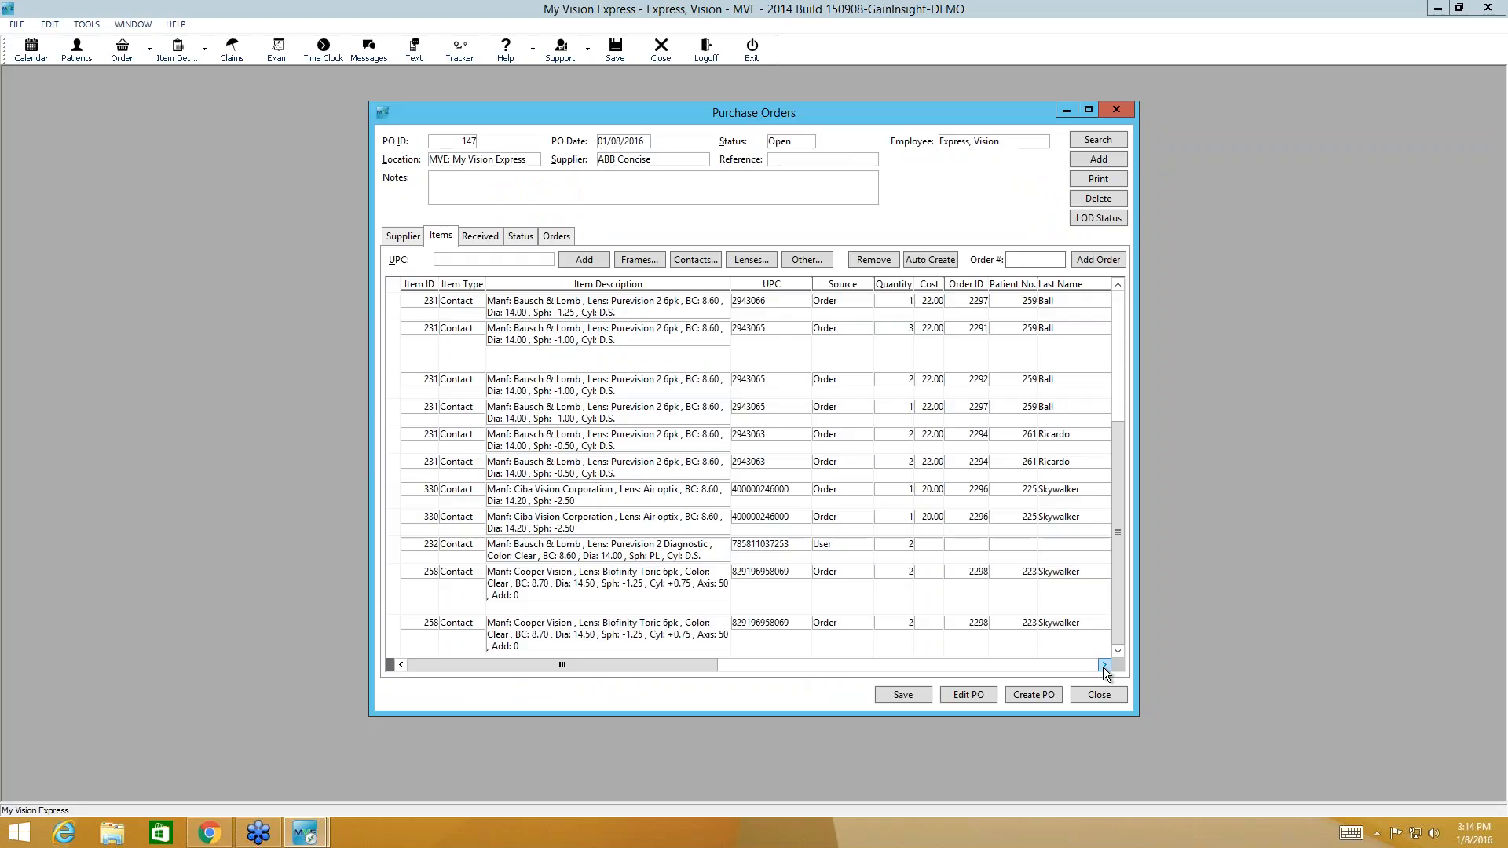
left_click(1102, 665)
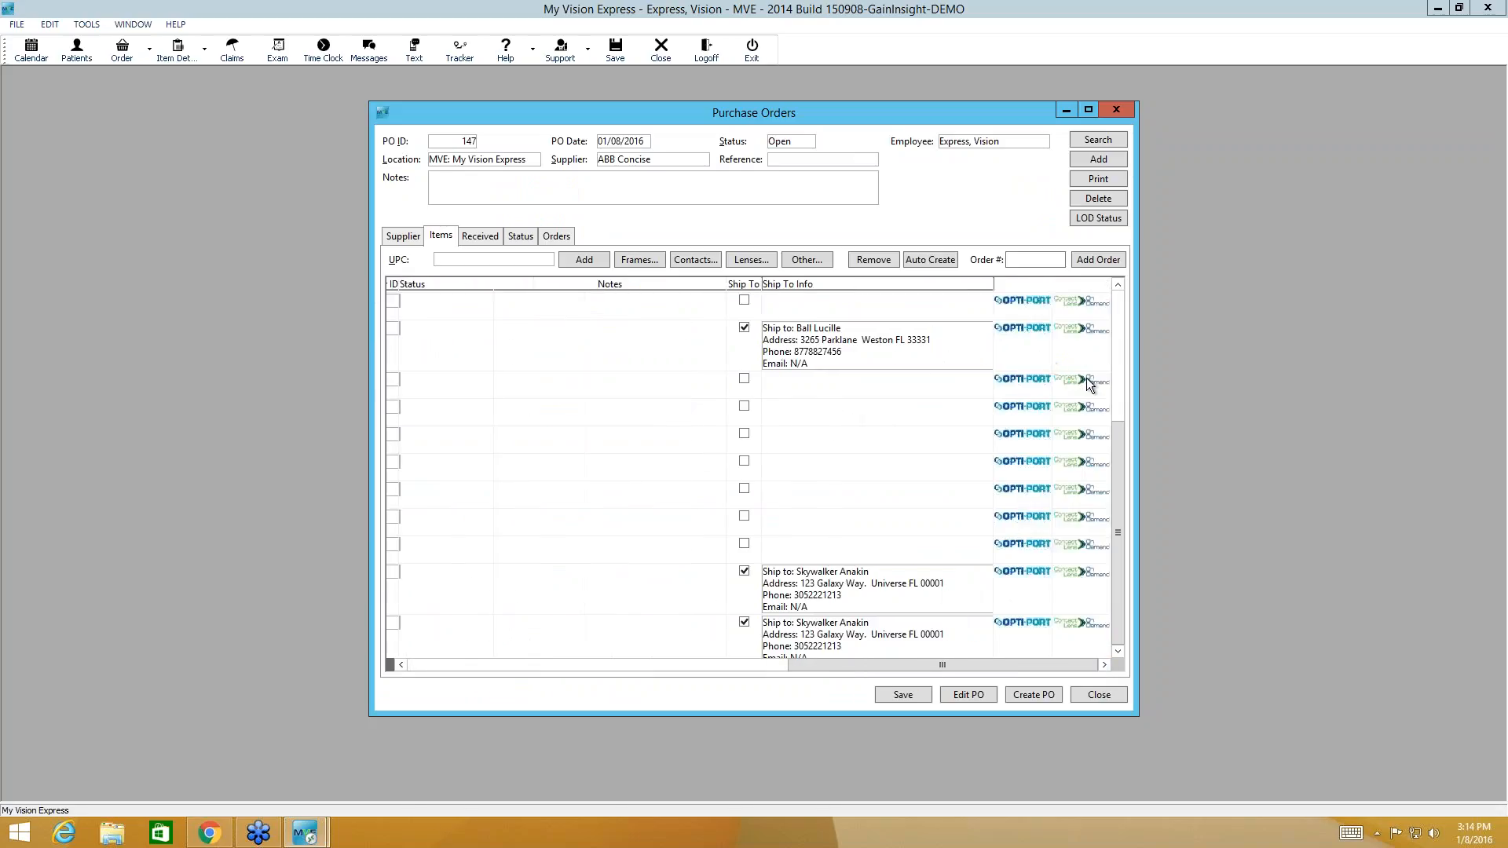
mouse_move(1075, 389)
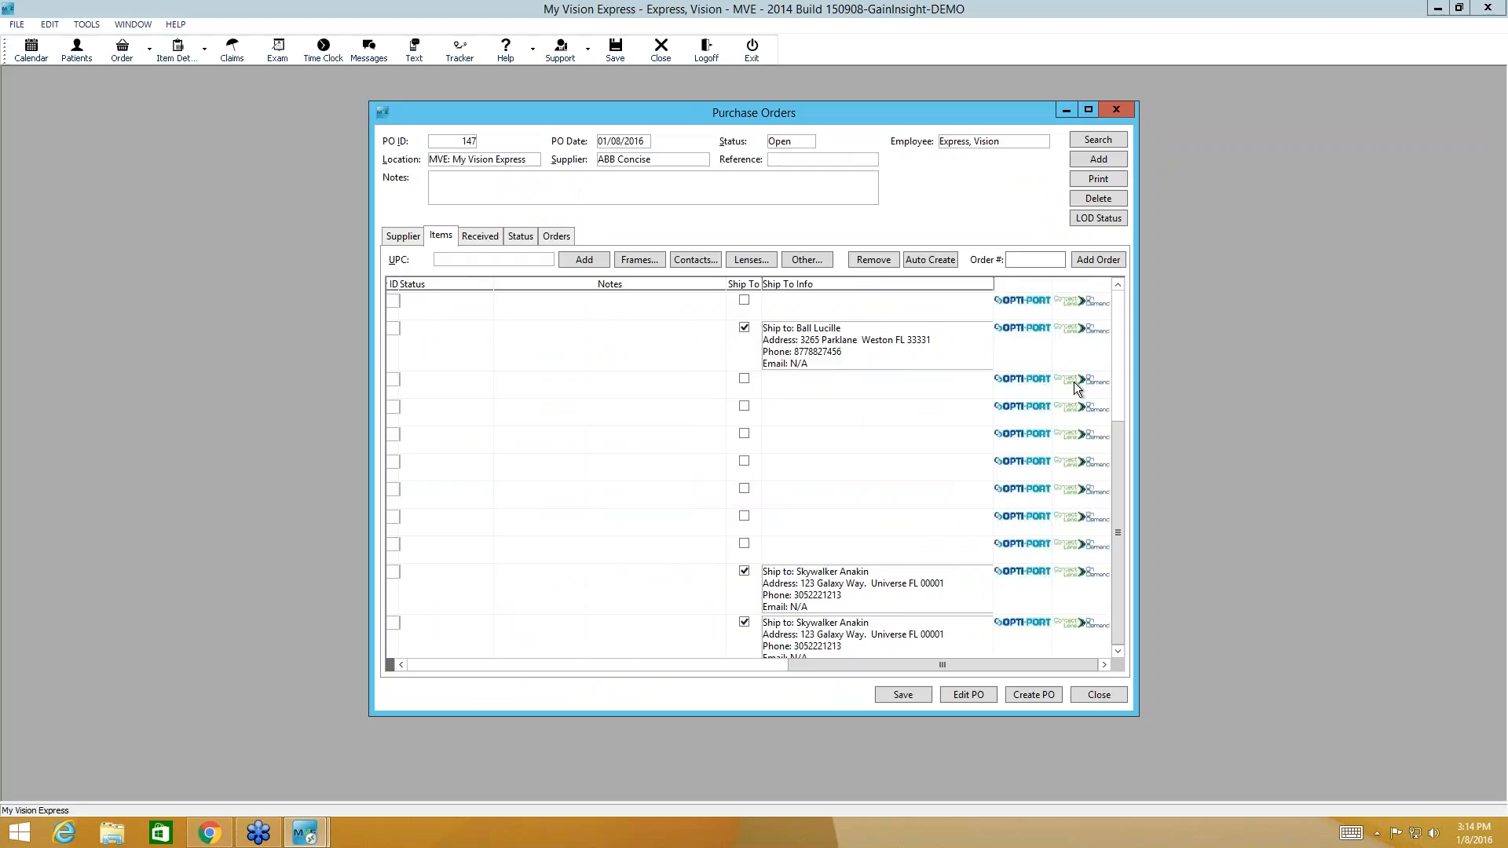
left_click(400, 664)
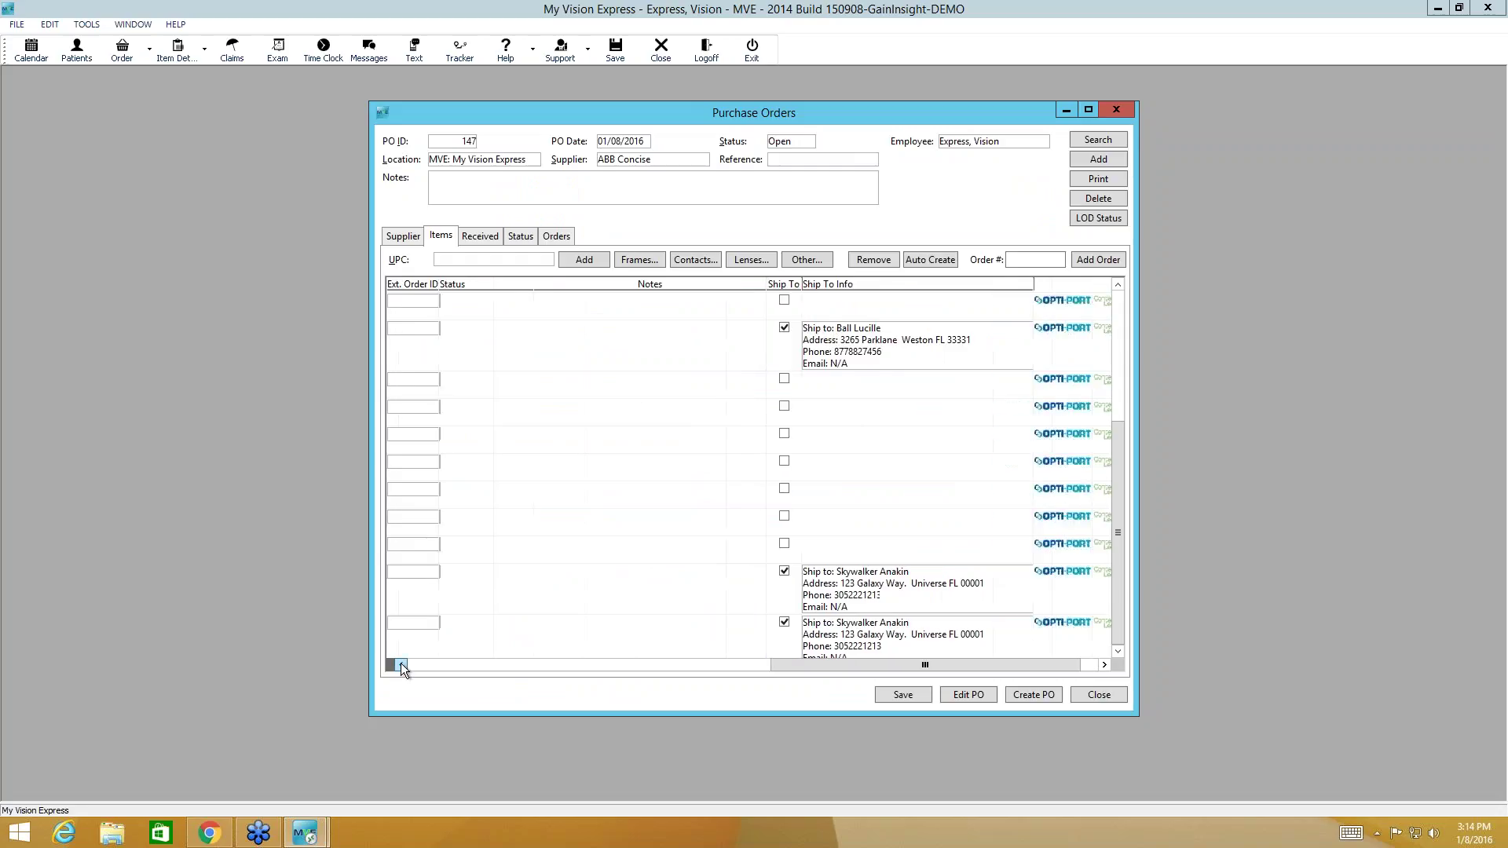
left_click(391, 665)
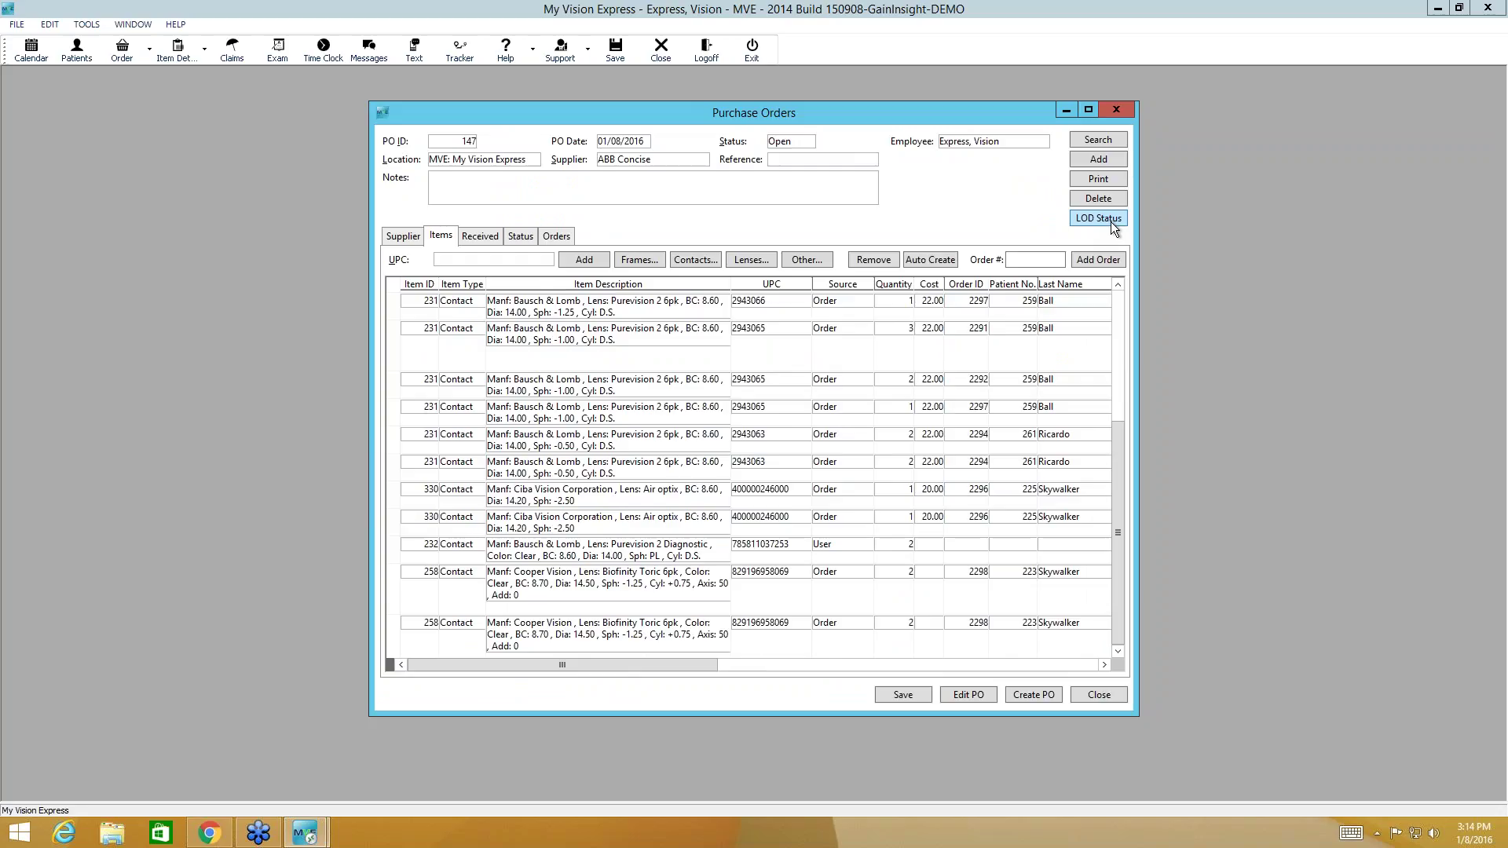
left_click(16, 24)
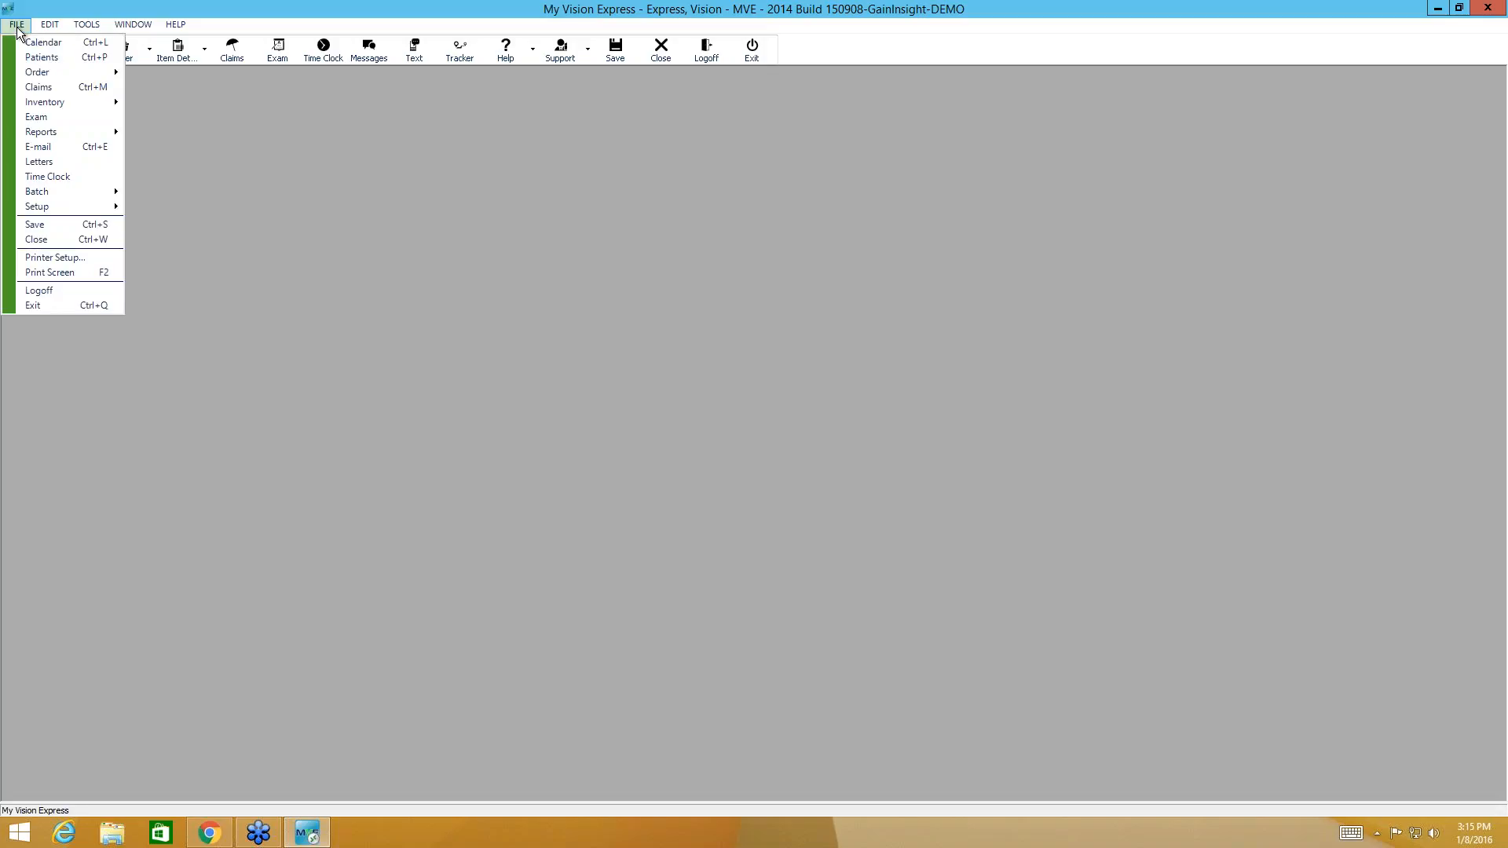
mouse_move(21, 67)
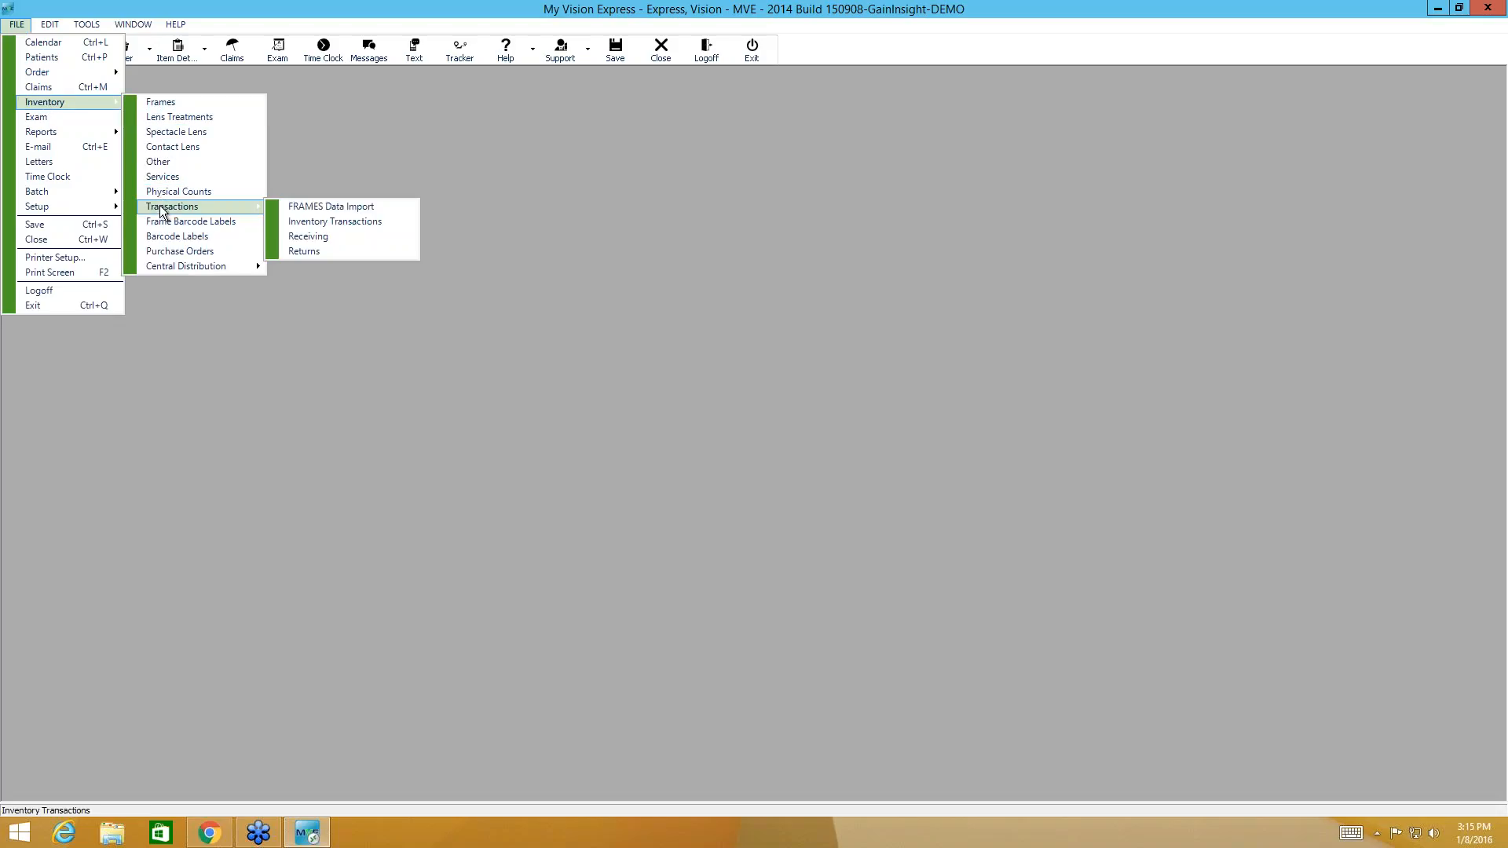
mouse_move(308, 237)
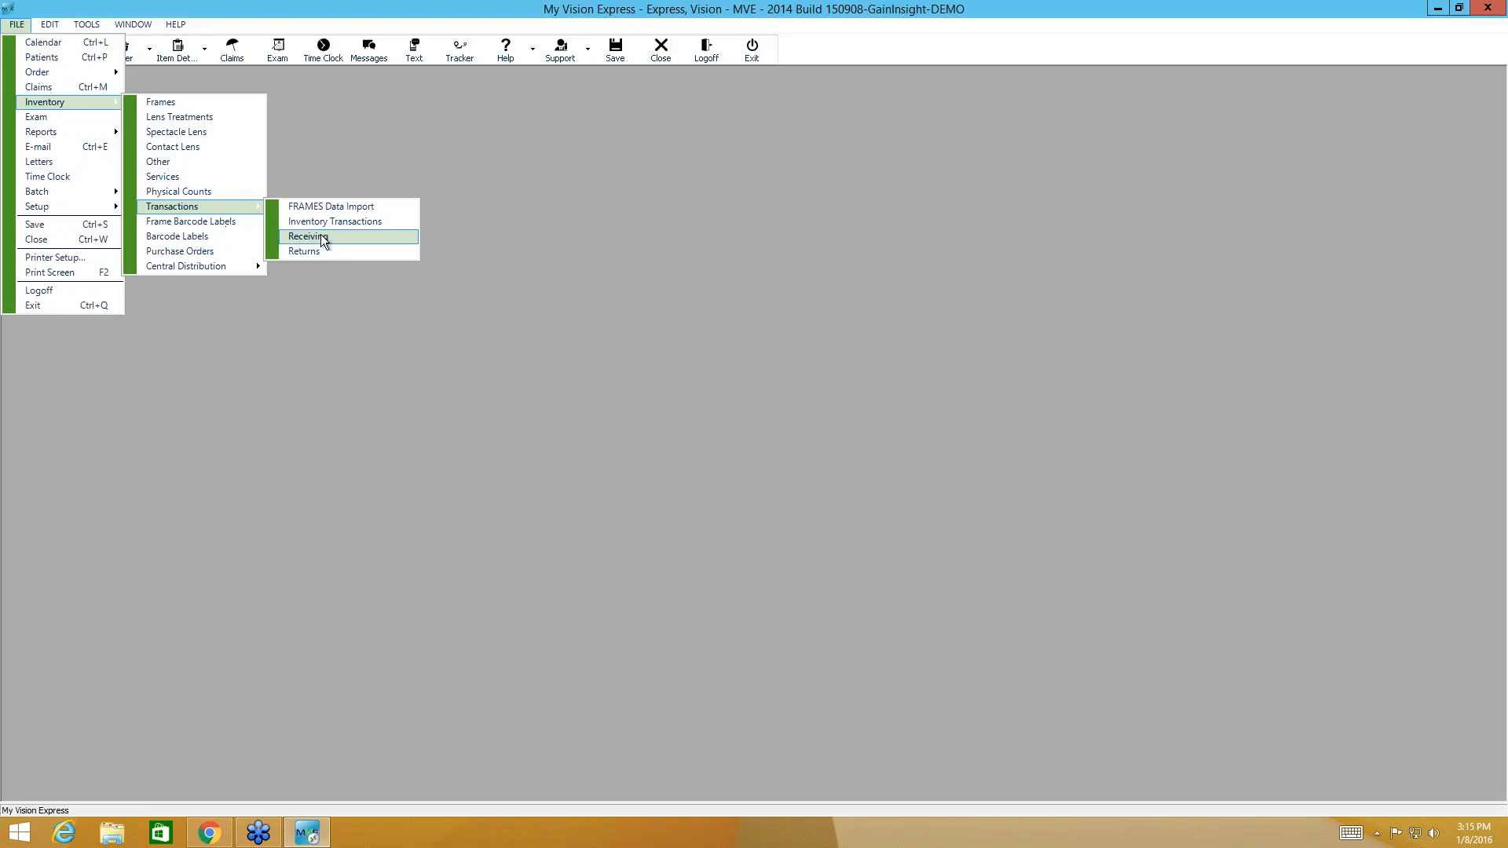
Step: Open the Receive Inventory window from File > Inventory > Transactions
left_click(308, 237)
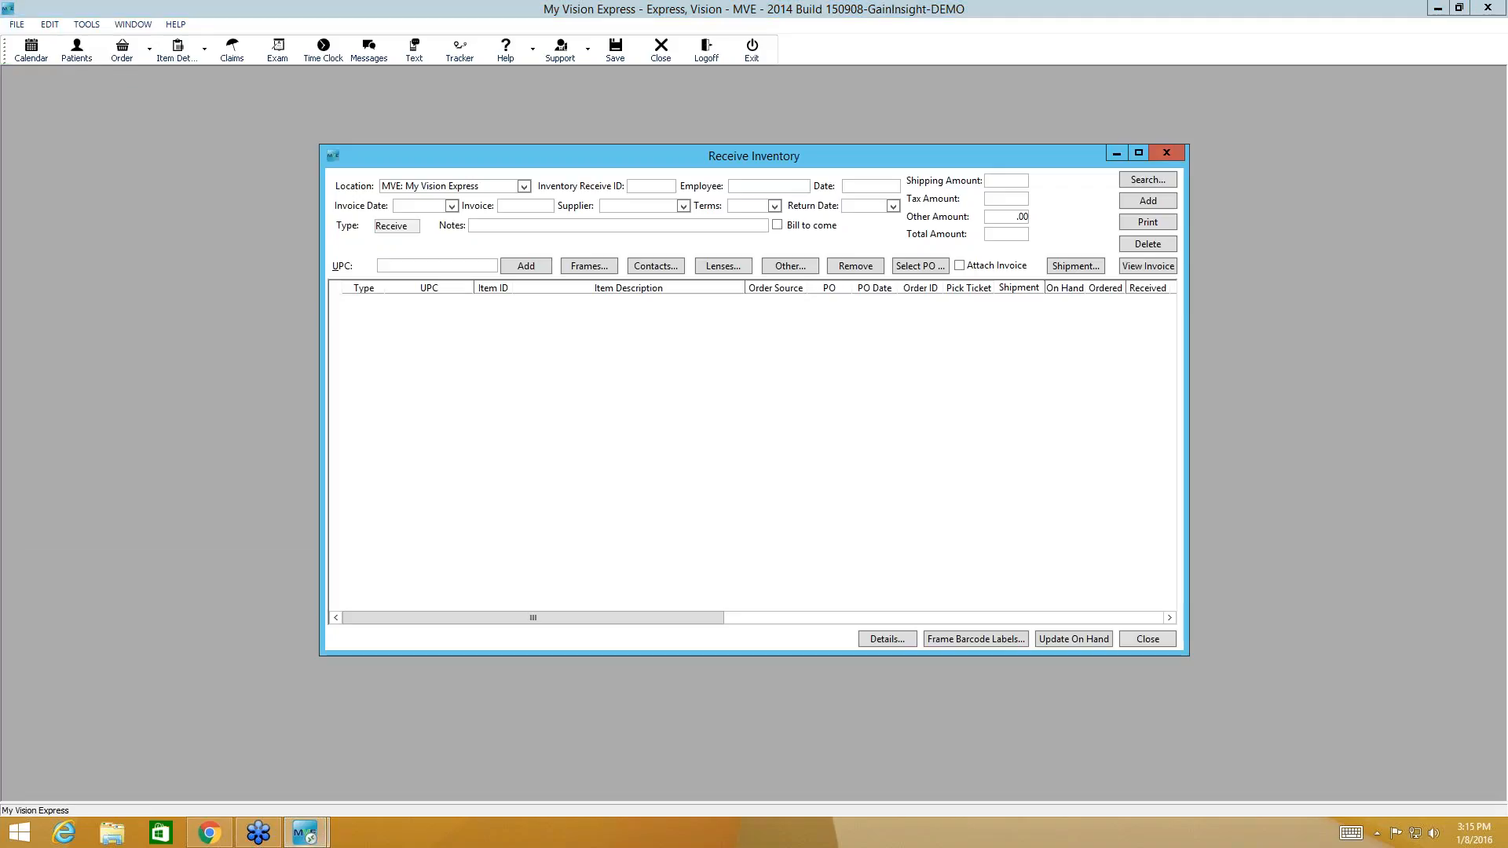
mouse_move(367, 252)
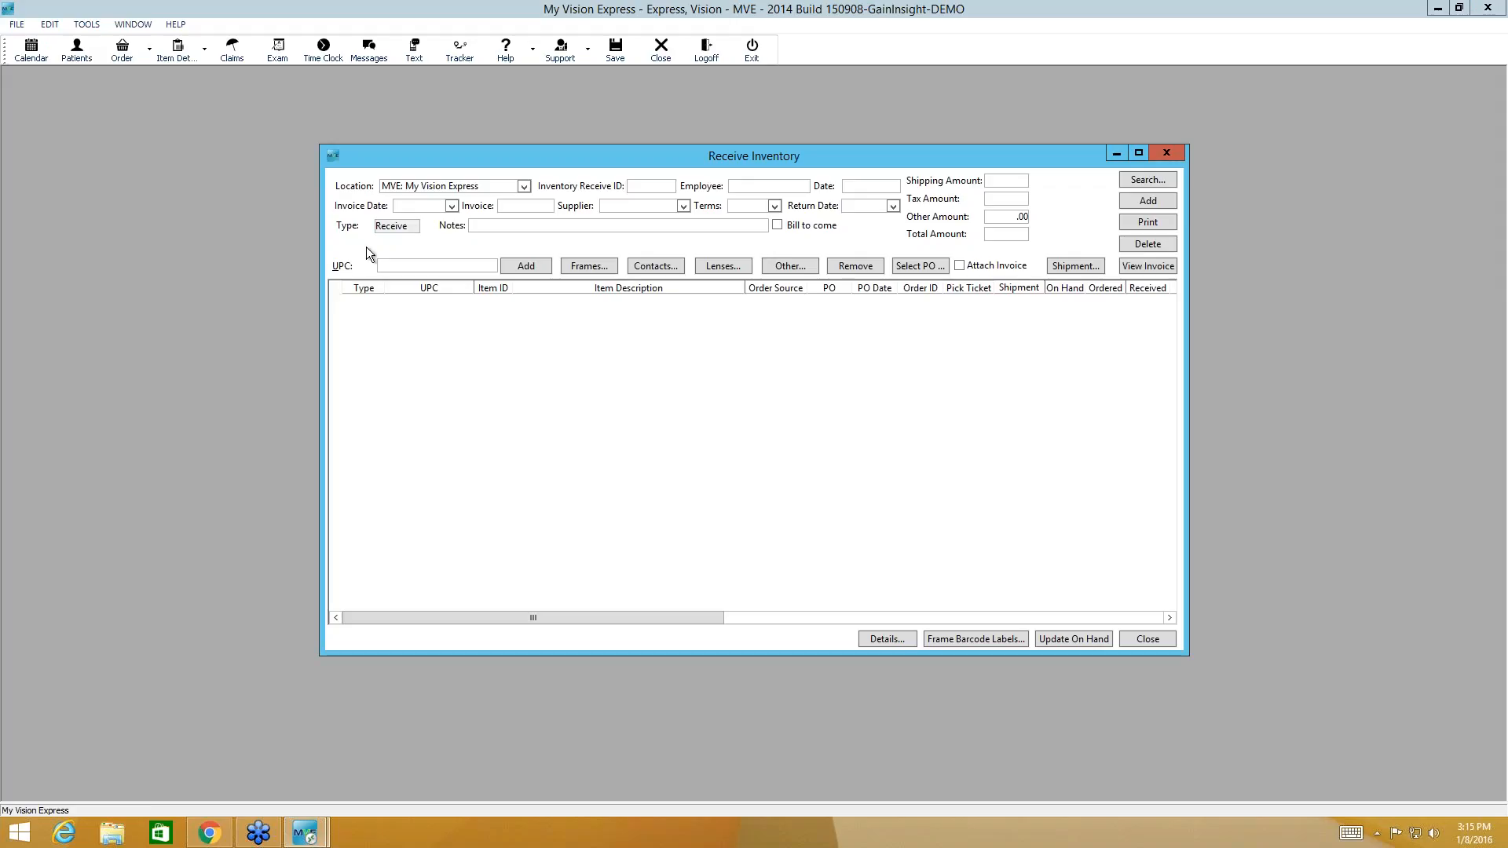
mouse_move(523, 185)
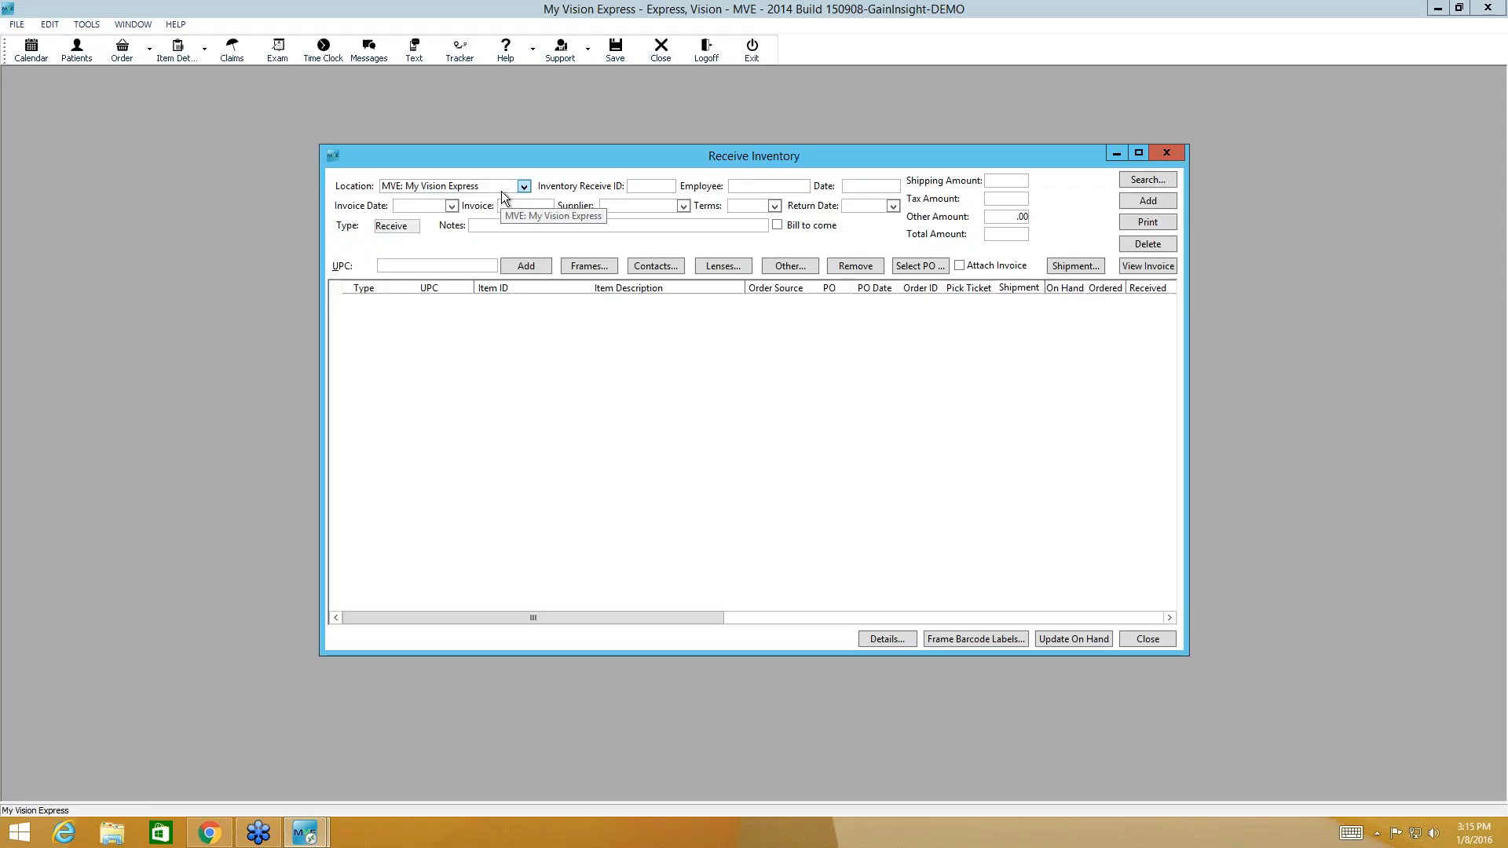
mouse_move(446, 218)
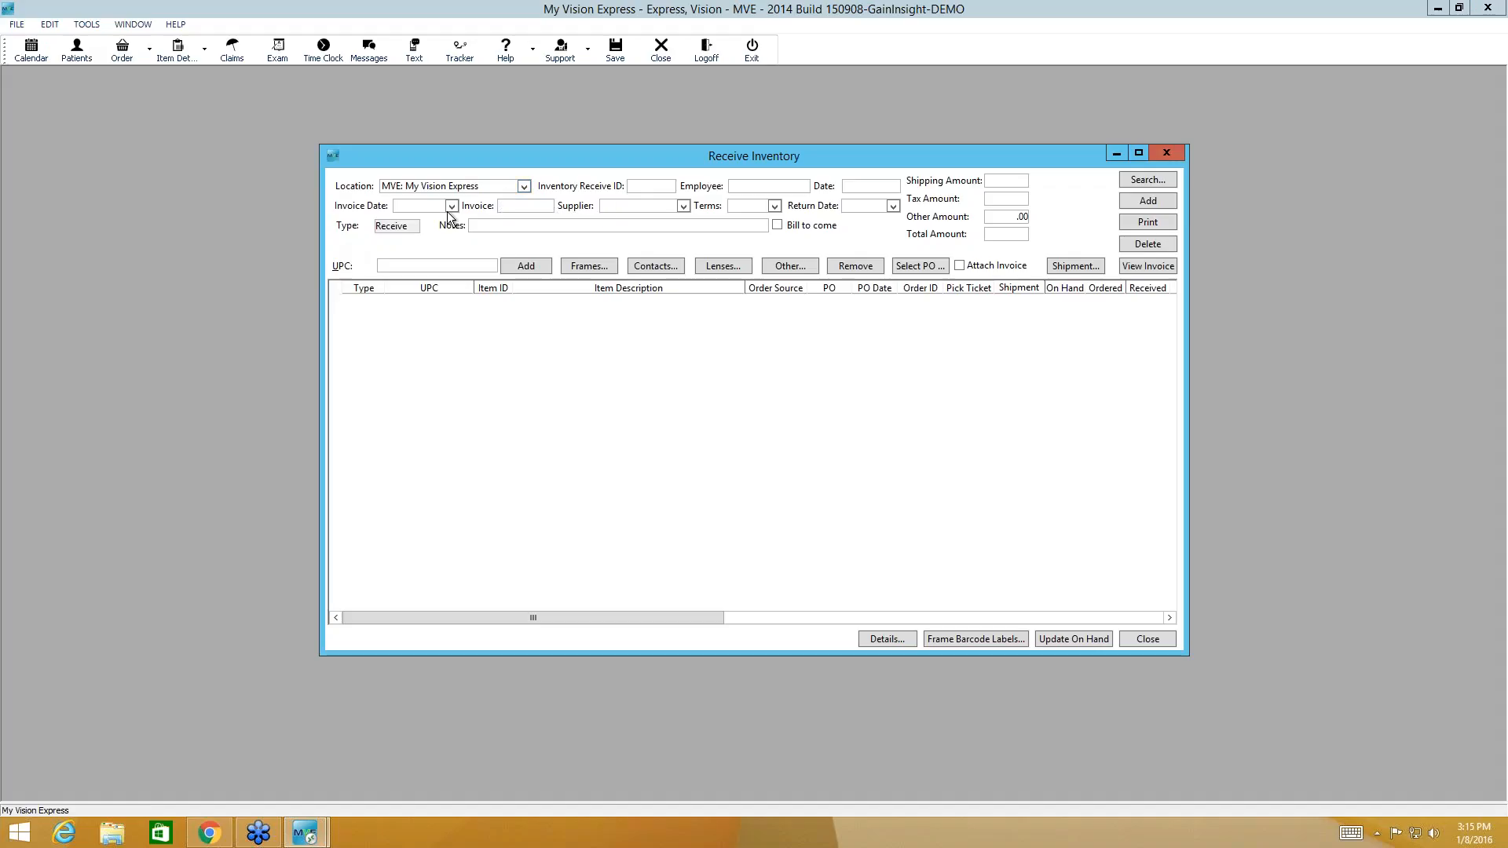
Step: Enter invoice date 01/08/2016, invoice 123456 and supplier ABB Concise on the receipt
left_click(451, 205)
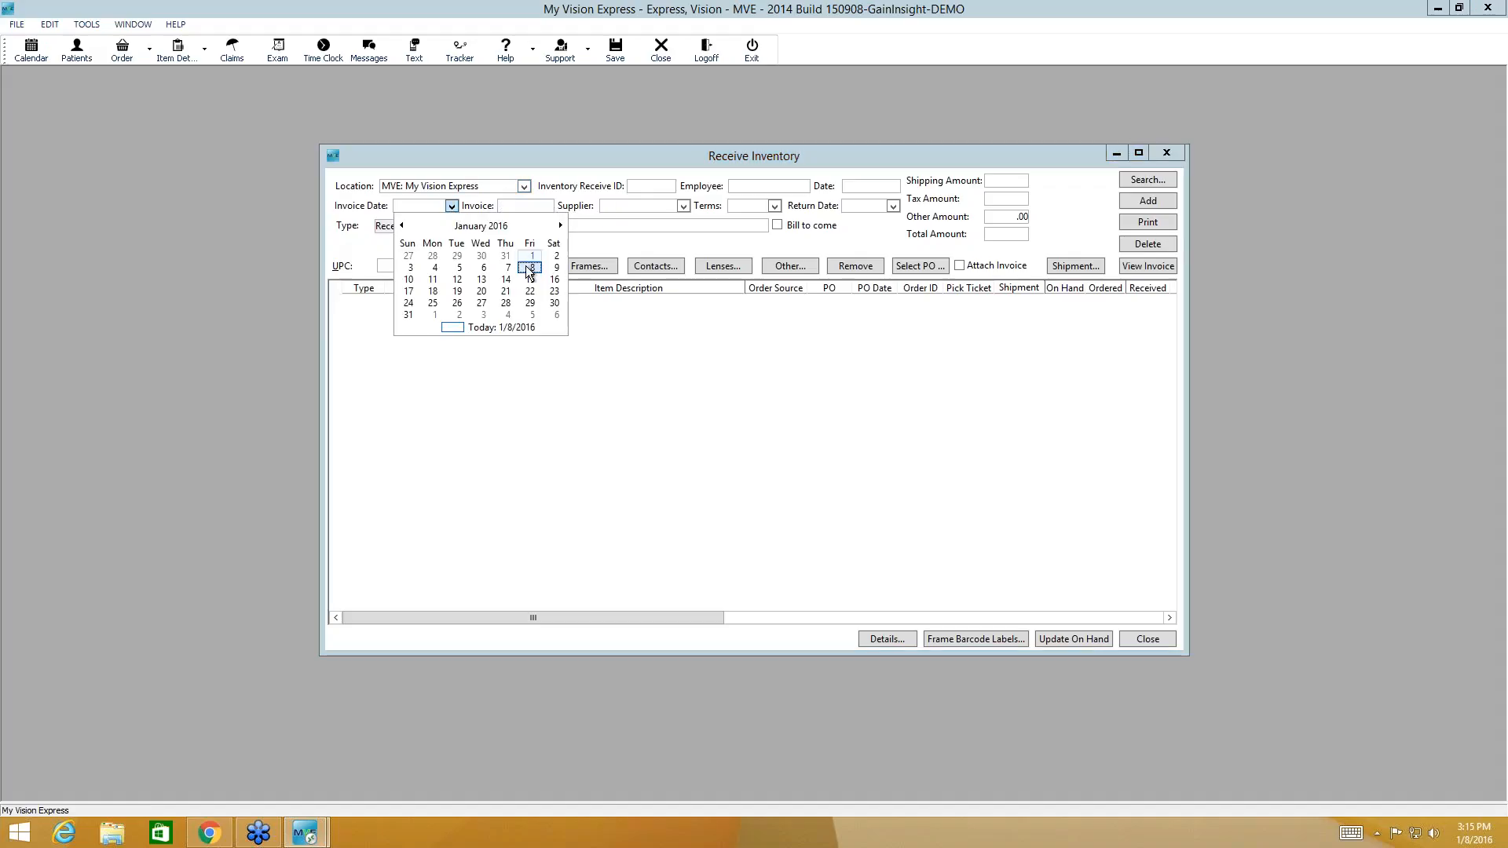
left_click(527, 267)
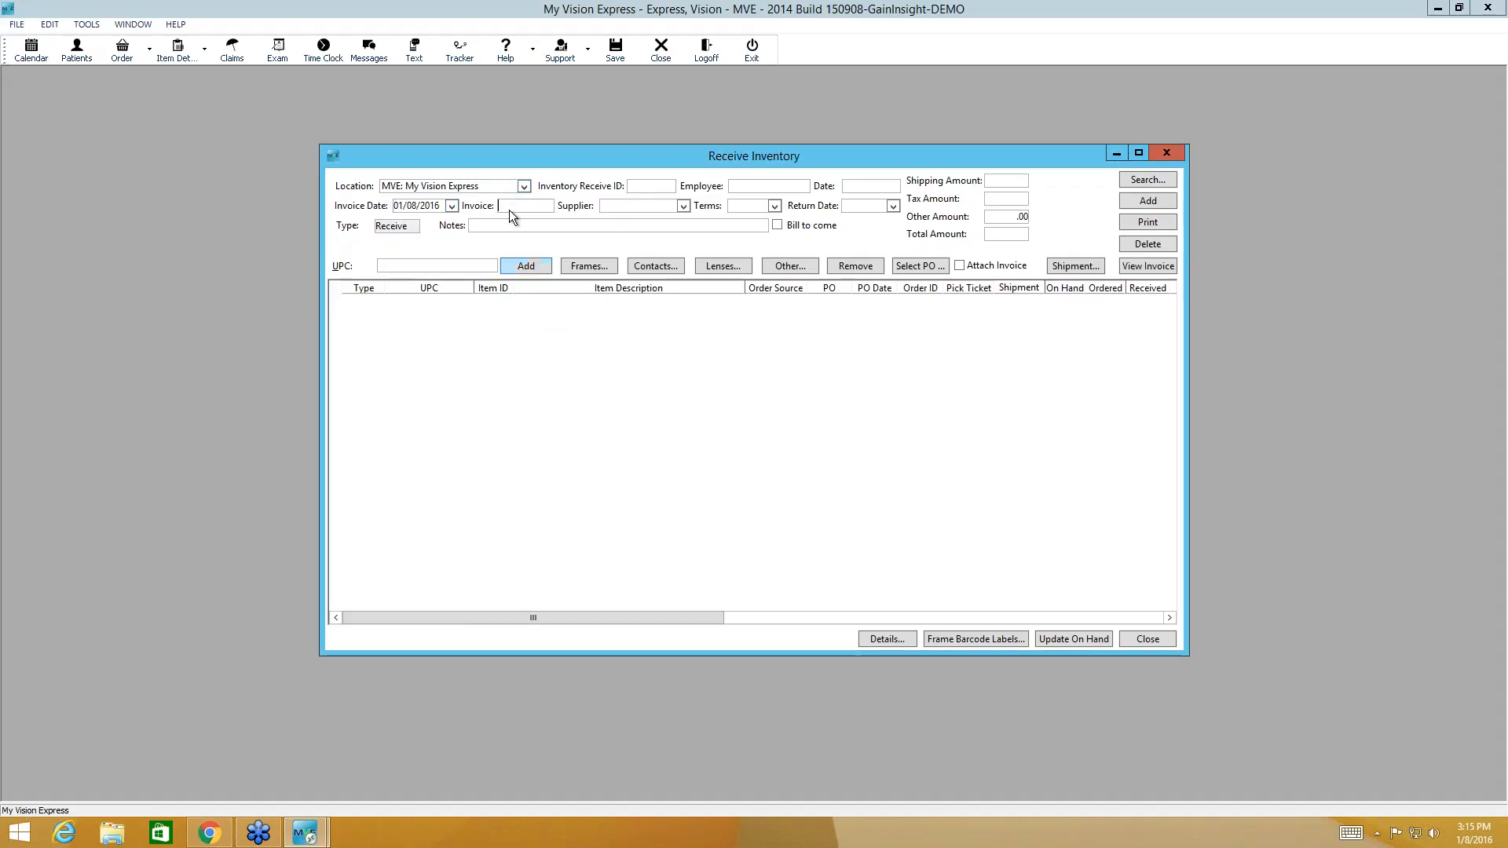
type("123456")
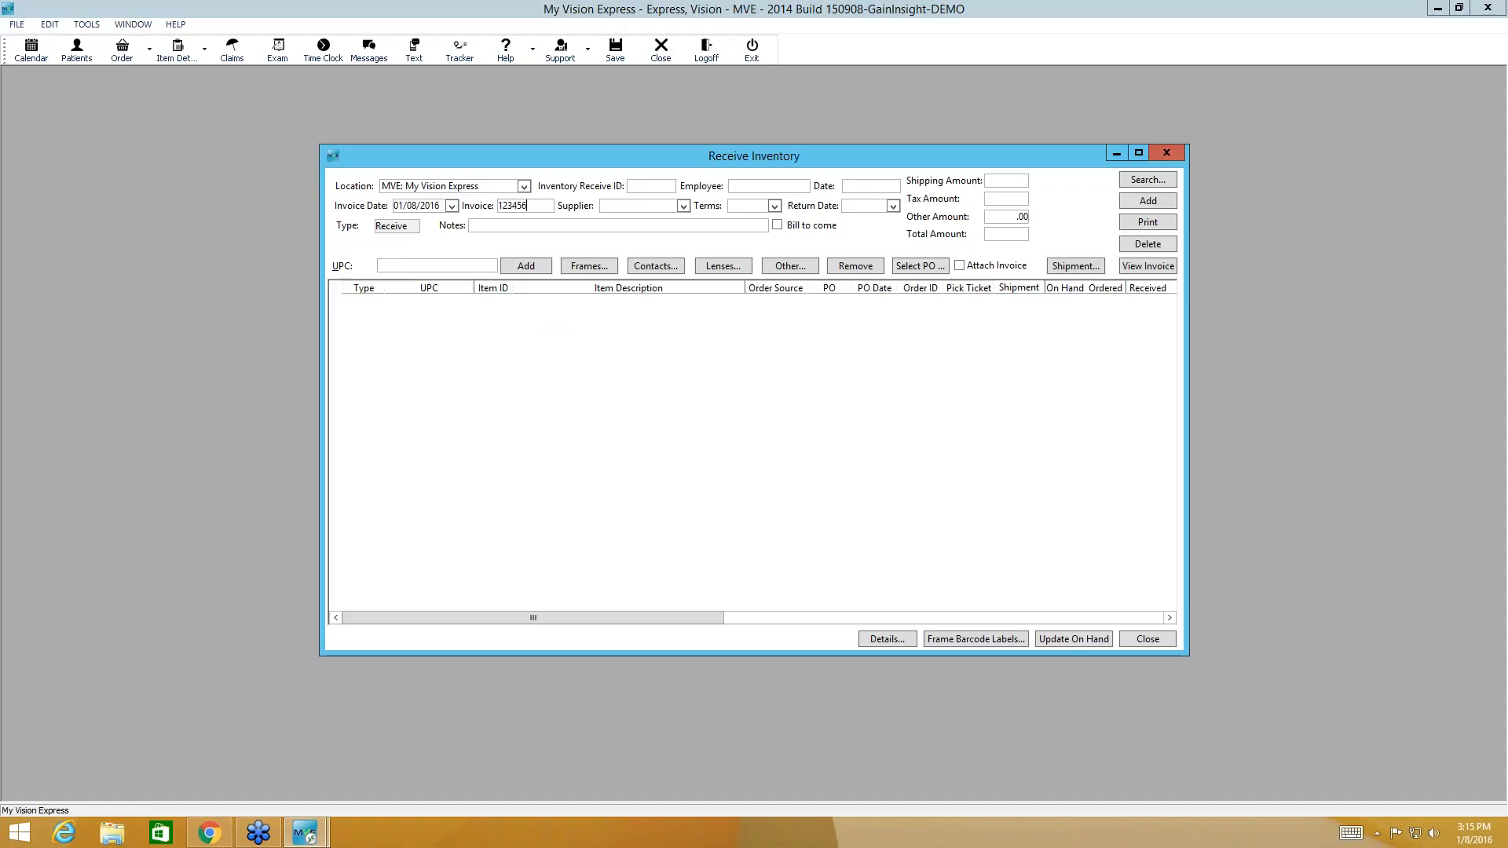
mouse_move(663, 189)
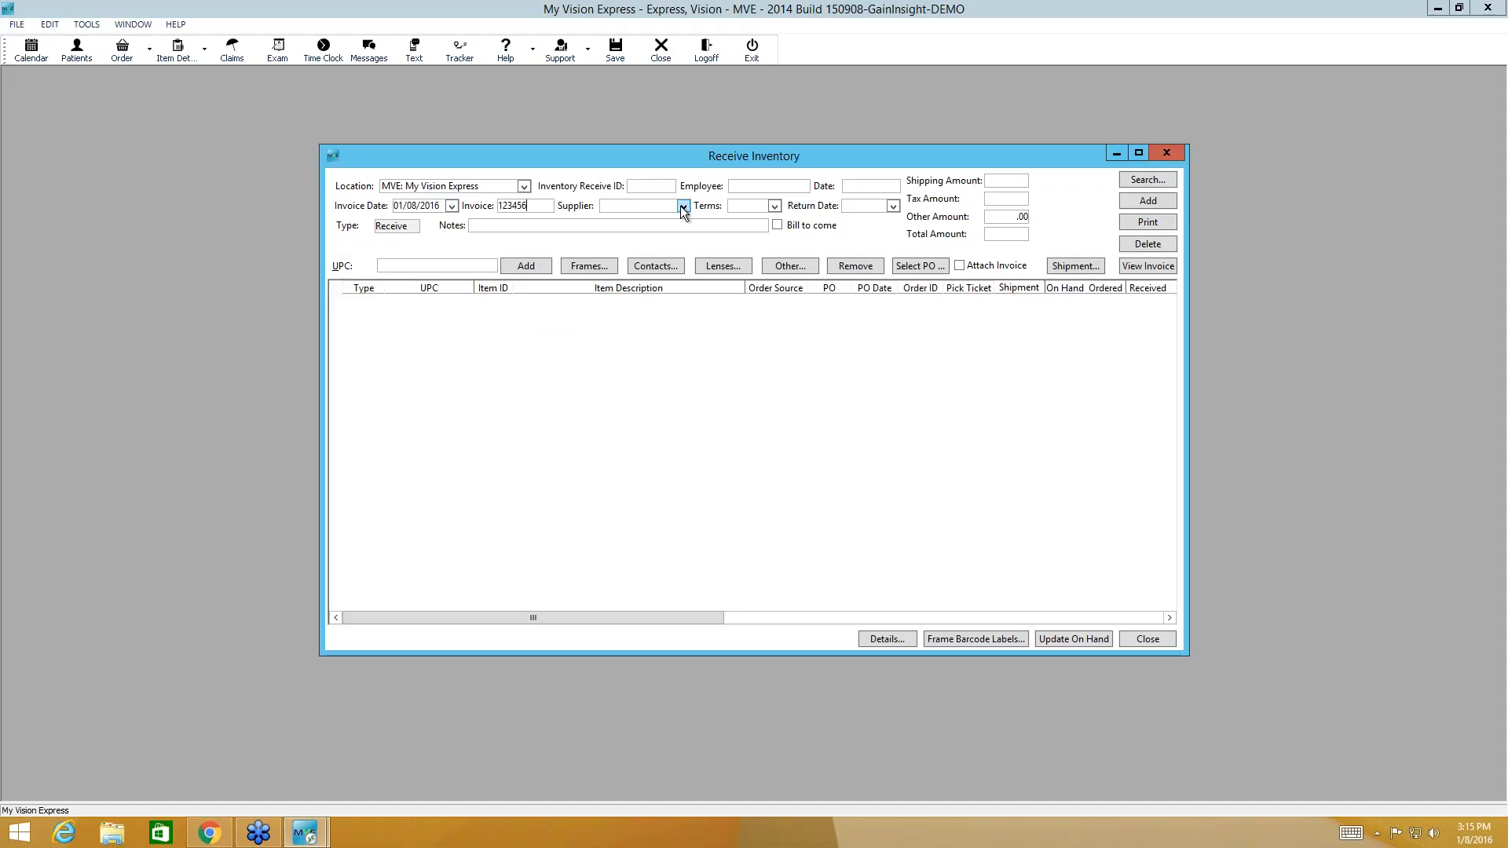
left_click(683, 205)
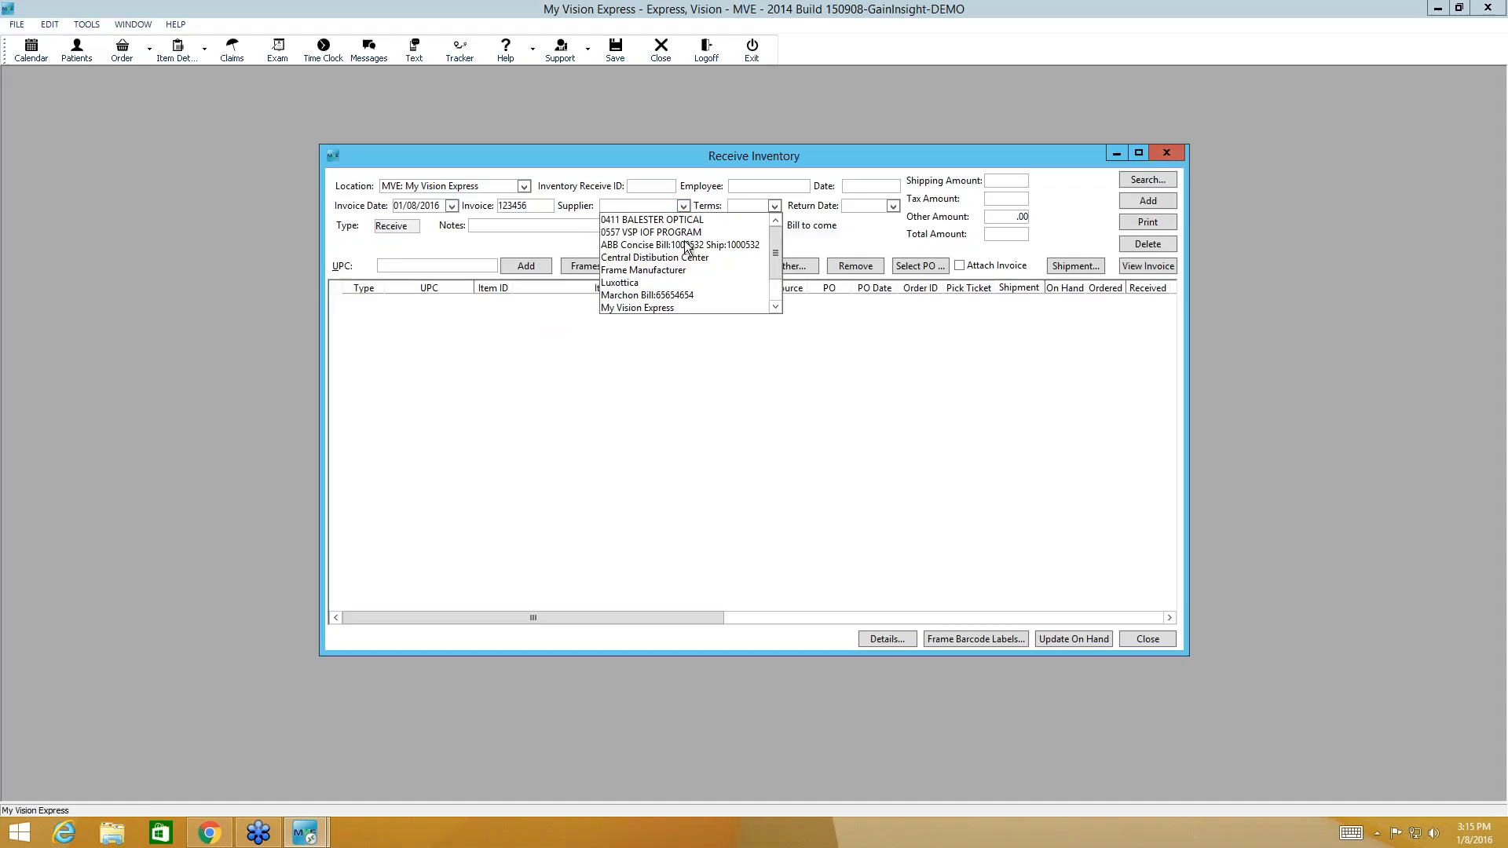
left_click(680, 244)
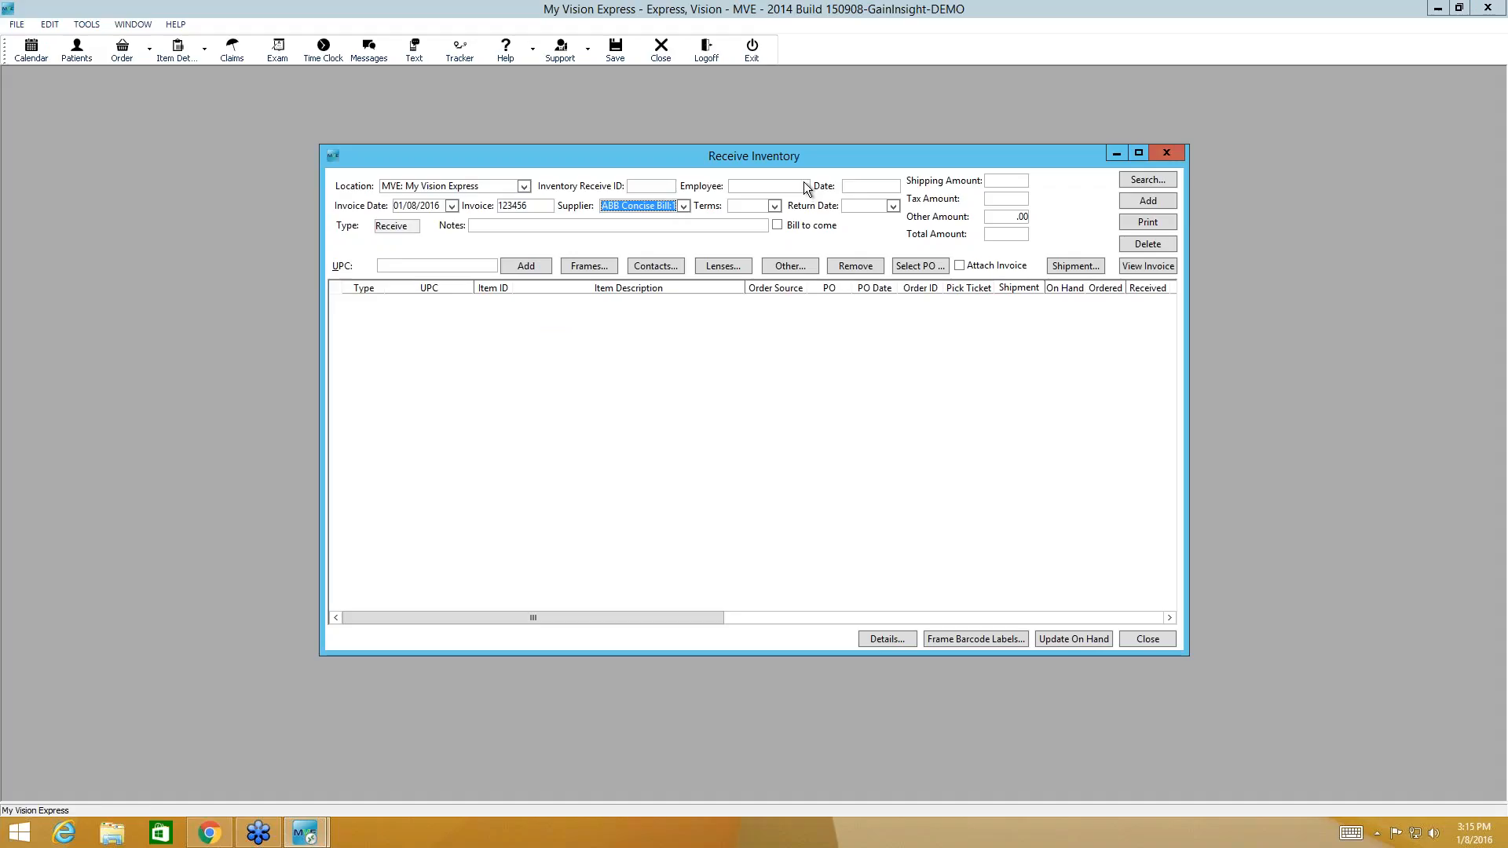
mouse_move(888, 202)
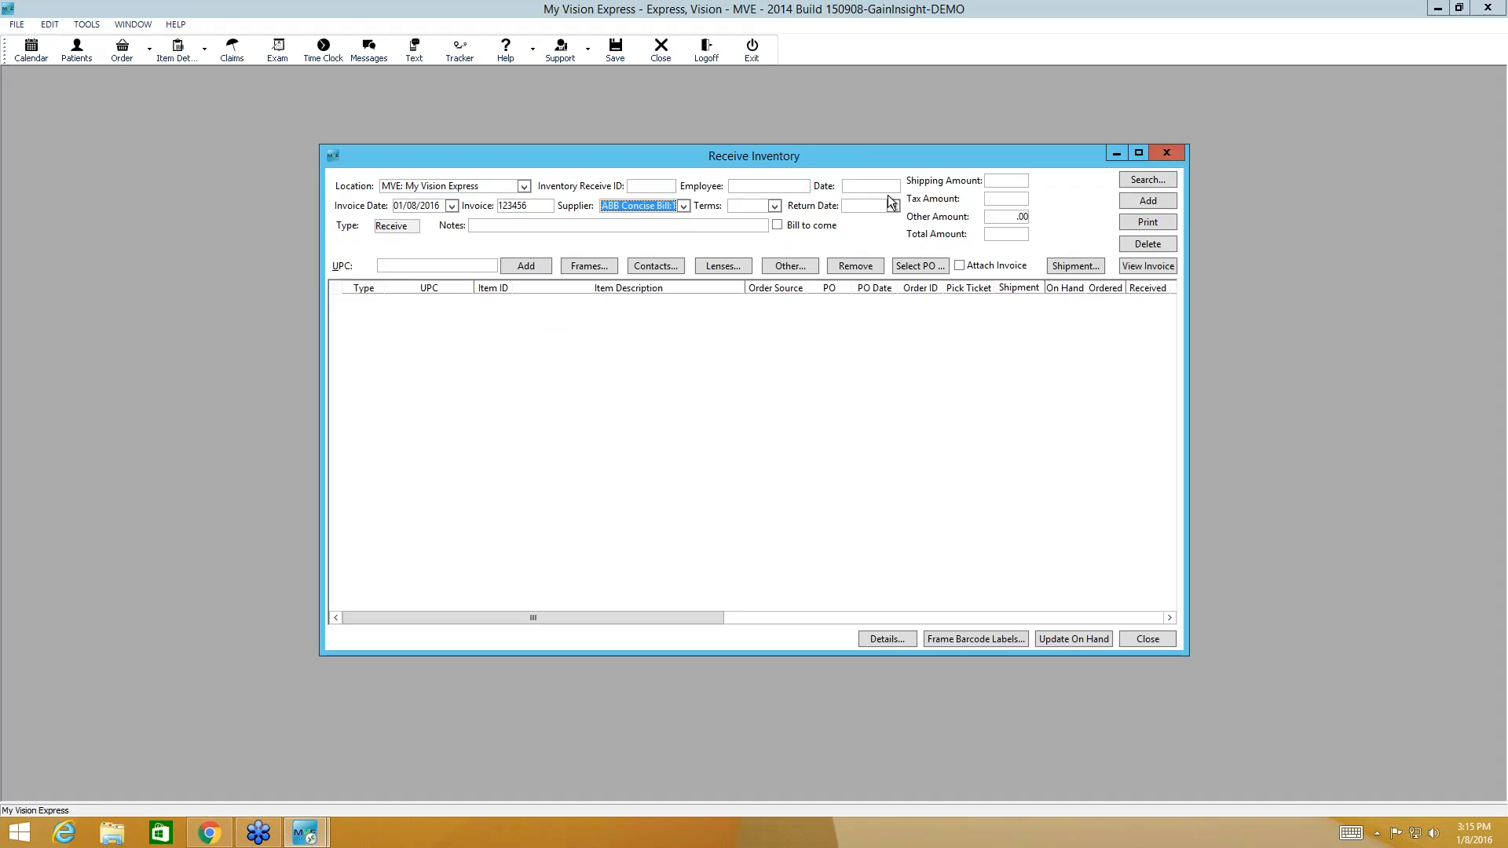
mouse_move(990, 234)
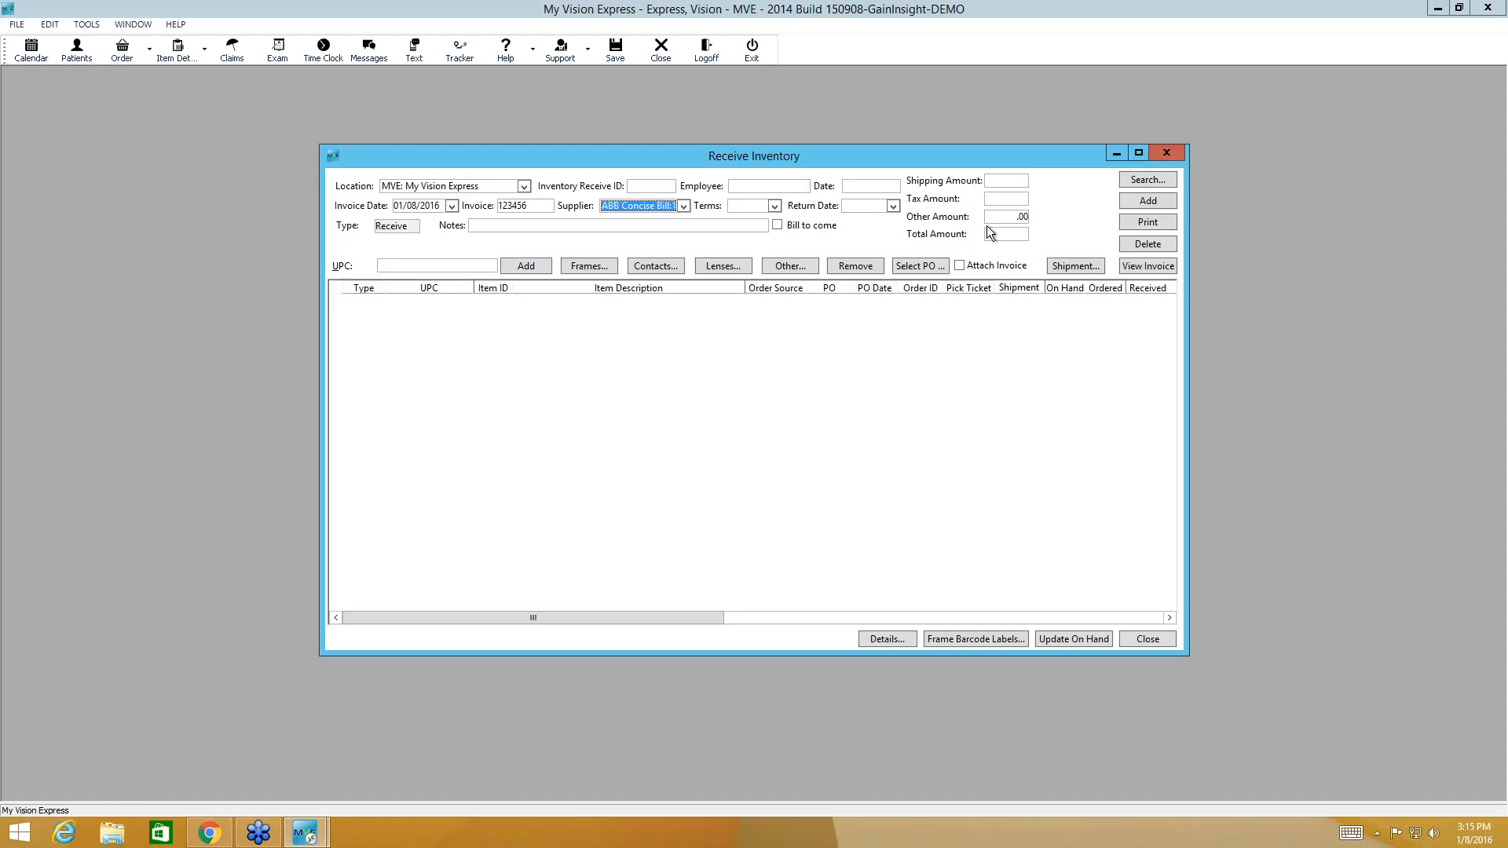
mouse_move(934, 242)
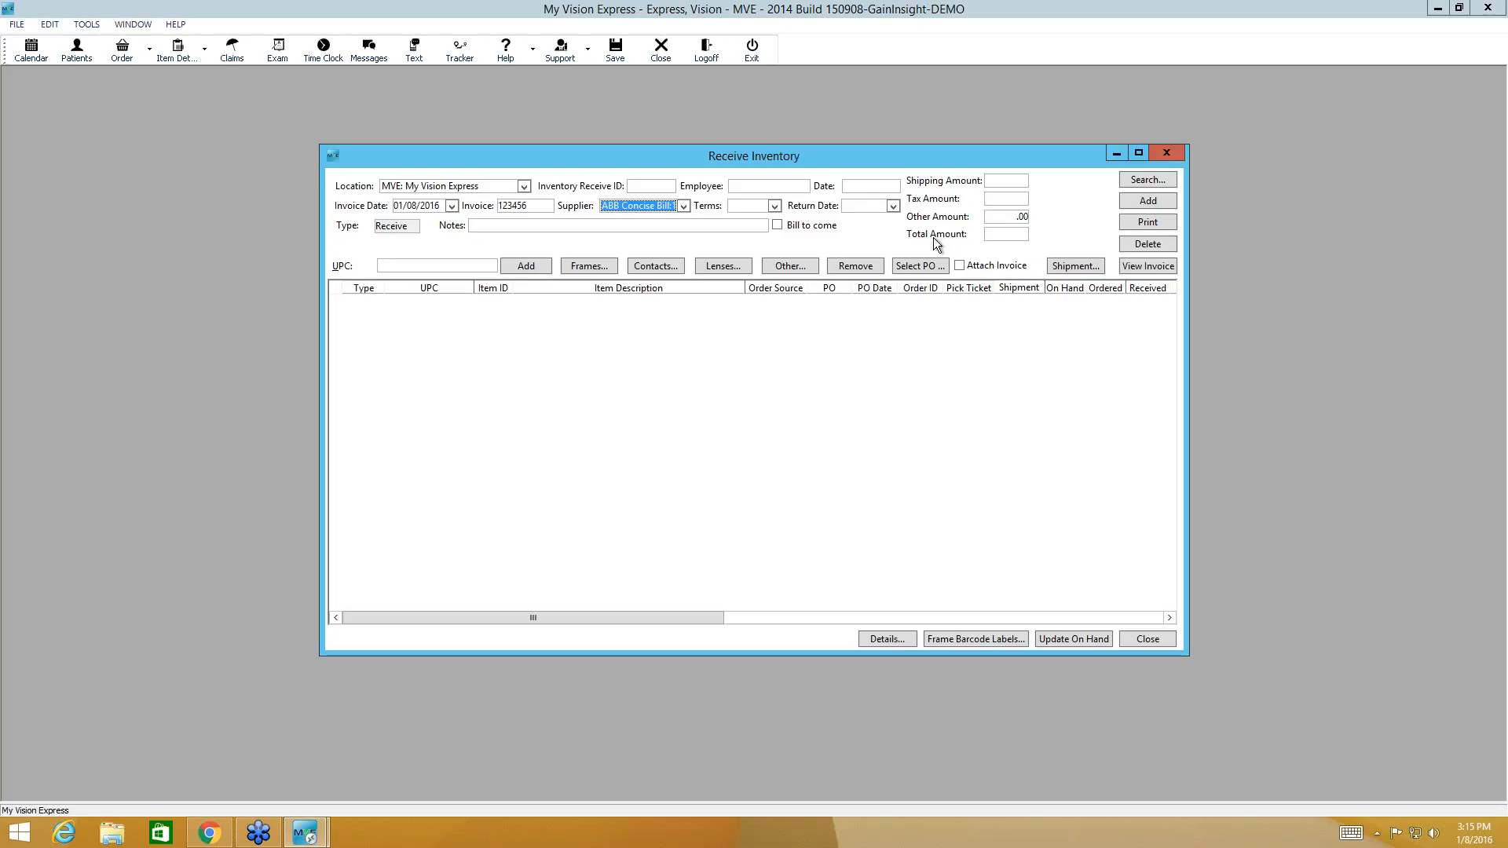
mouse_move(948, 215)
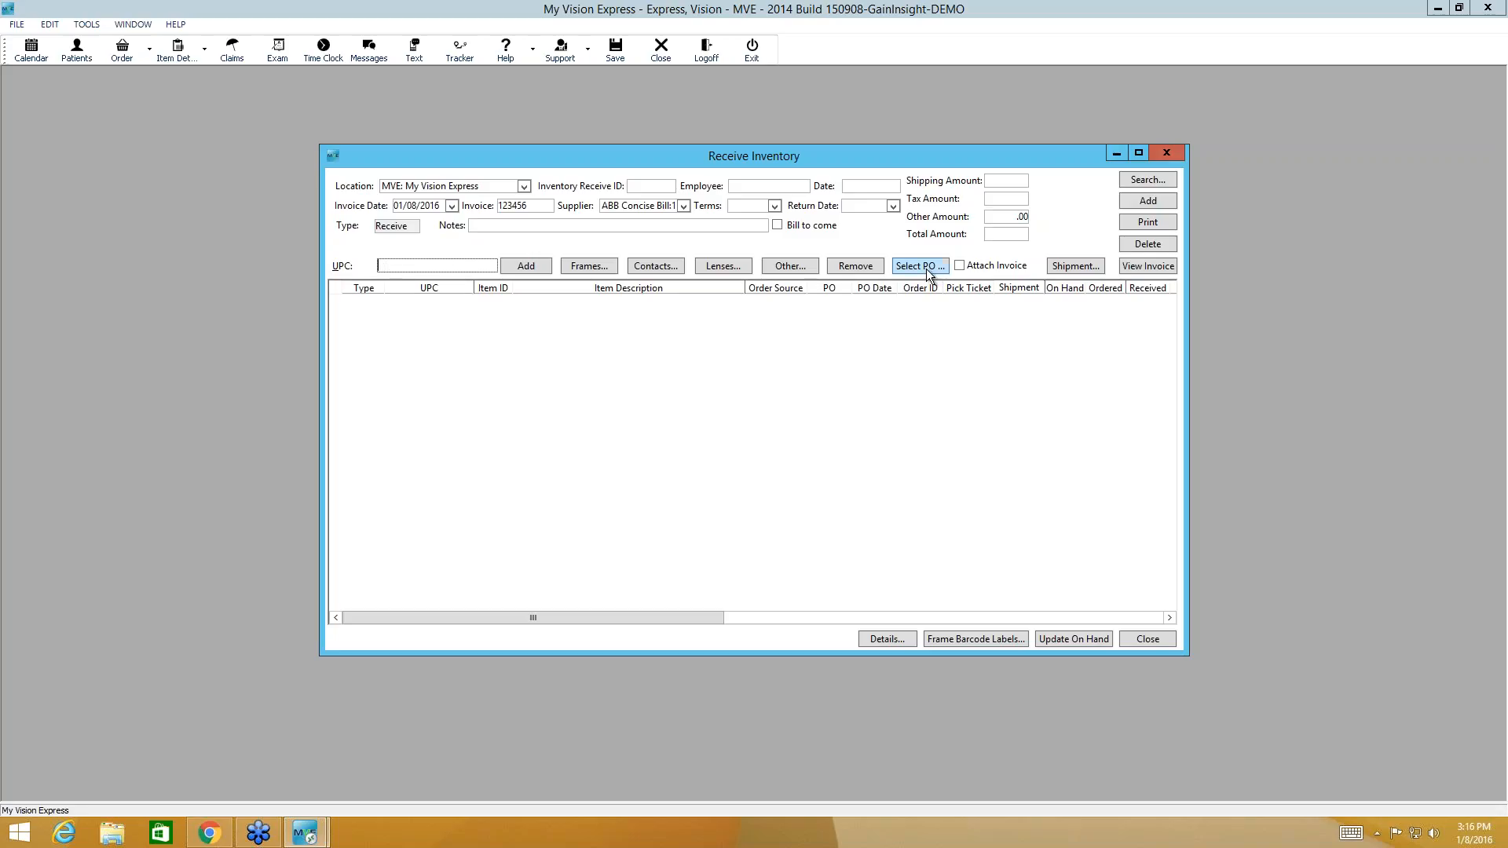
Step: Pick pending purchase order 147 from ABB Concise for receipt 177
left_click(918, 266)
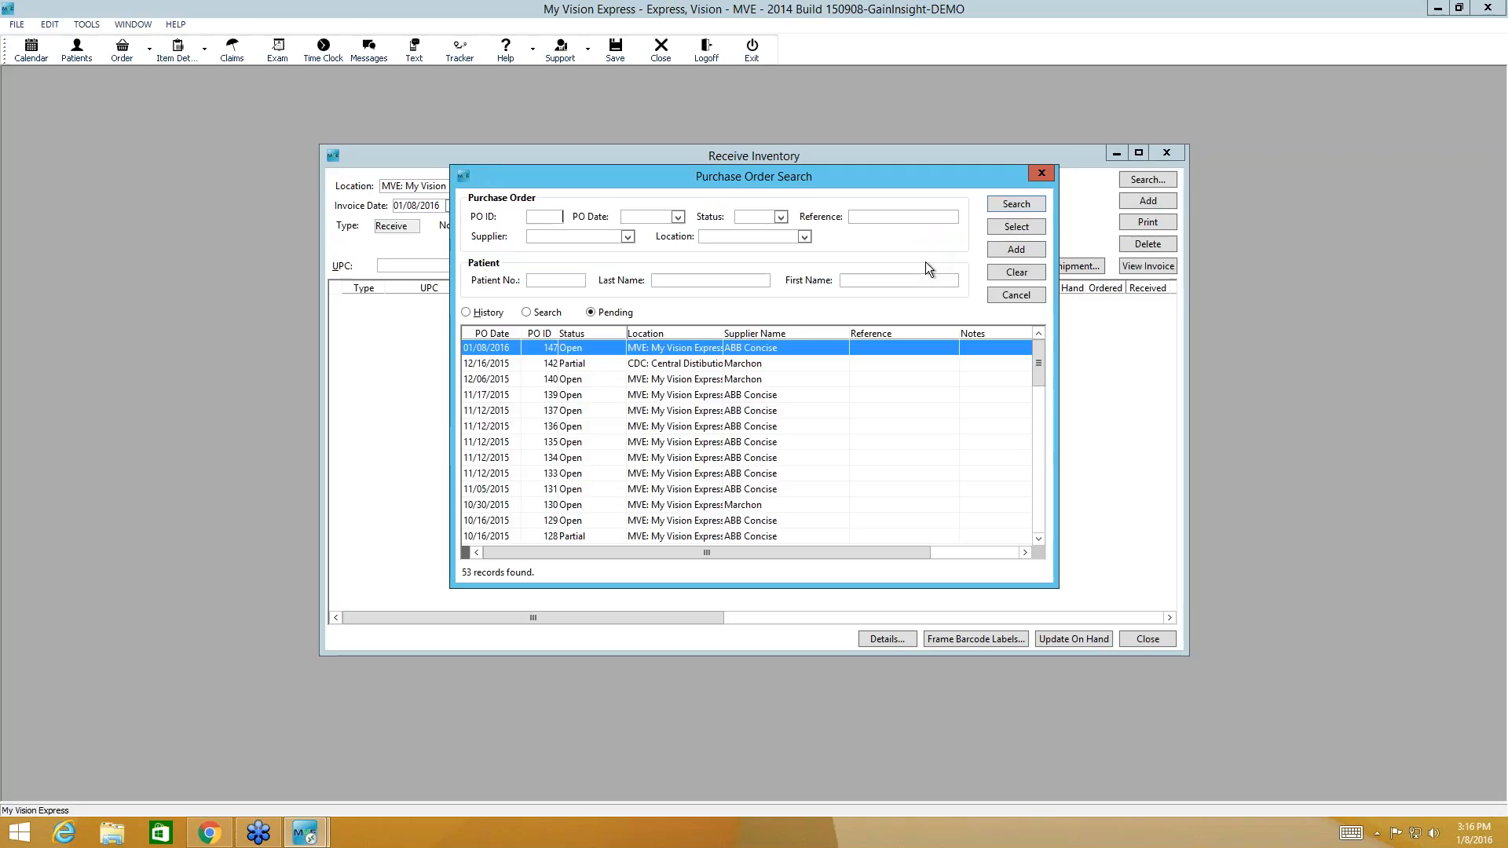
mouse_move(871, 346)
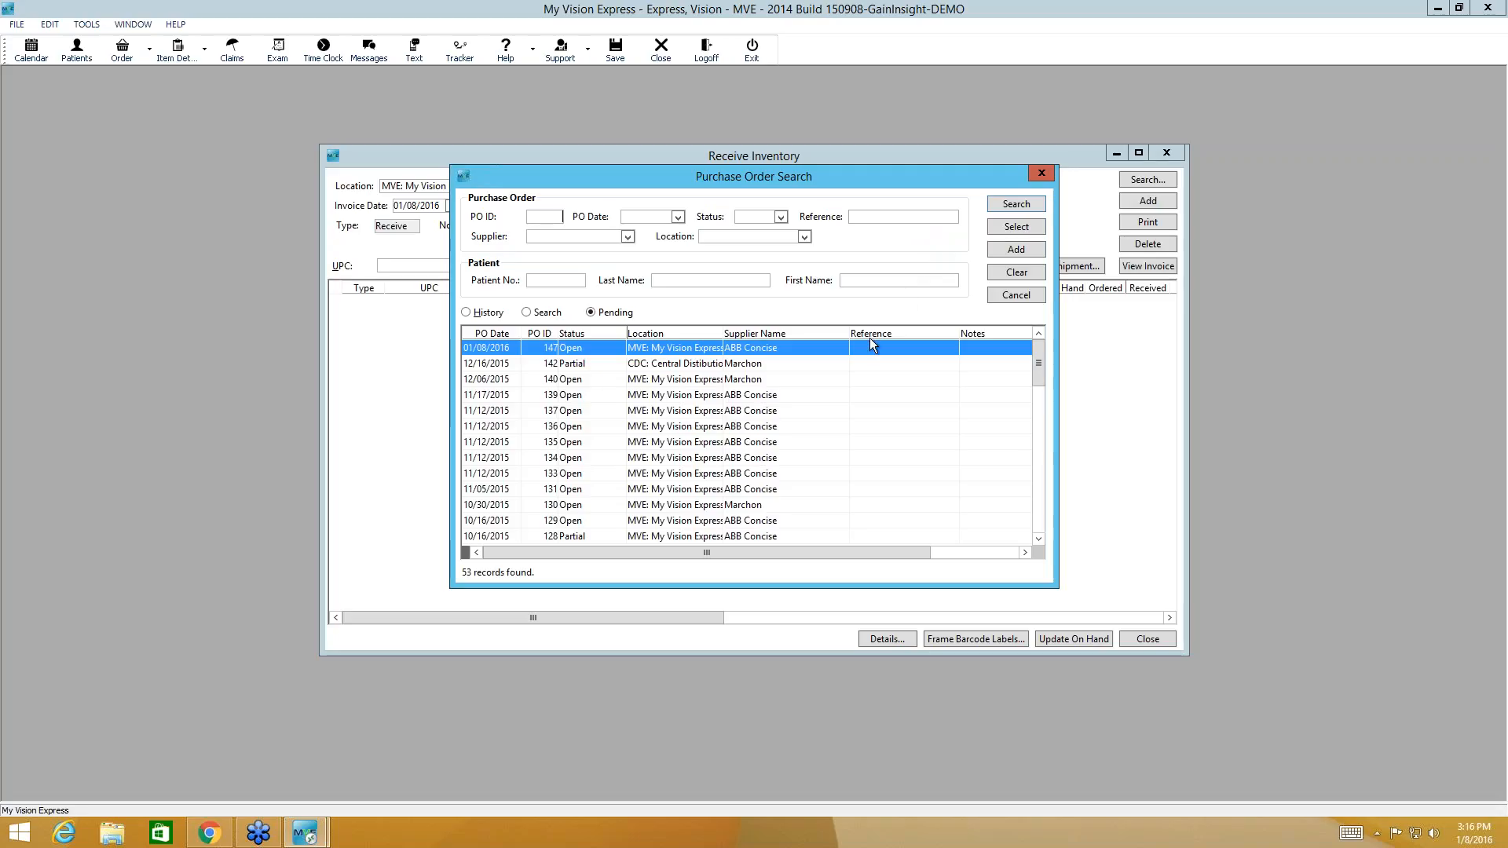
mouse_move(596, 449)
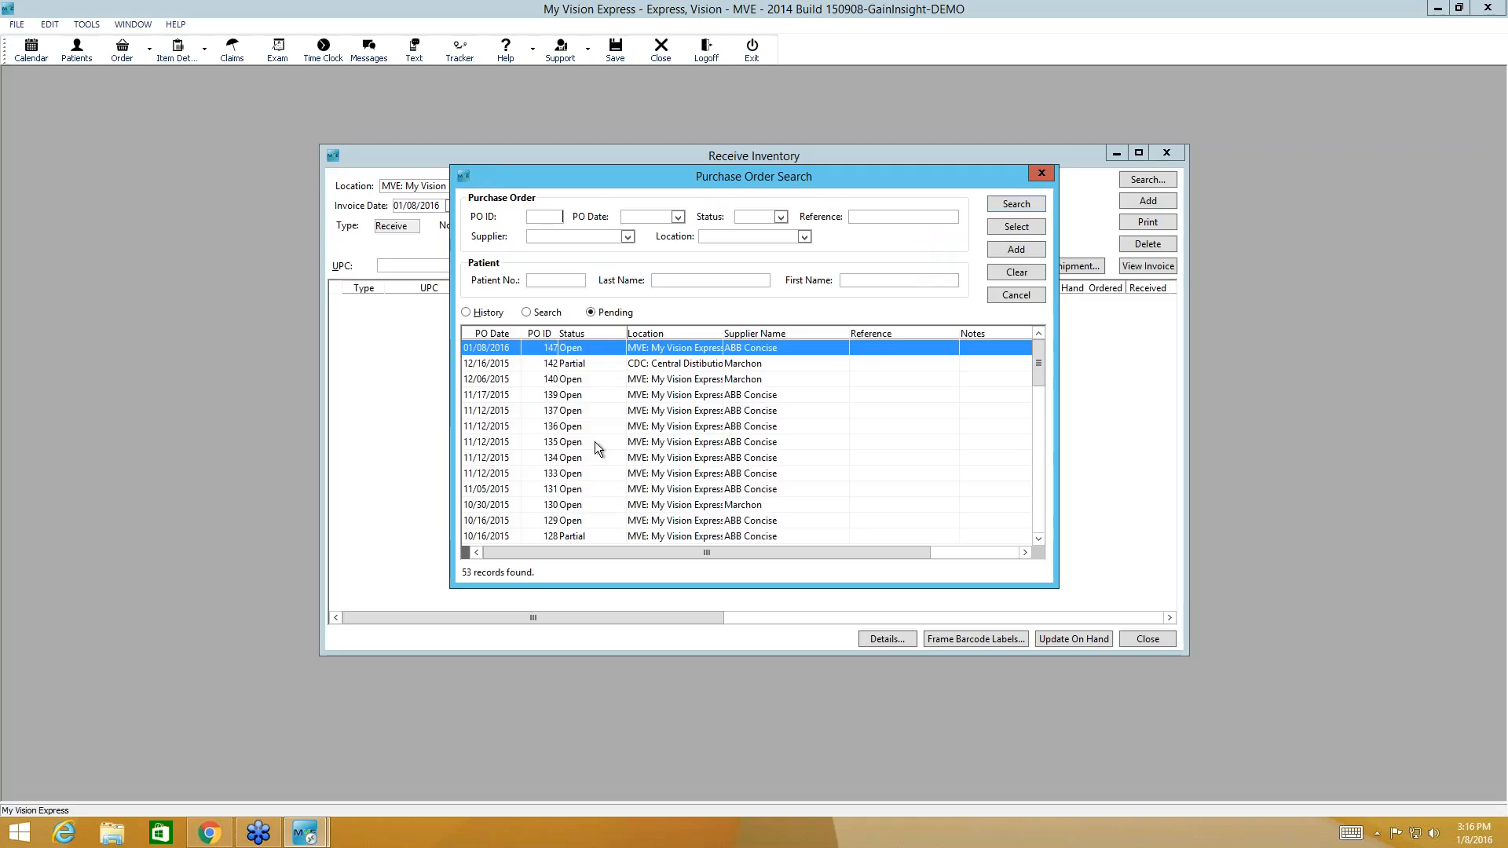
mouse_move(616, 411)
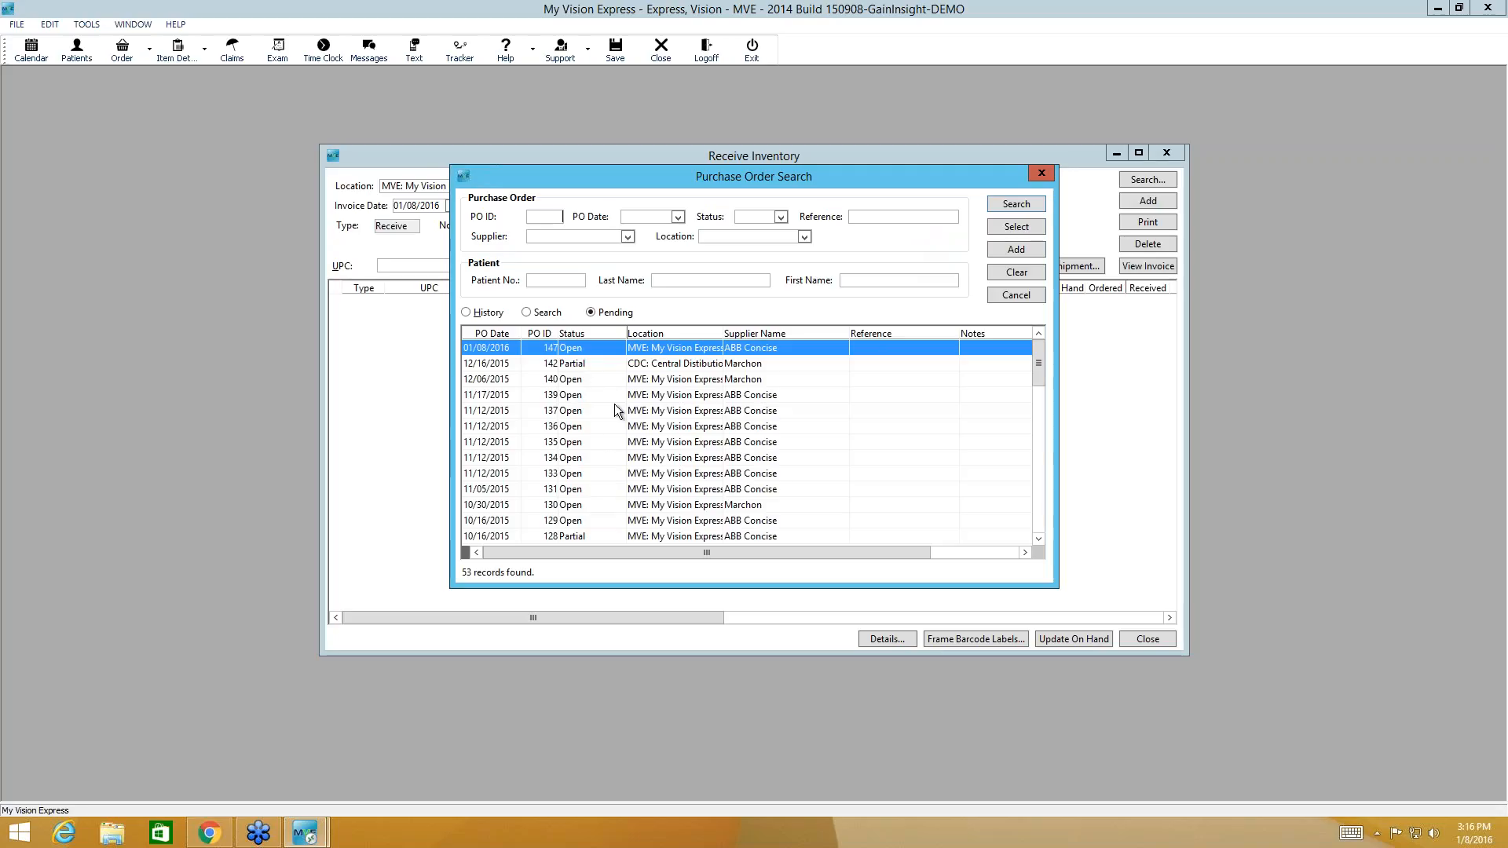
mouse_move(695, 236)
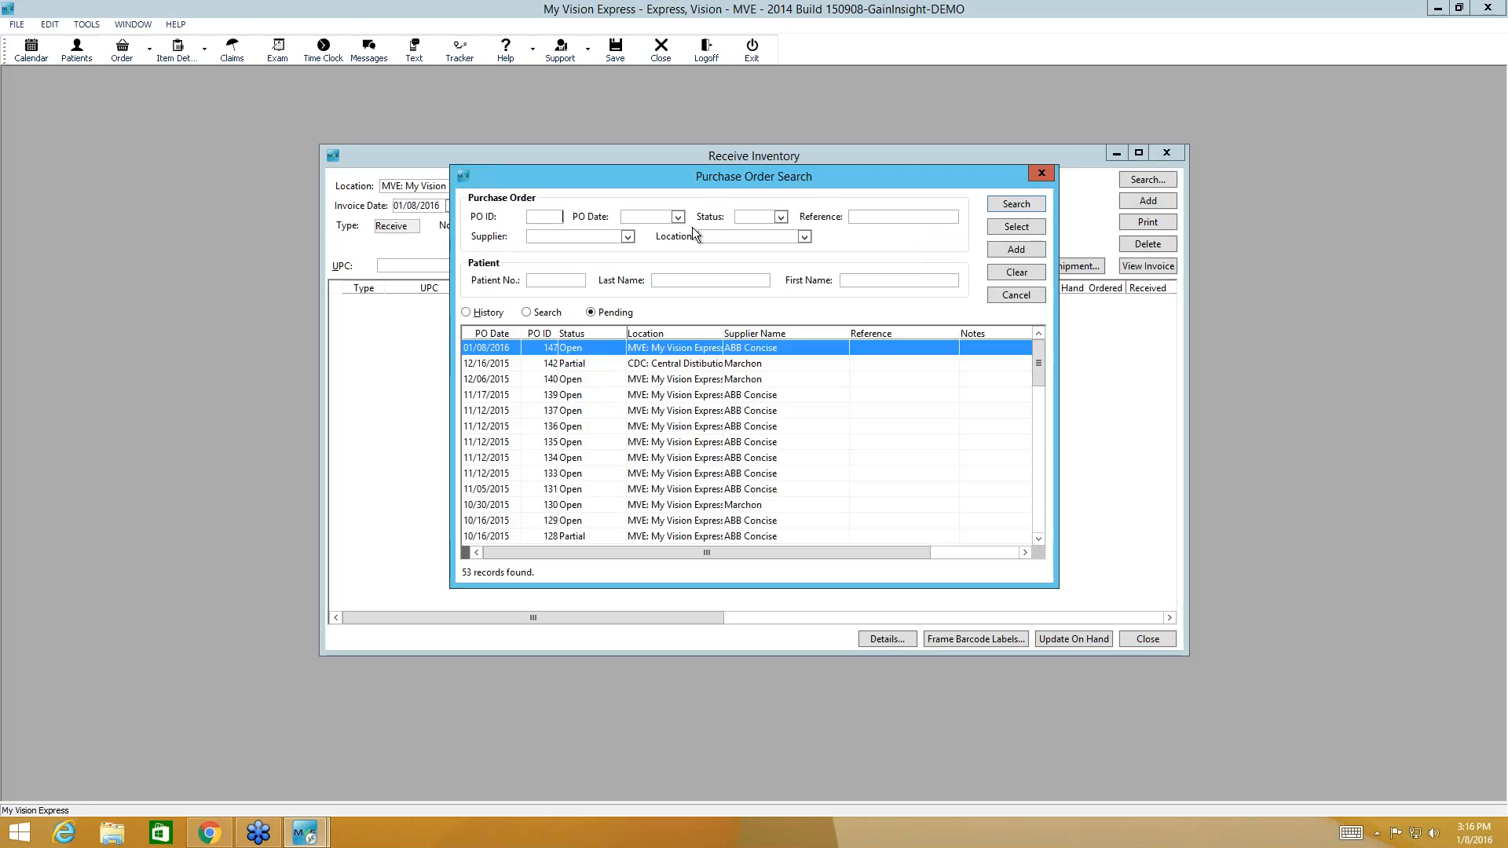
mouse_move(790, 252)
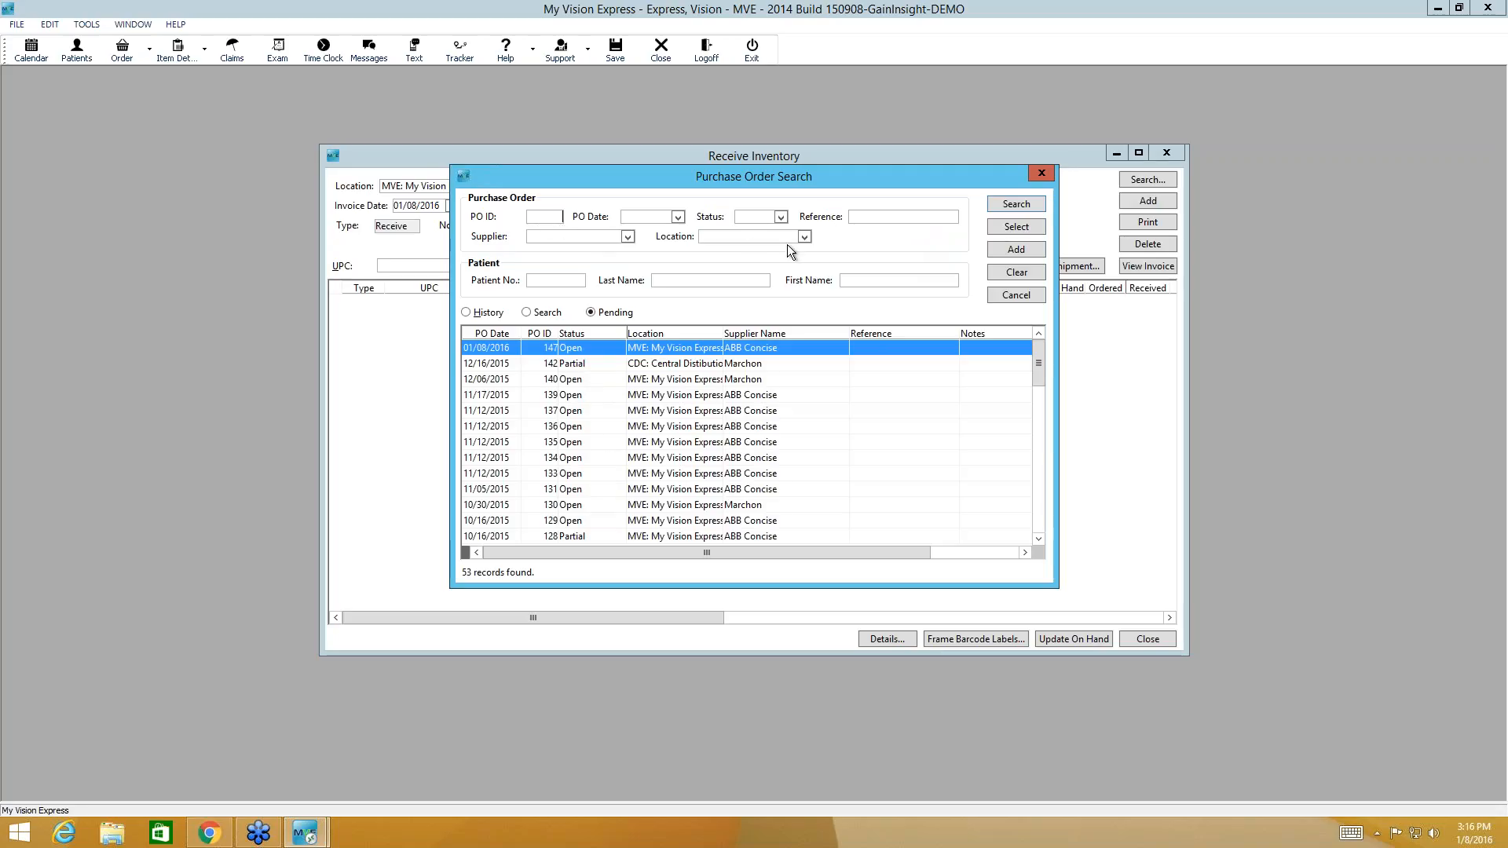
mouse_move(576, 360)
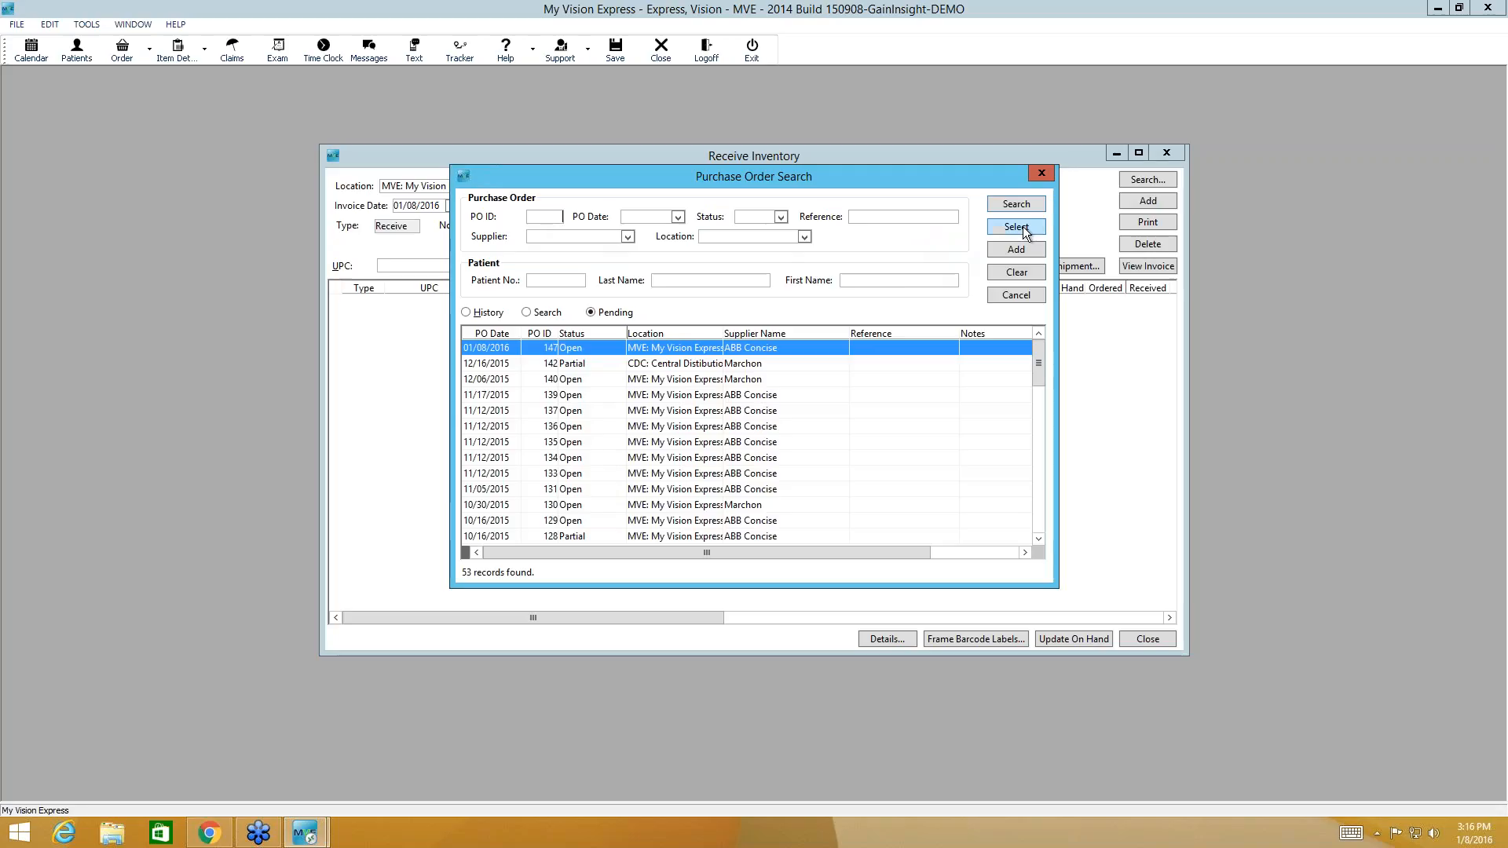
left_click(1016, 227)
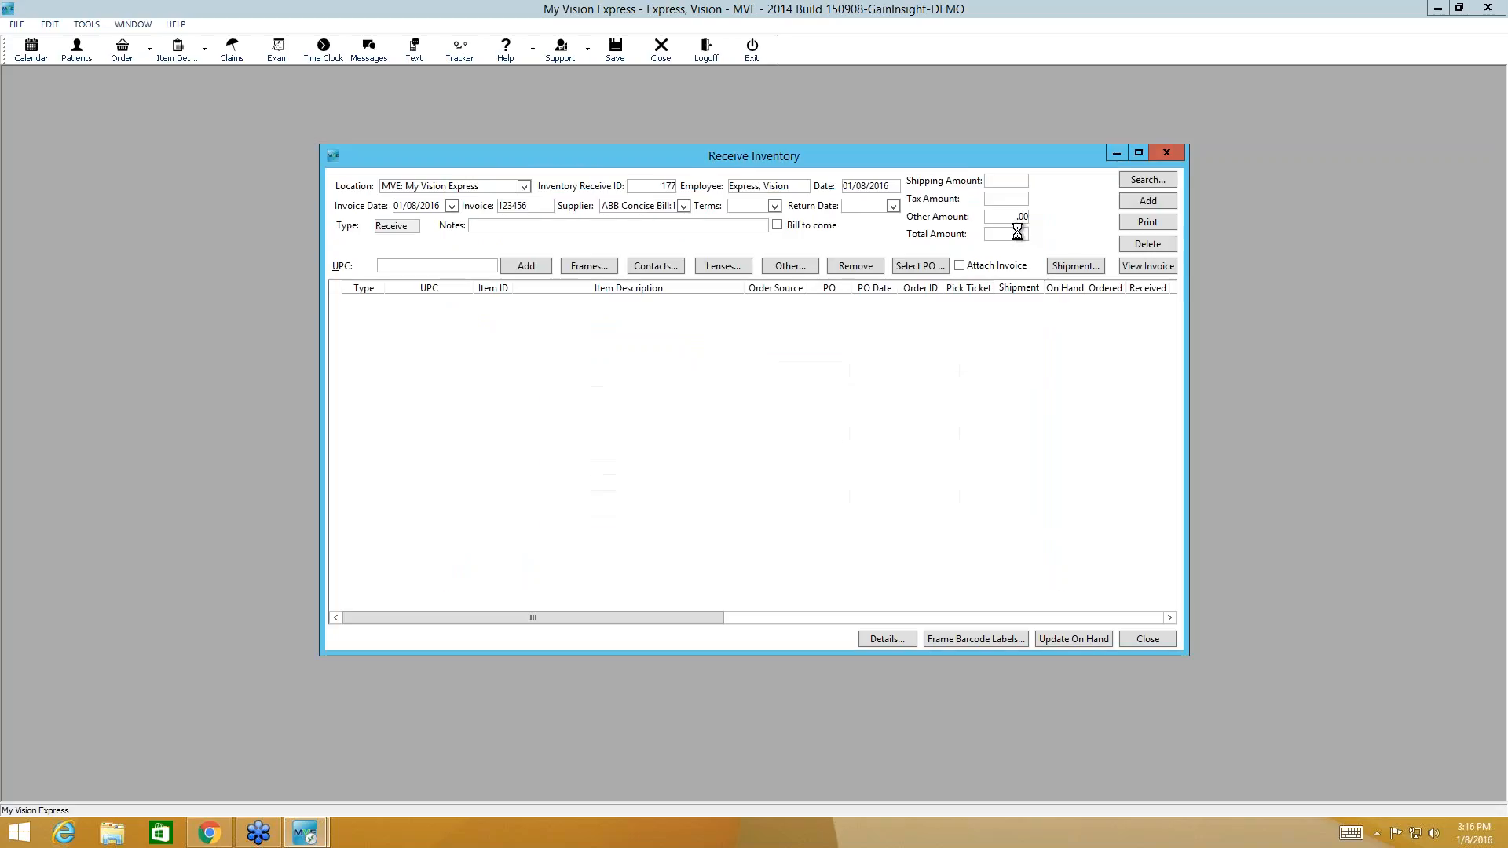
Step: Enter received quantities on PO 147's first six contact lens lines, checking item descriptions
left_click(915, 265)
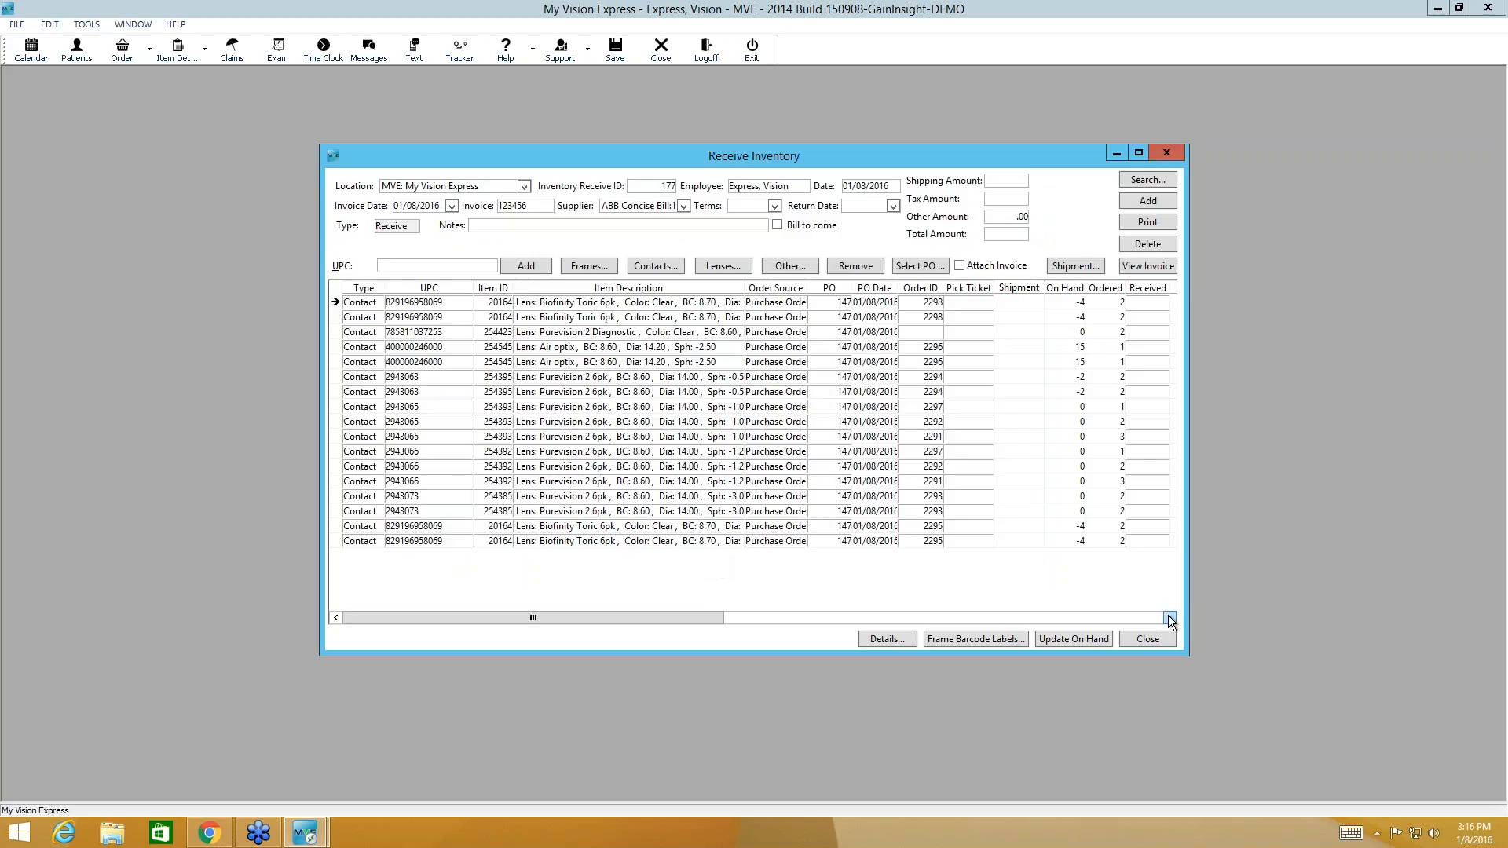
left_click(1170, 617)
type("2")
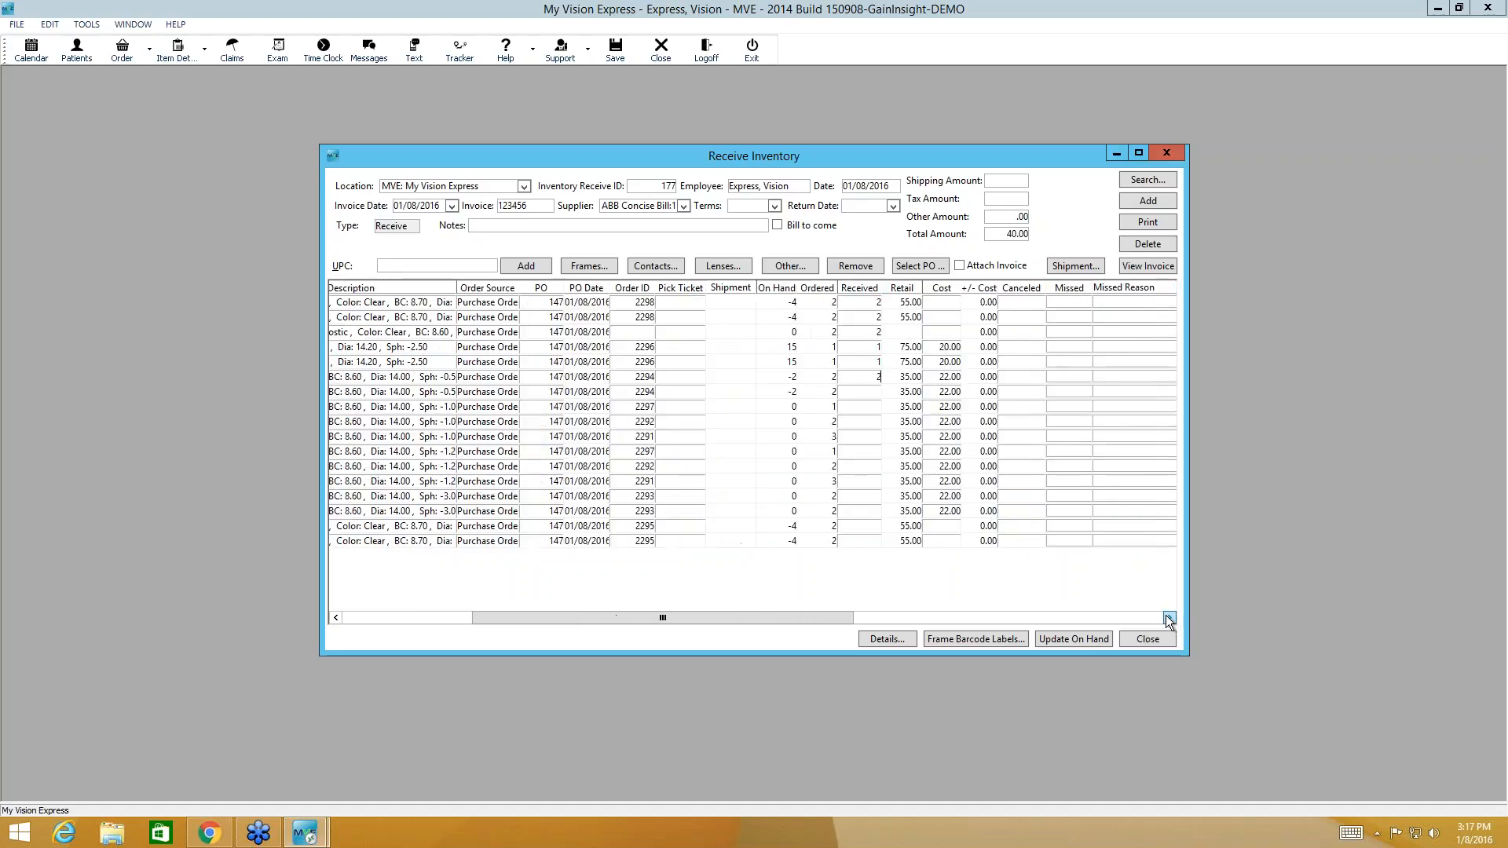
left_click(1169, 617)
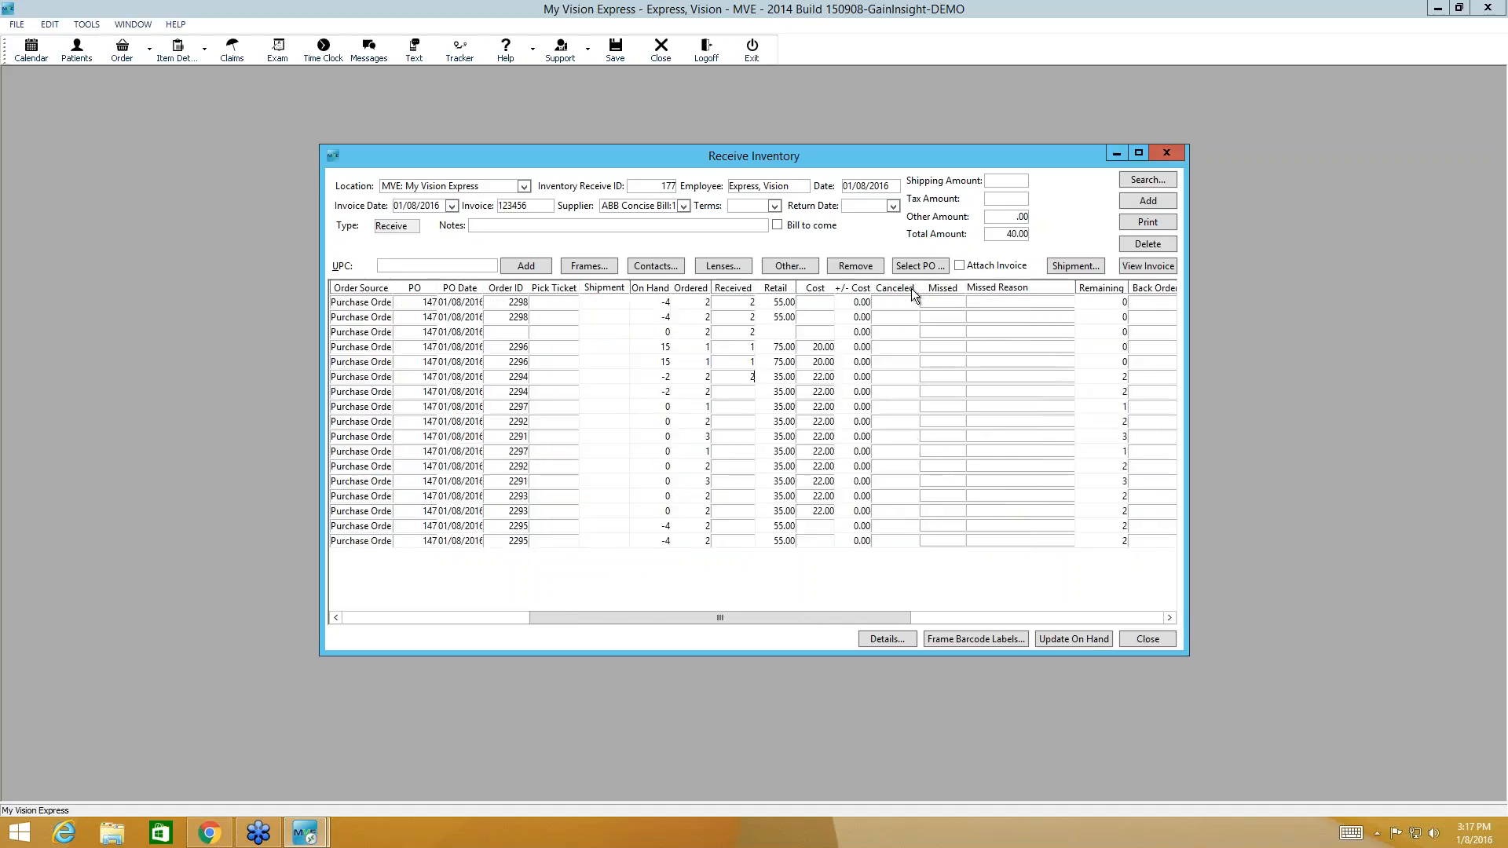
mouse_move(921, 429)
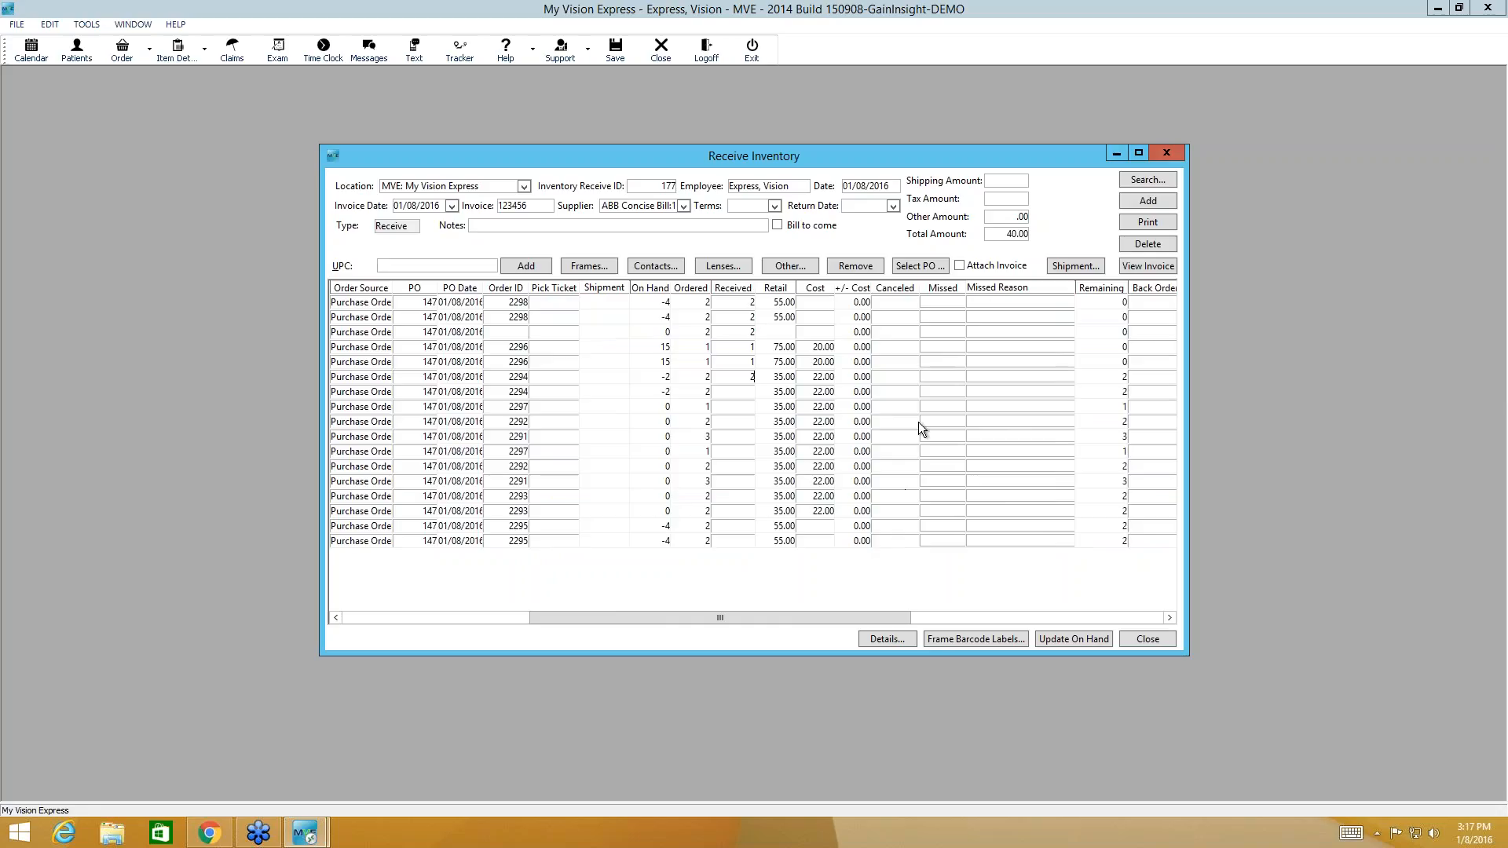
mouse_move(951, 431)
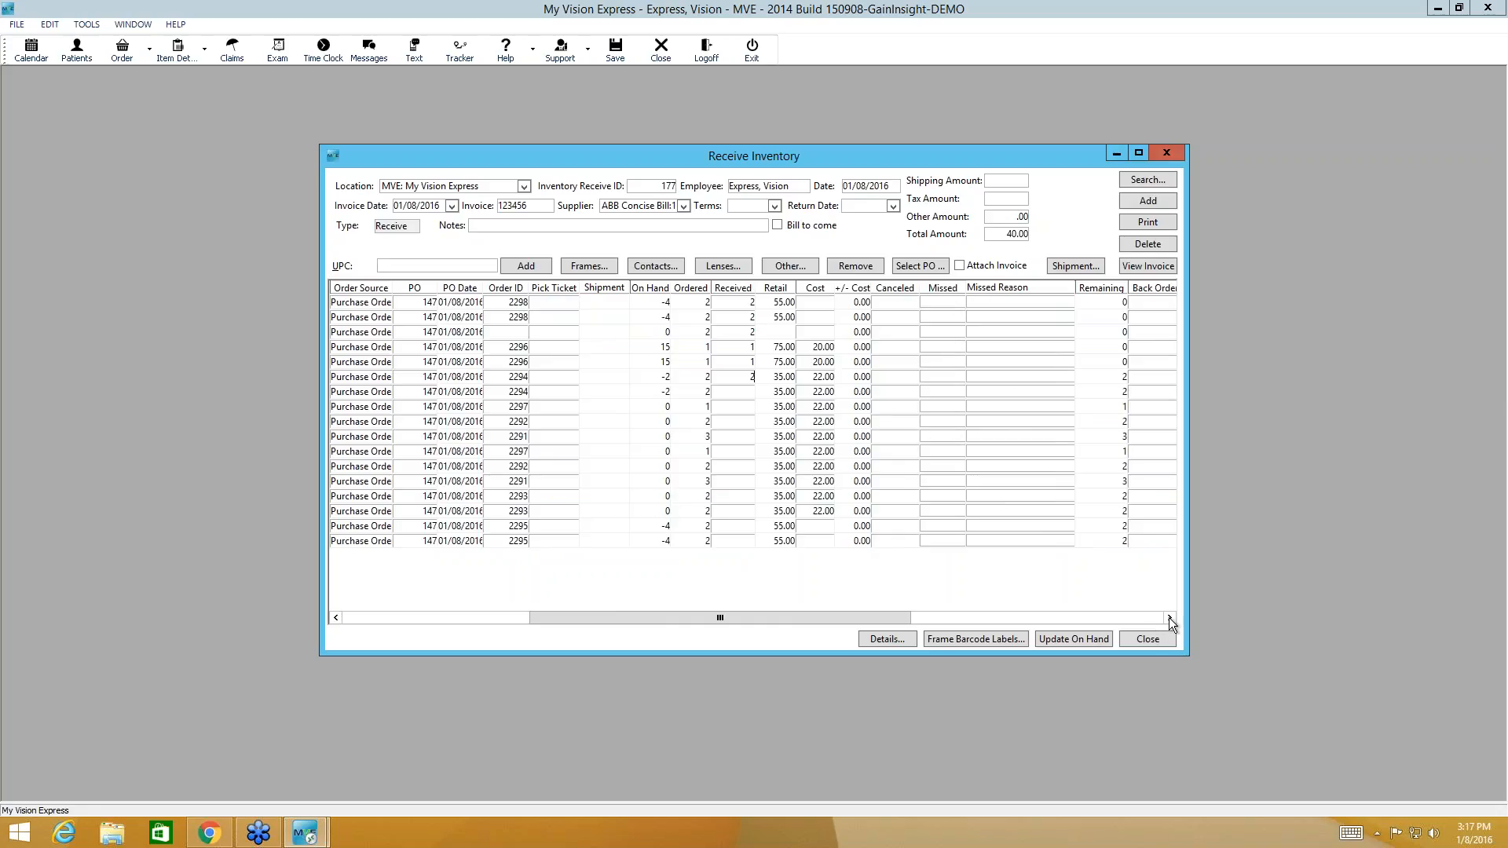
scroll("right", 3)
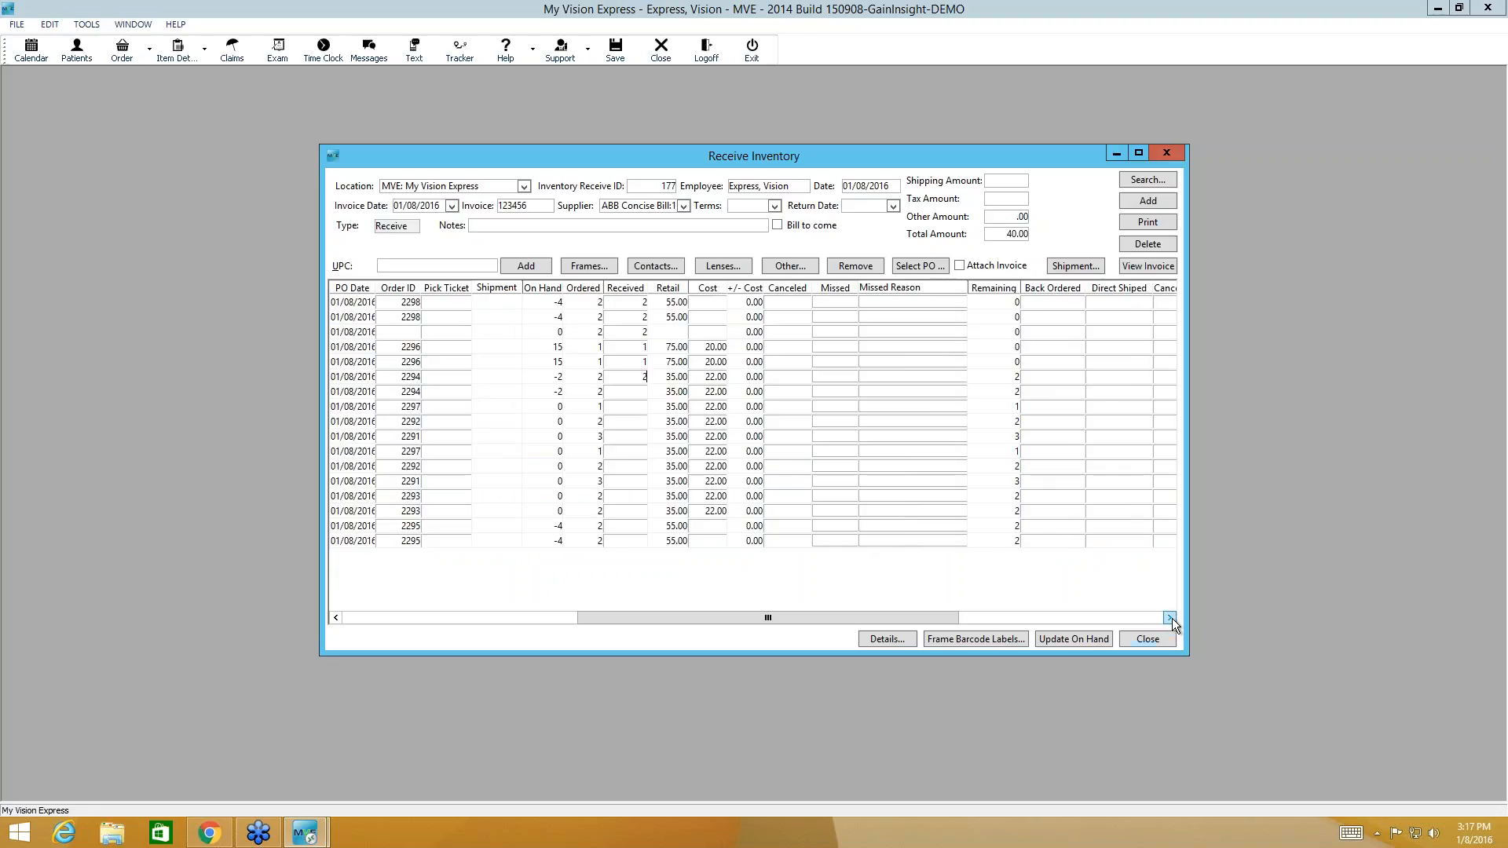
left_click(1171, 617)
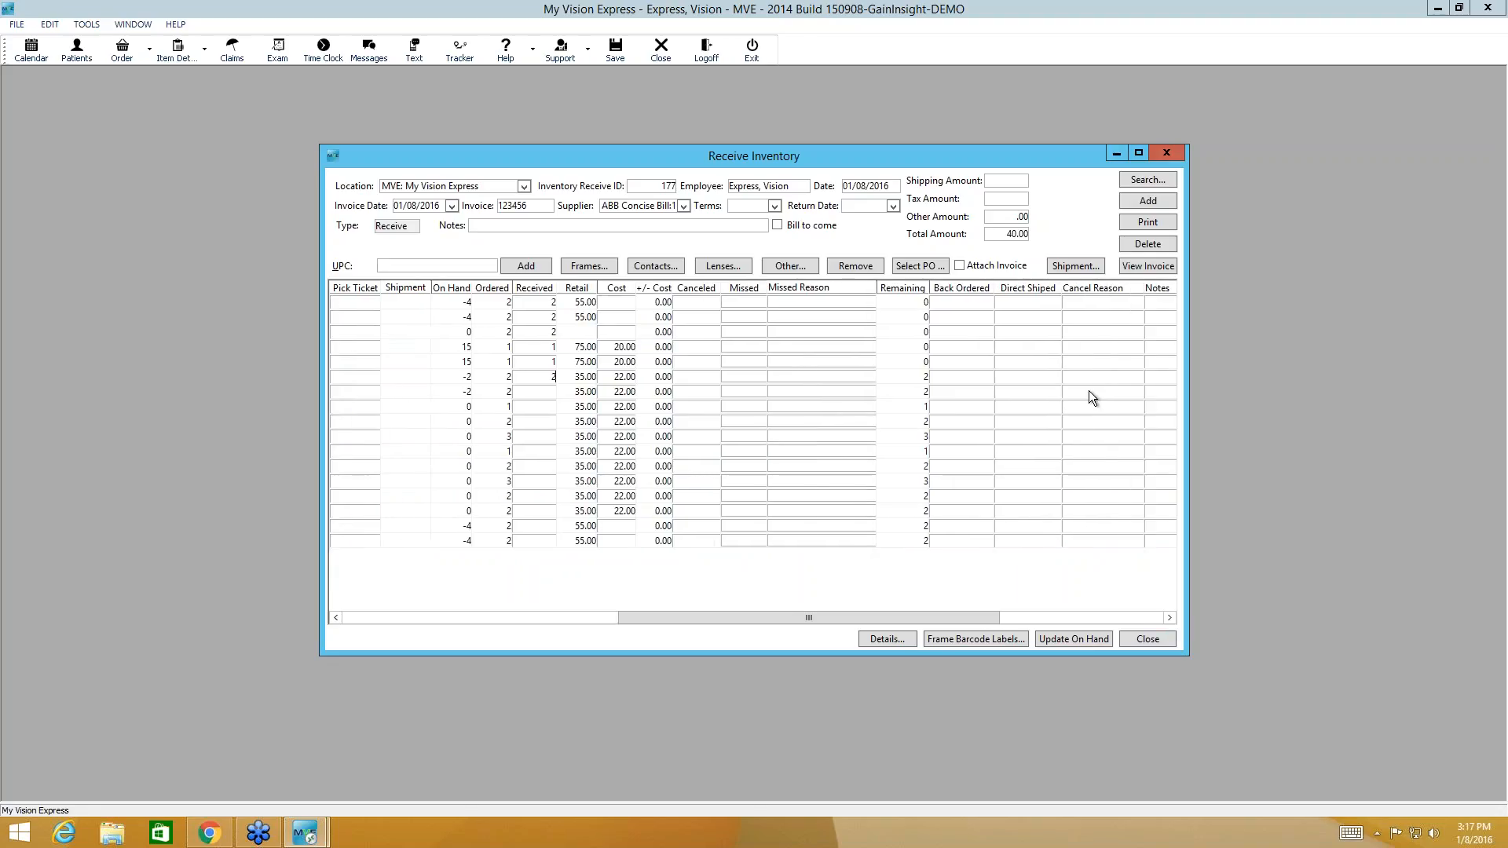
left_click(1169, 617)
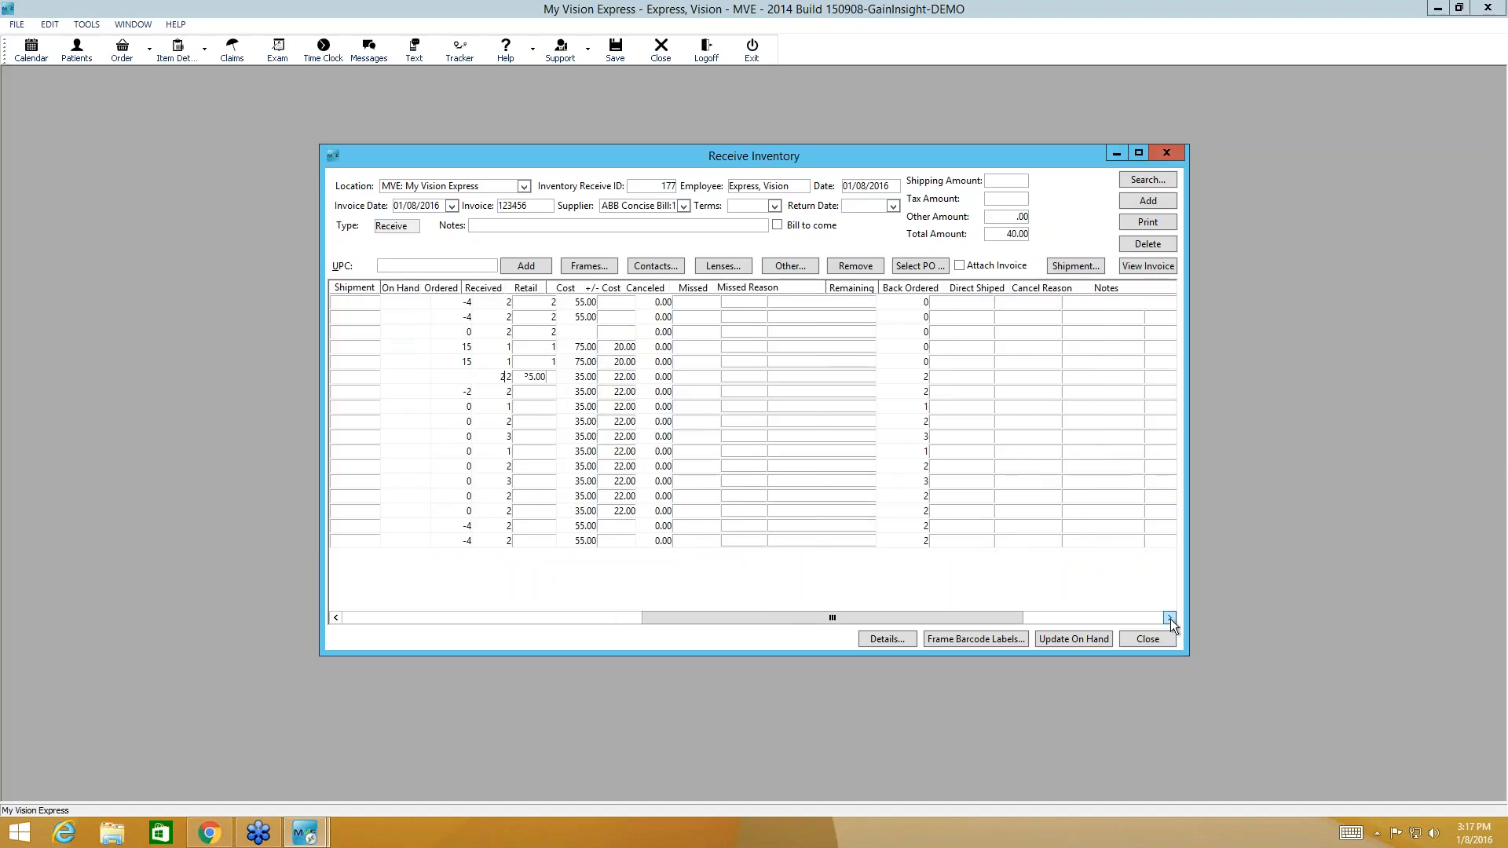
left_click(1169, 618)
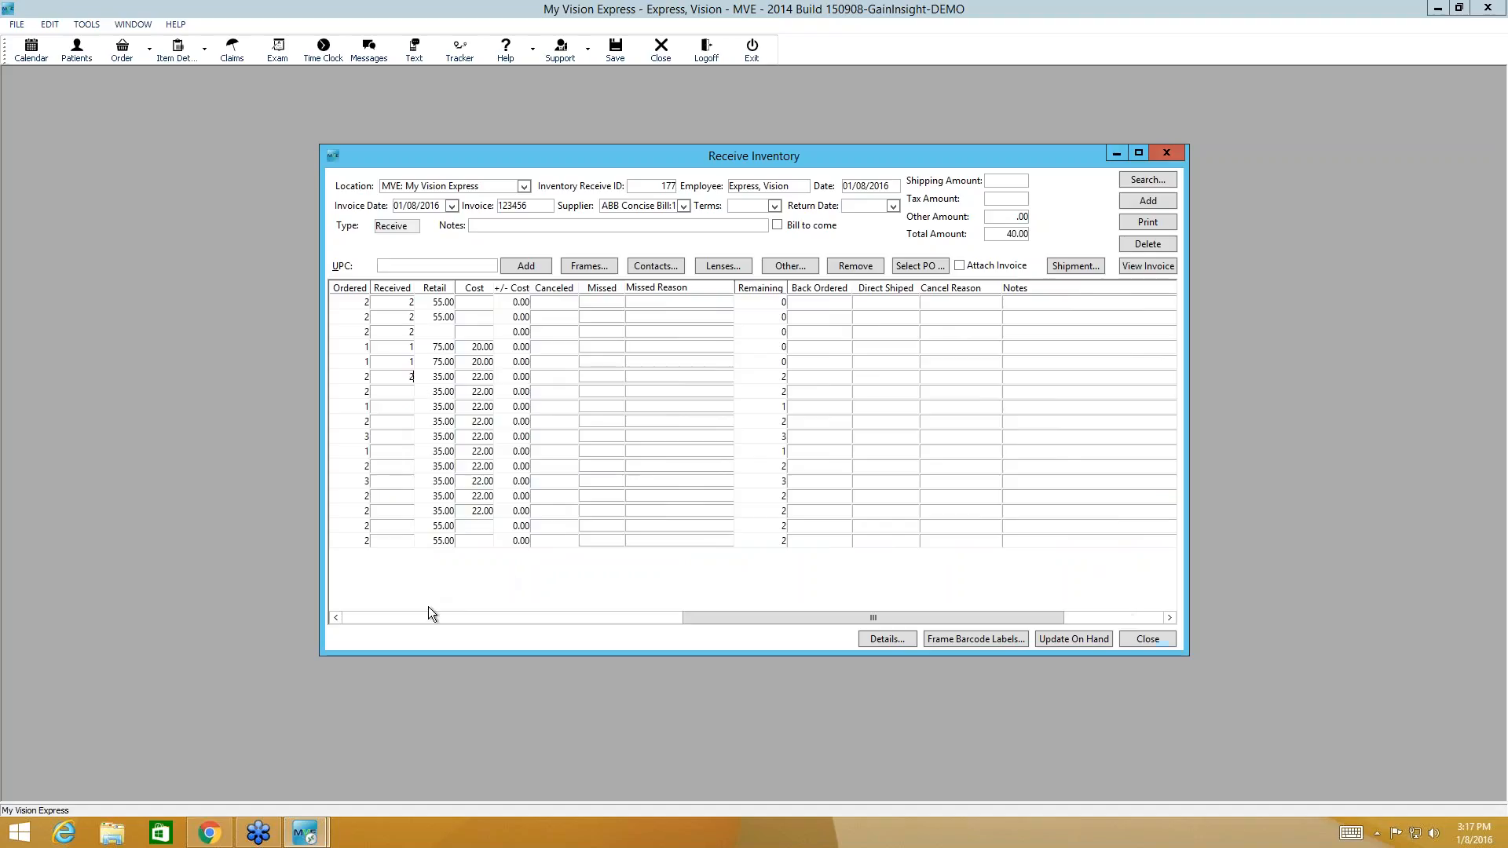
left_click(335, 617)
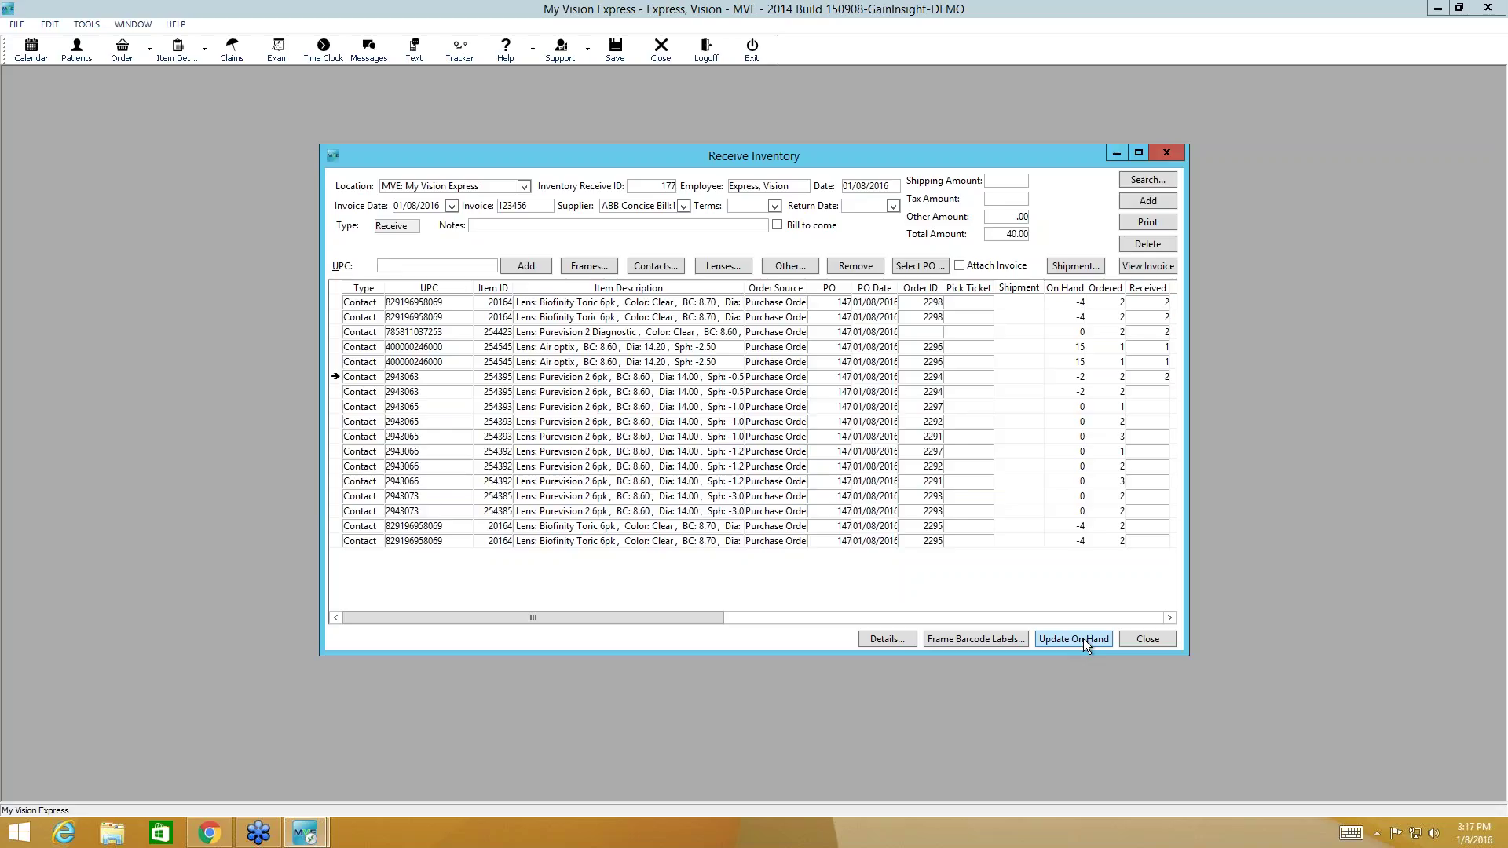
Step: Apply receipt 177's six received lines ($84) to on-hand stock and close the receipt
left_click(1072, 639)
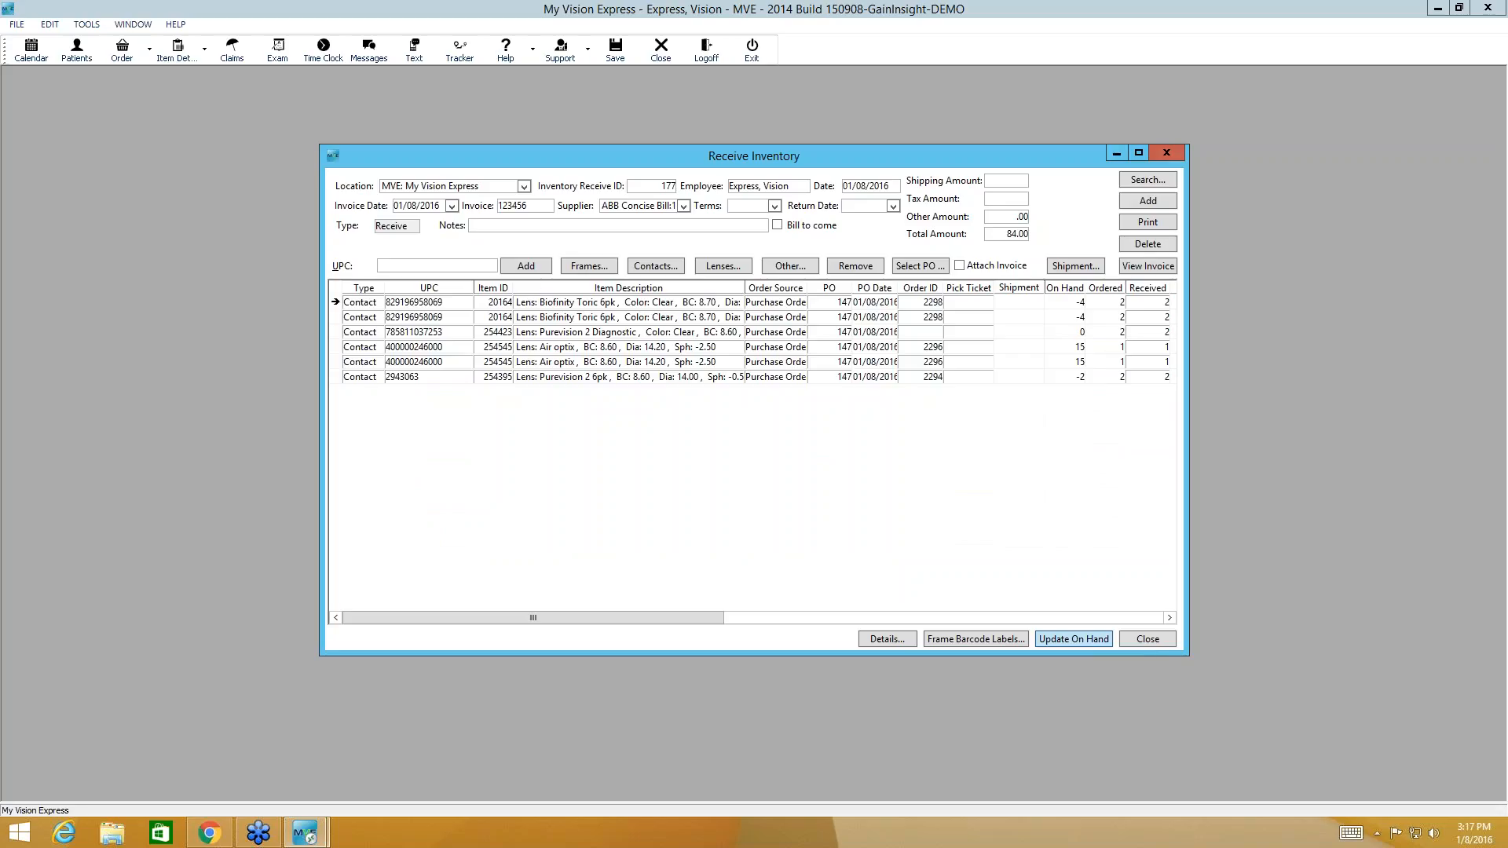
left_click(1072, 639)
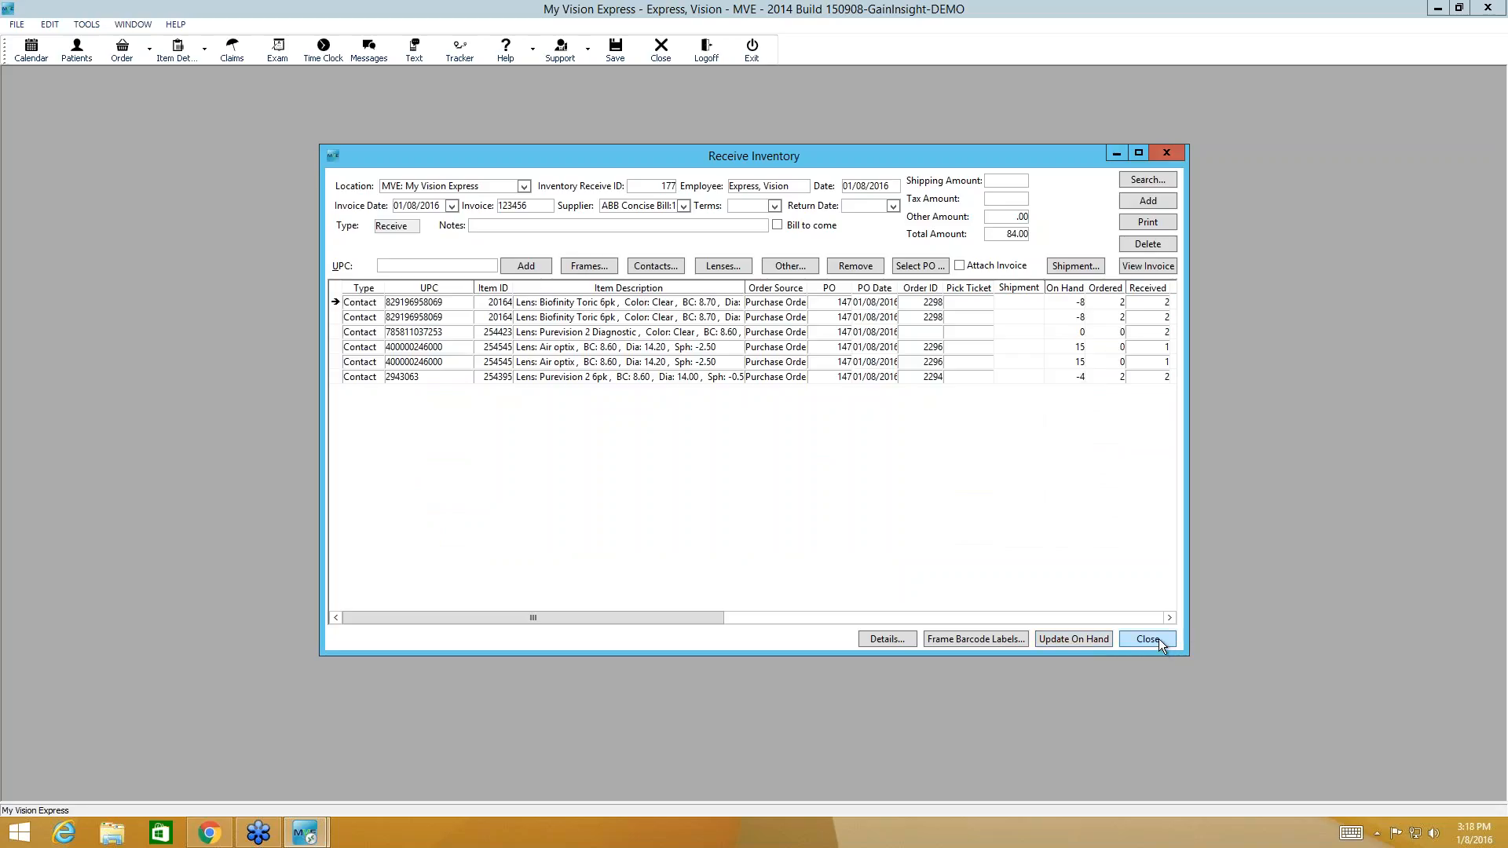
left_click(15, 24)
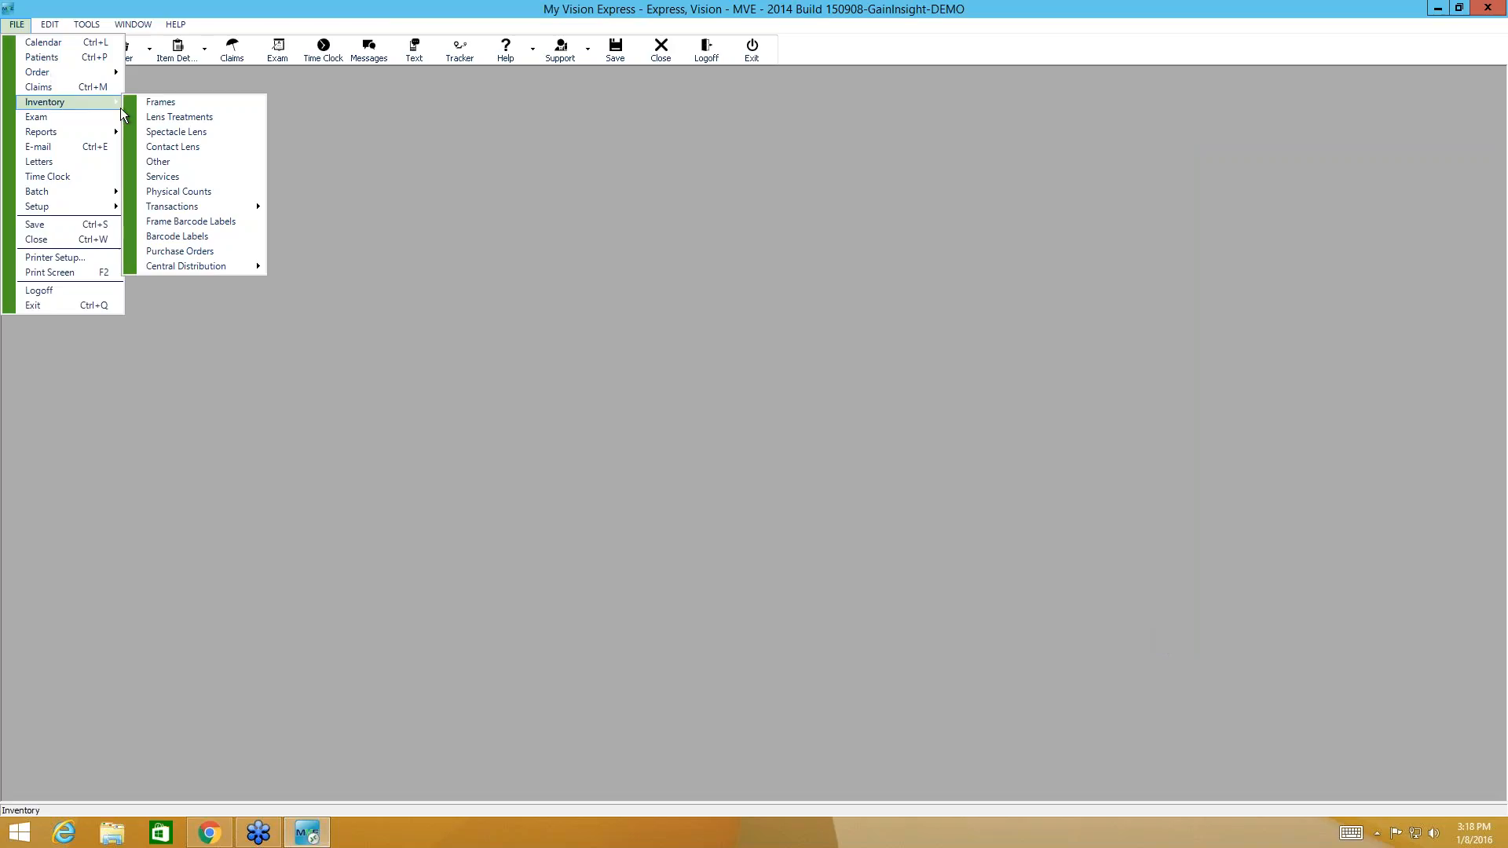
mouse_move(183, 251)
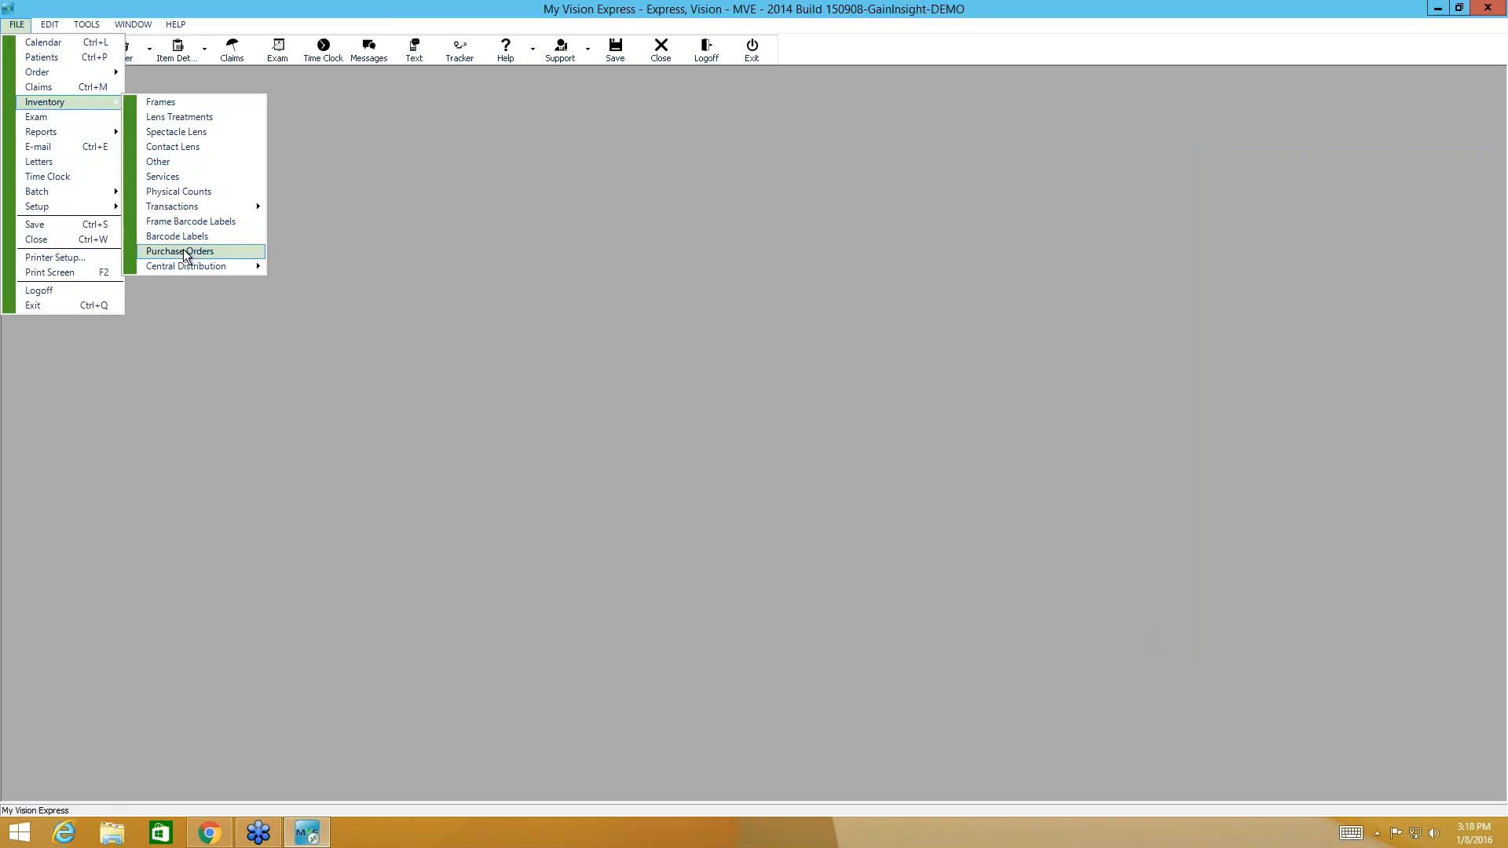
mouse_move(16, 30)
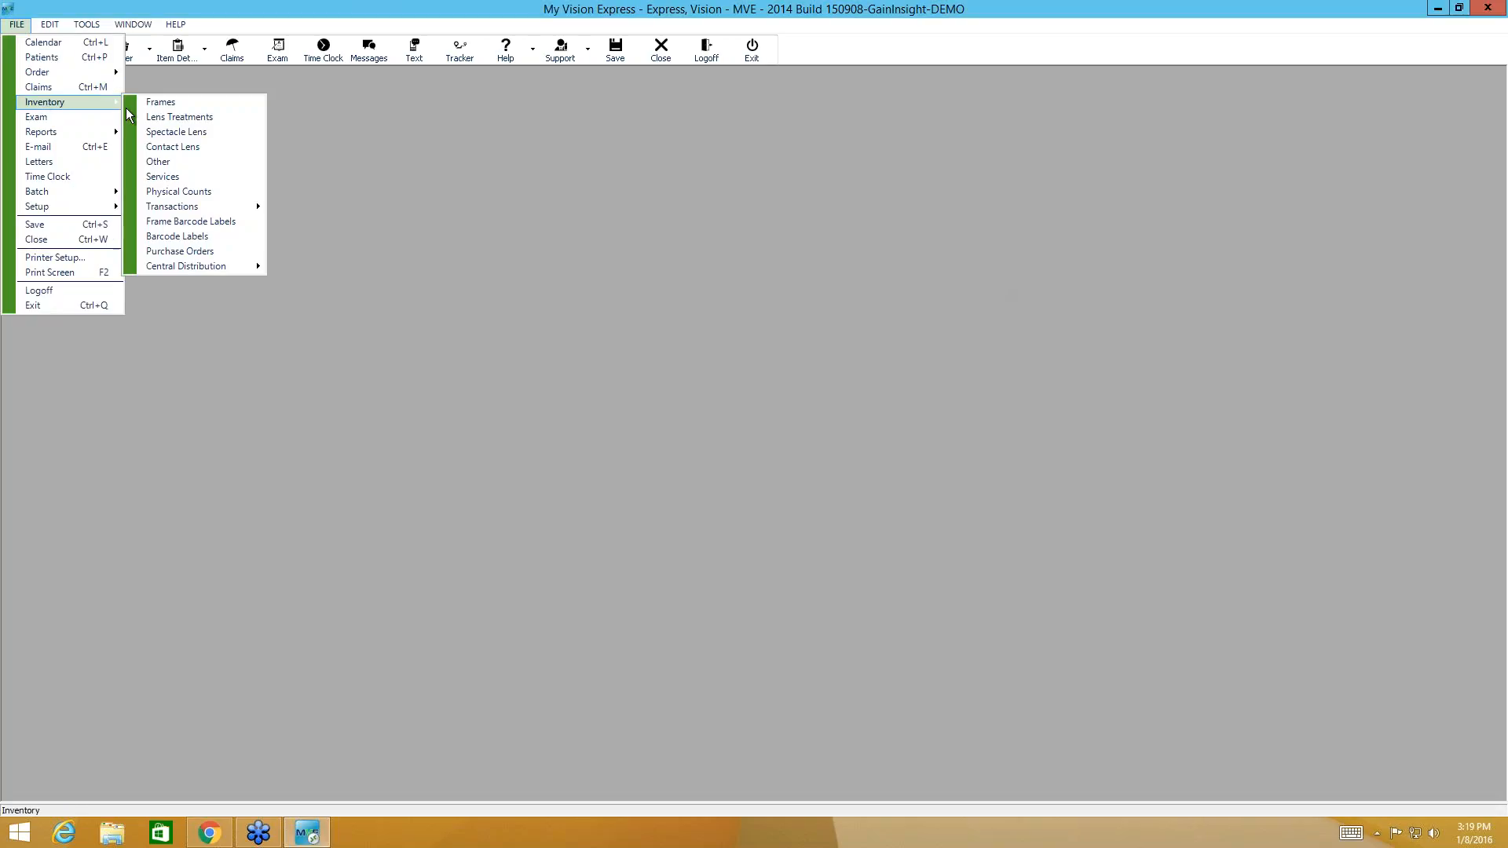
Step: Reopen a blank Purchase Orders window from File > Inventory
left_click(179, 252)
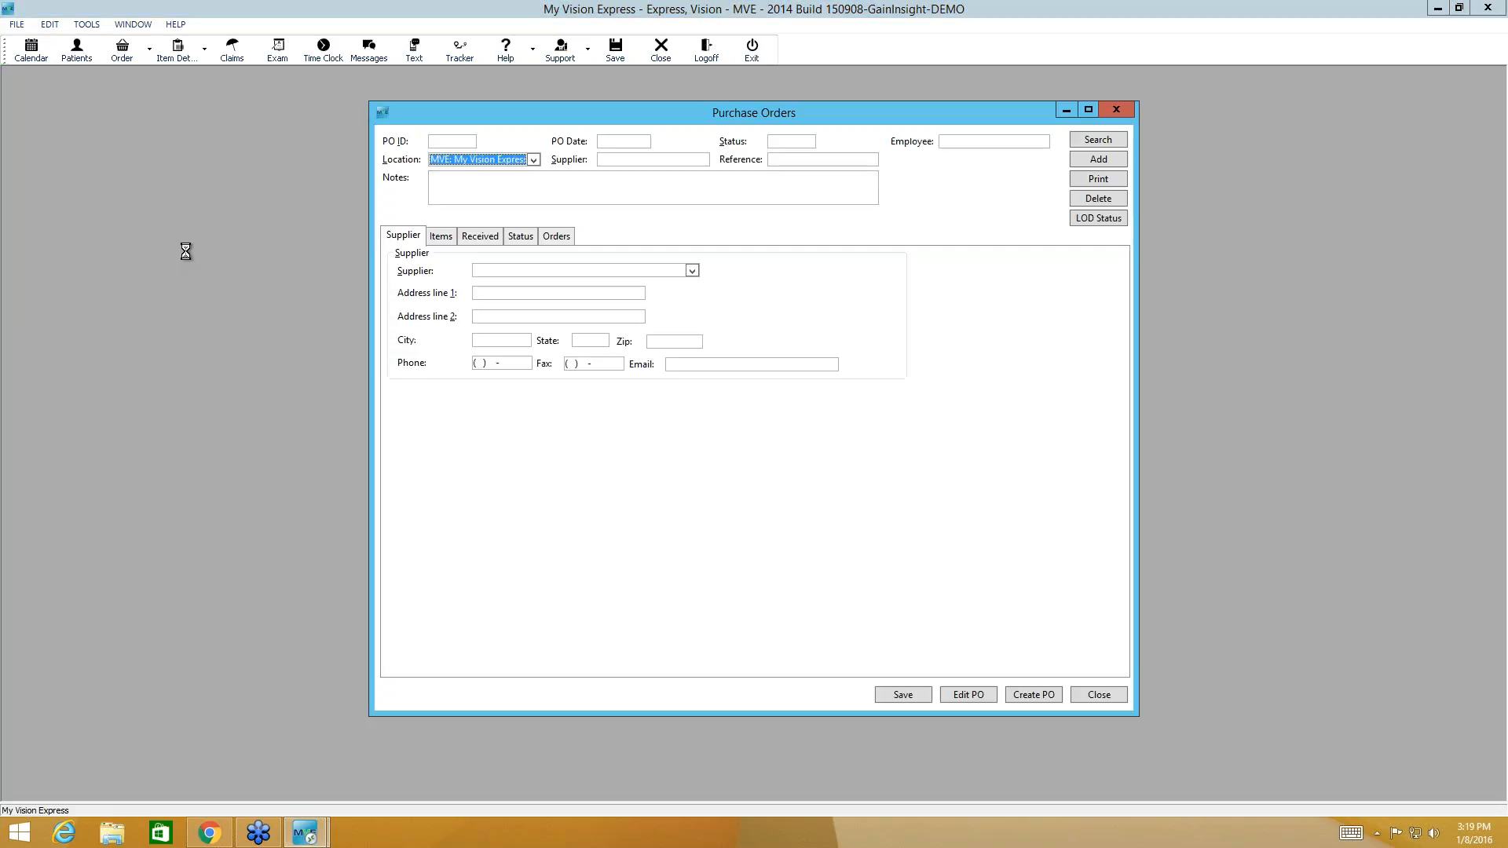
mouse_move(1097, 132)
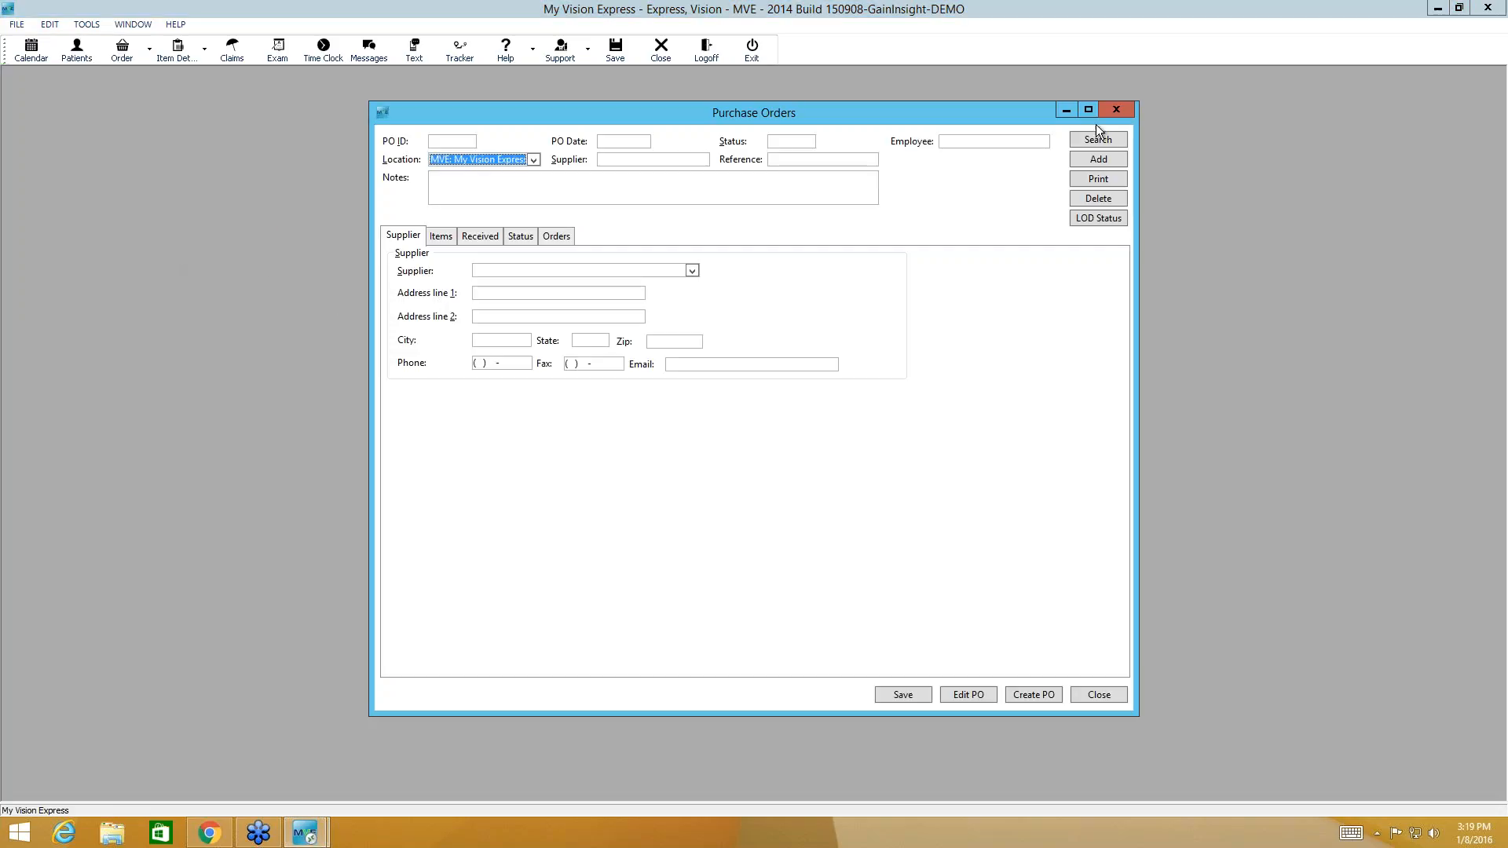
Step: Search pending purchase orders to find PO 147, status Partial
left_click(1097, 140)
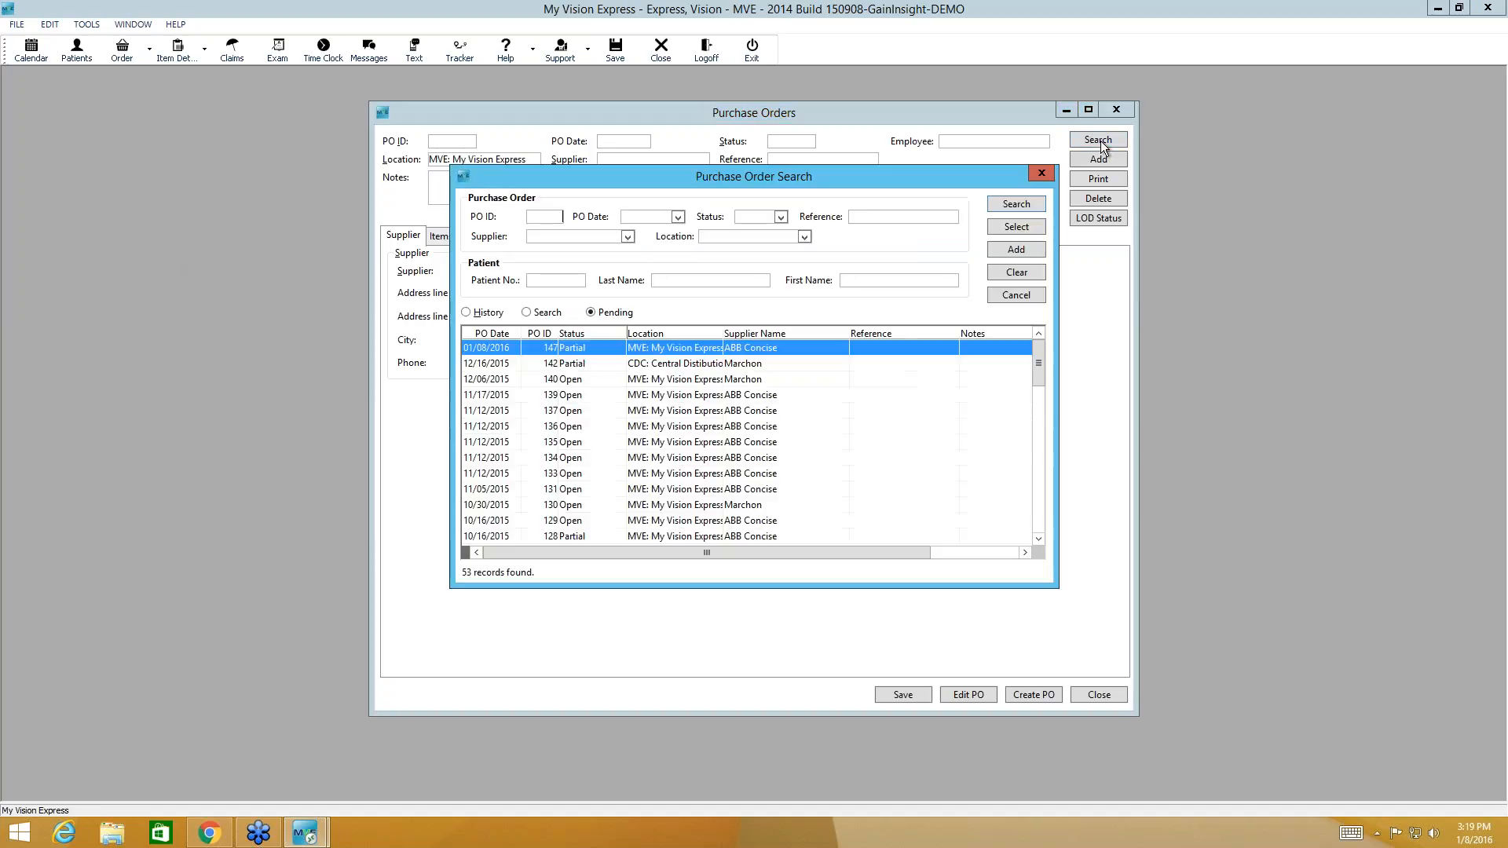
mouse_move(584, 347)
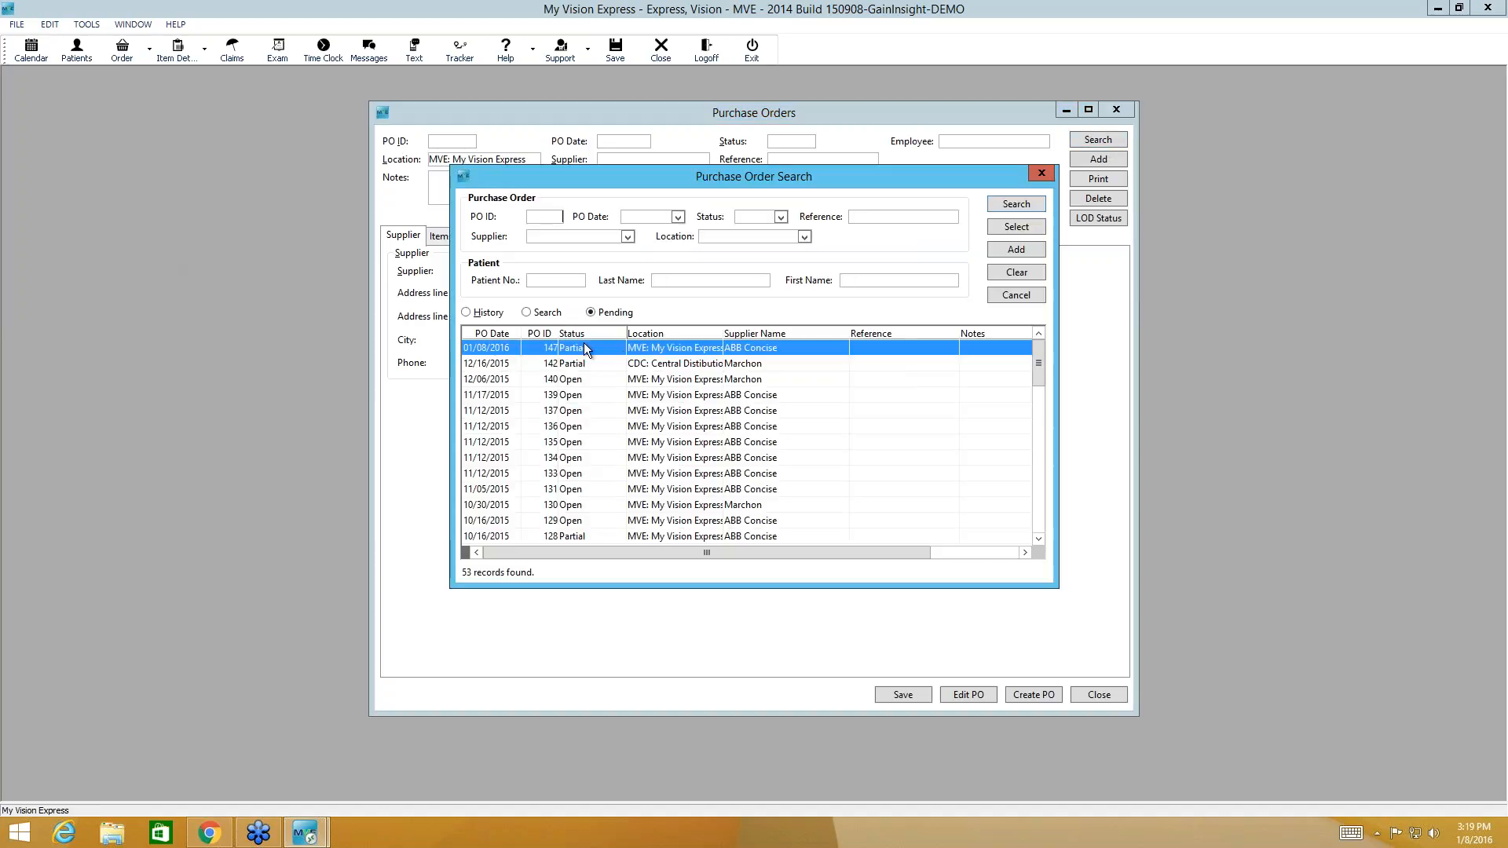
mouse_move(642, 347)
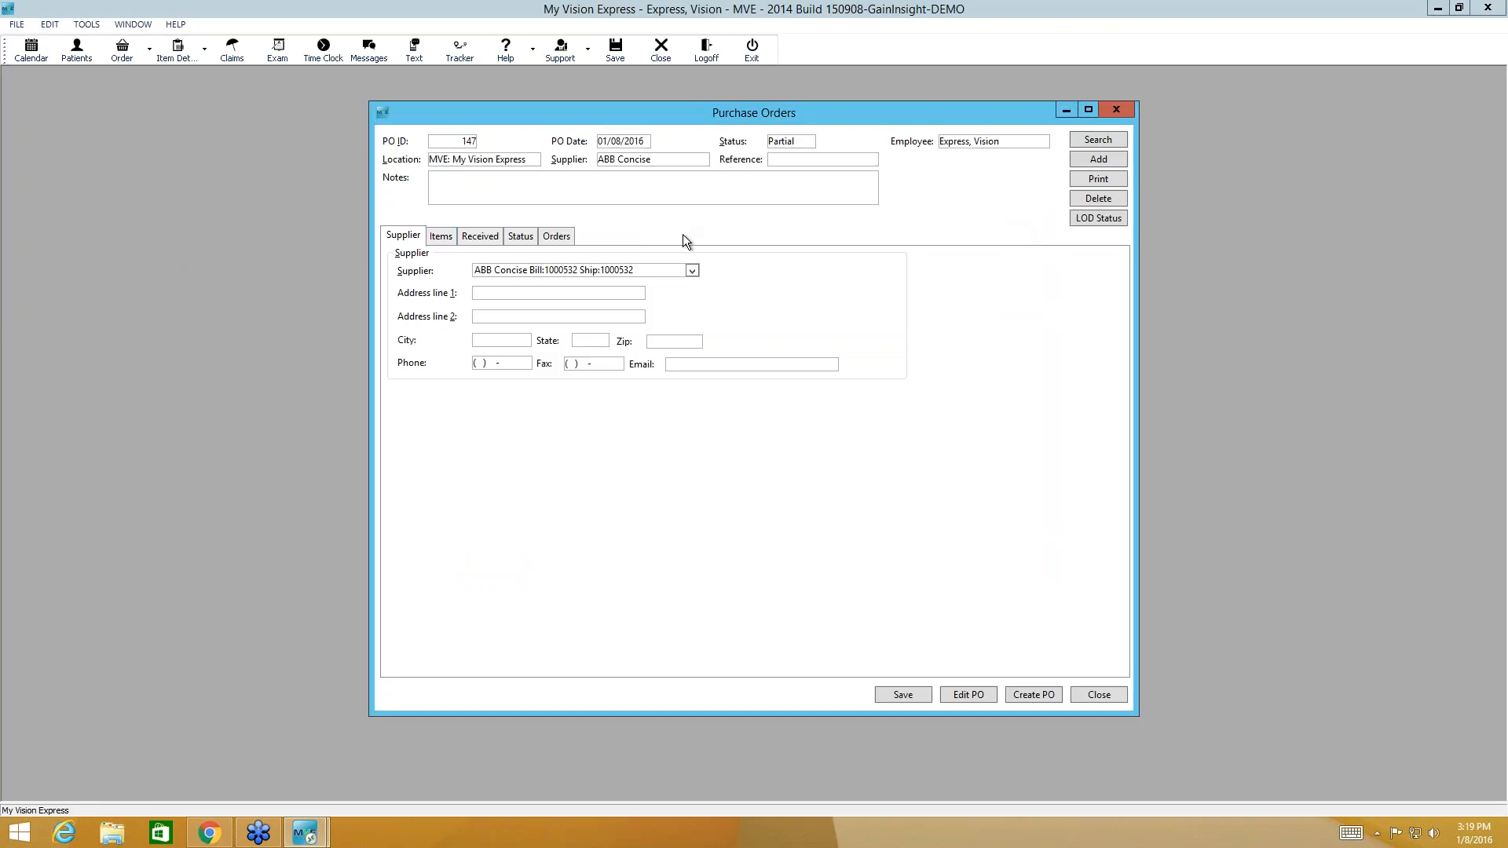
Step: Check PO 147's item lines, then list its linked patient orders such as 2298
left_click(440, 236)
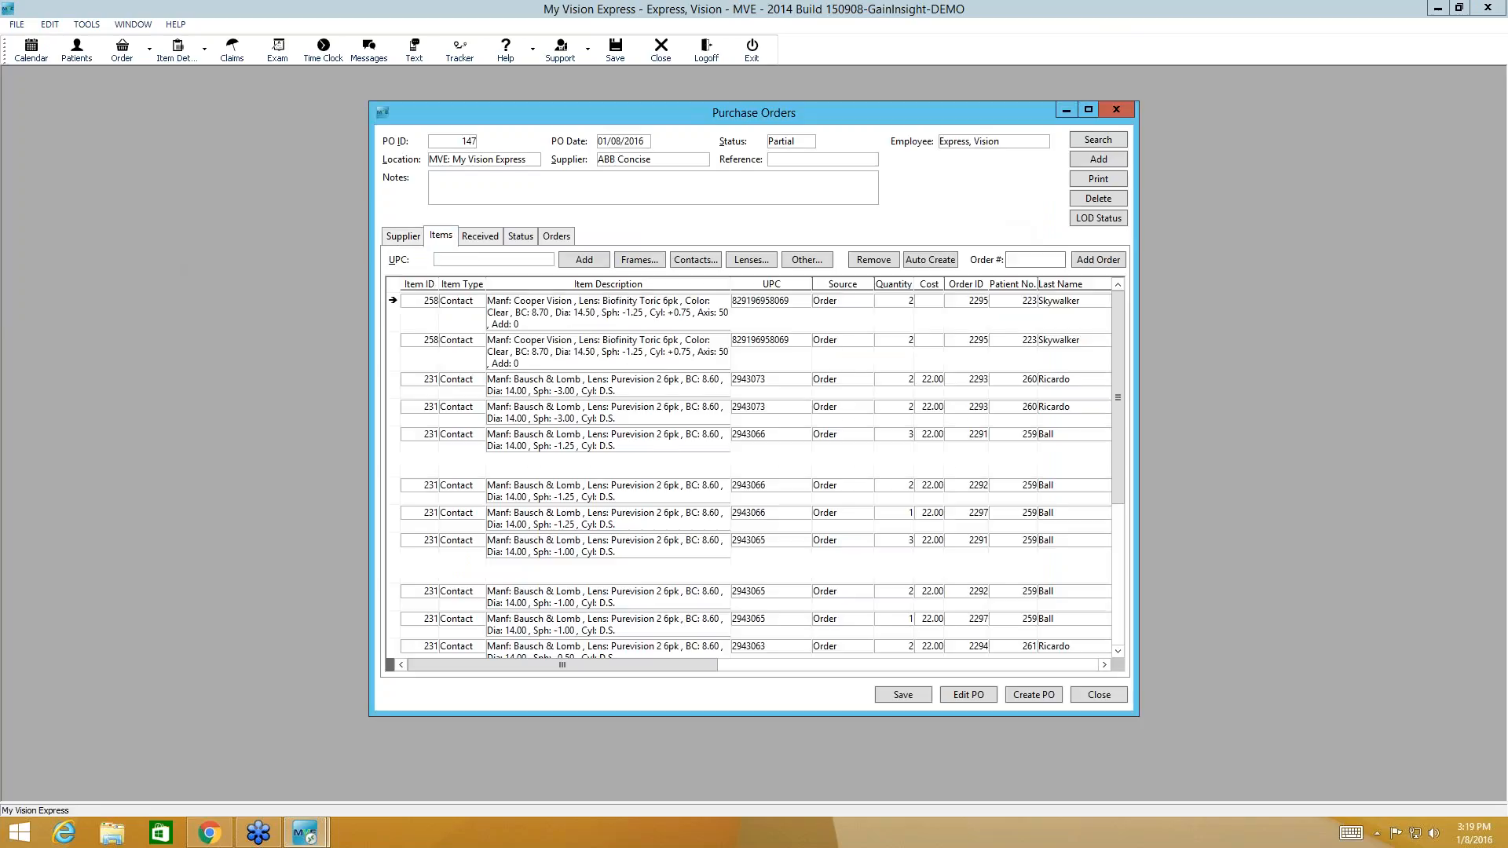
mouse_move(1119, 454)
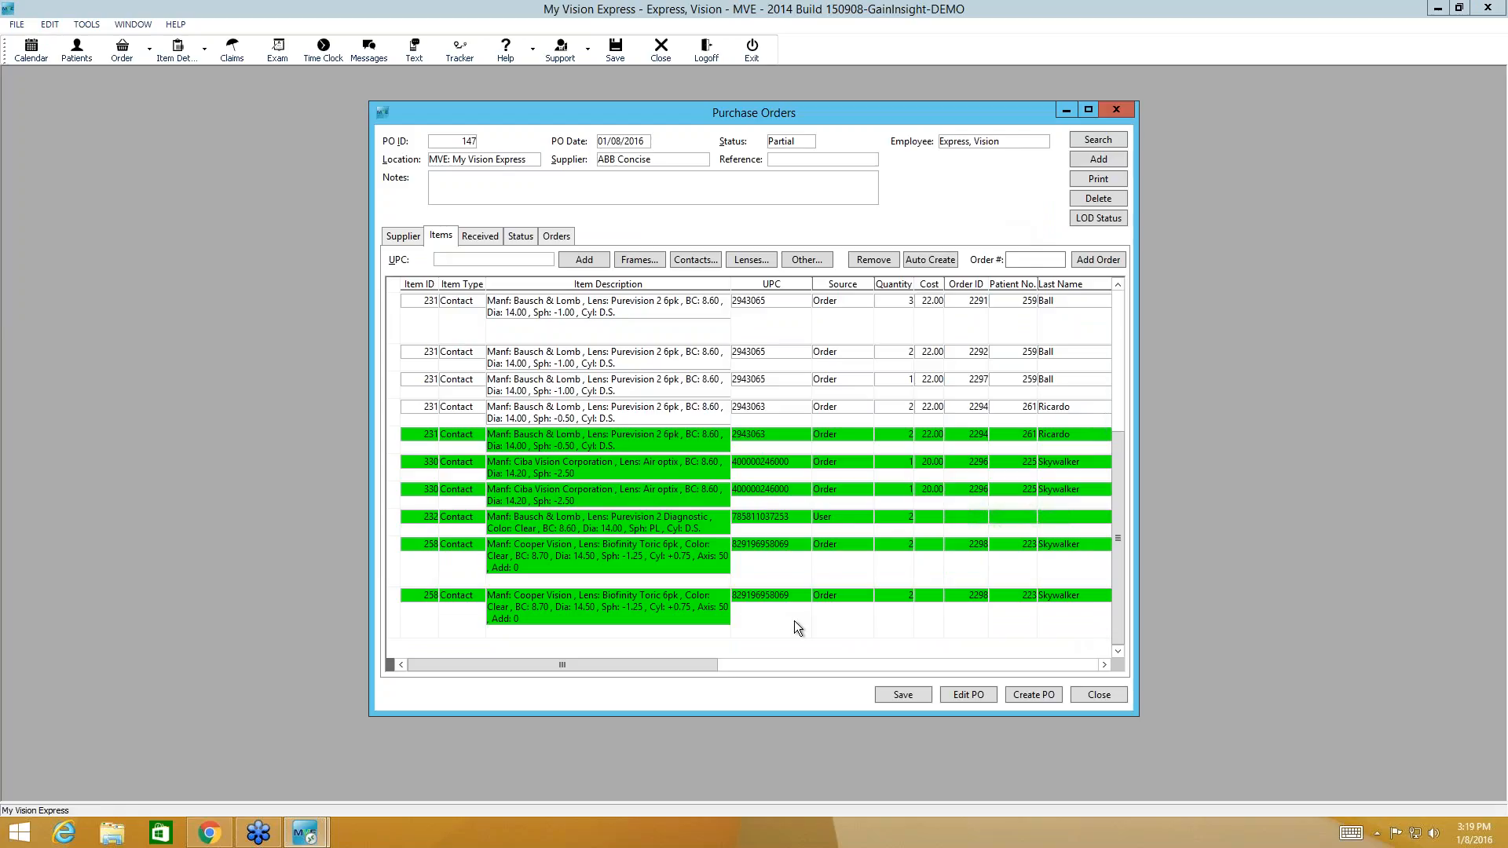
mouse_move(832, 397)
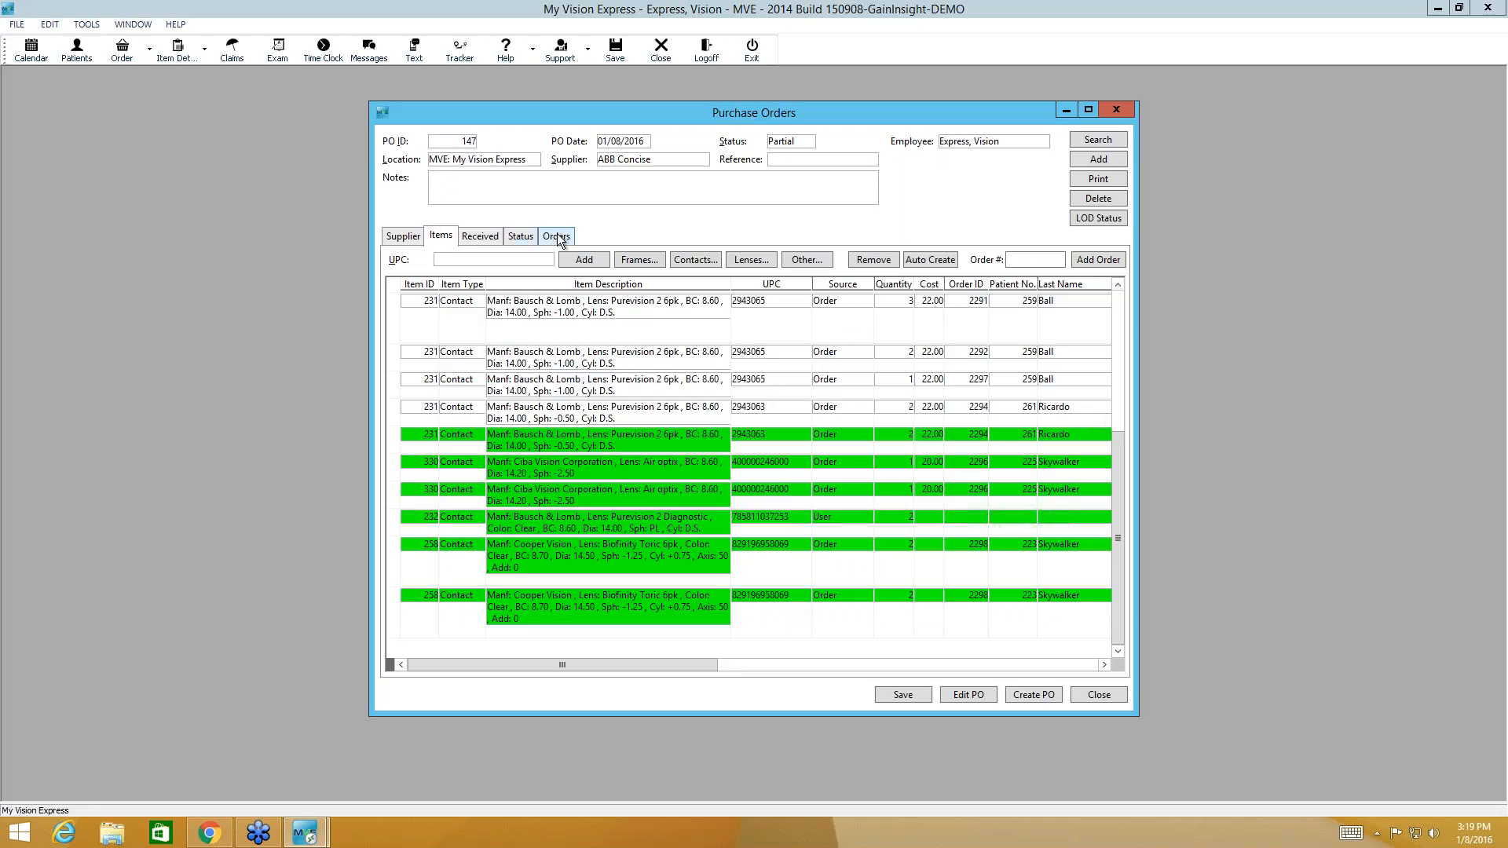
left_click(555, 236)
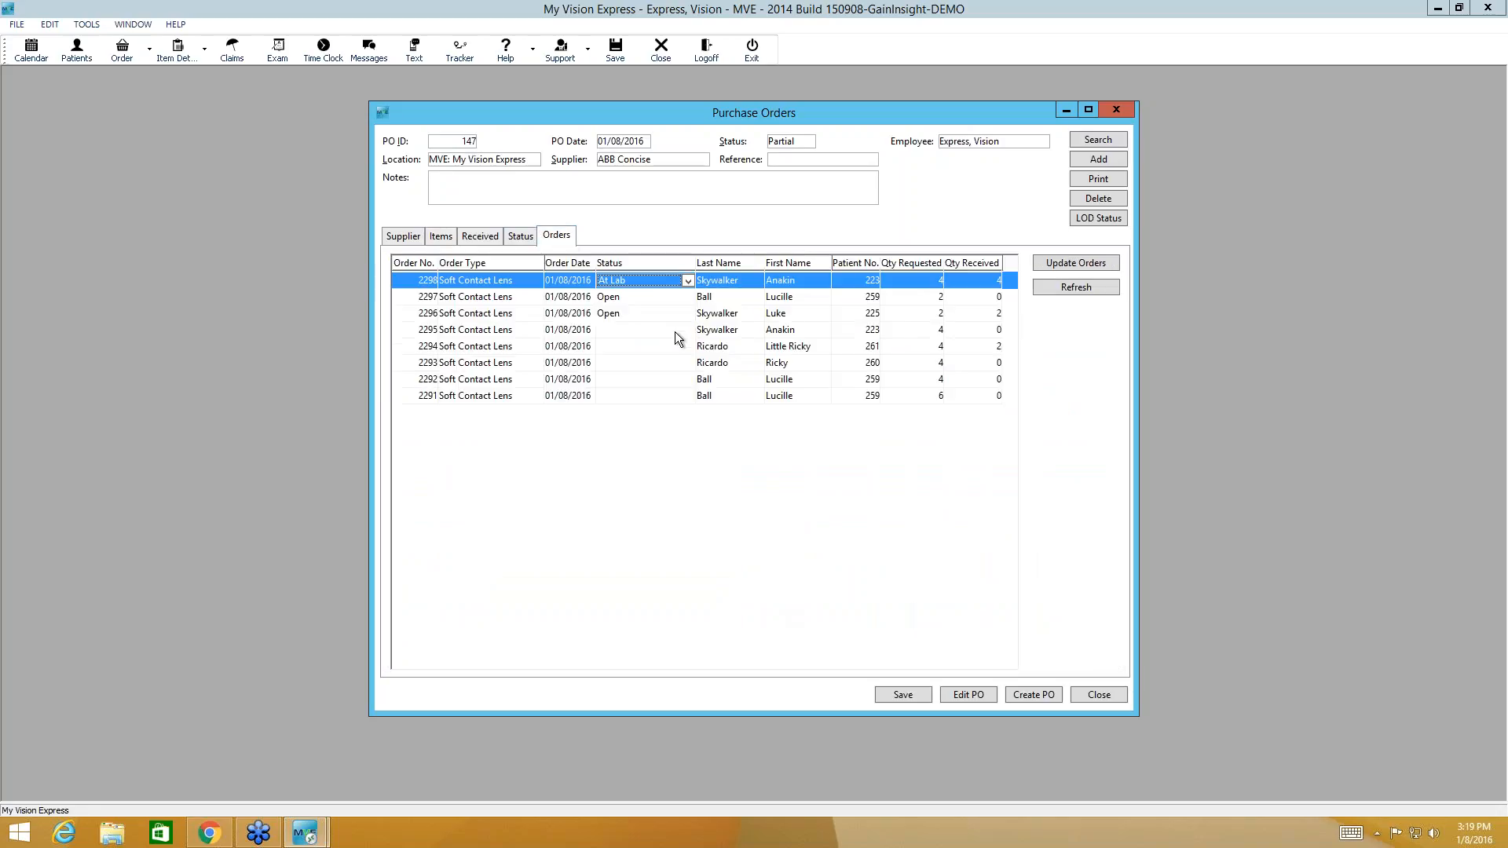
Step: Choose Add New Value from order 2295's Status dropdown
left_click(688, 330)
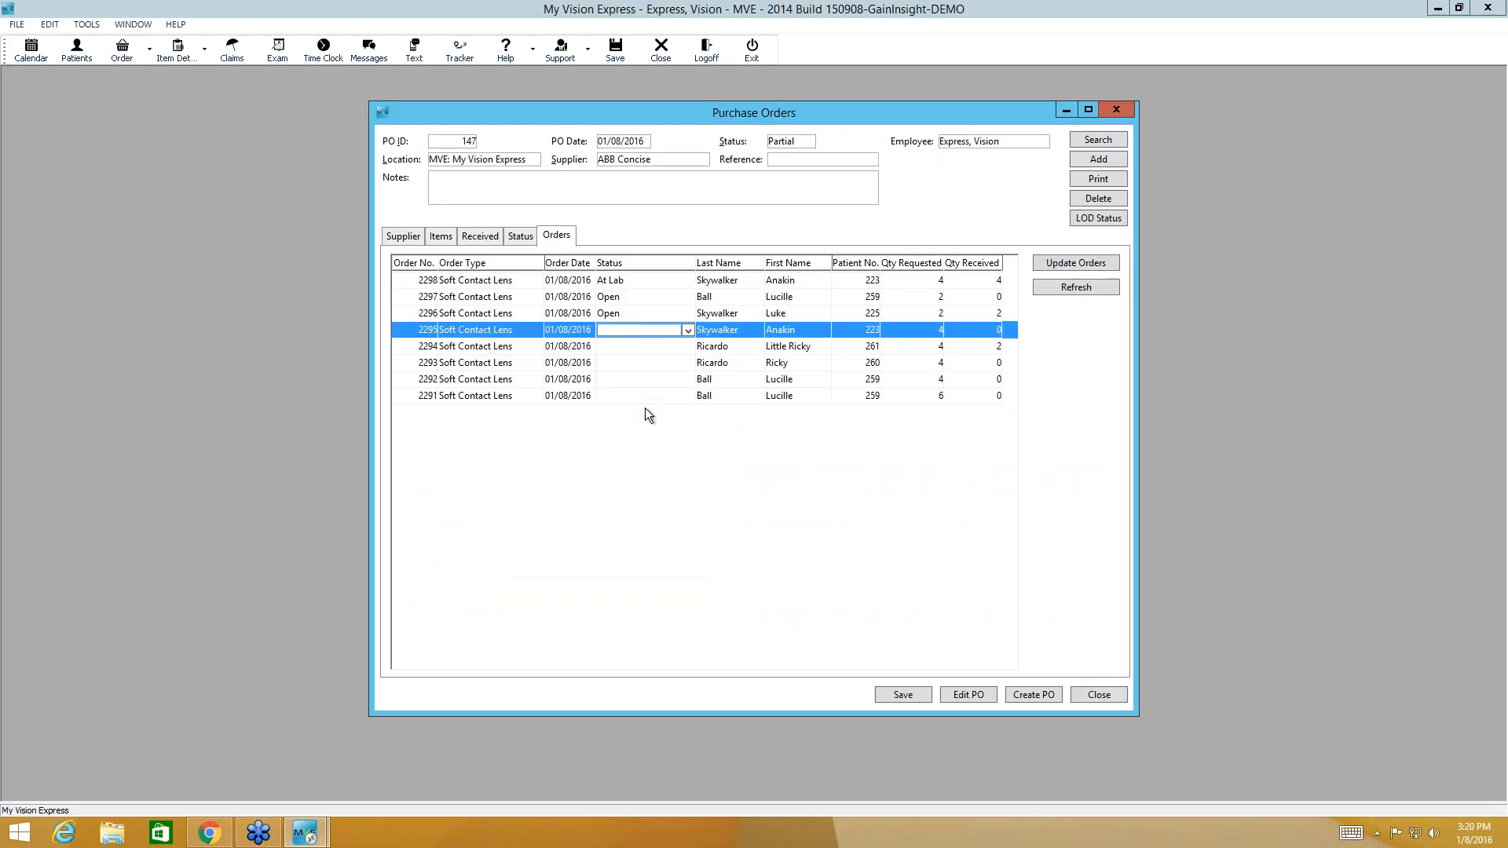
left_click(687, 329)
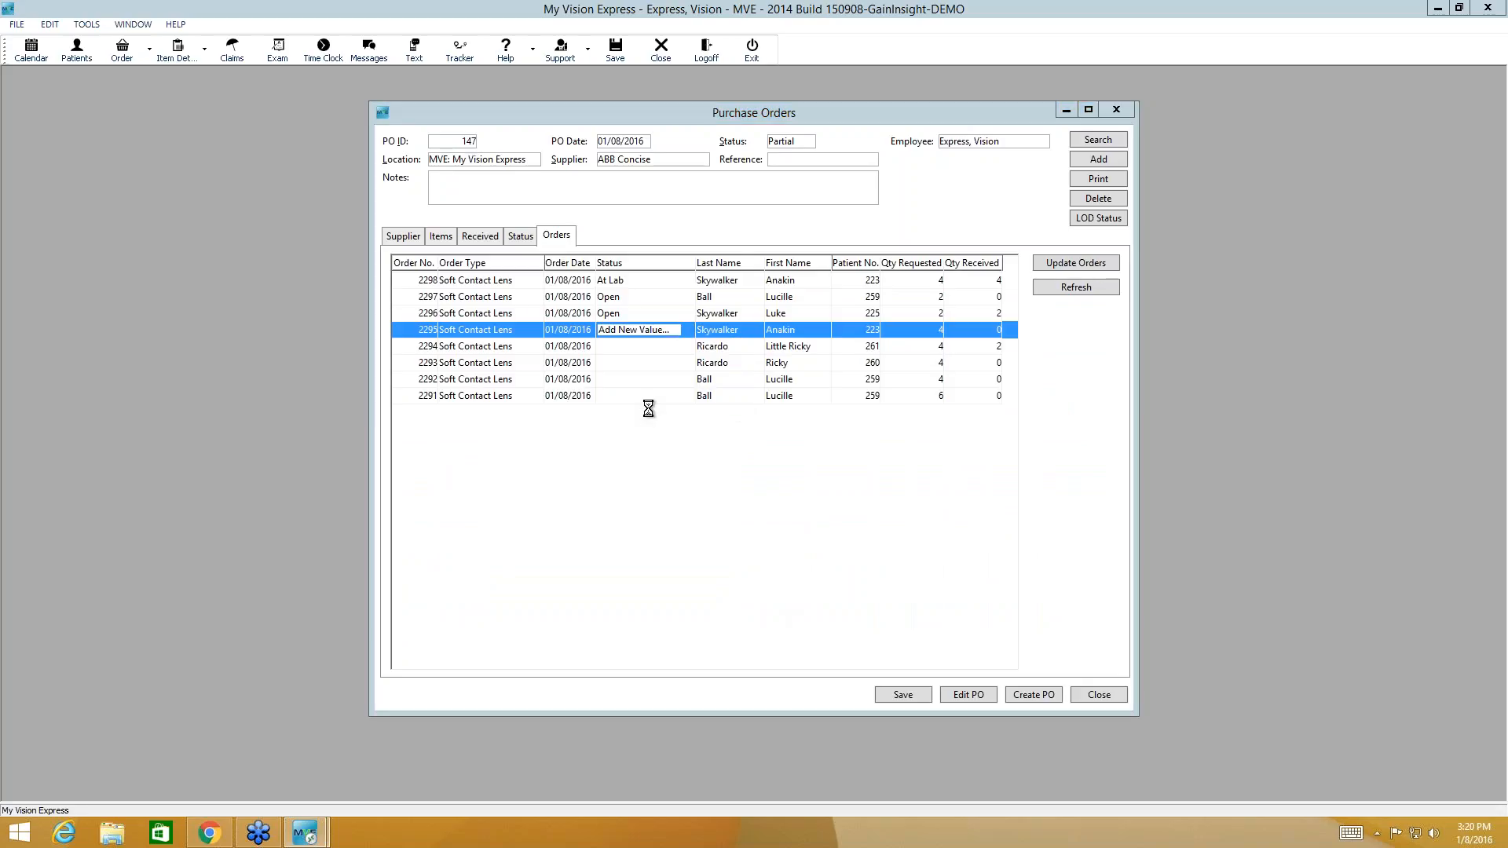
left_click(631, 330)
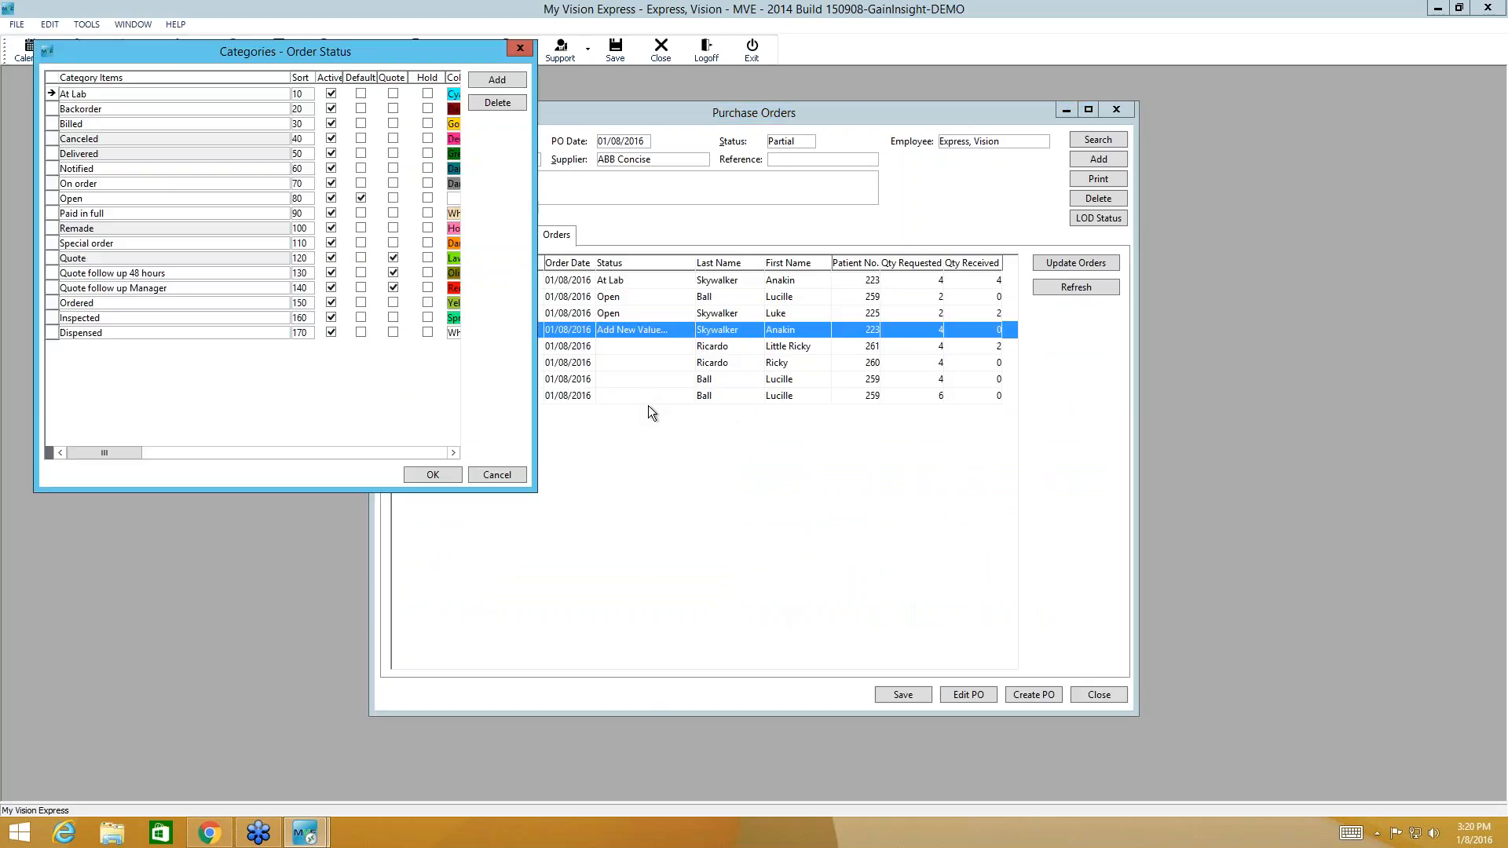
mouse_move(642, 414)
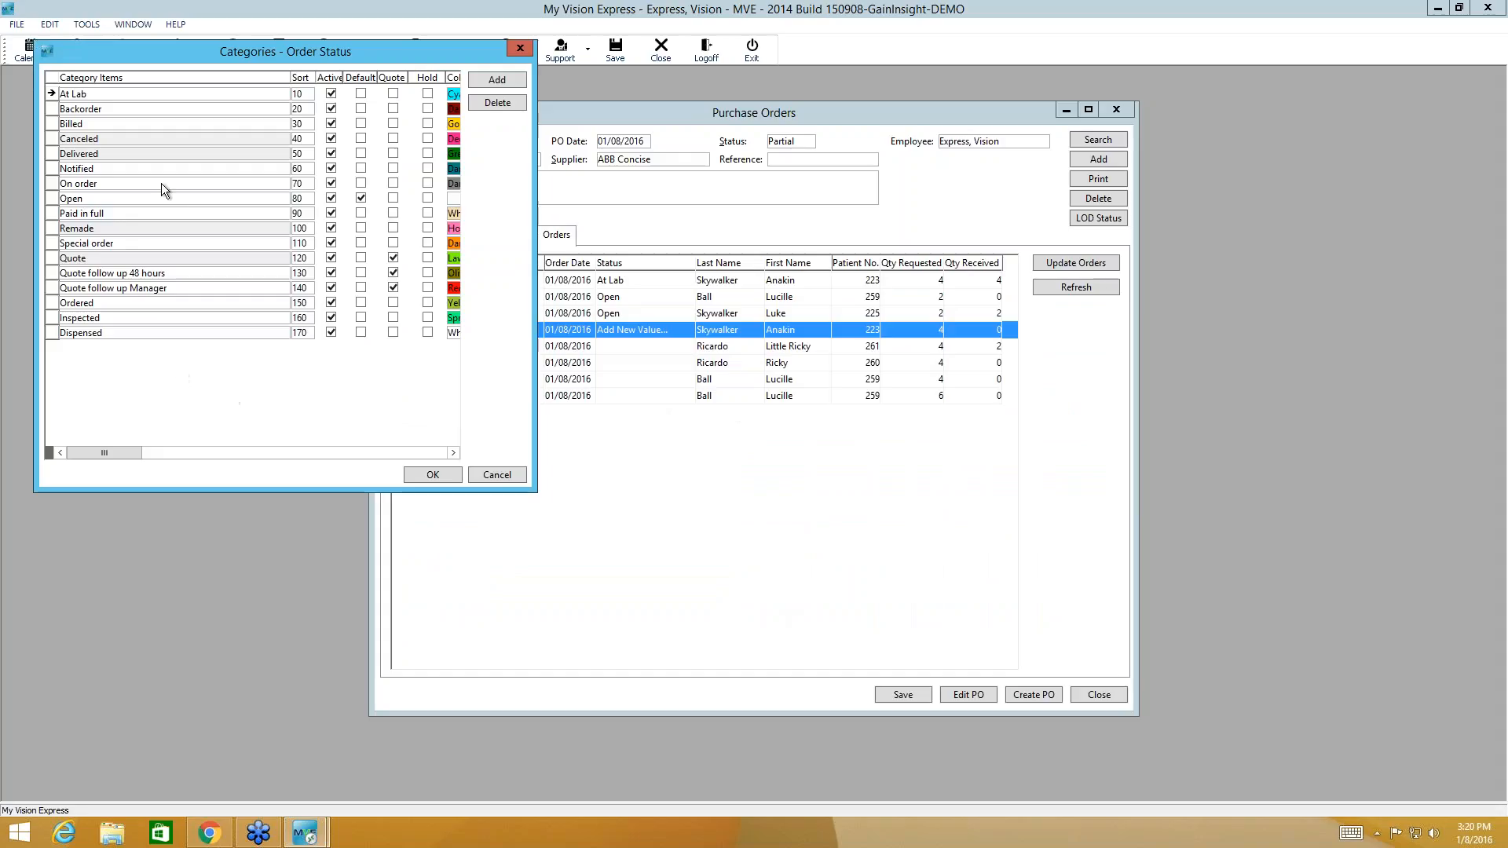
mouse_move(128, 243)
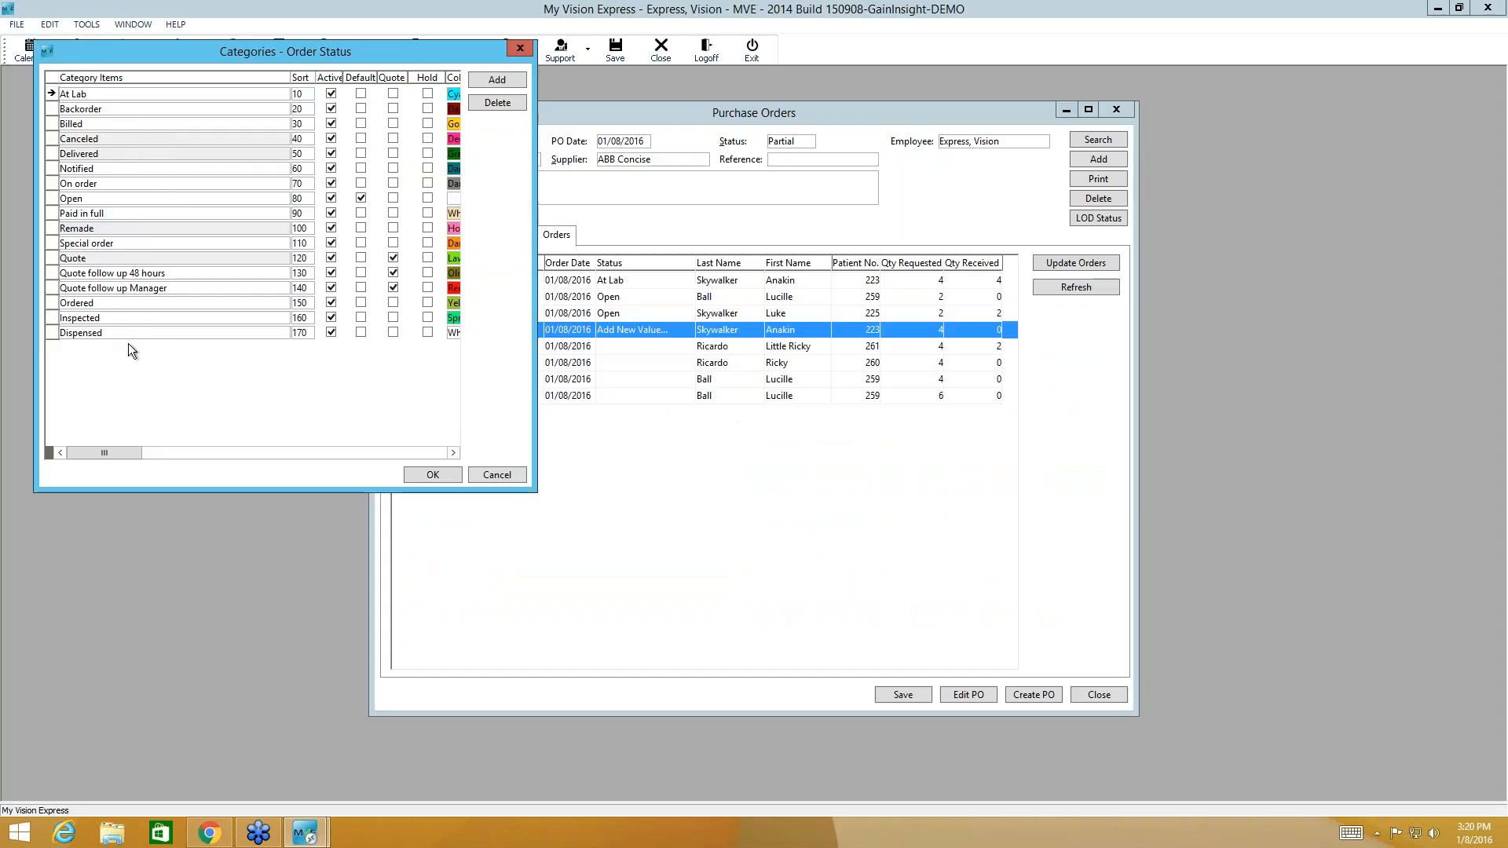
Step: Add a 'Recieved' order status category and assign it to order 2295
left_click(496, 78)
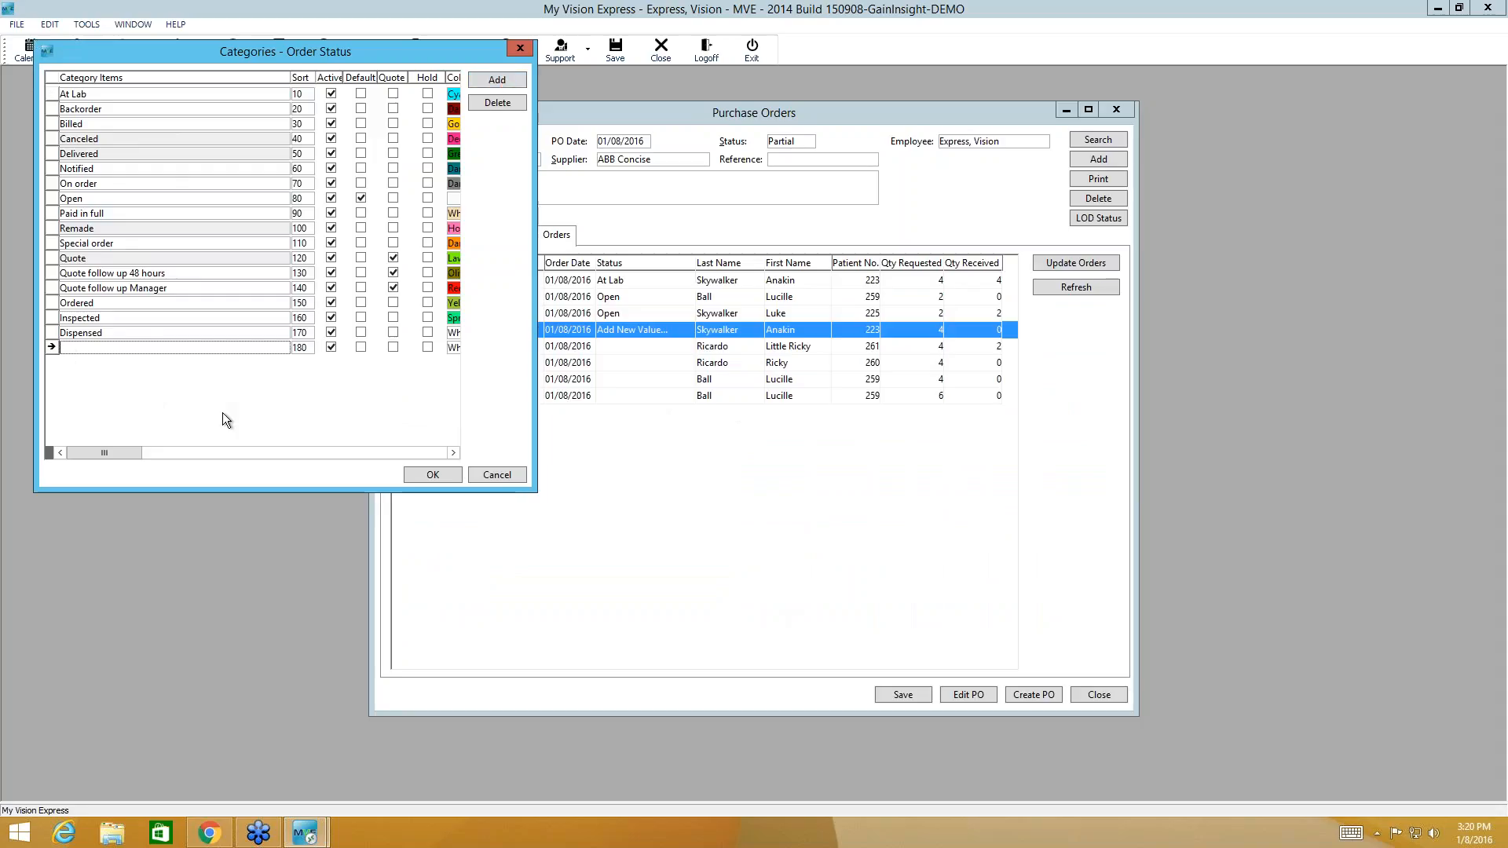
type("rec")
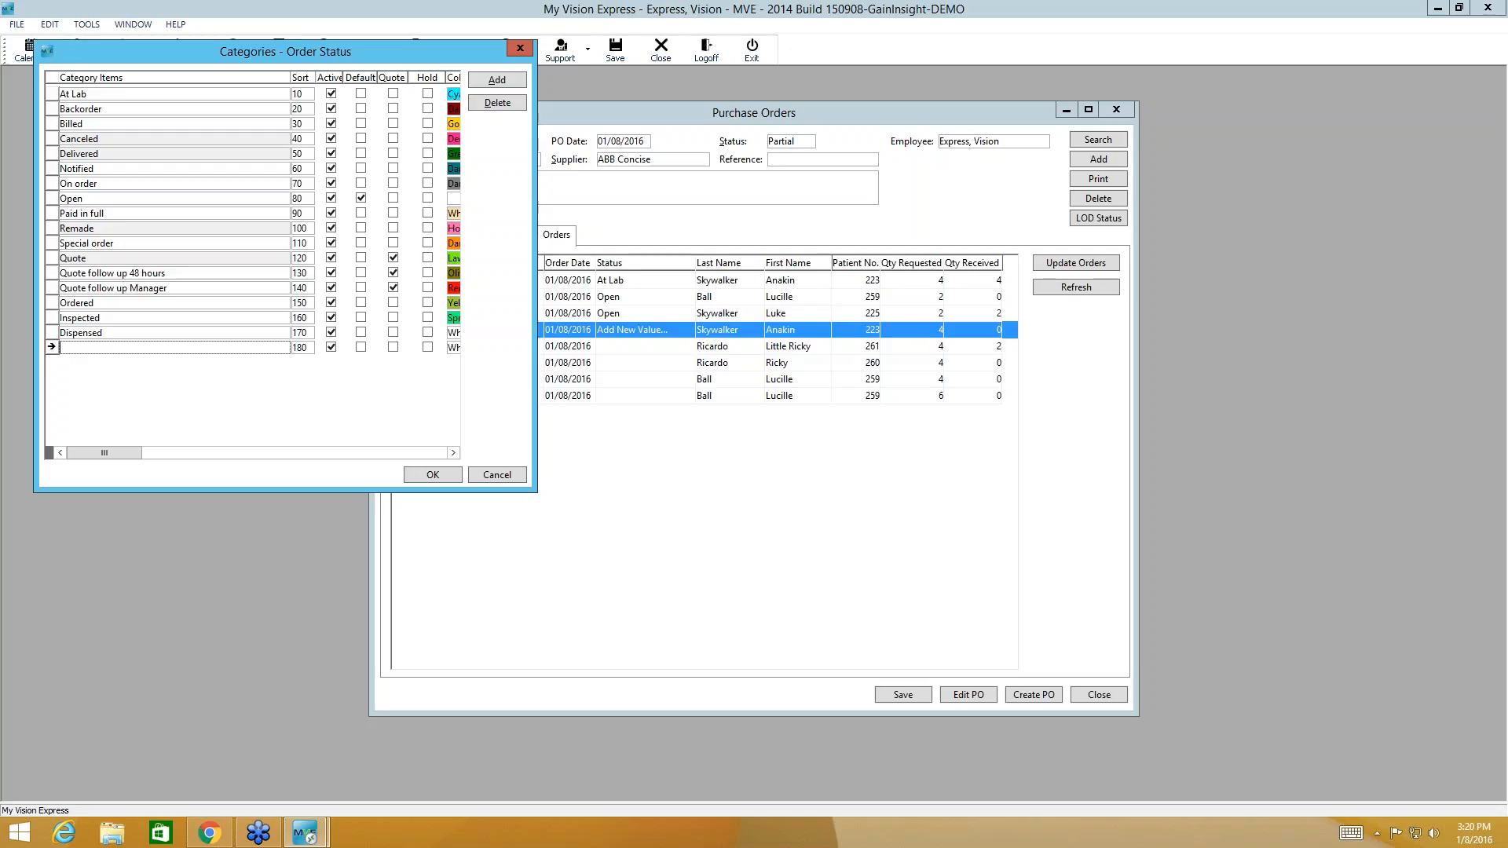
type("R")
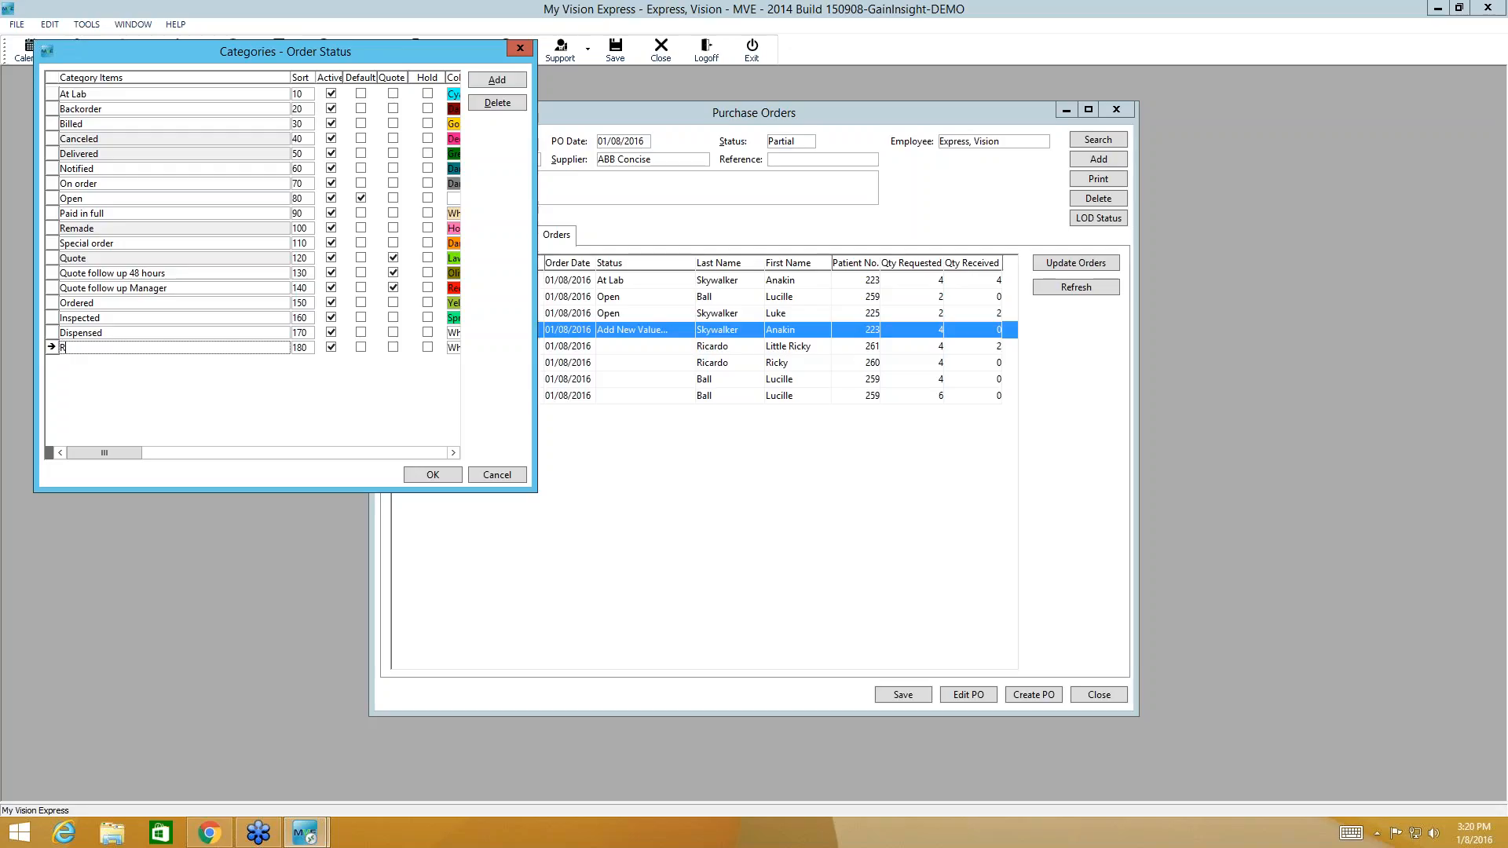
type("ieve")
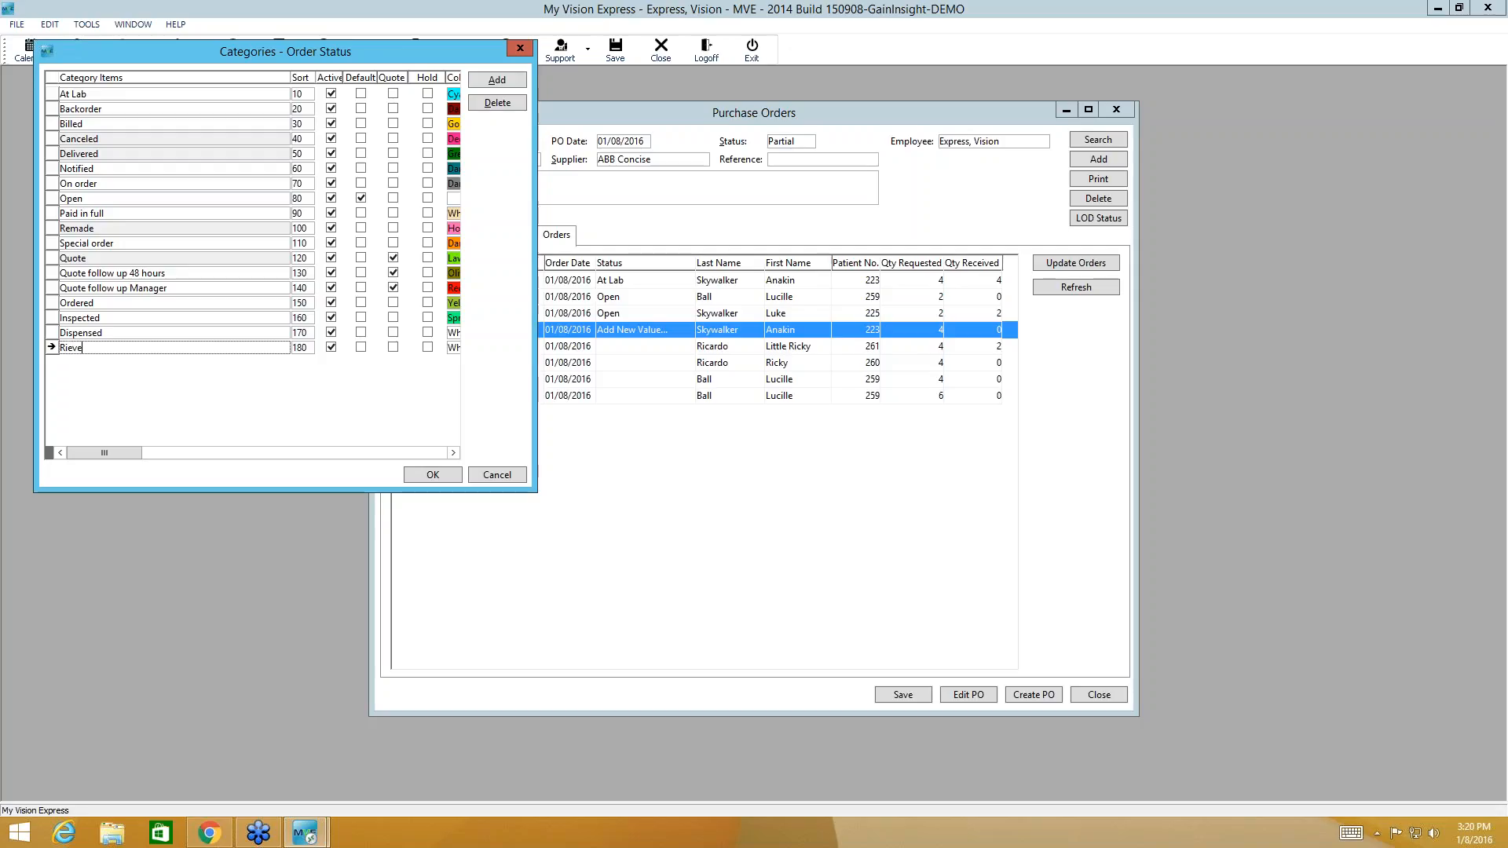
key("BackSpace")
type("Rec")
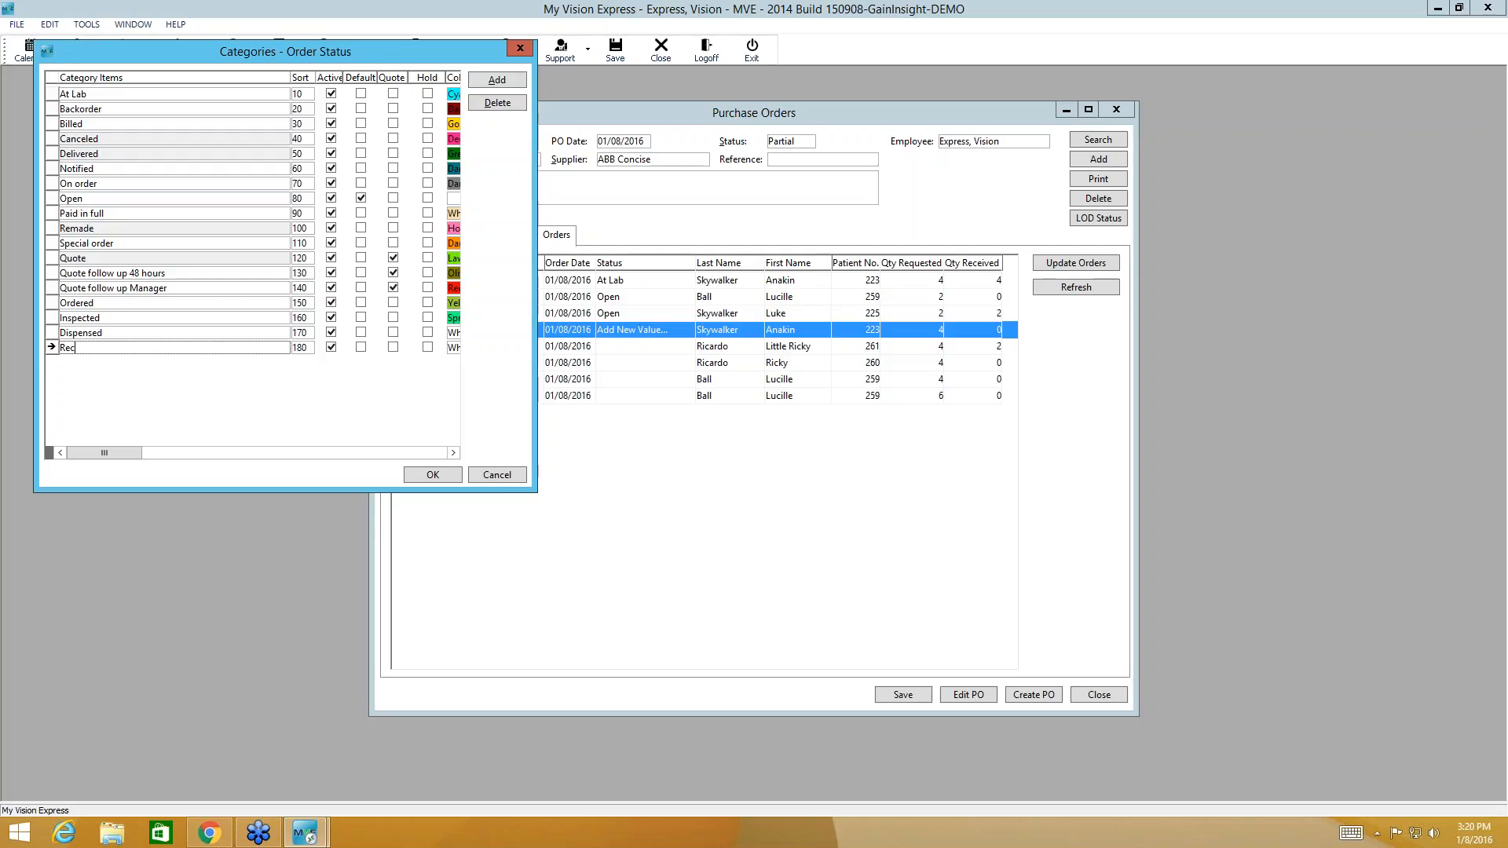
type("iev")
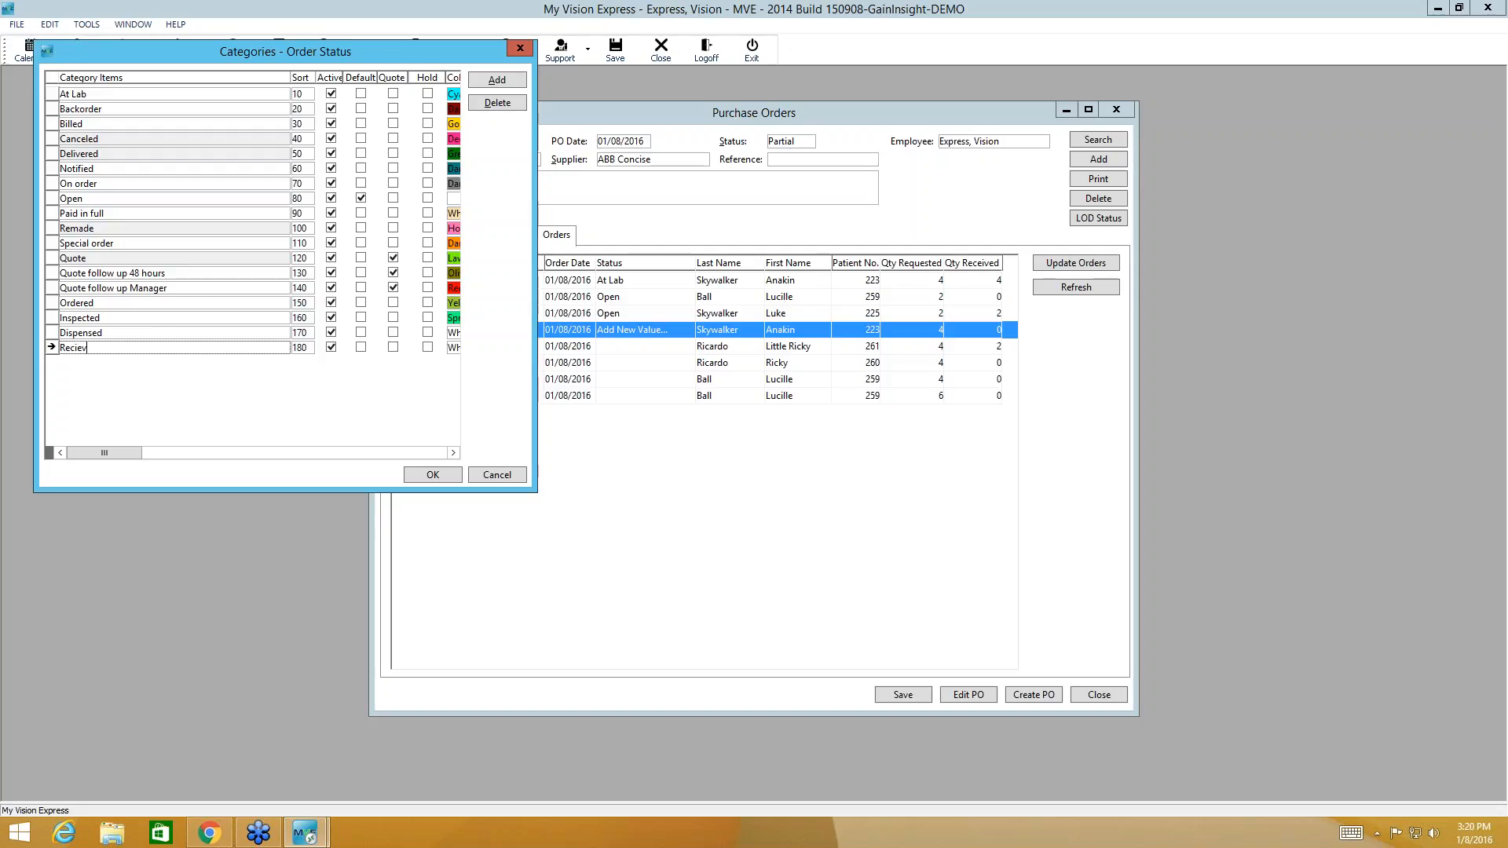
left_click(330, 347)
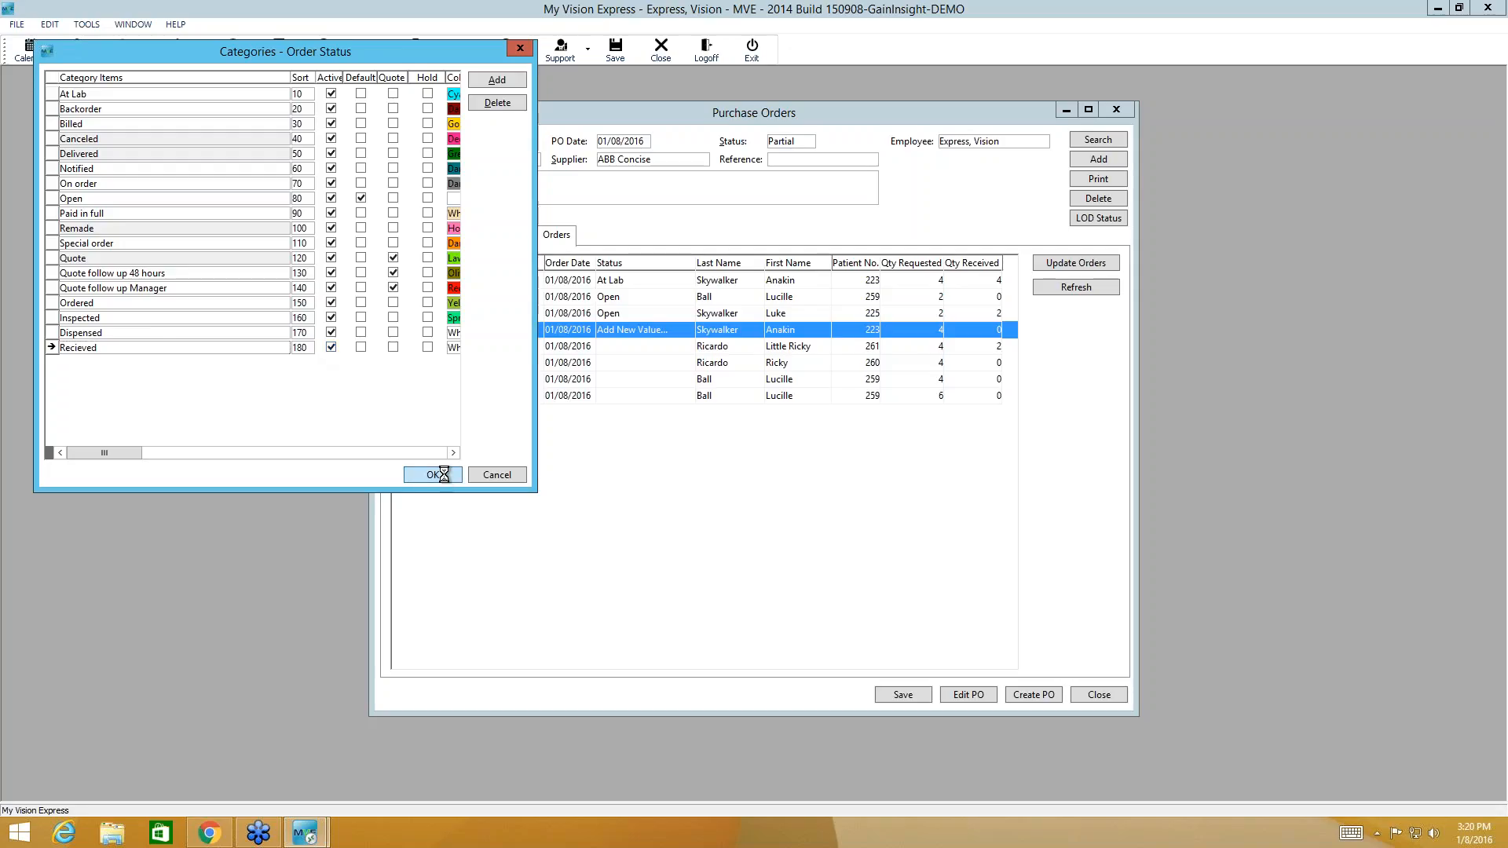
left_click(432, 475)
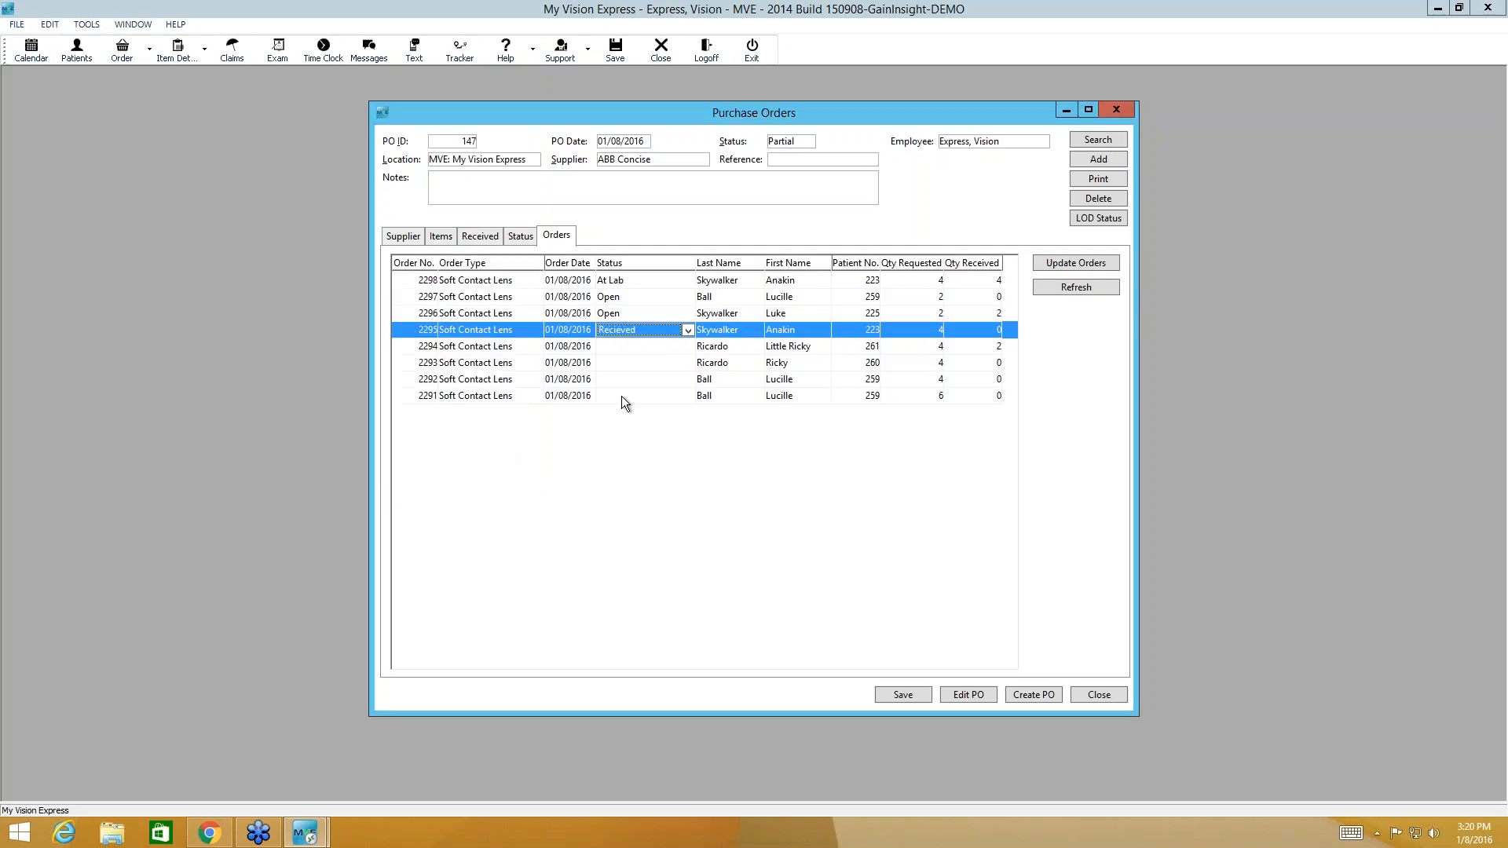
left_click(688, 329)
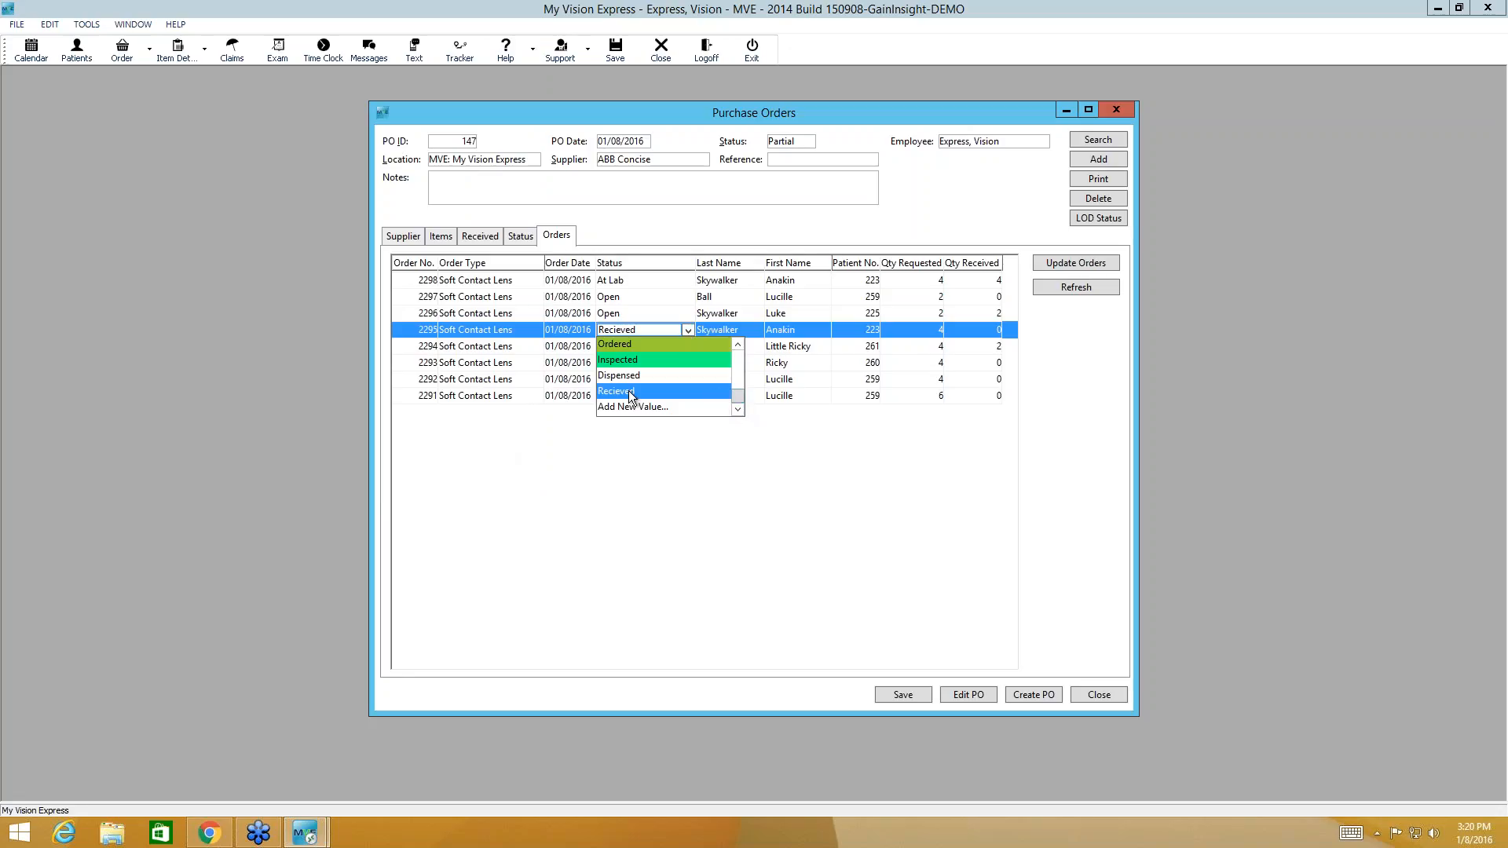
left_click(615, 390)
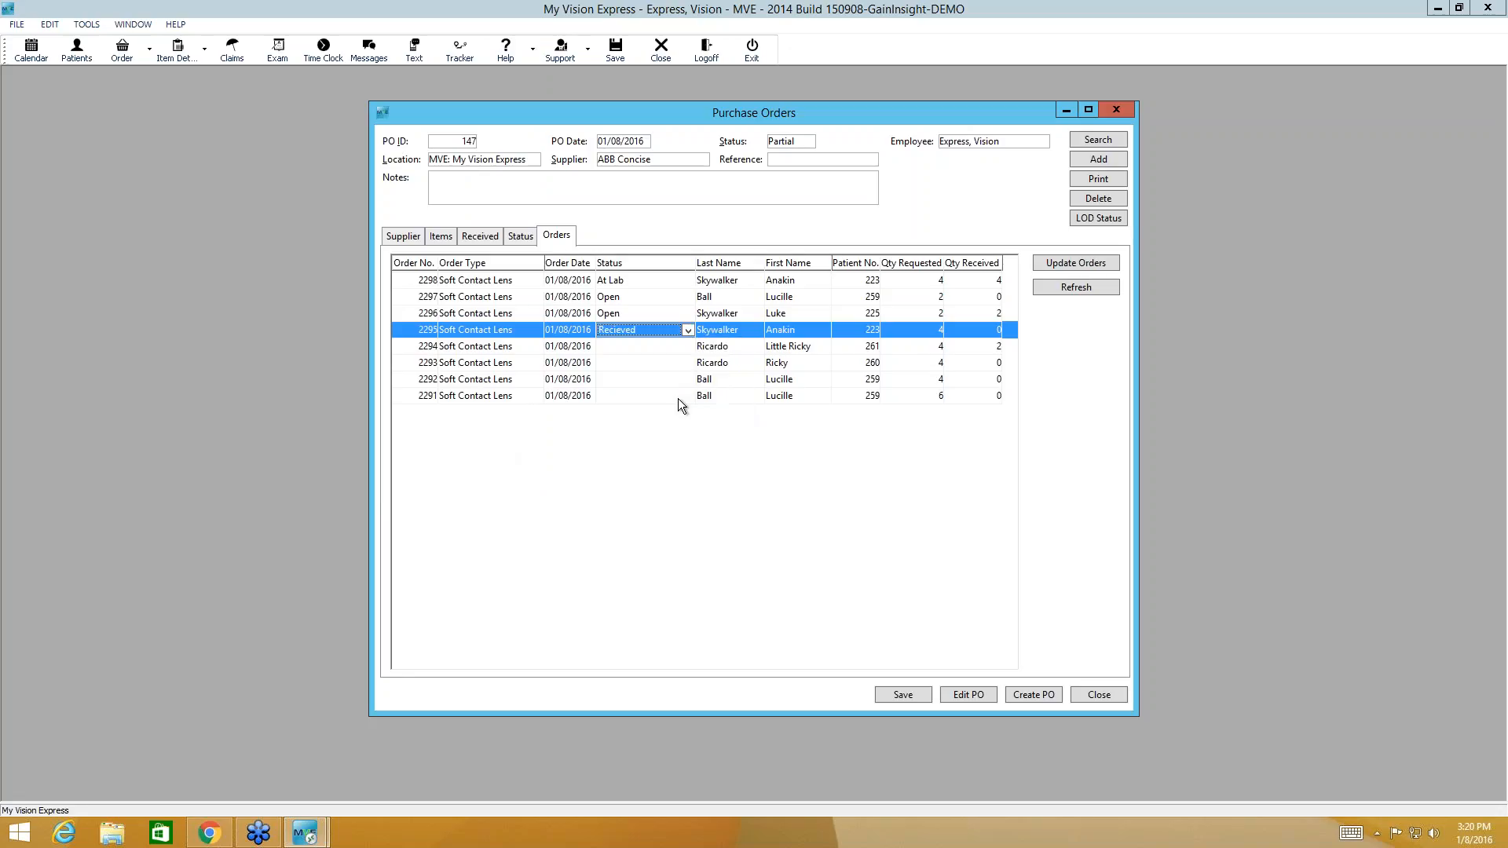
mouse_move(1077, 134)
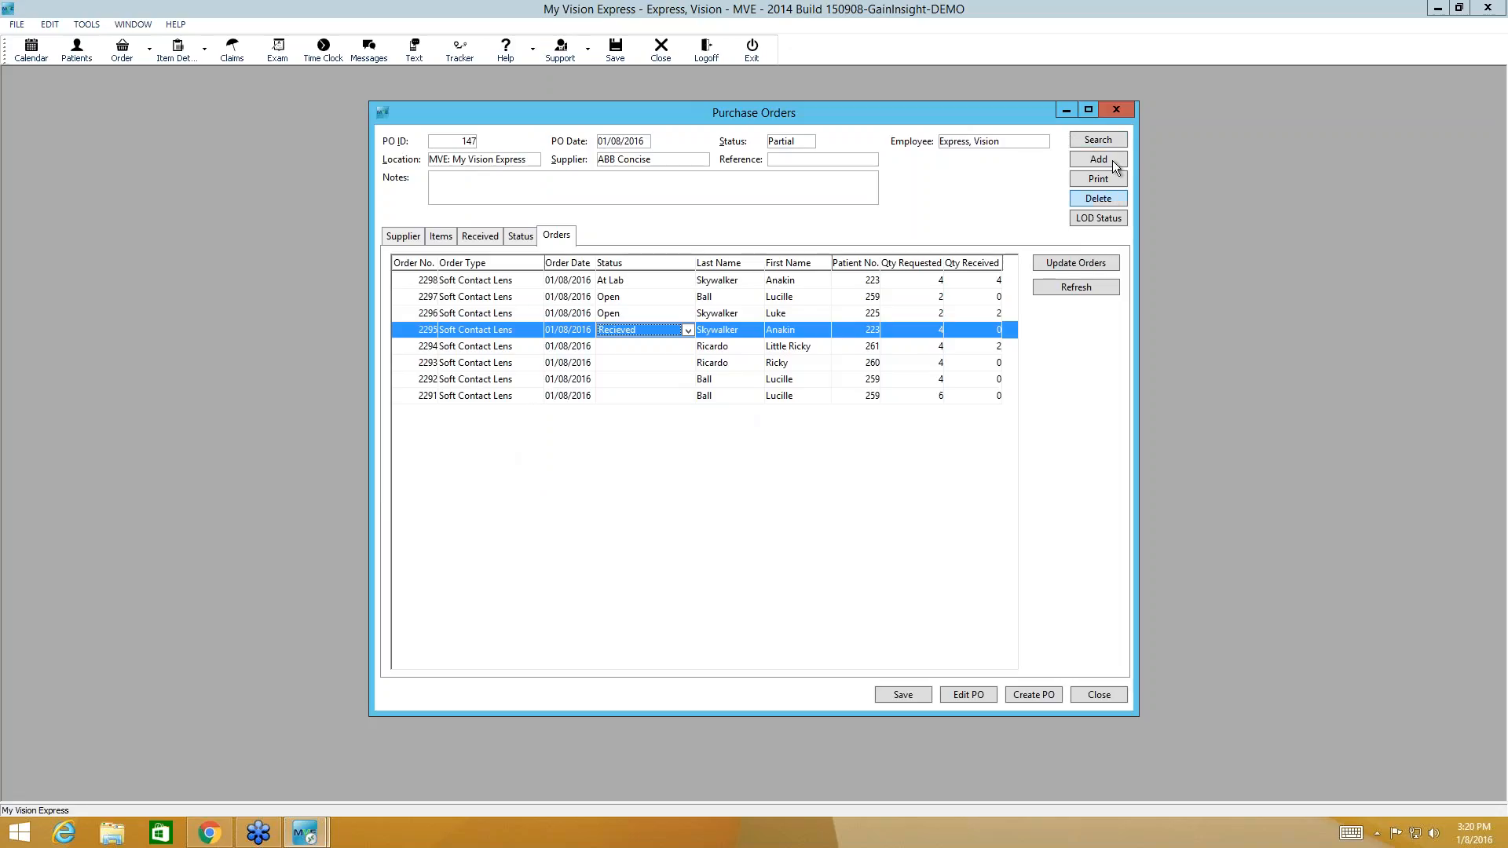
left_click(403, 236)
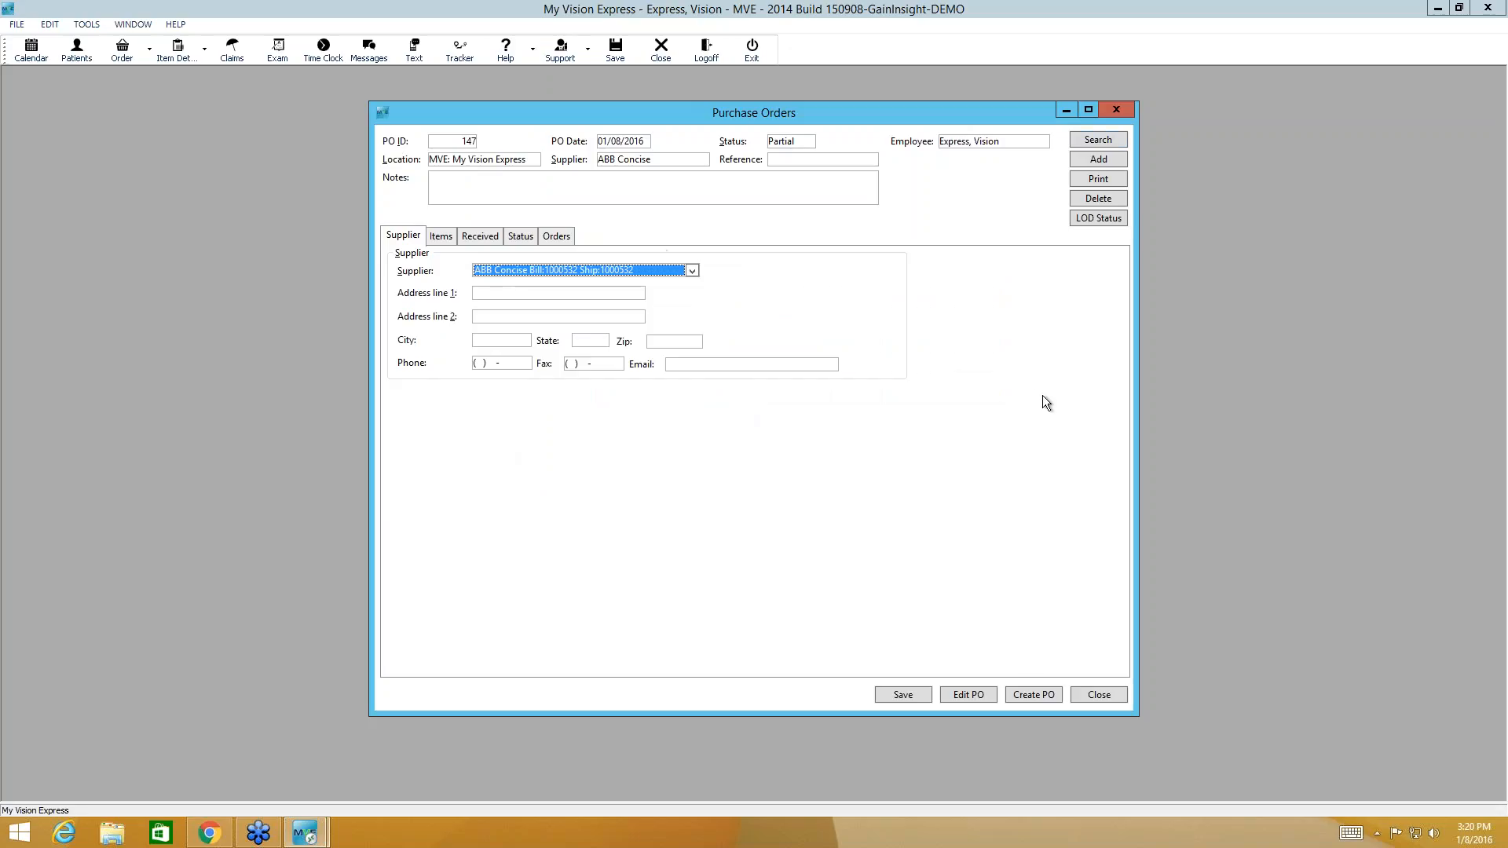
mouse_move(1498, 296)
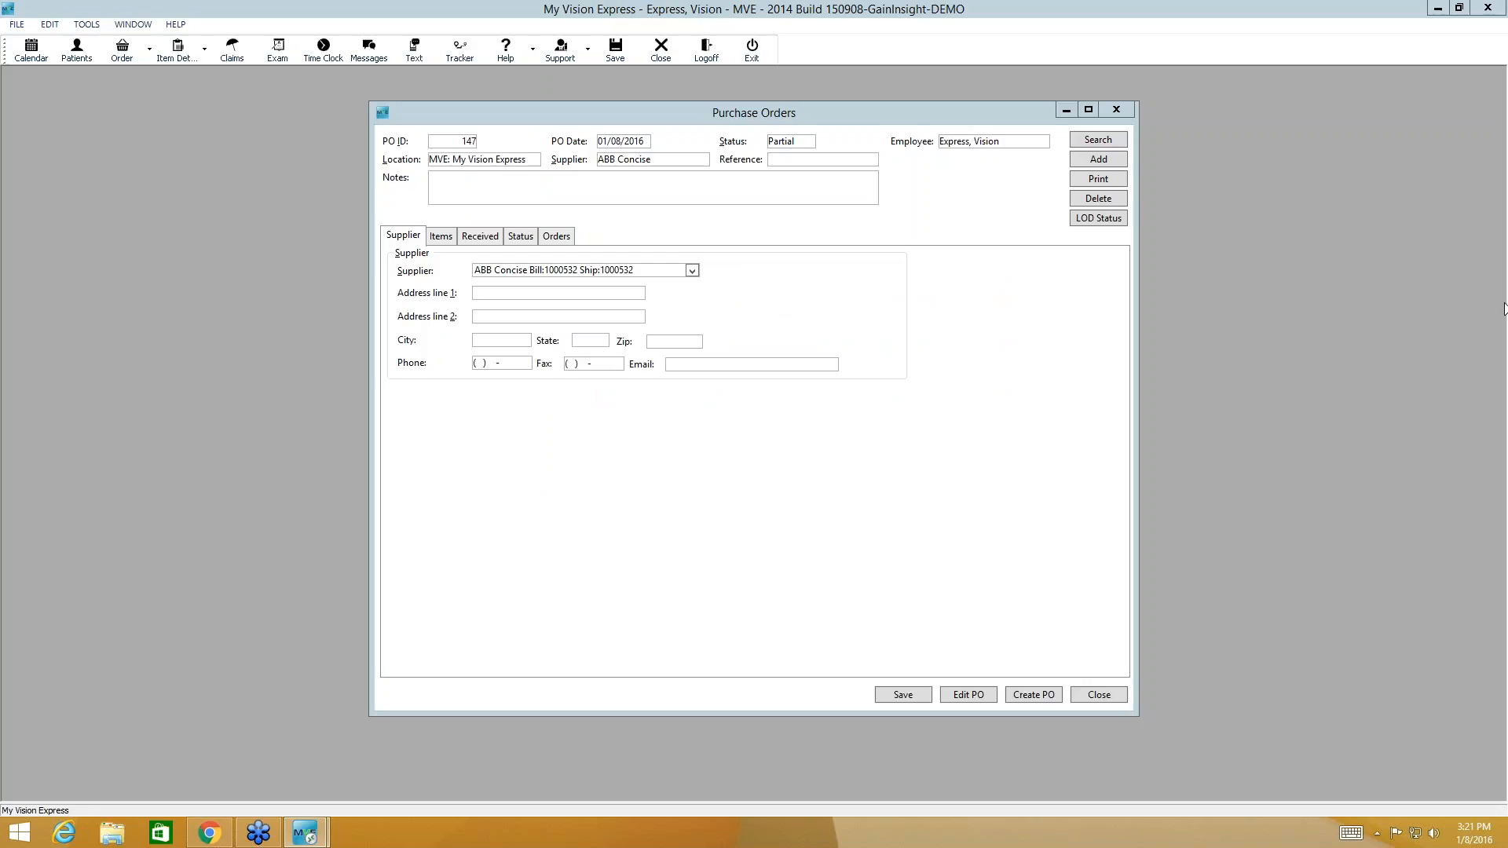
mouse_move(1486, 436)
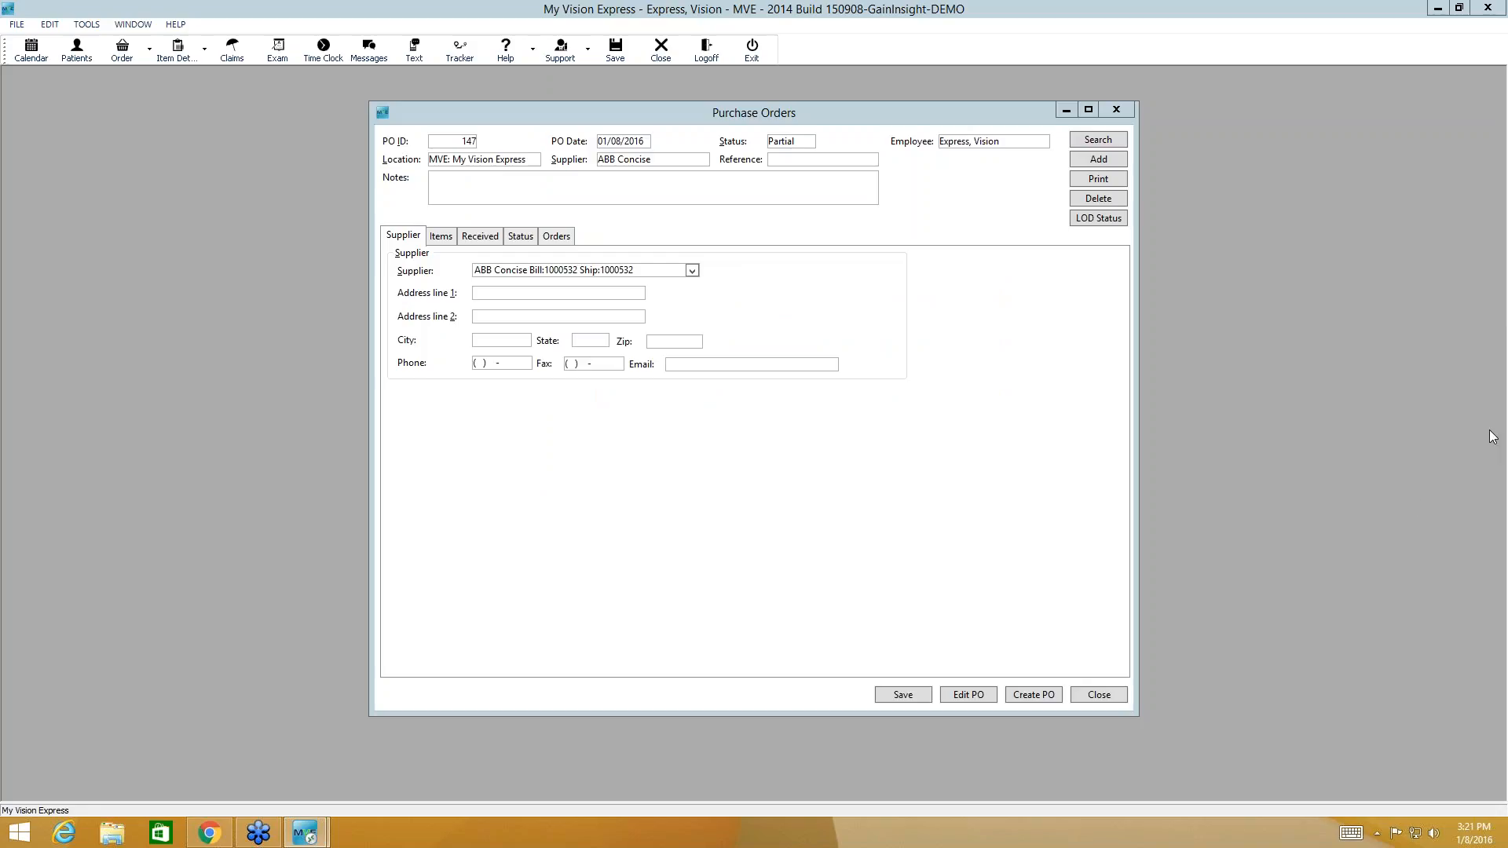
mouse_move(1332, 442)
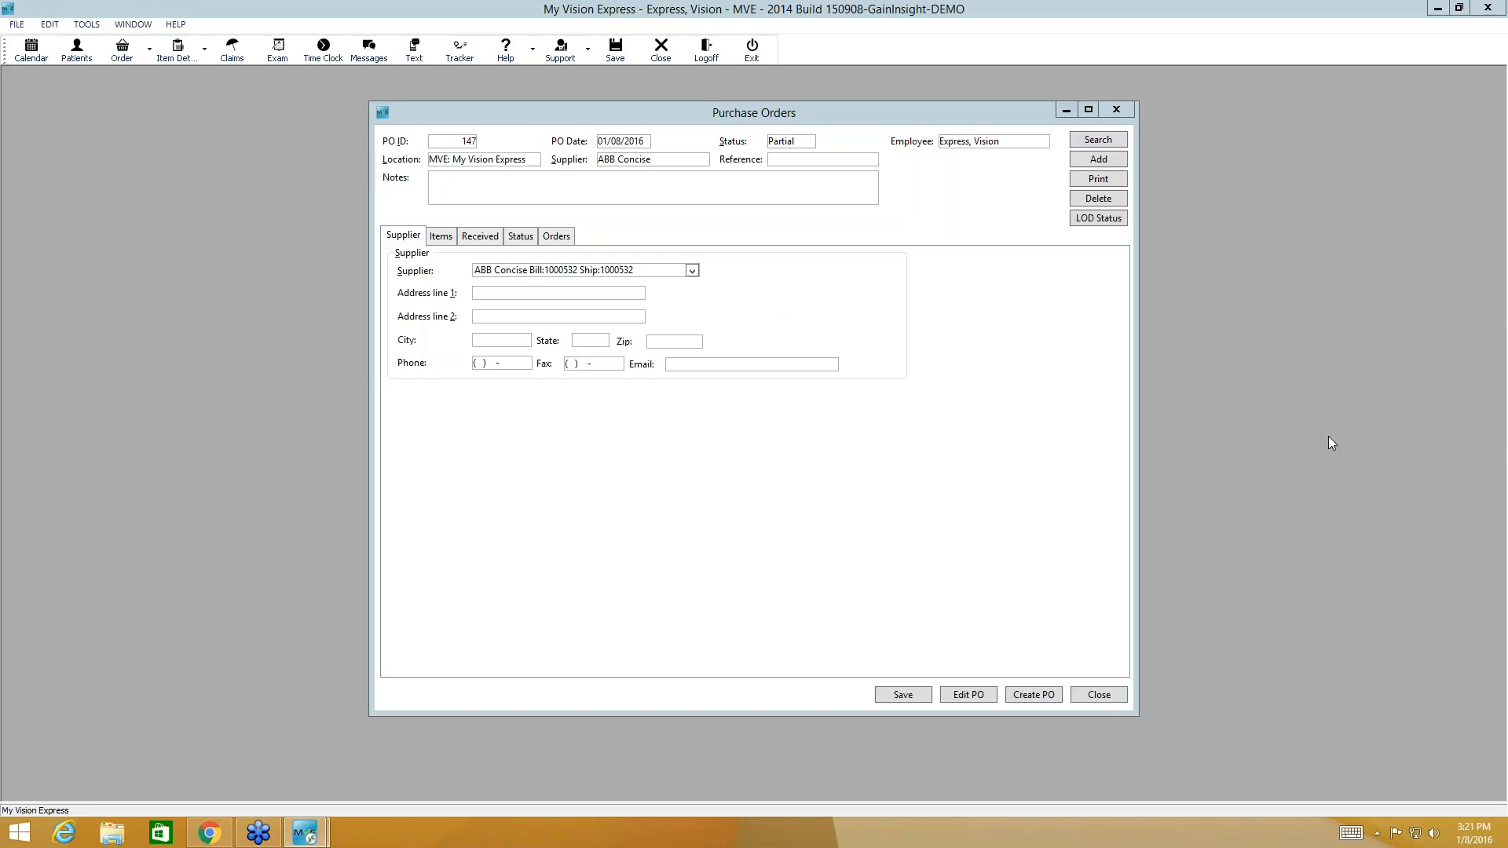
mouse_move(938, 401)
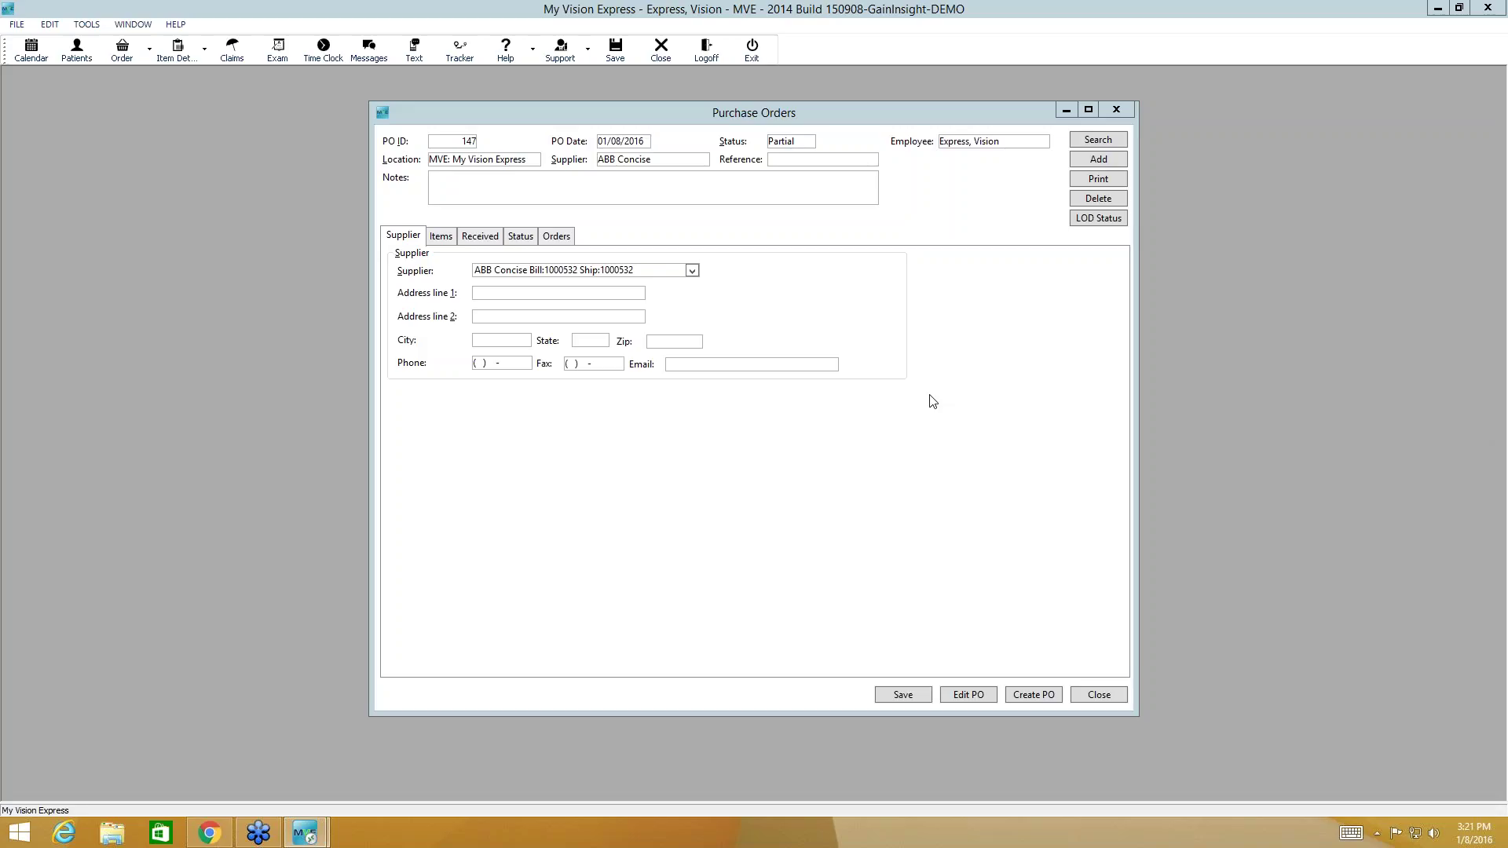
mouse_move(1006, 267)
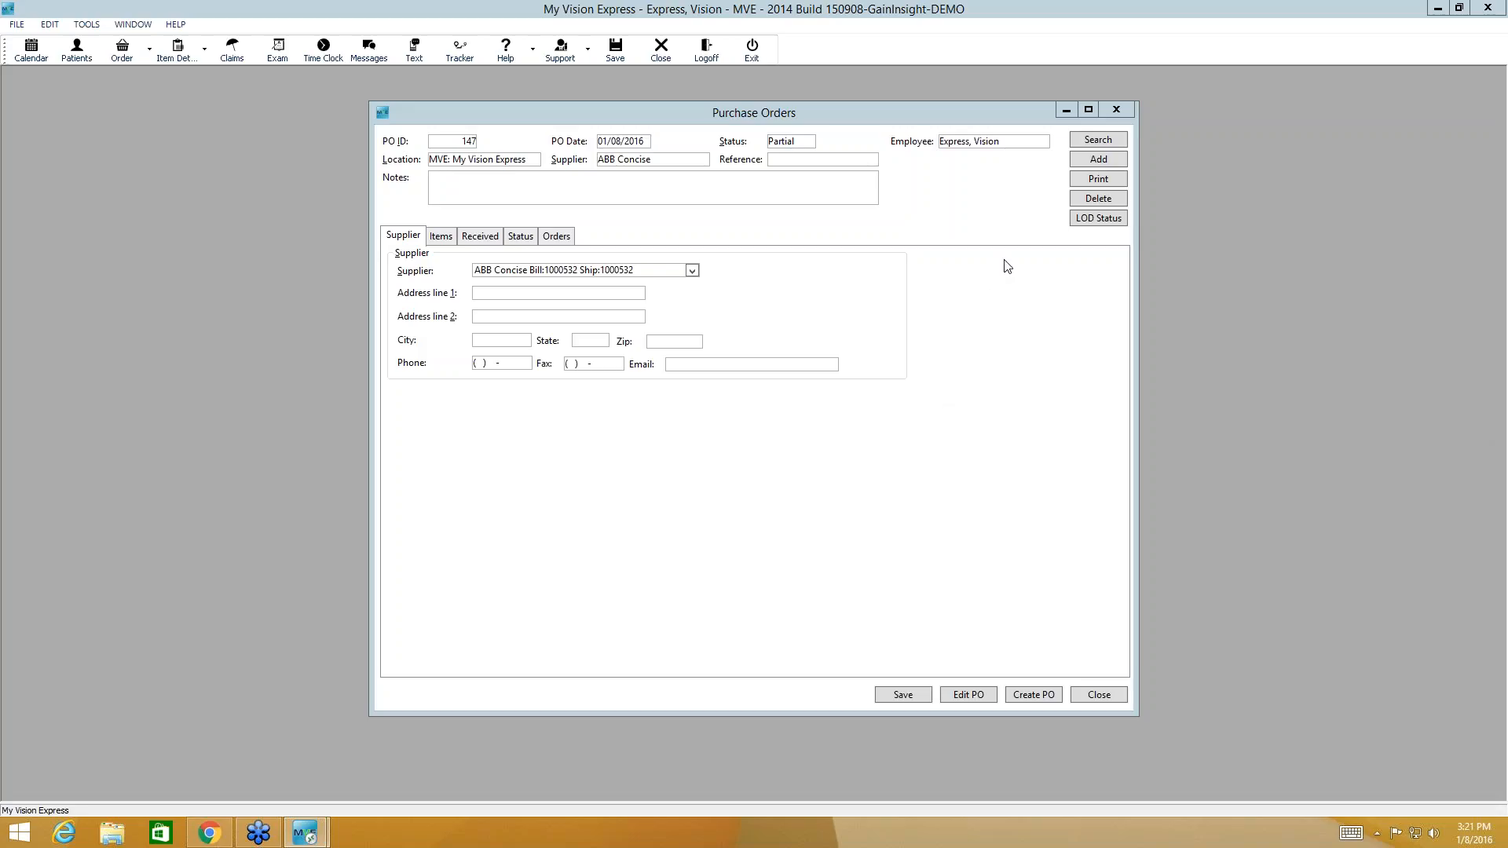
mouse_move(1011, 272)
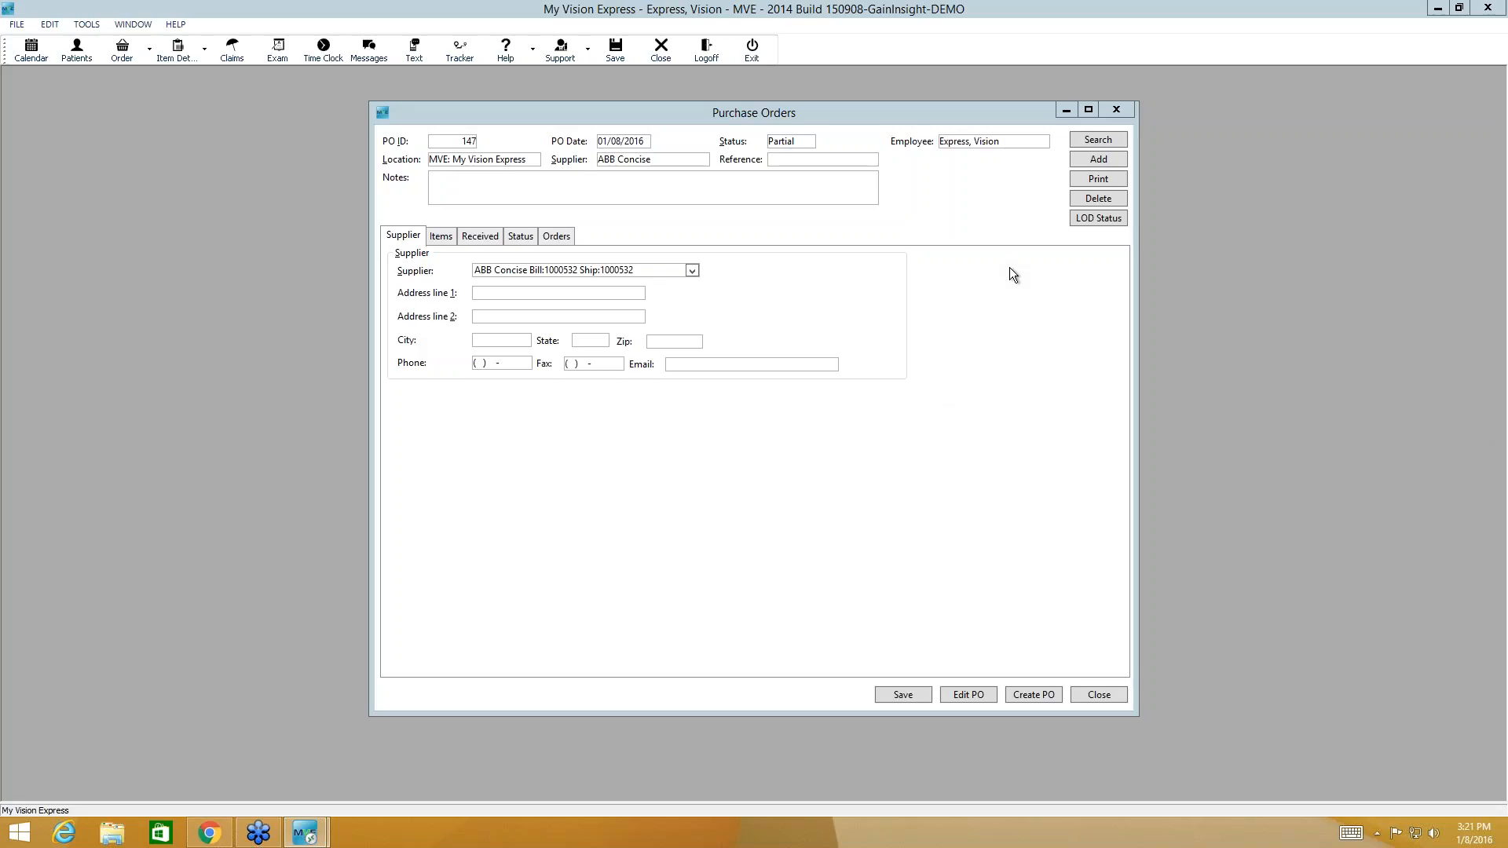
mouse_move(899, 323)
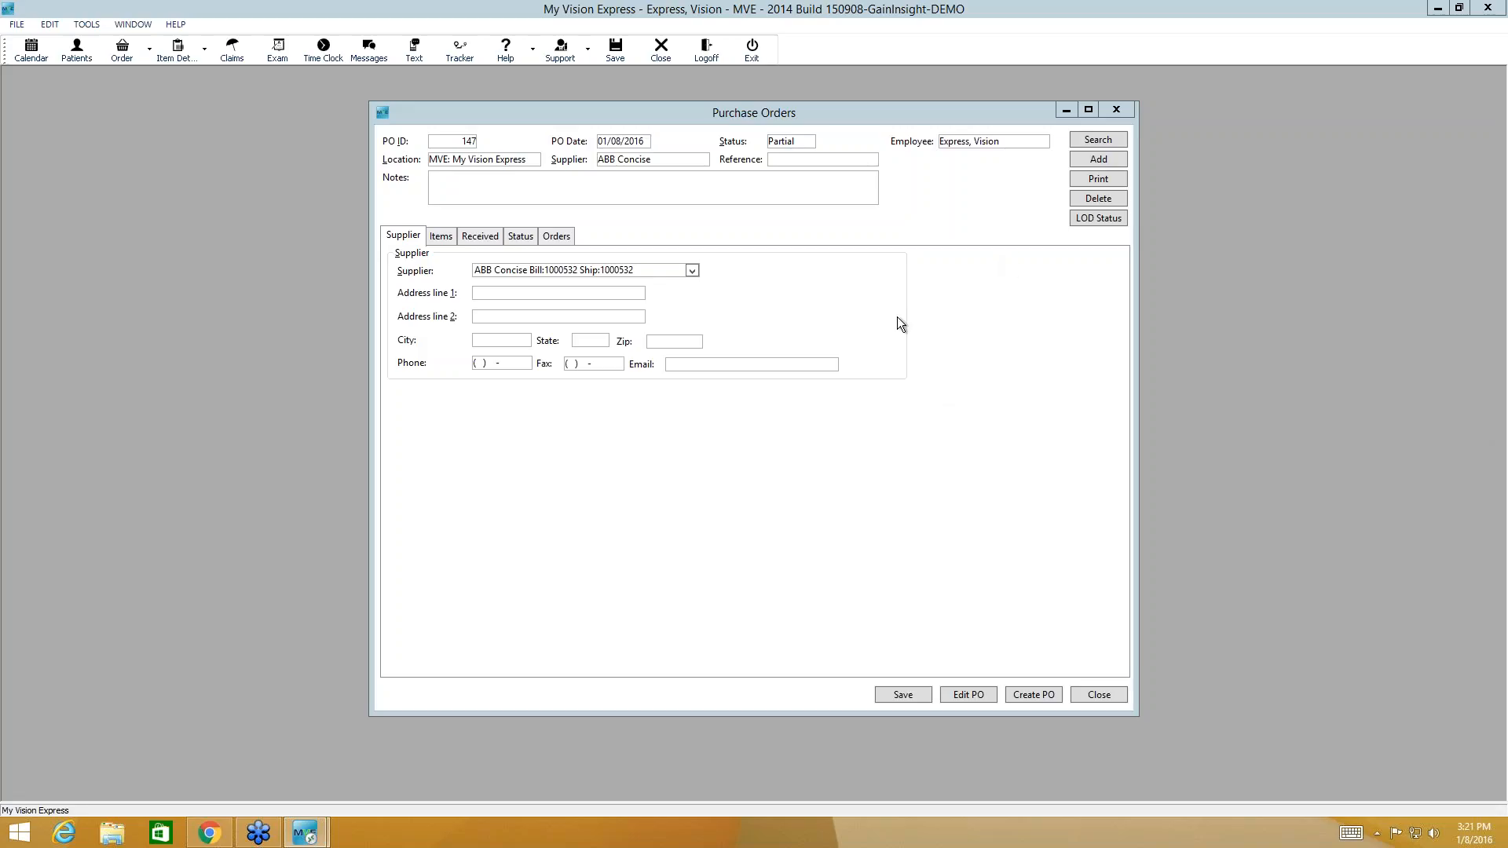
mouse_move(1036, 171)
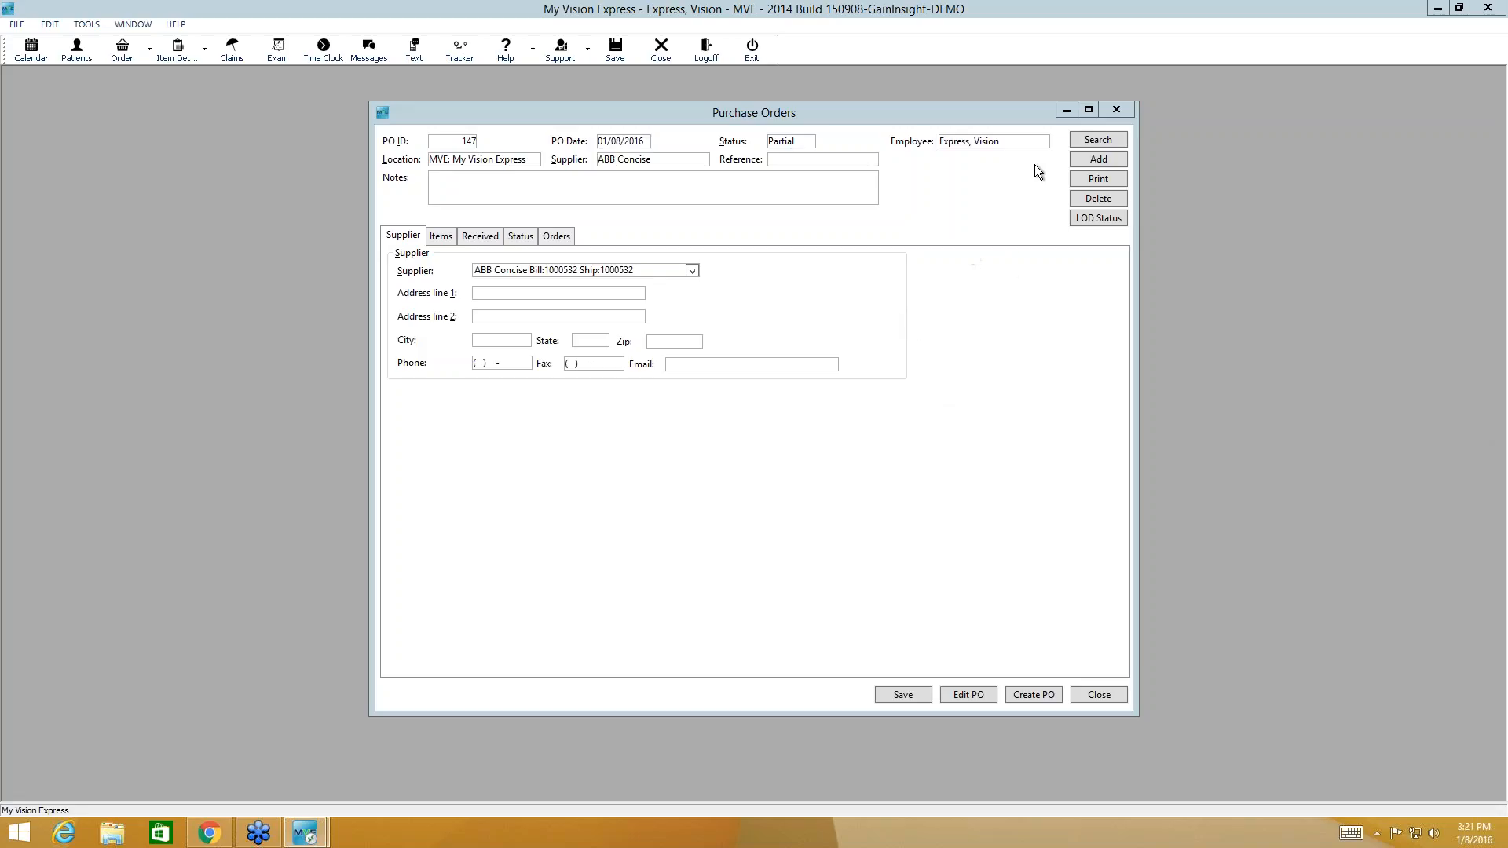
mouse_move(1125, 116)
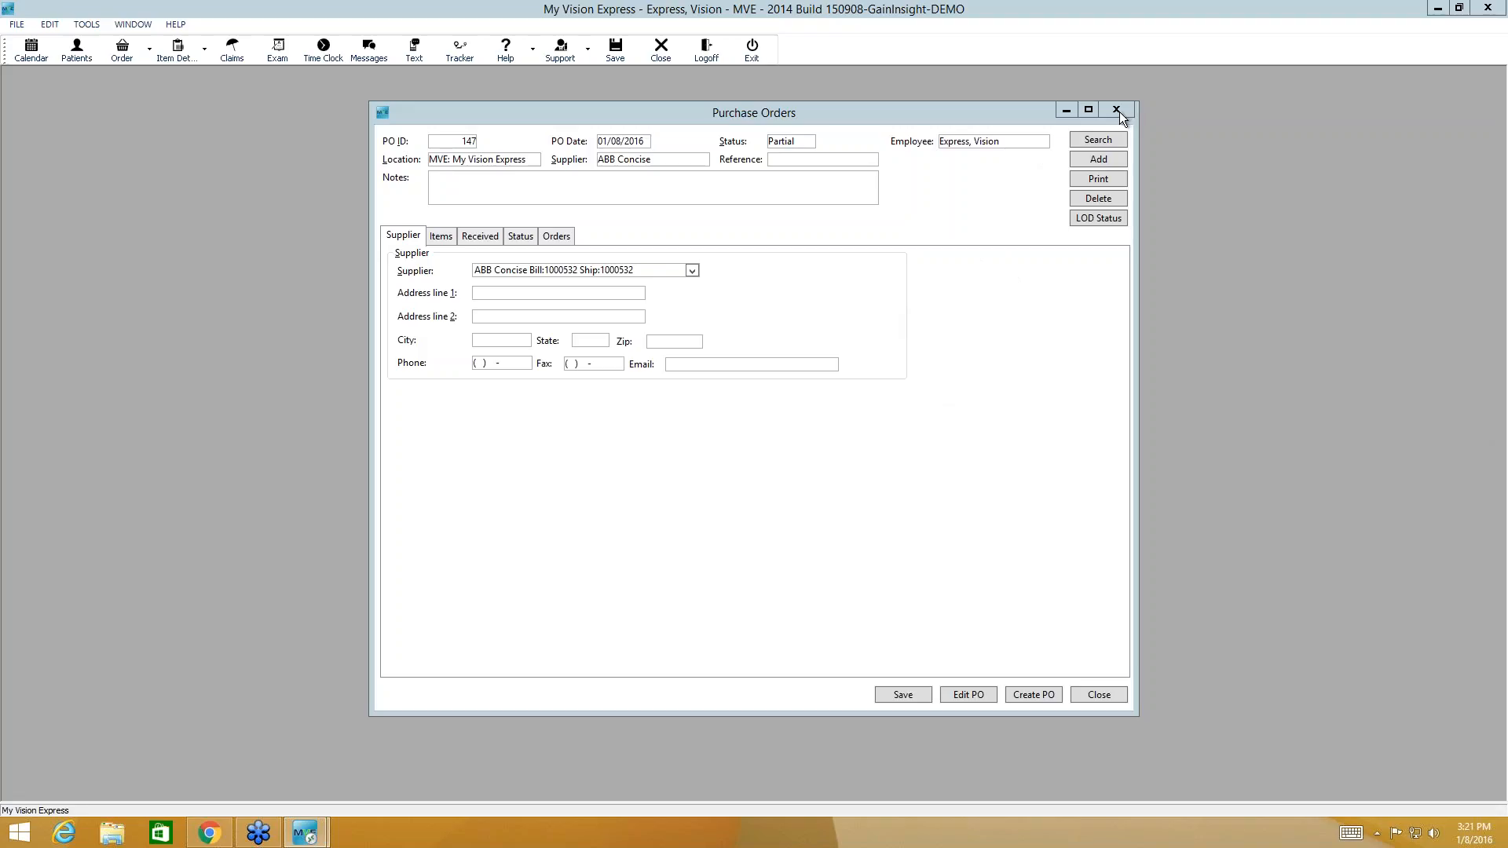
mouse_move(1486, 434)
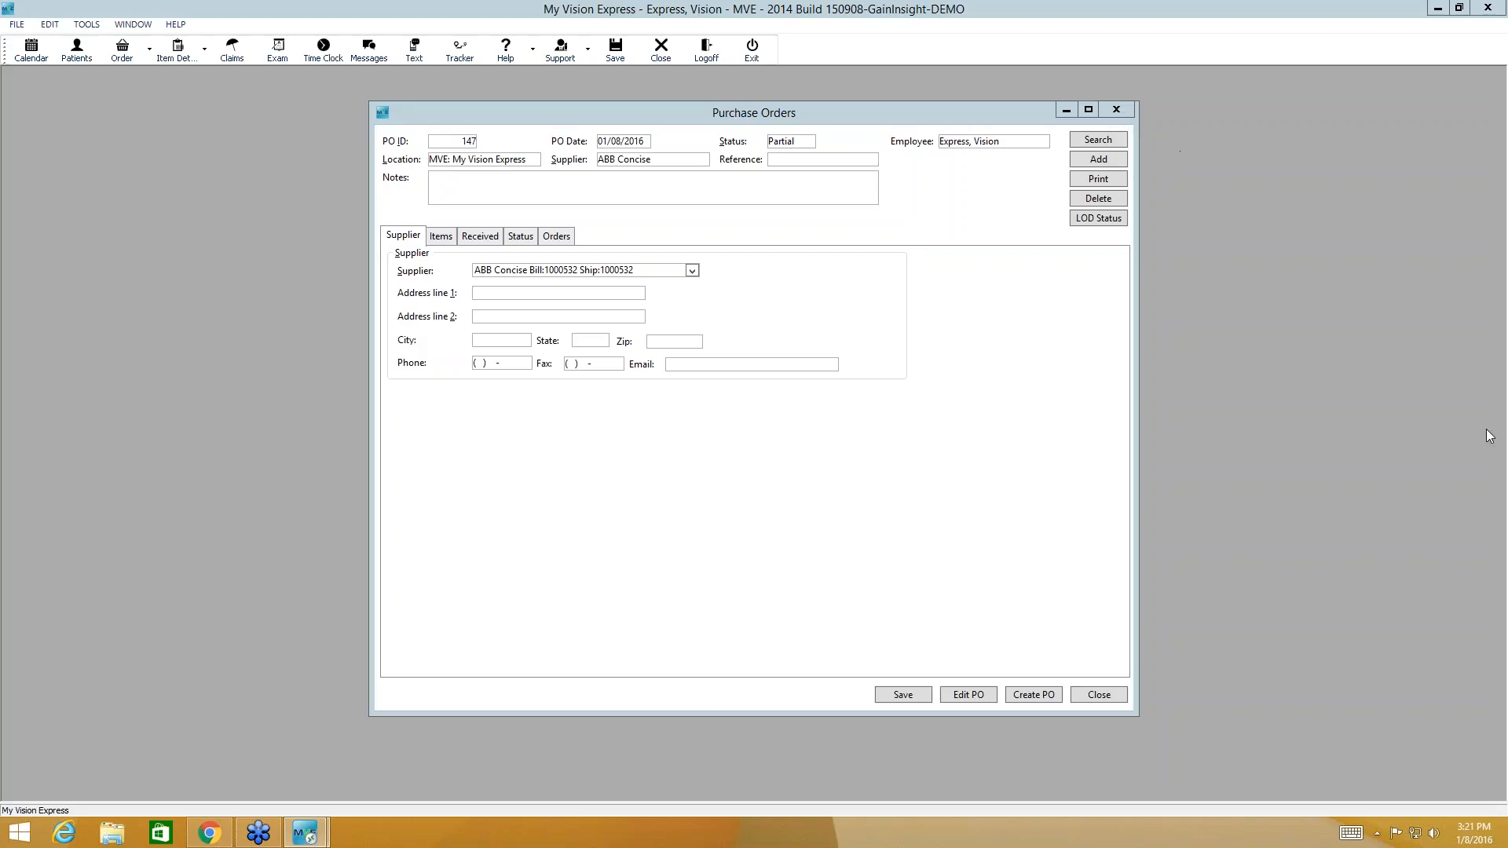
mouse_move(500, 448)
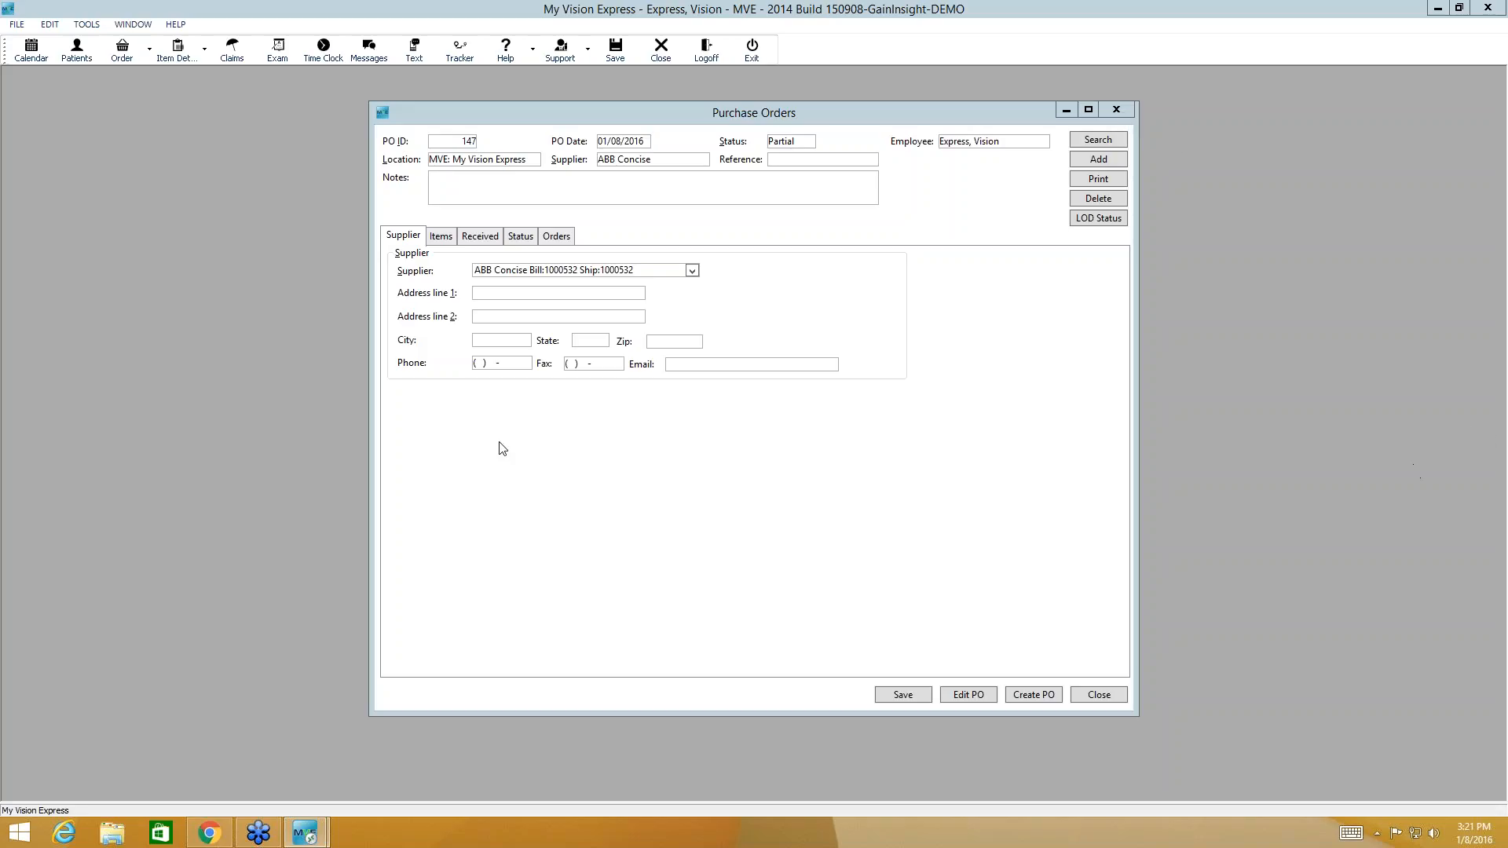
mouse_move(506, 448)
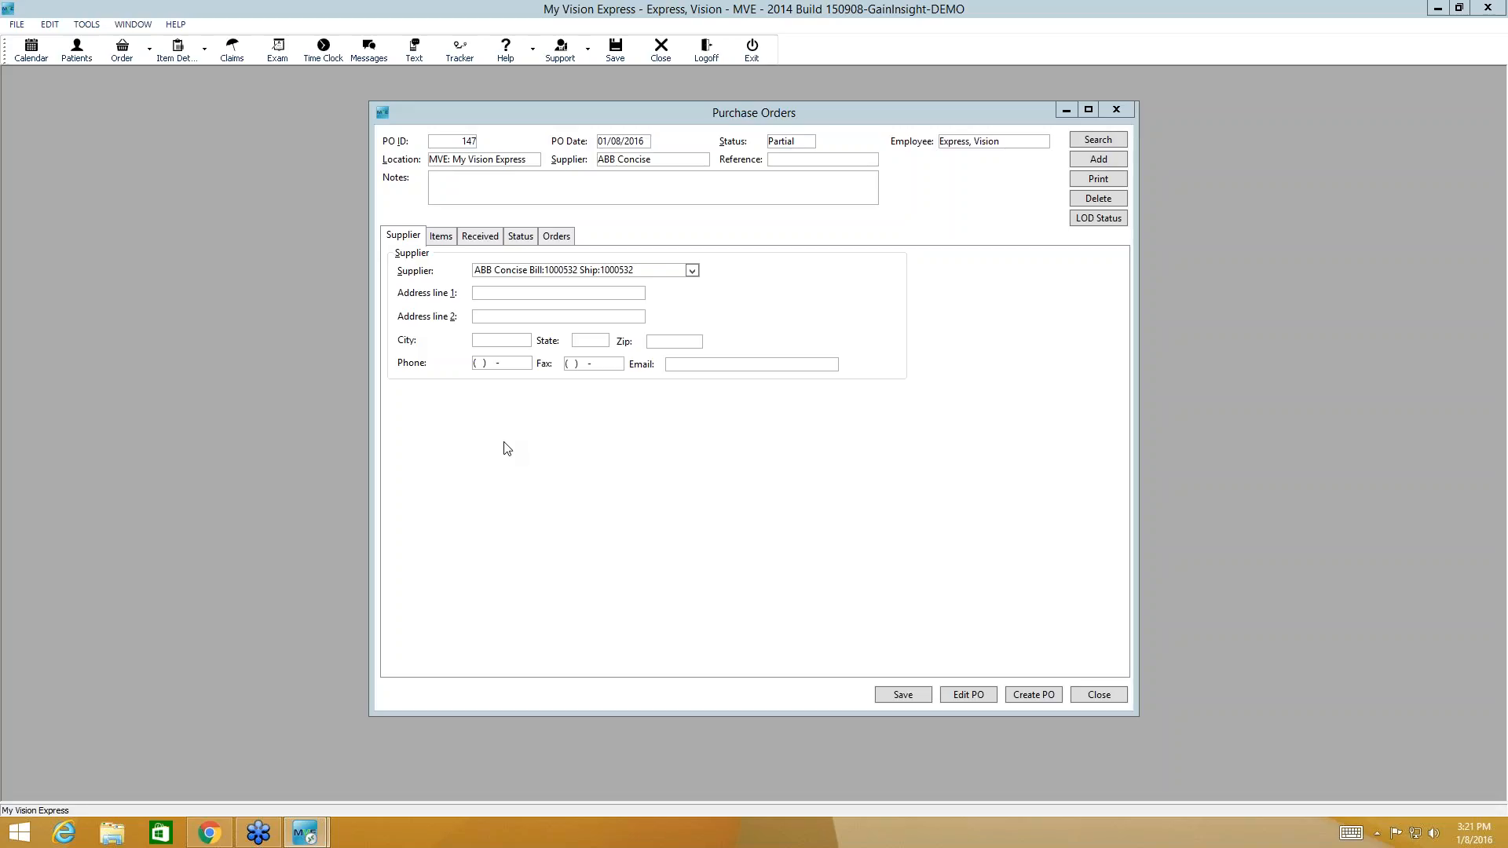
mouse_move(638, 407)
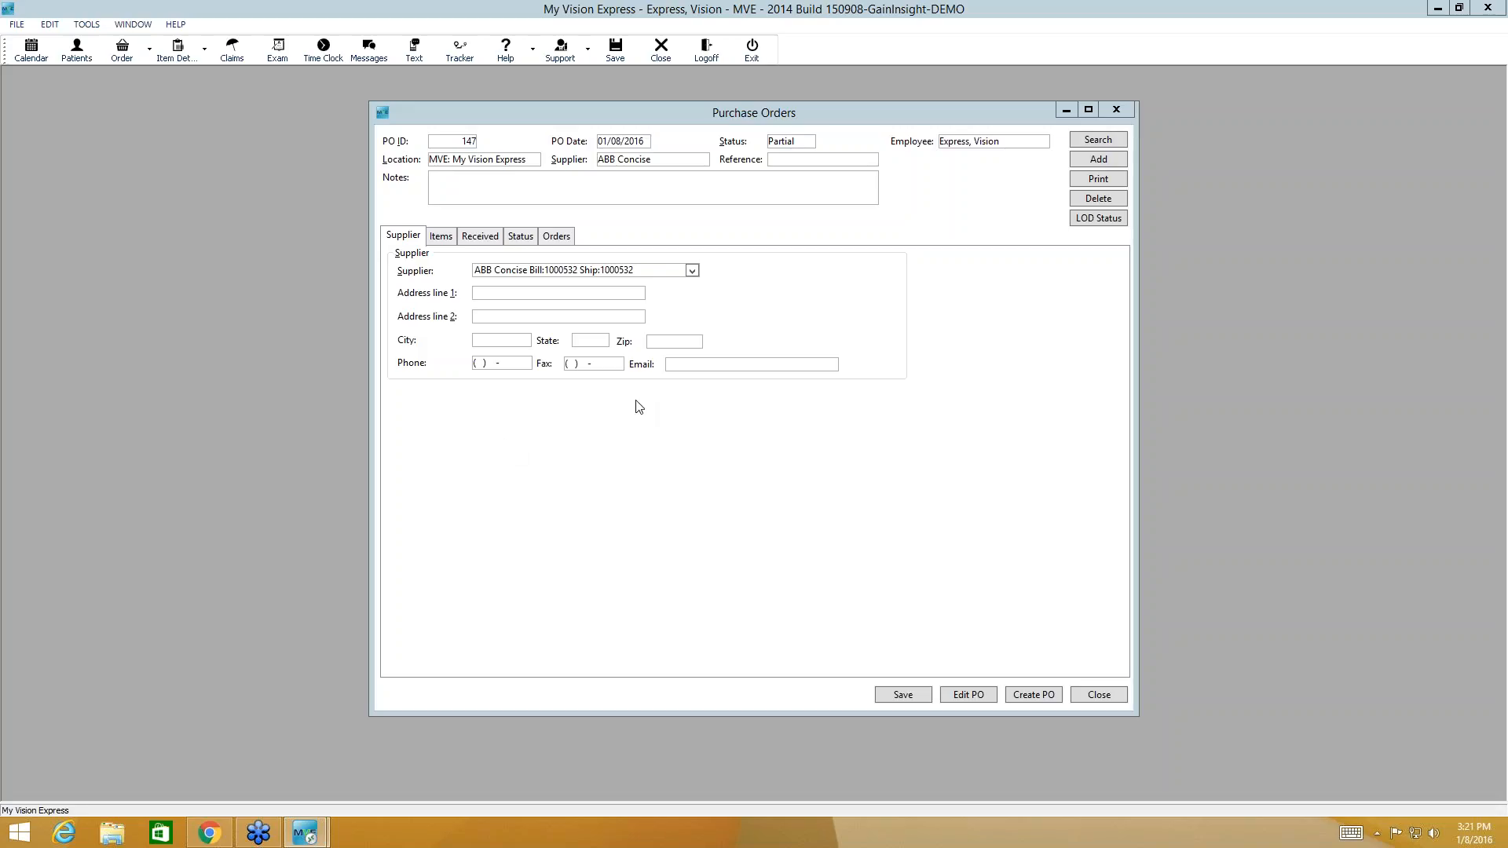
mouse_move(661, 403)
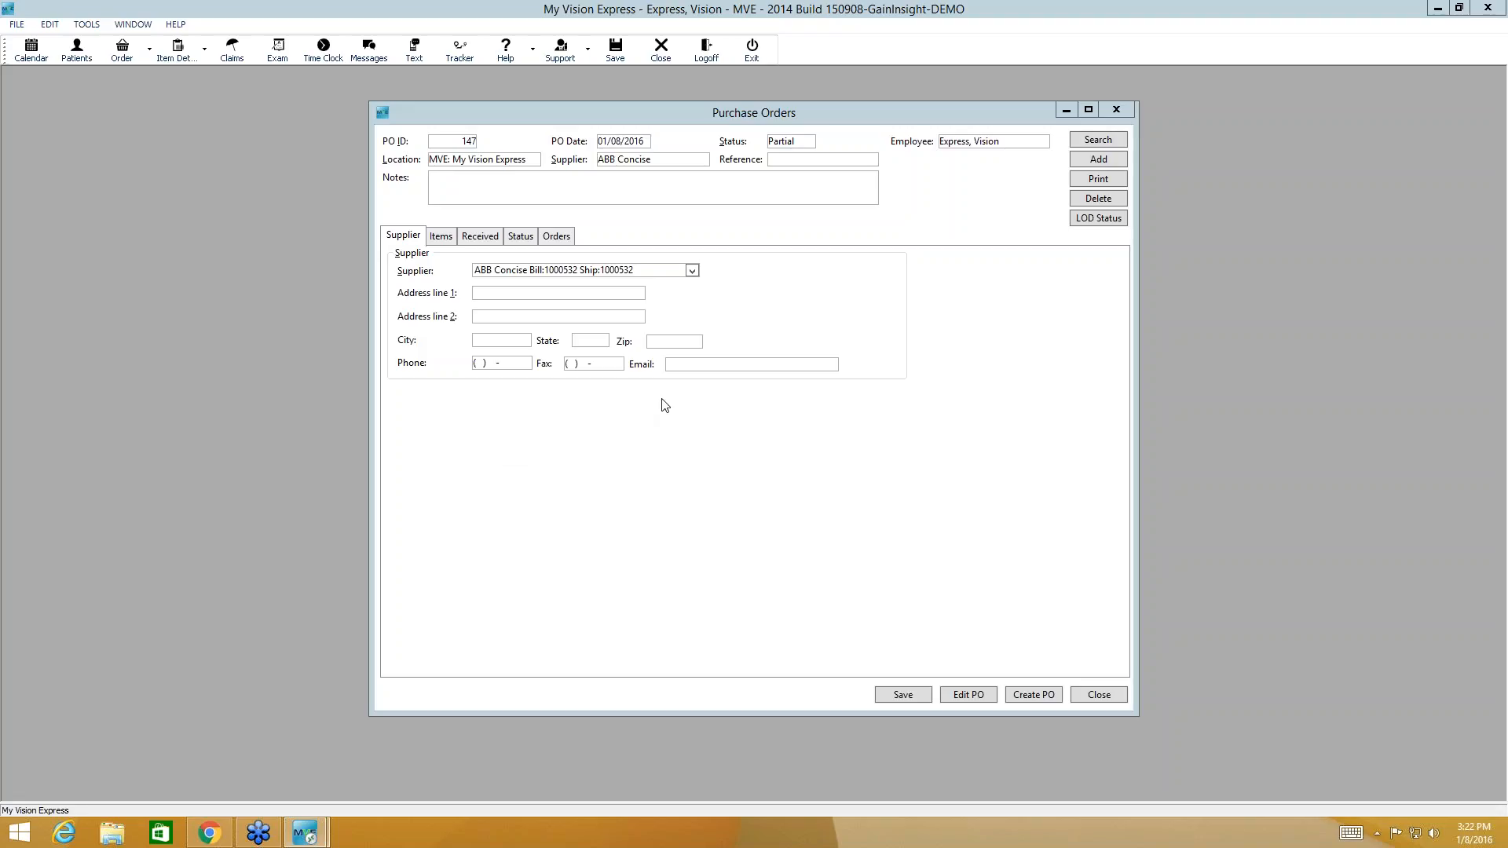
mouse_move(895, 362)
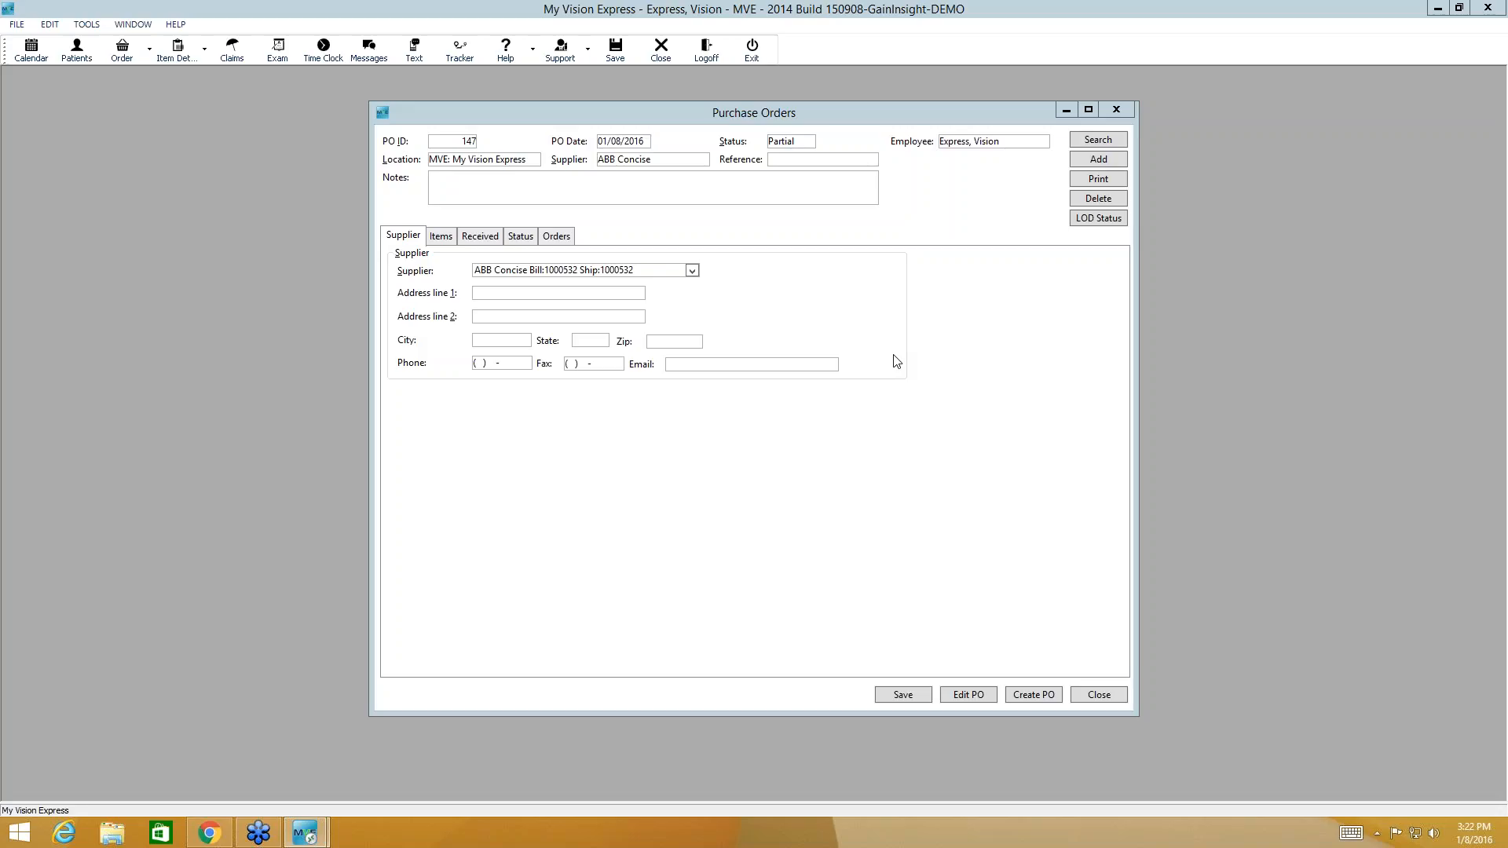
mouse_move(856, 376)
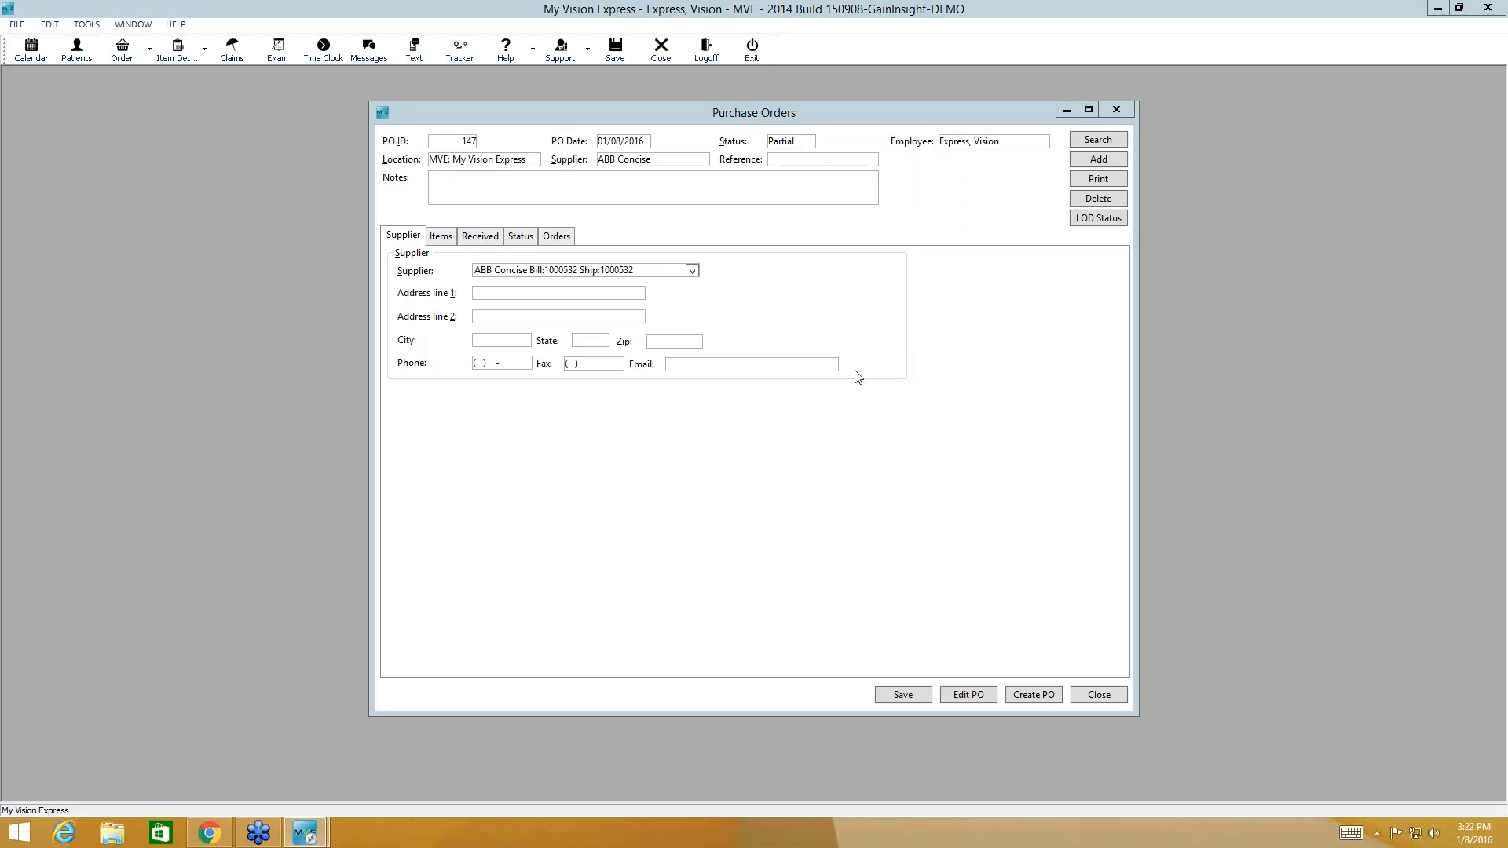
mouse_move(869, 393)
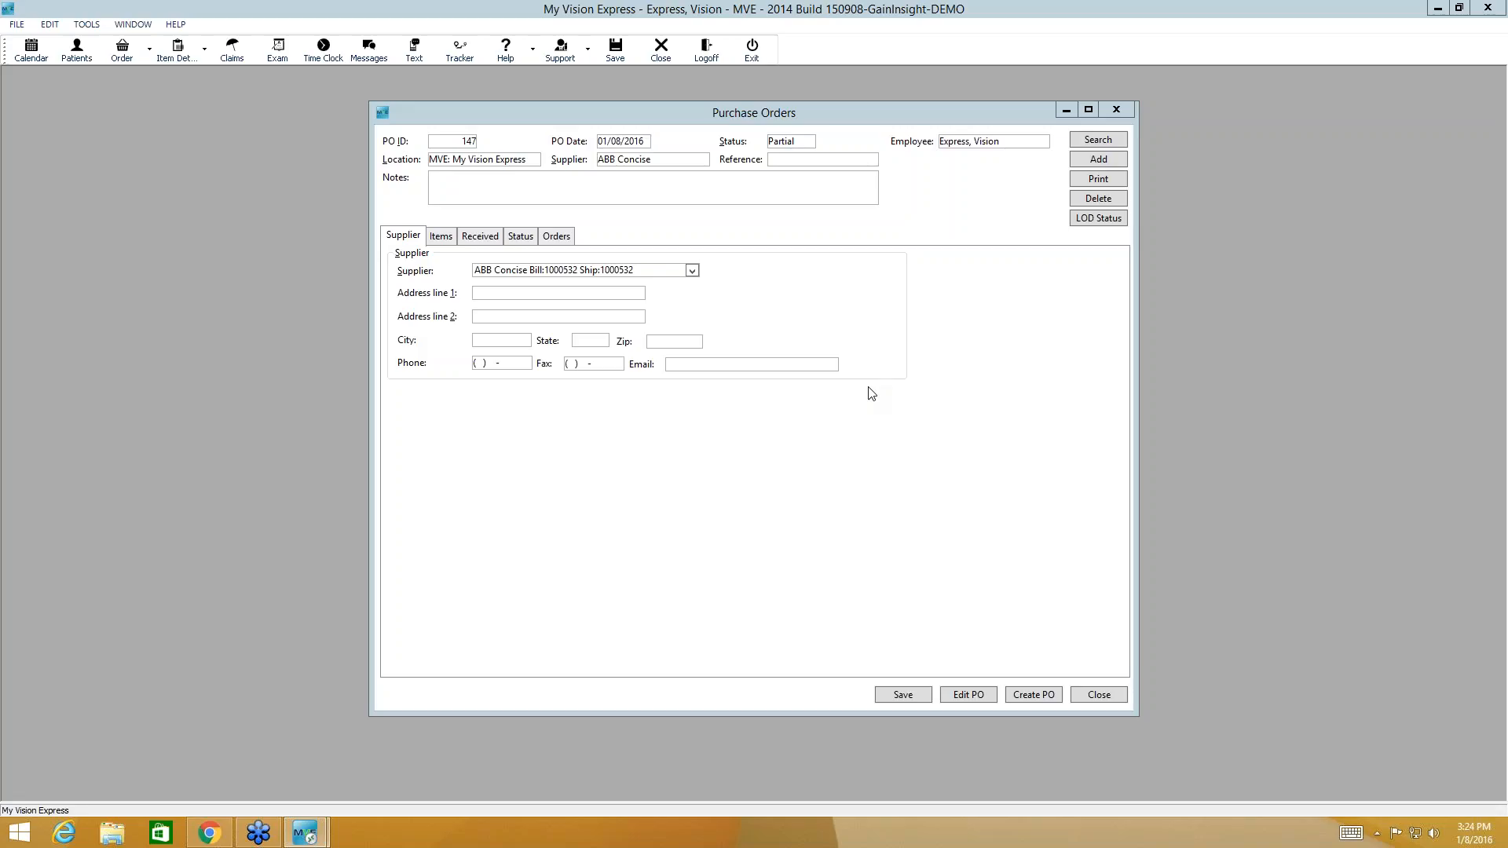
mouse_move(1021, 317)
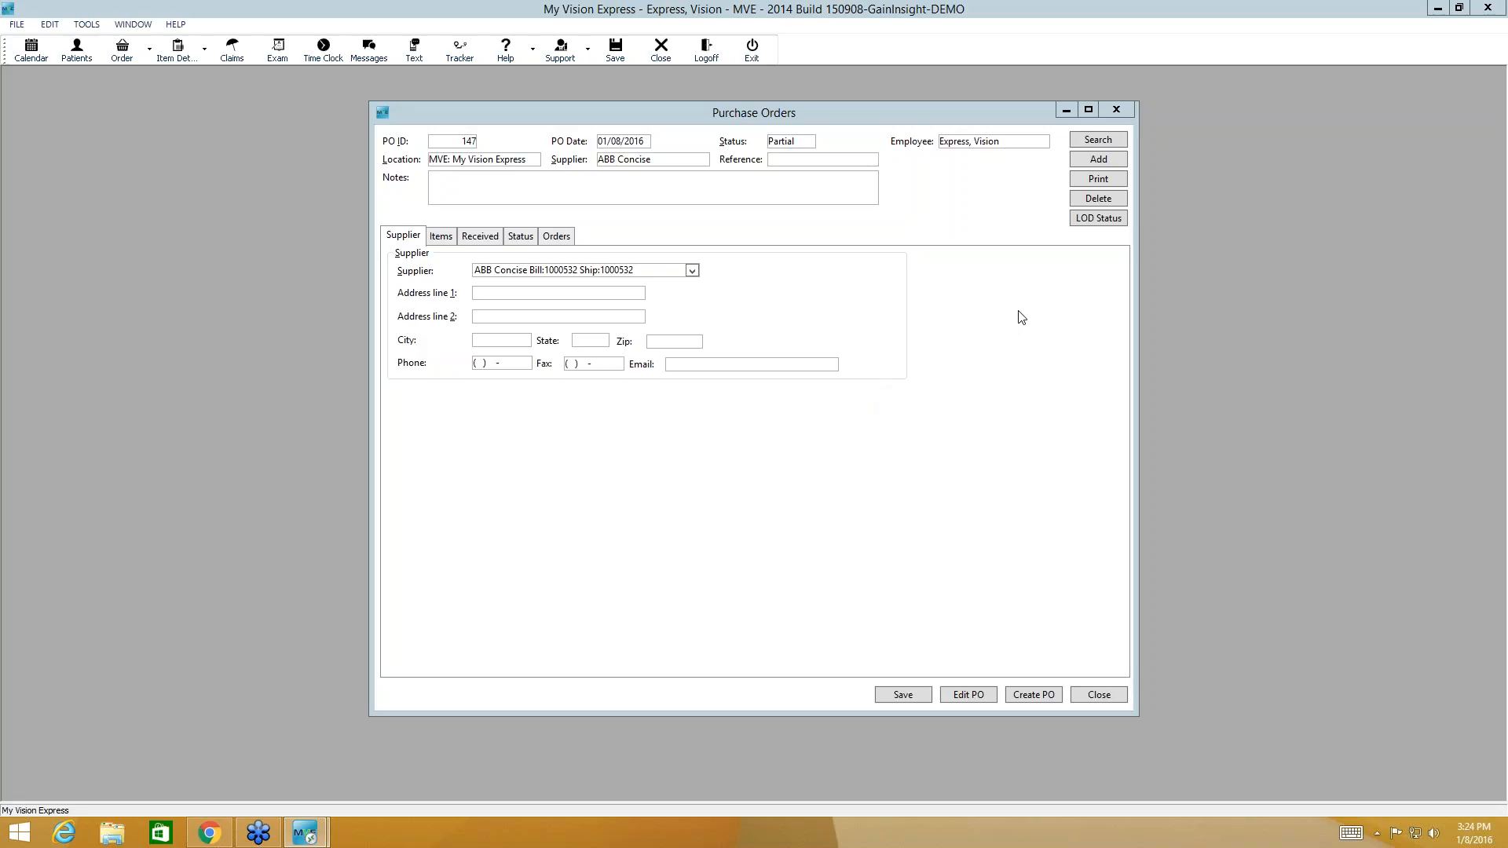
mouse_move(1022, 468)
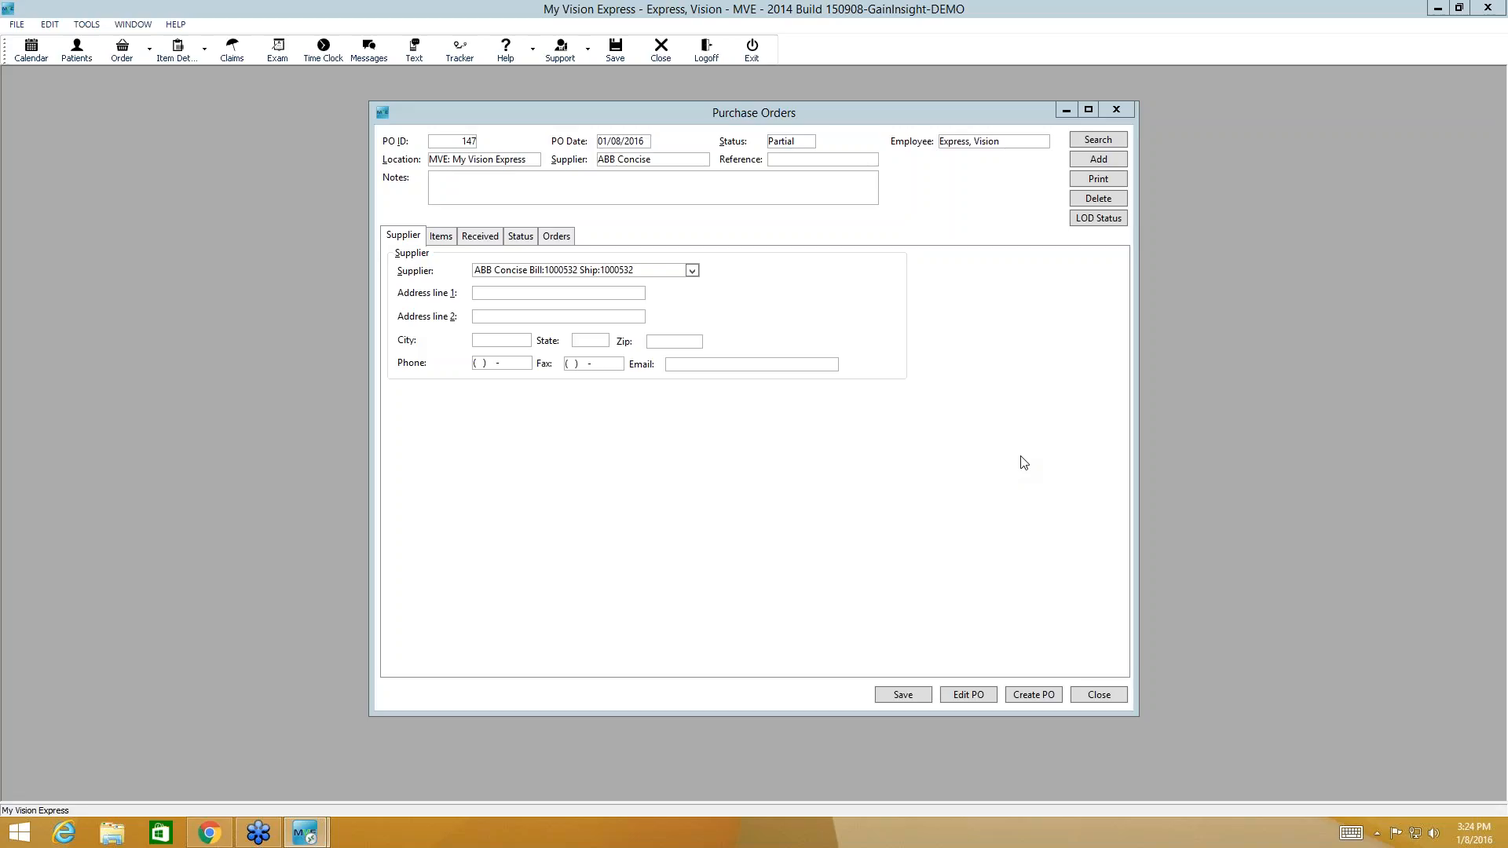
mouse_move(1306, 402)
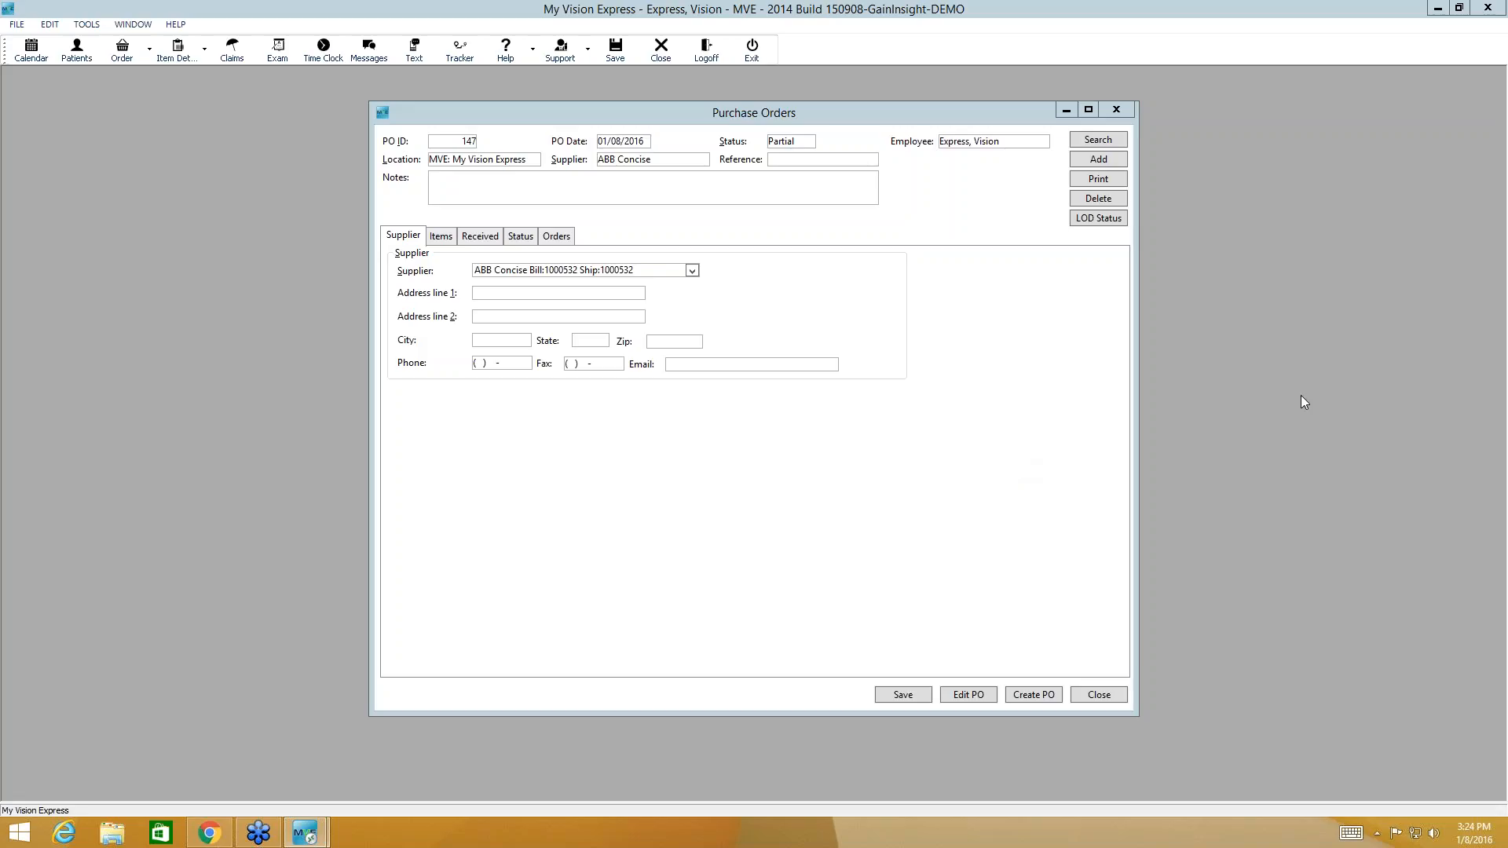
mouse_move(1272, 494)
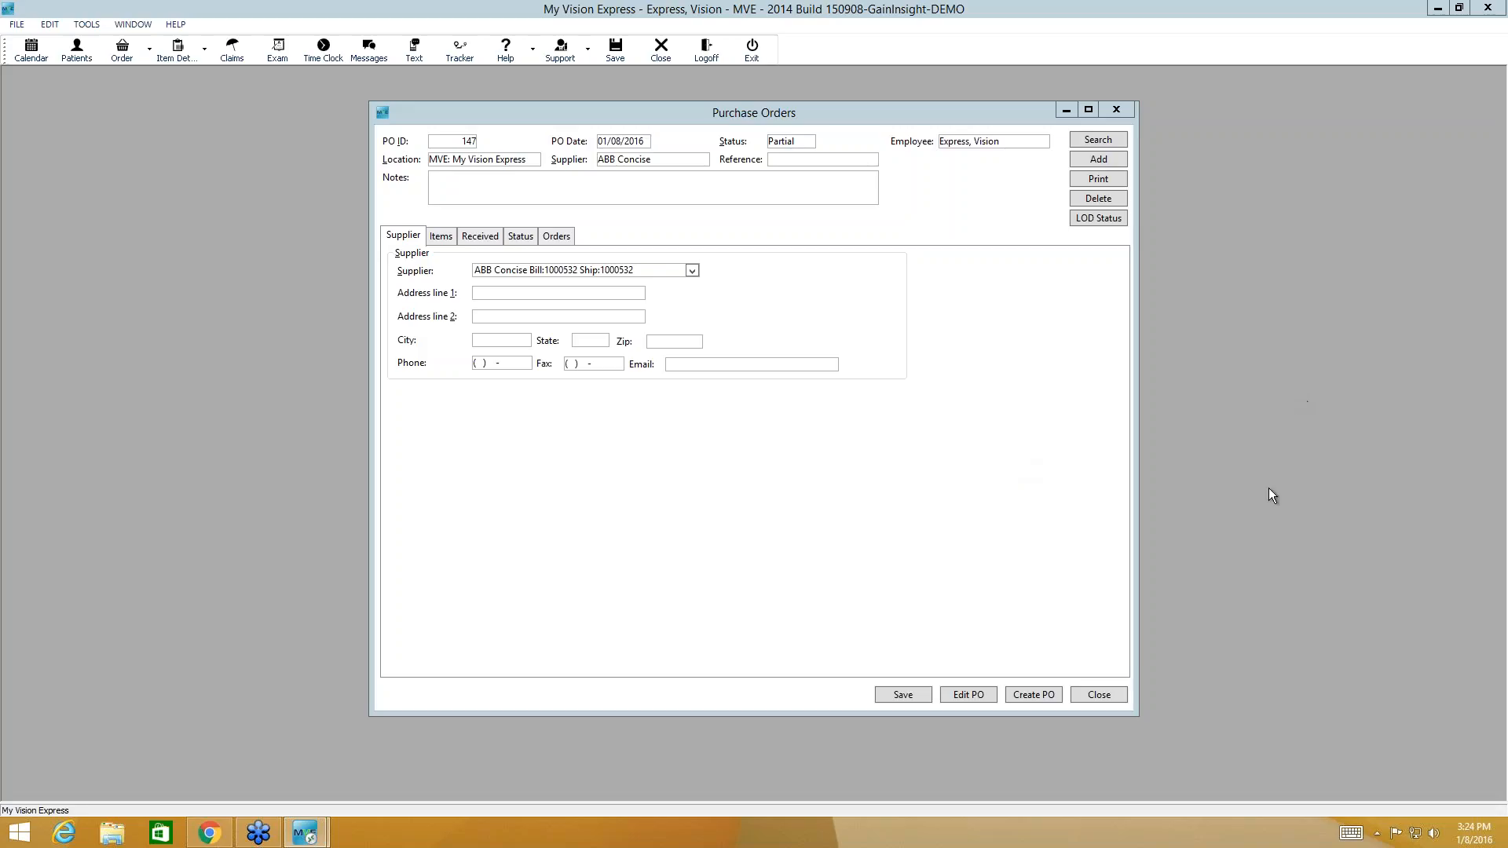
mouse_move(1280, 507)
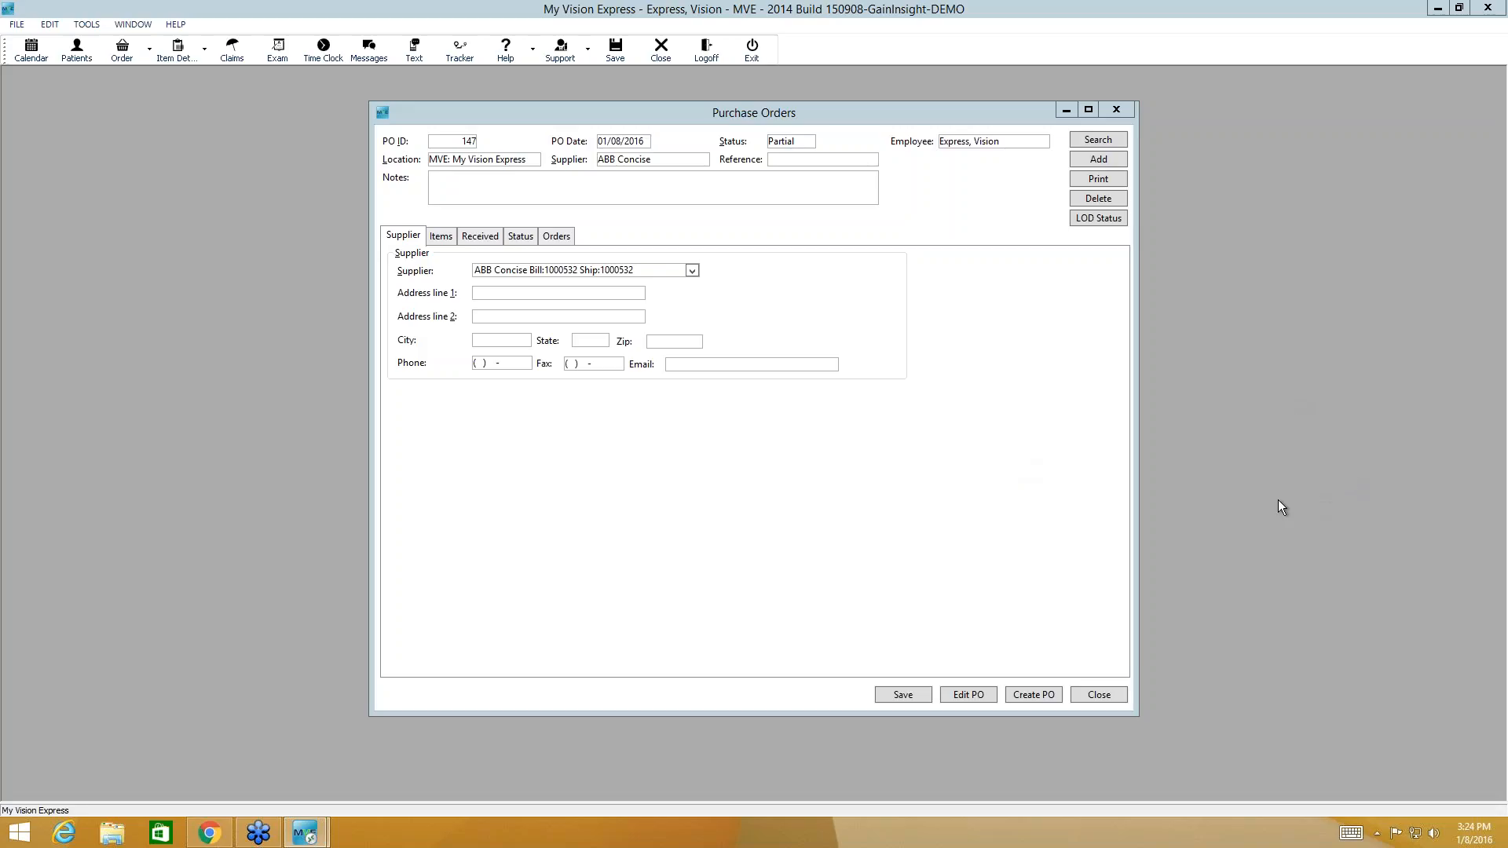
mouse_move(1269, 505)
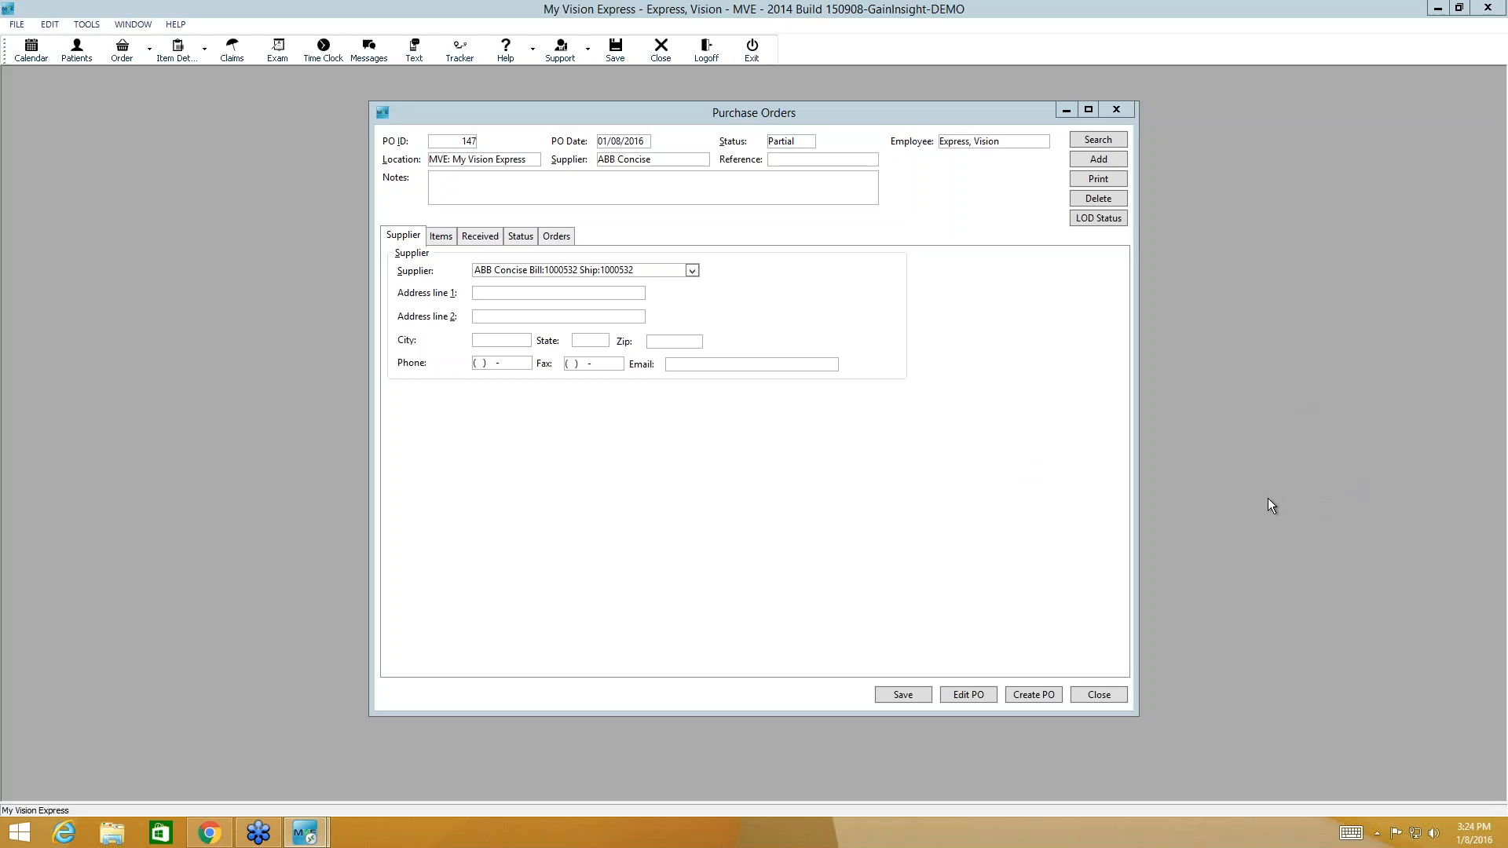
mouse_move(1335, 487)
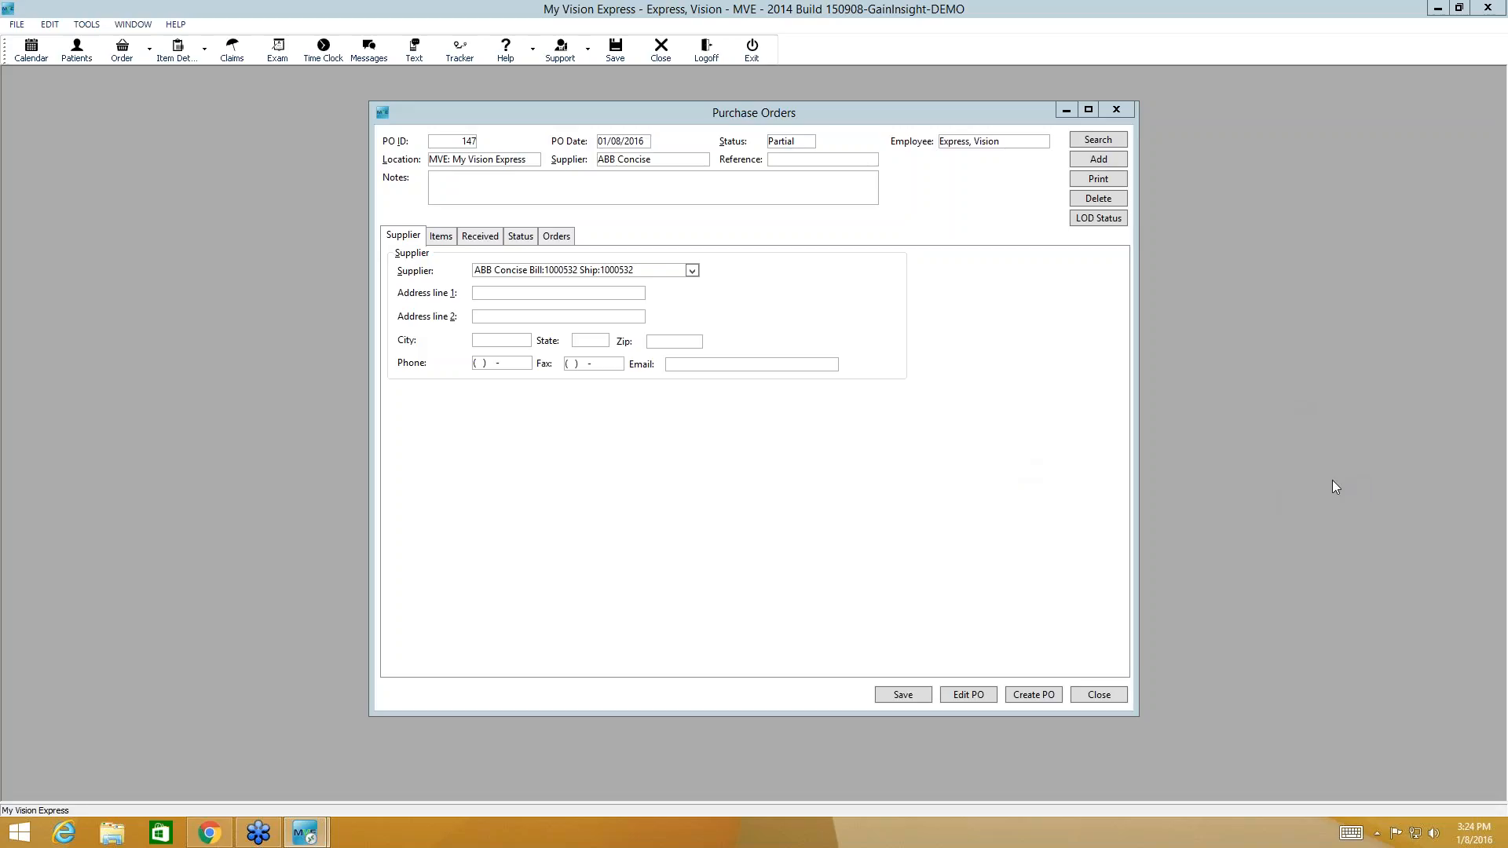
mouse_move(1246, 493)
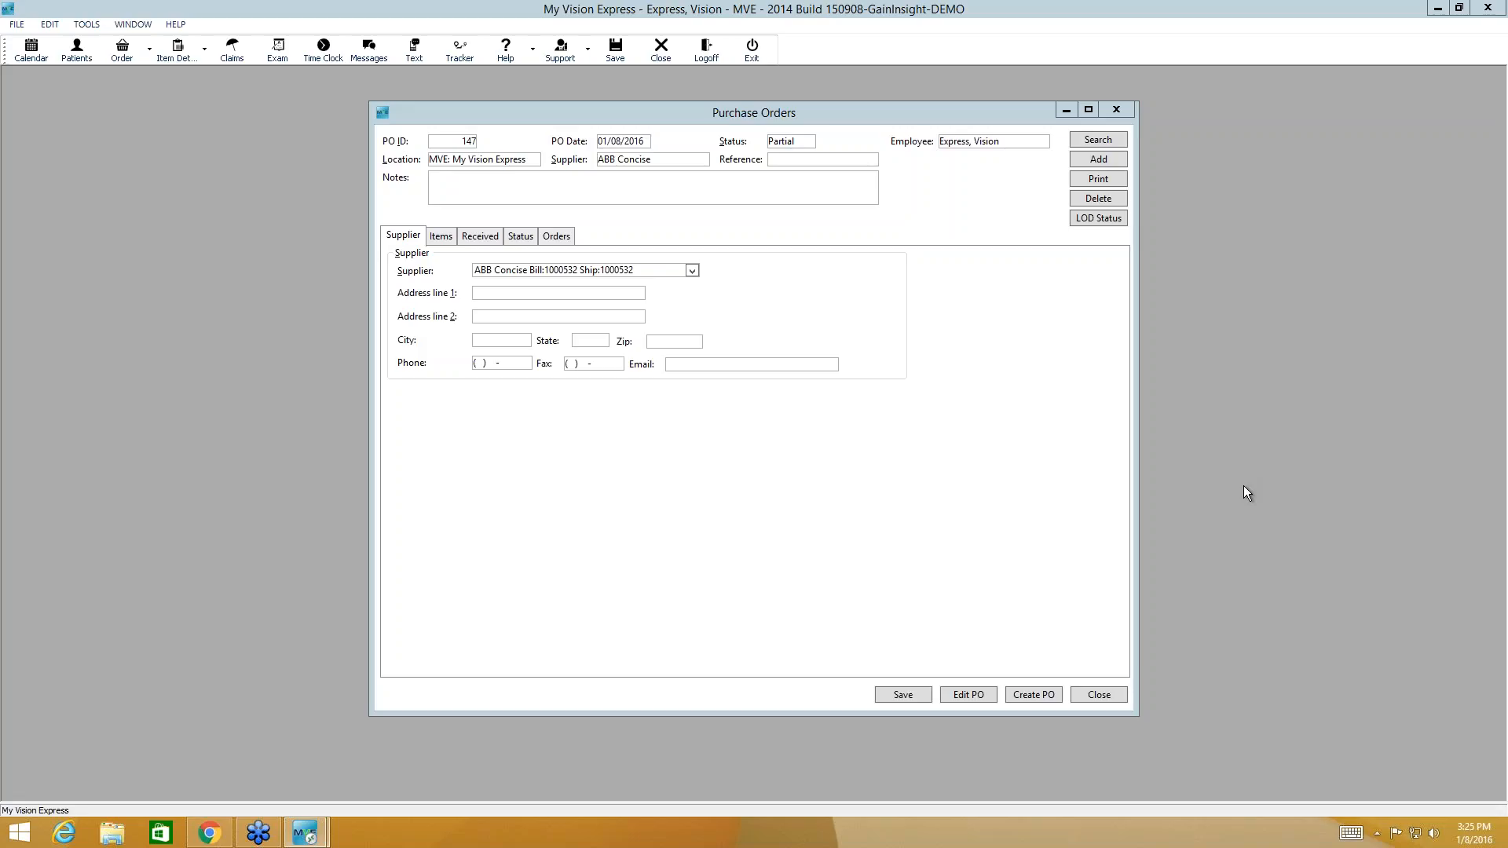
mouse_move(1254, 489)
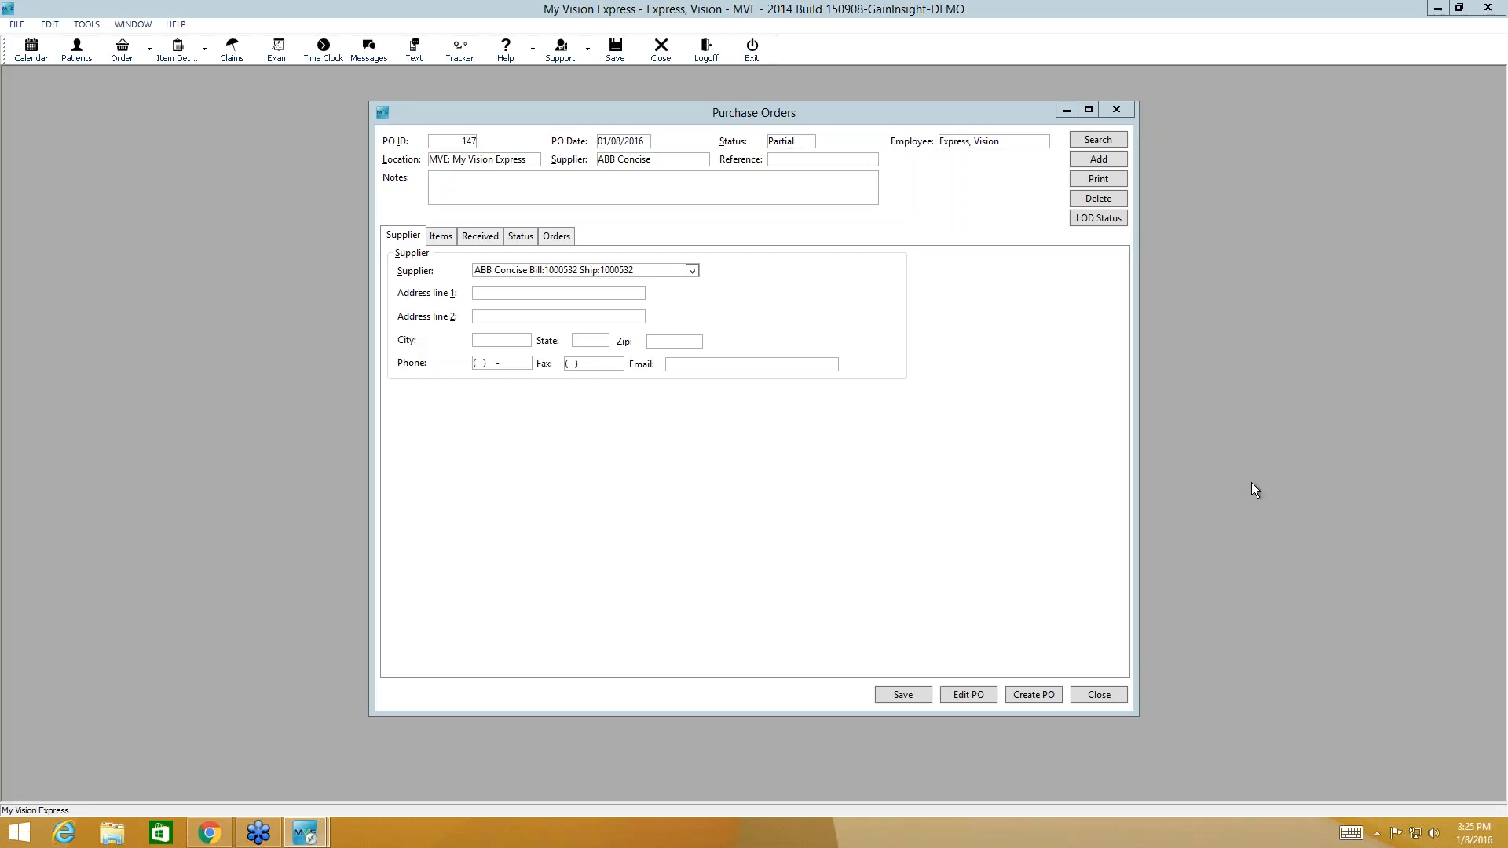
mouse_move(1009, 267)
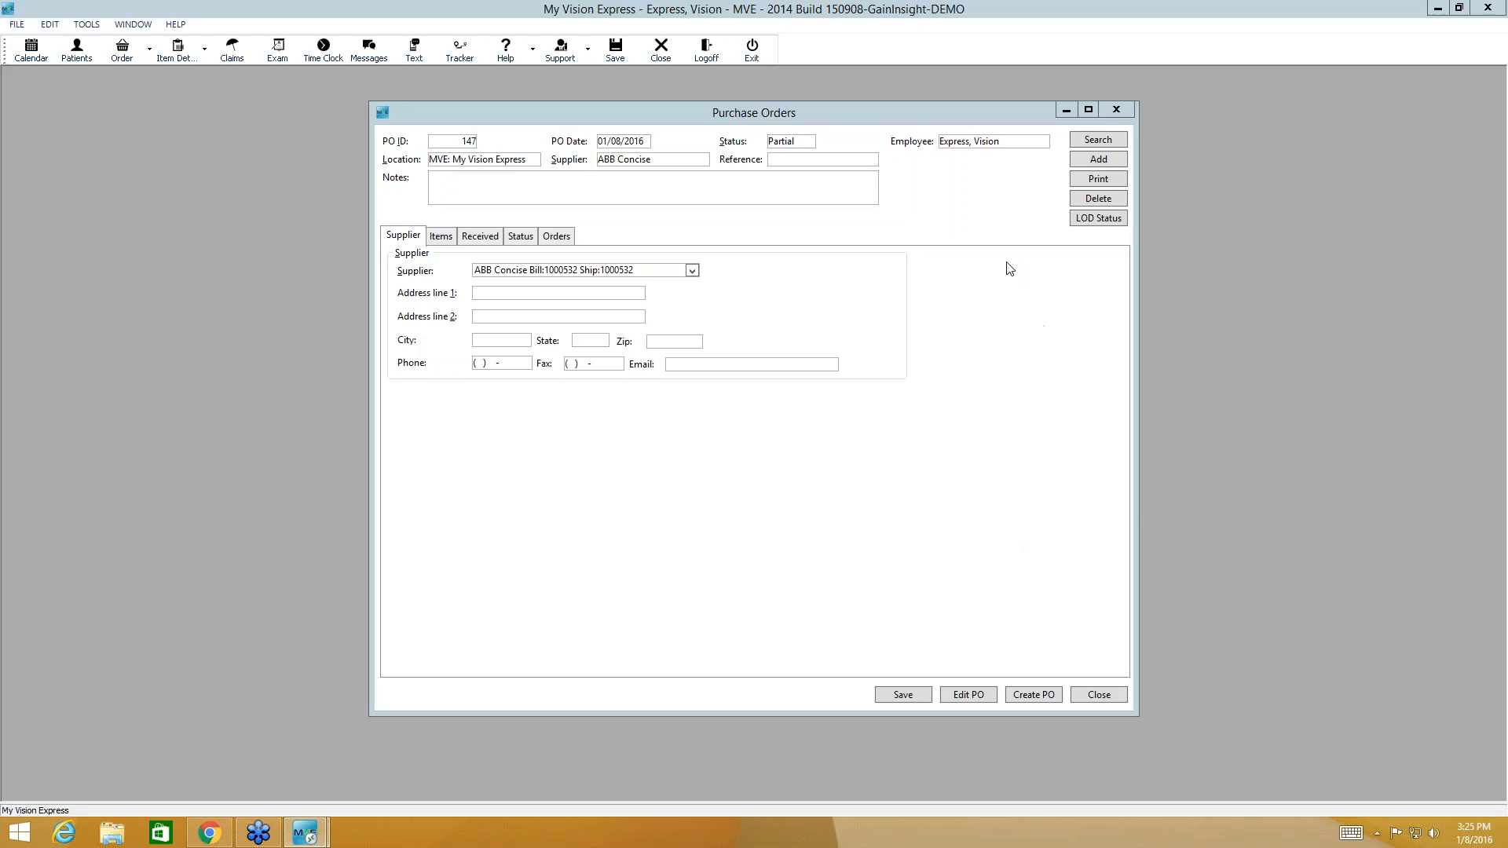
mouse_move(1011, 276)
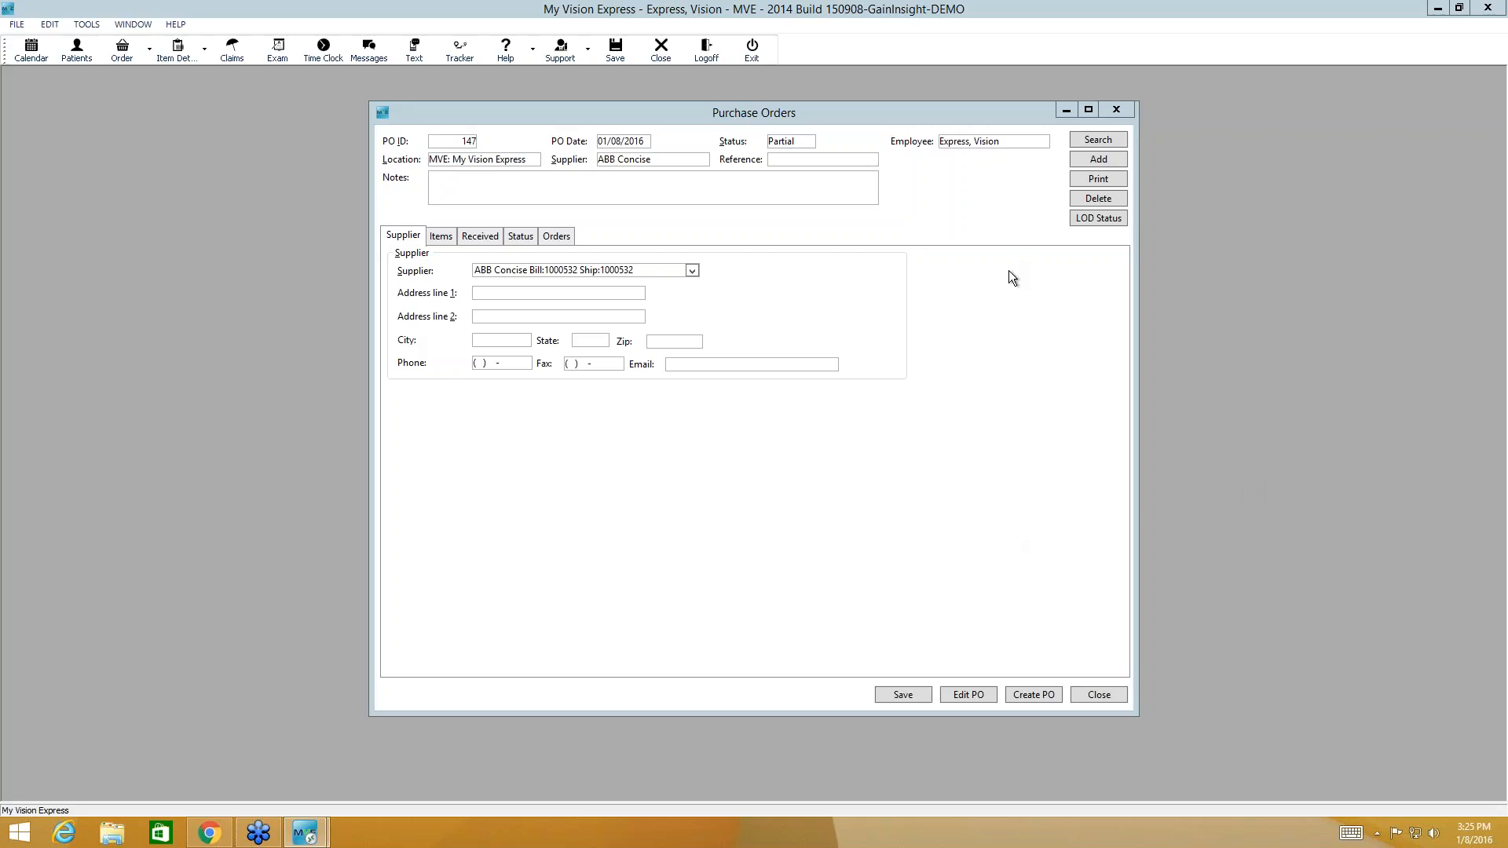